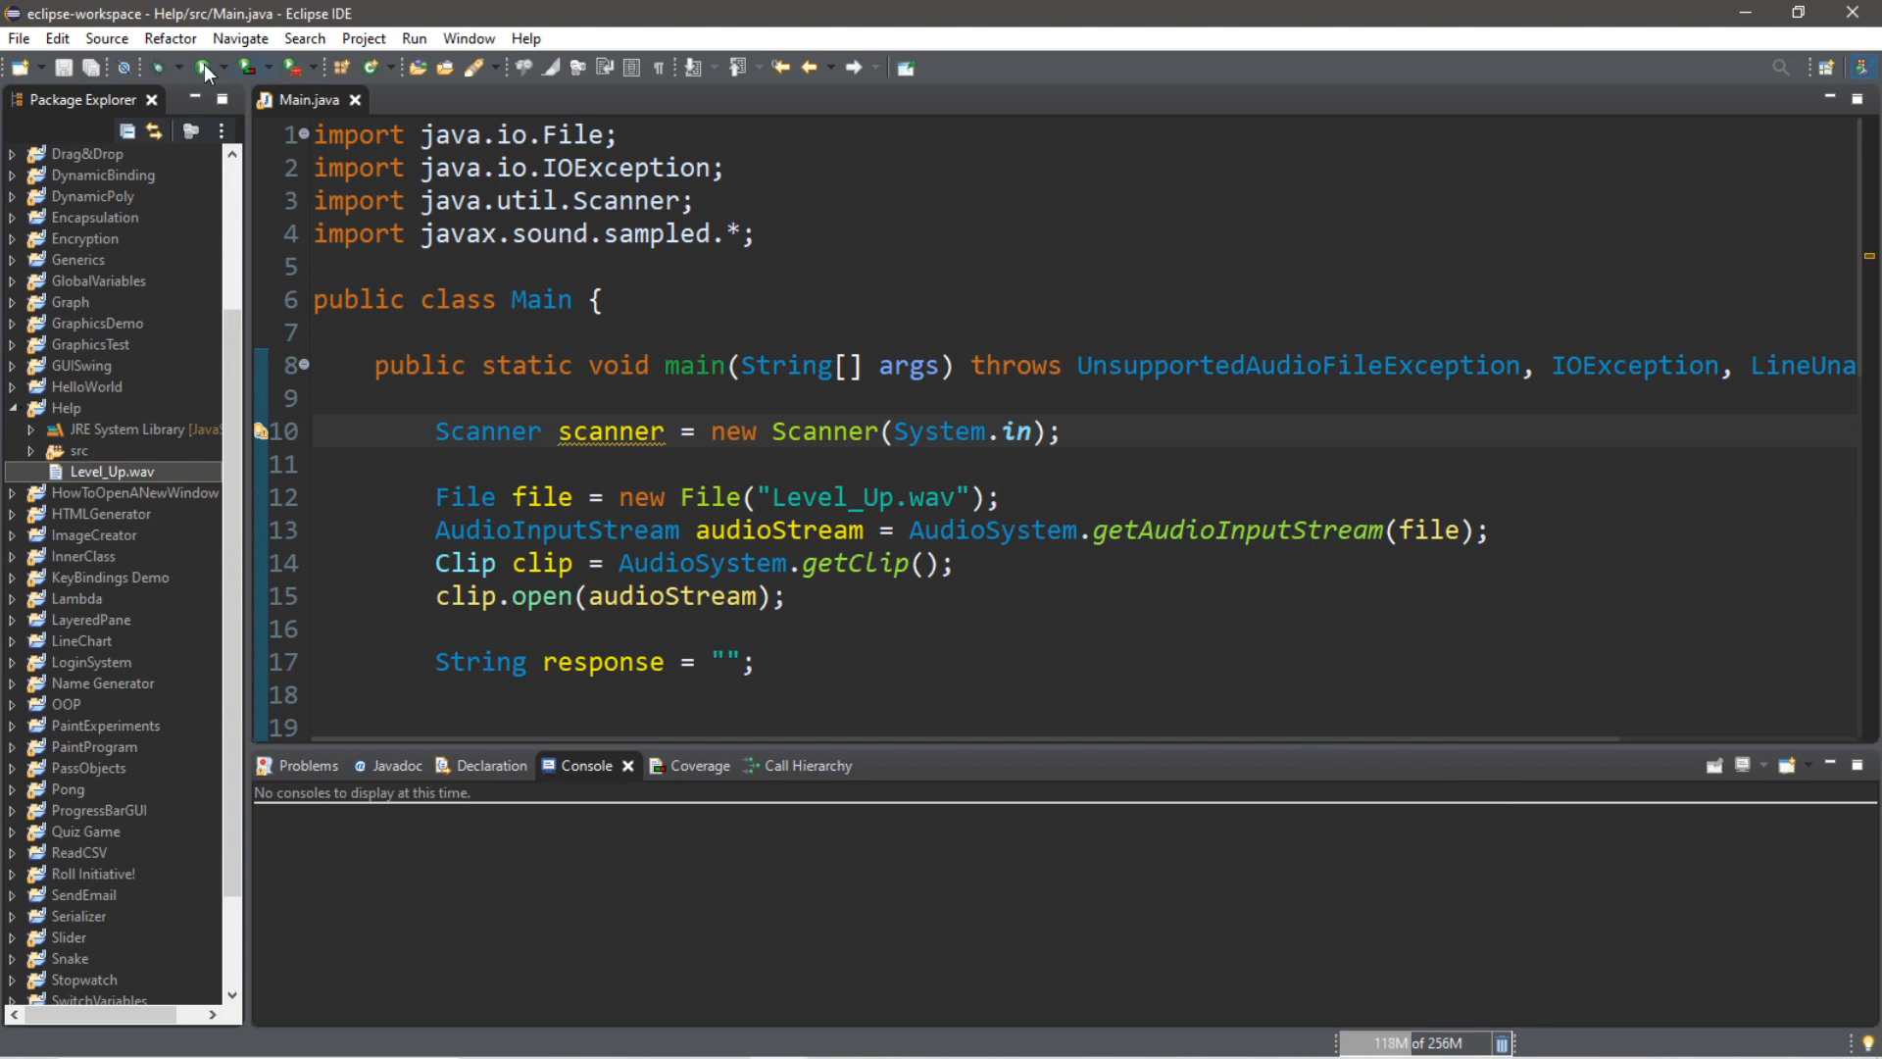
Run the audio player and enter p at the console prompt
left_click(200, 67)
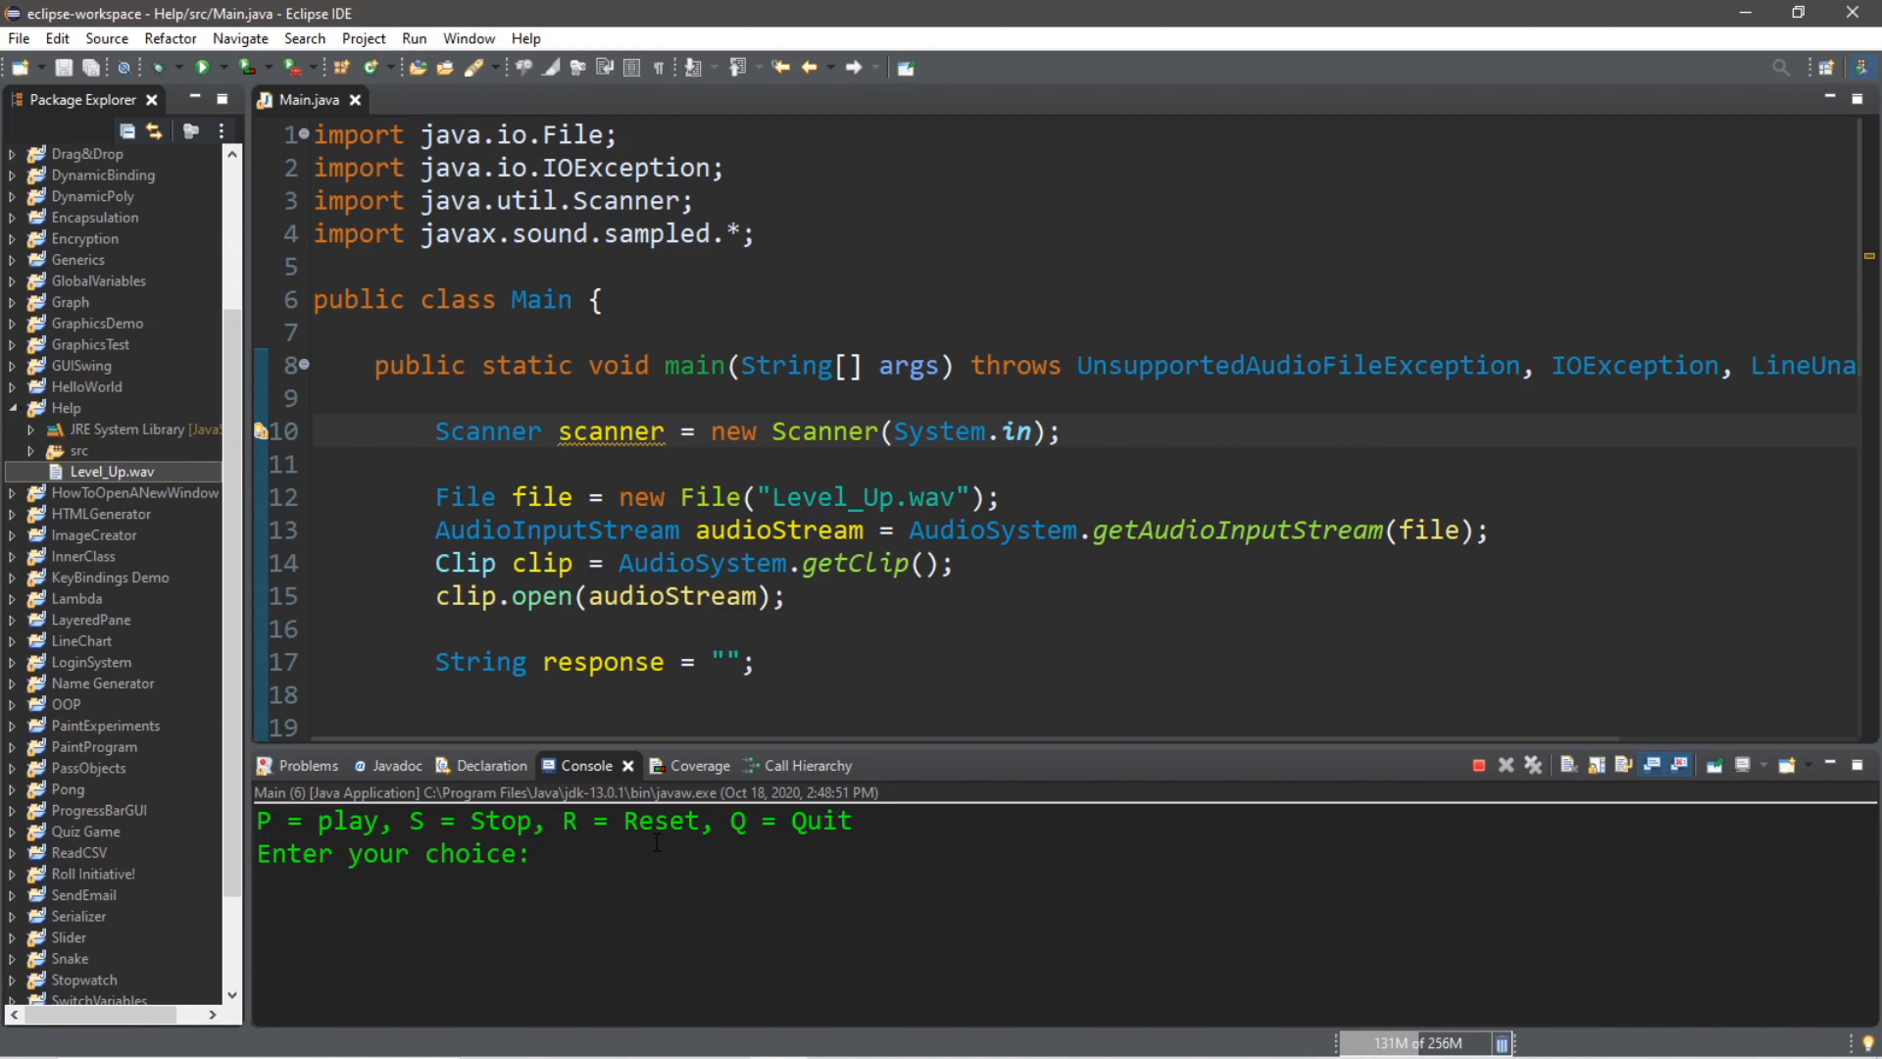
left_click(547, 853)
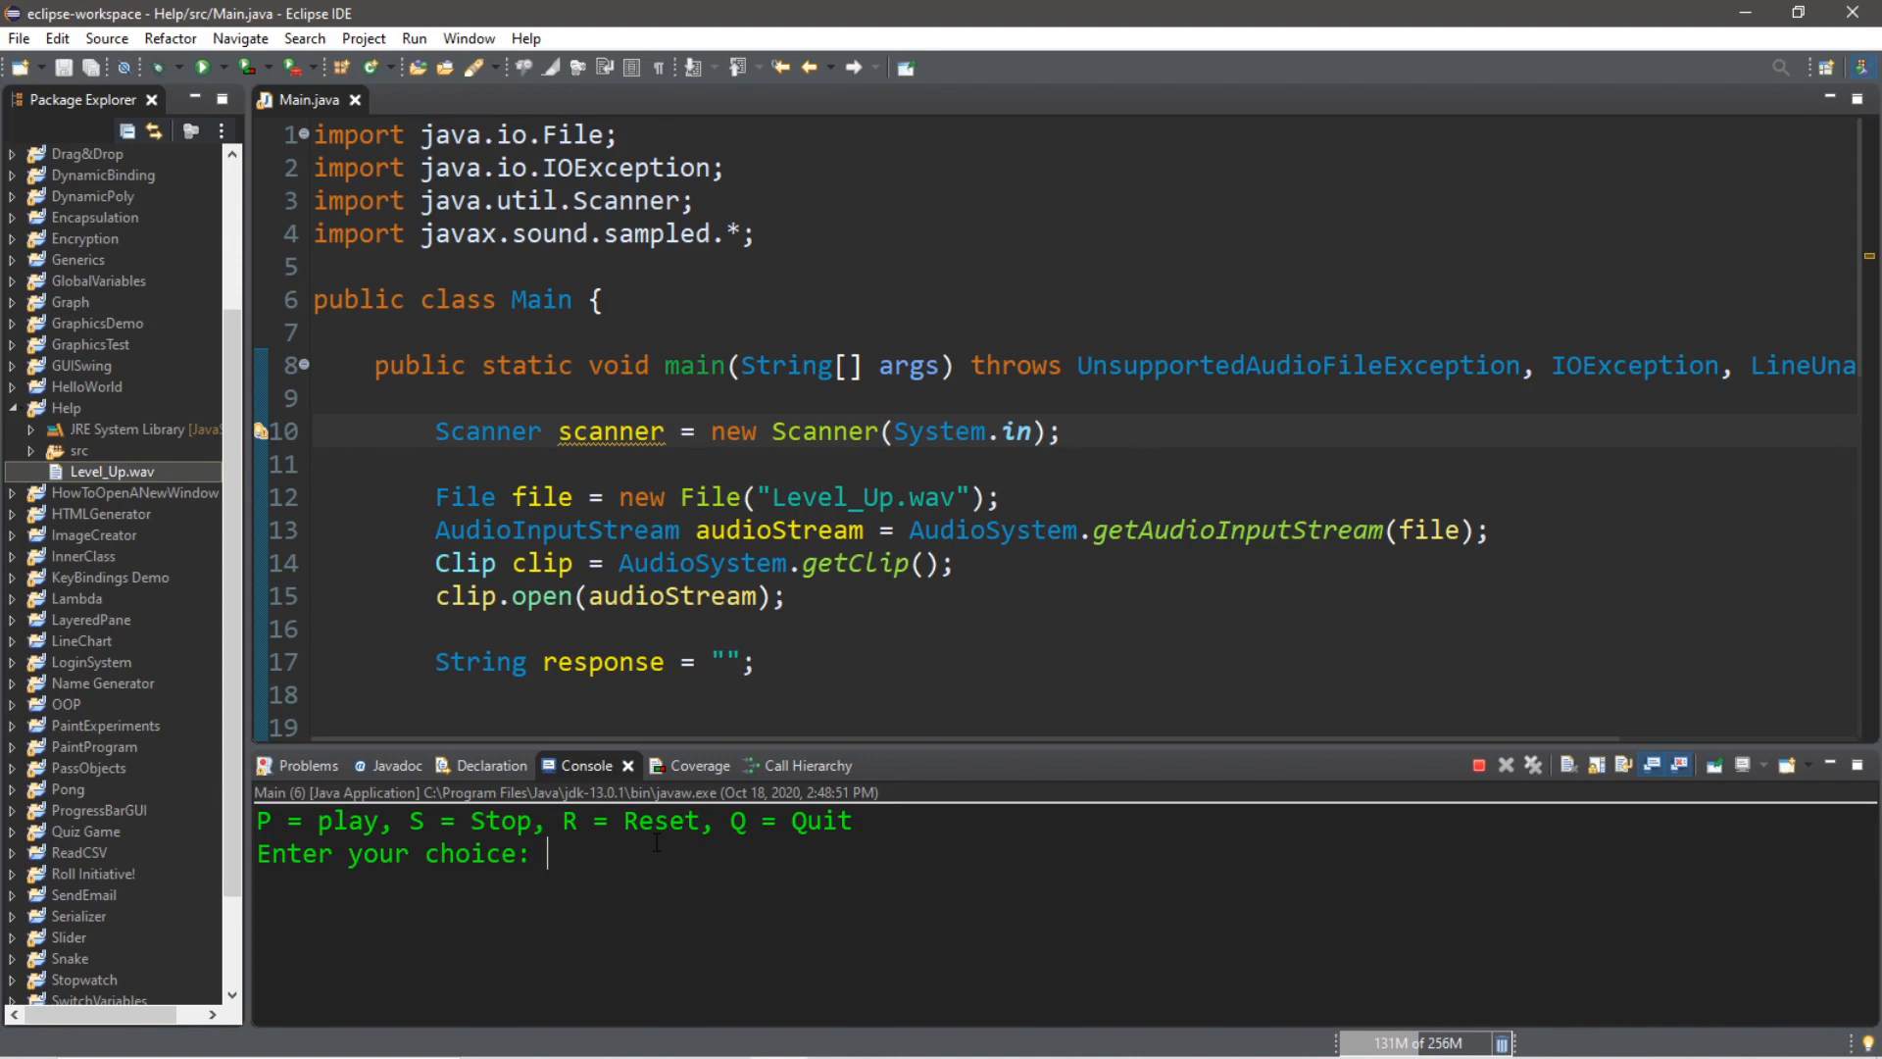
type("p")
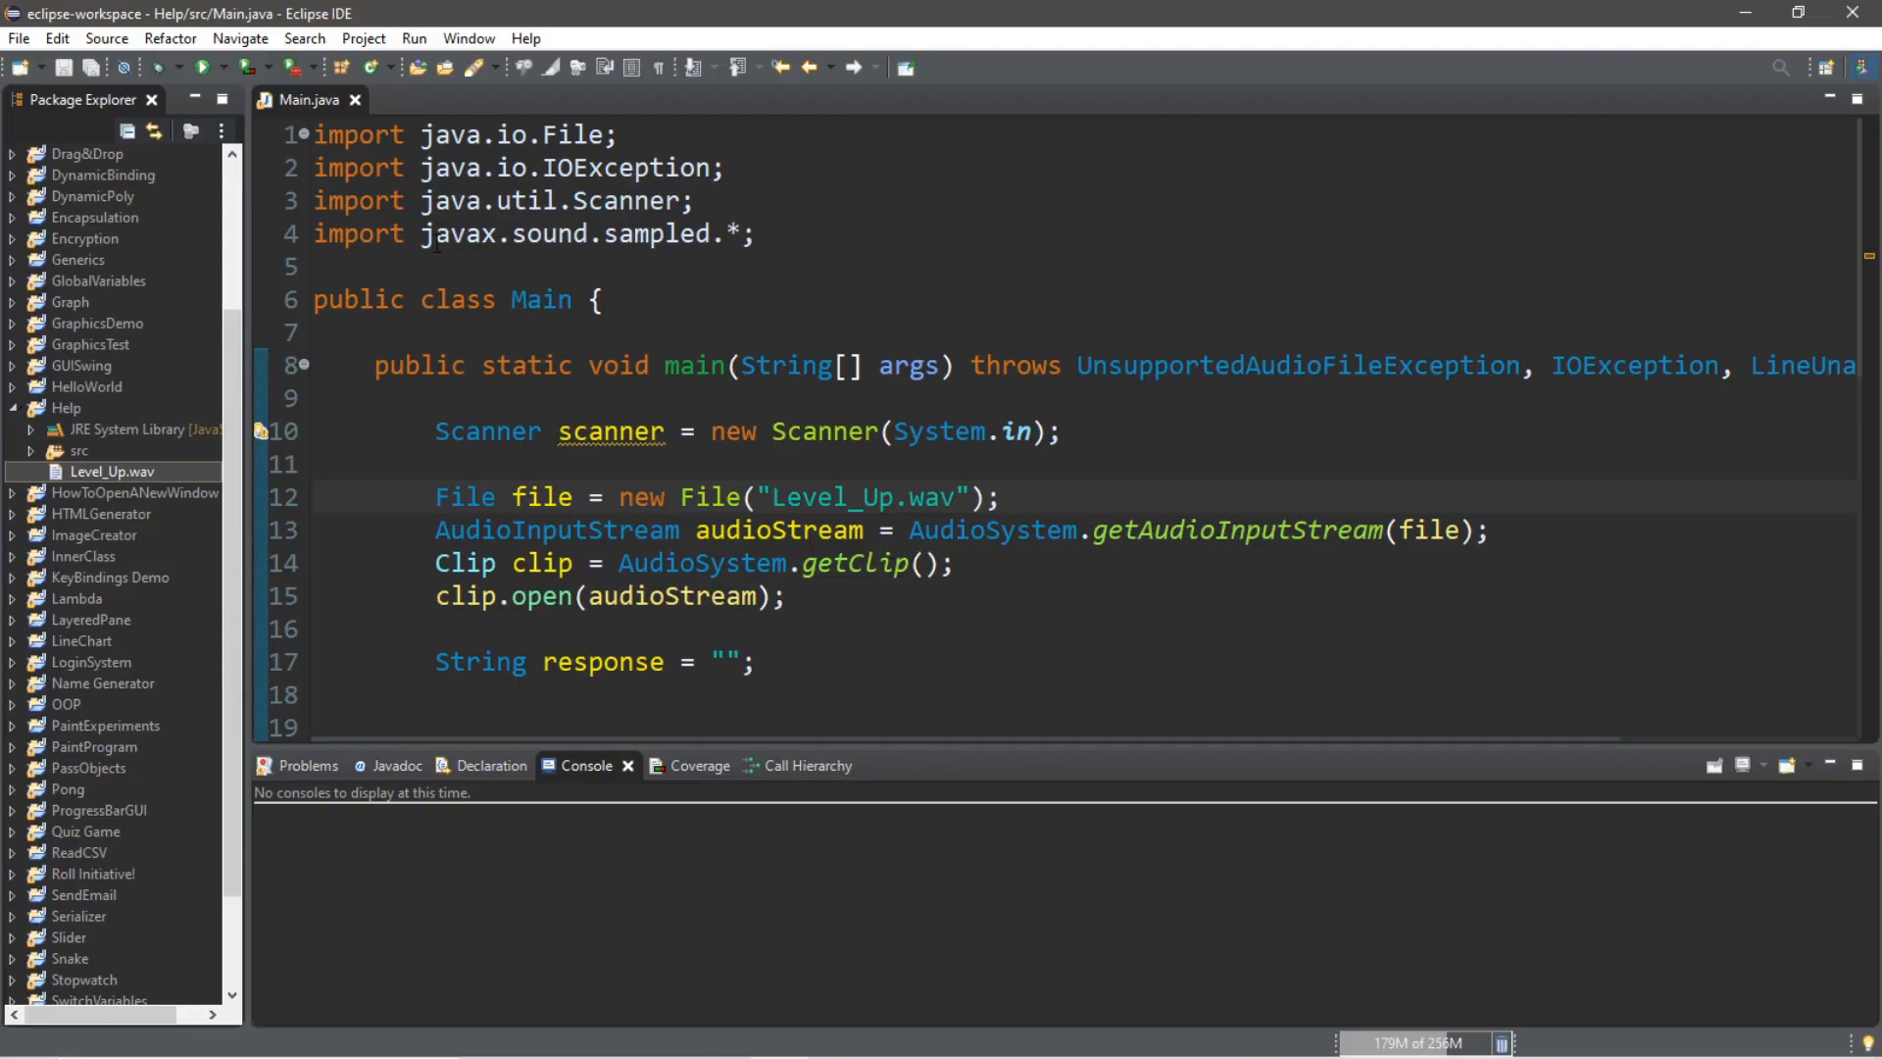
Review the sound package import and the Level_Up.wav file name in the code
left_click(678, 233)
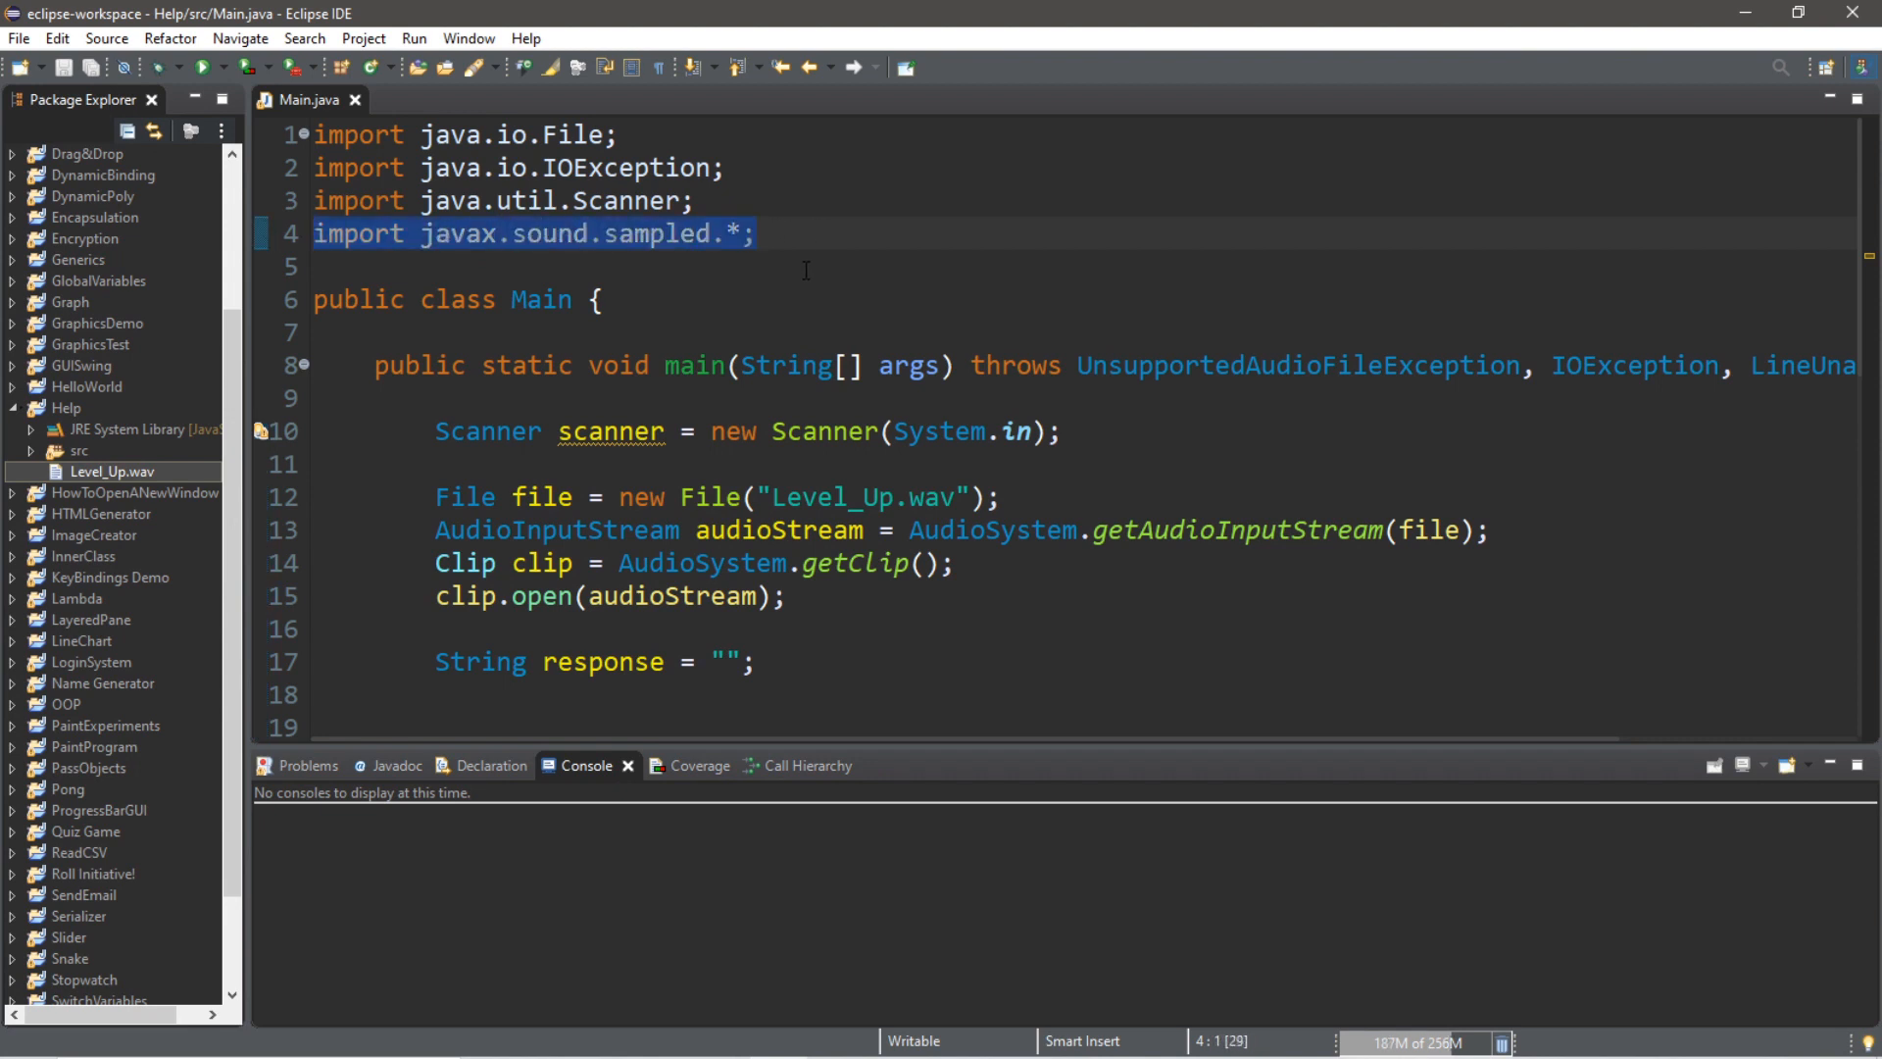
left_click(753, 233)
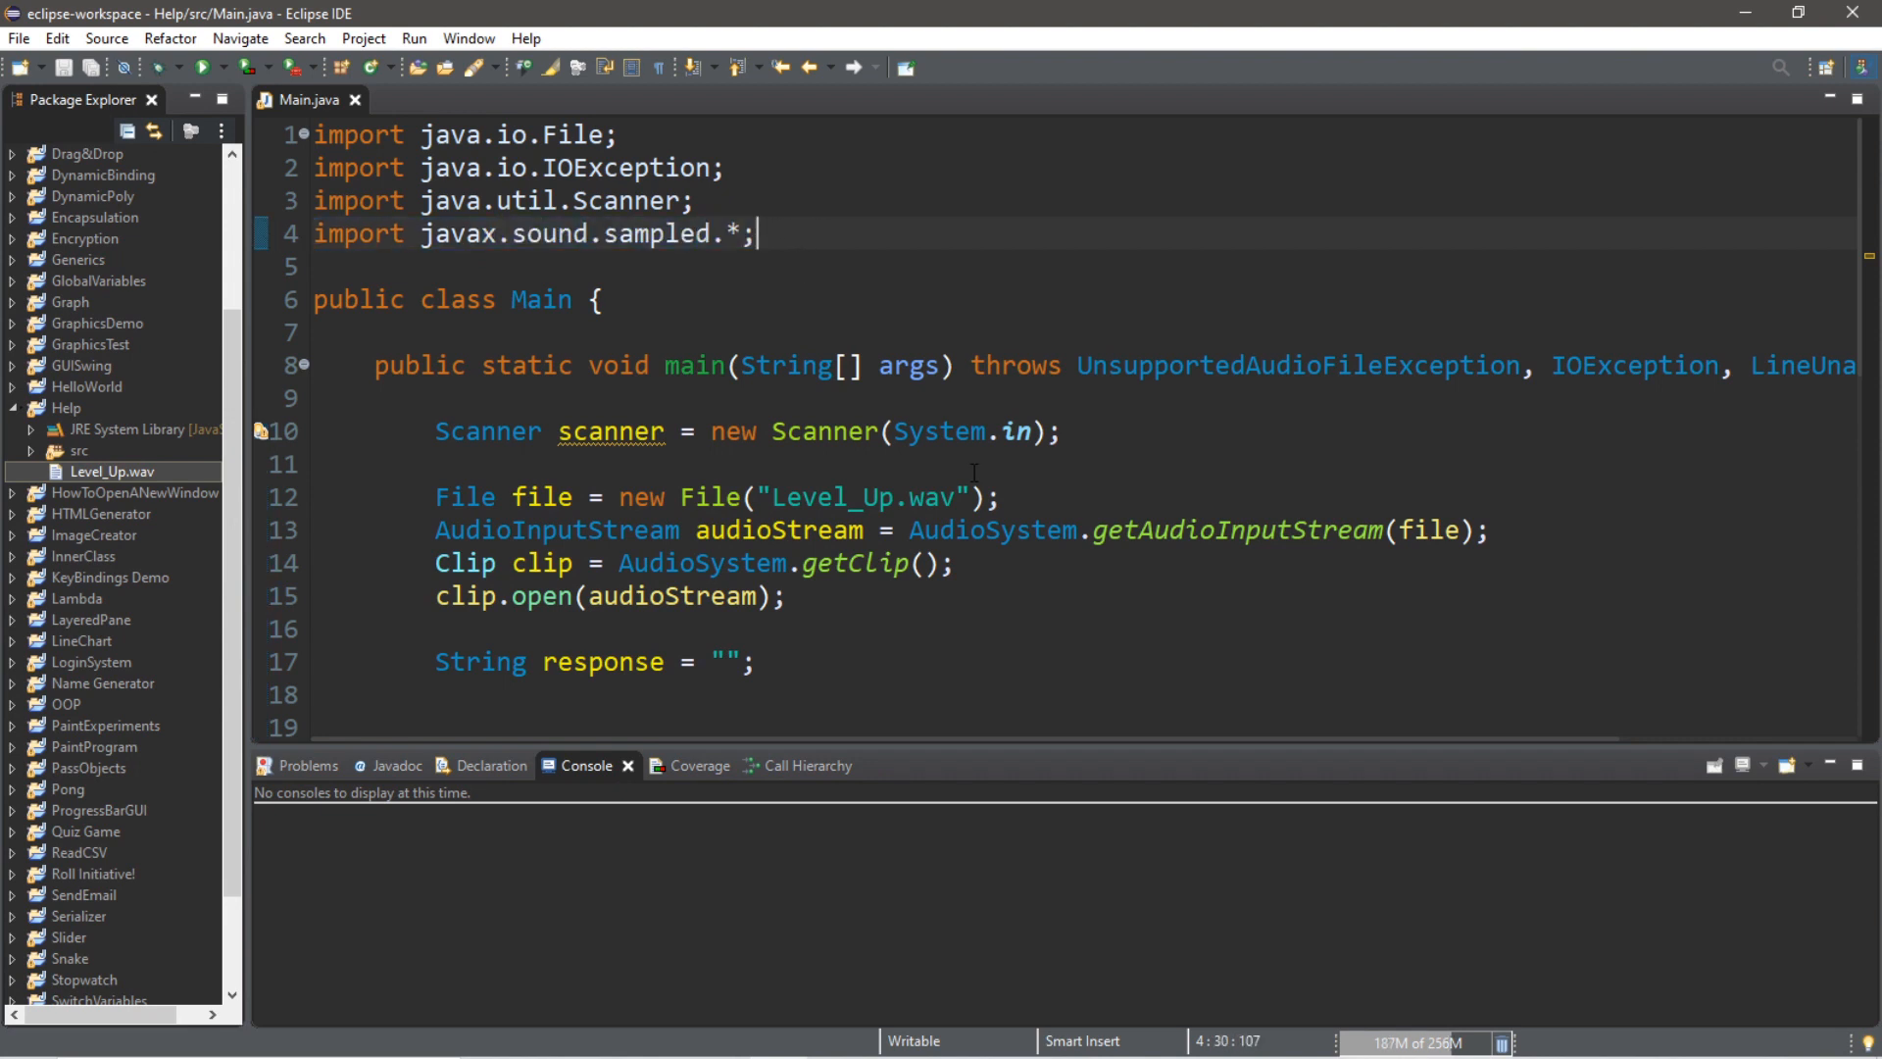
double_click(858, 496)
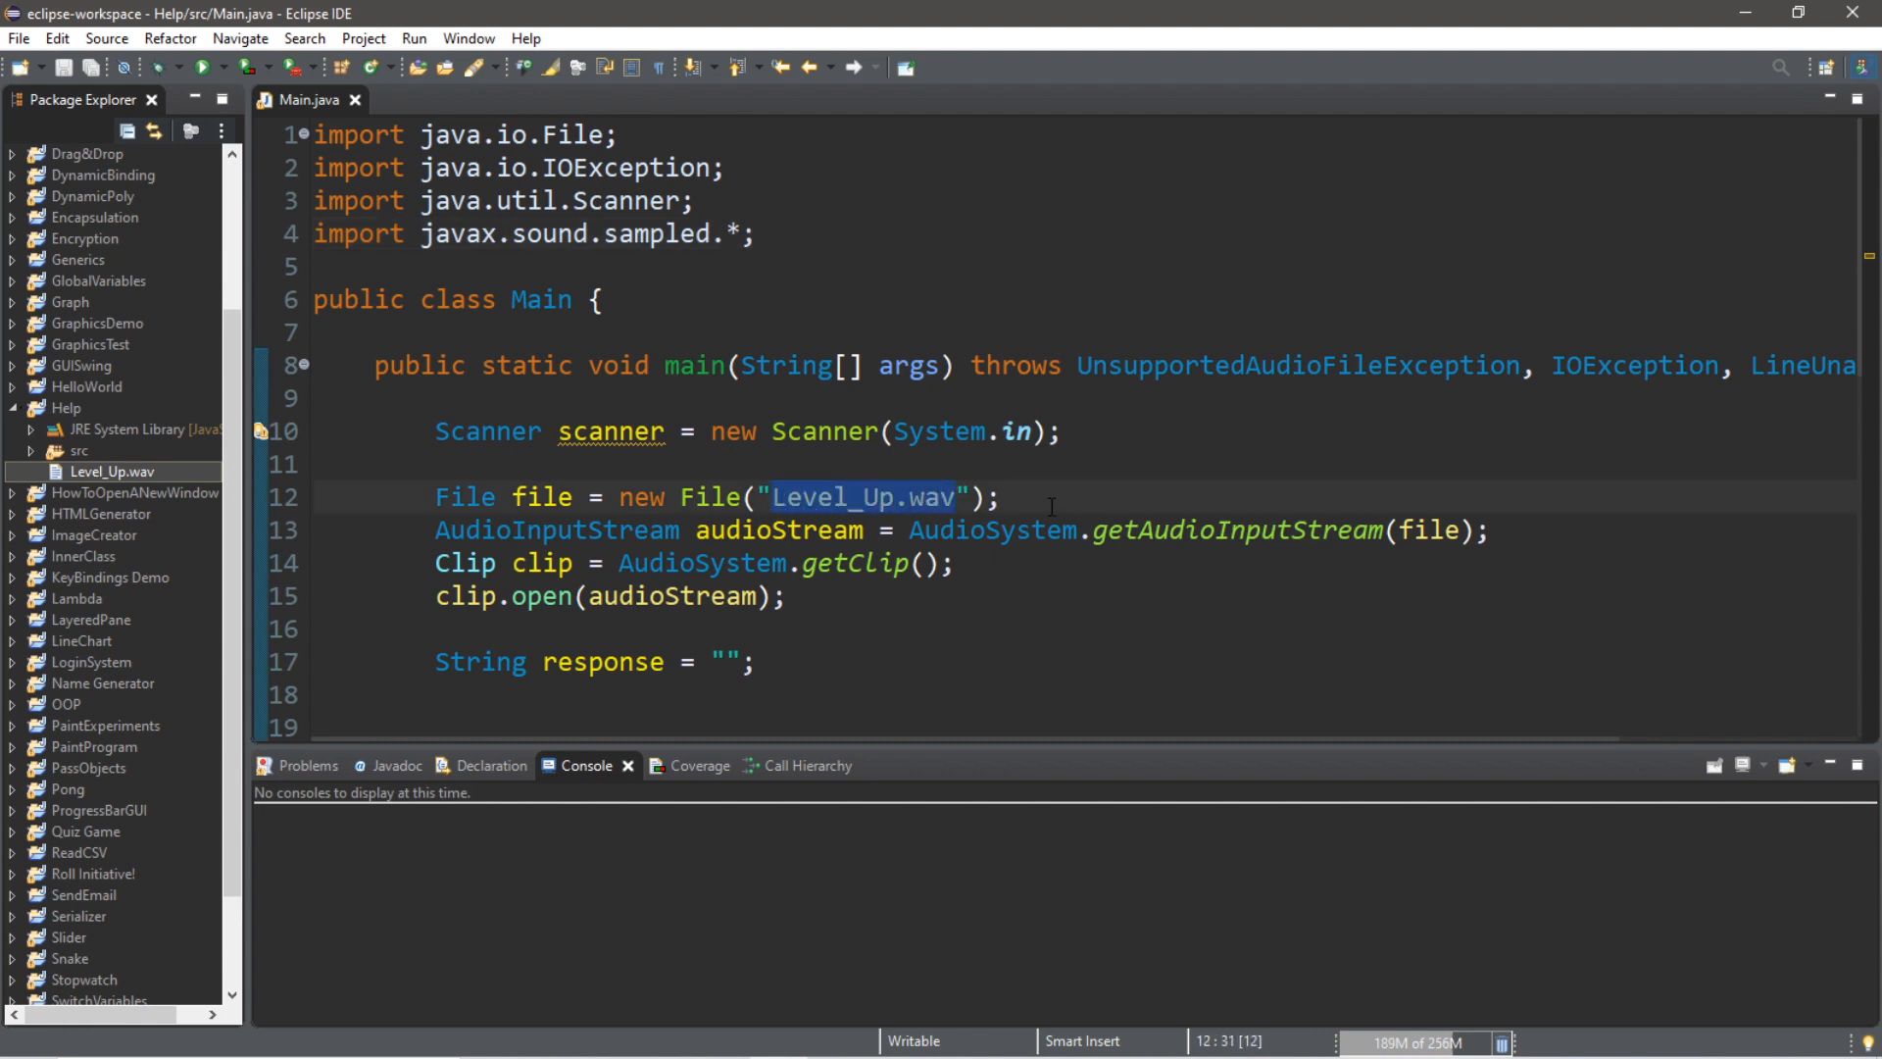
left_click(1000, 496)
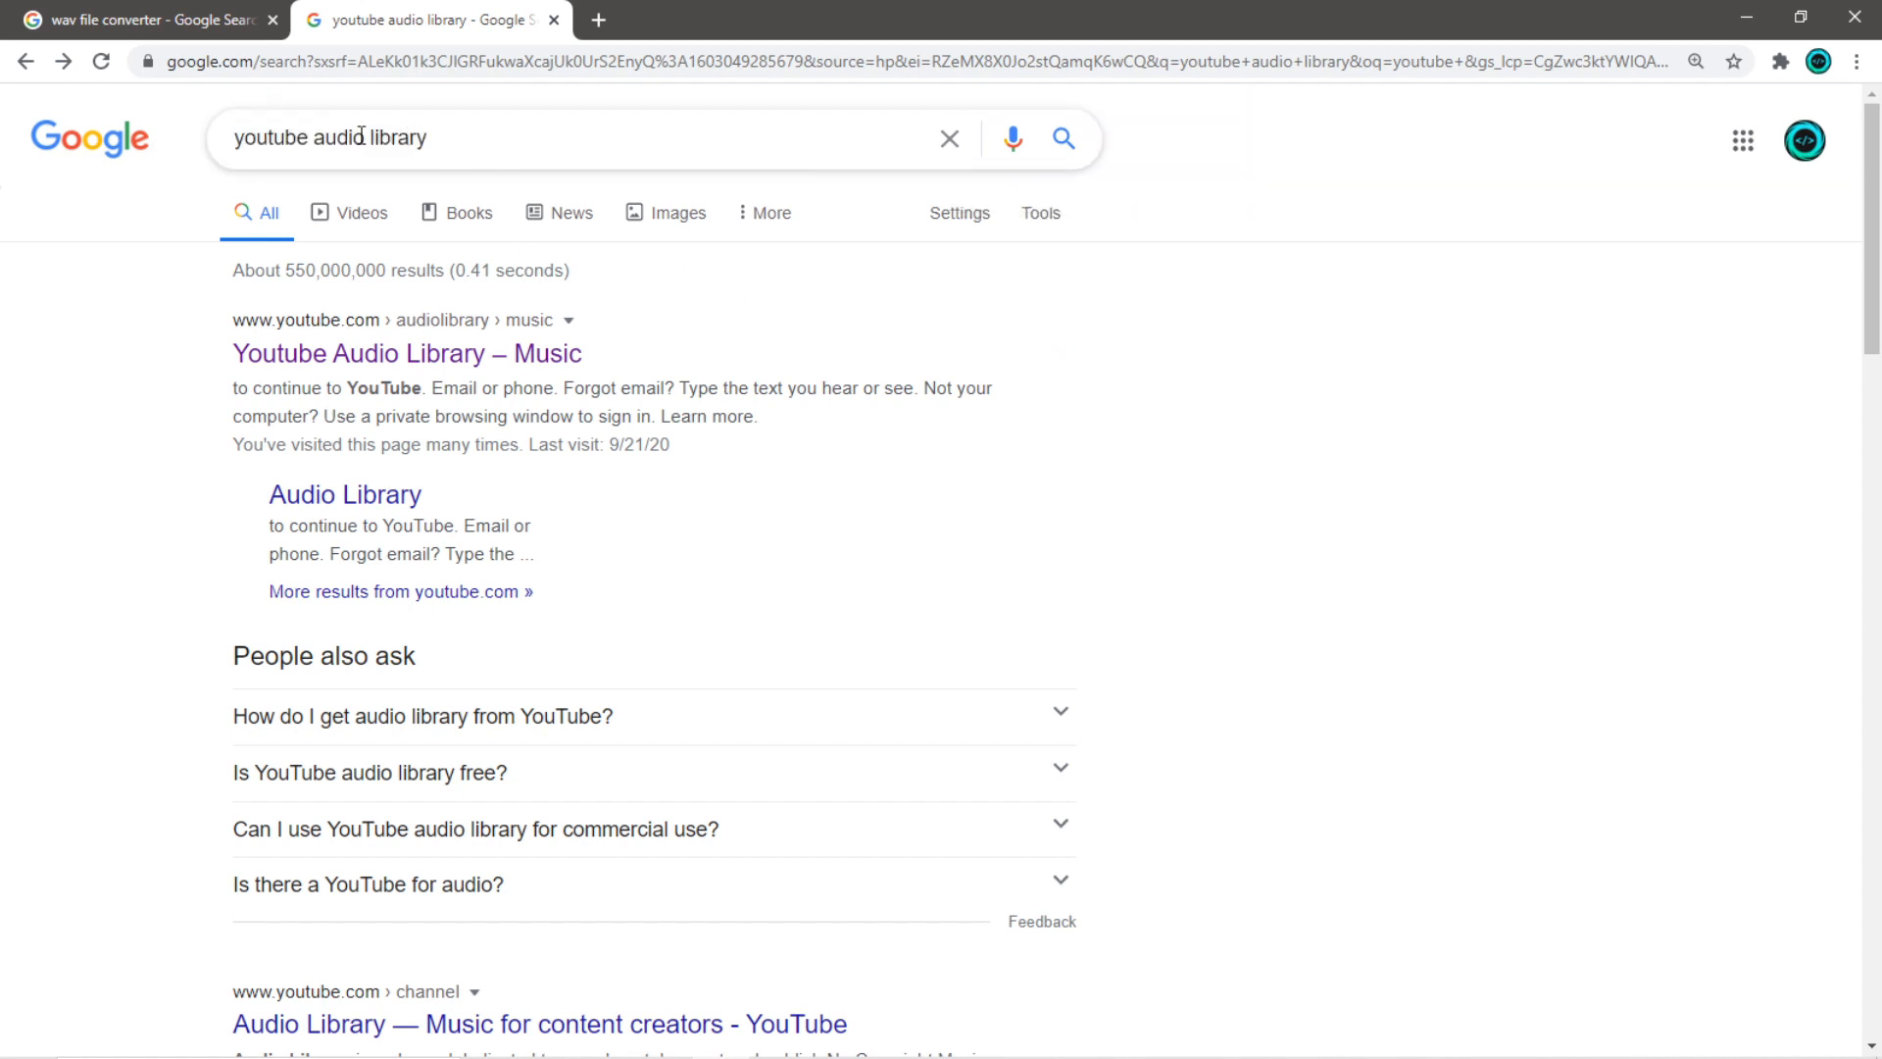
Go to the YouTube Audio Library result and download the Forget Me Not track
left_click(406, 353)
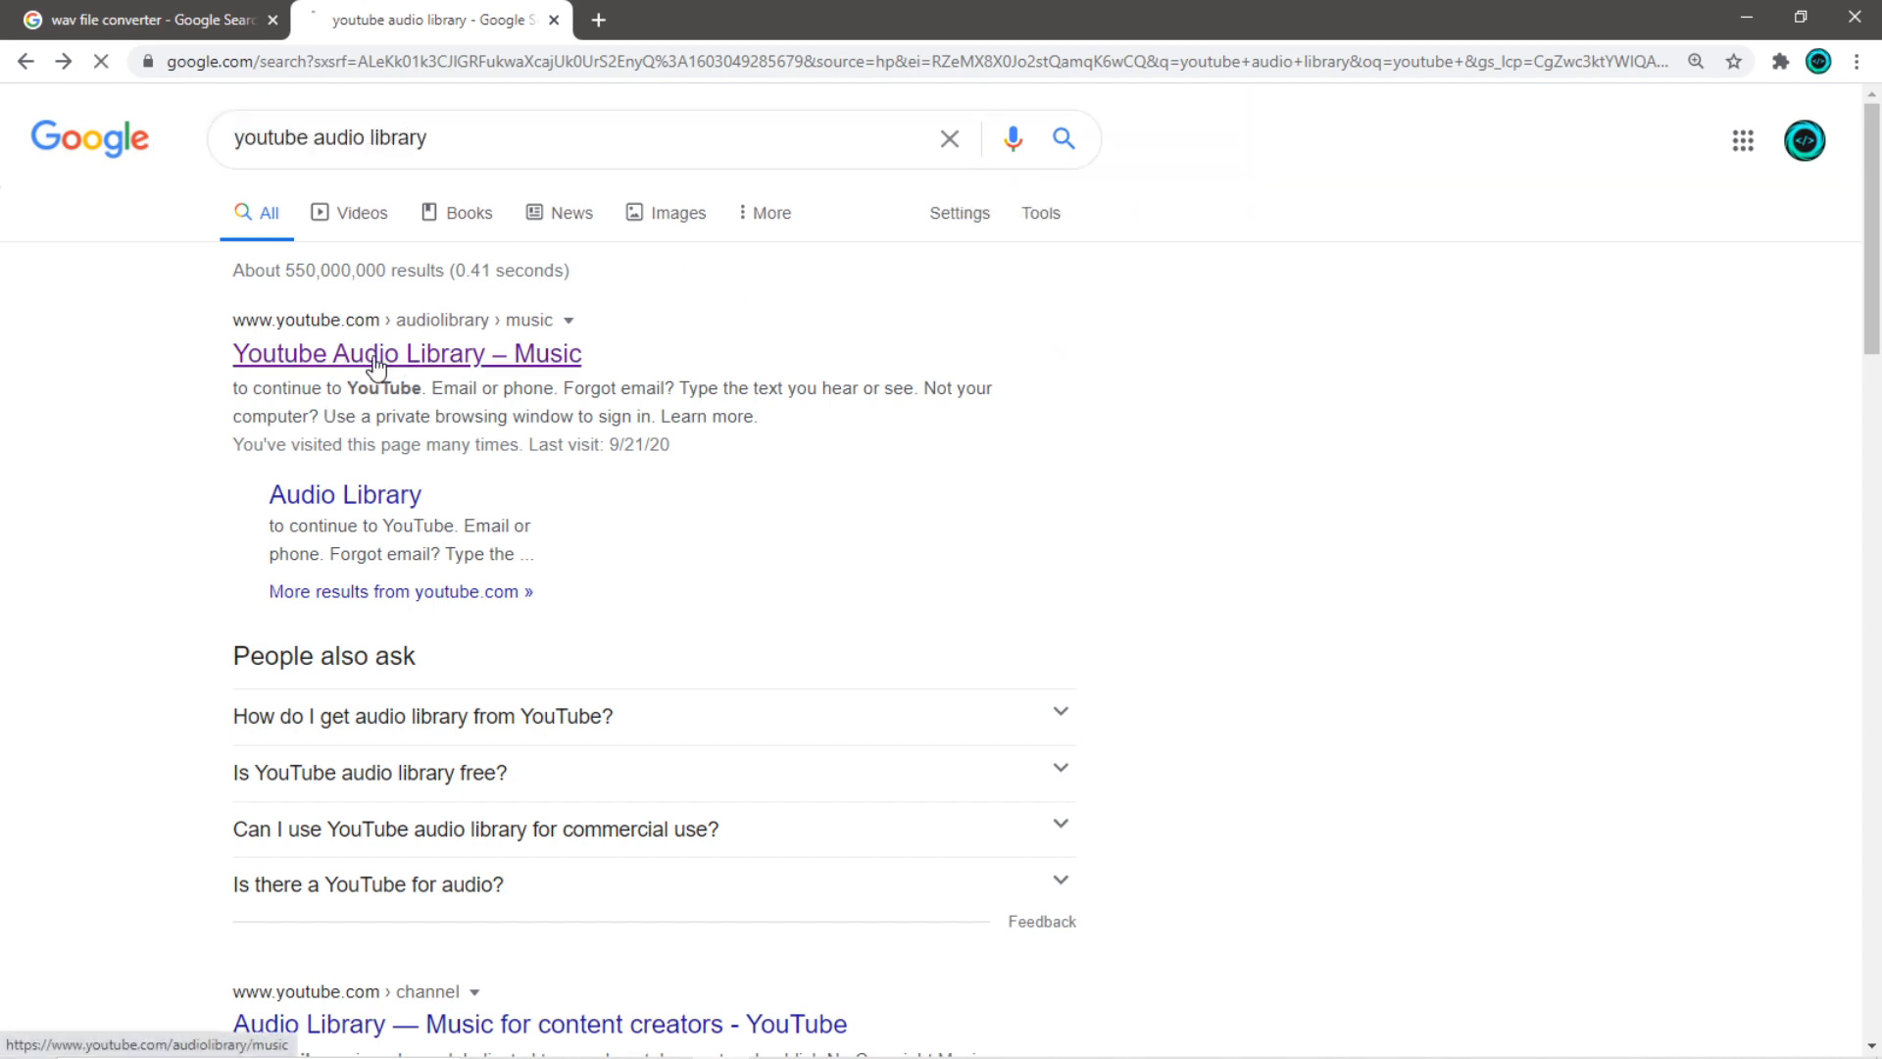
left_click(406, 353)
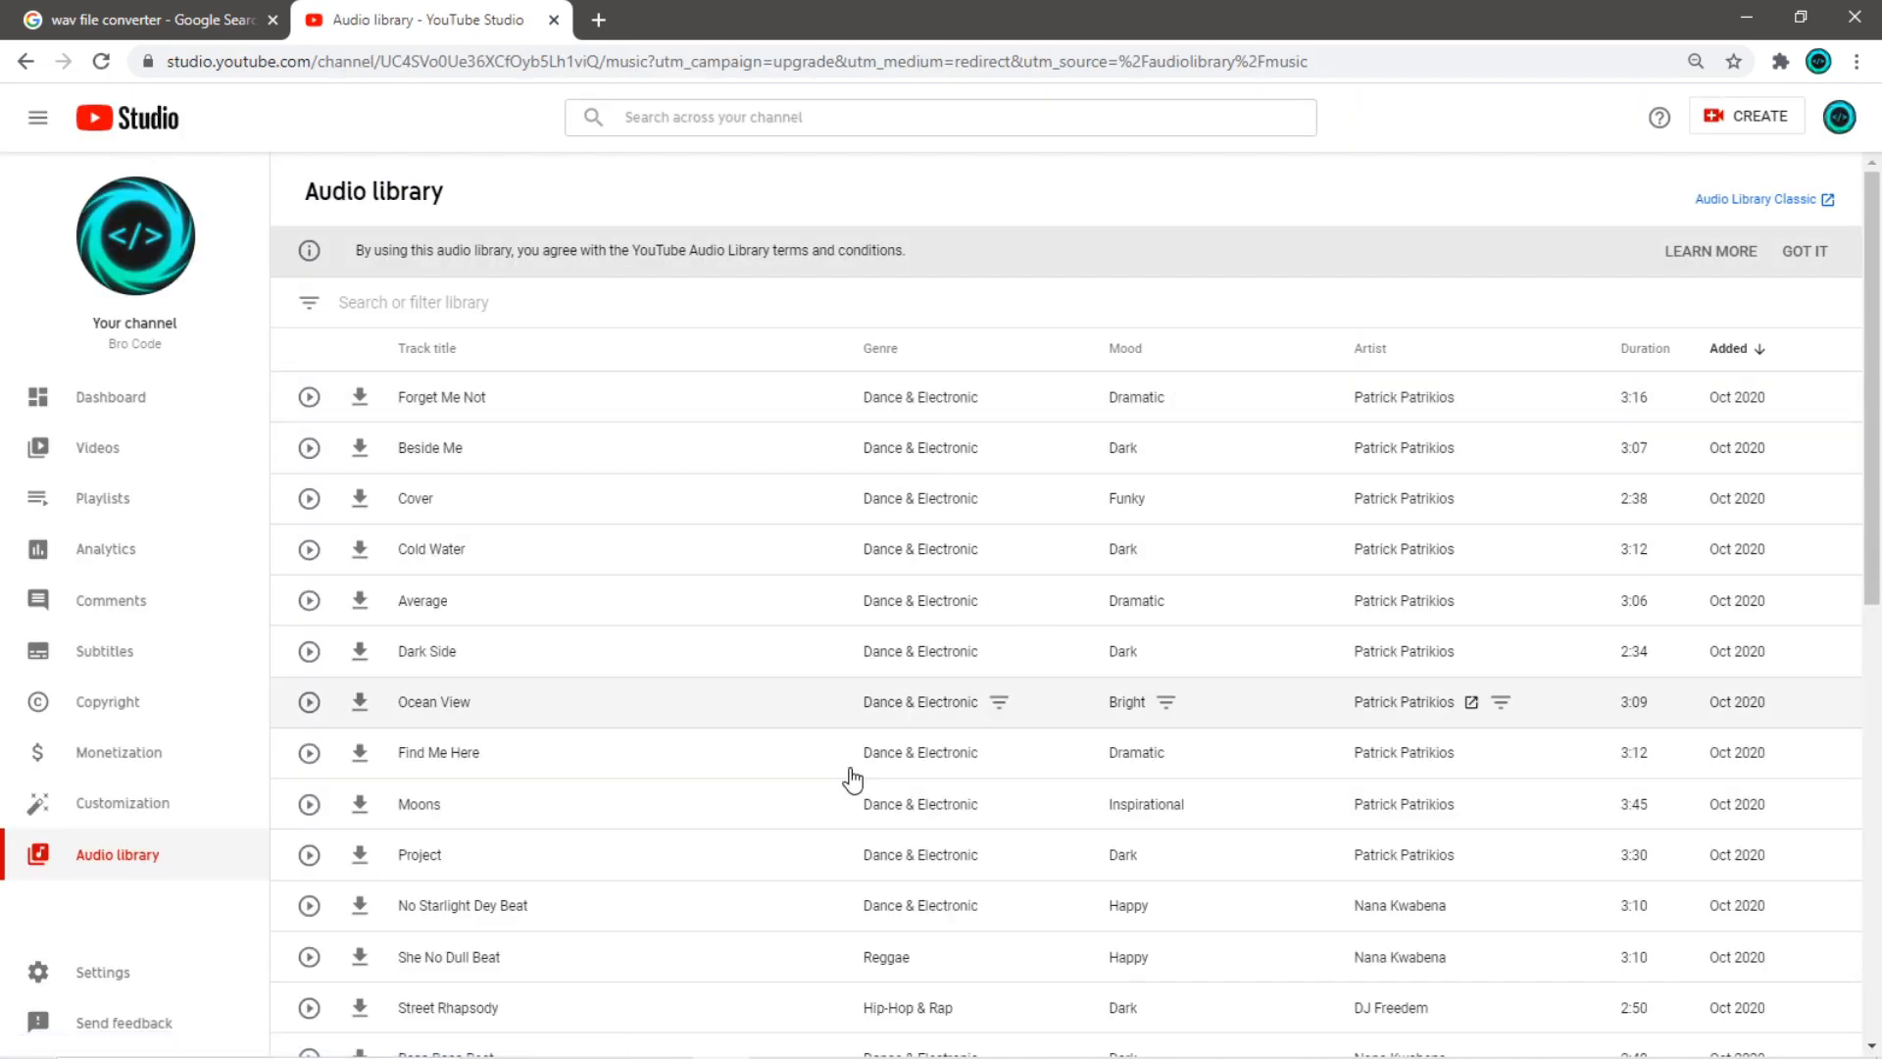
mouse_move(1275, 479)
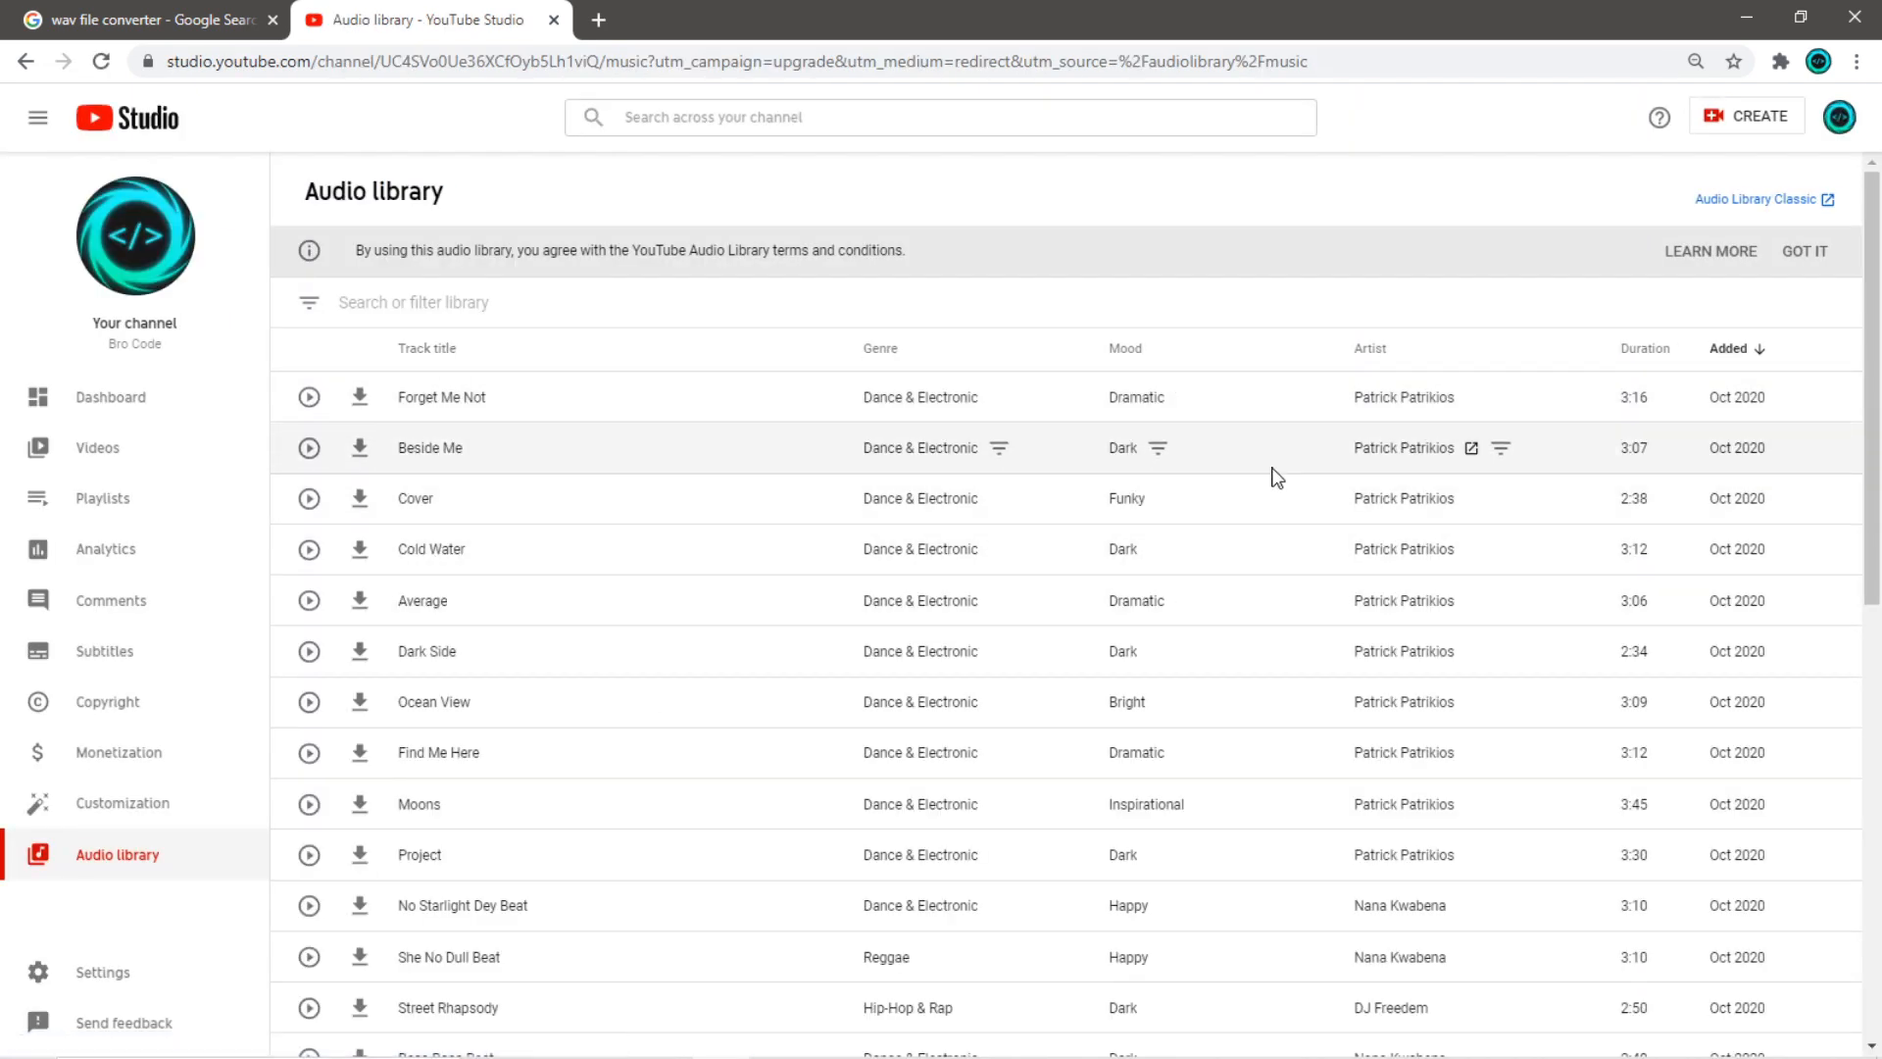
mouse_move(359, 398)
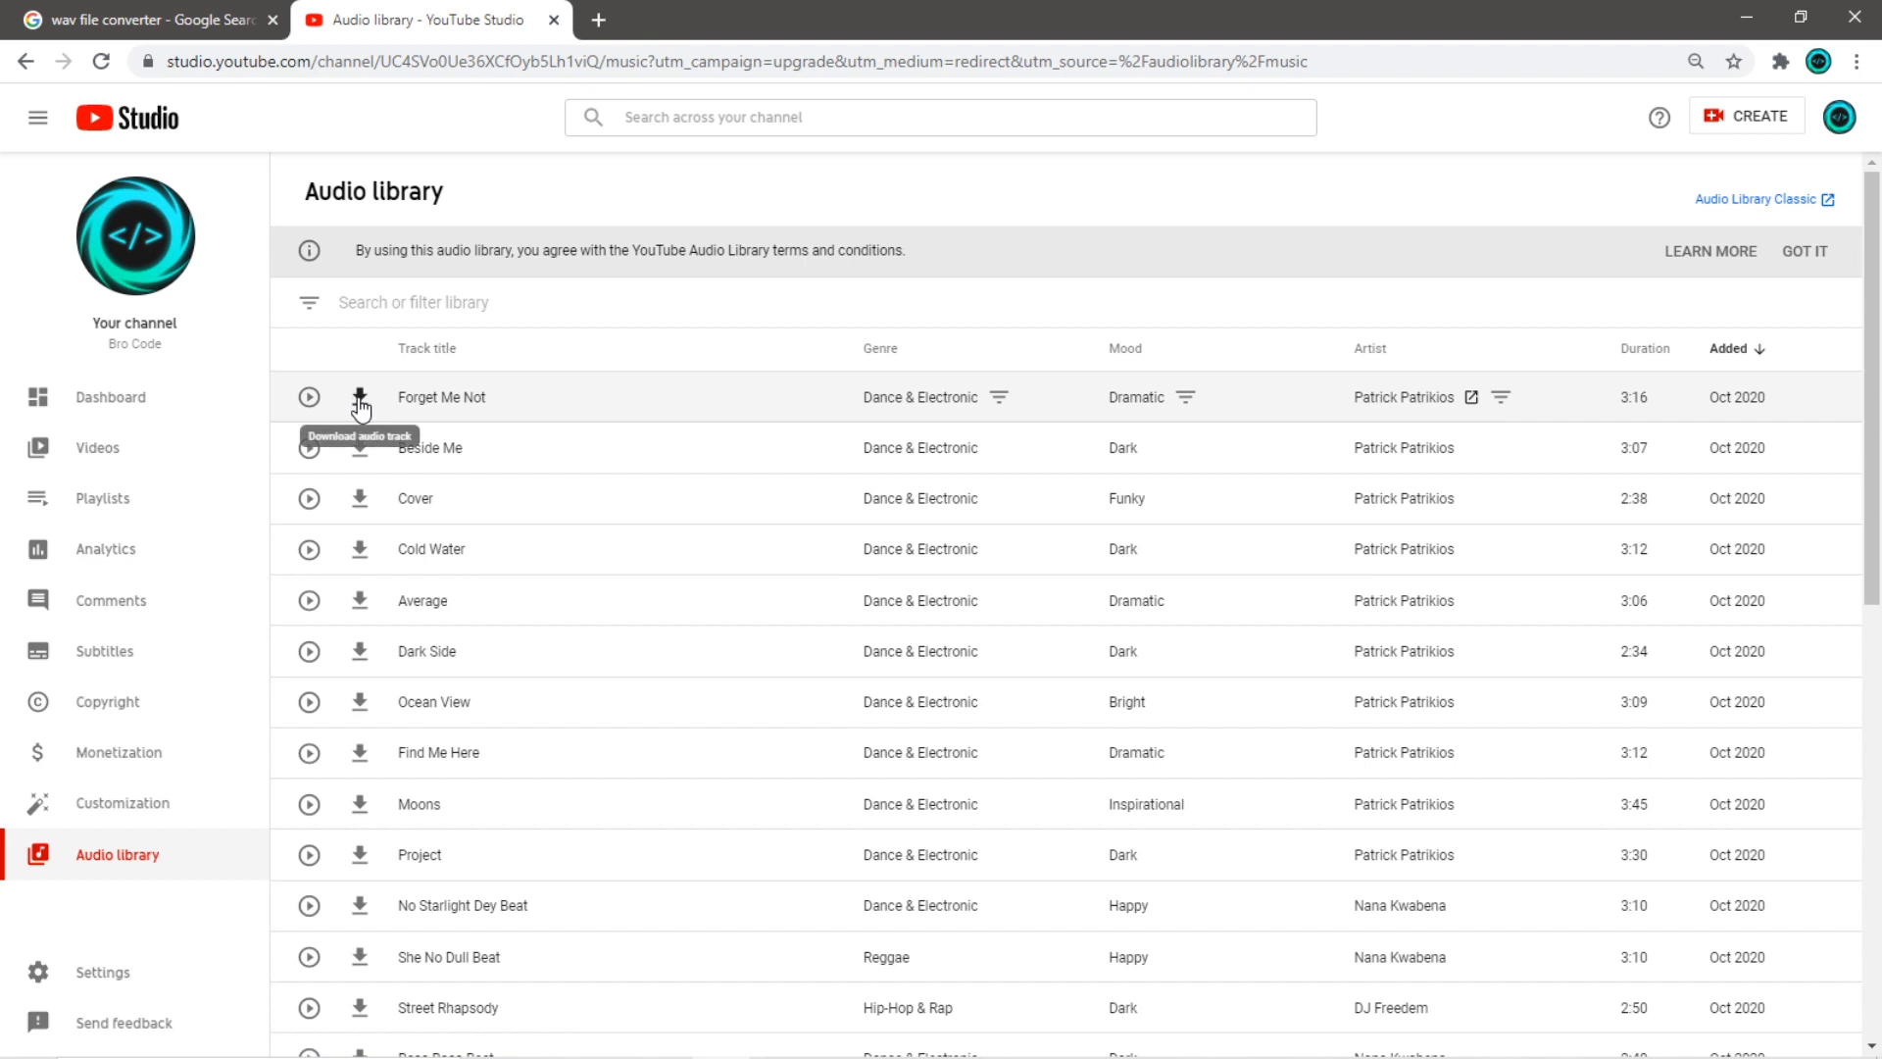
left_click(143, 19)
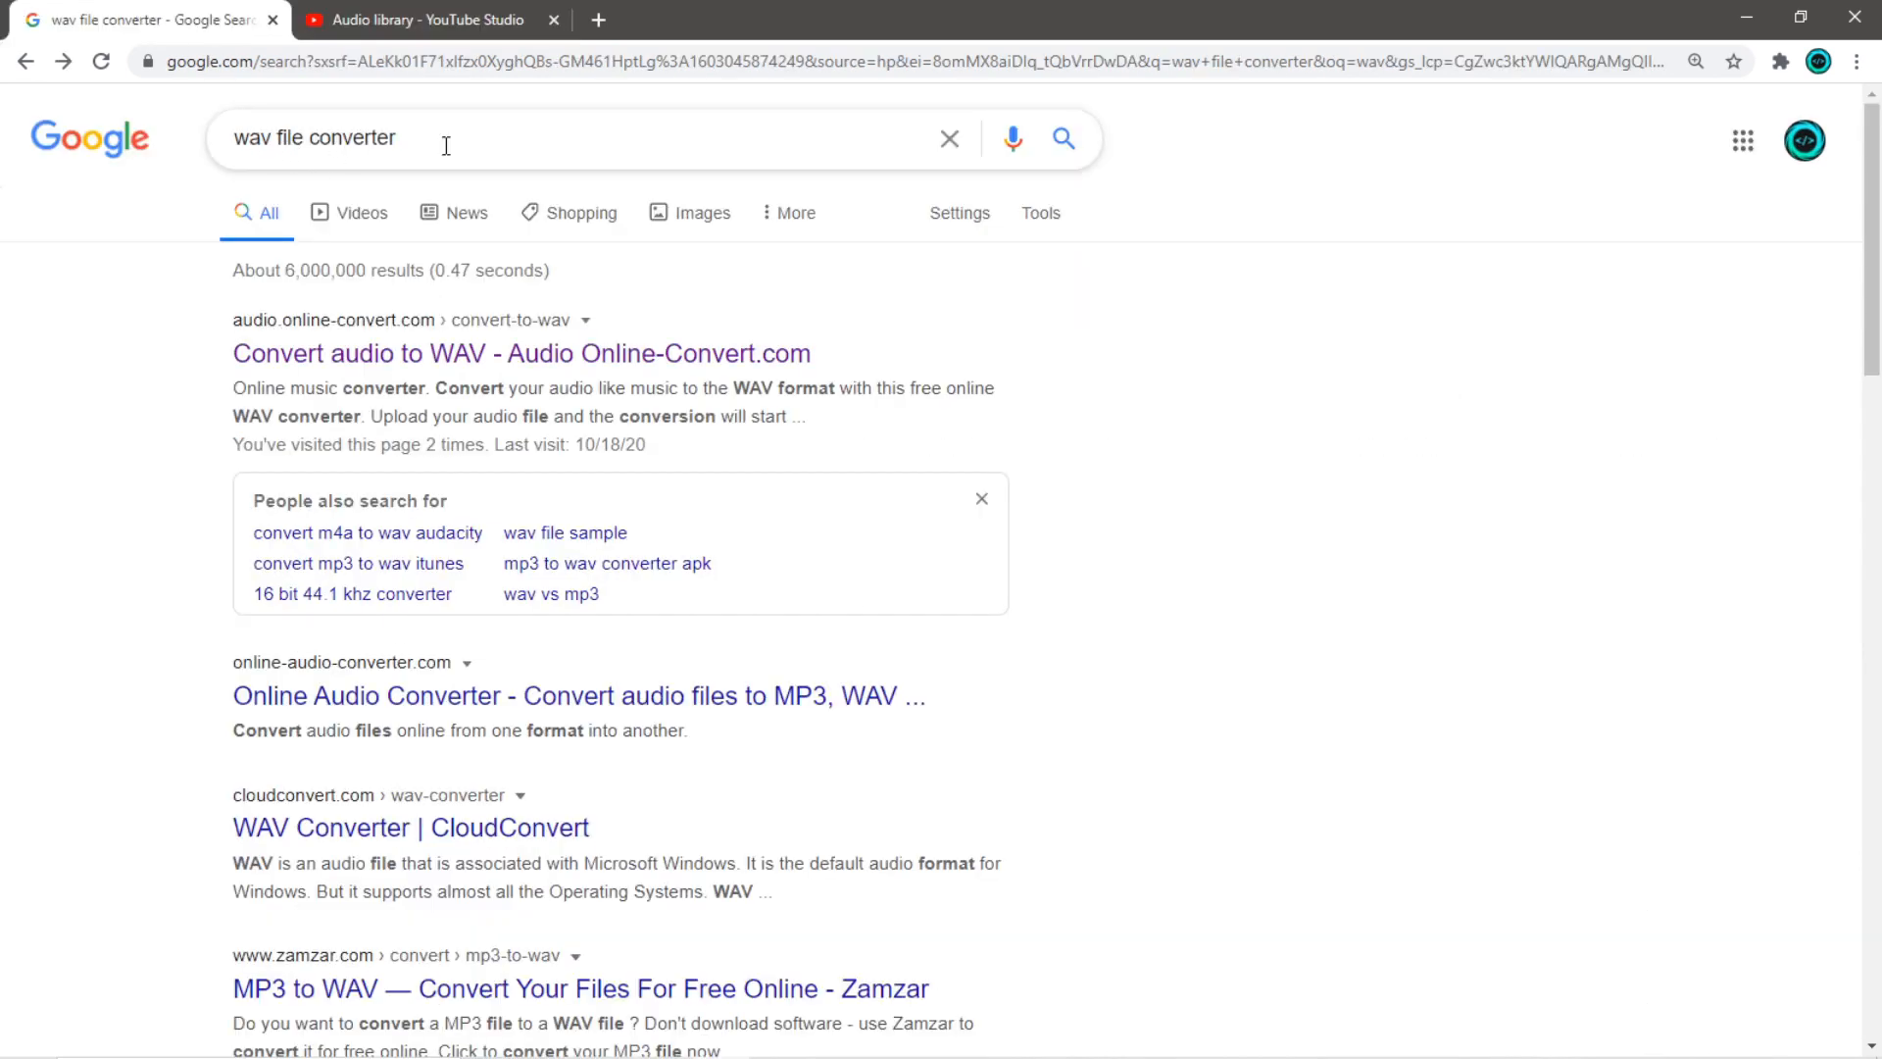
mouse_move(953, 435)
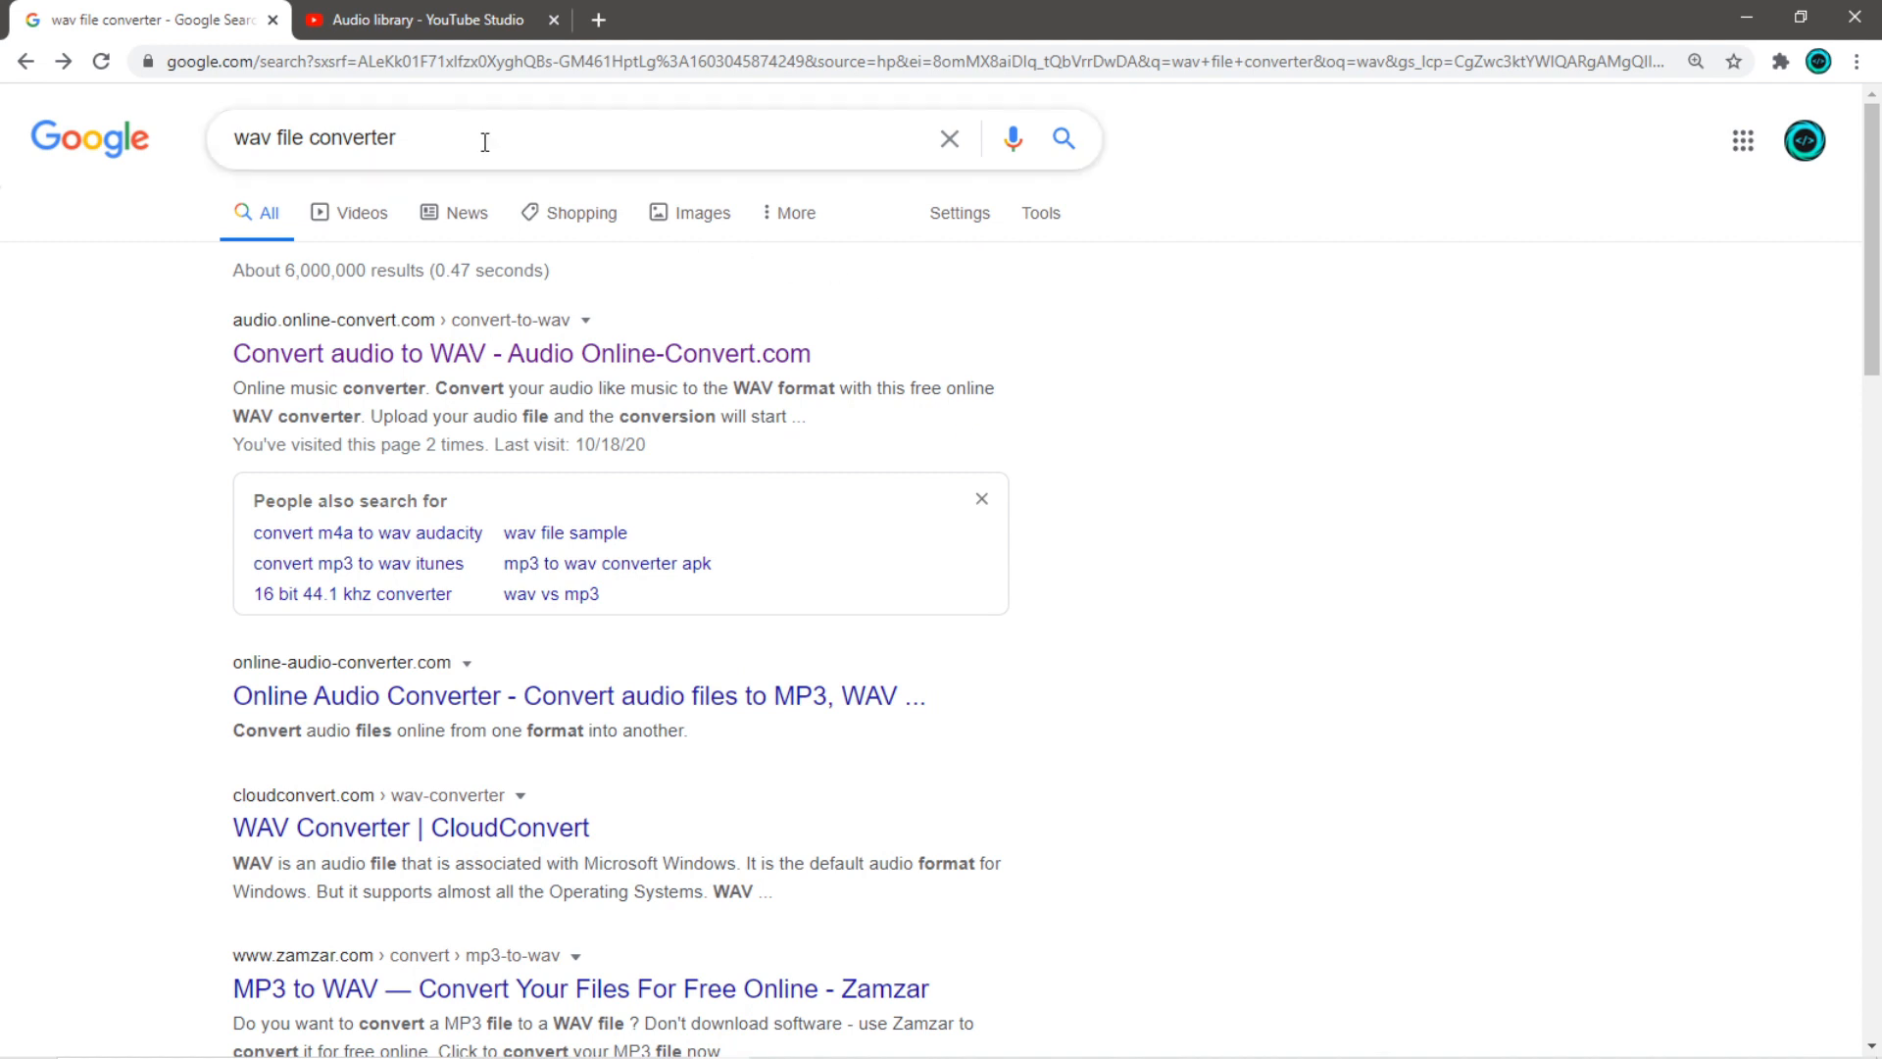
mouse_move(500, 369)
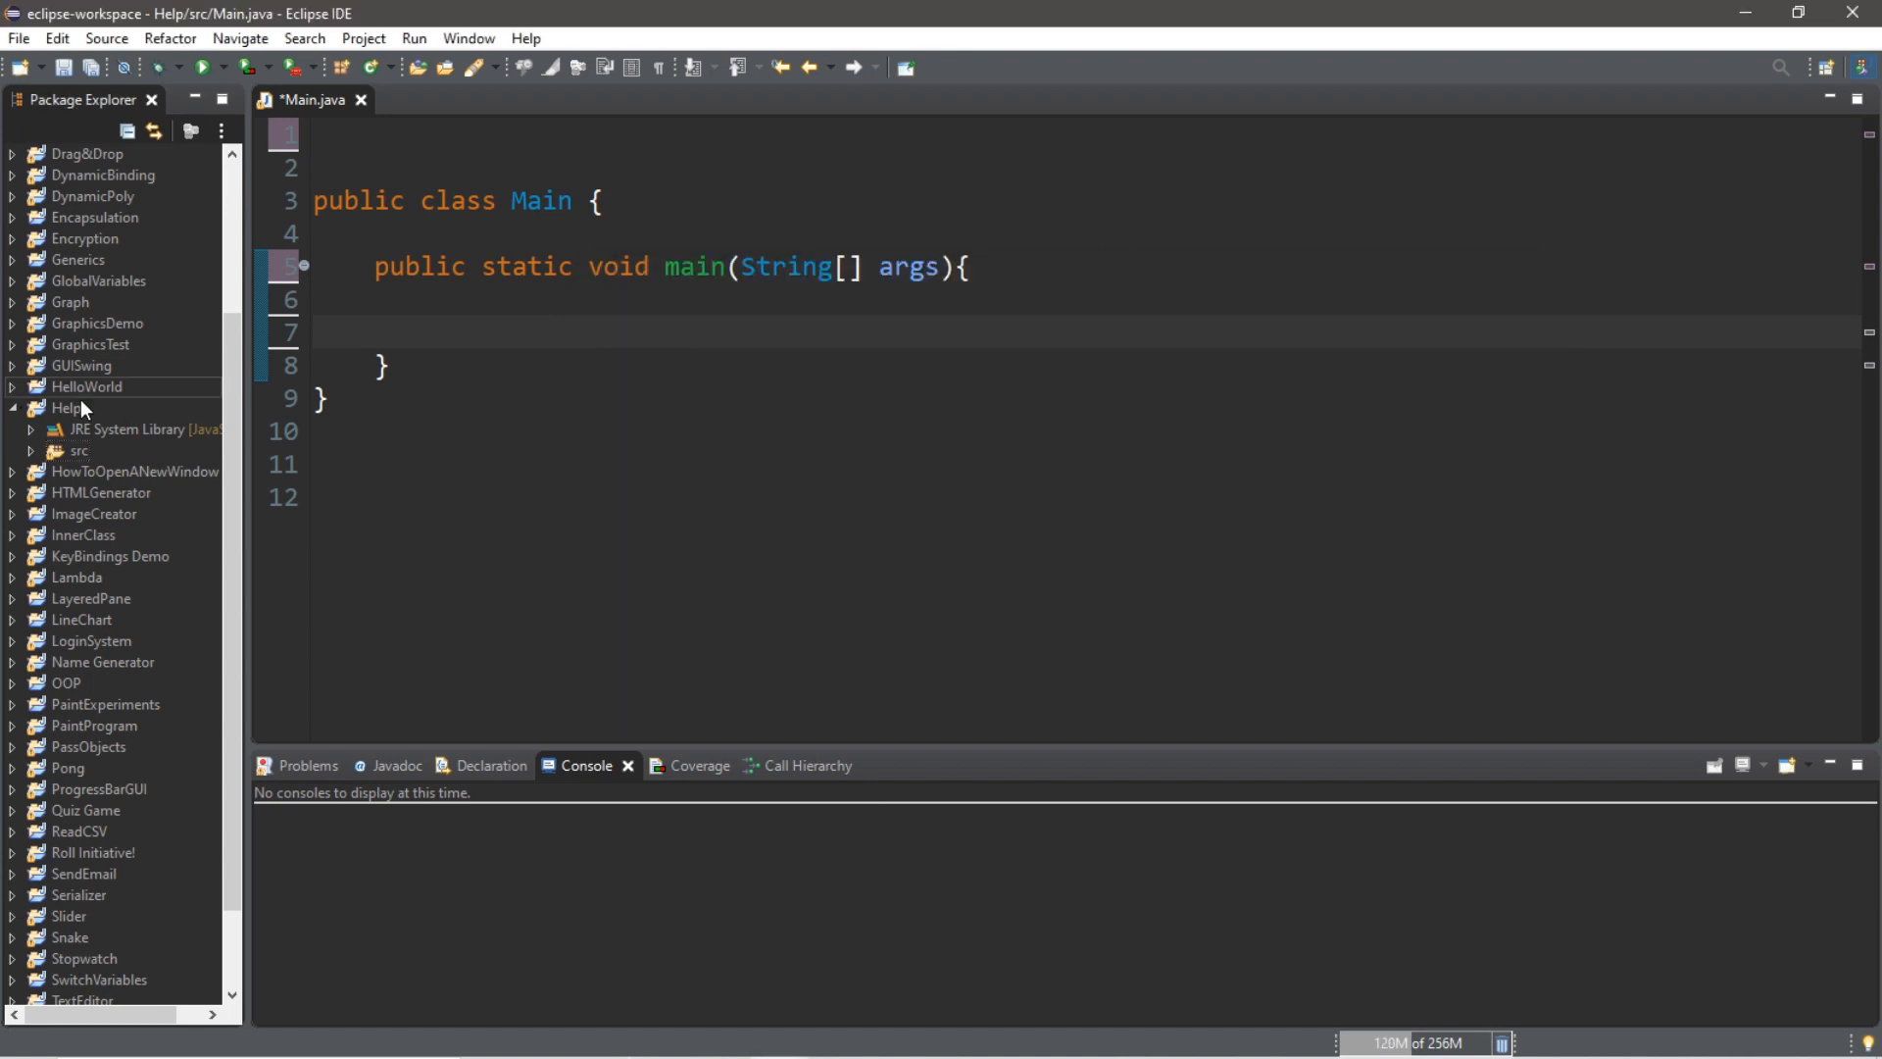
Locate the wav file in the Help project and add import javax.sound.sampled.*; at the top
left_click(67, 408)
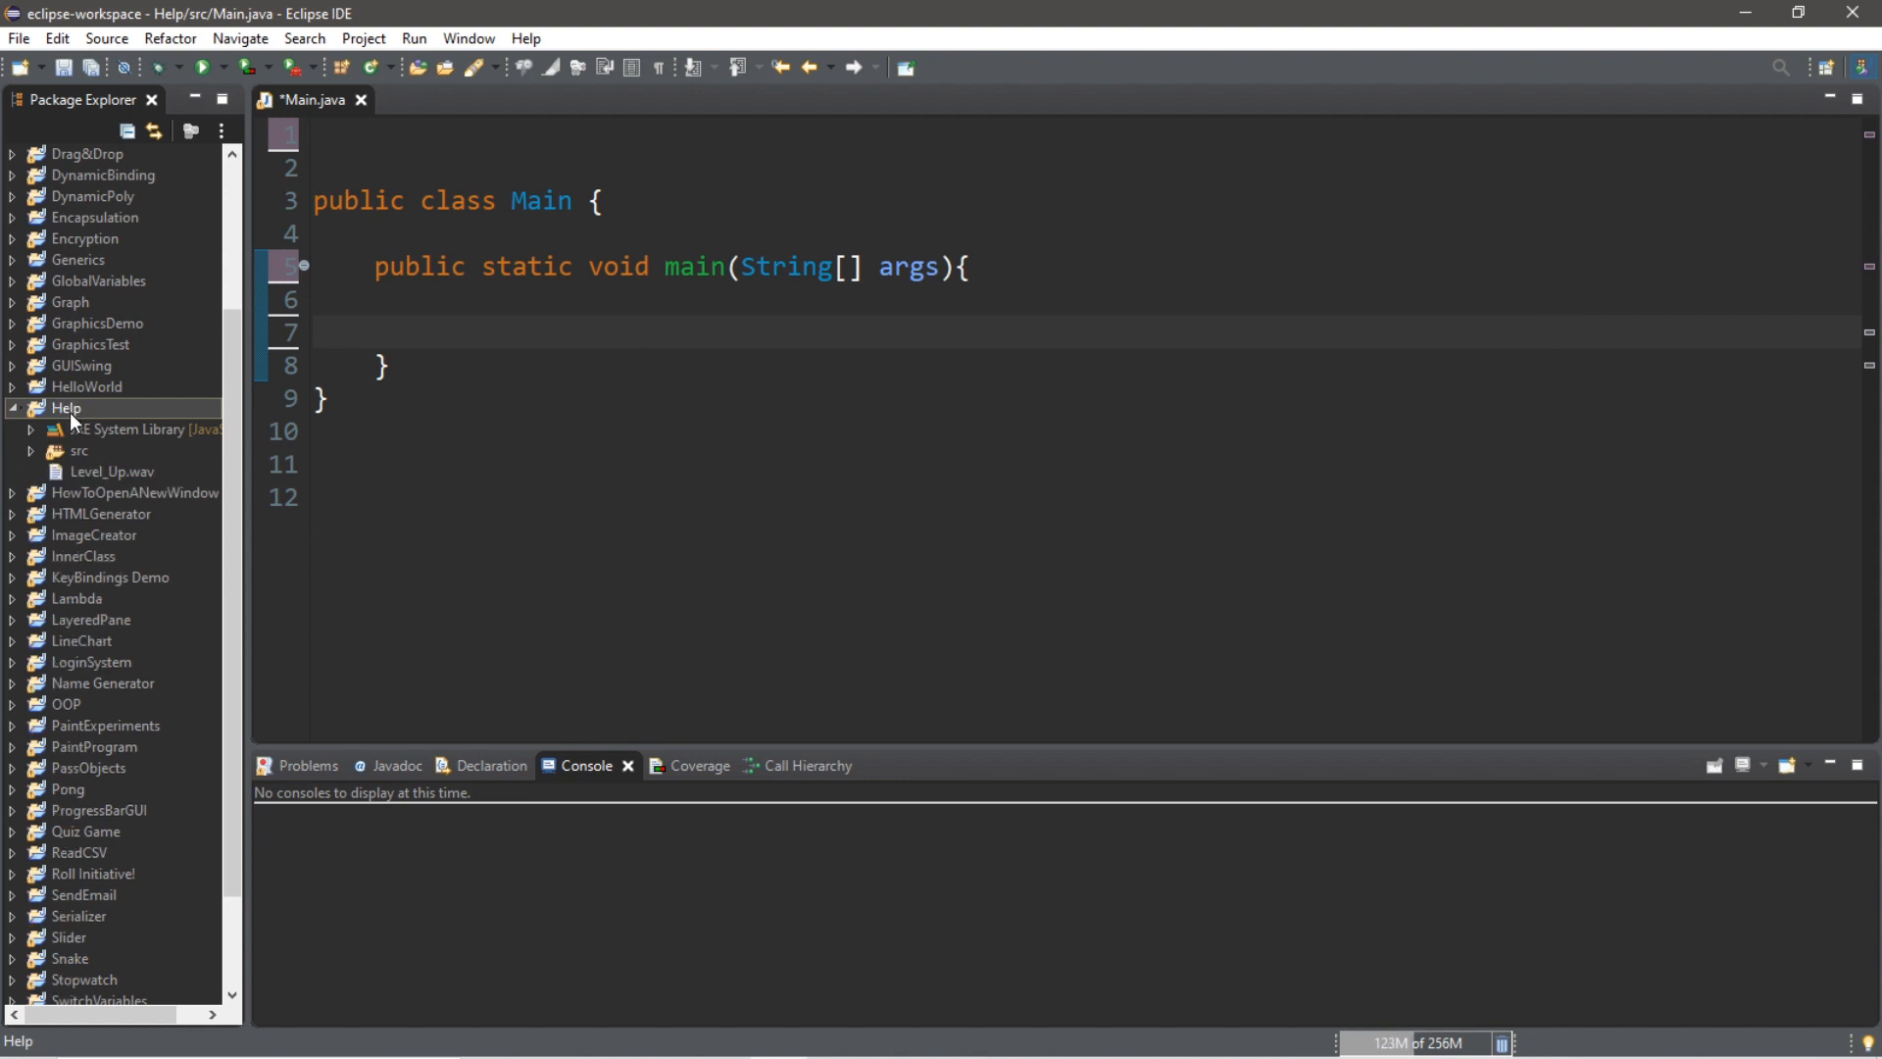
left_click(112, 471)
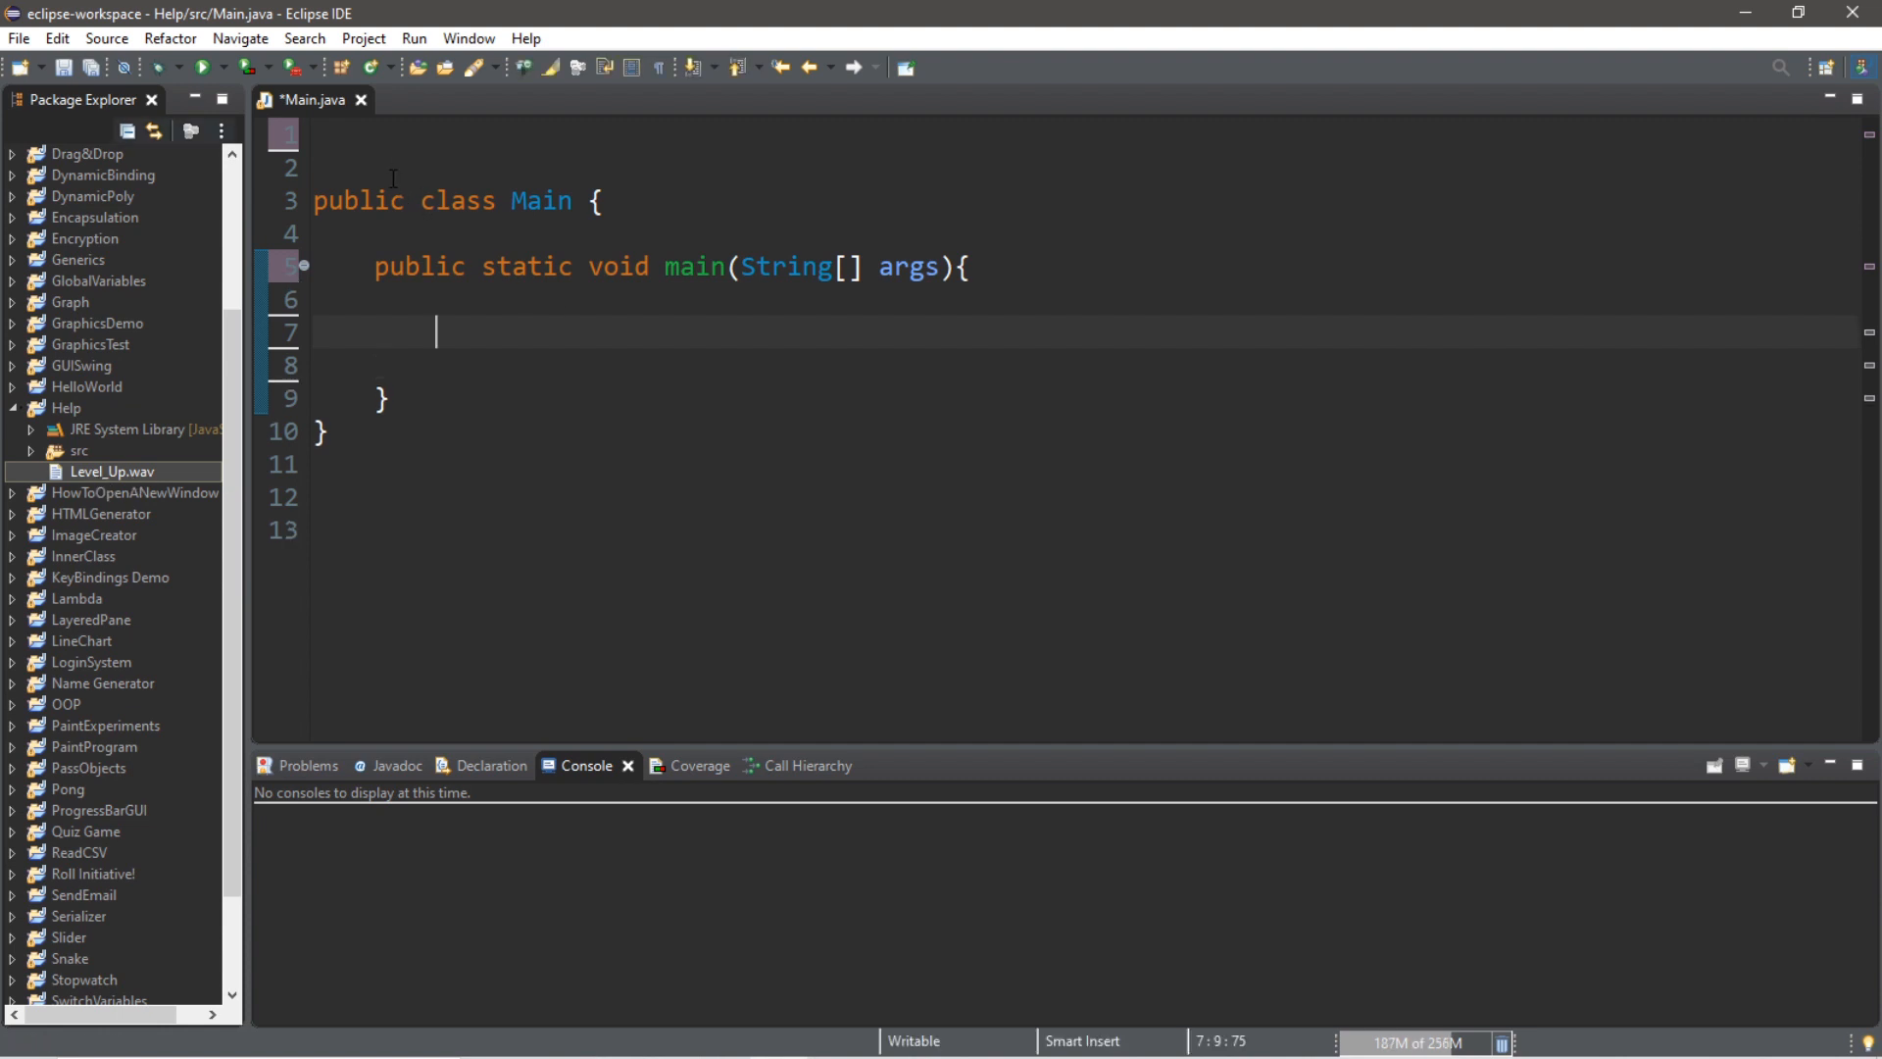
left_click(333, 159)
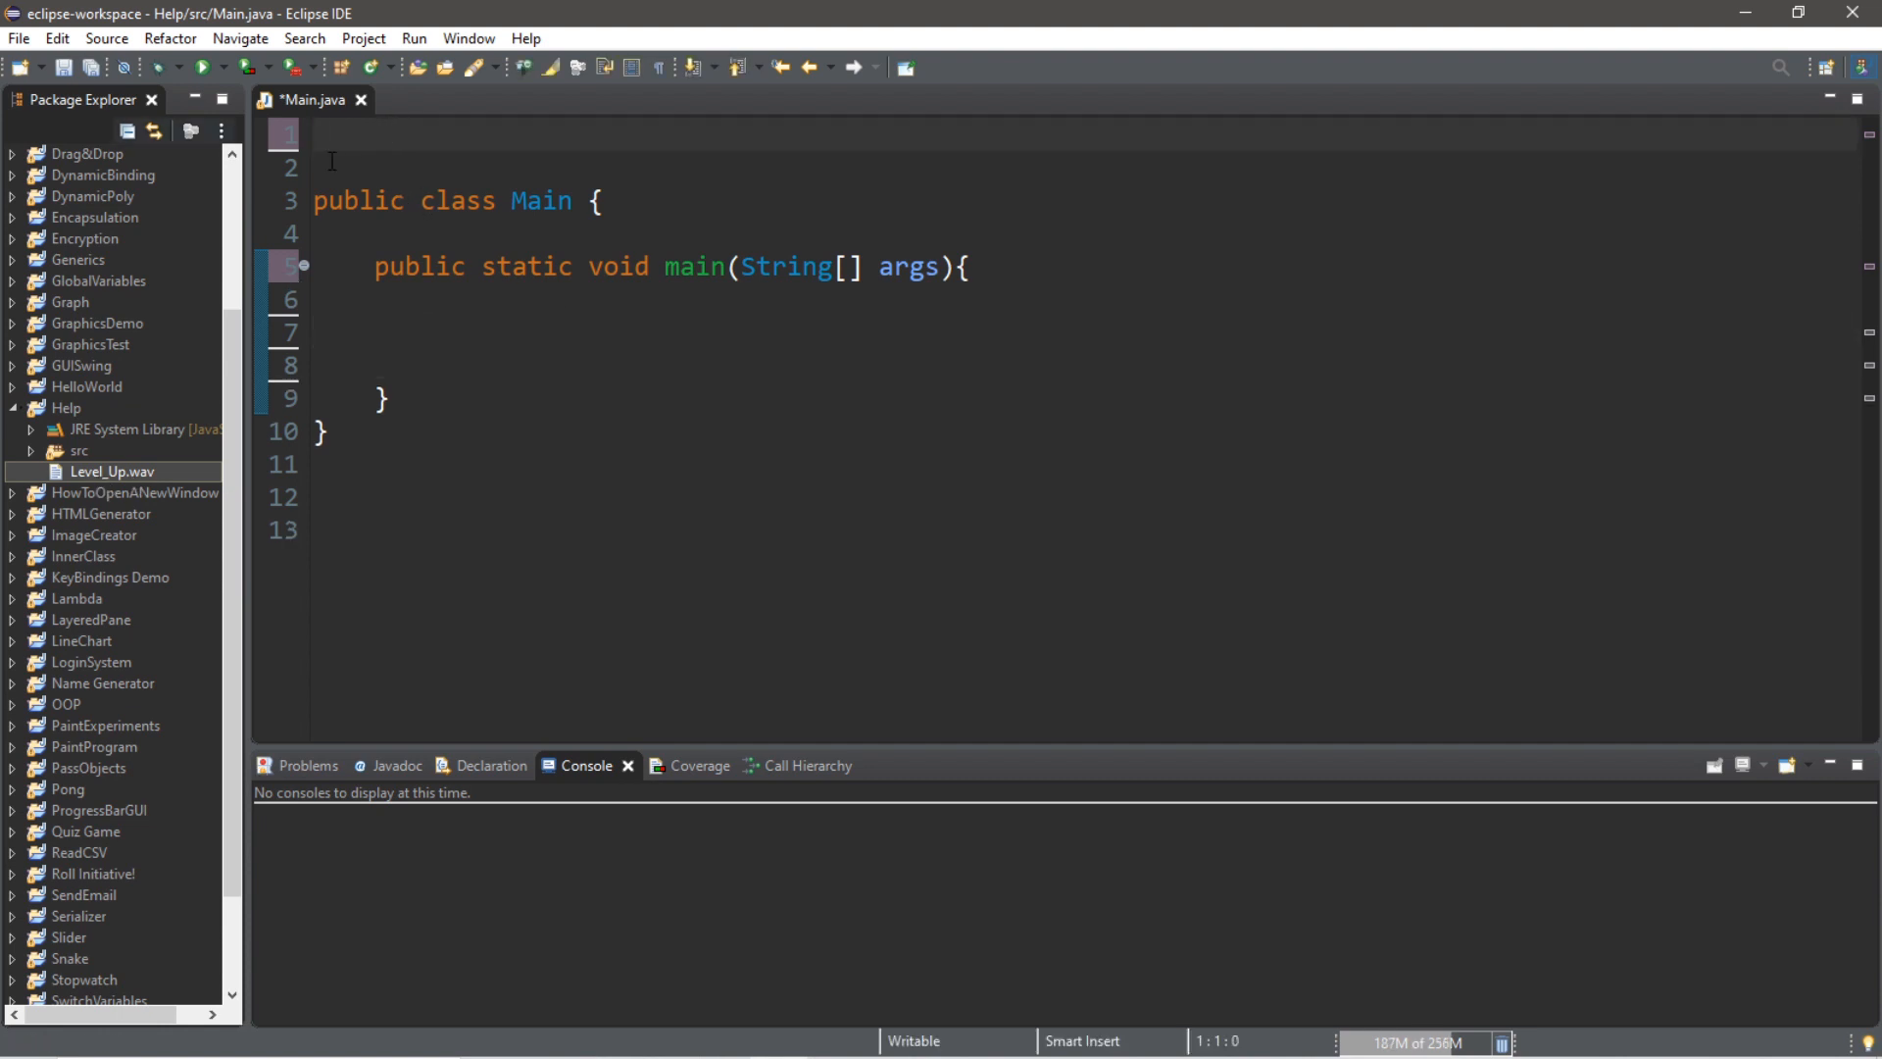
type("import javax.sound.sampled.*;")
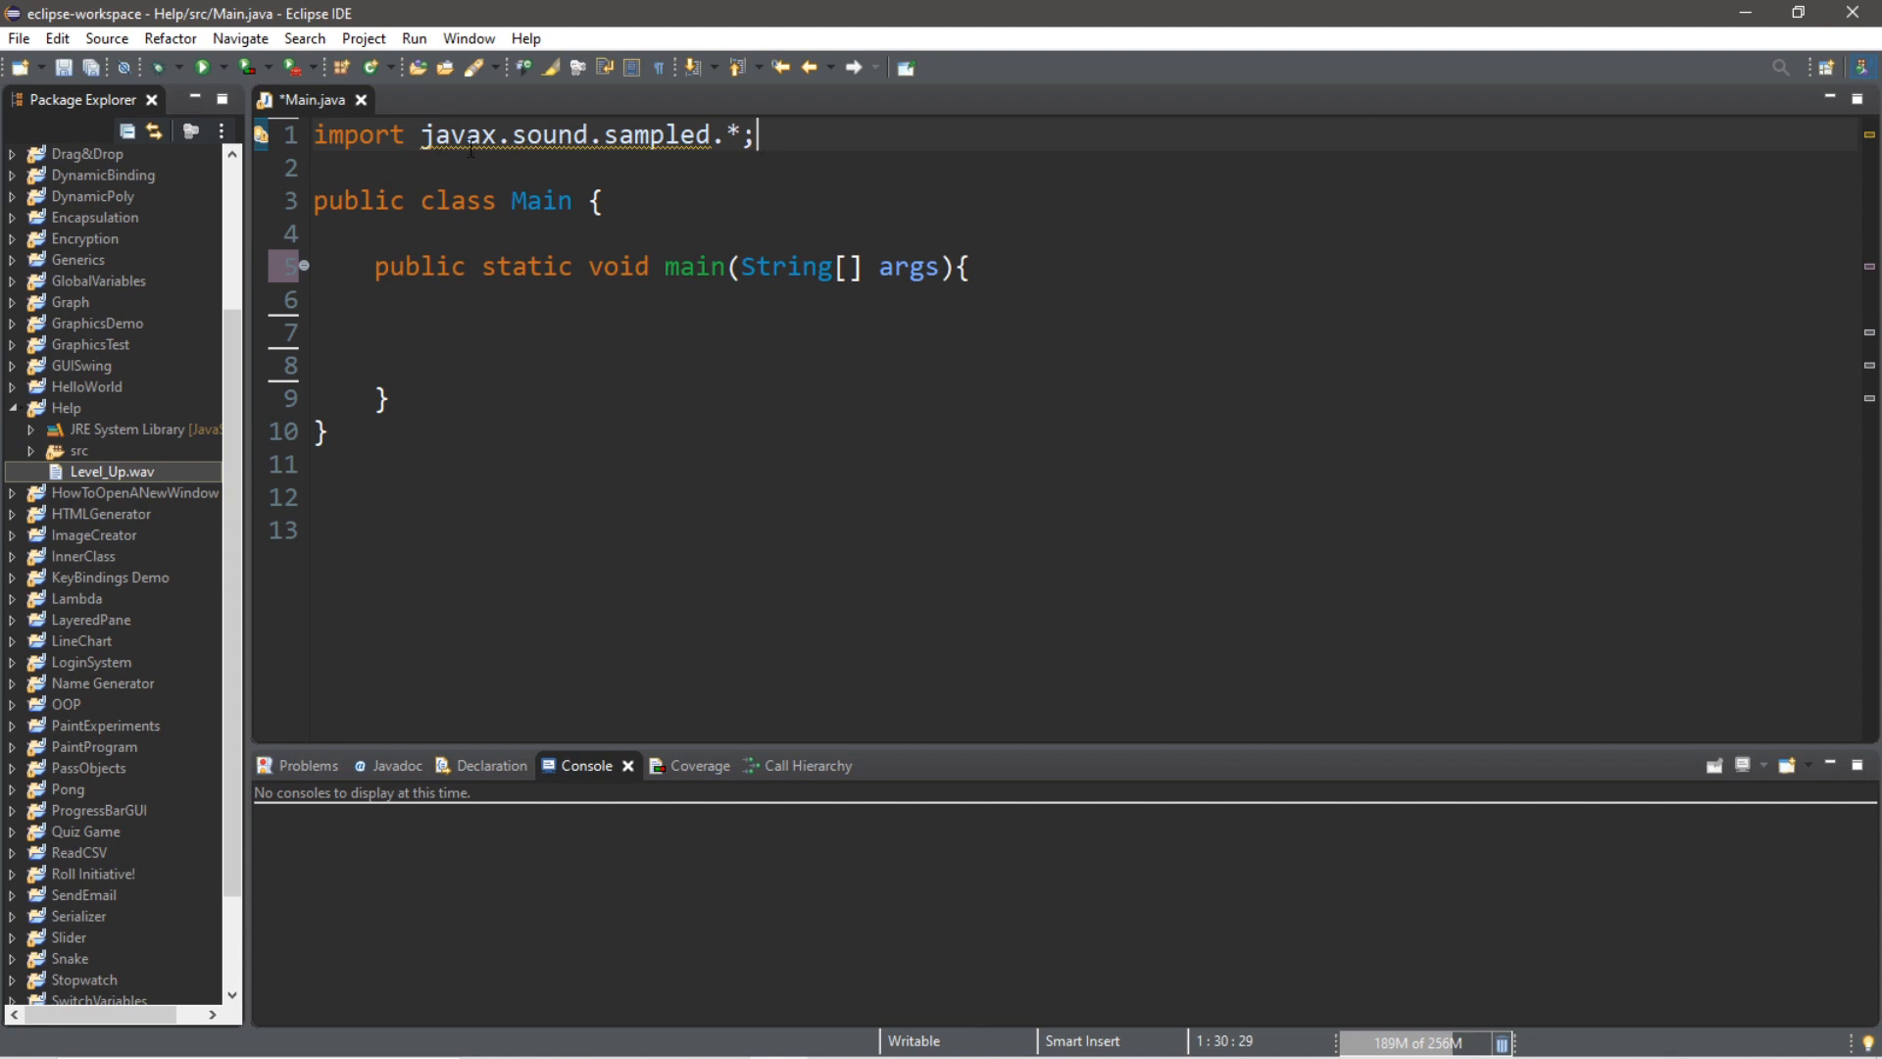
double_click(547, 135)
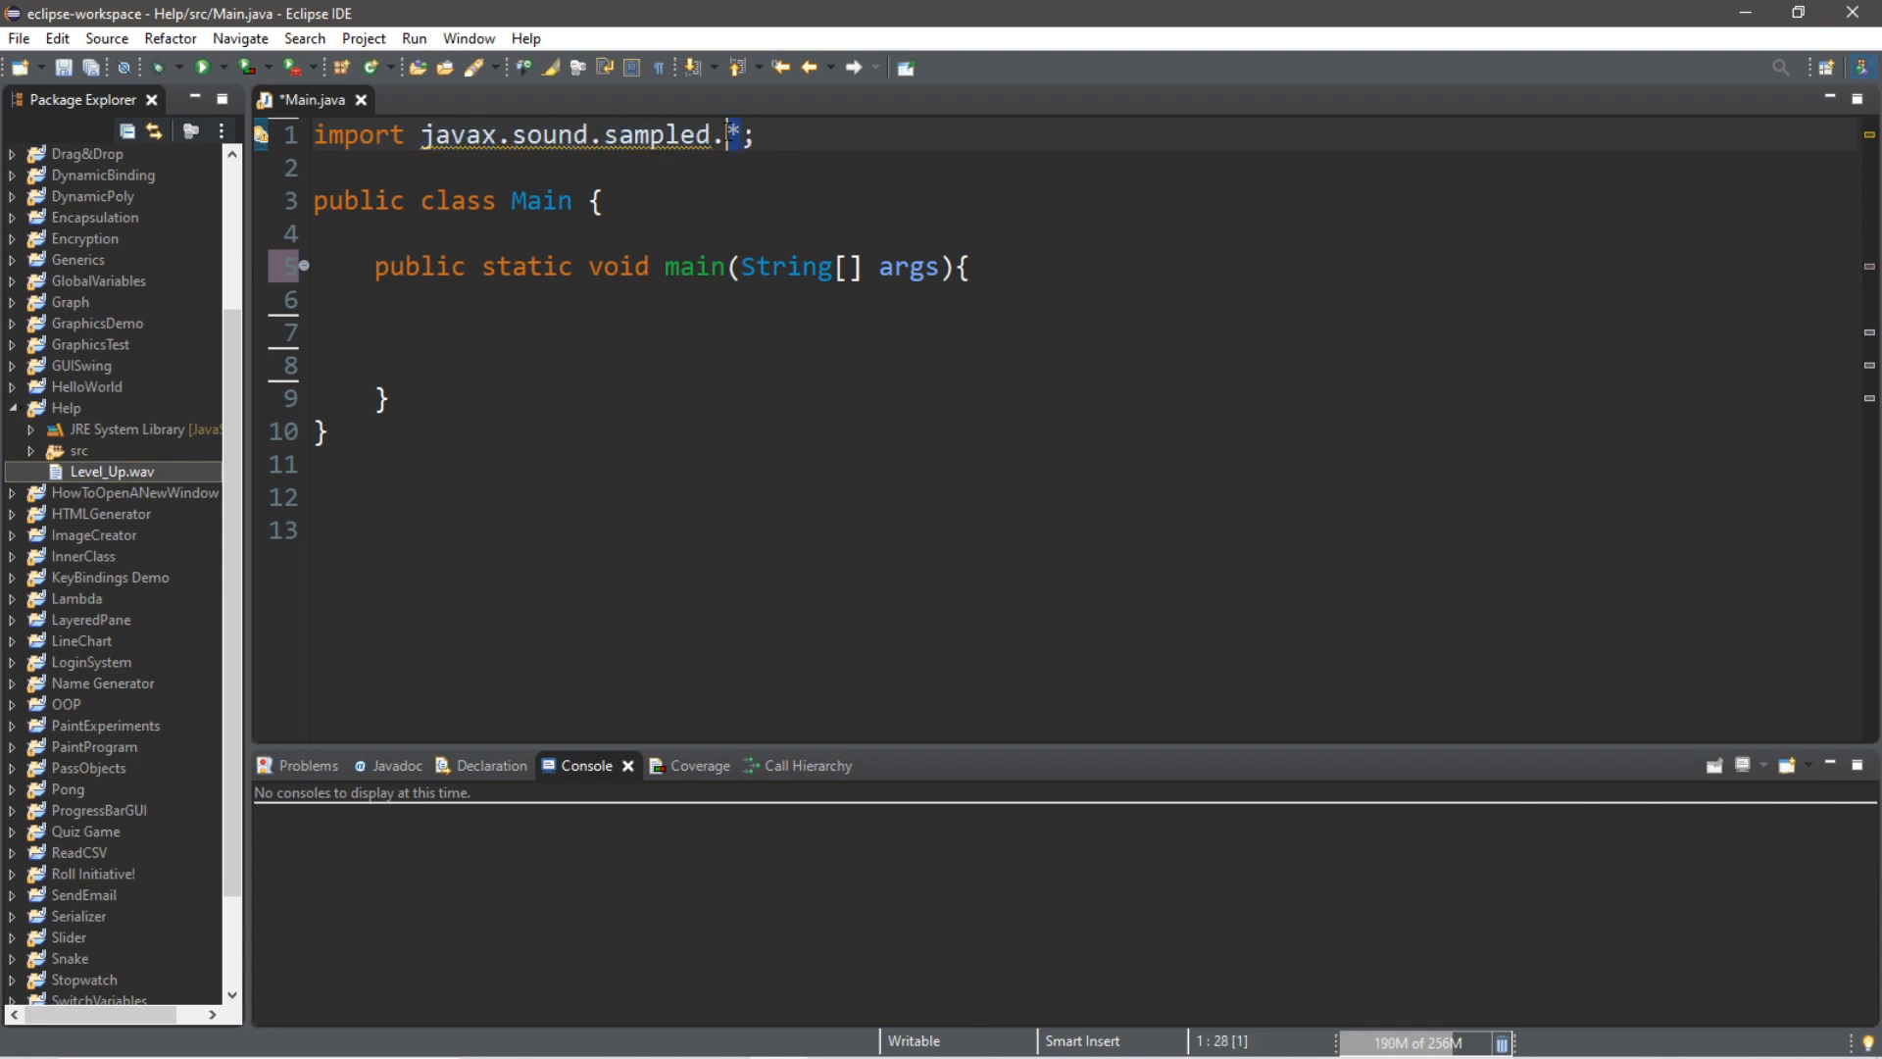
In main, declare File file = new File("Level_Up.wav");
left_click(635, 333)
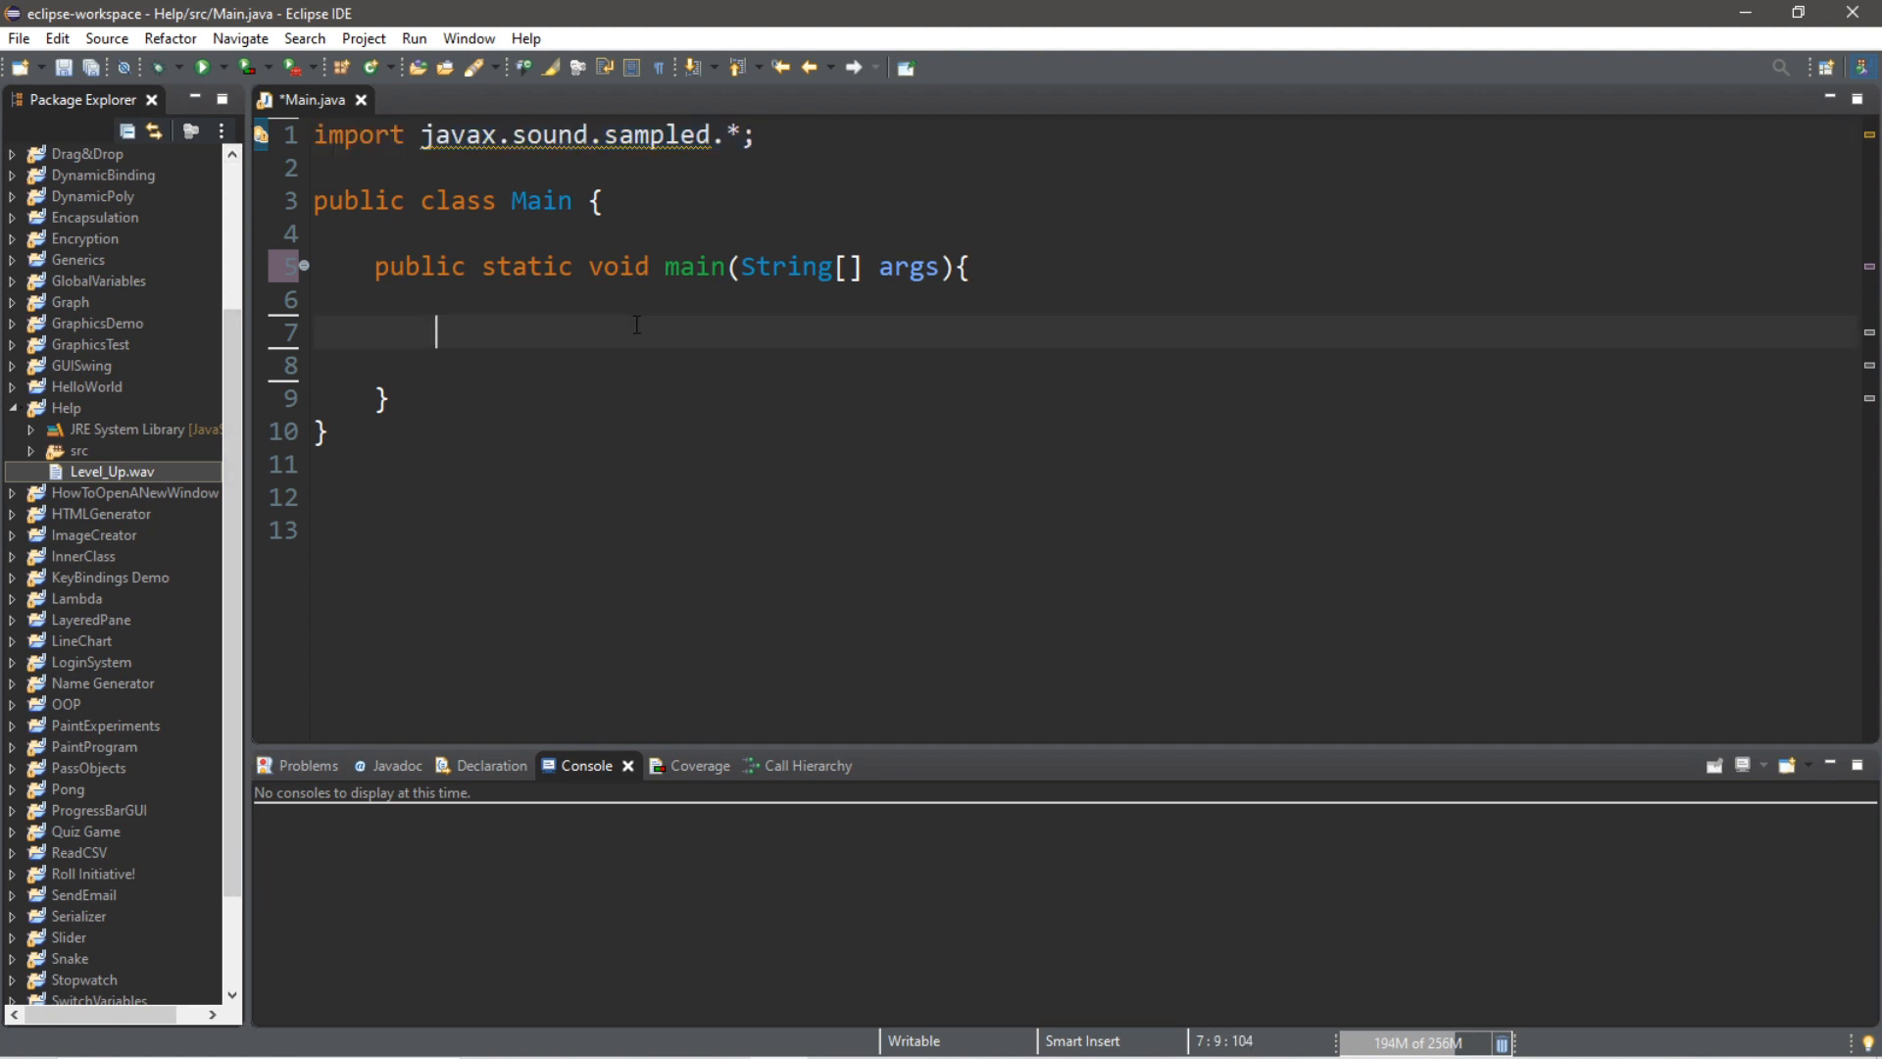
type("File")
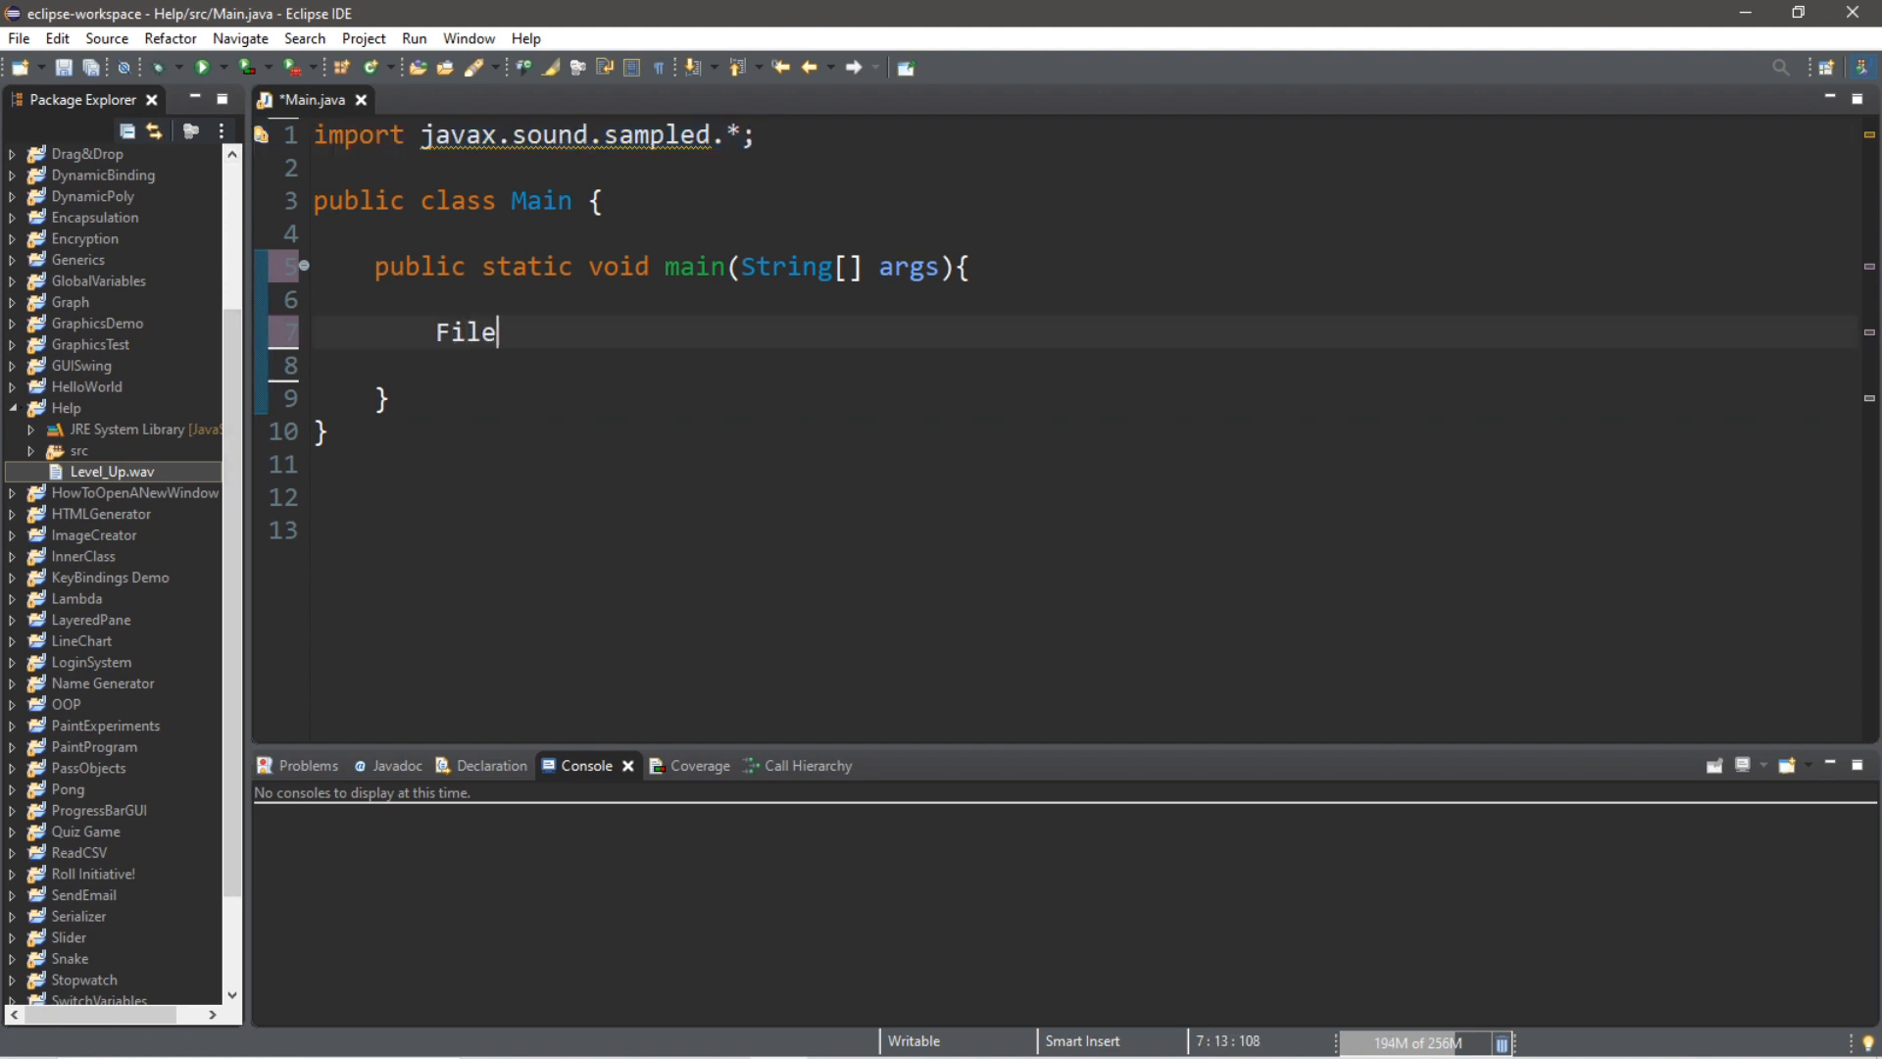
type("file = n")
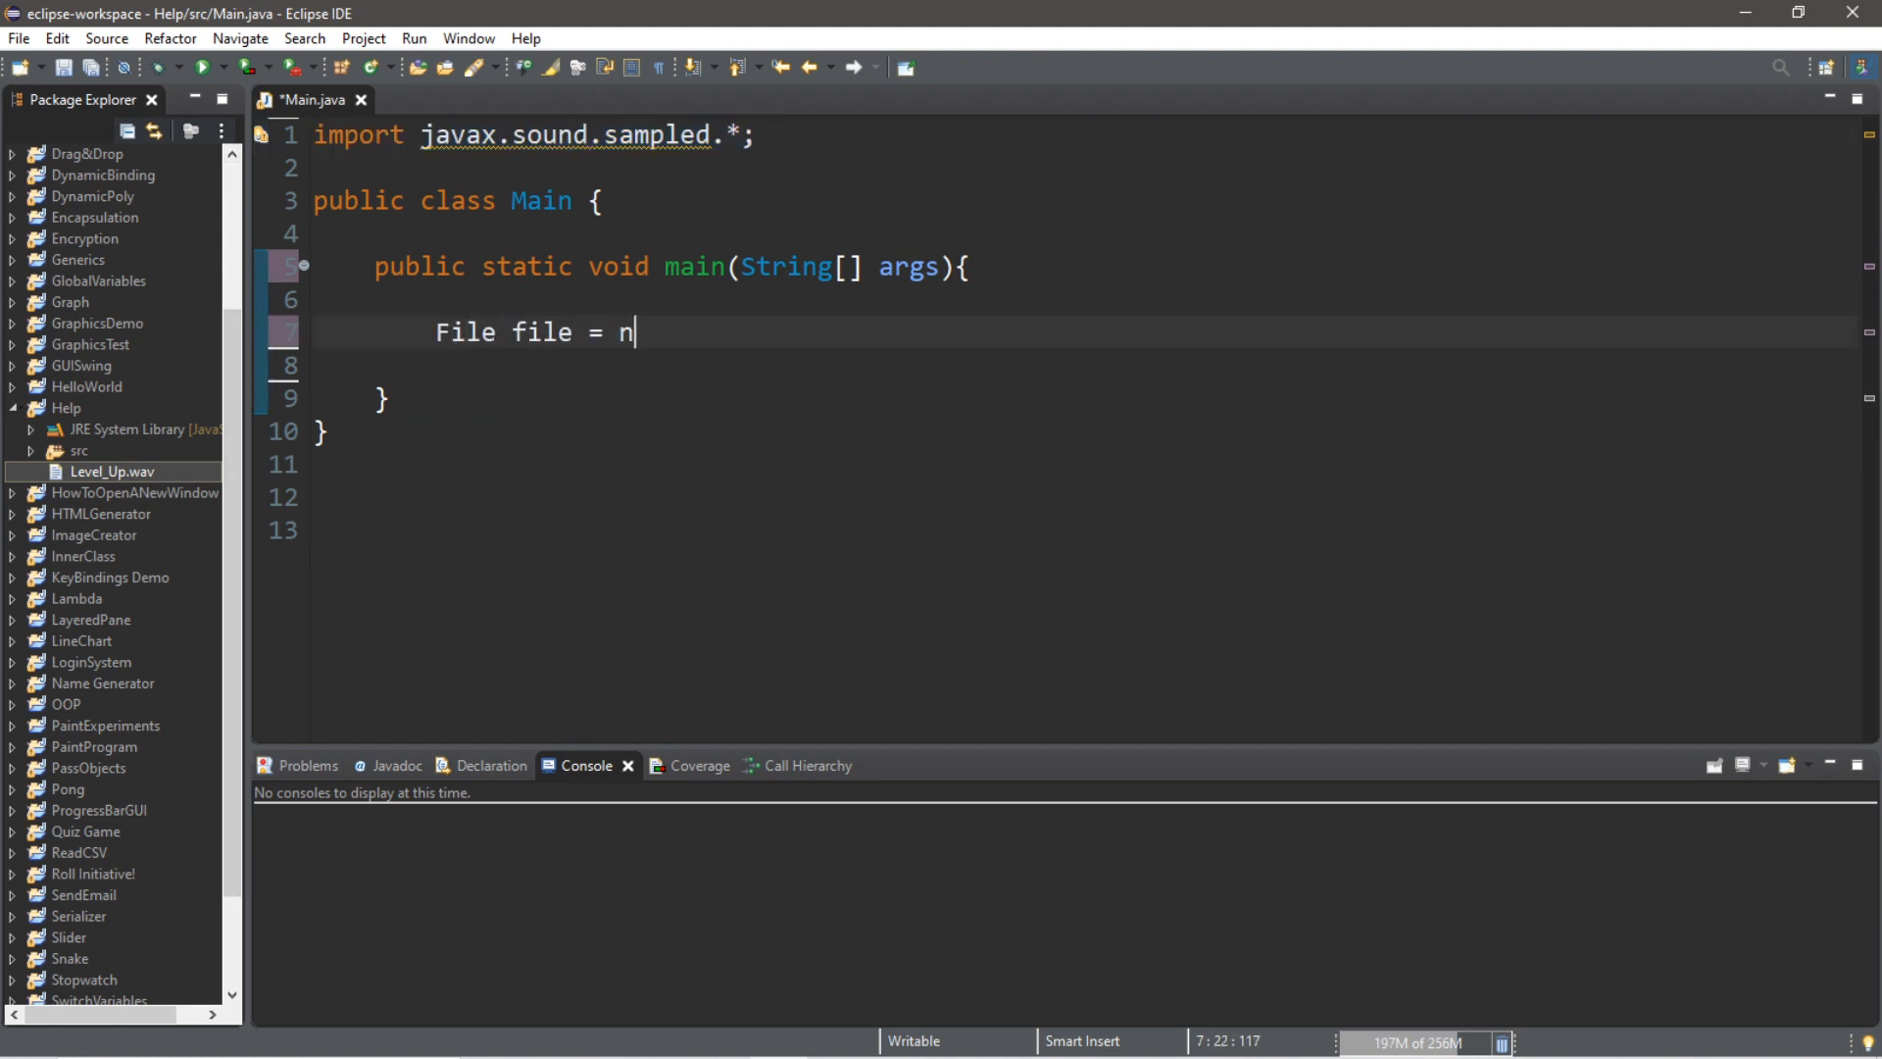
type("ew File()")
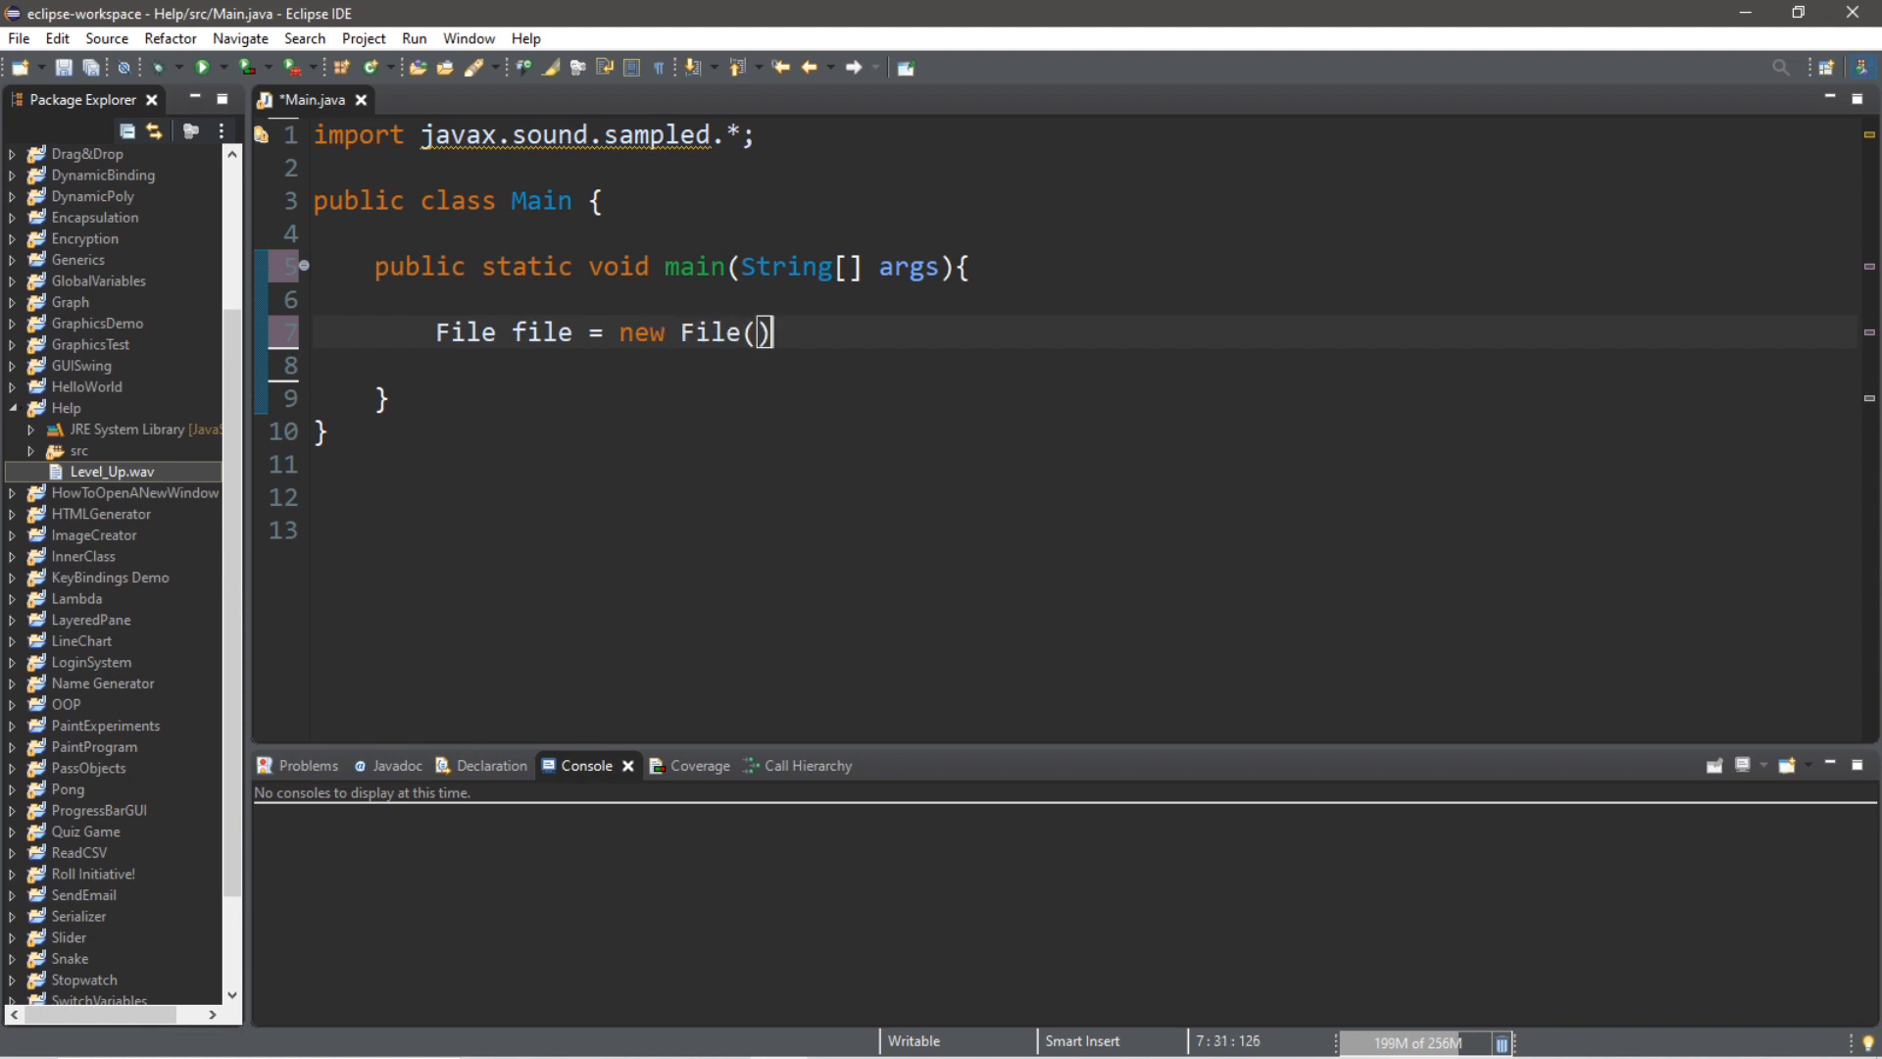
type(";")
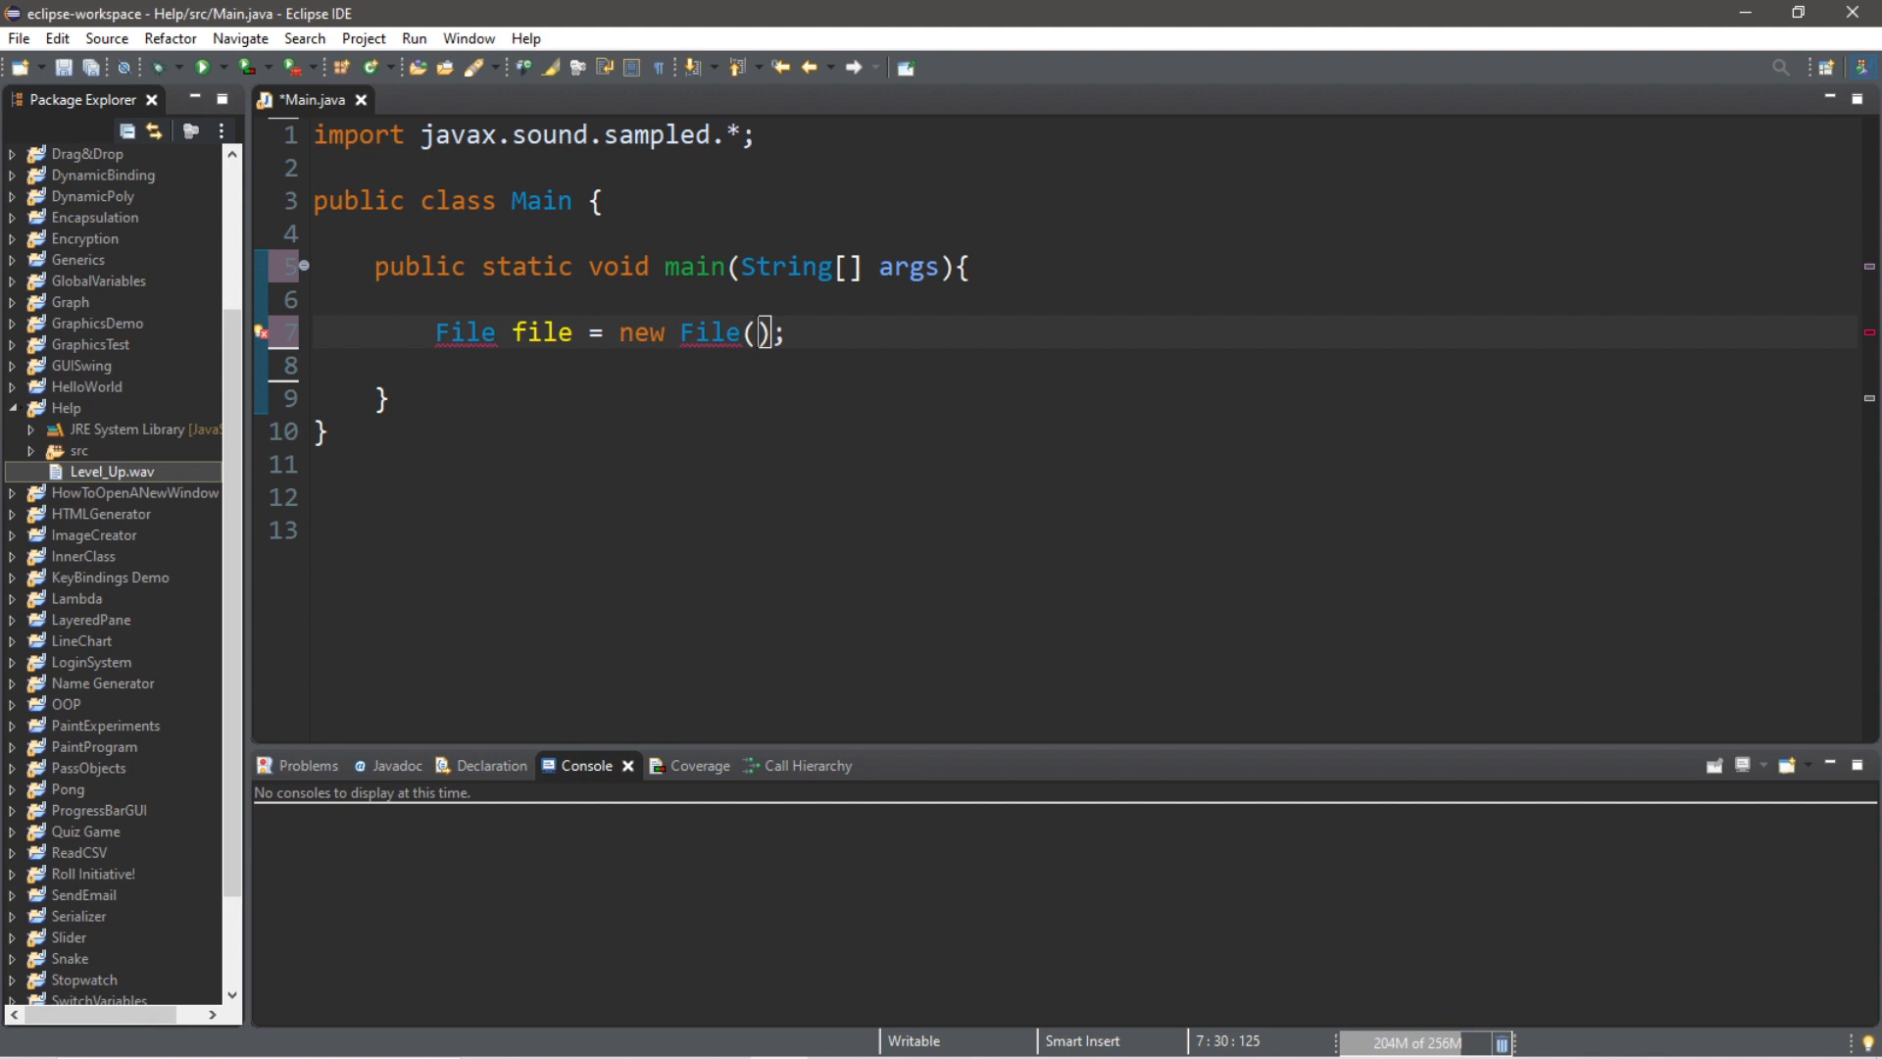
type("\"")
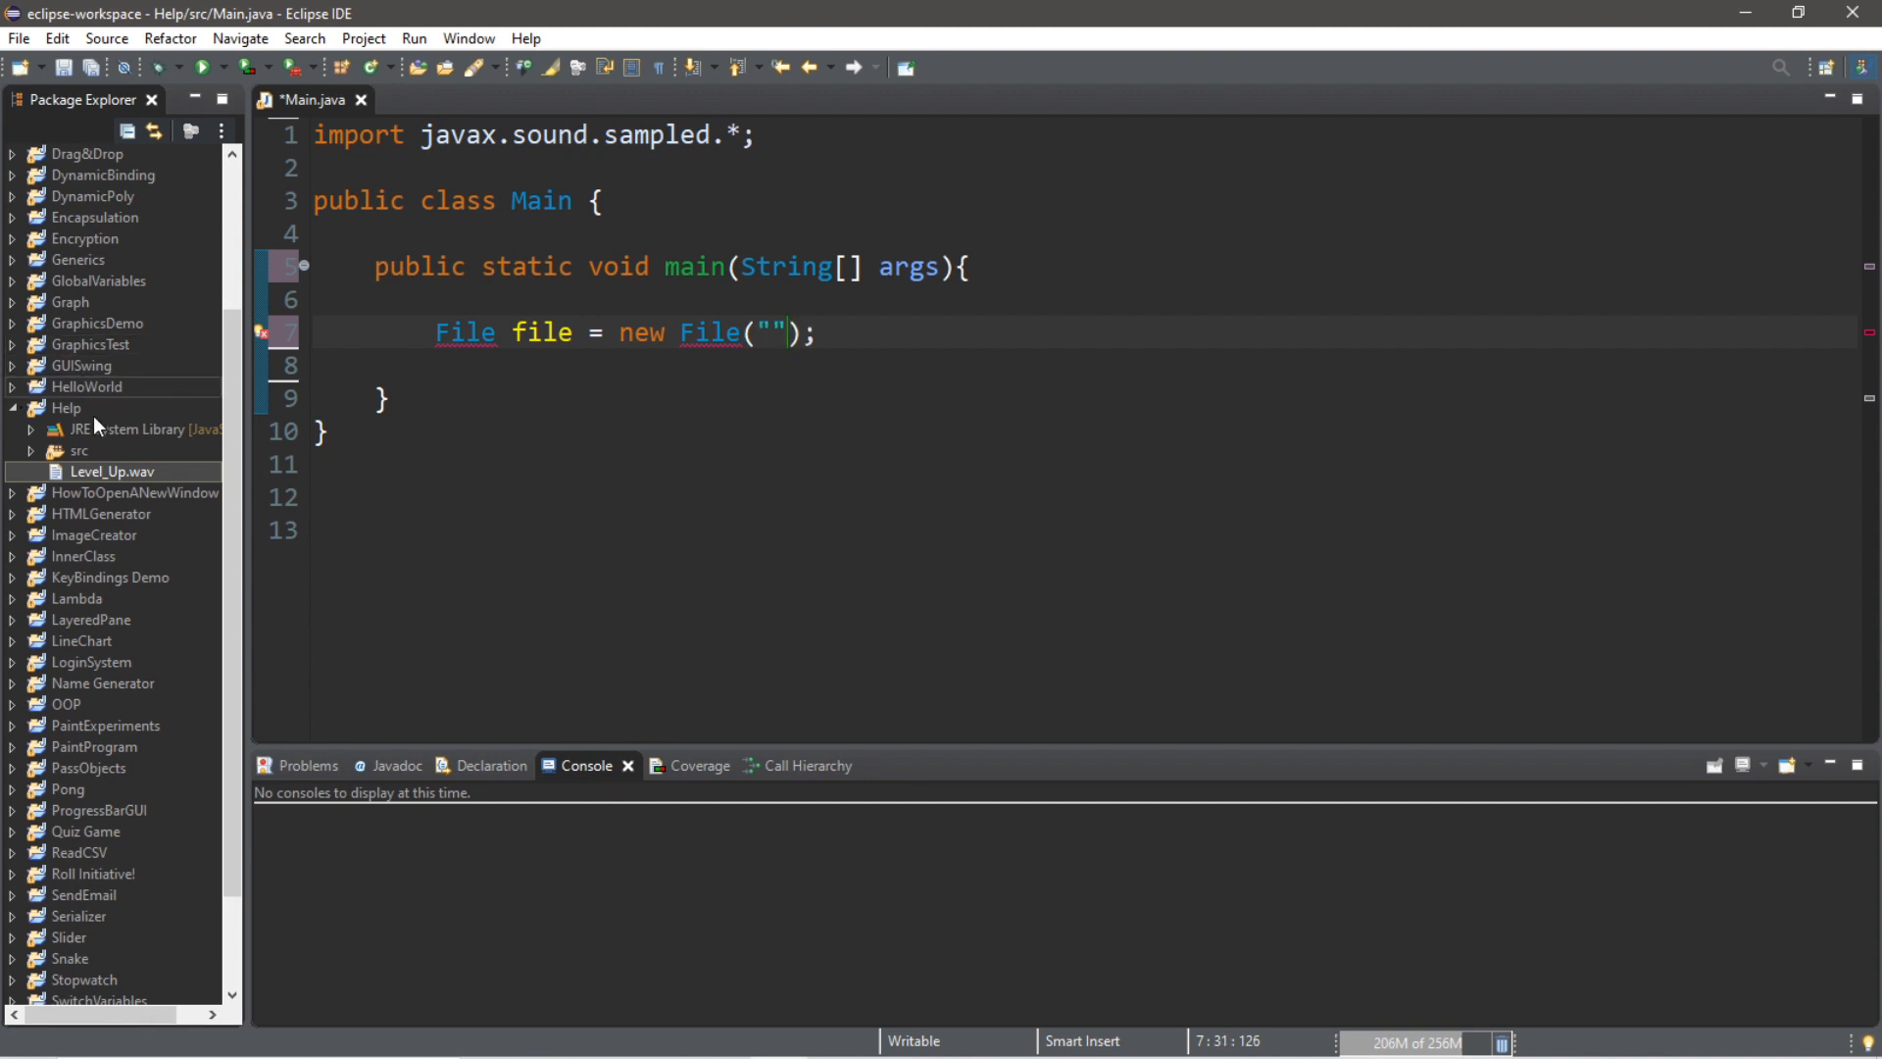
left_click(67, 408)
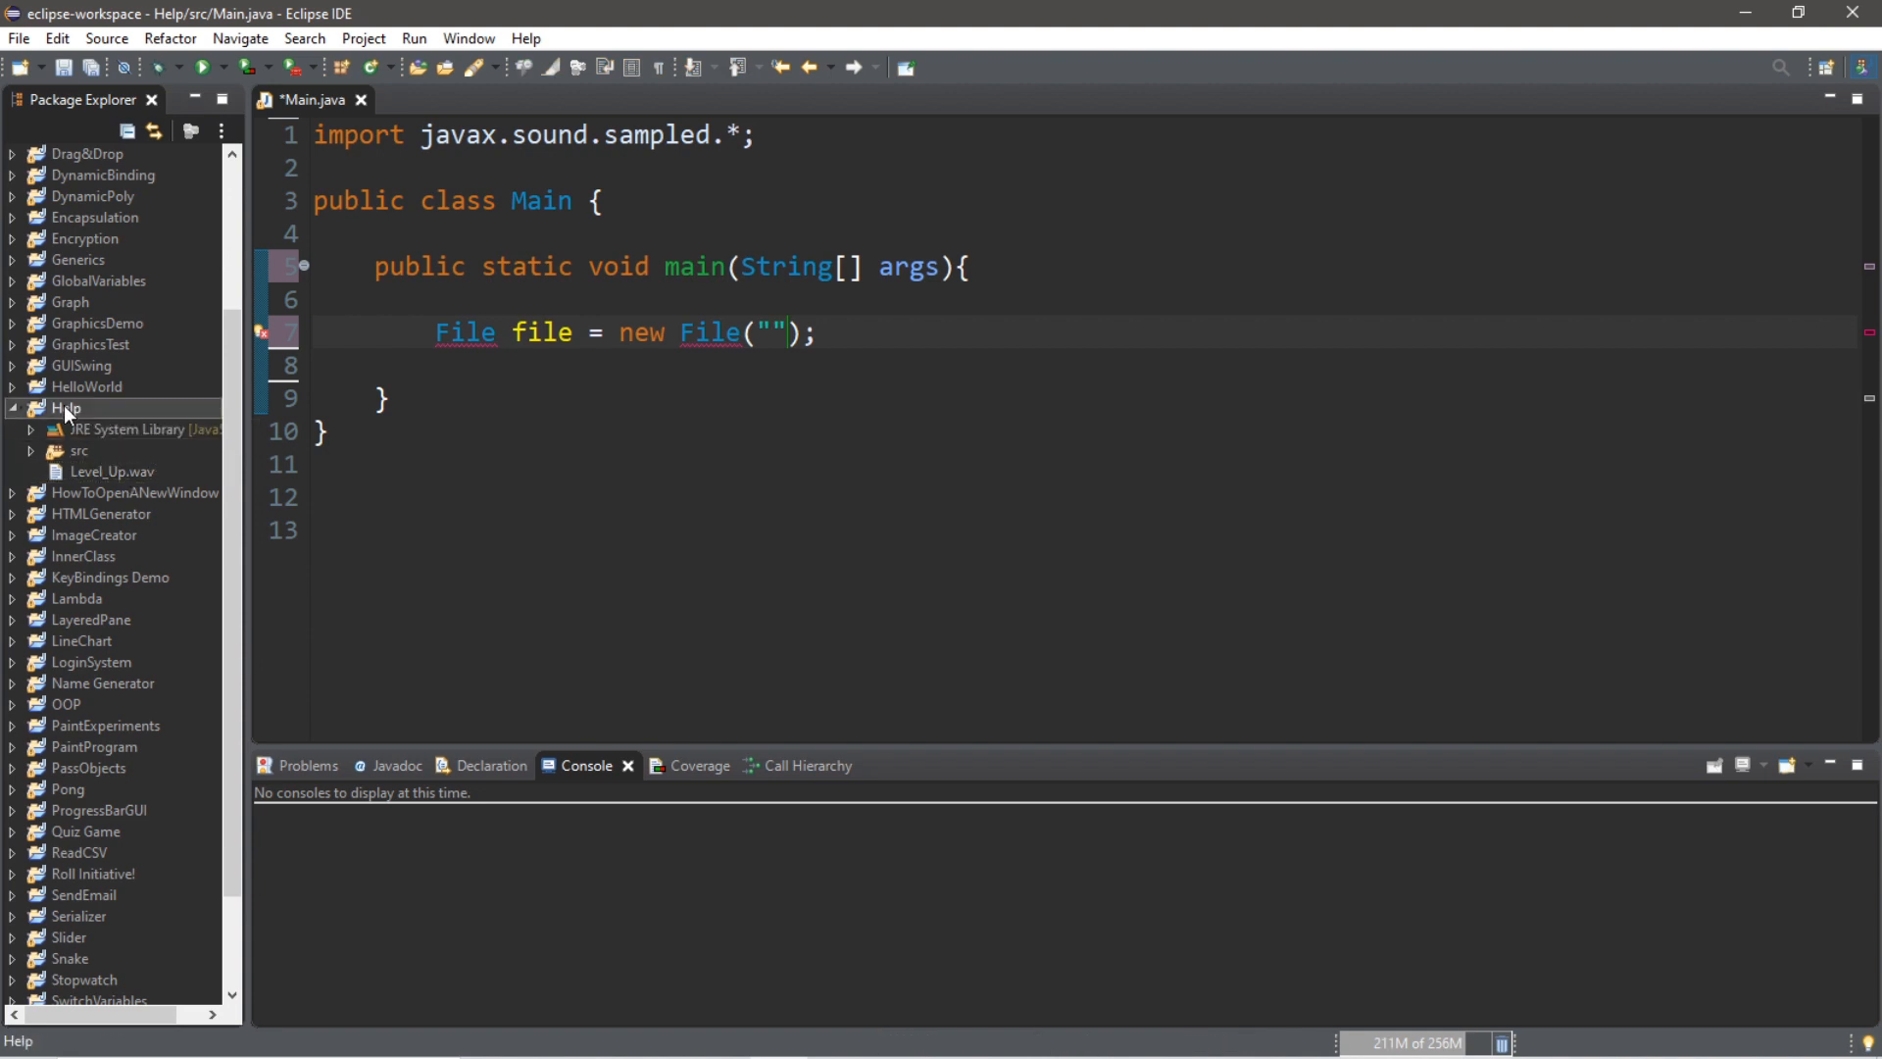
left_click(113, 471)
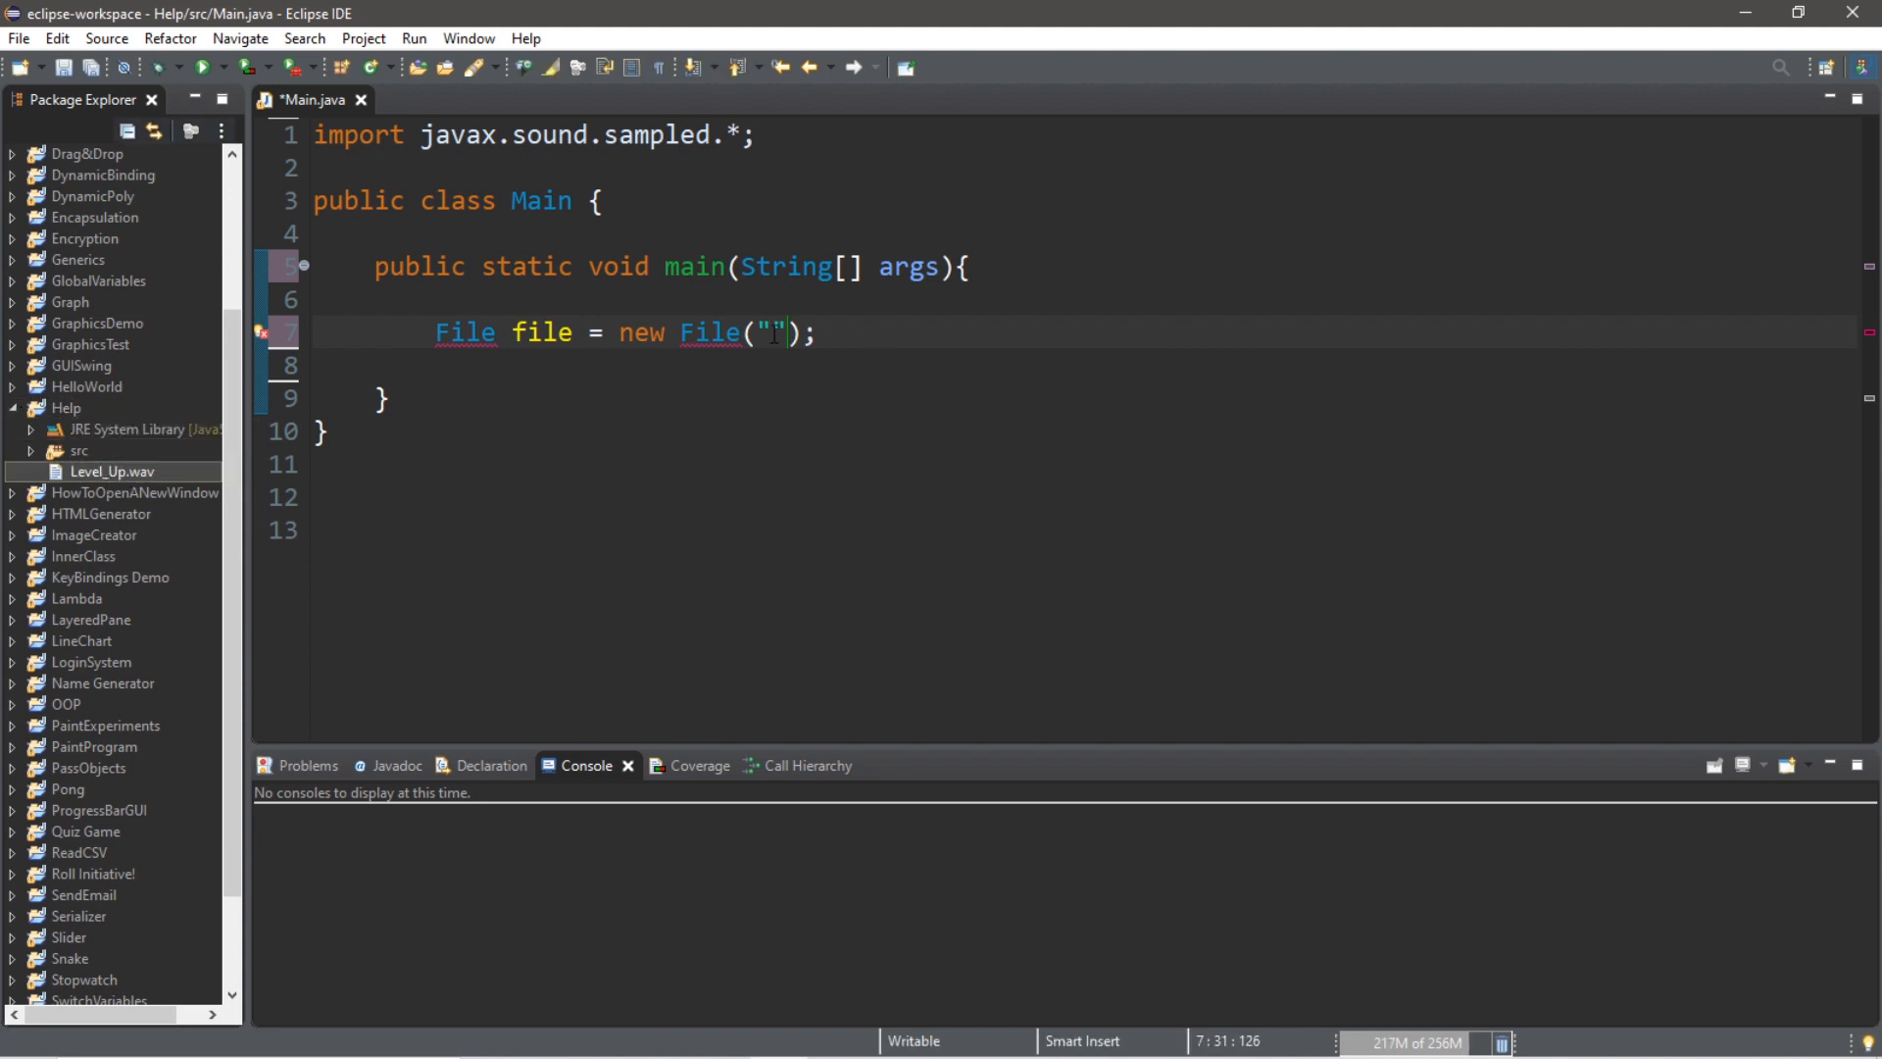
type("Level_")
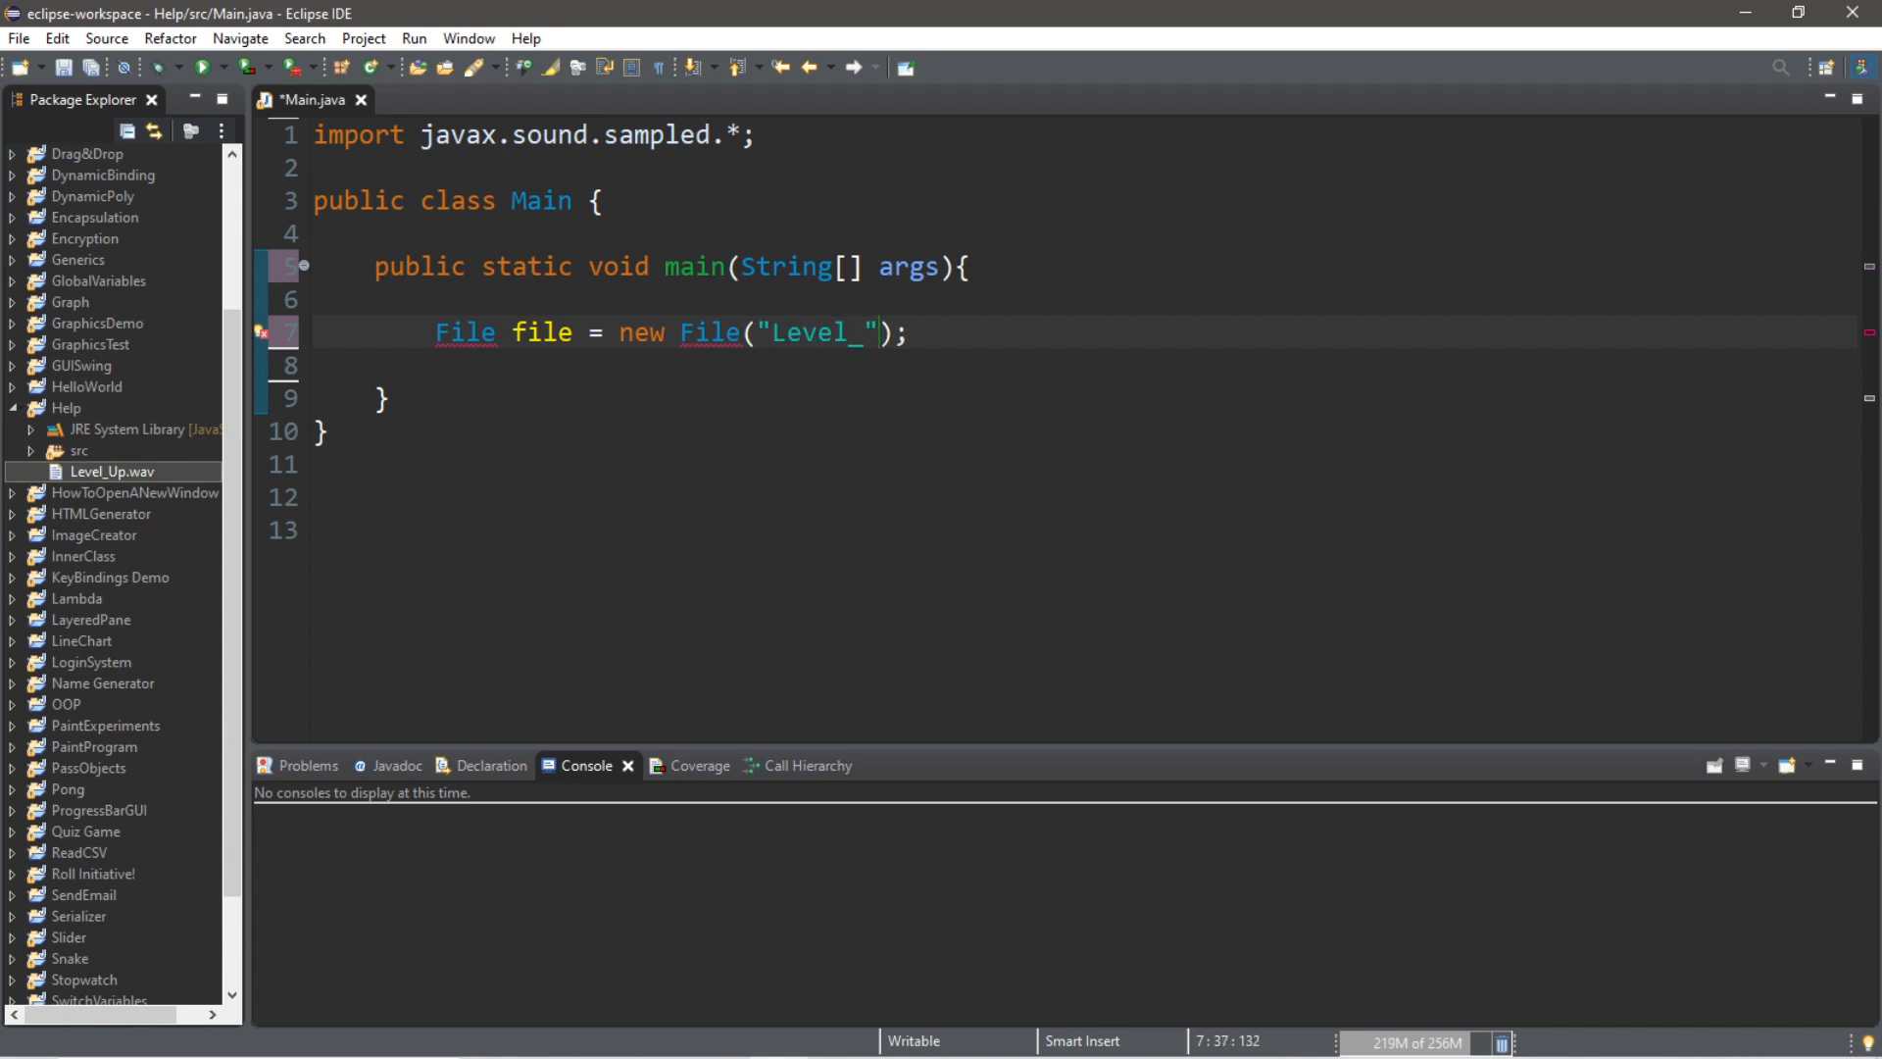
type("Up.wav")
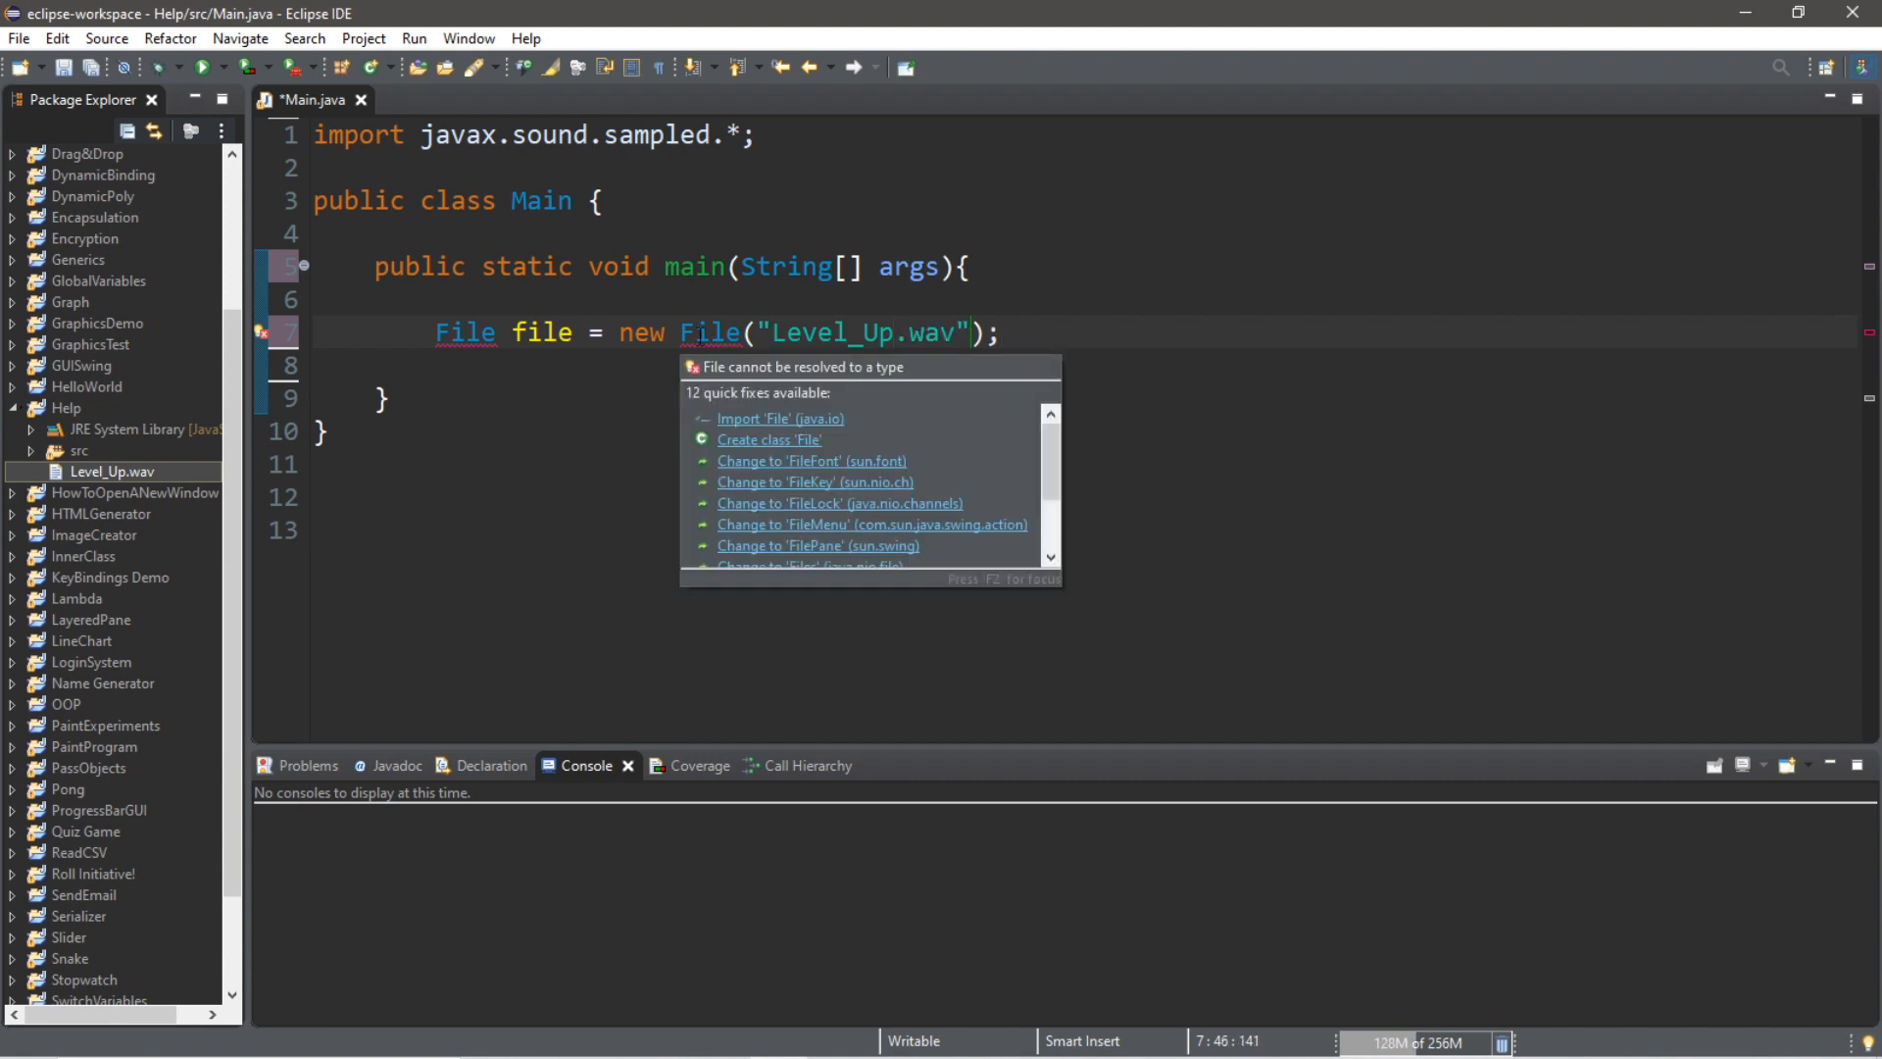
Import java.io.File and get an AudioInputStream from AudioSystem, declaring the thrown exceptions on main
left_click(778, 419)
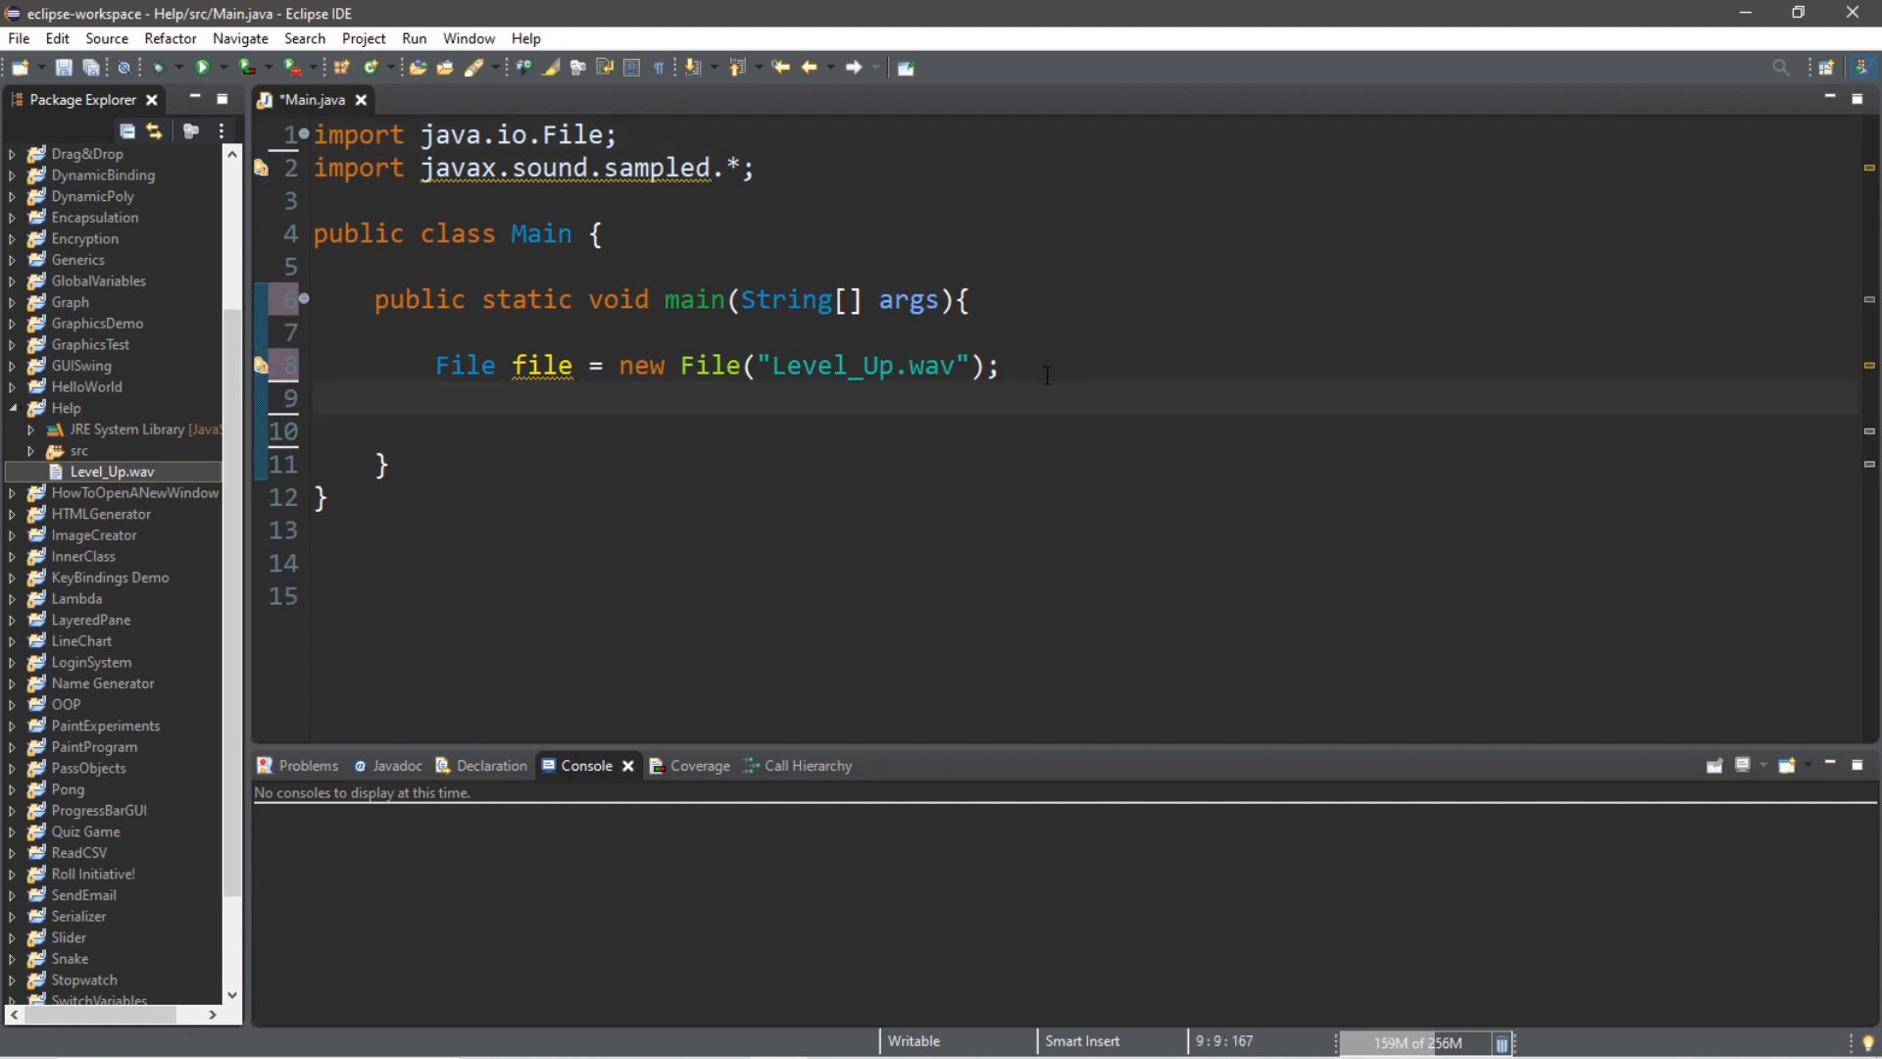
left_click(437, 398)
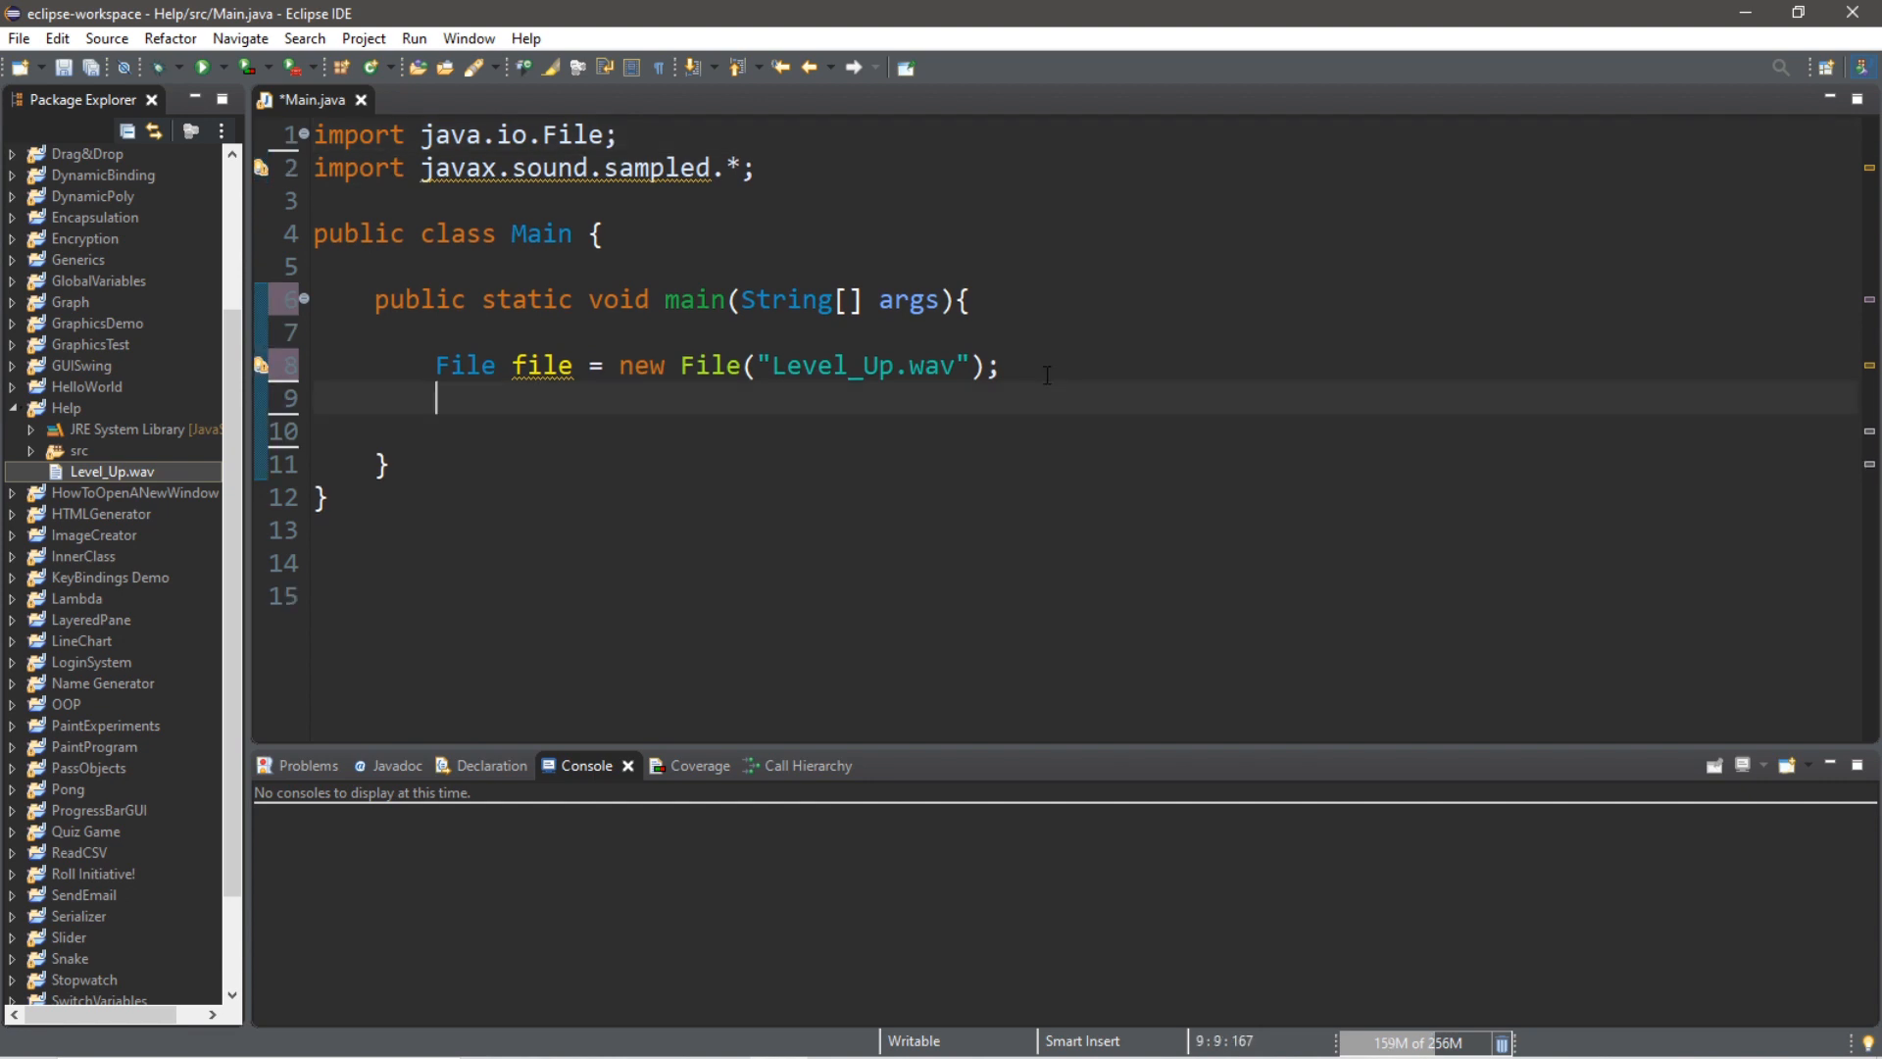
type("AudioInp")
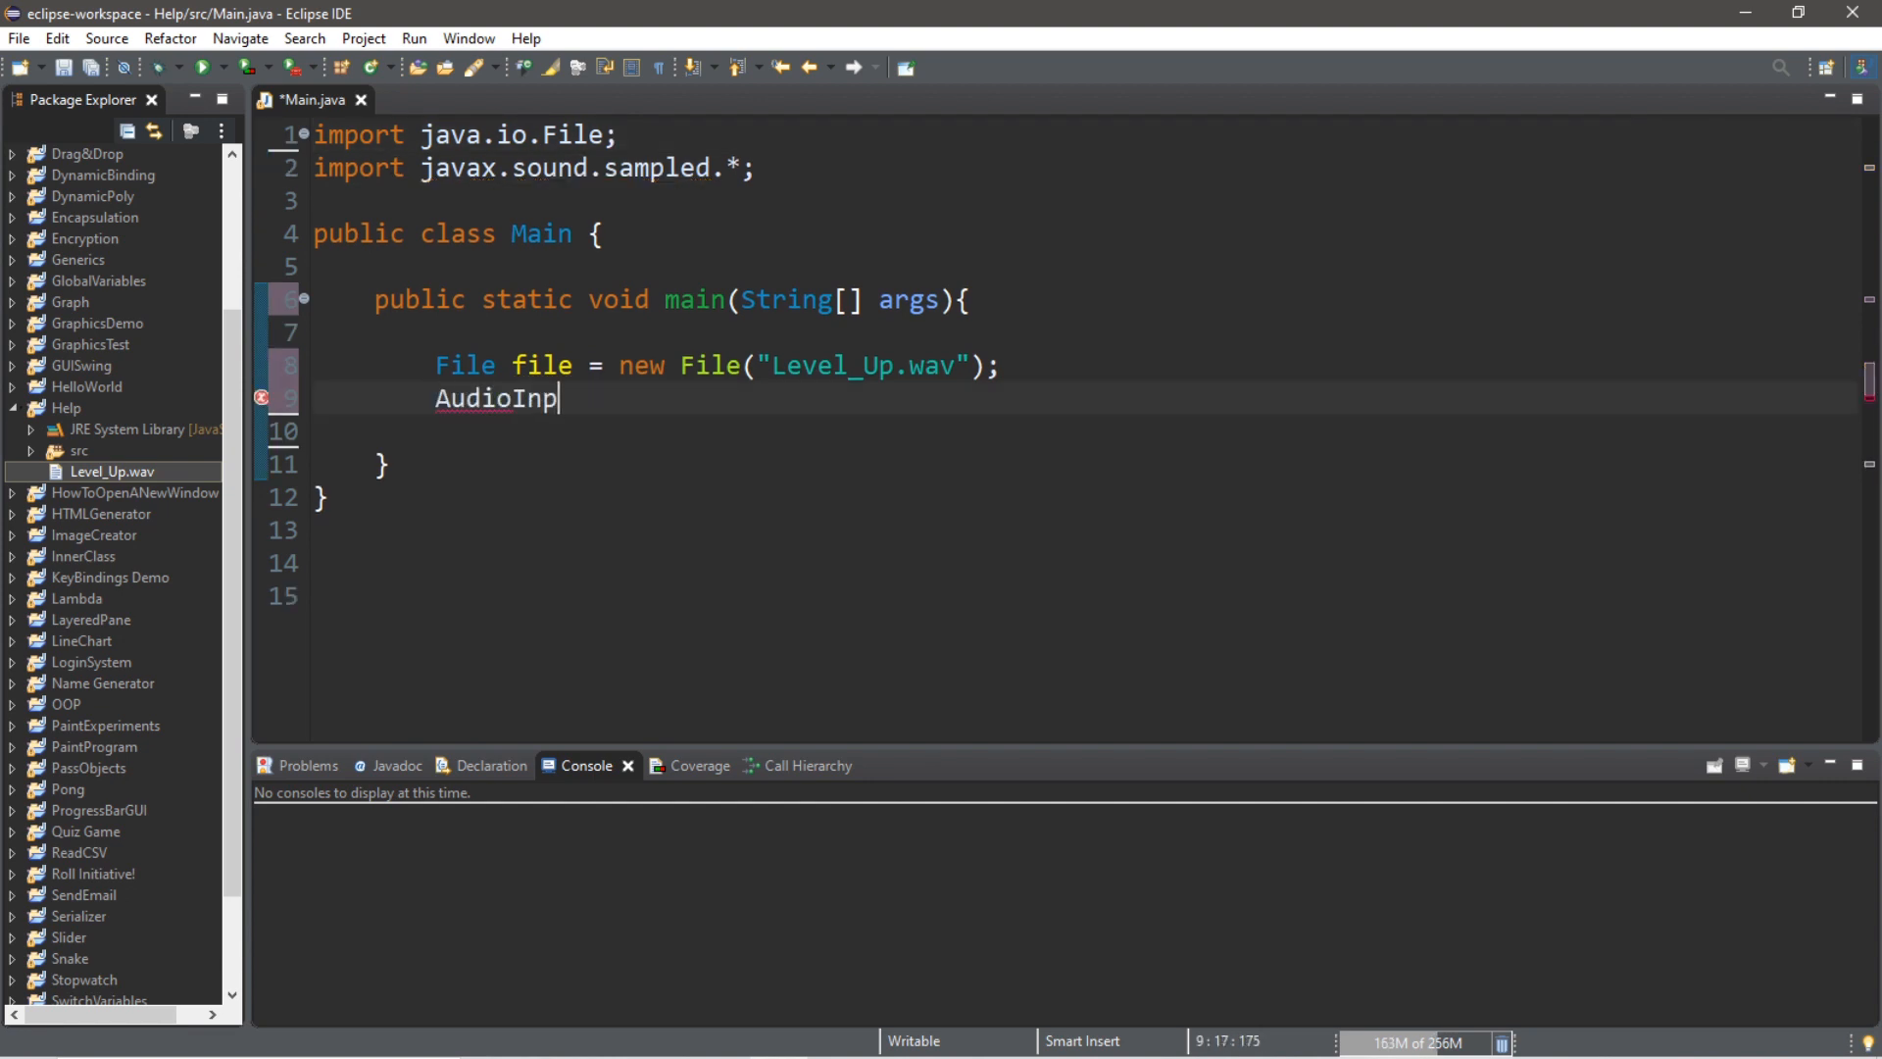
type("utStream")
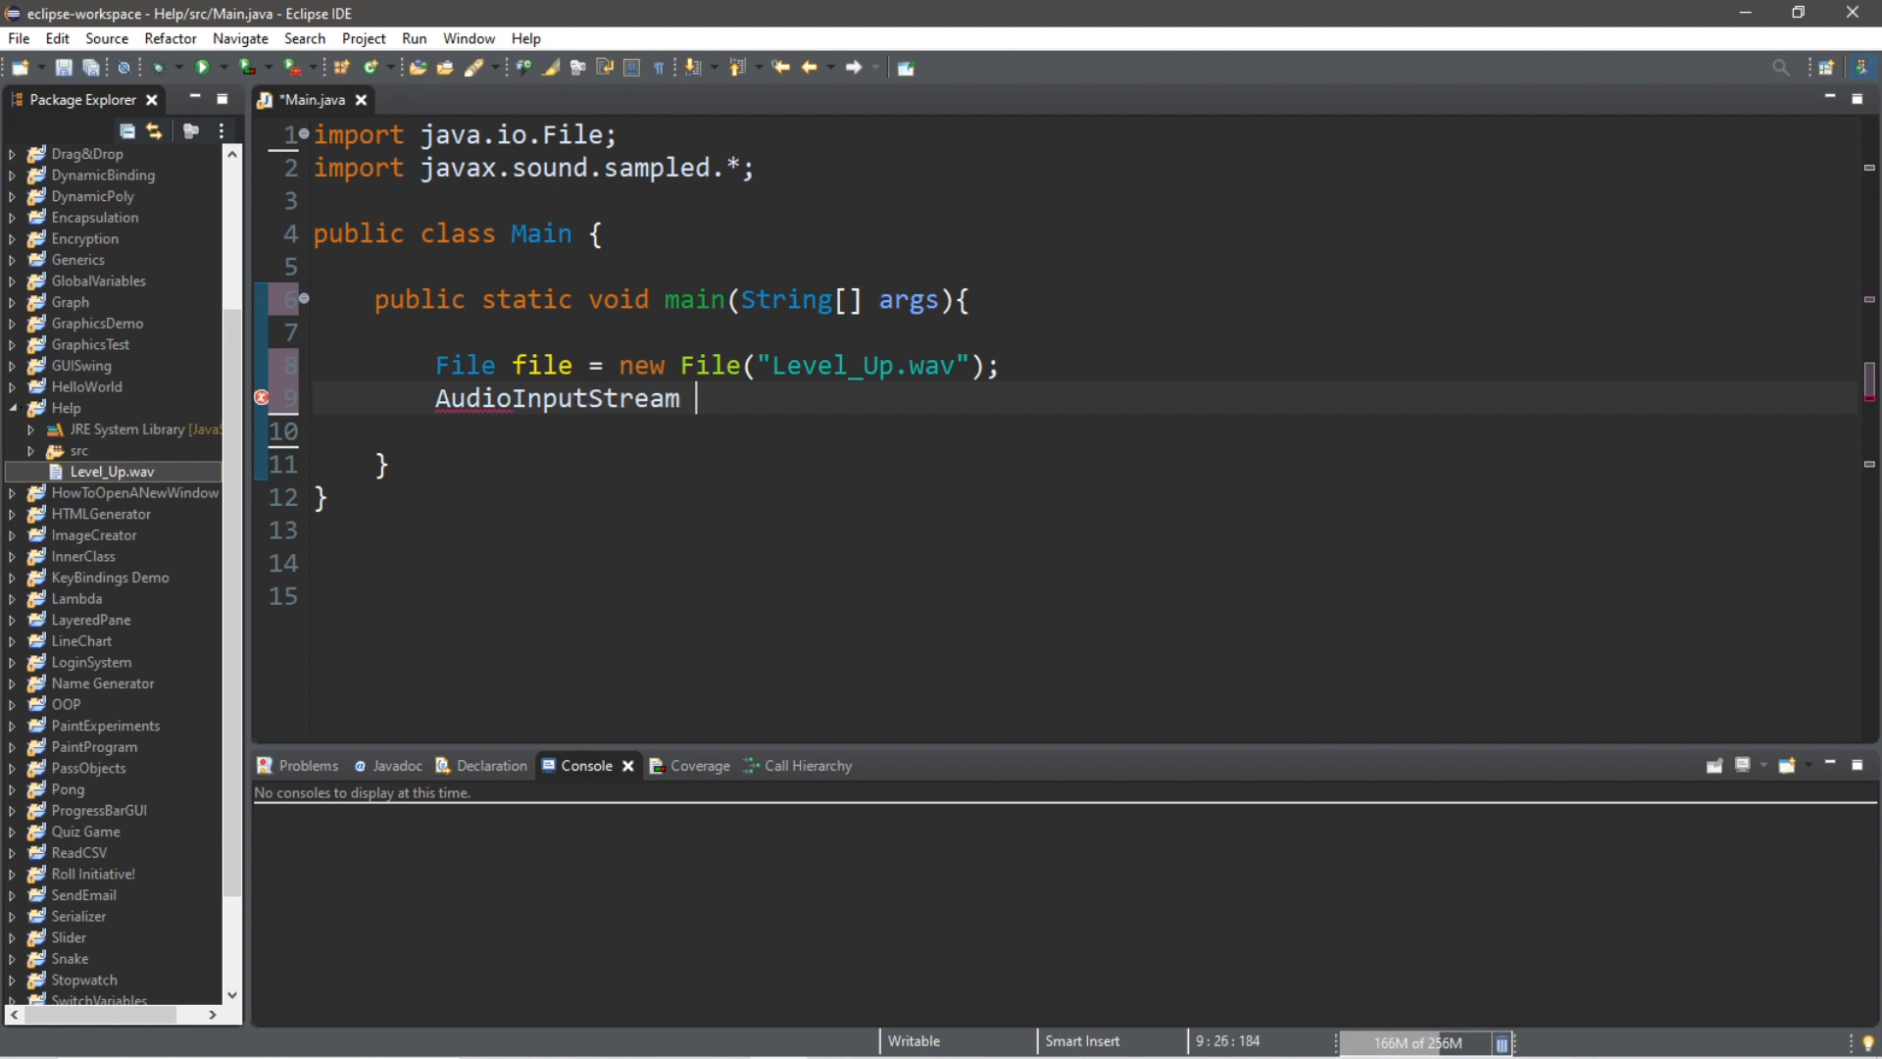
type("audioStream =")
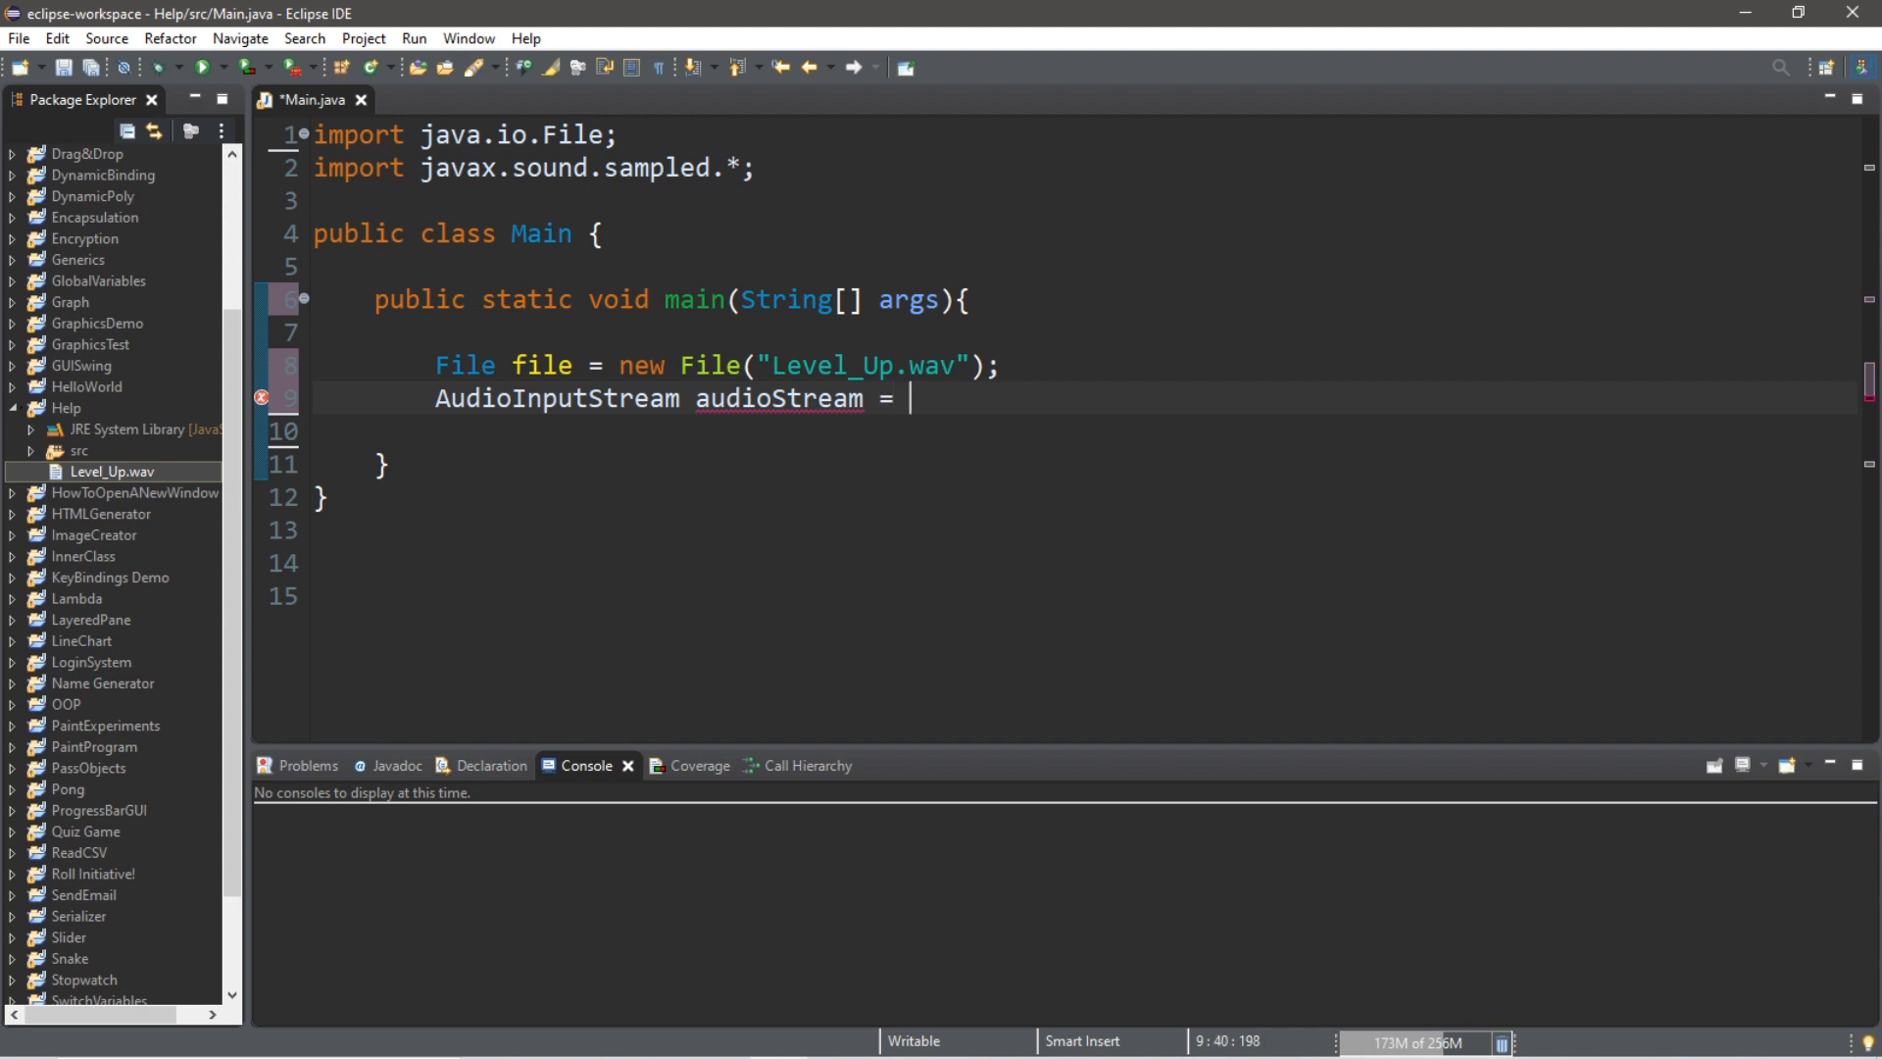
type("AudioSystem.")
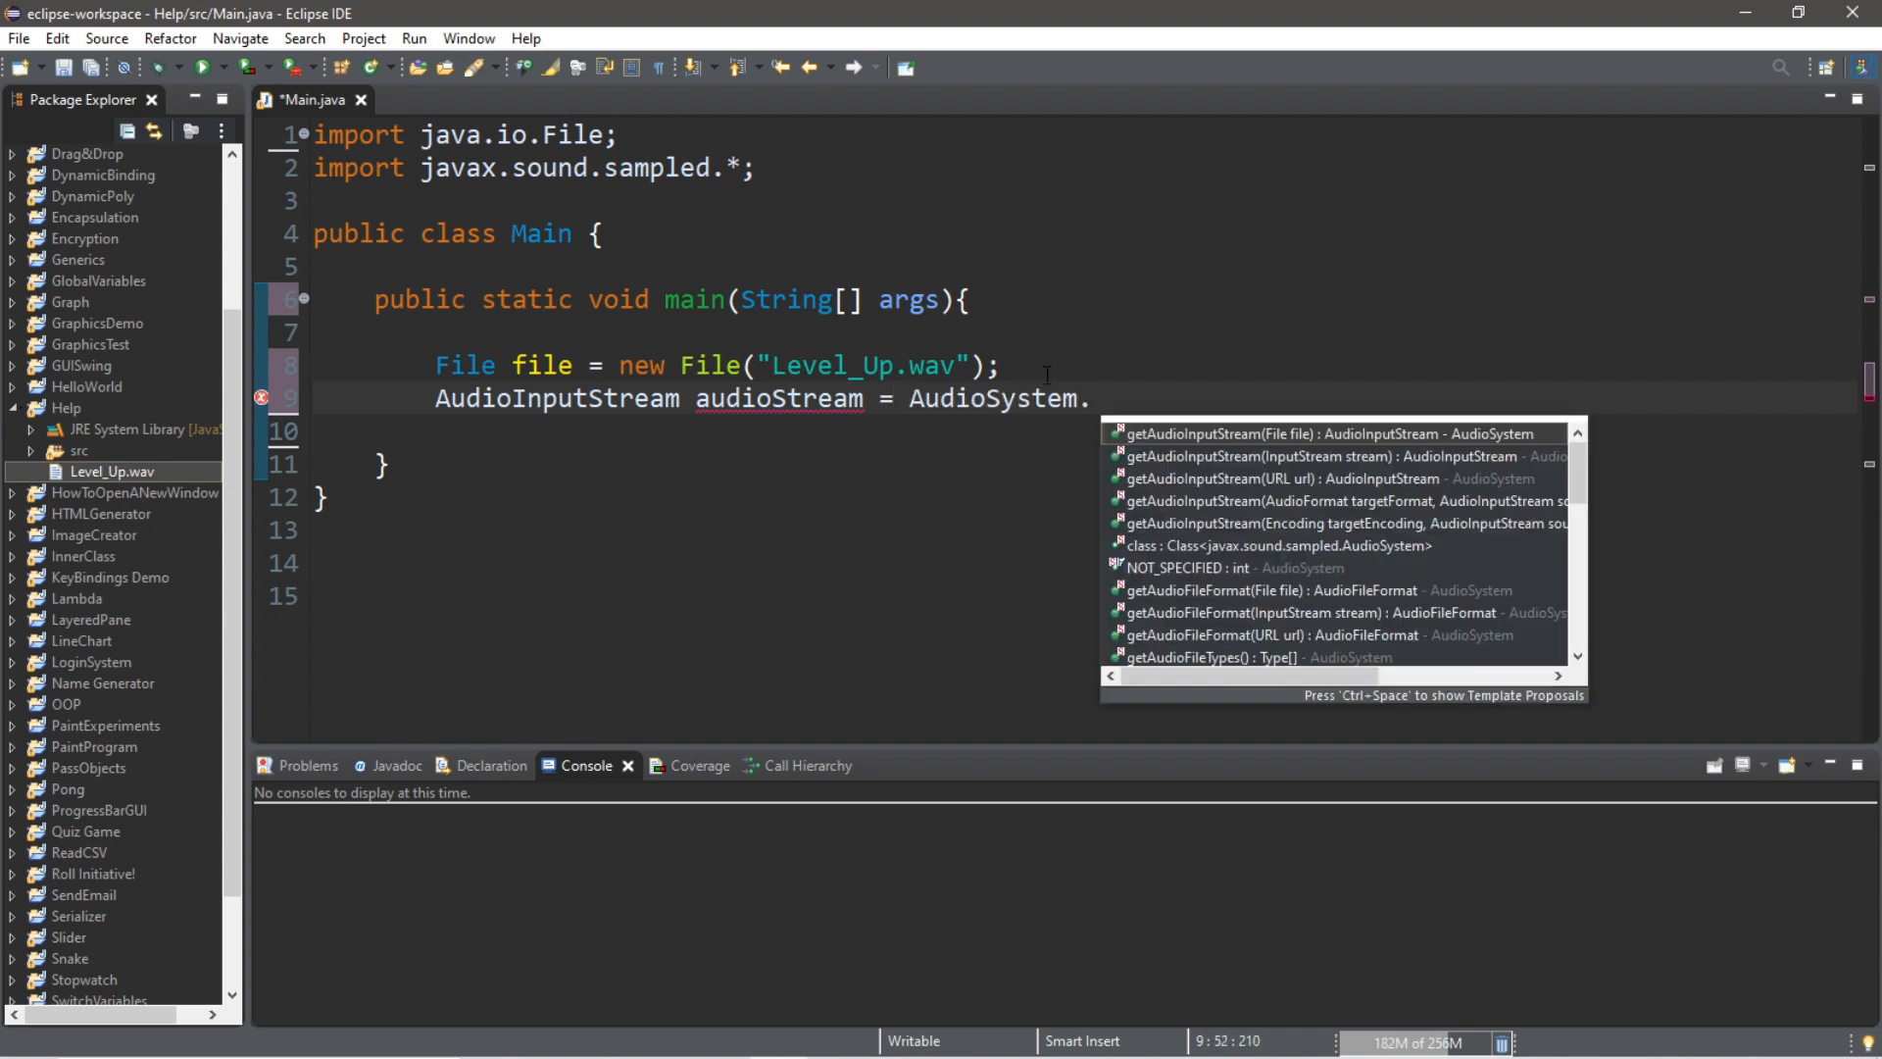
type("getAudioInputStream(file);")
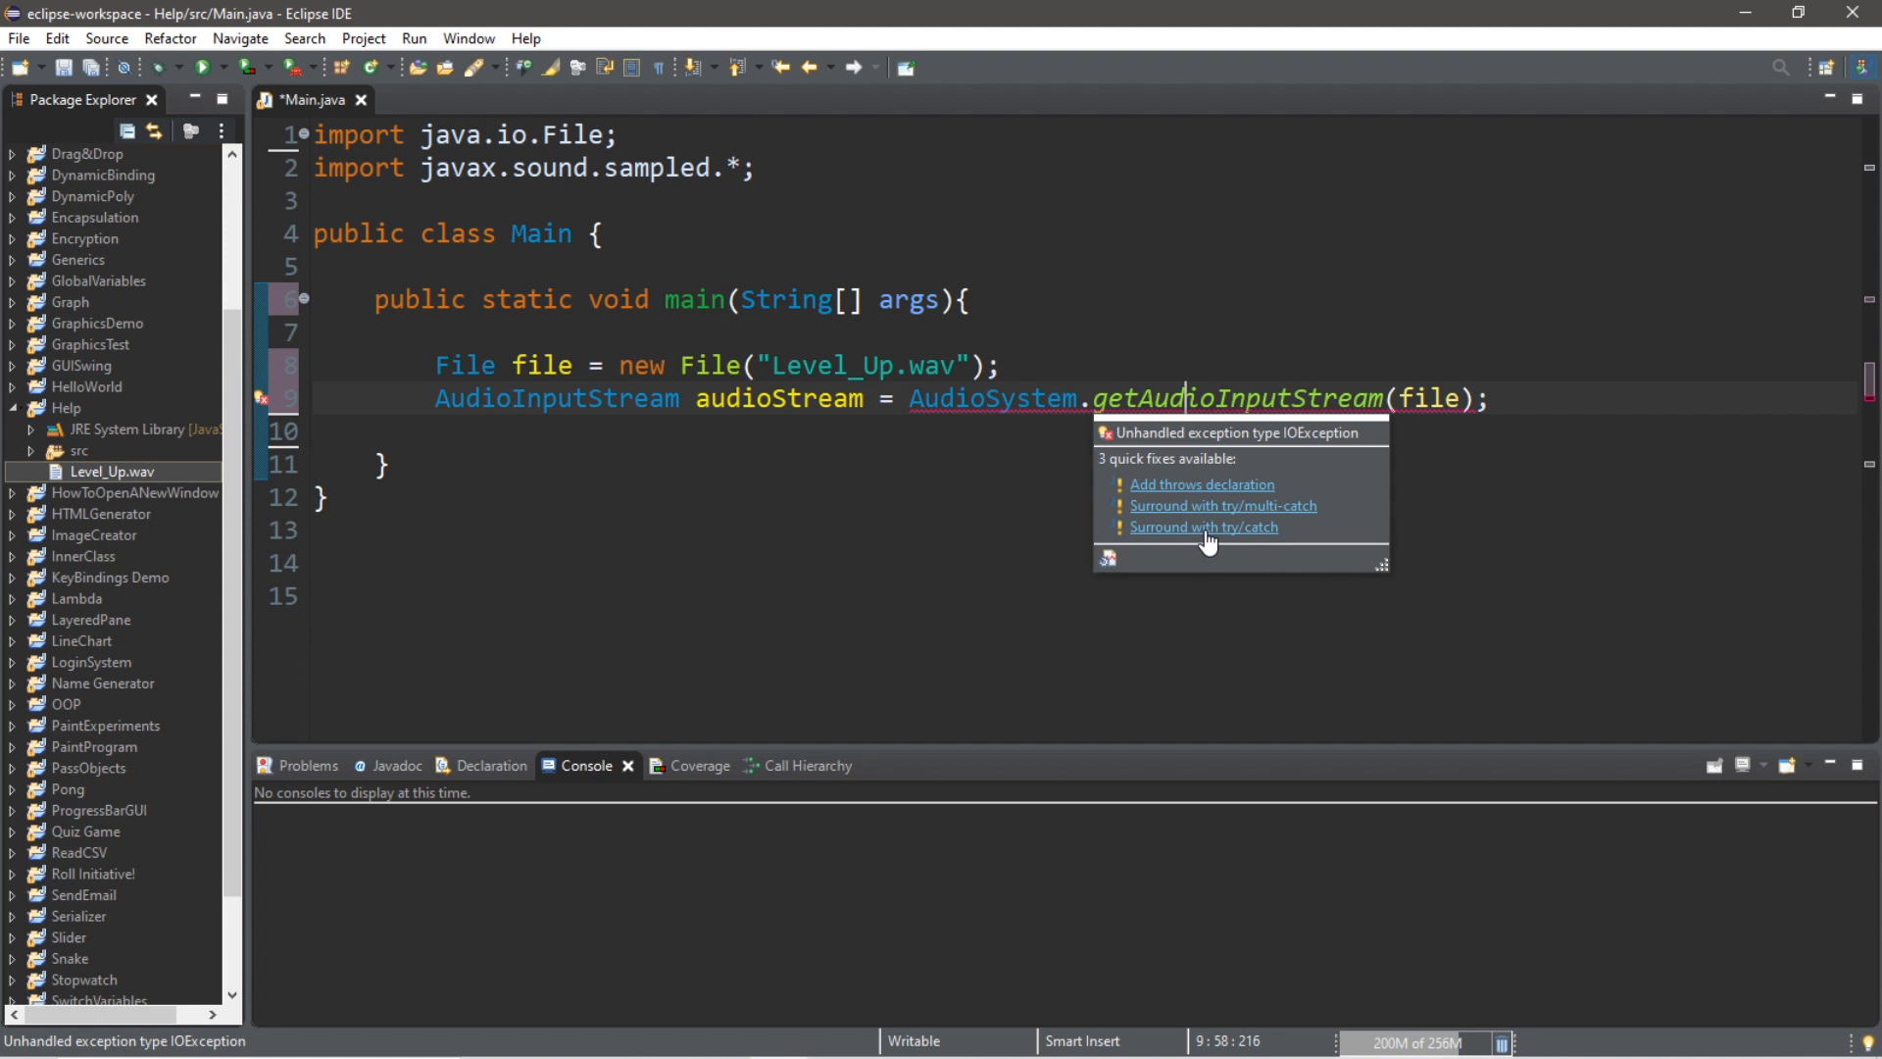
mouse_move(1219, 496)
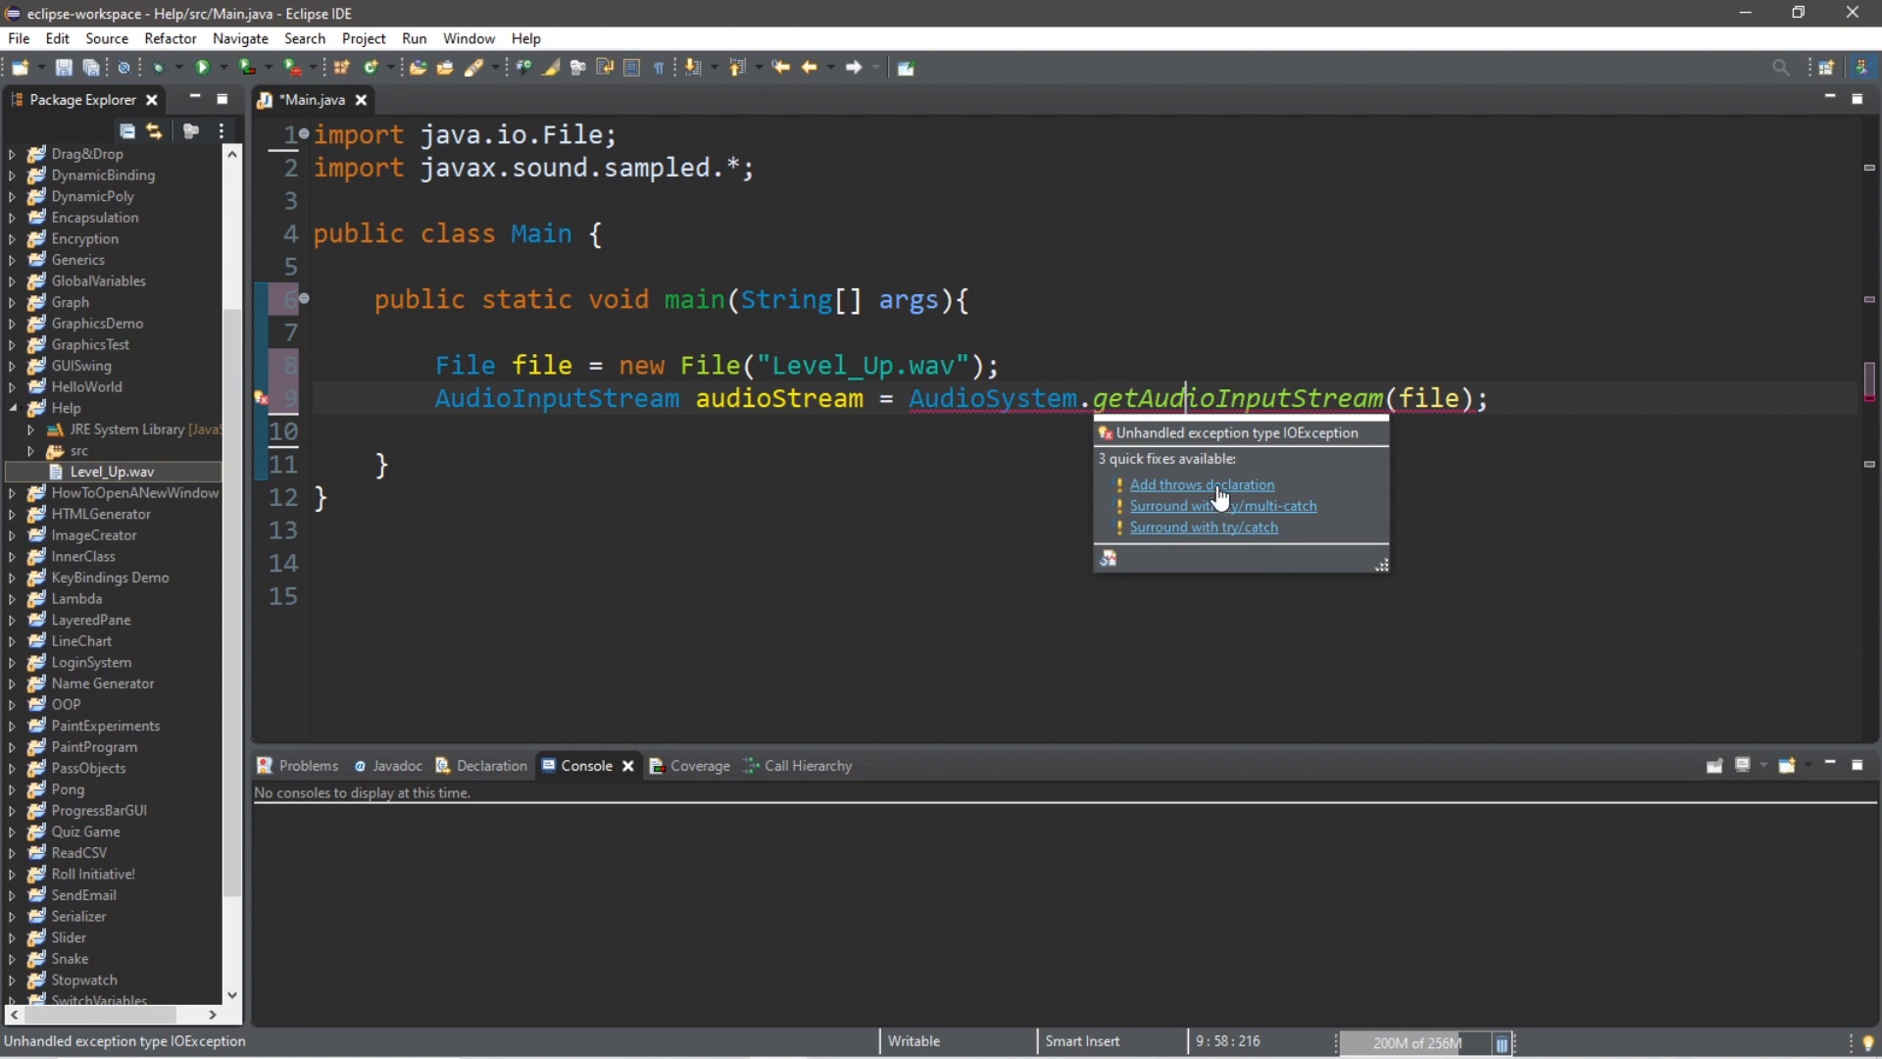
mouse_move(1192, 492)
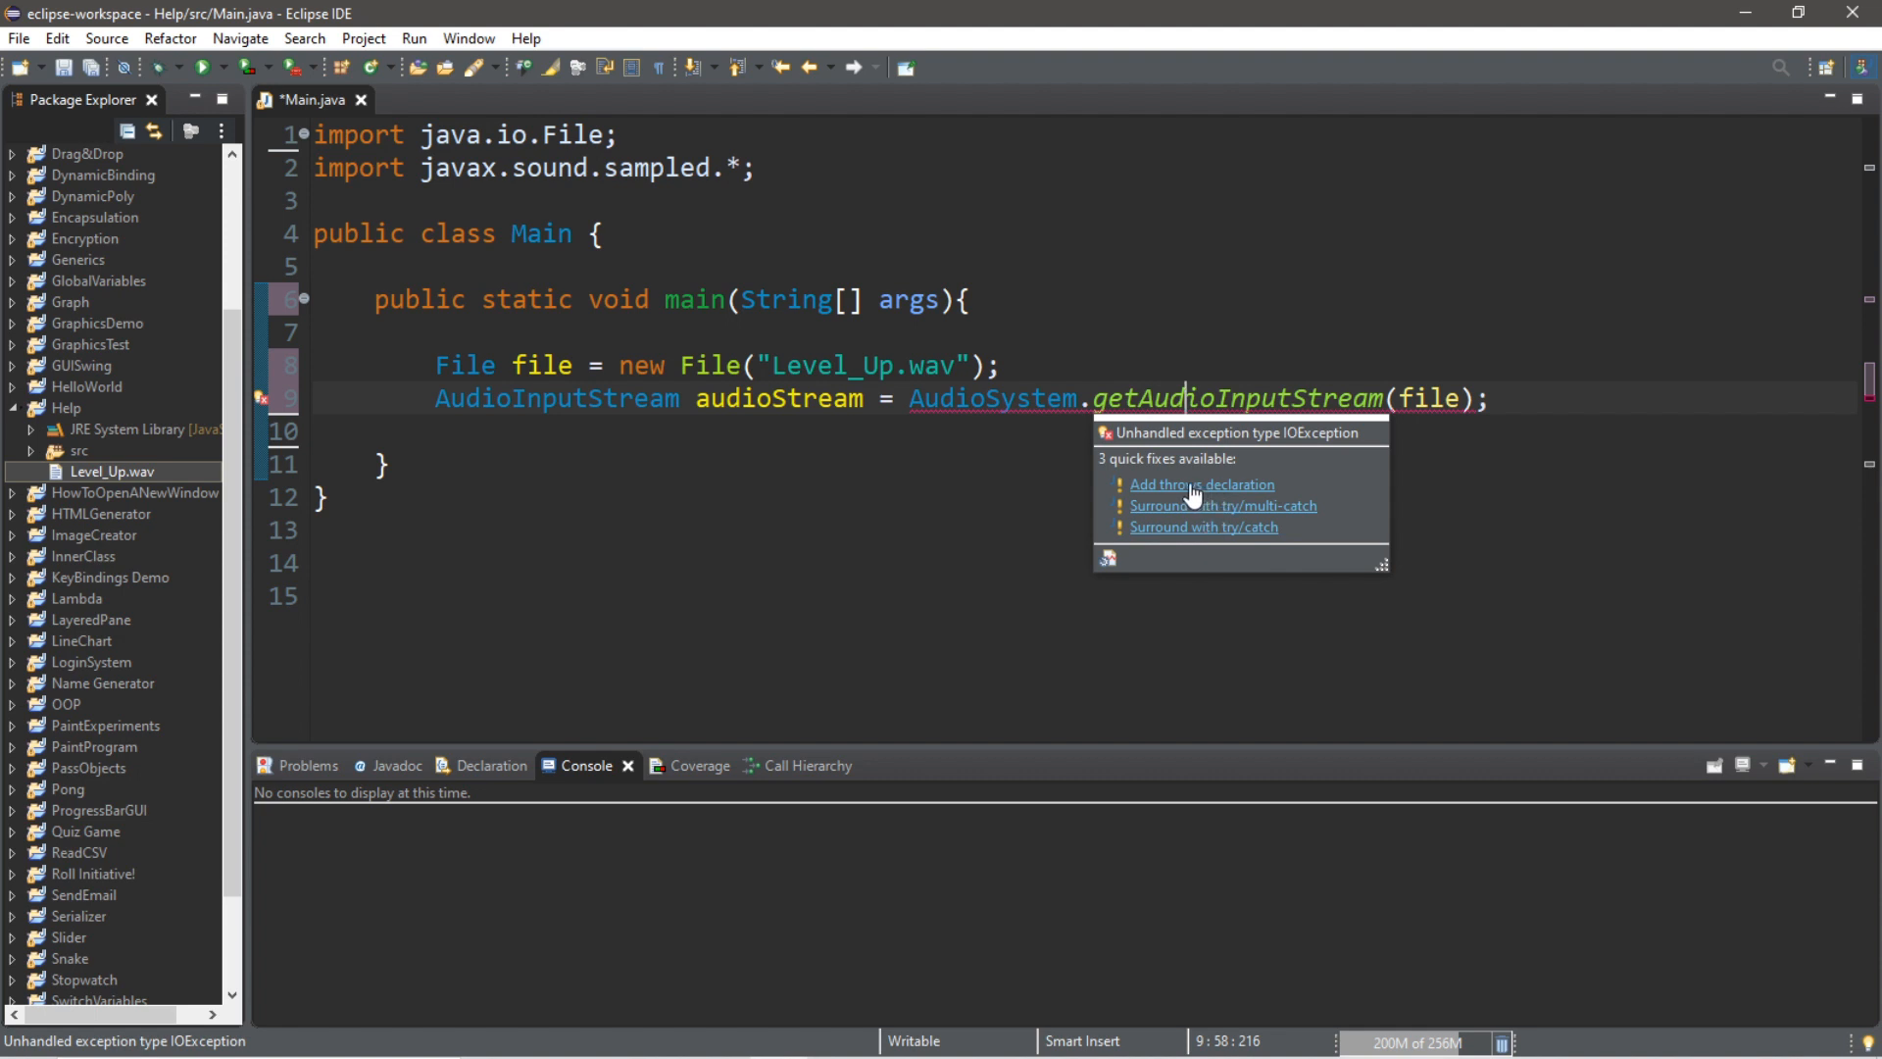
left_click(1202, 484)
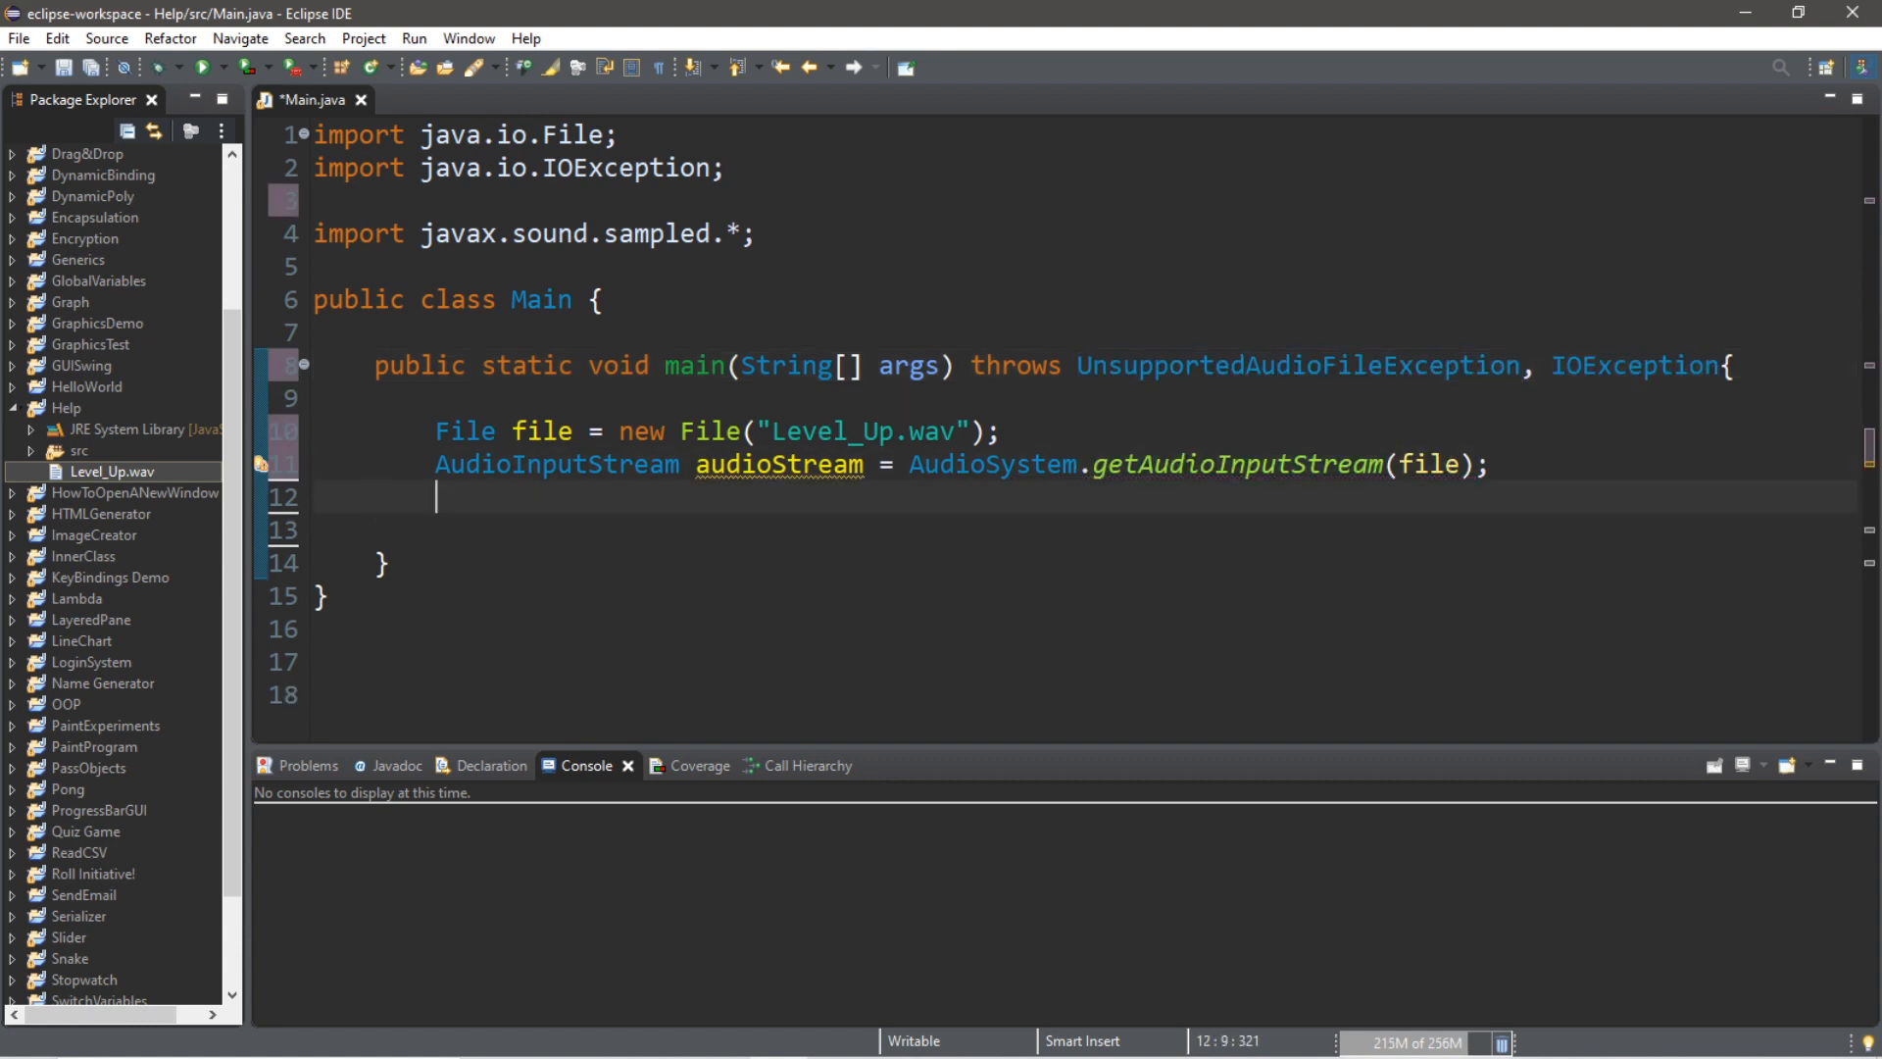
Get a Clip from AudioSystem and call clip.open(audioStream), declaring LineUnavailableException on main
type("Clip")
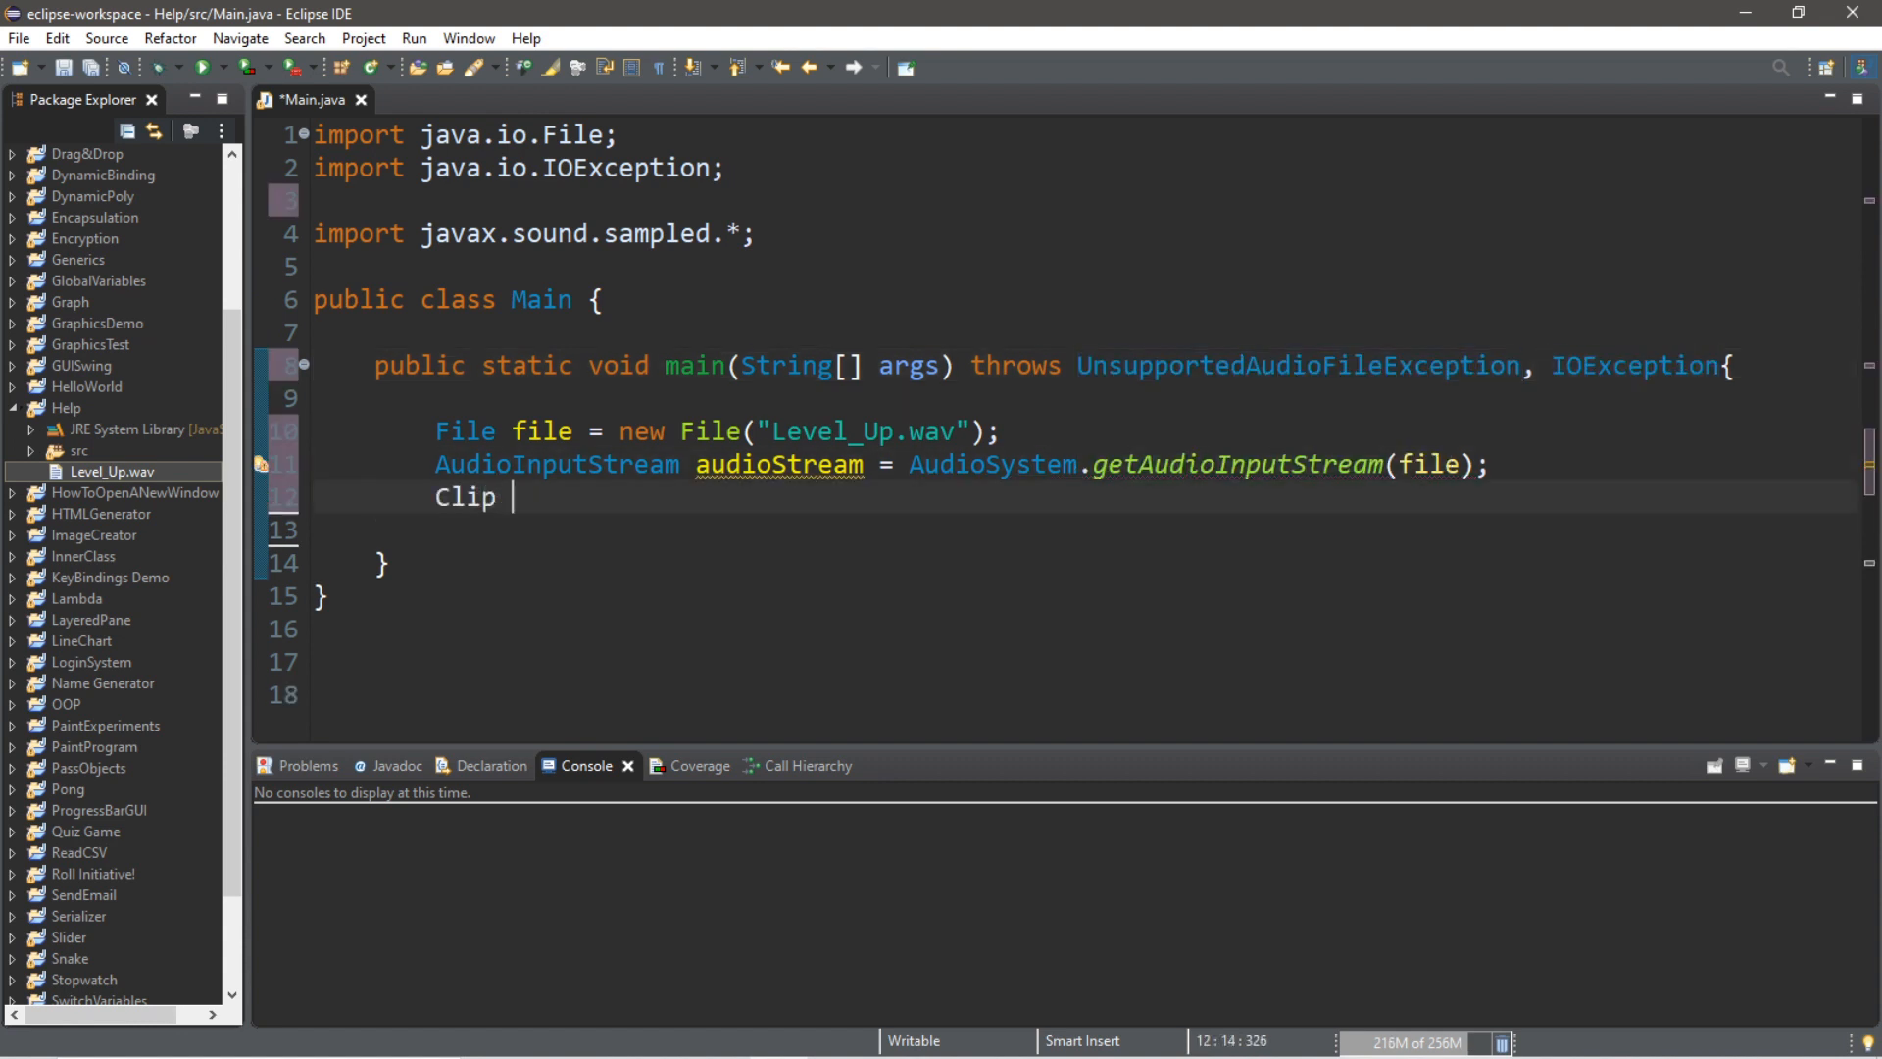
type("clip =")
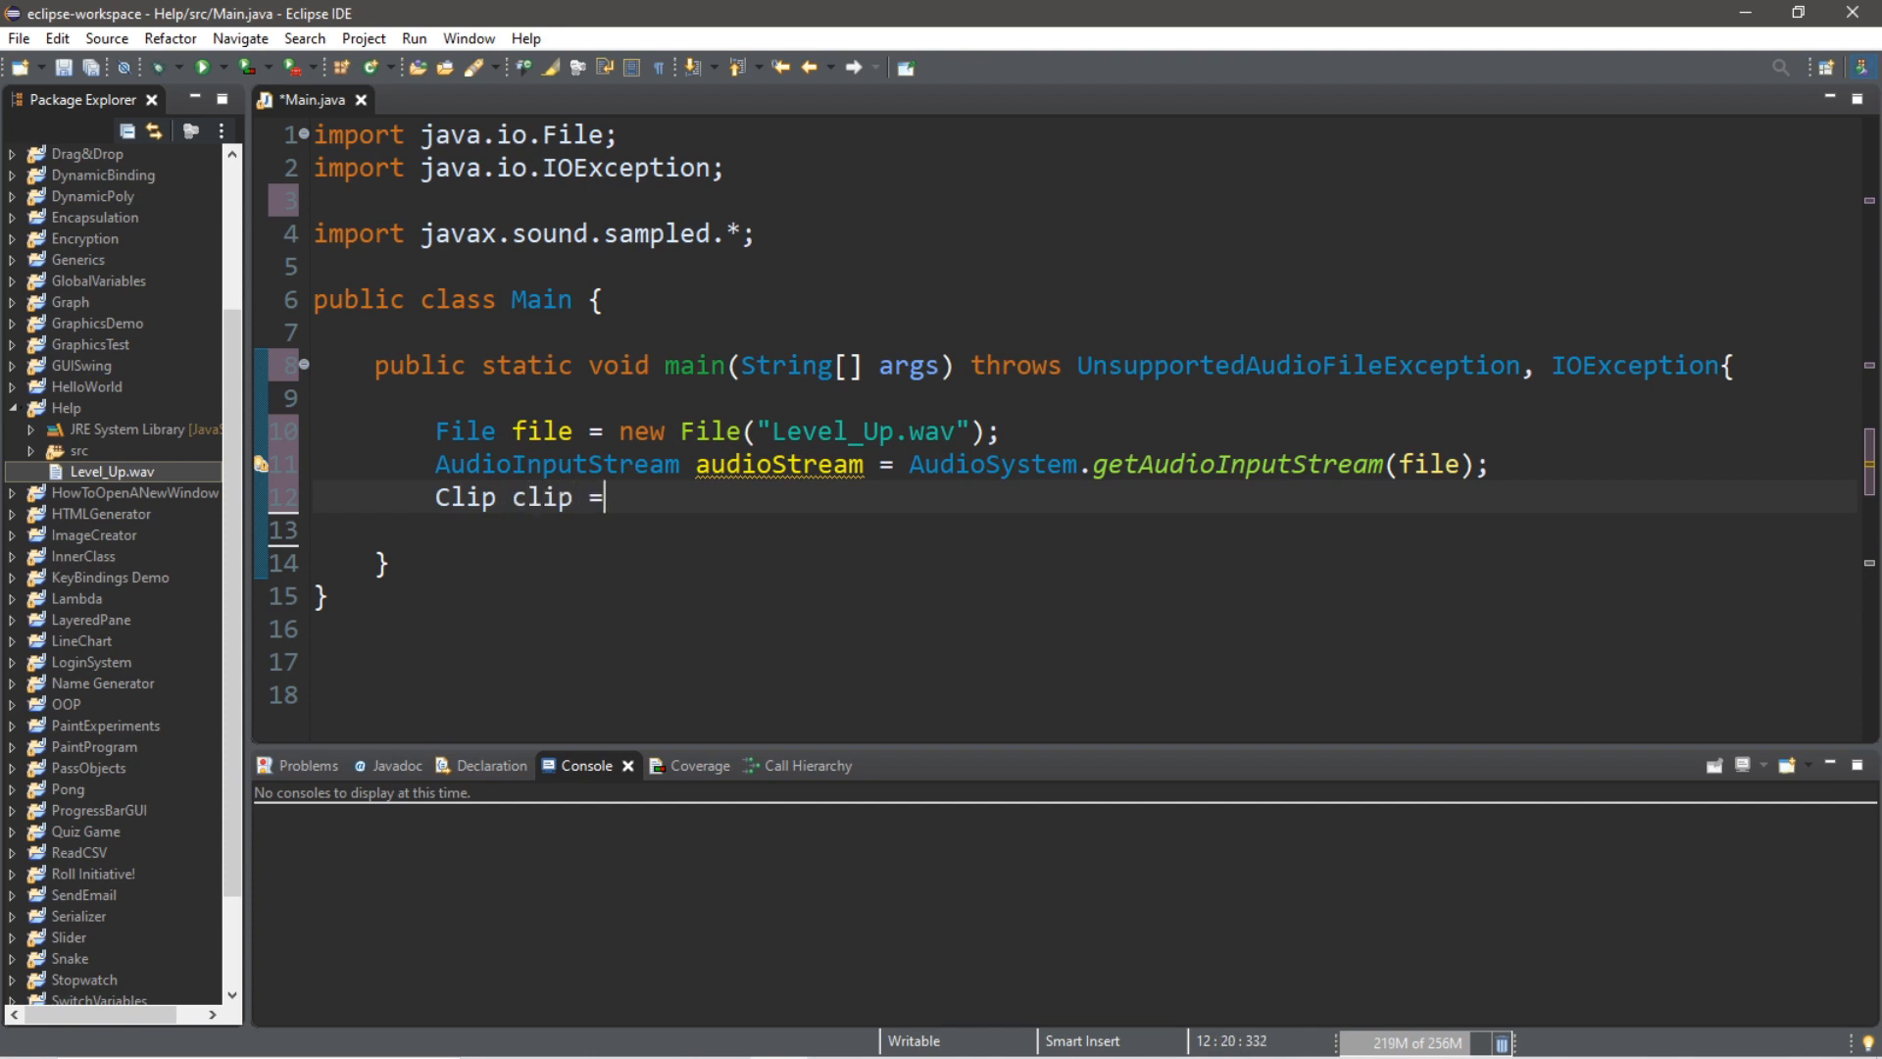
type("Audio")
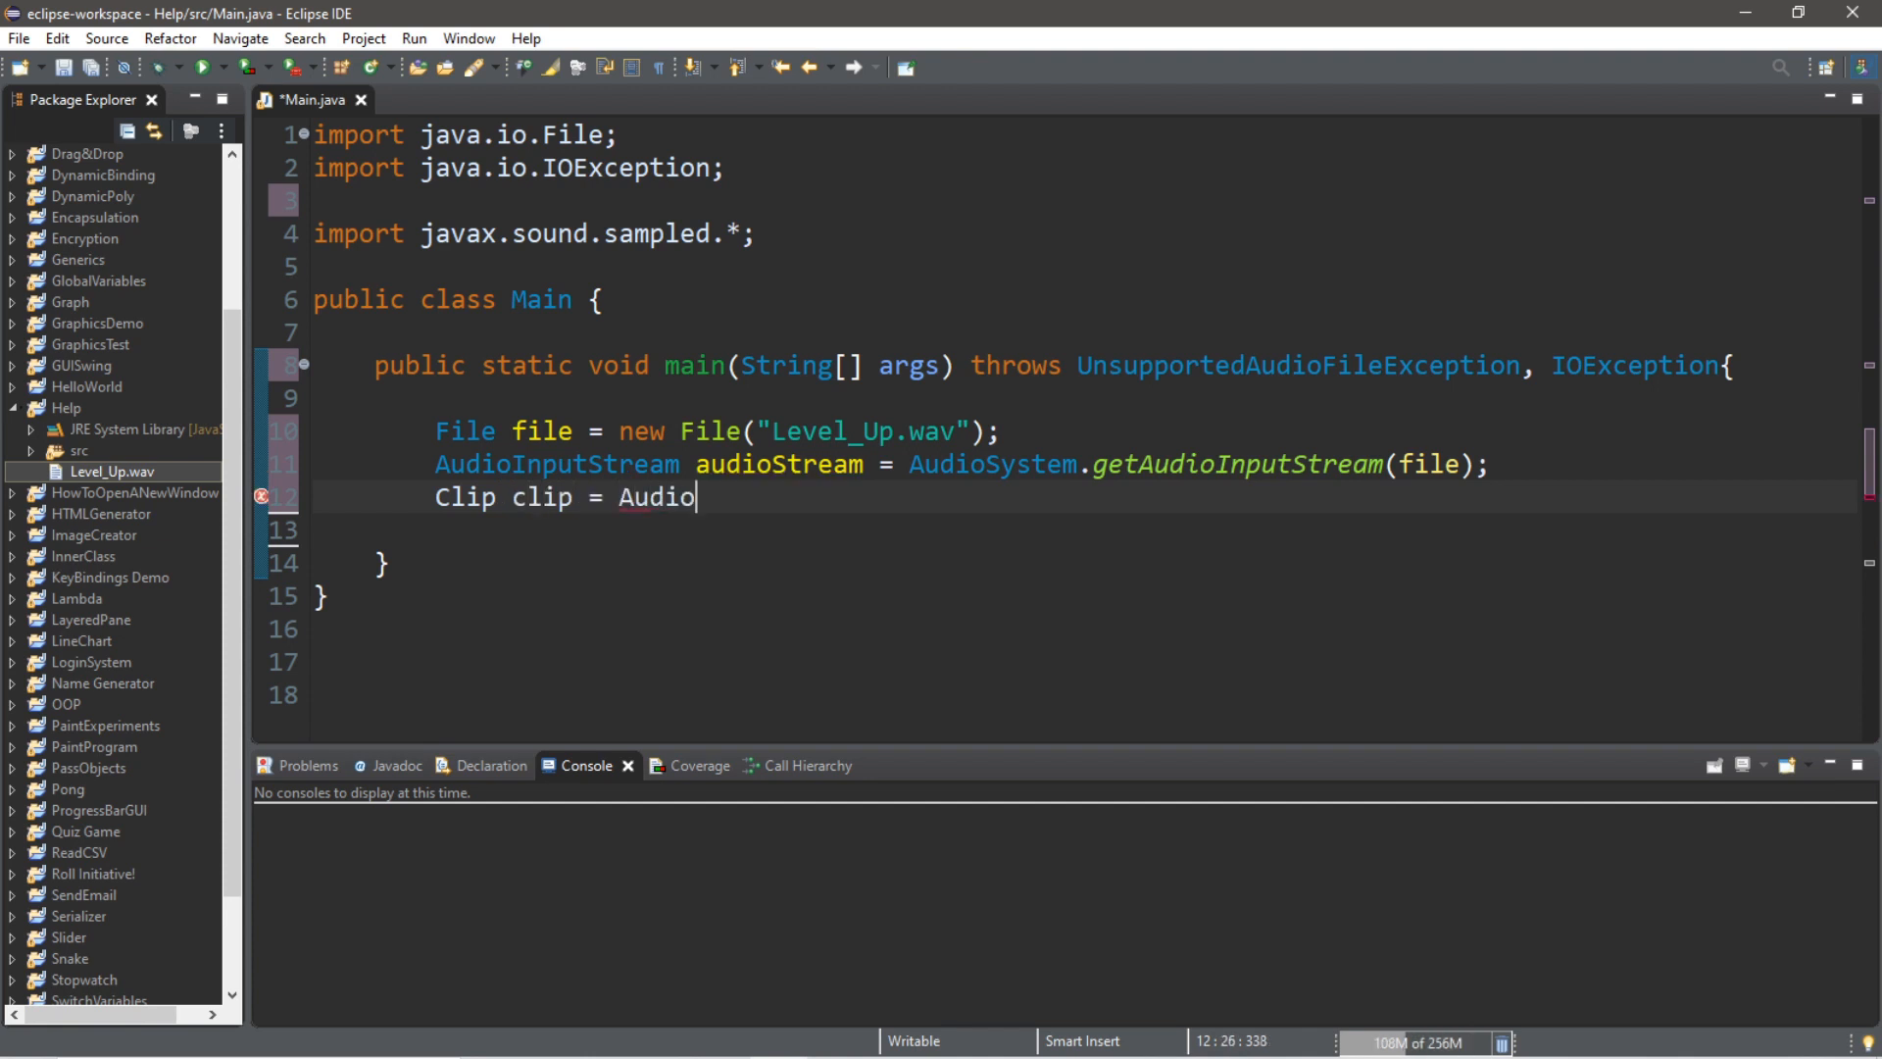
type("System")
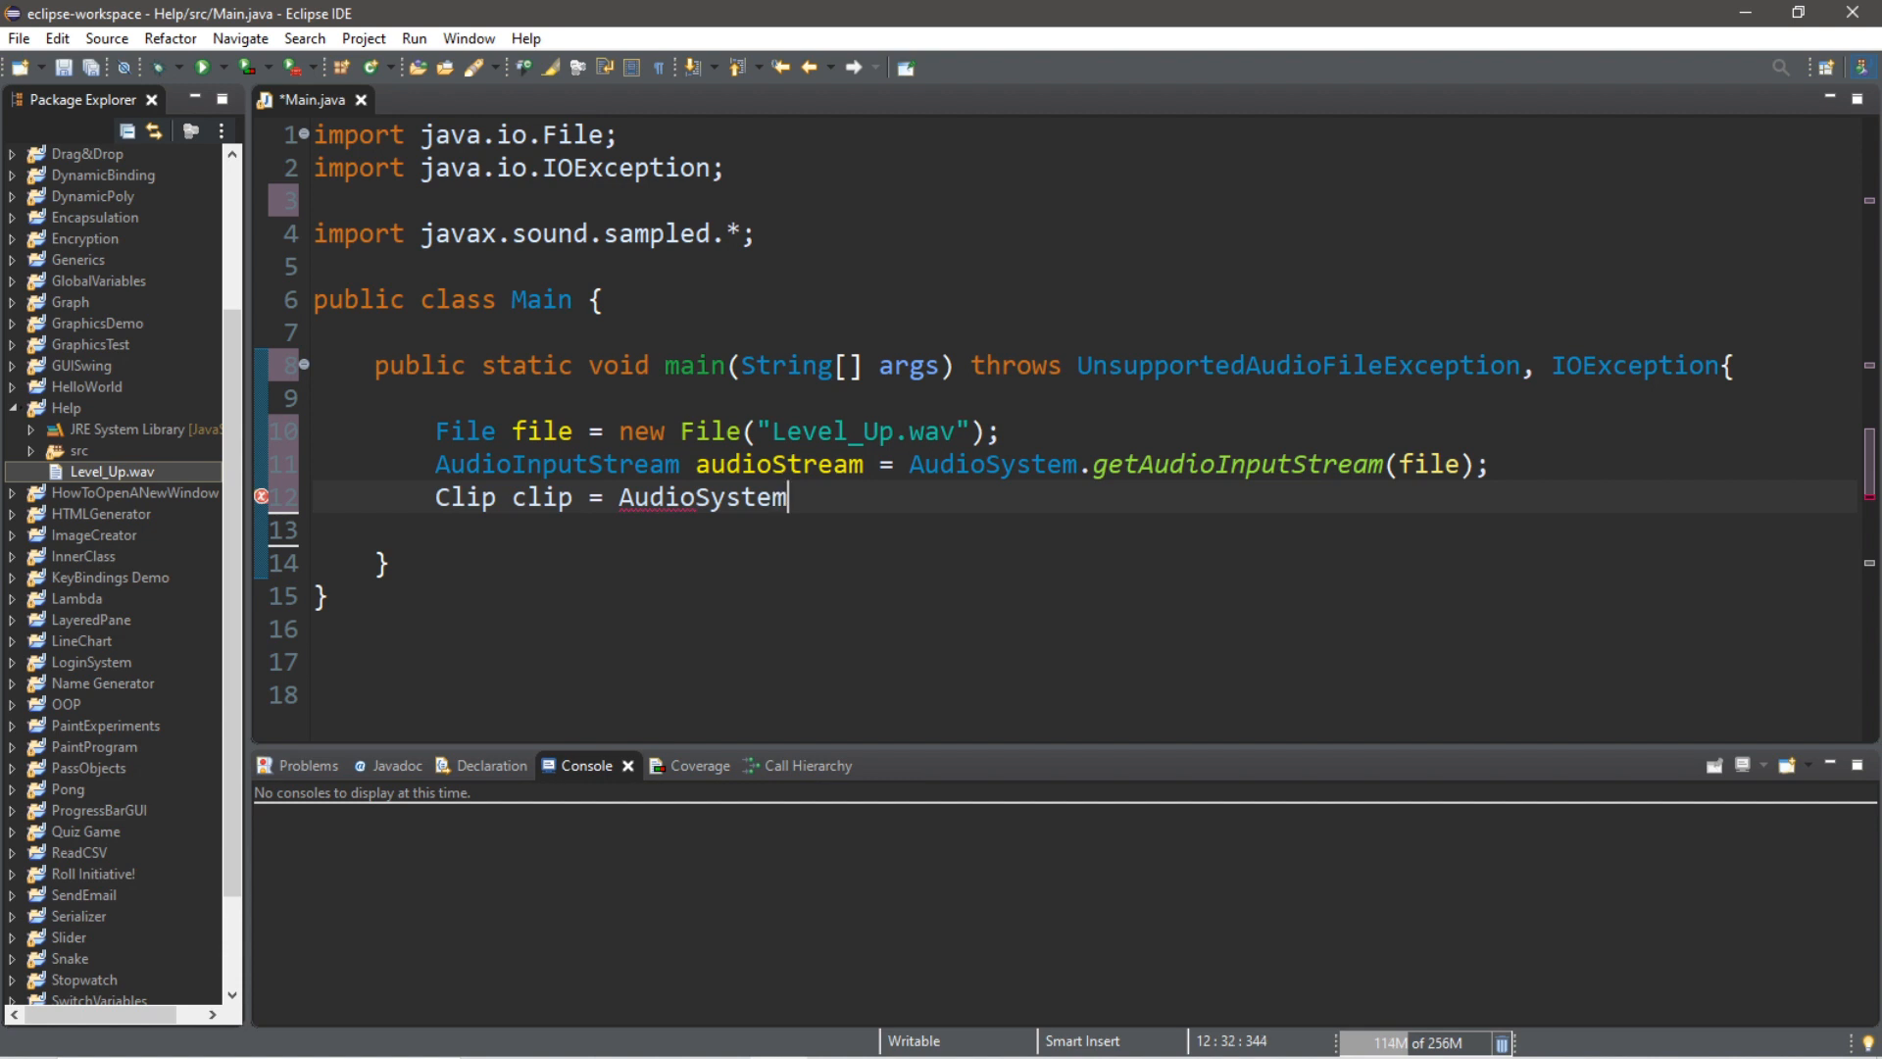
type(".getClip(")
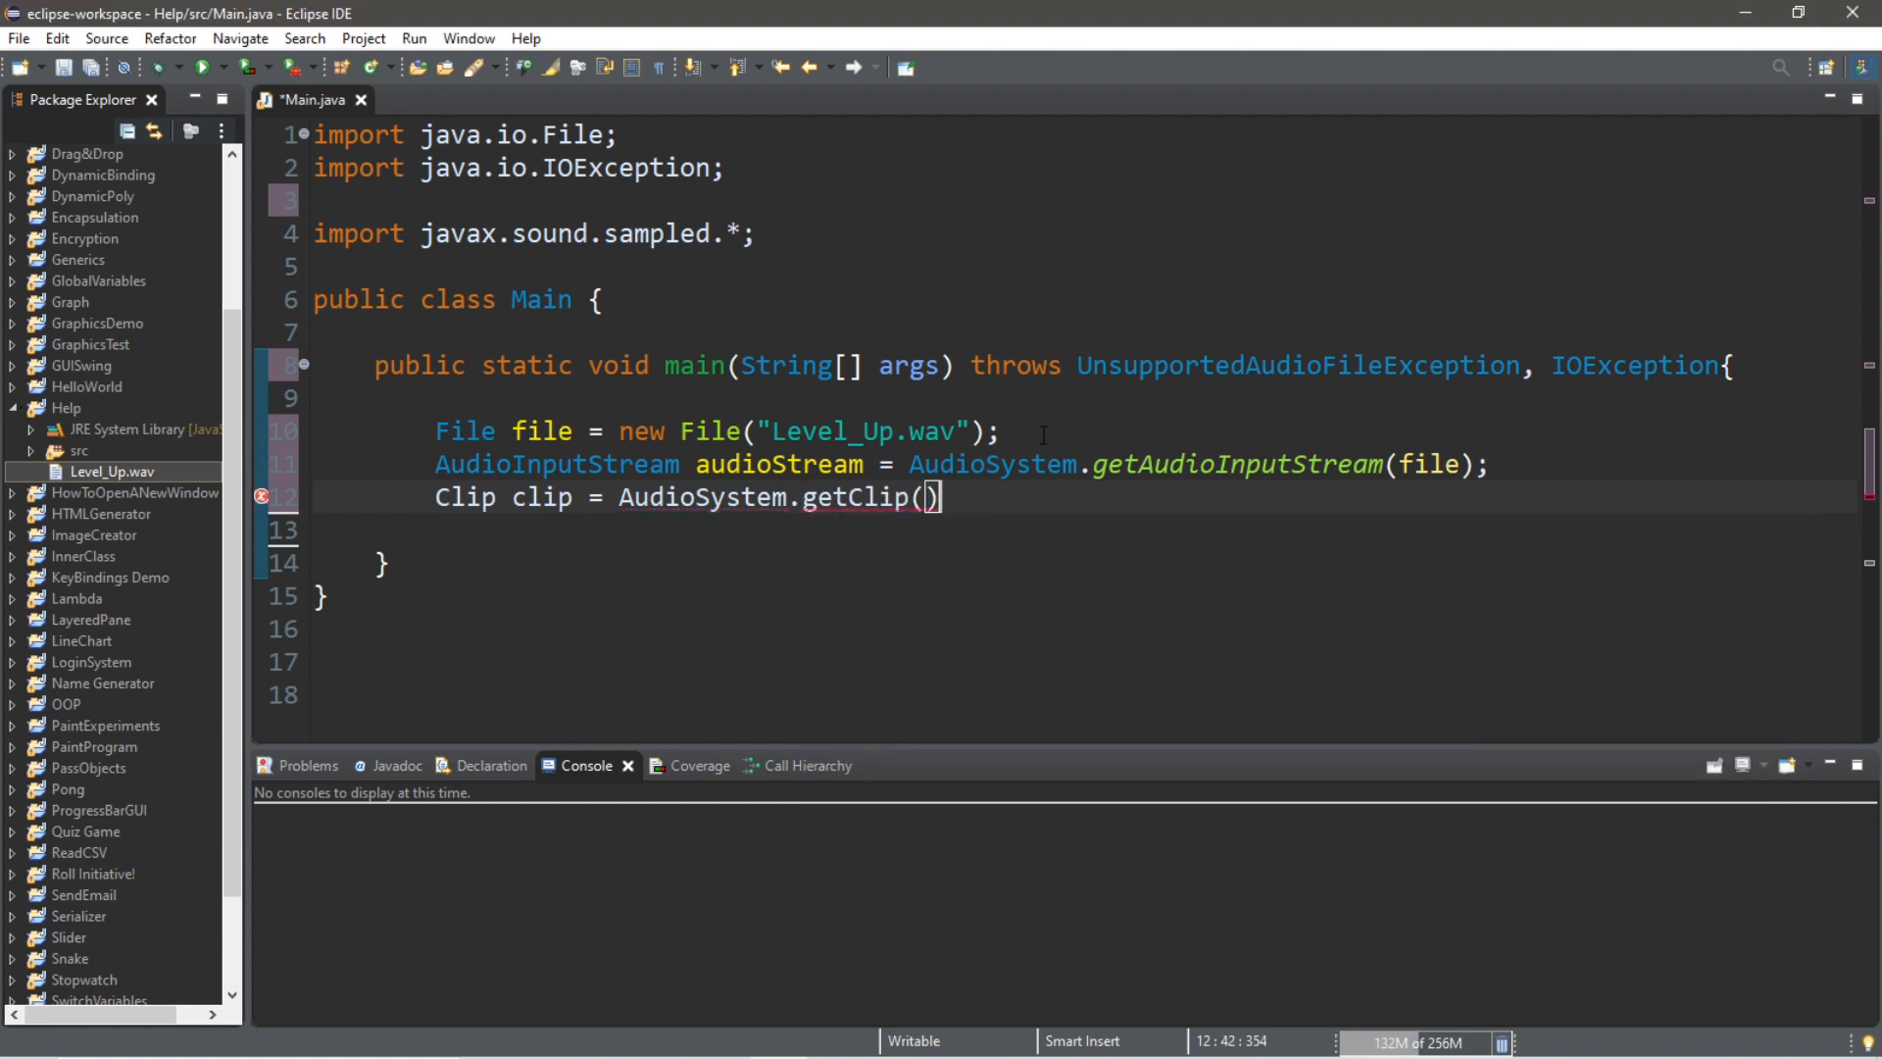
type(";")
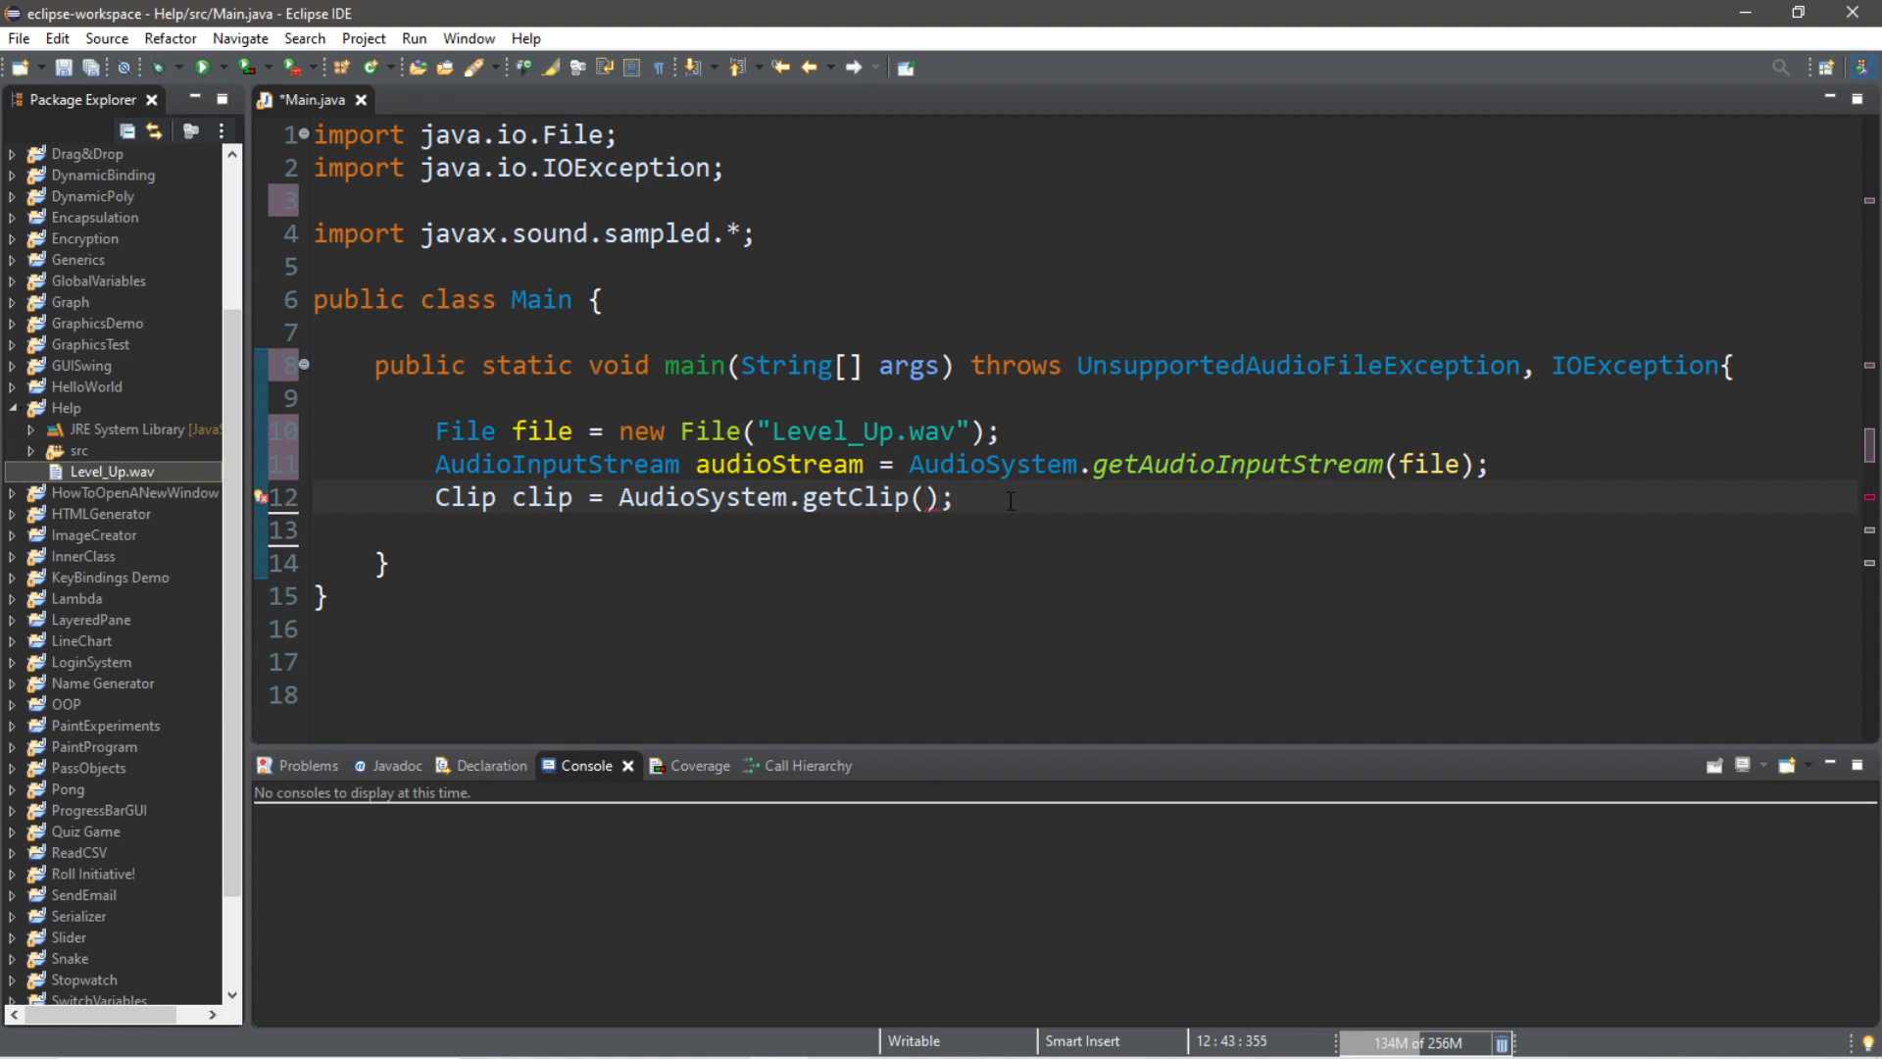
key("Return")
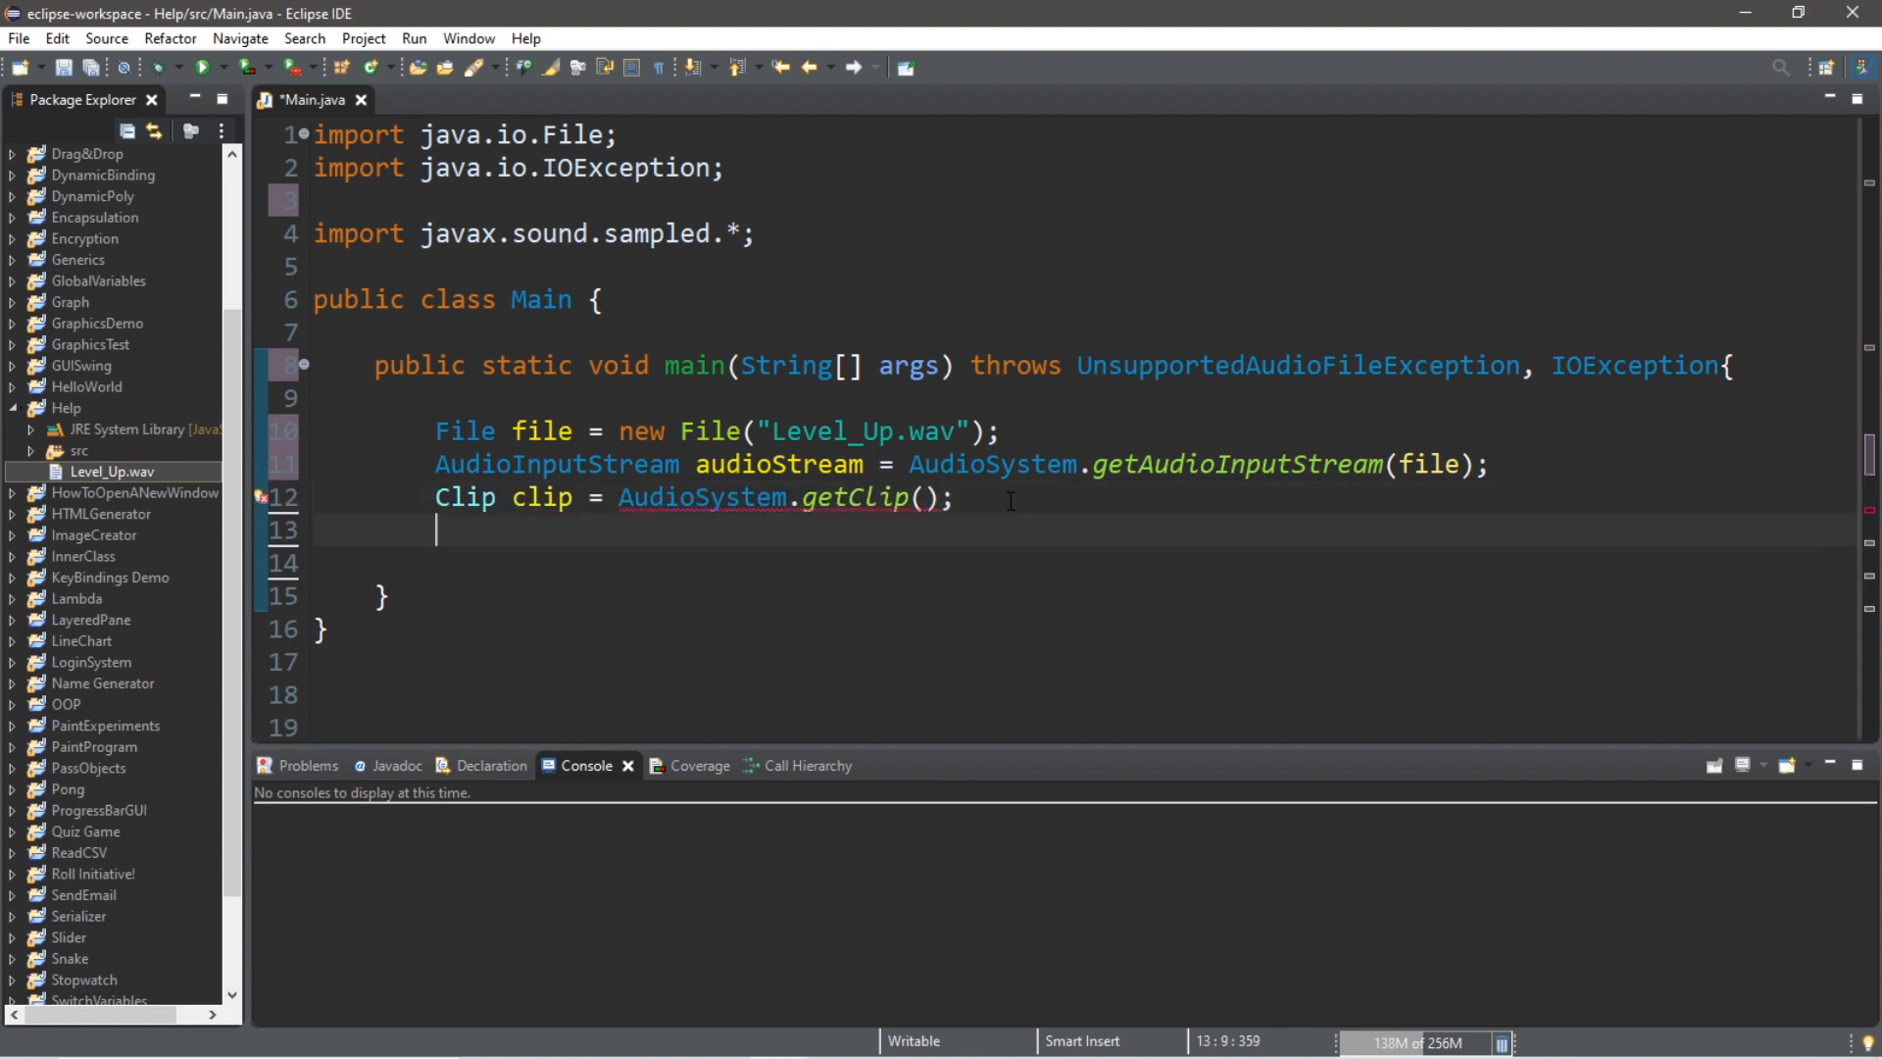
type("clip.")
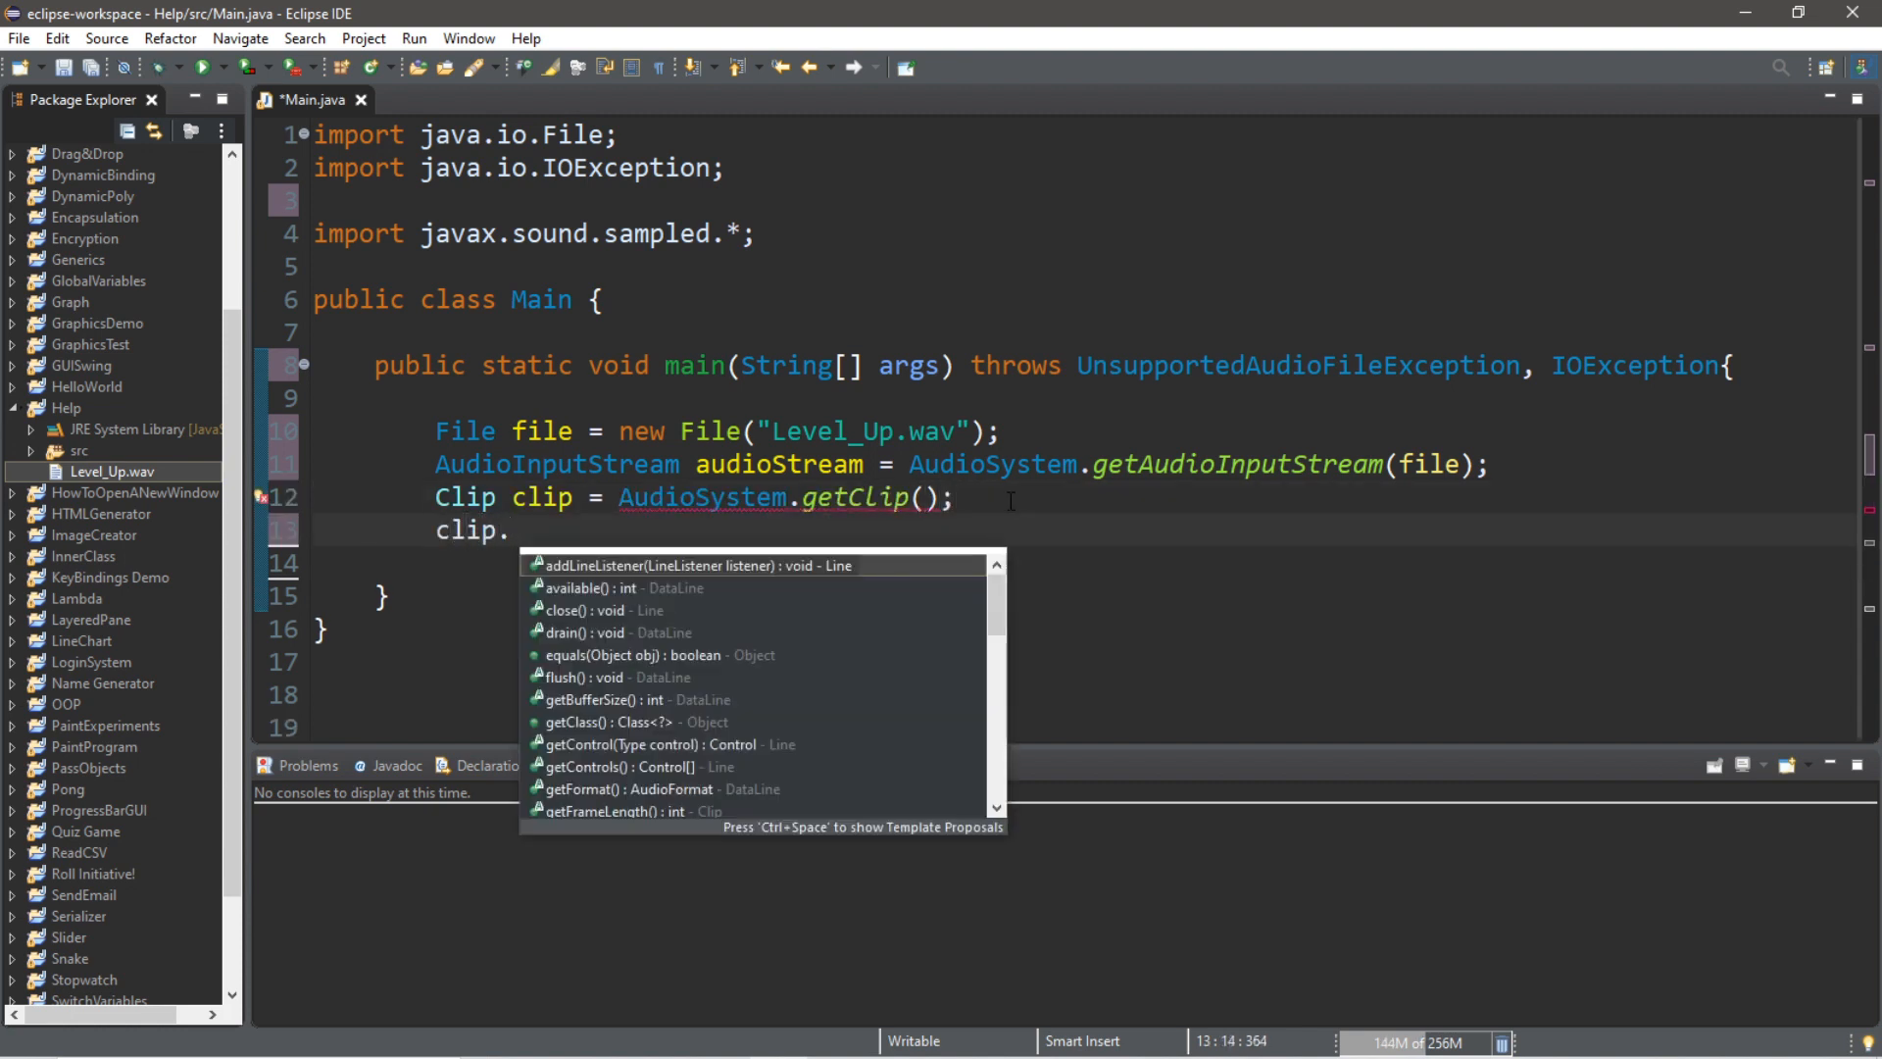
type("open();")
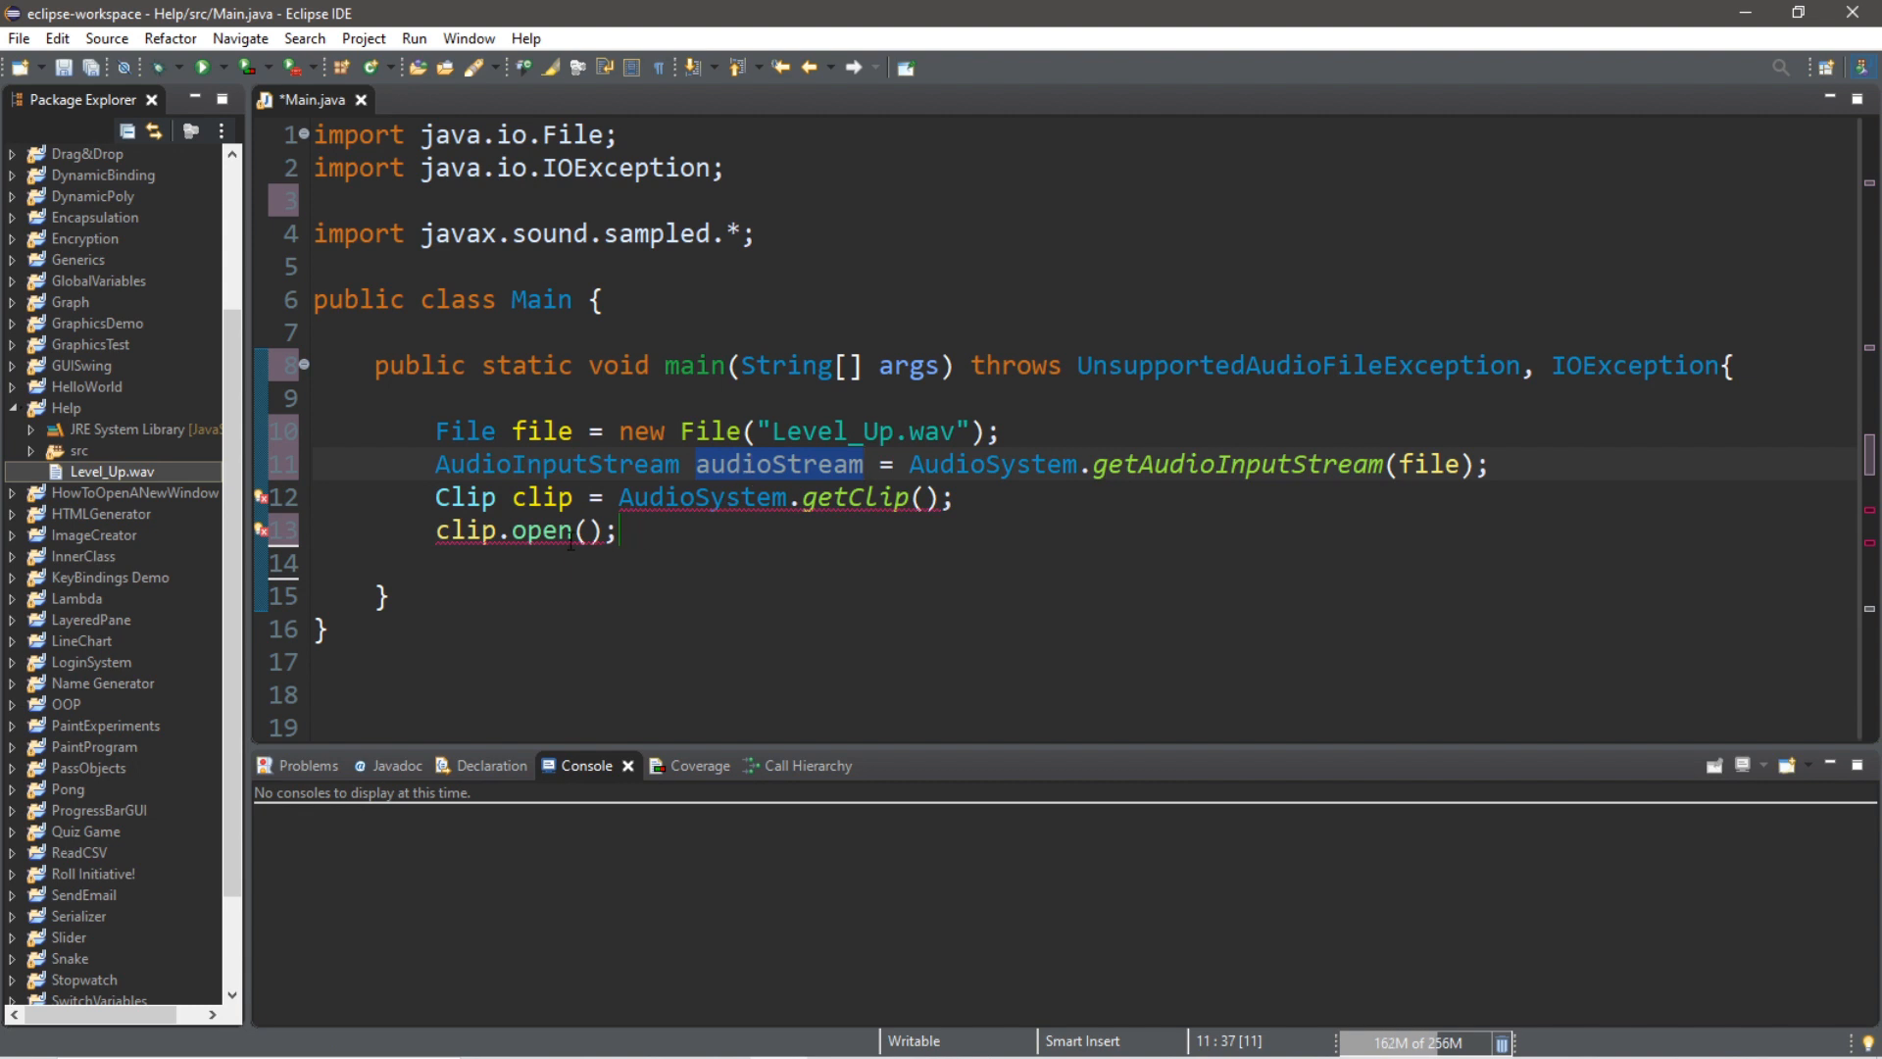
type("audioStream")
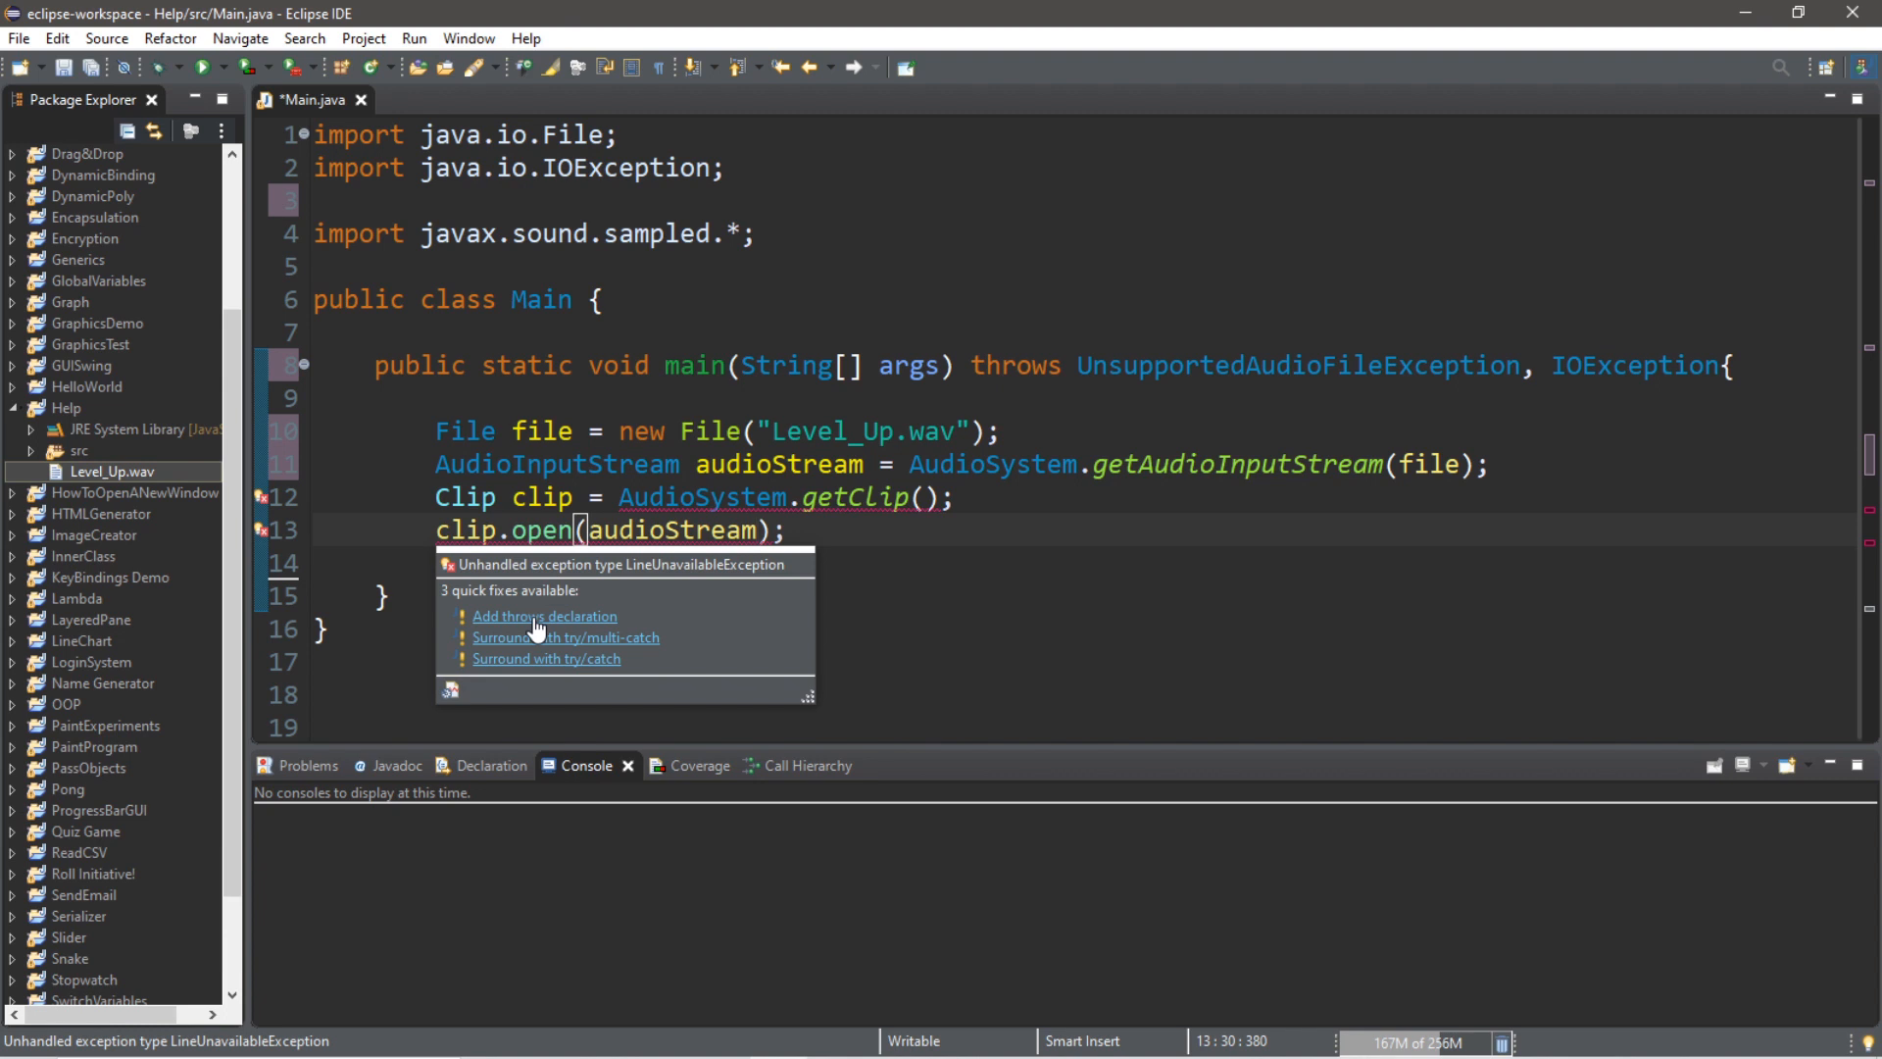
left_click(543, 616)
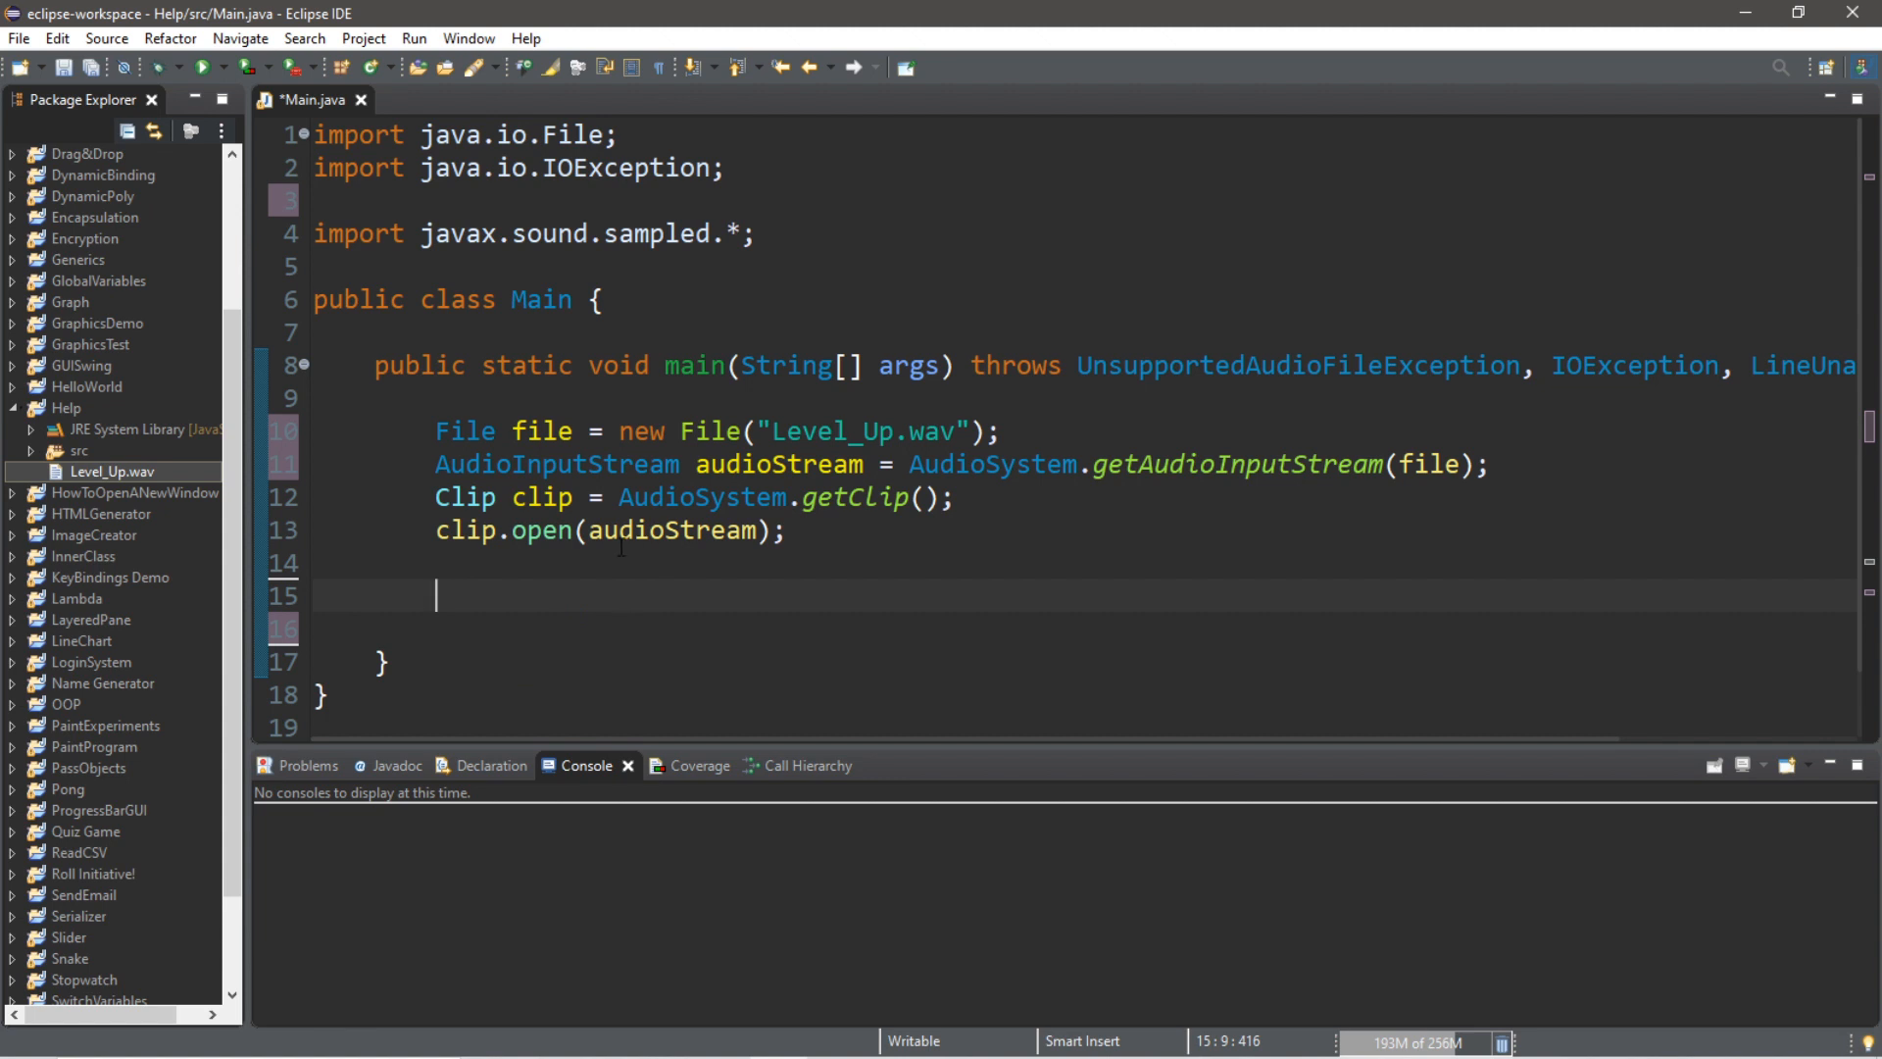
type("clip.start();")
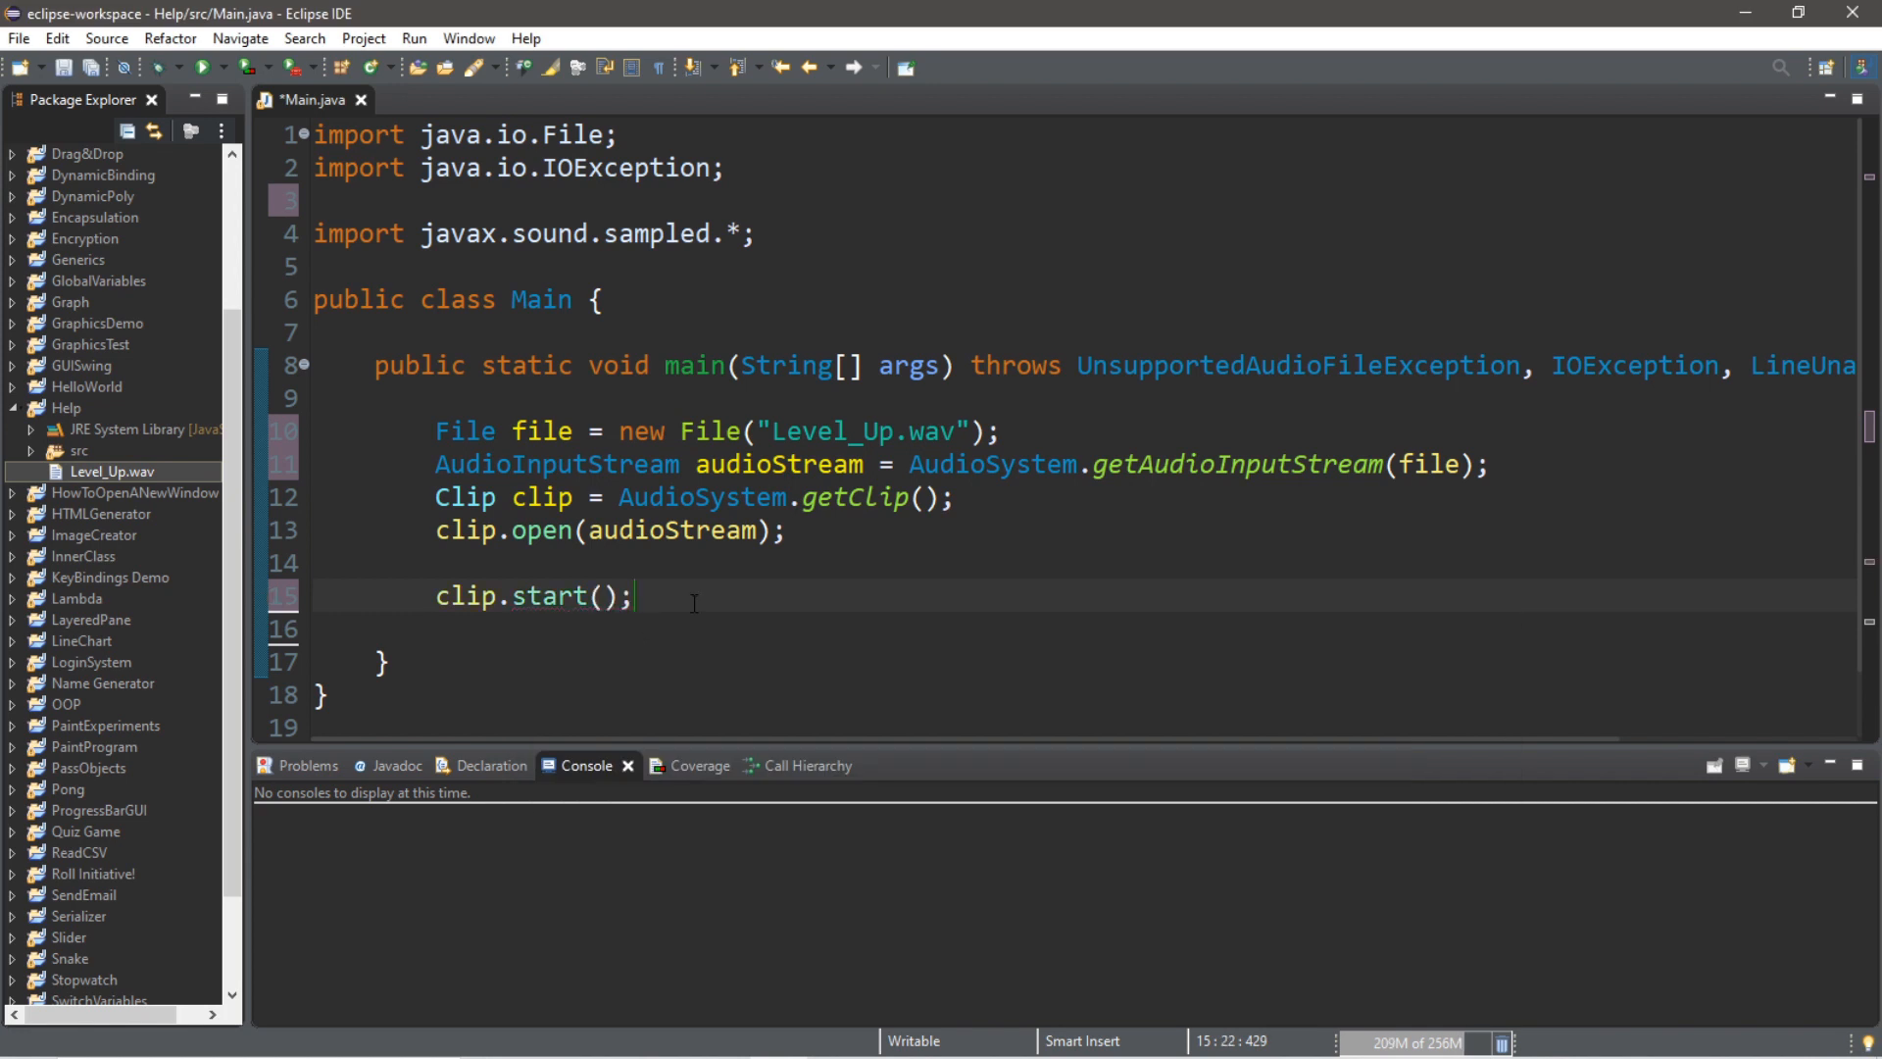
left_click(200, 67)
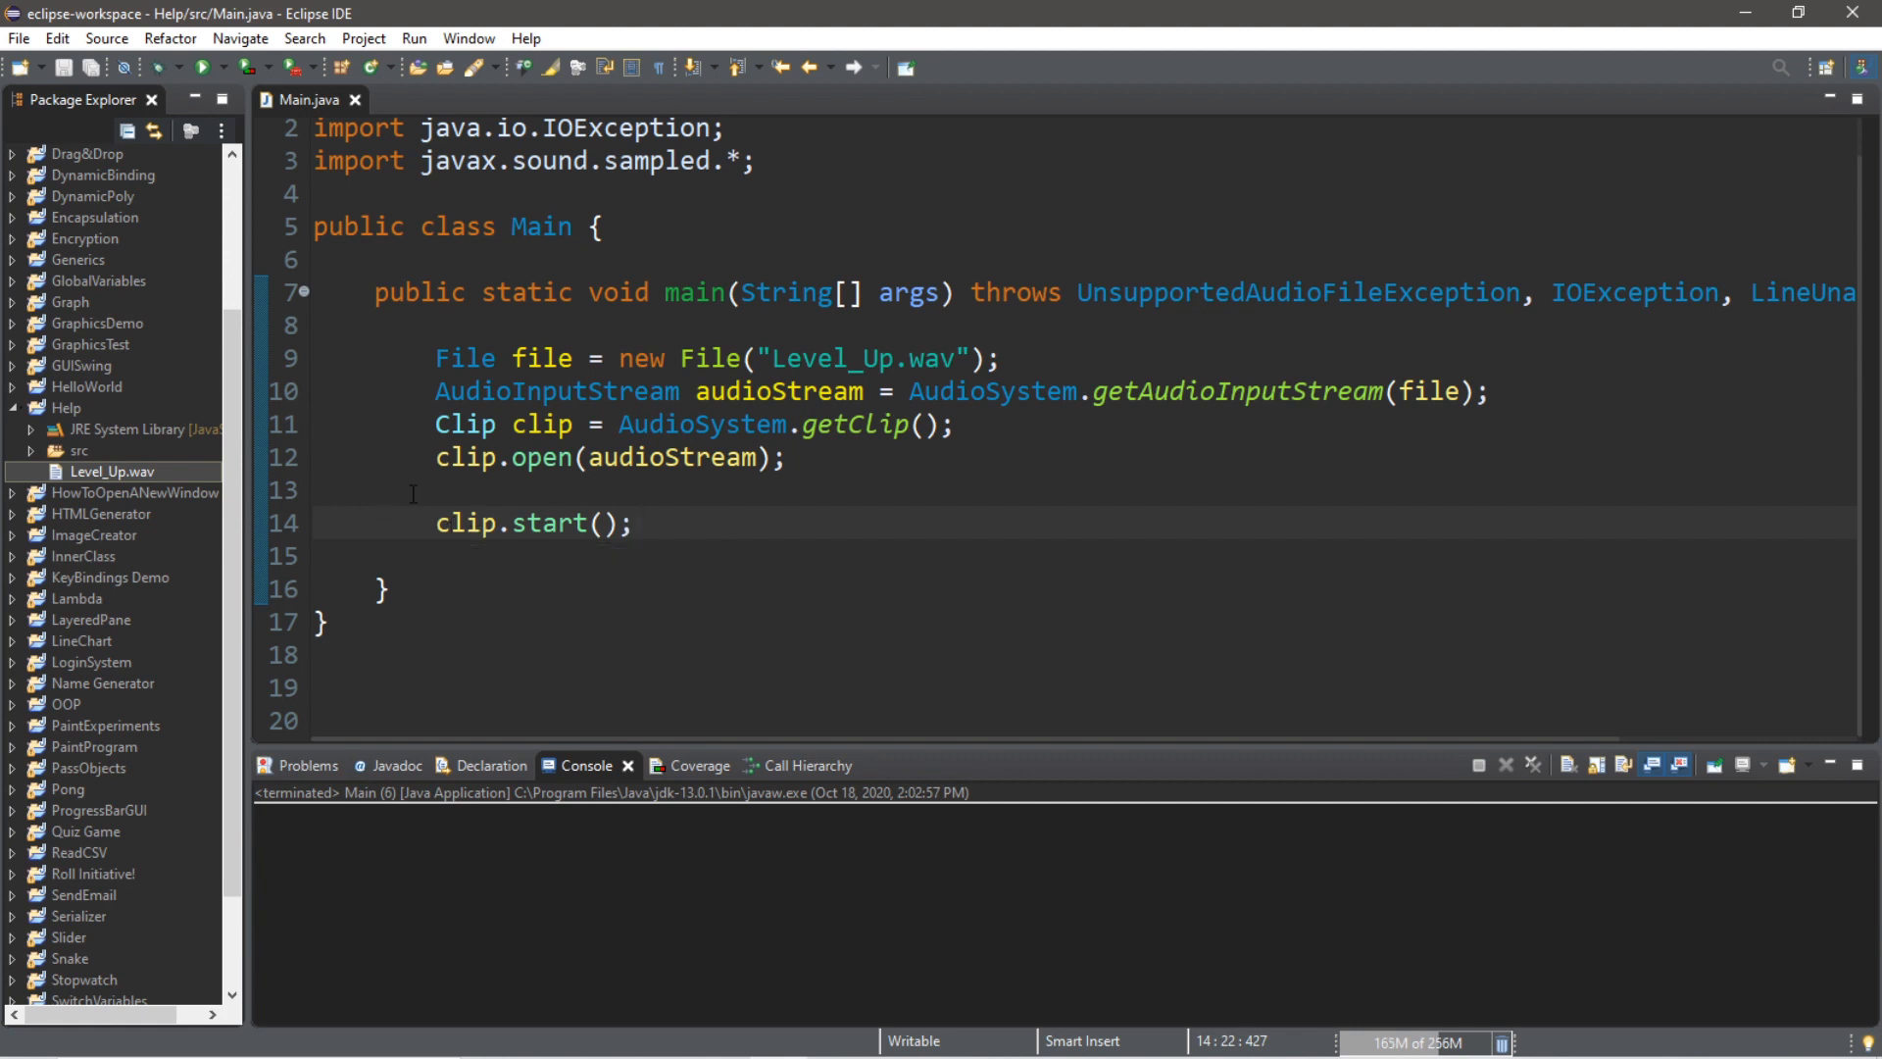
mouse_move(706, 537)
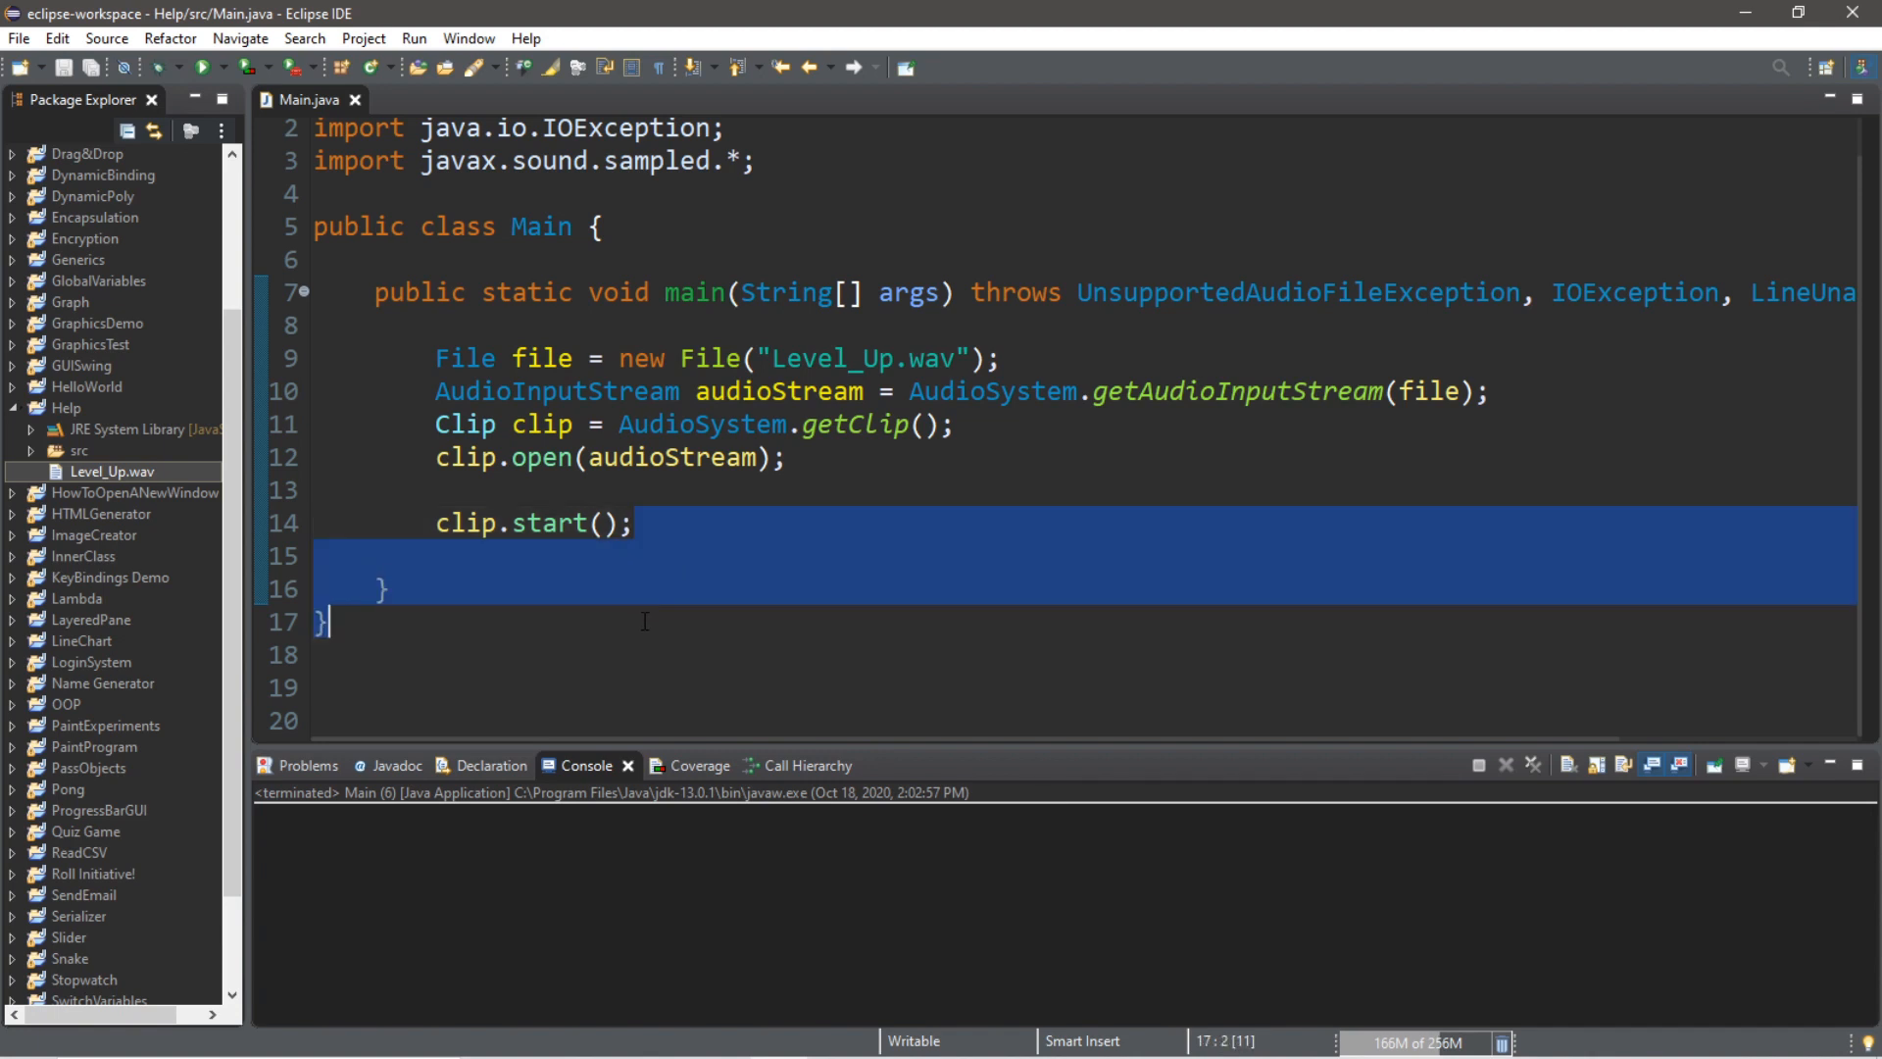
left_click(645, 524)
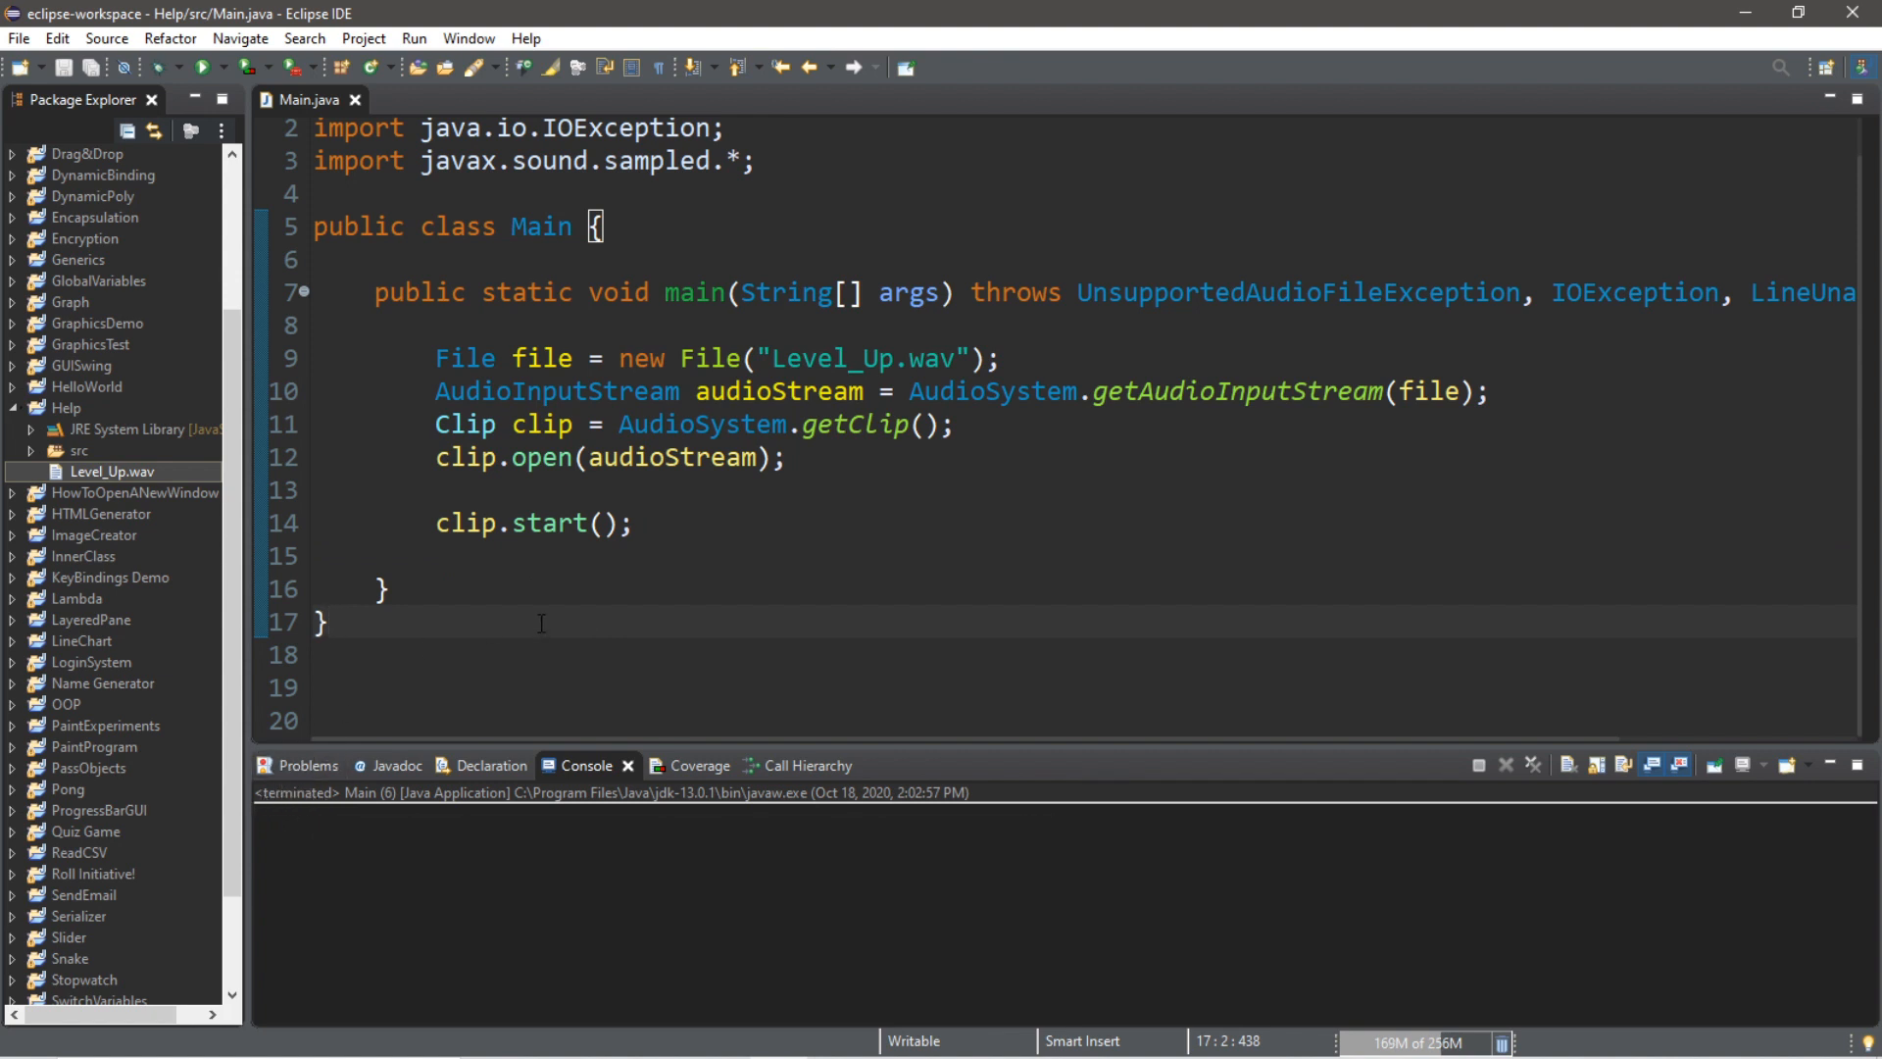
mouse_move(276, 802)
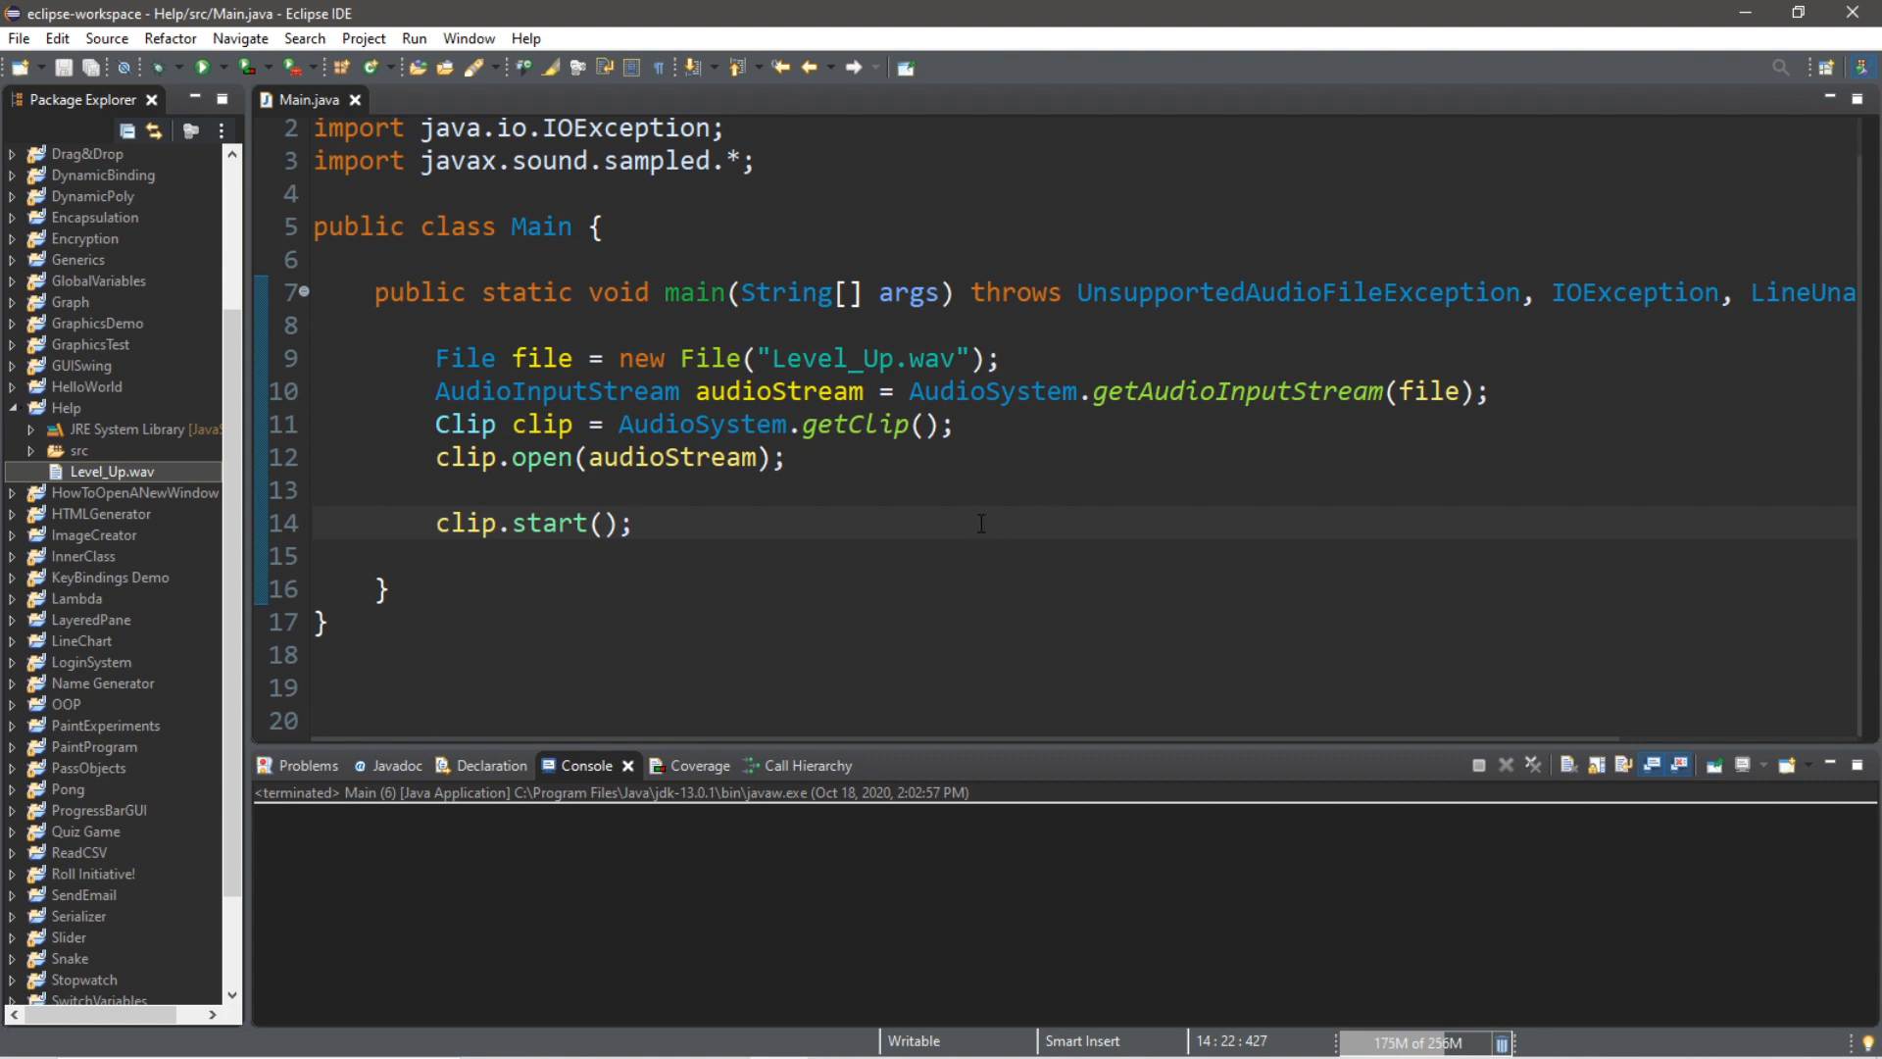
mouse_move(959, 527)
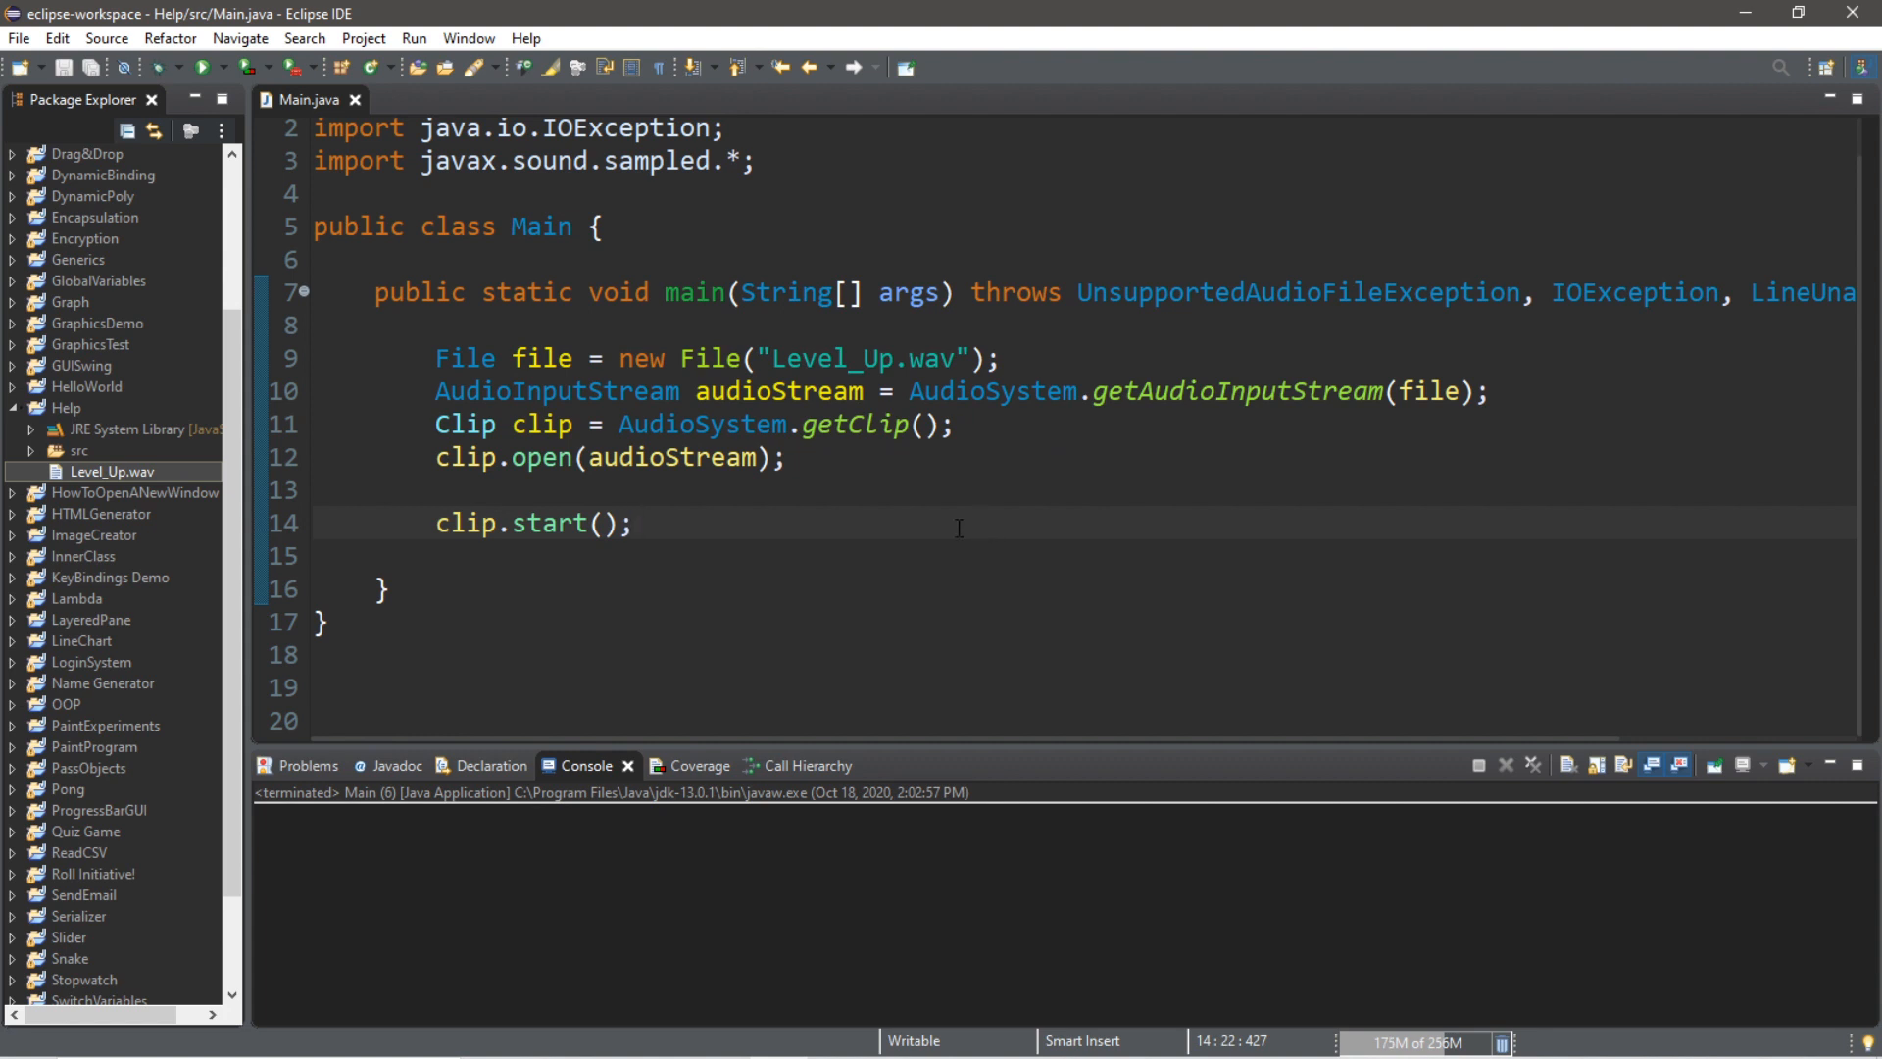
Add String response = scanner.next(); after clip.start(), save and run the program
left_click(634, 522)
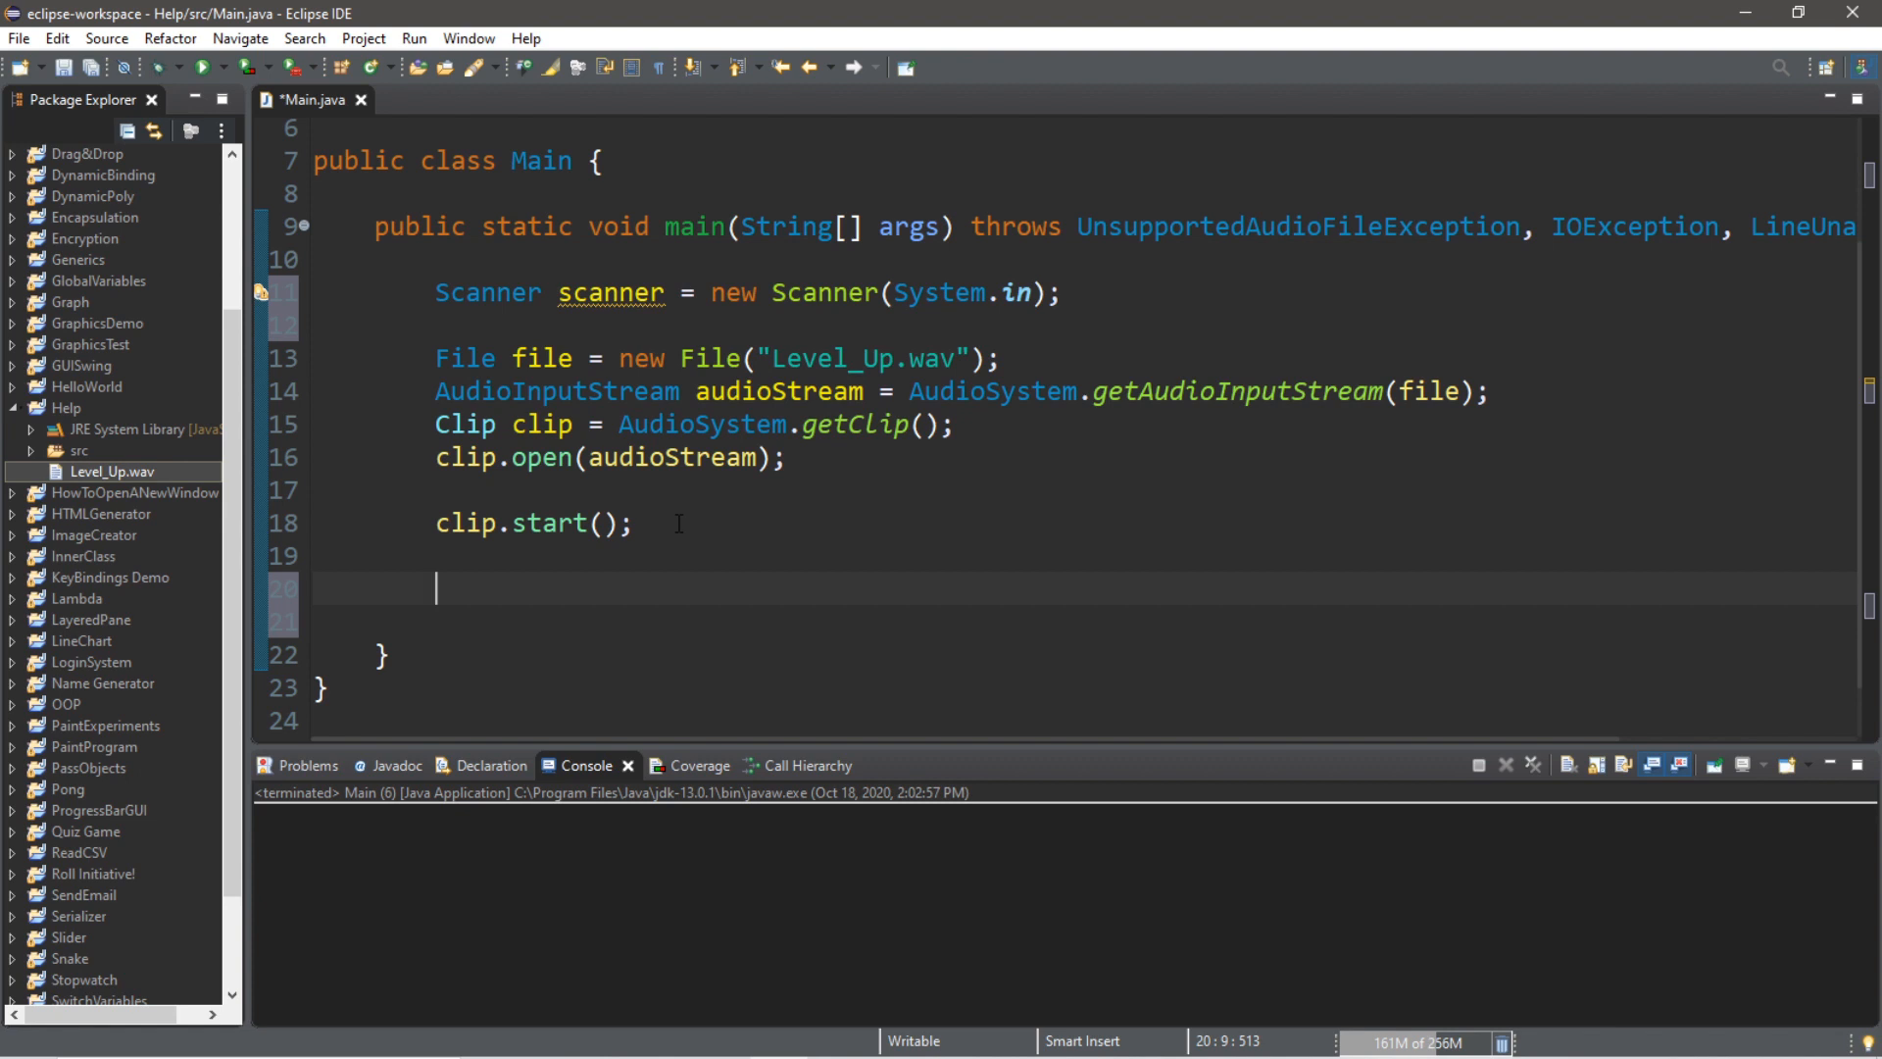
type("Str")
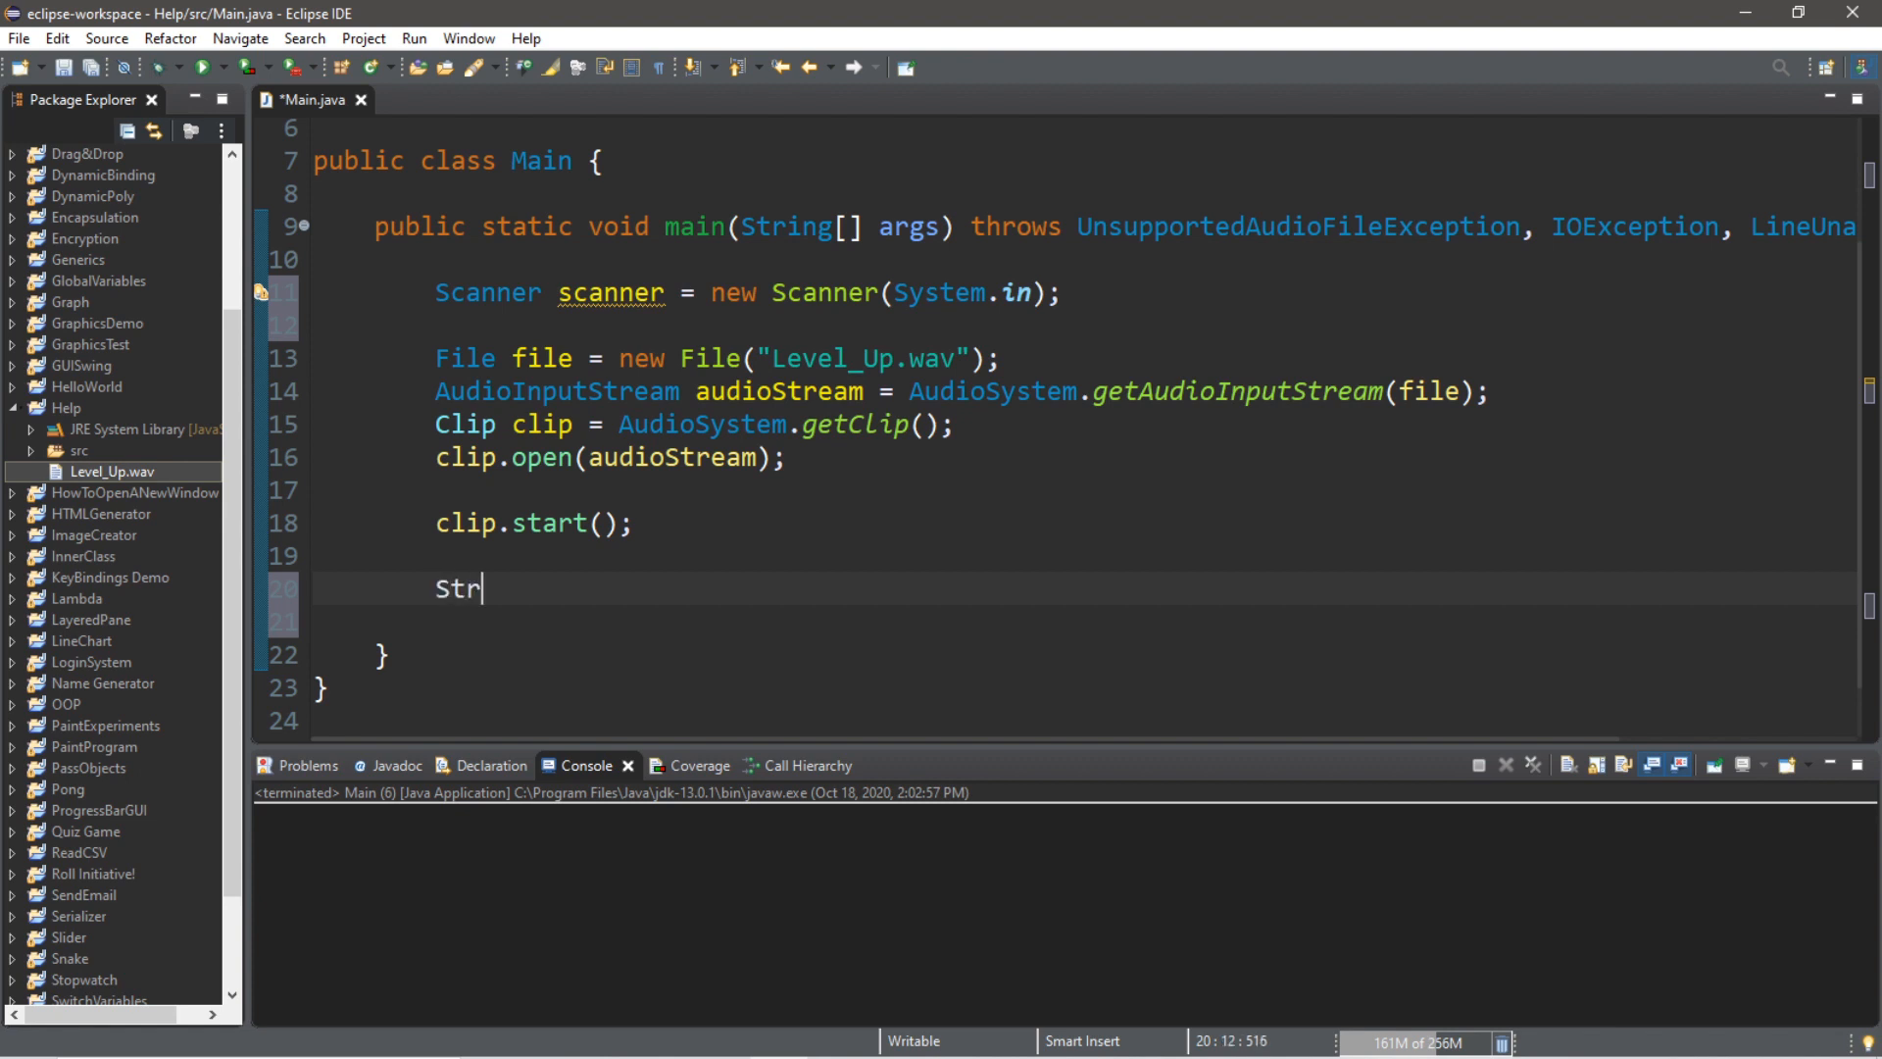
type("ing reponse")
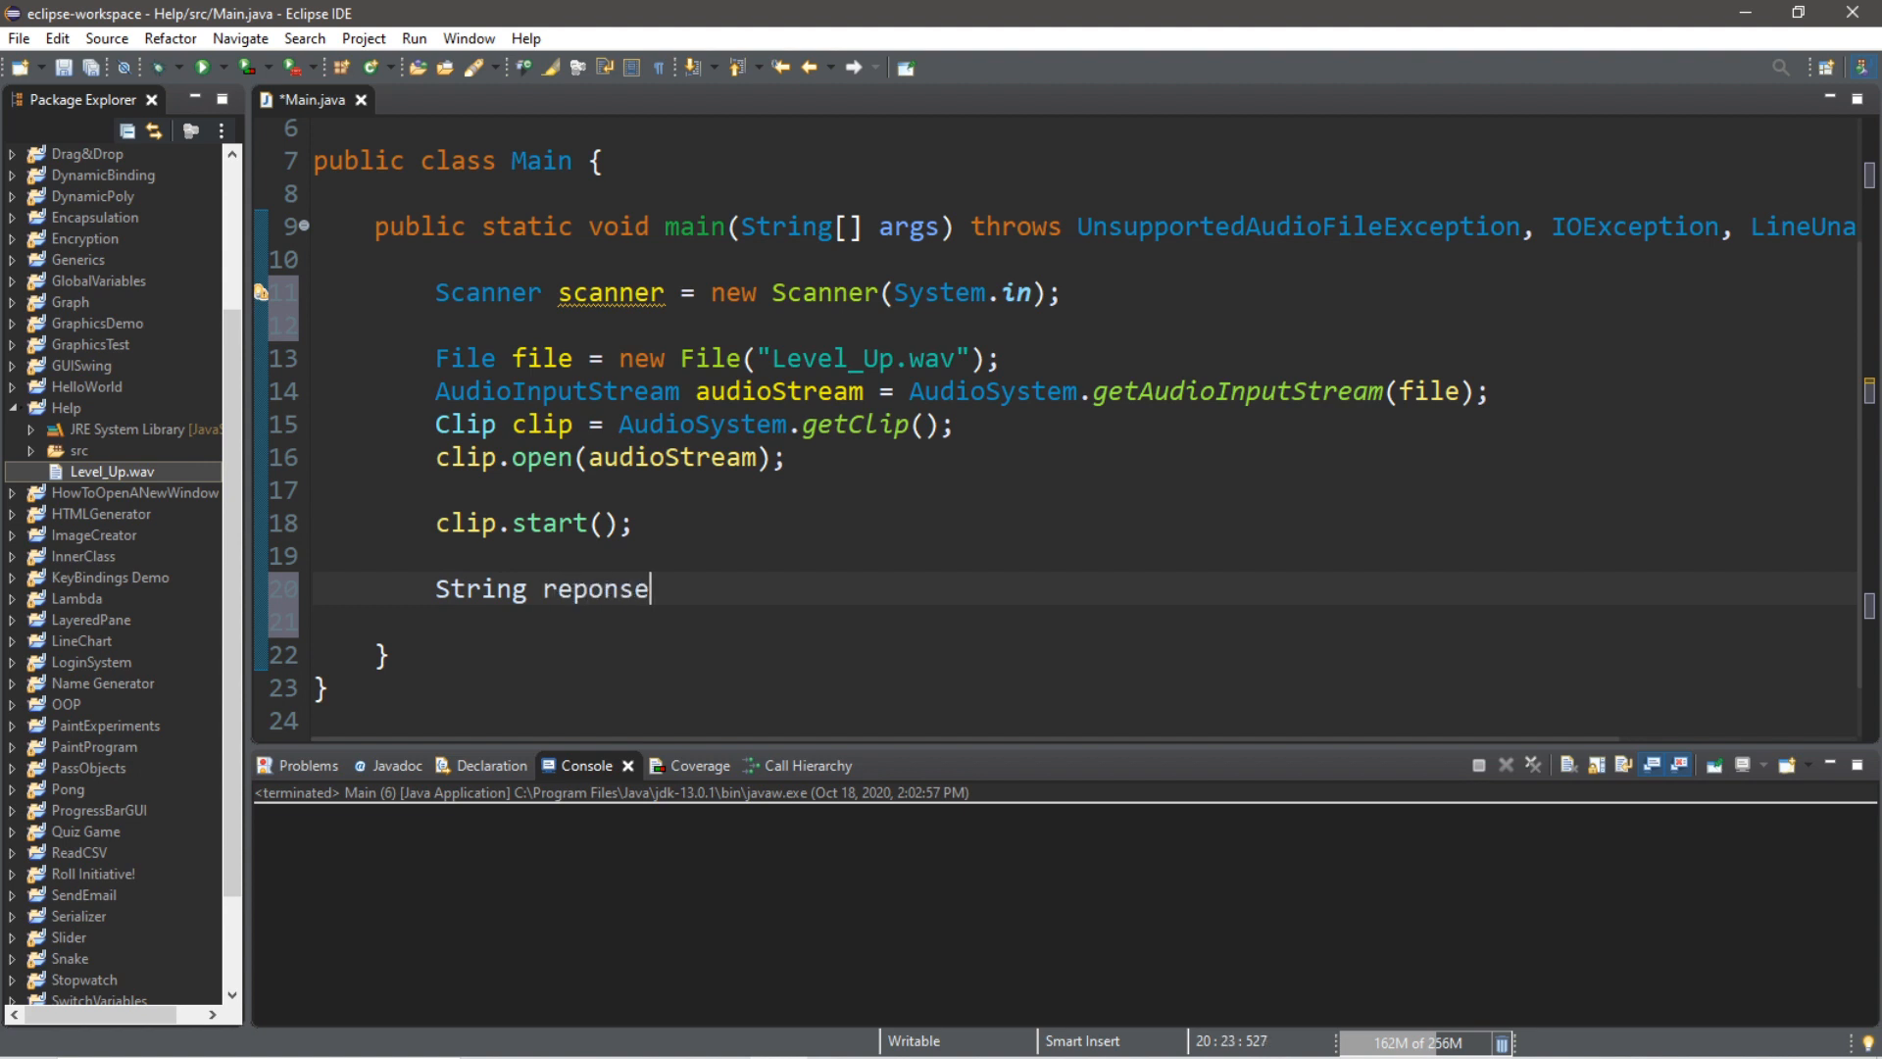
key("BackSpace")
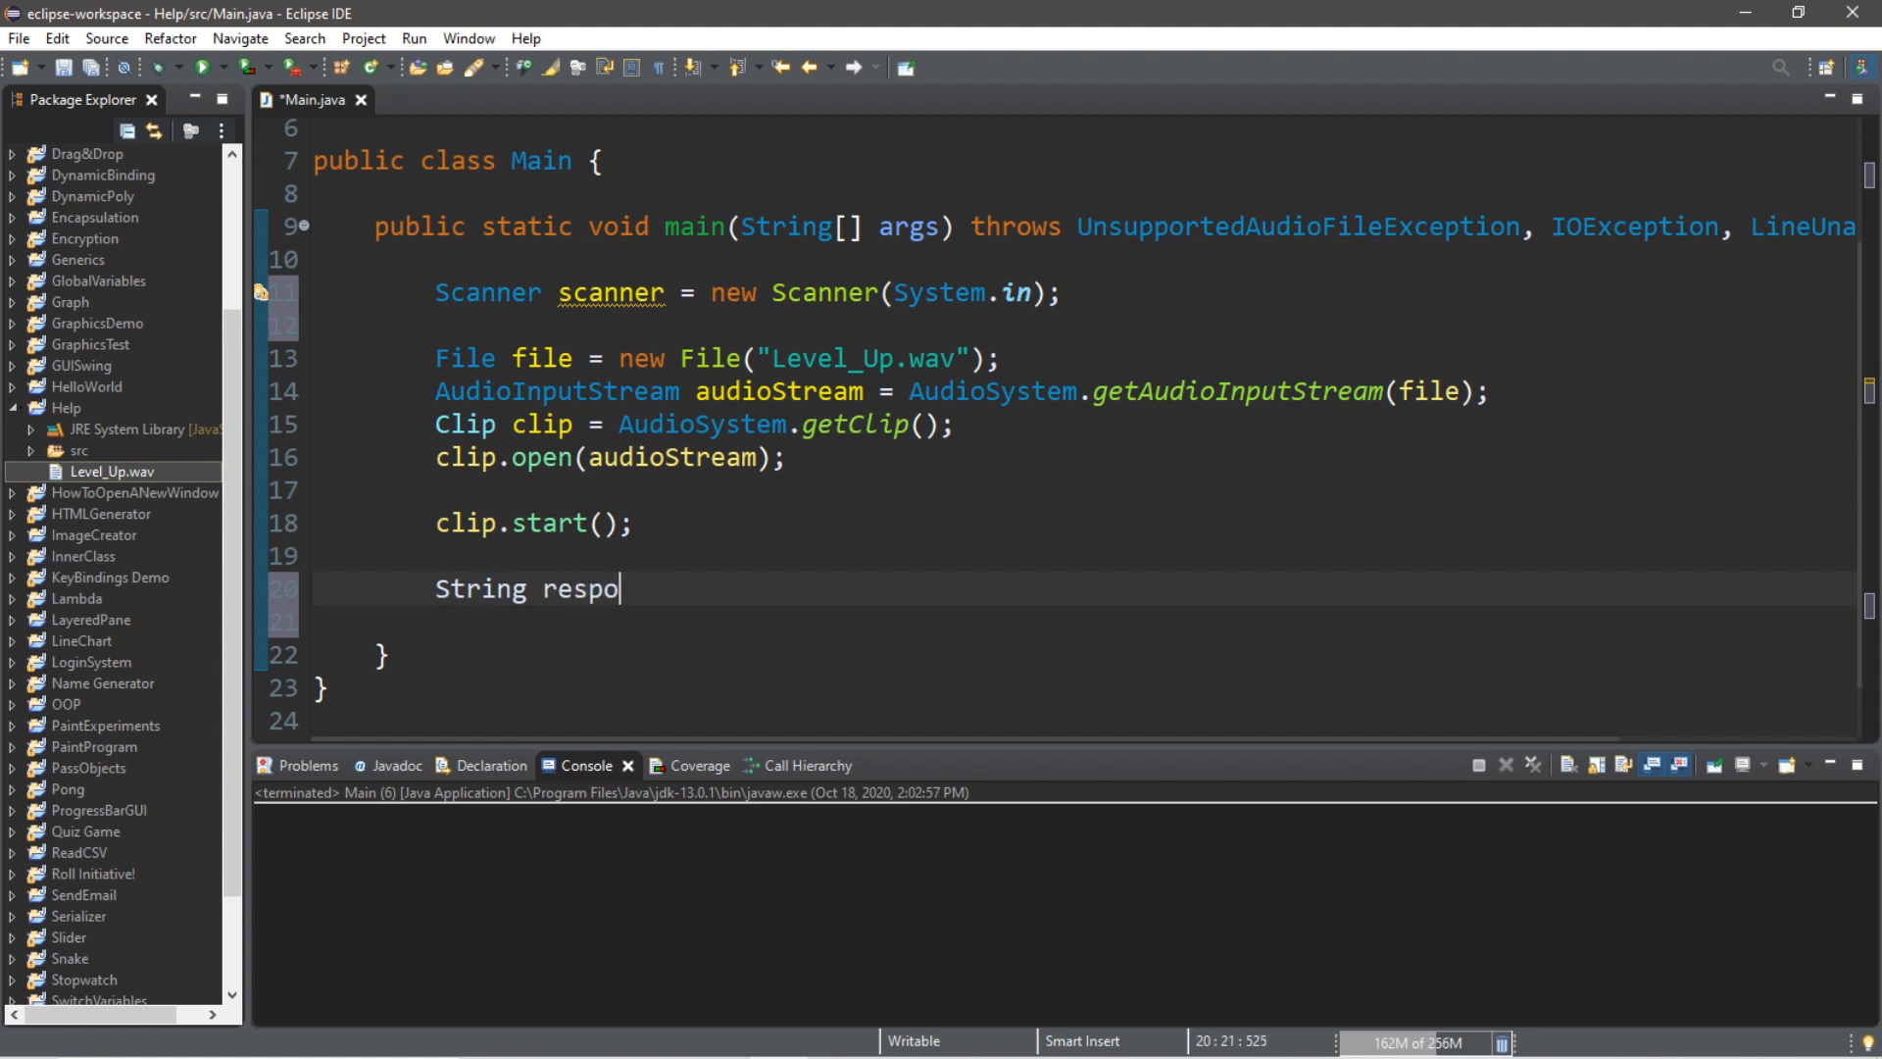
type("nse =")
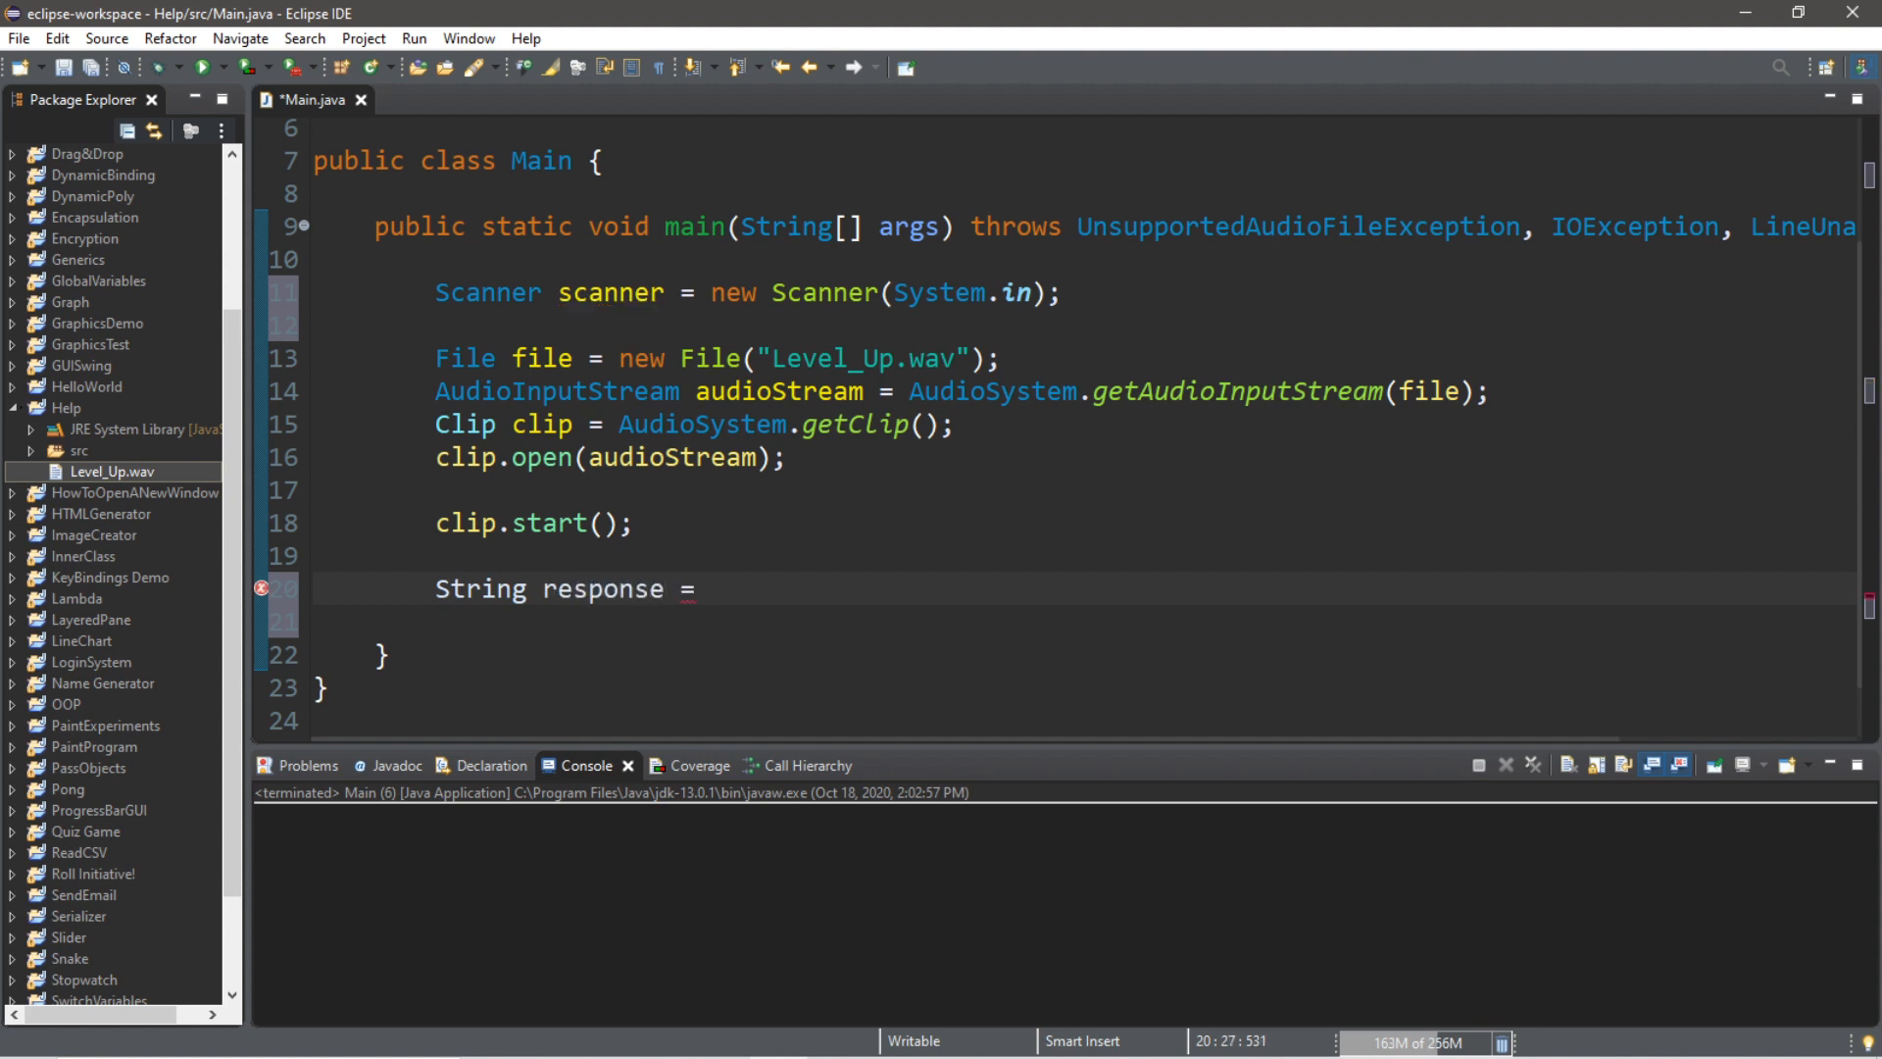
type("scanner.ne")
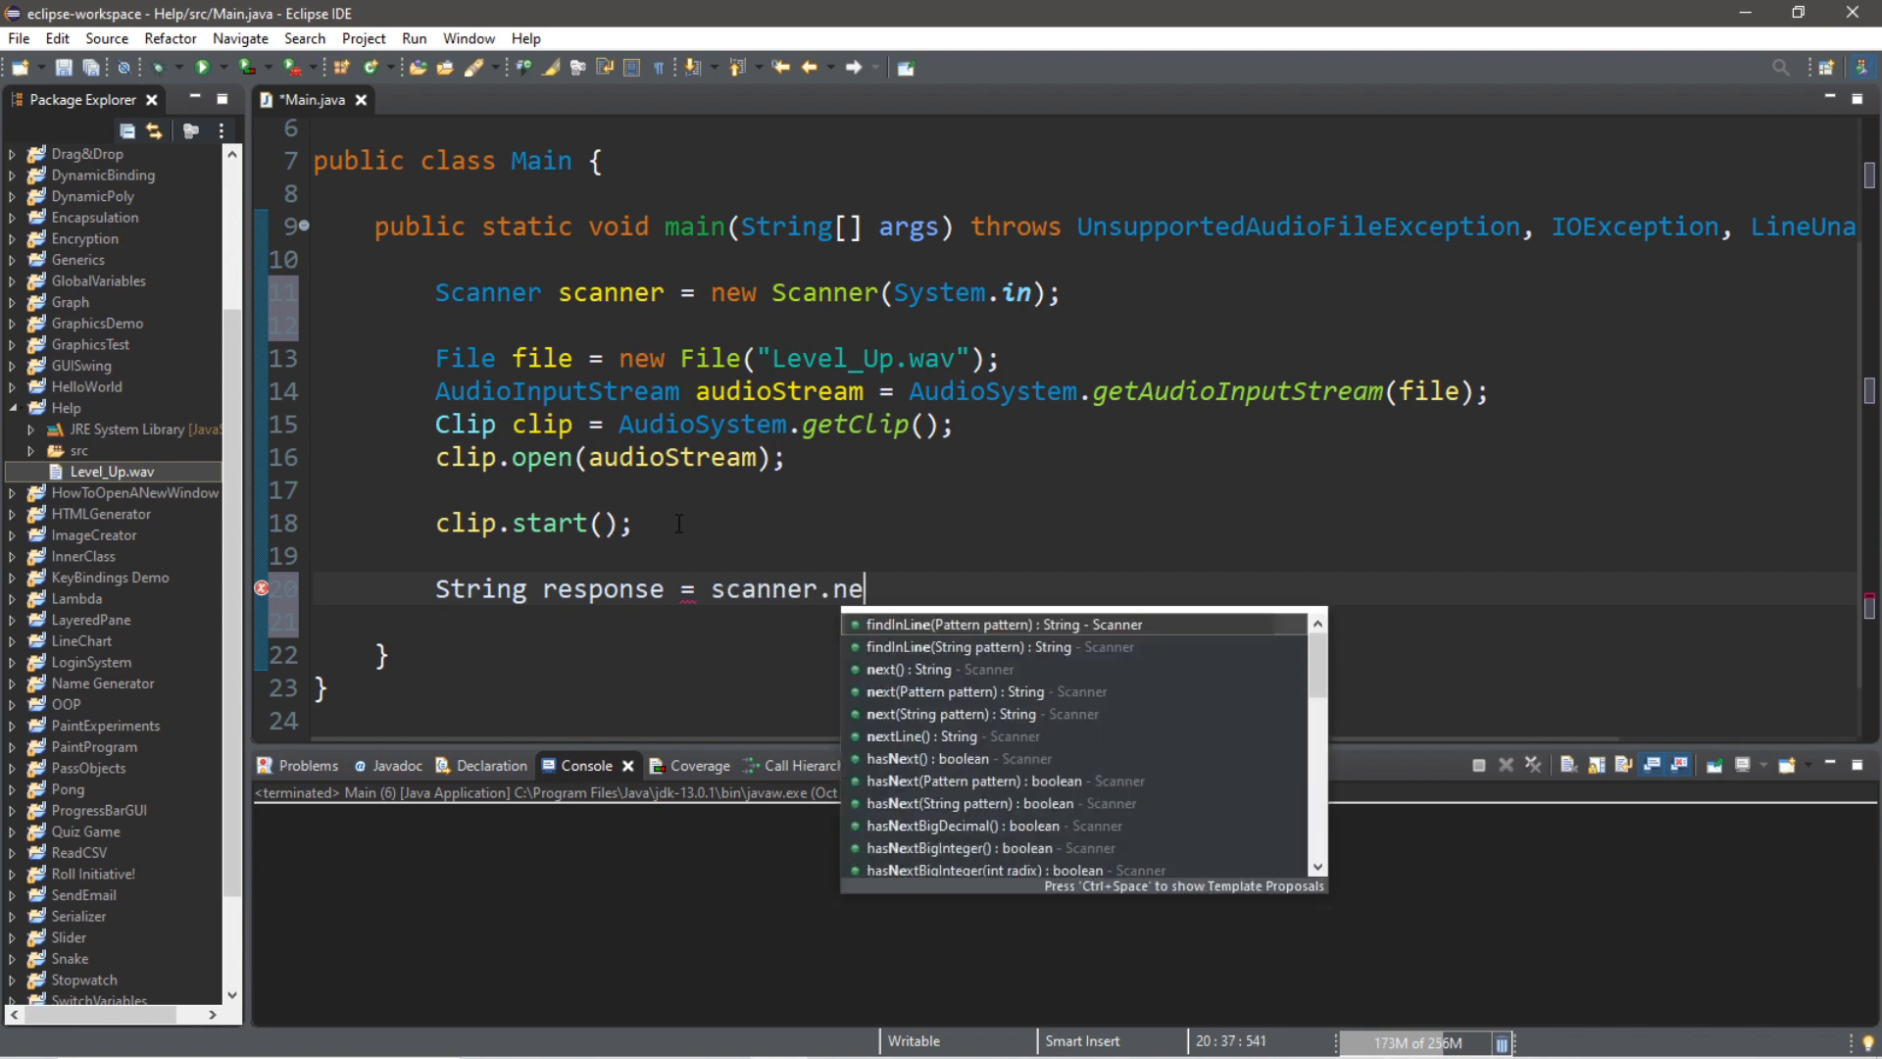
left_click(920, 669)
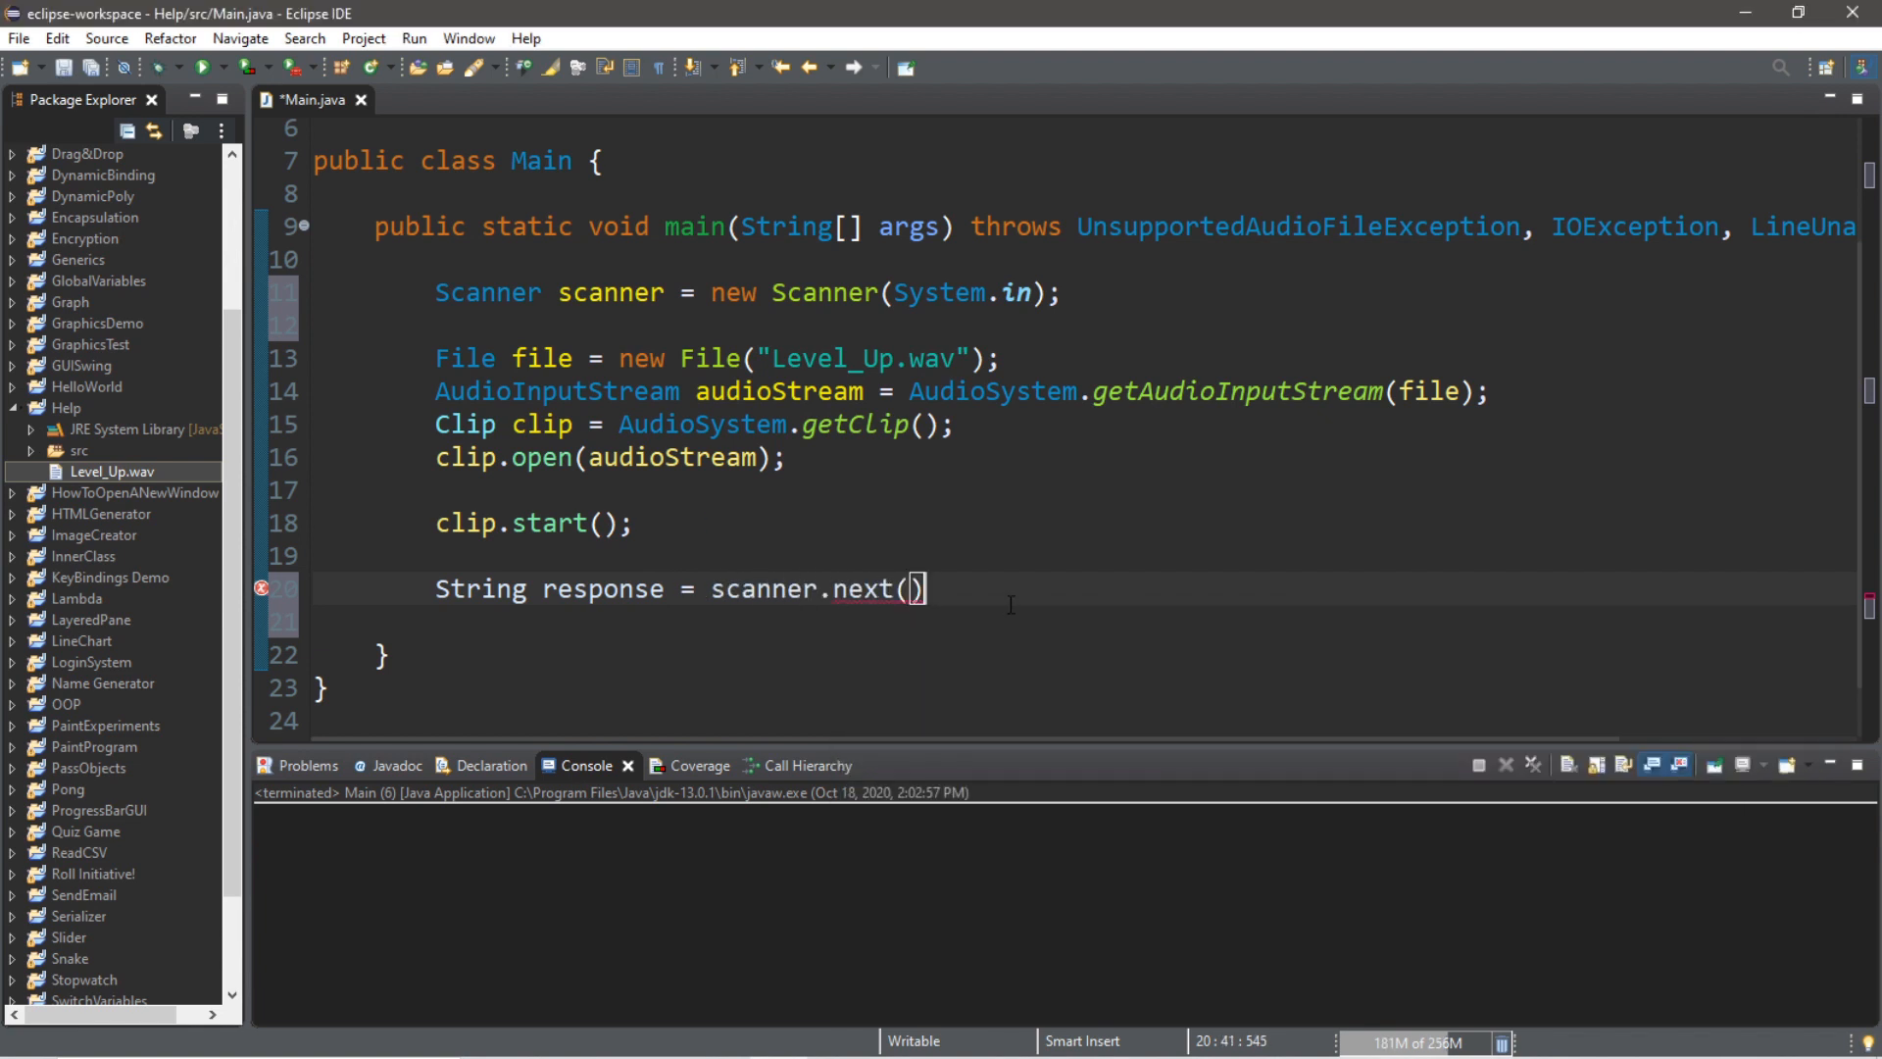
key("ctrl+s")
type(";")
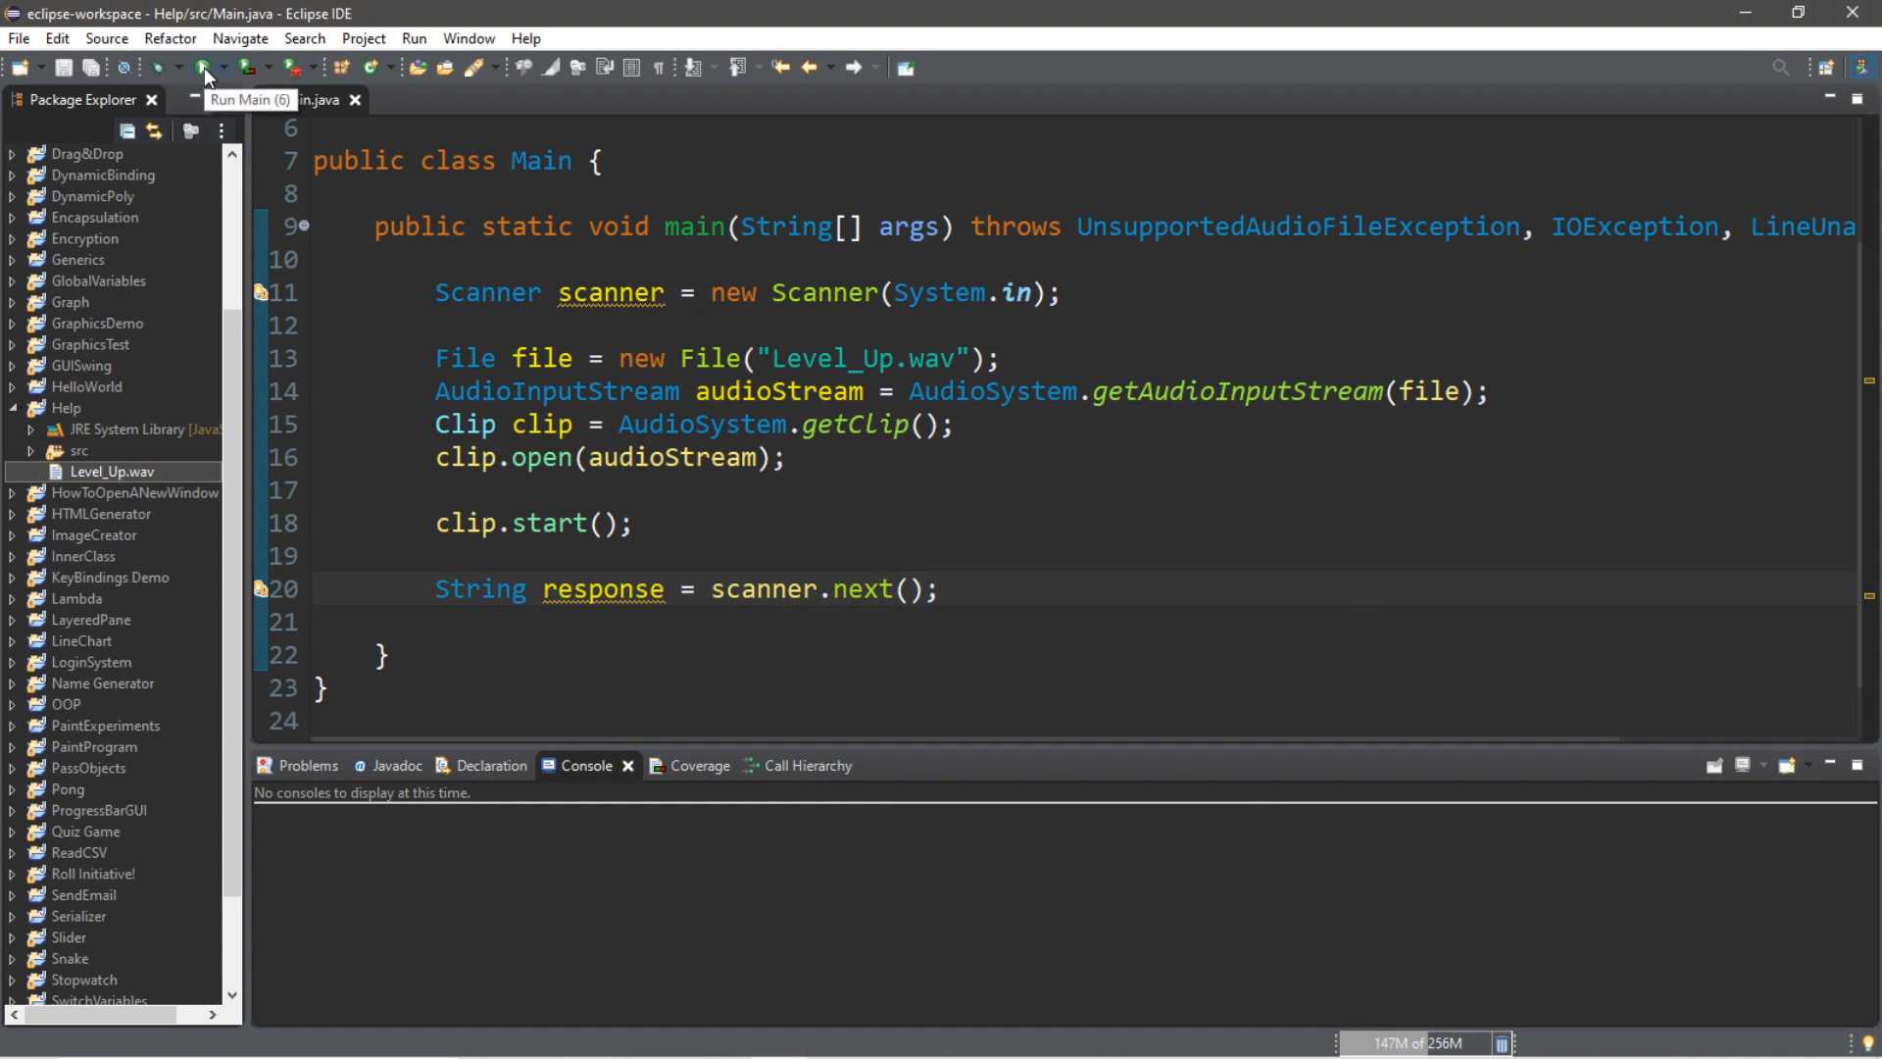
left_click(206, 67)
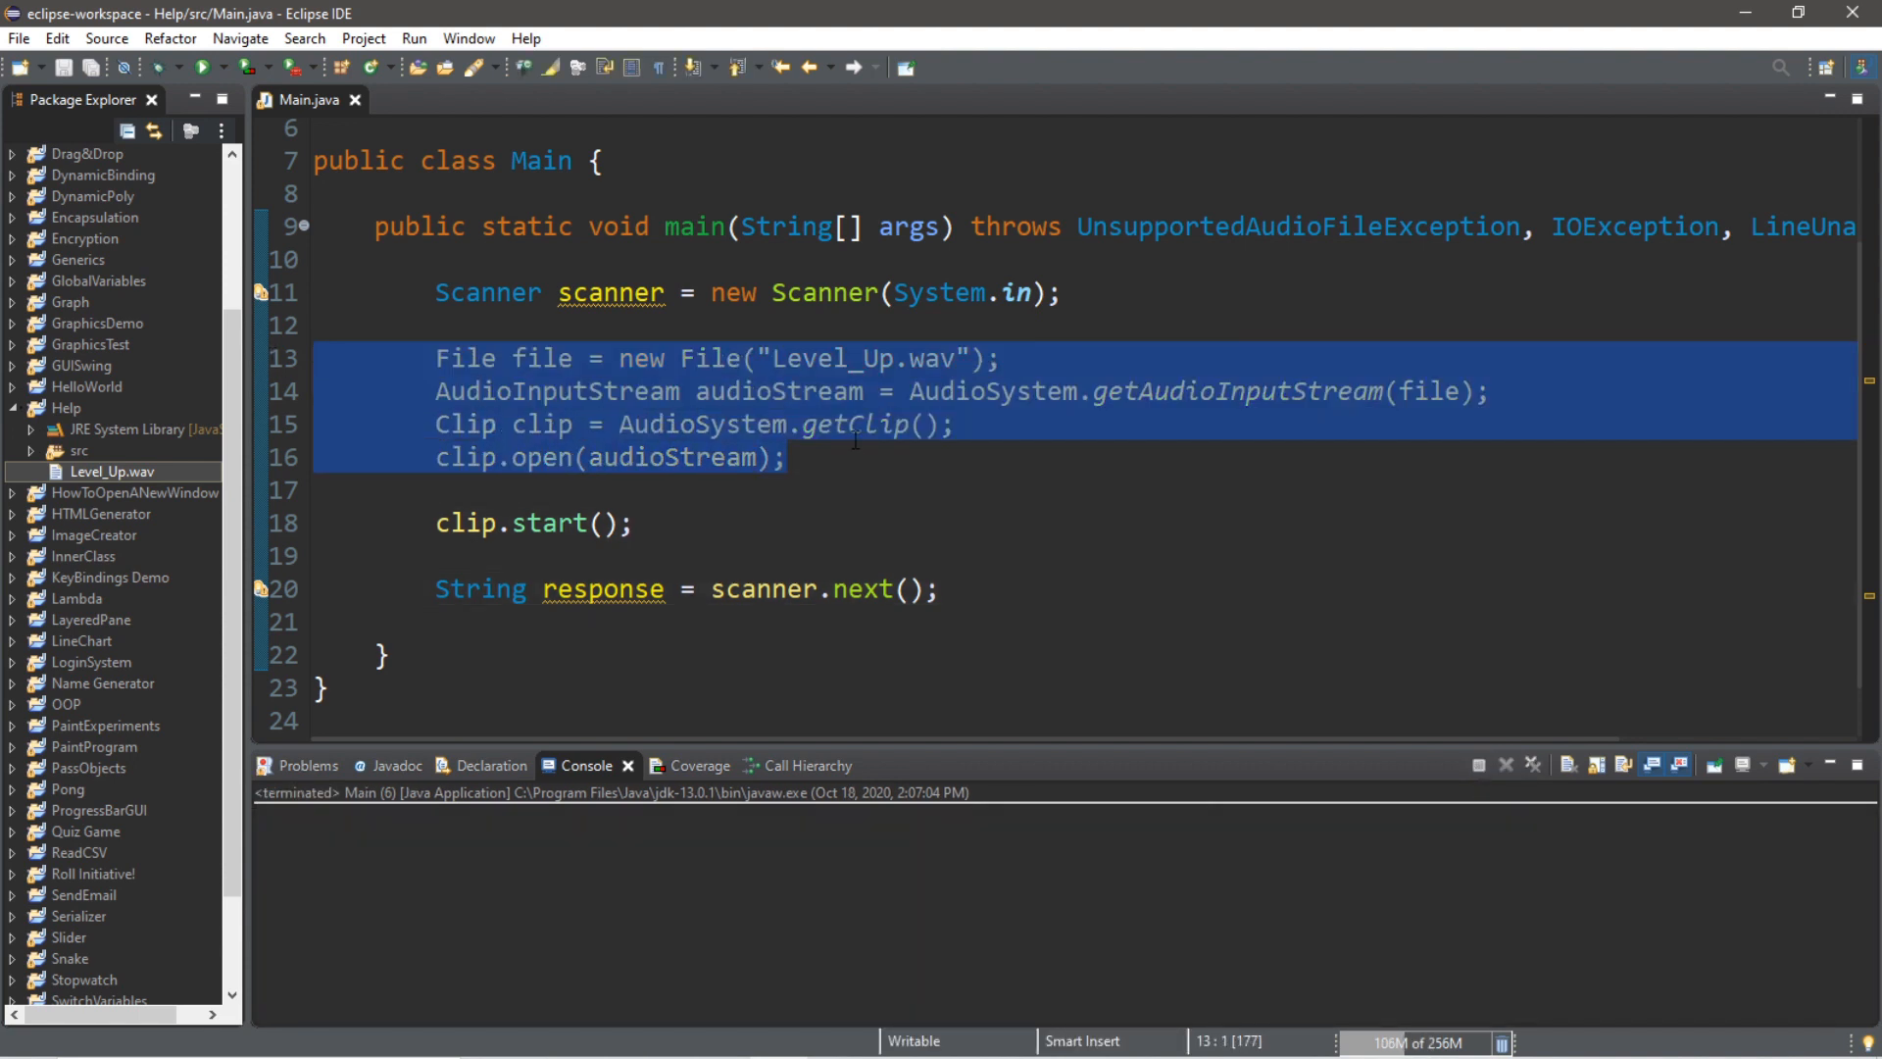
Retype clip.start(); below the String response = scanner.next(); line
left_click(559, 521)
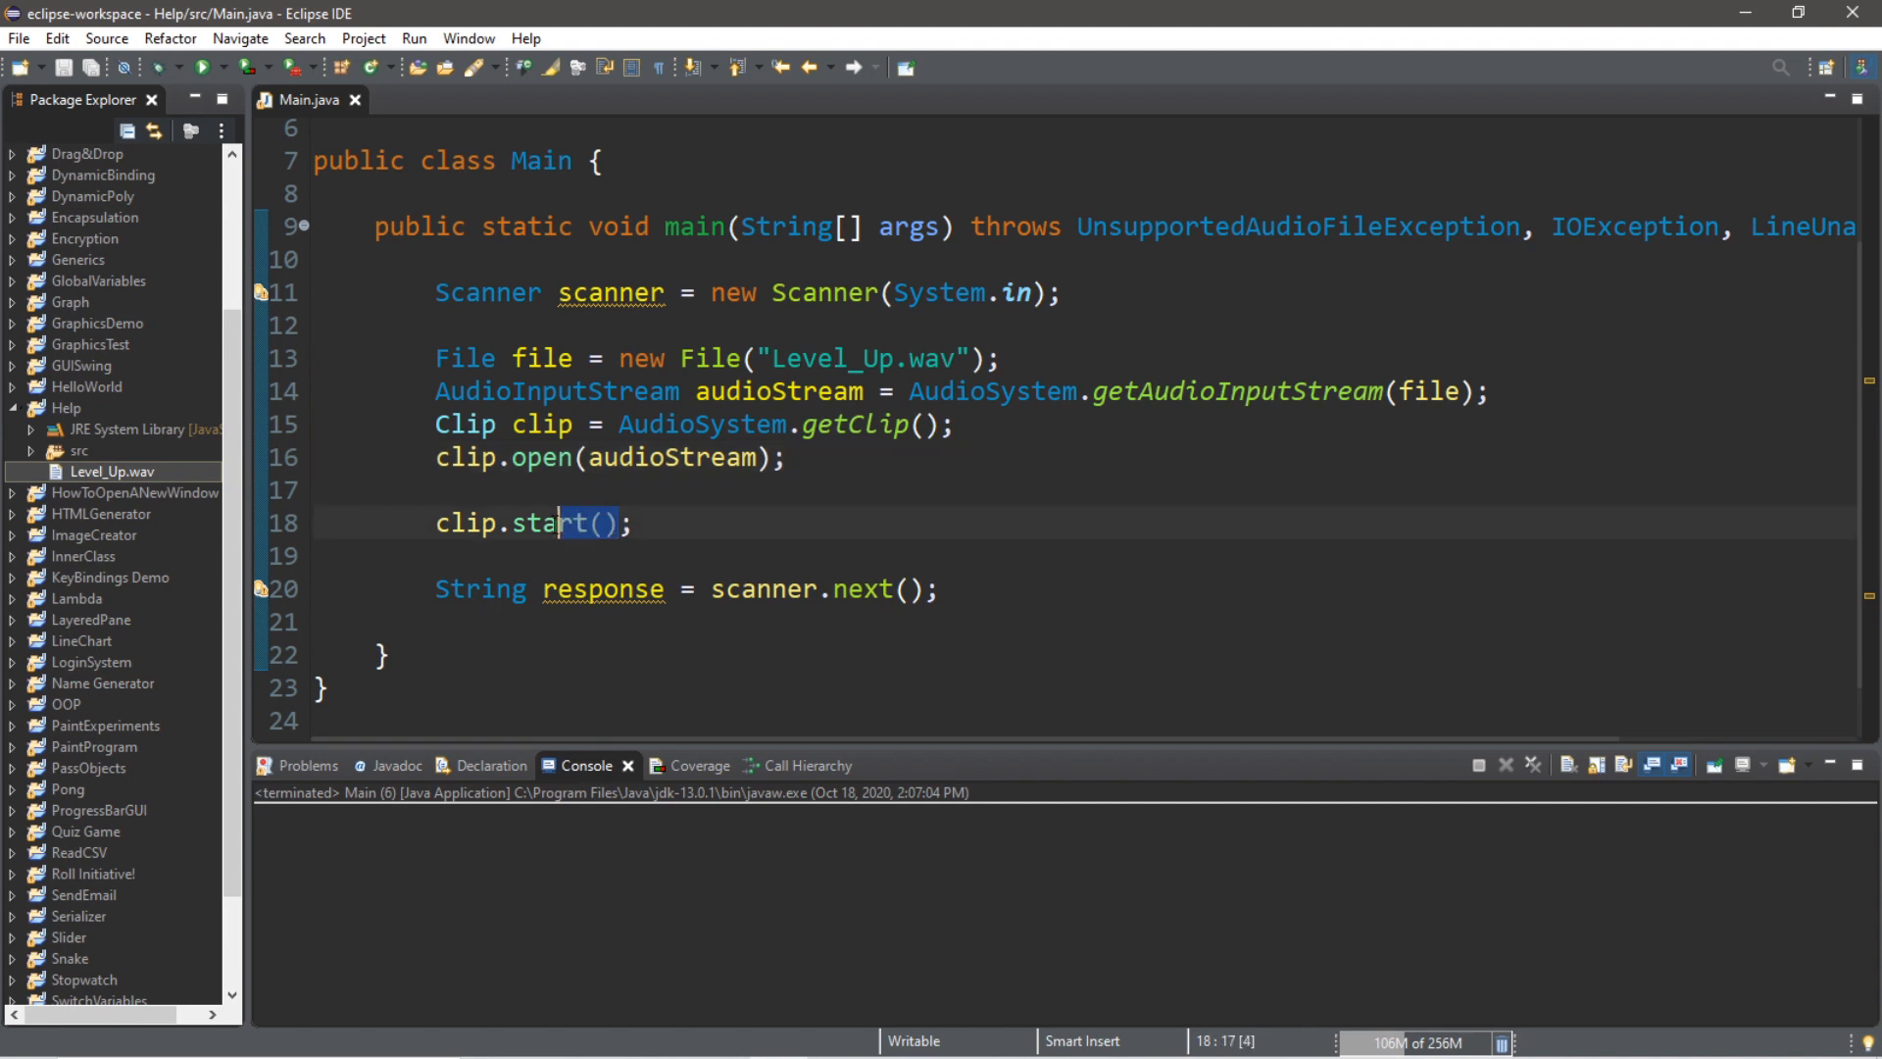
left_click(635, 521)
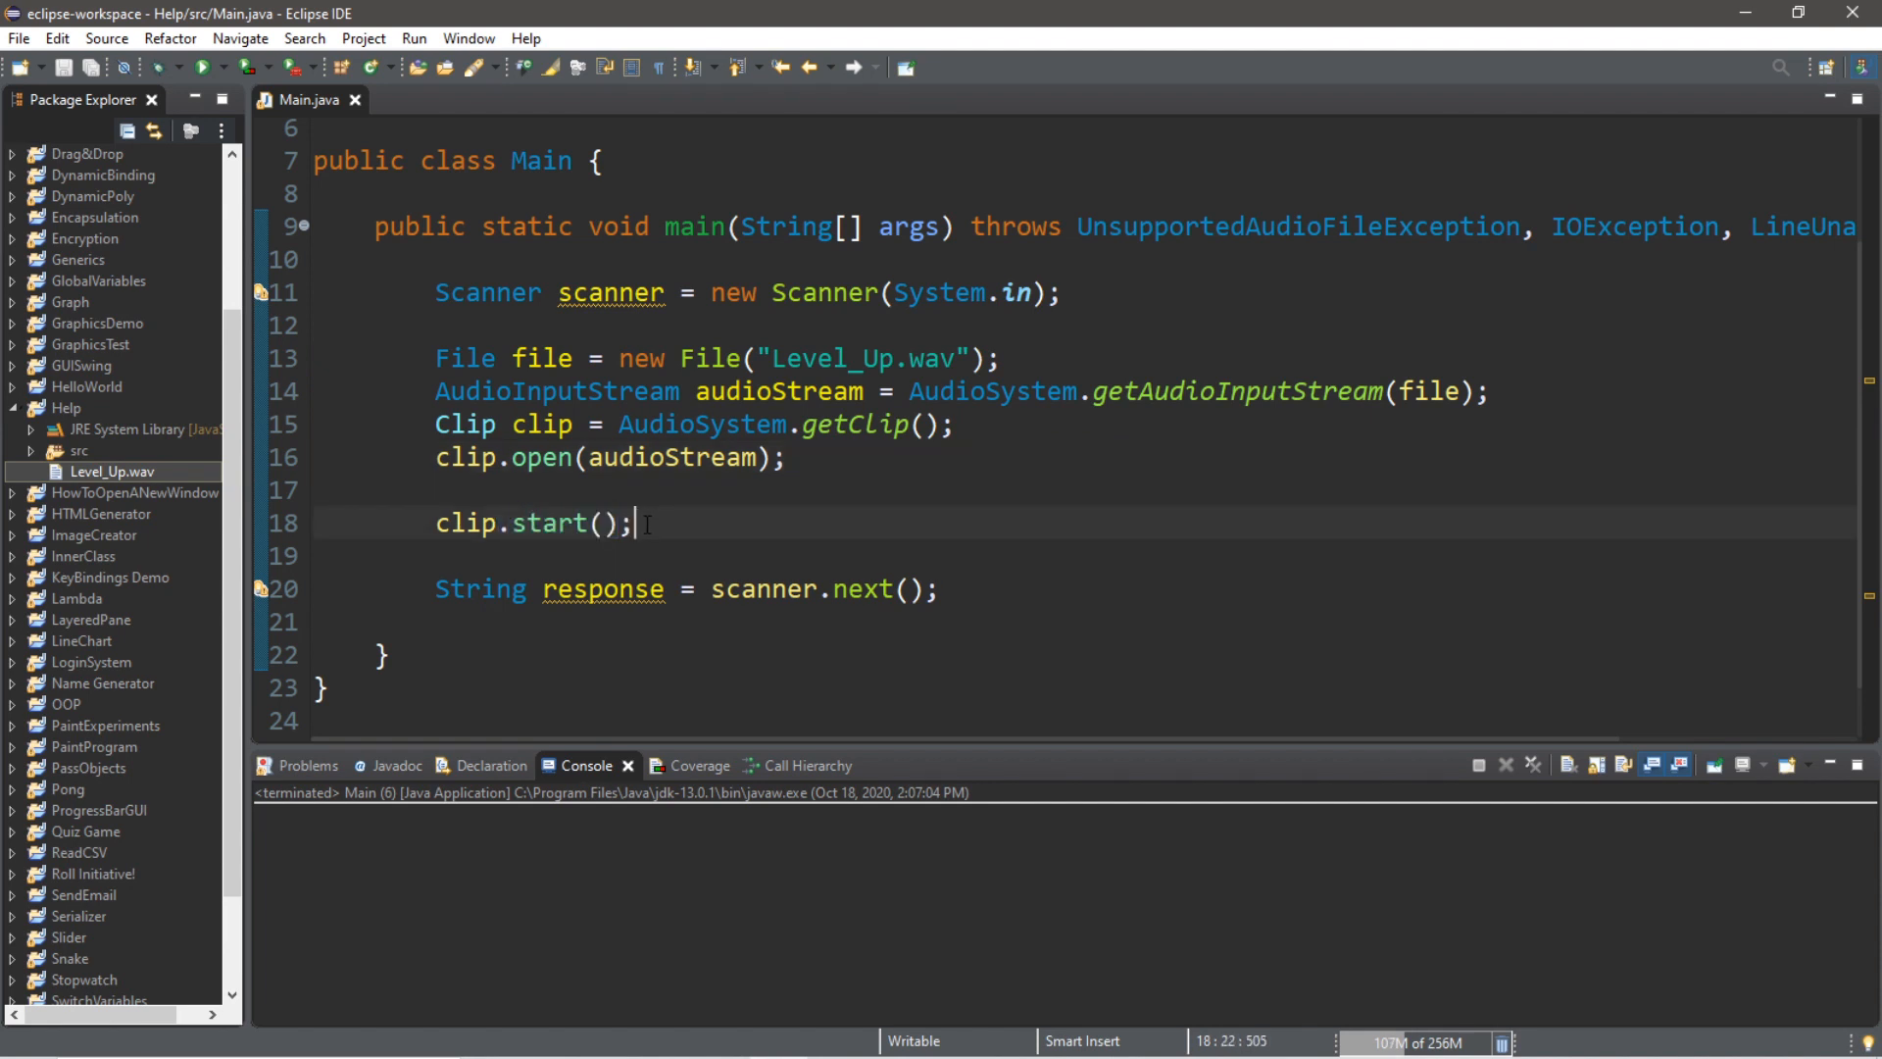
mouse_move(555, 522)
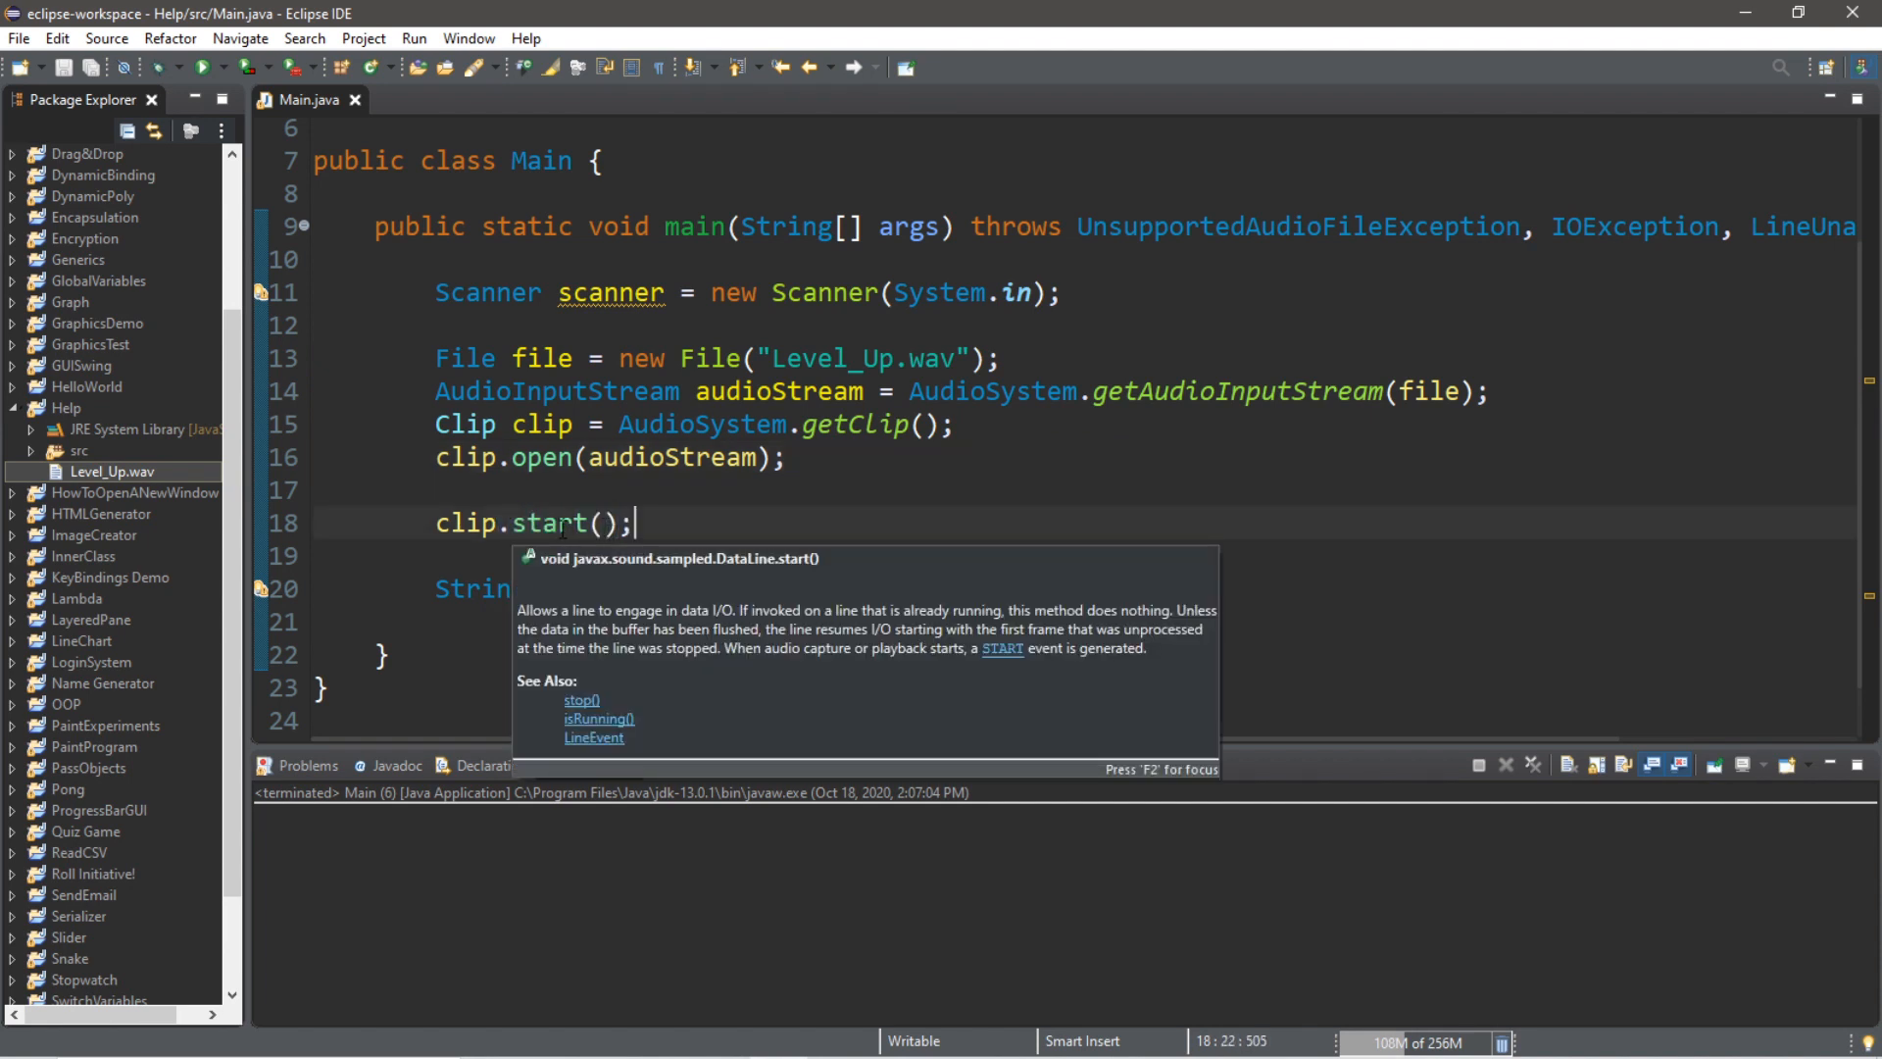
left_click(739, 525)
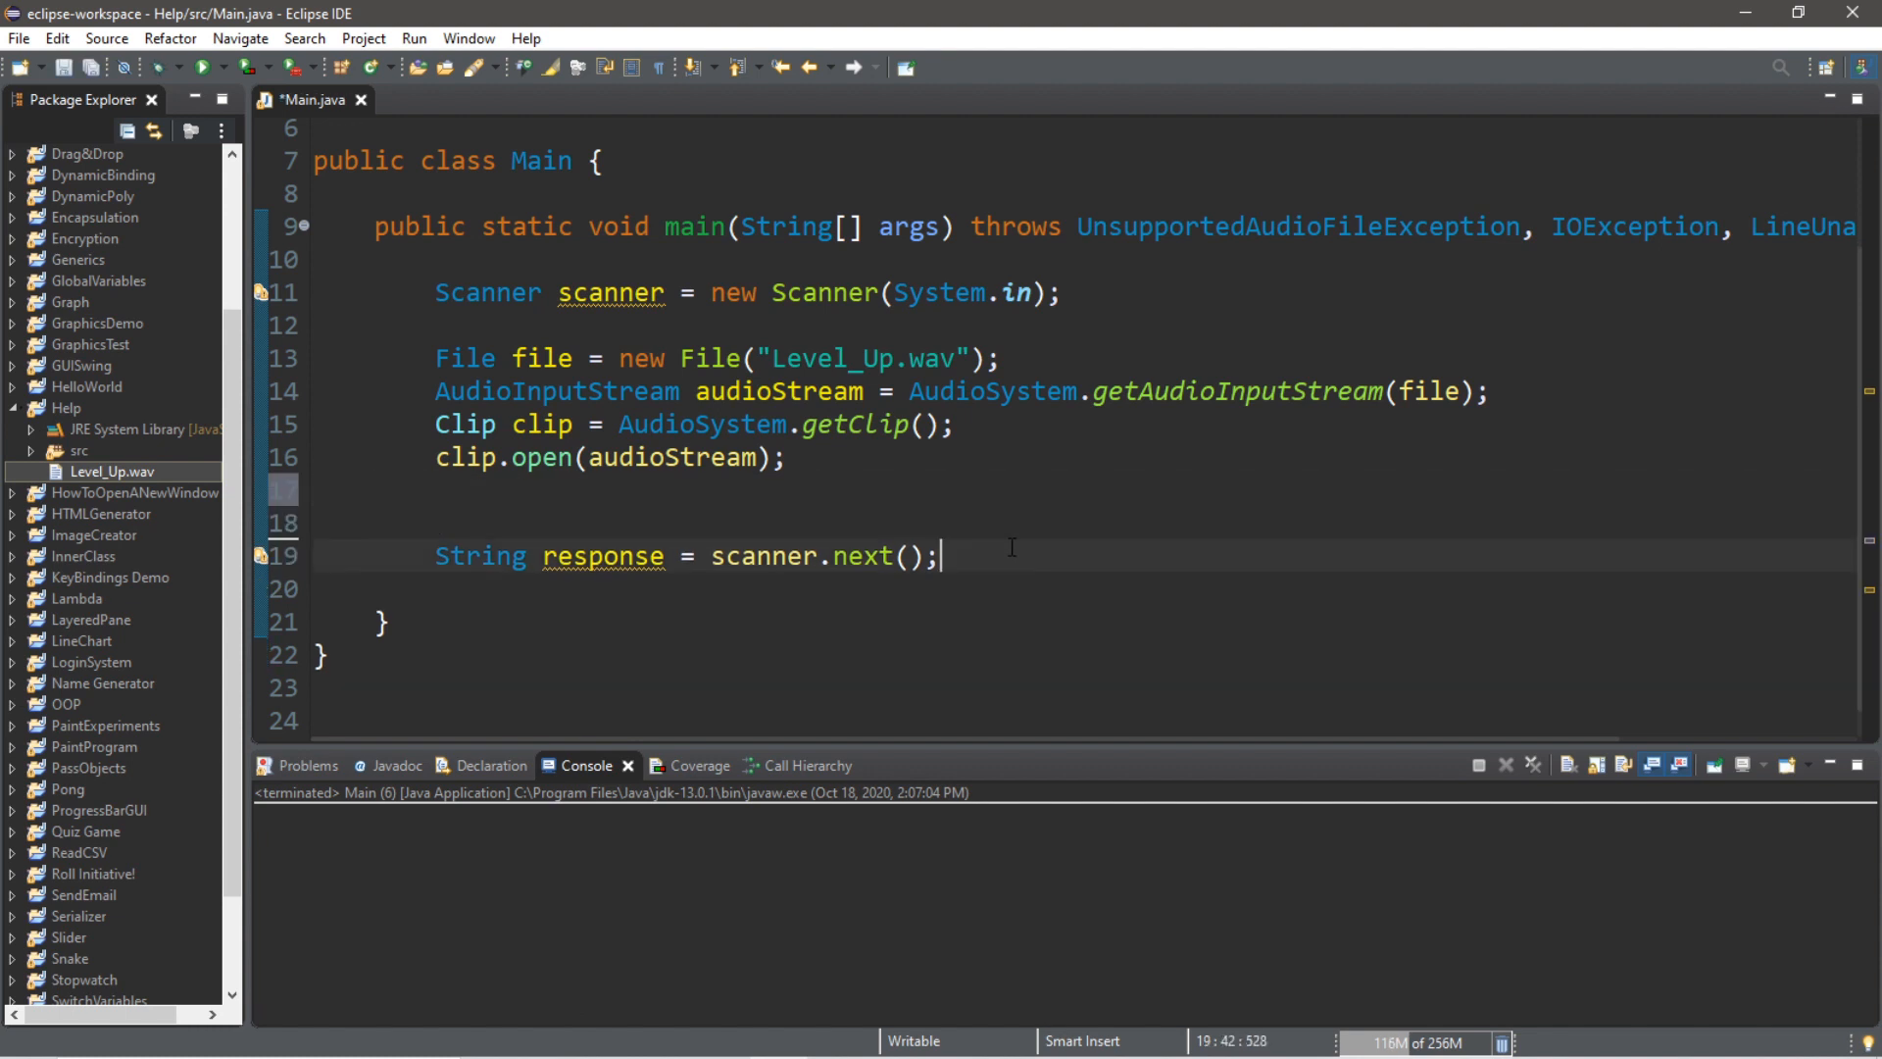
type("clip.start();")
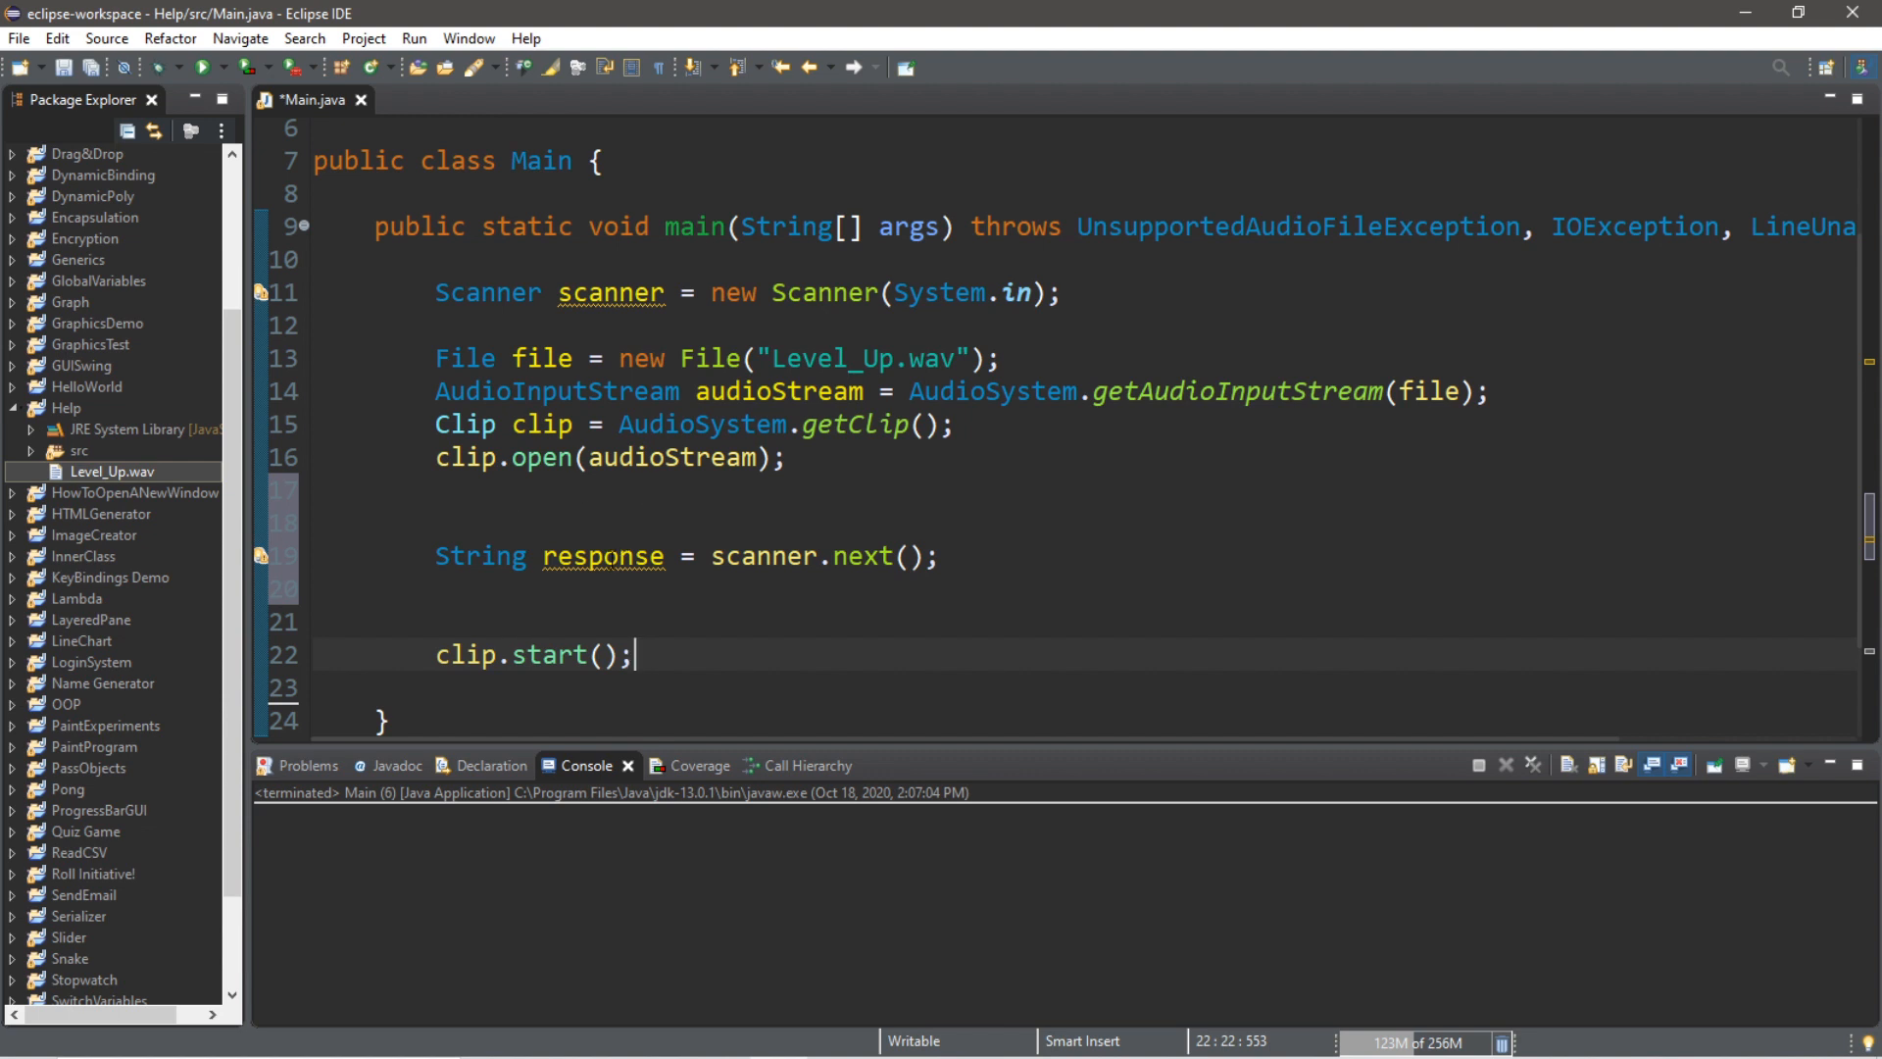
Write while(!response.equals("Q")) with response converted toUpperCase inside the loop
left_click(773, 588)
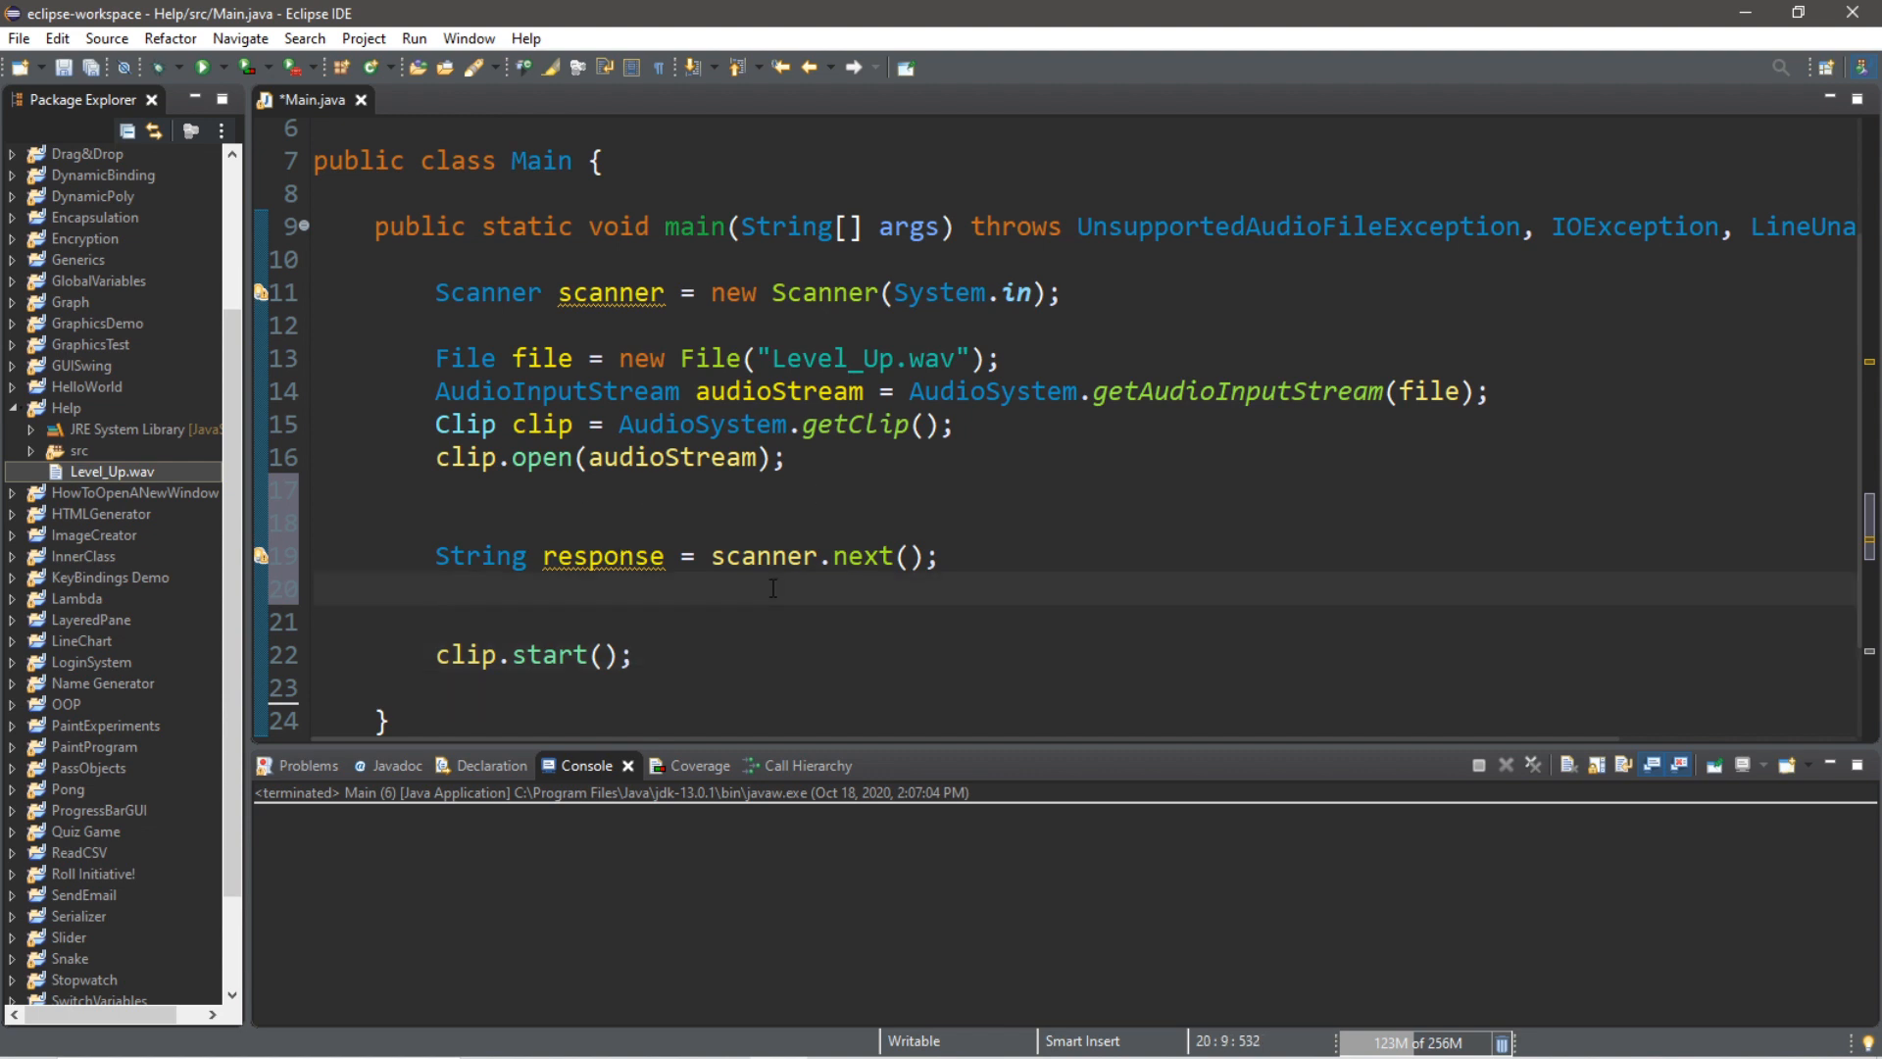
type("while()")
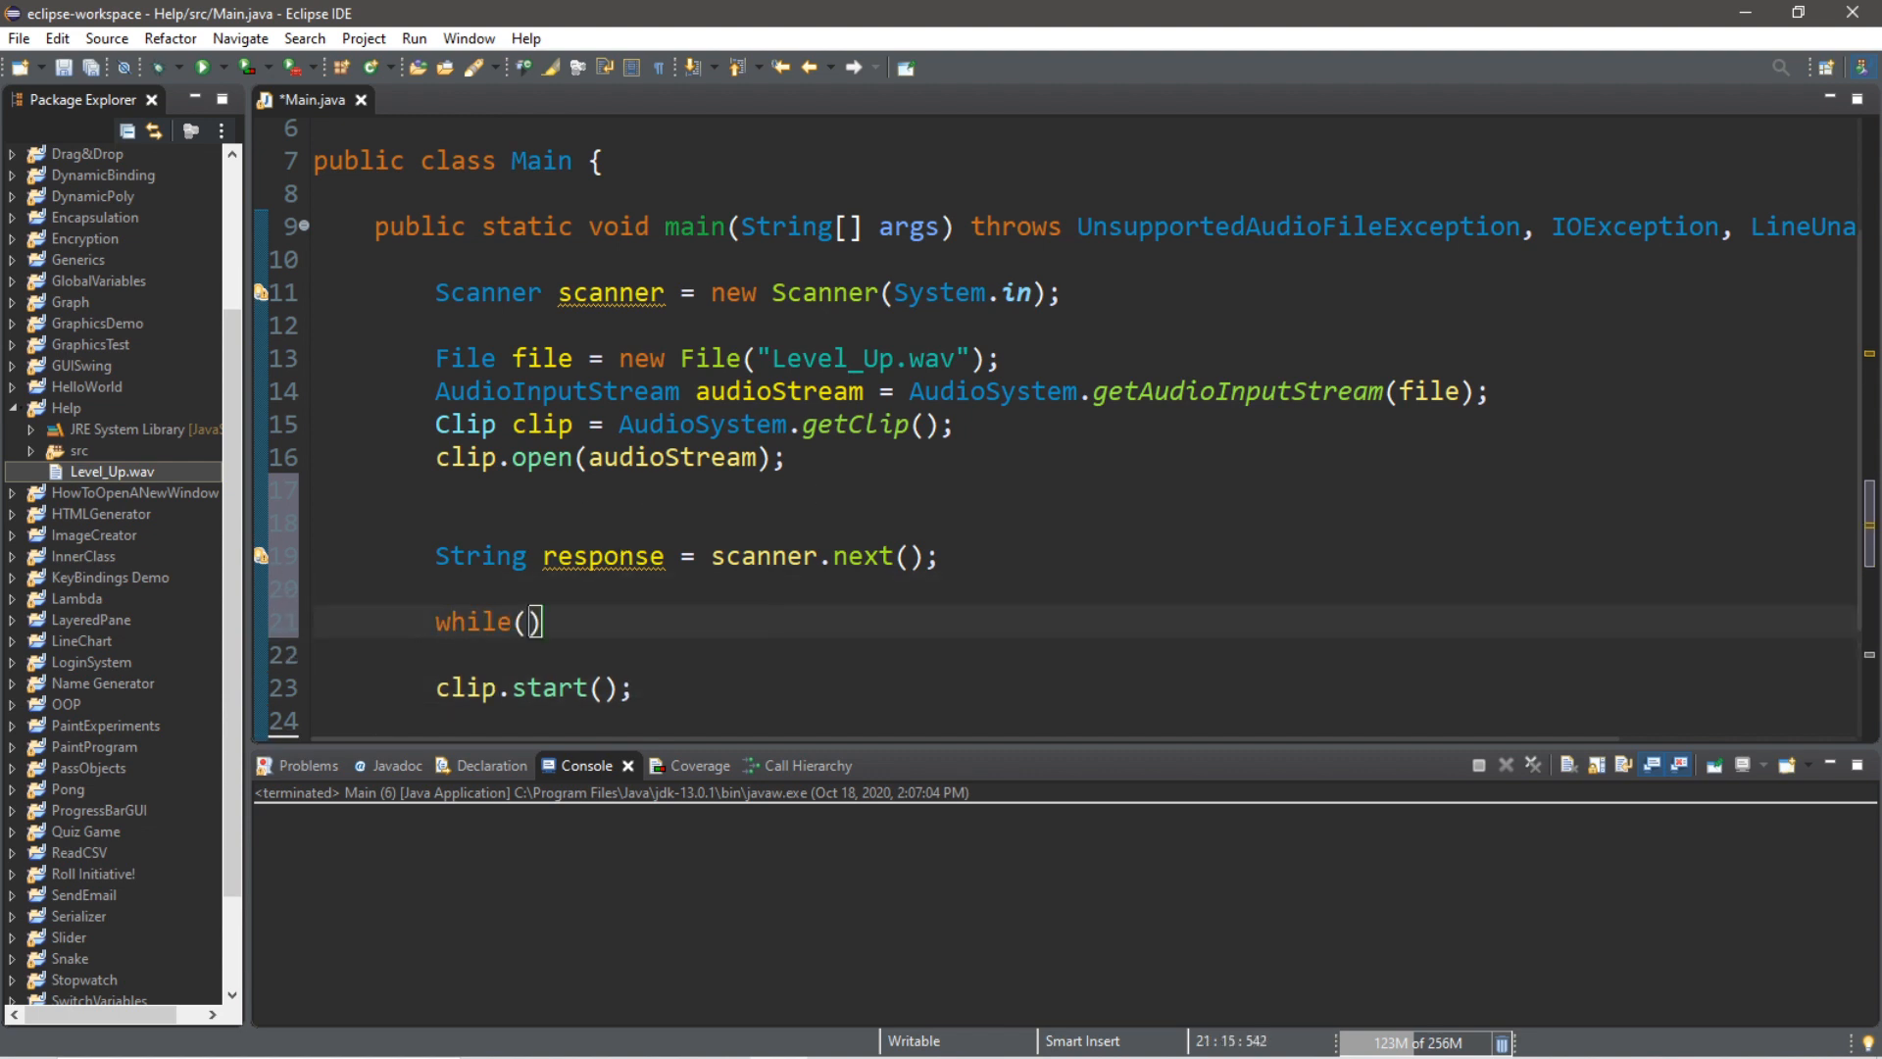
type("response.e")
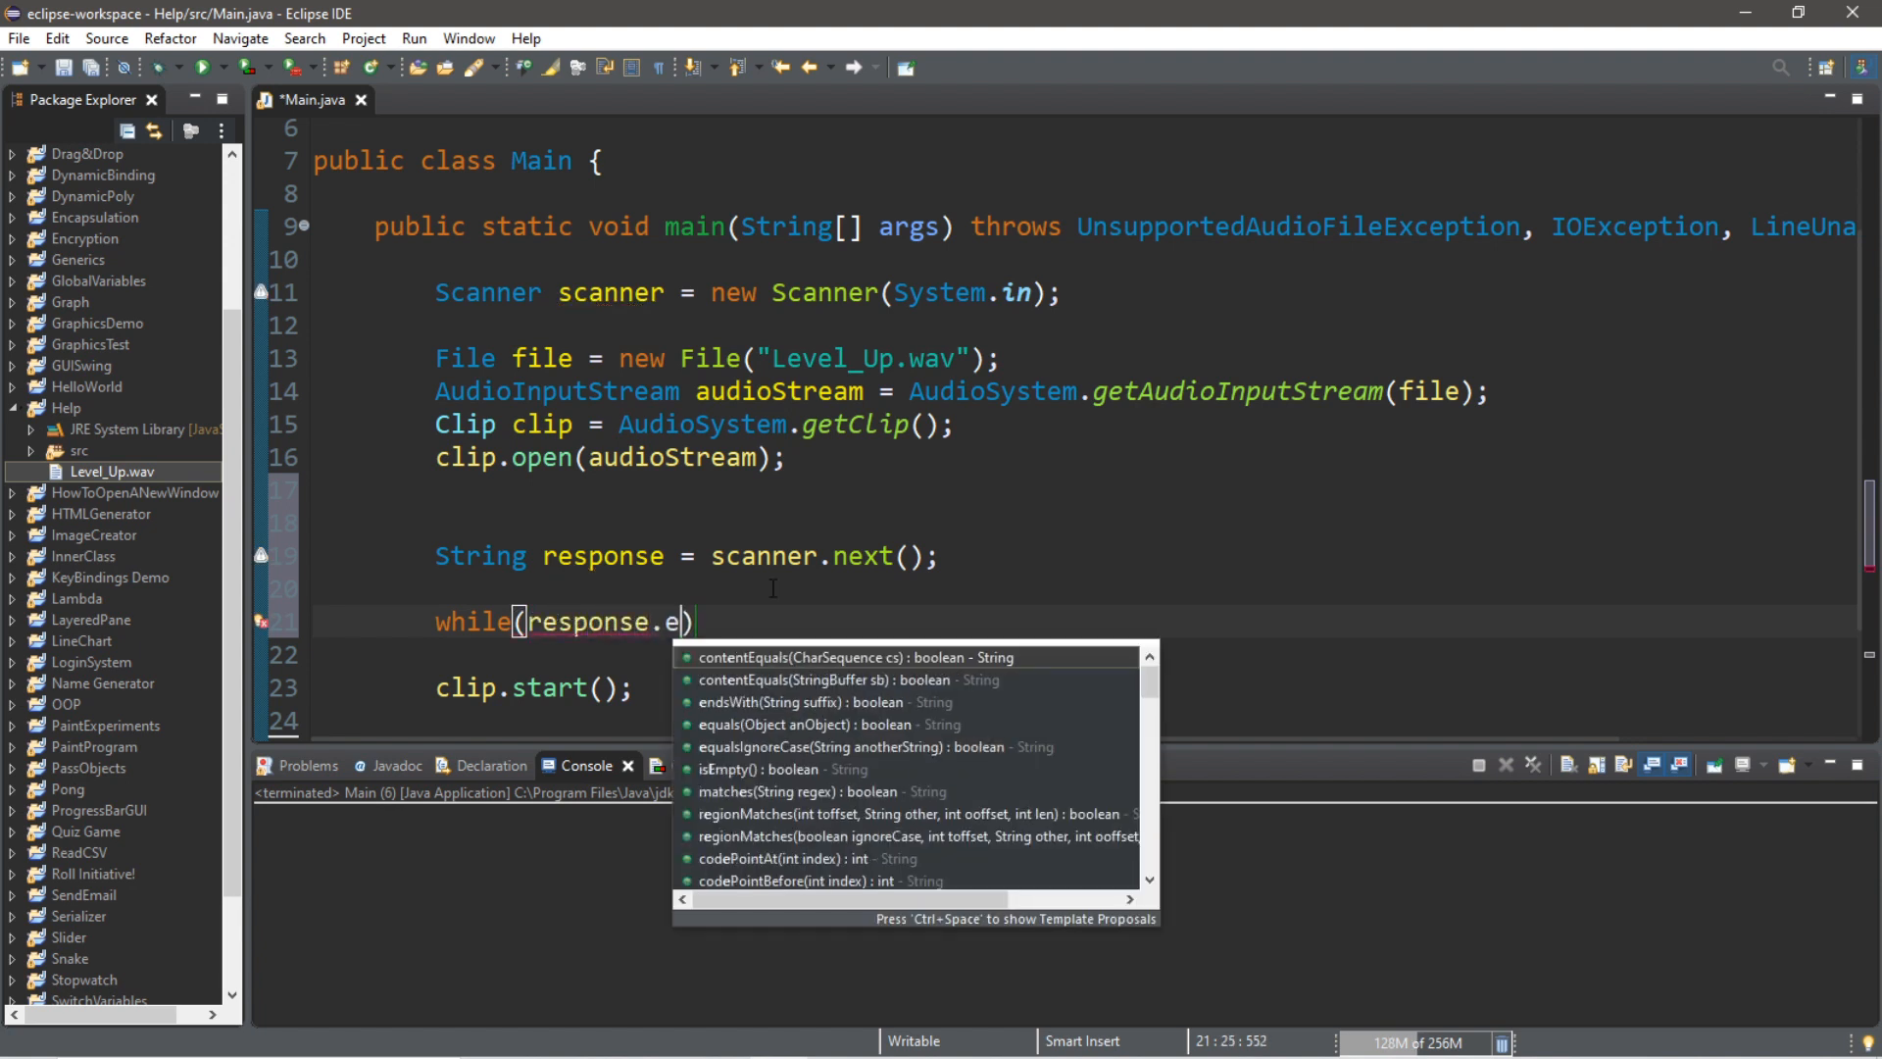
type("quals(\"")
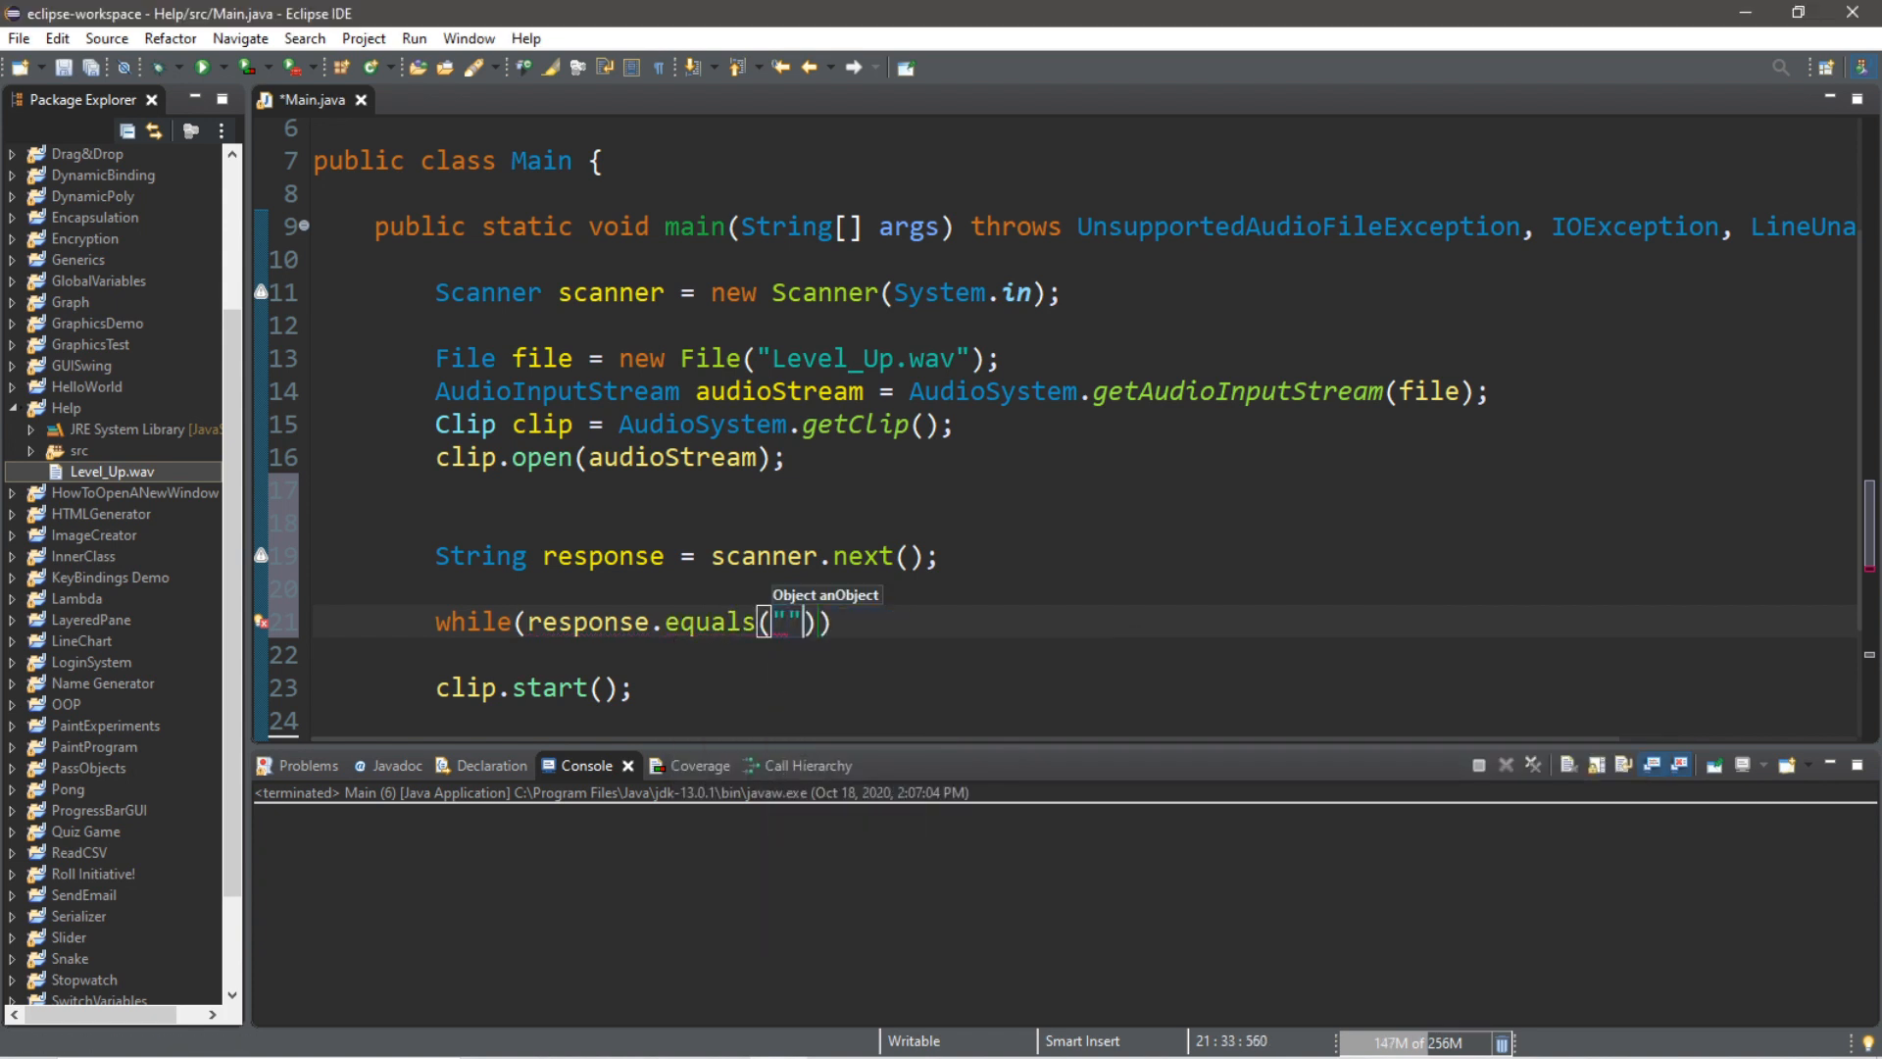
type("Q")
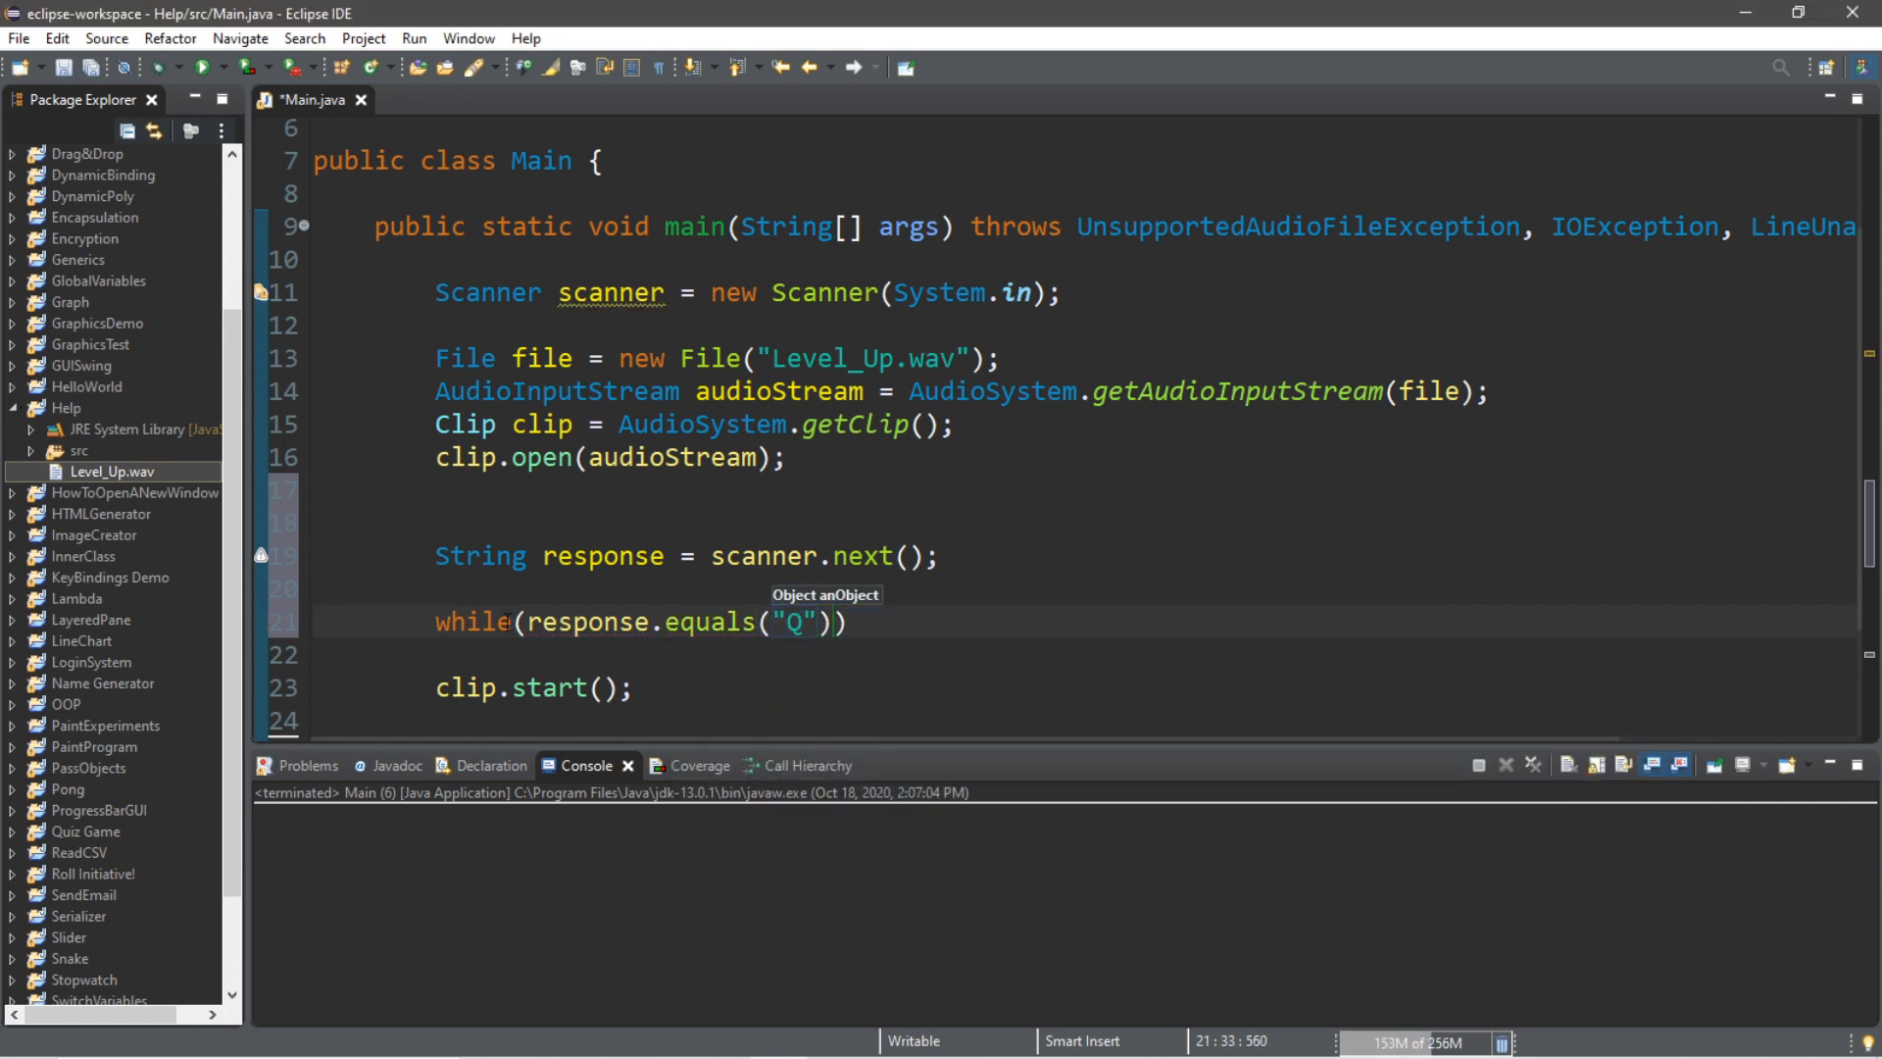
type("!")
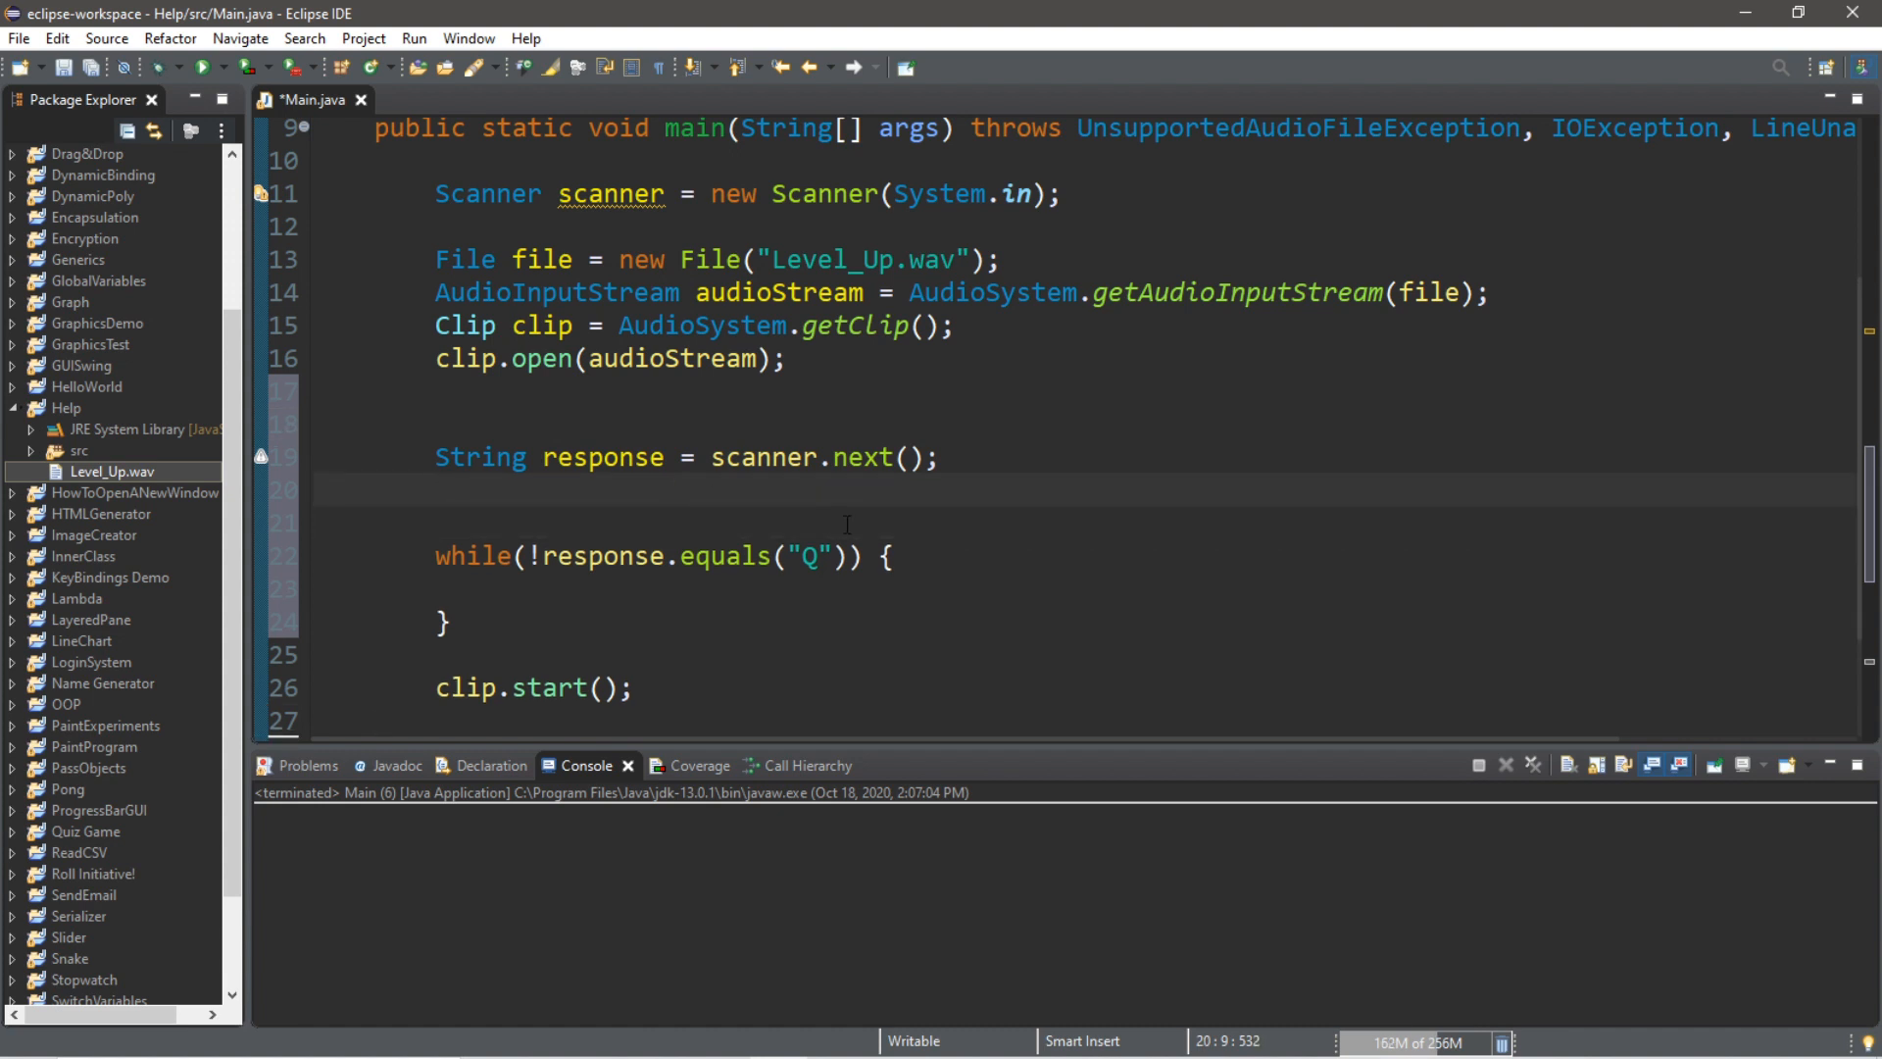
type("respo")
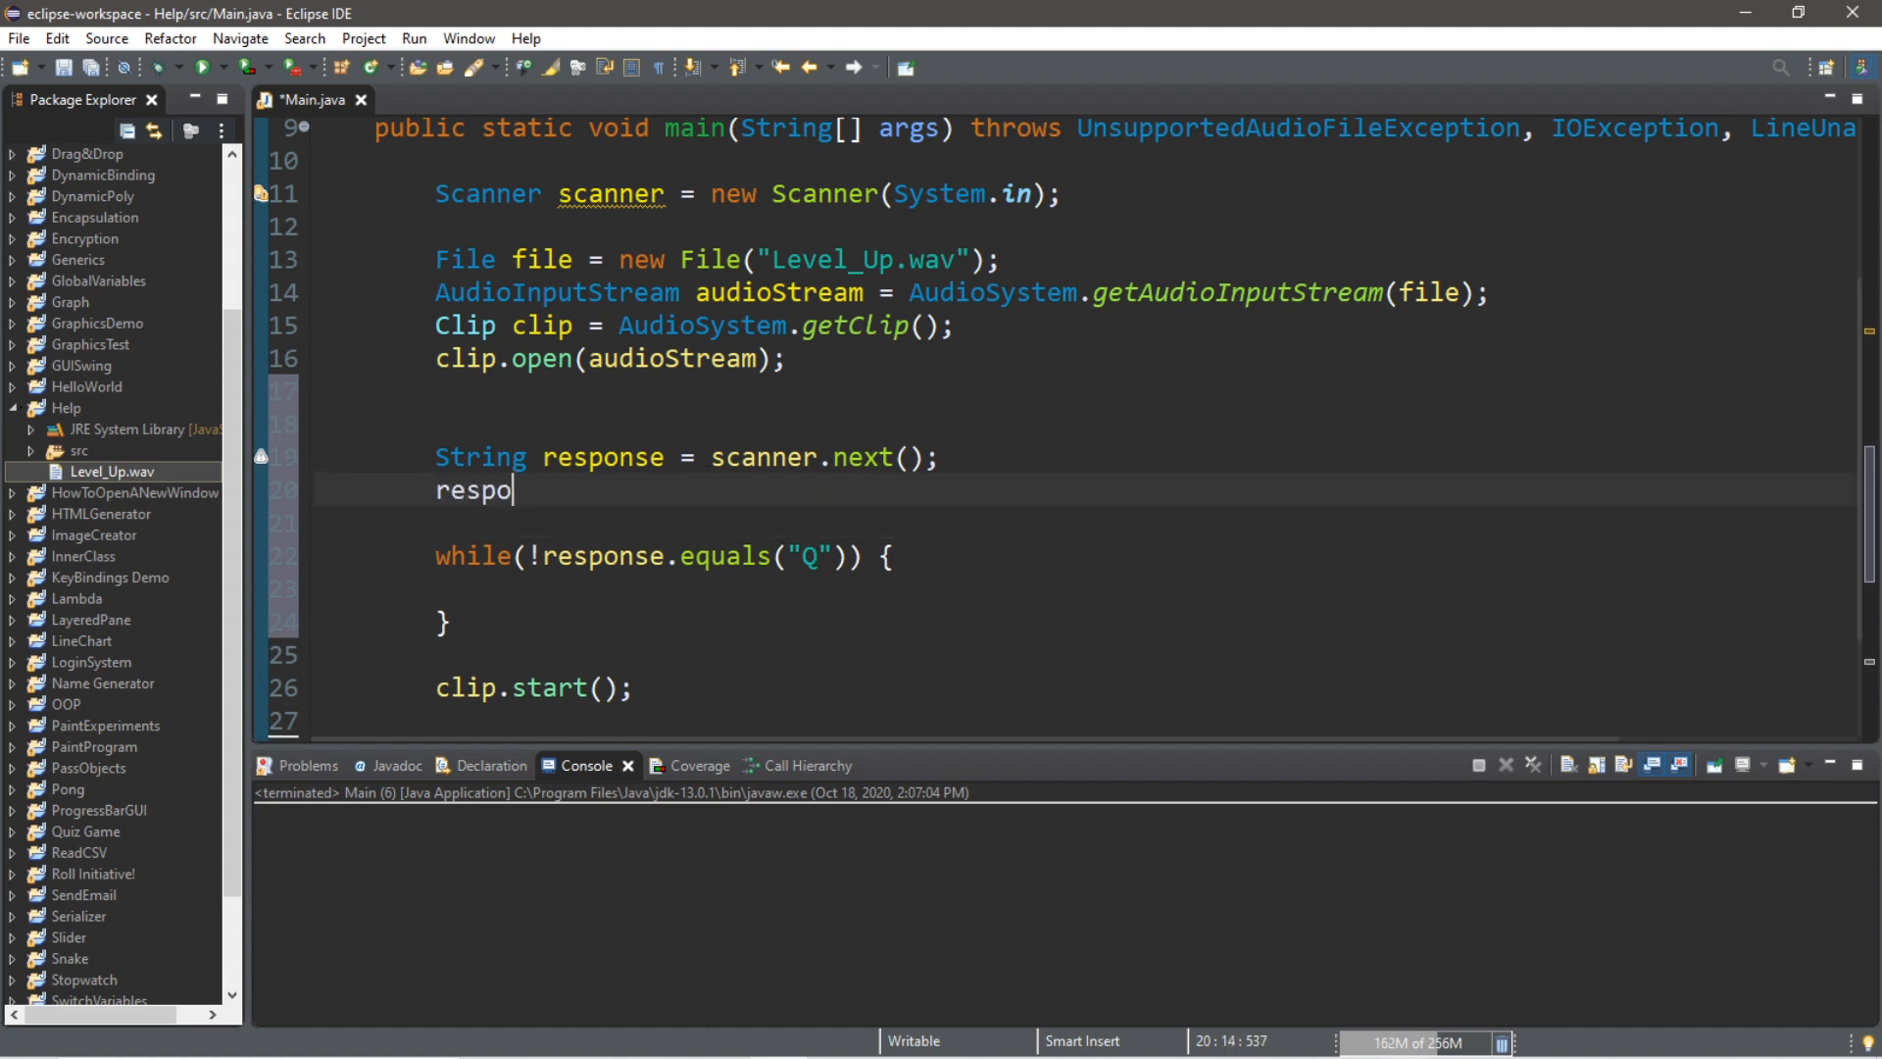
type("nse =")
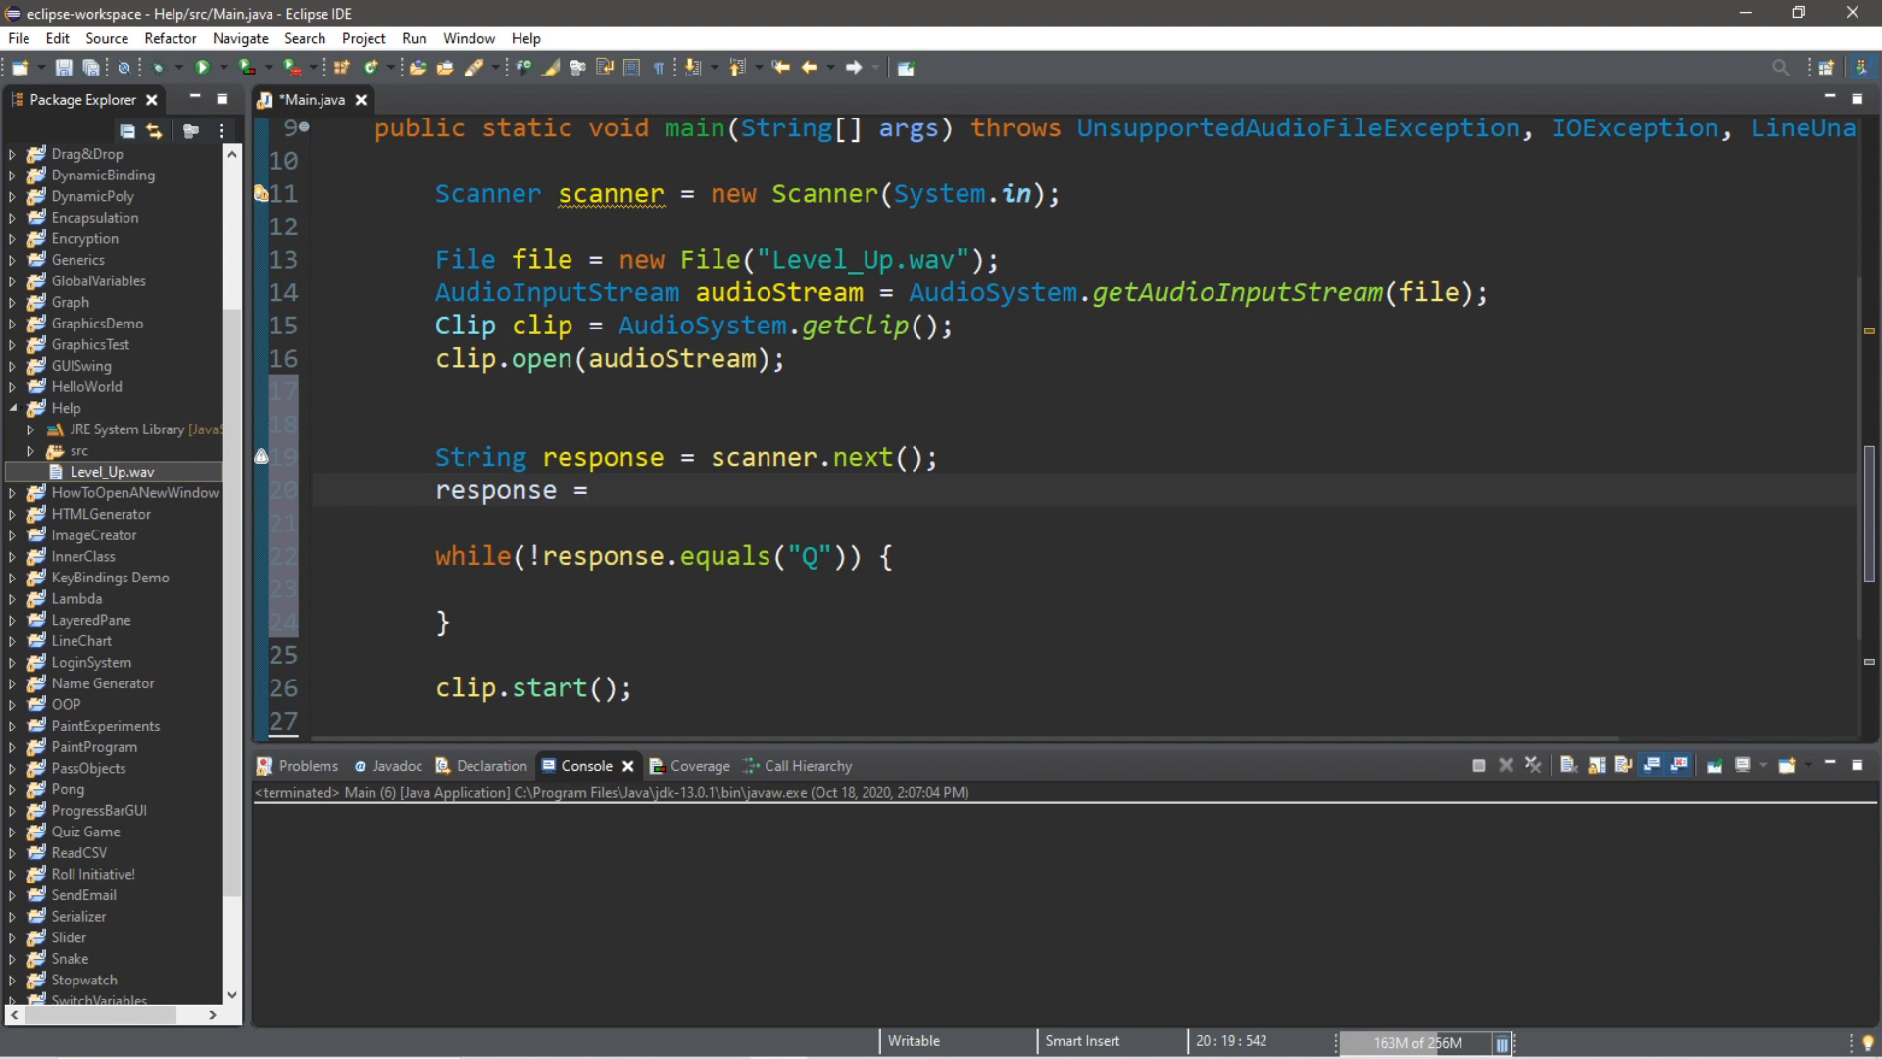
type("response")
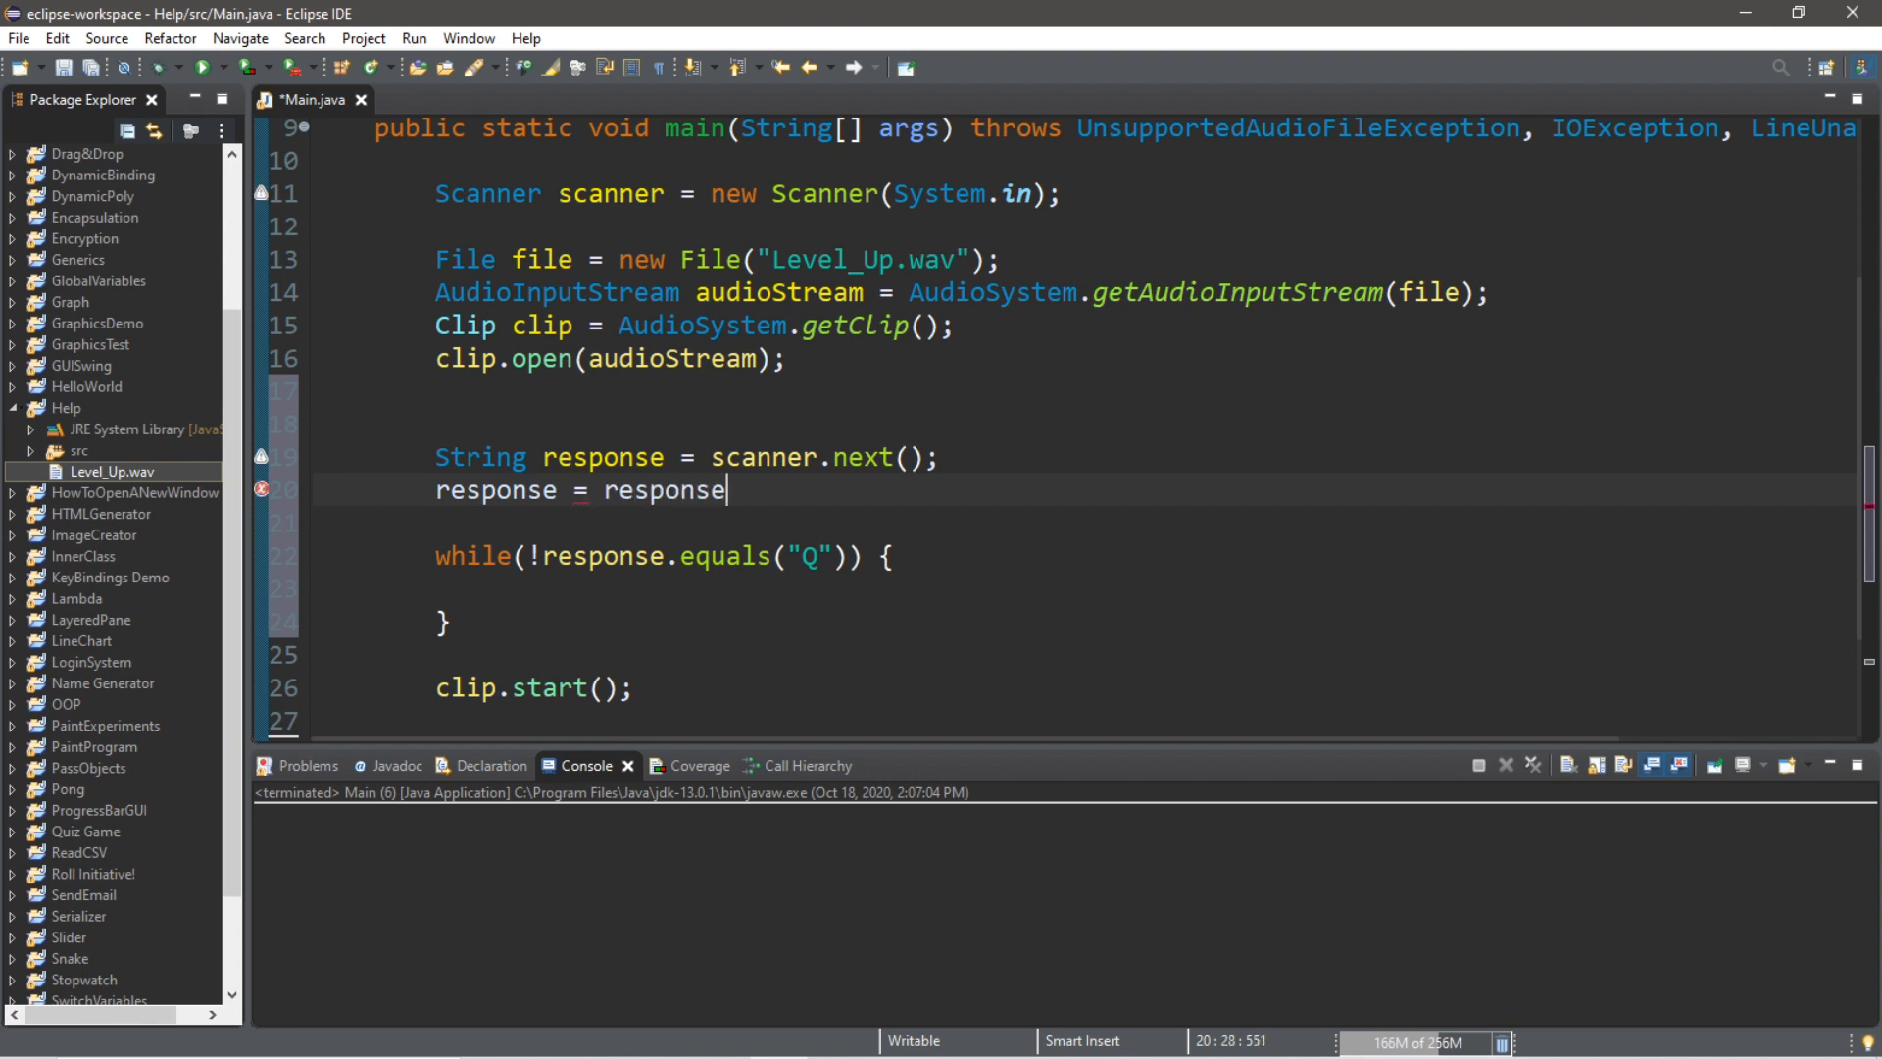
type(".toUpperCase();")
left_click(1086, 588)
type("System.out.println(\"\");")
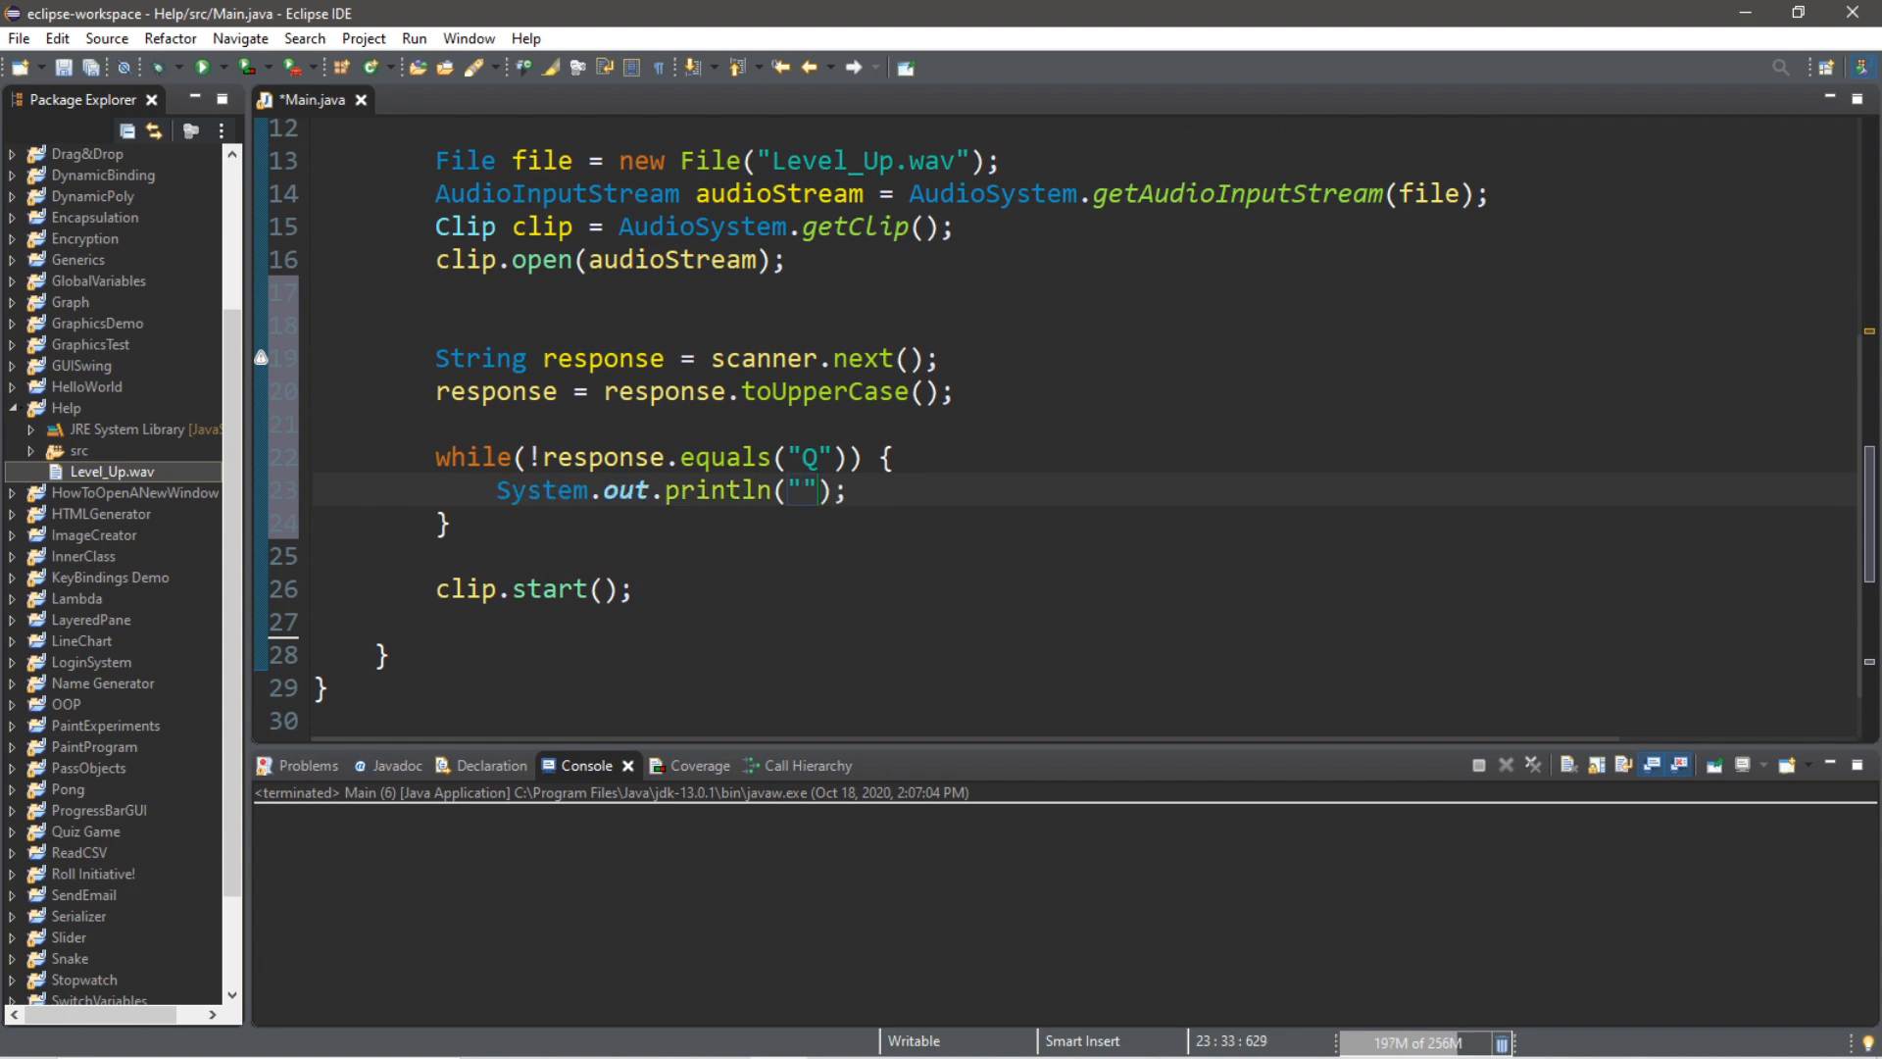
Print the "P = play, S = Stop, R = Reset, Q = Quit" menu and an "Enter your choice:" prompt in the loop
type("P =")
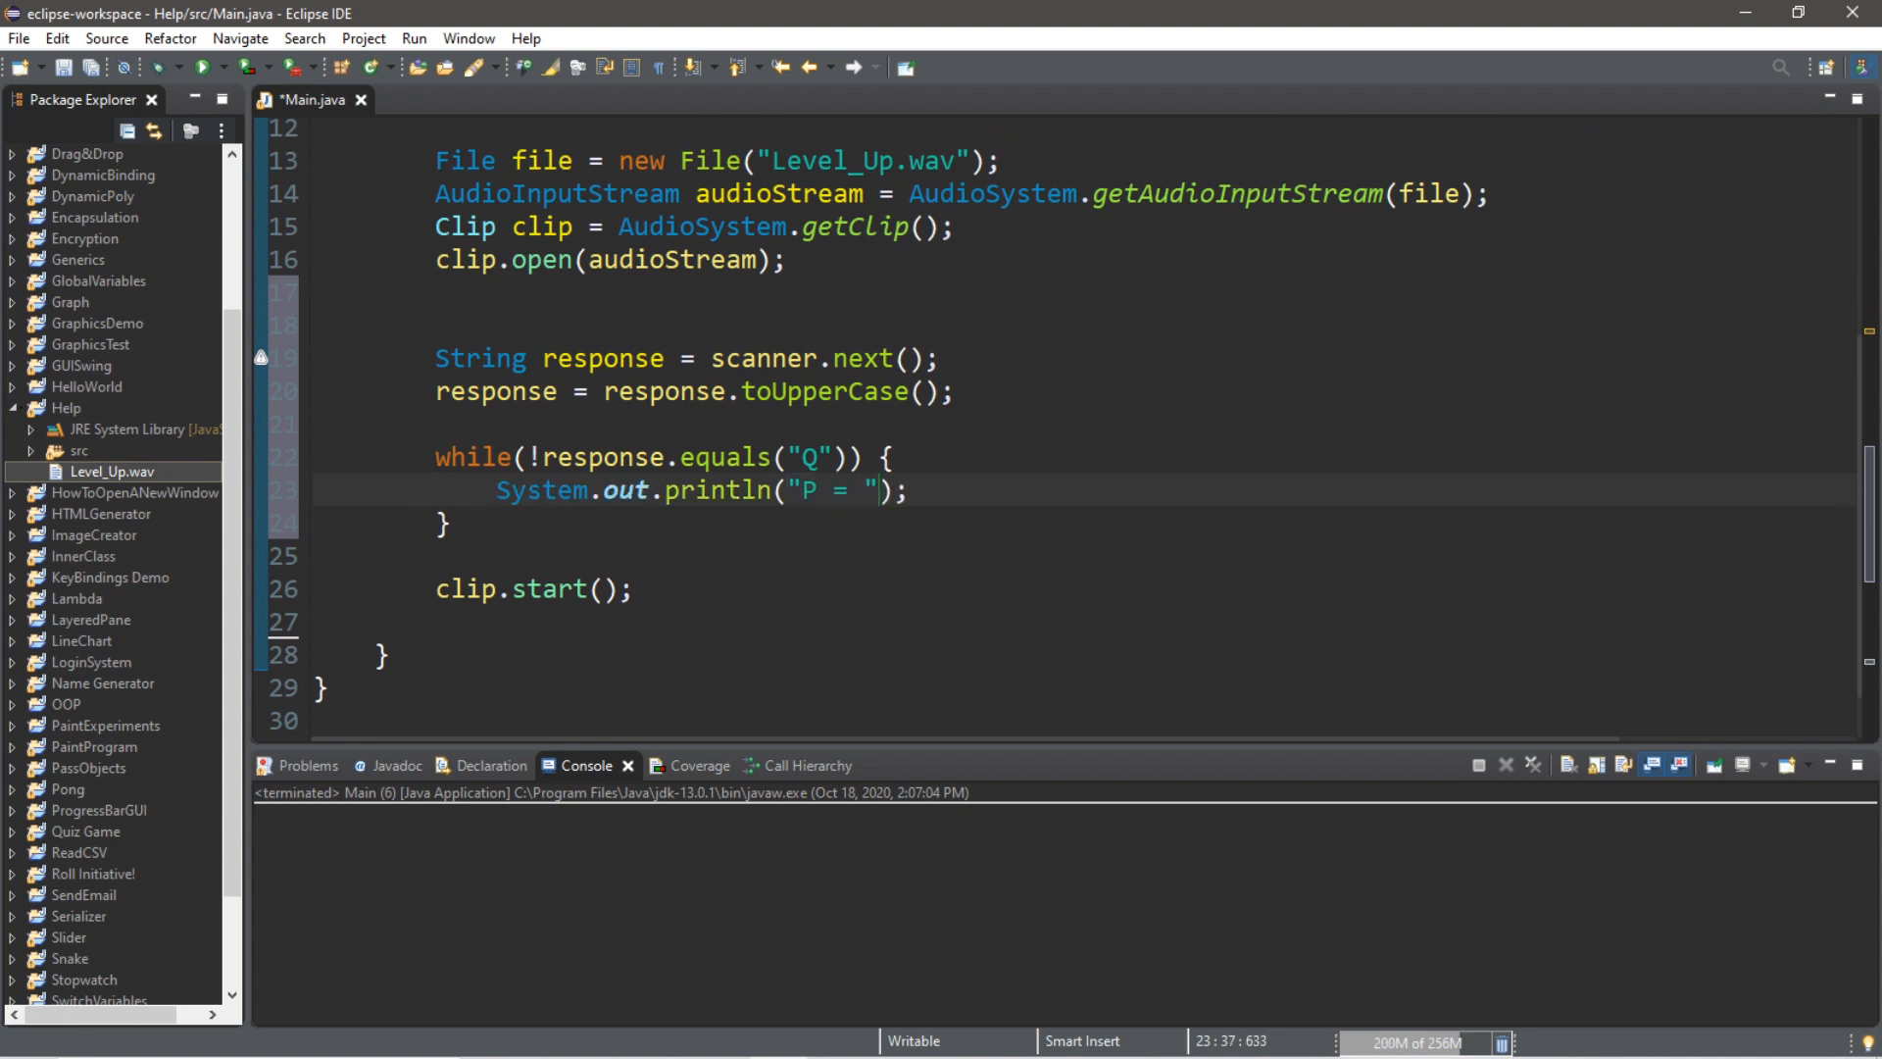
type("play,")
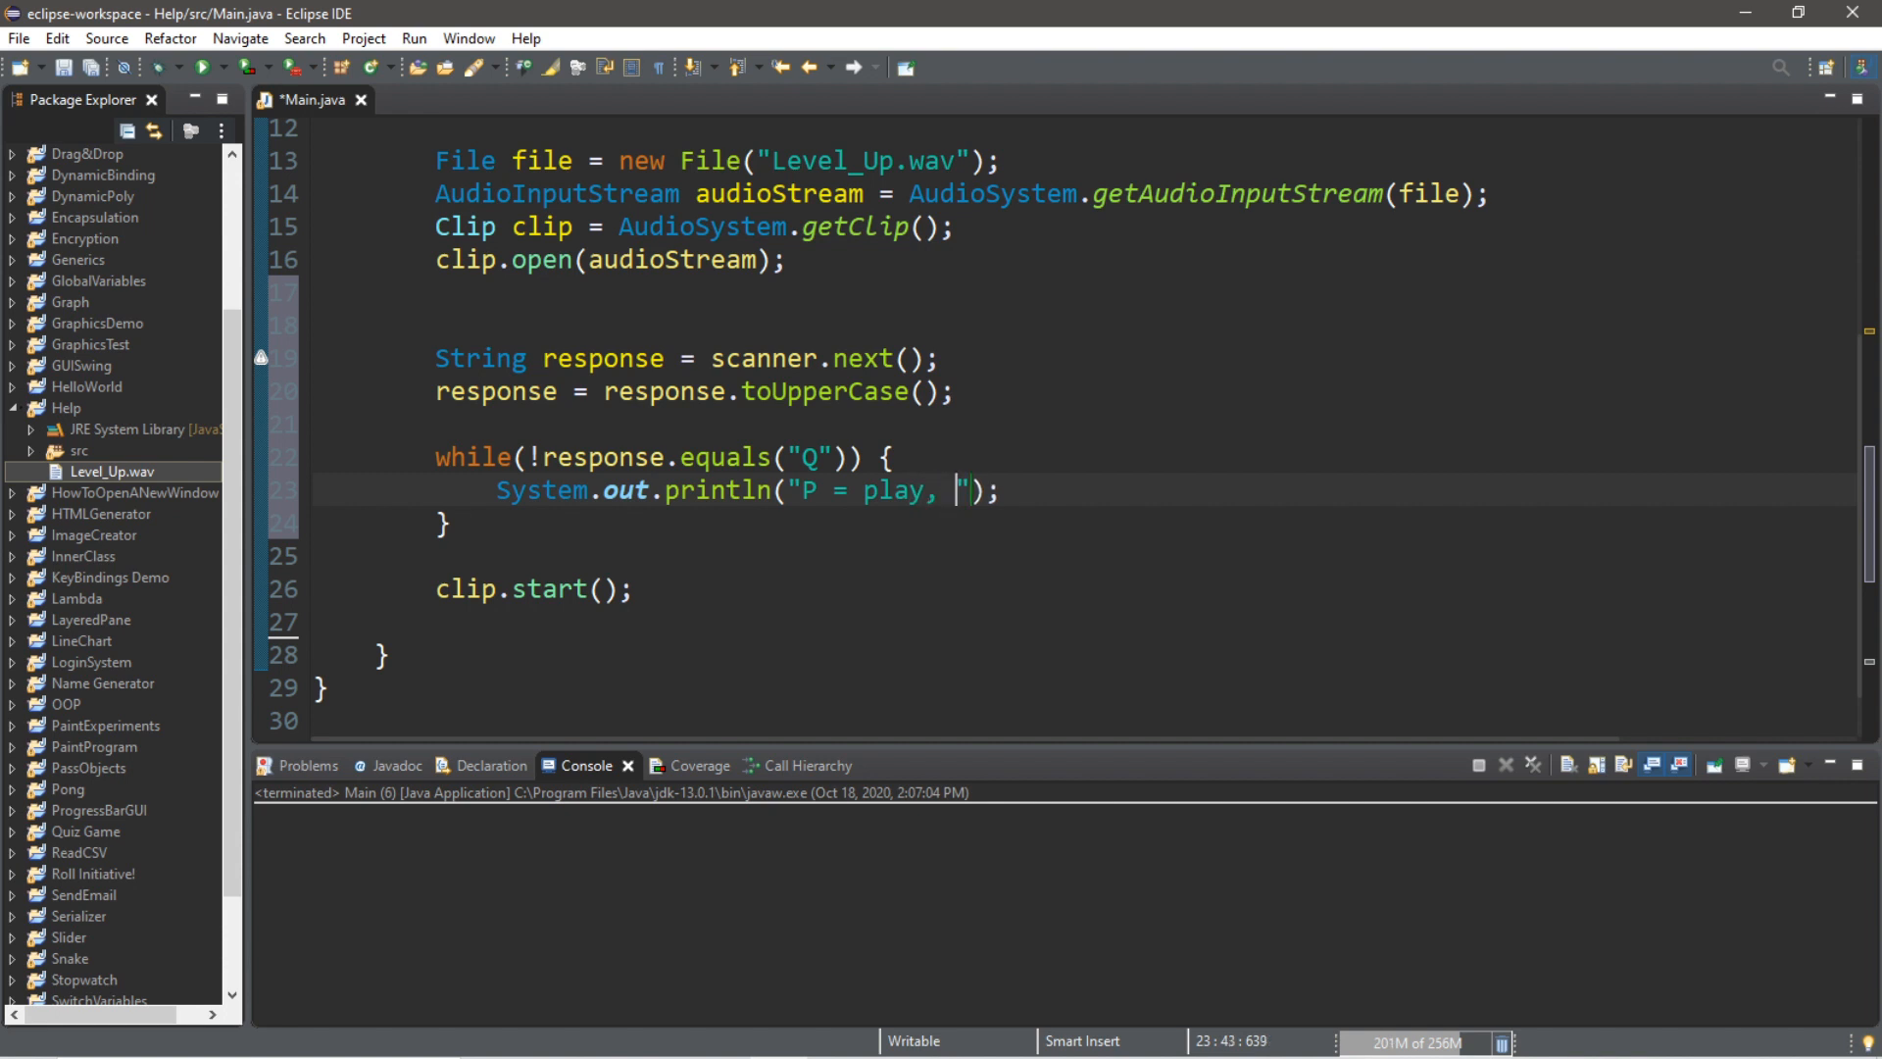
type("S")
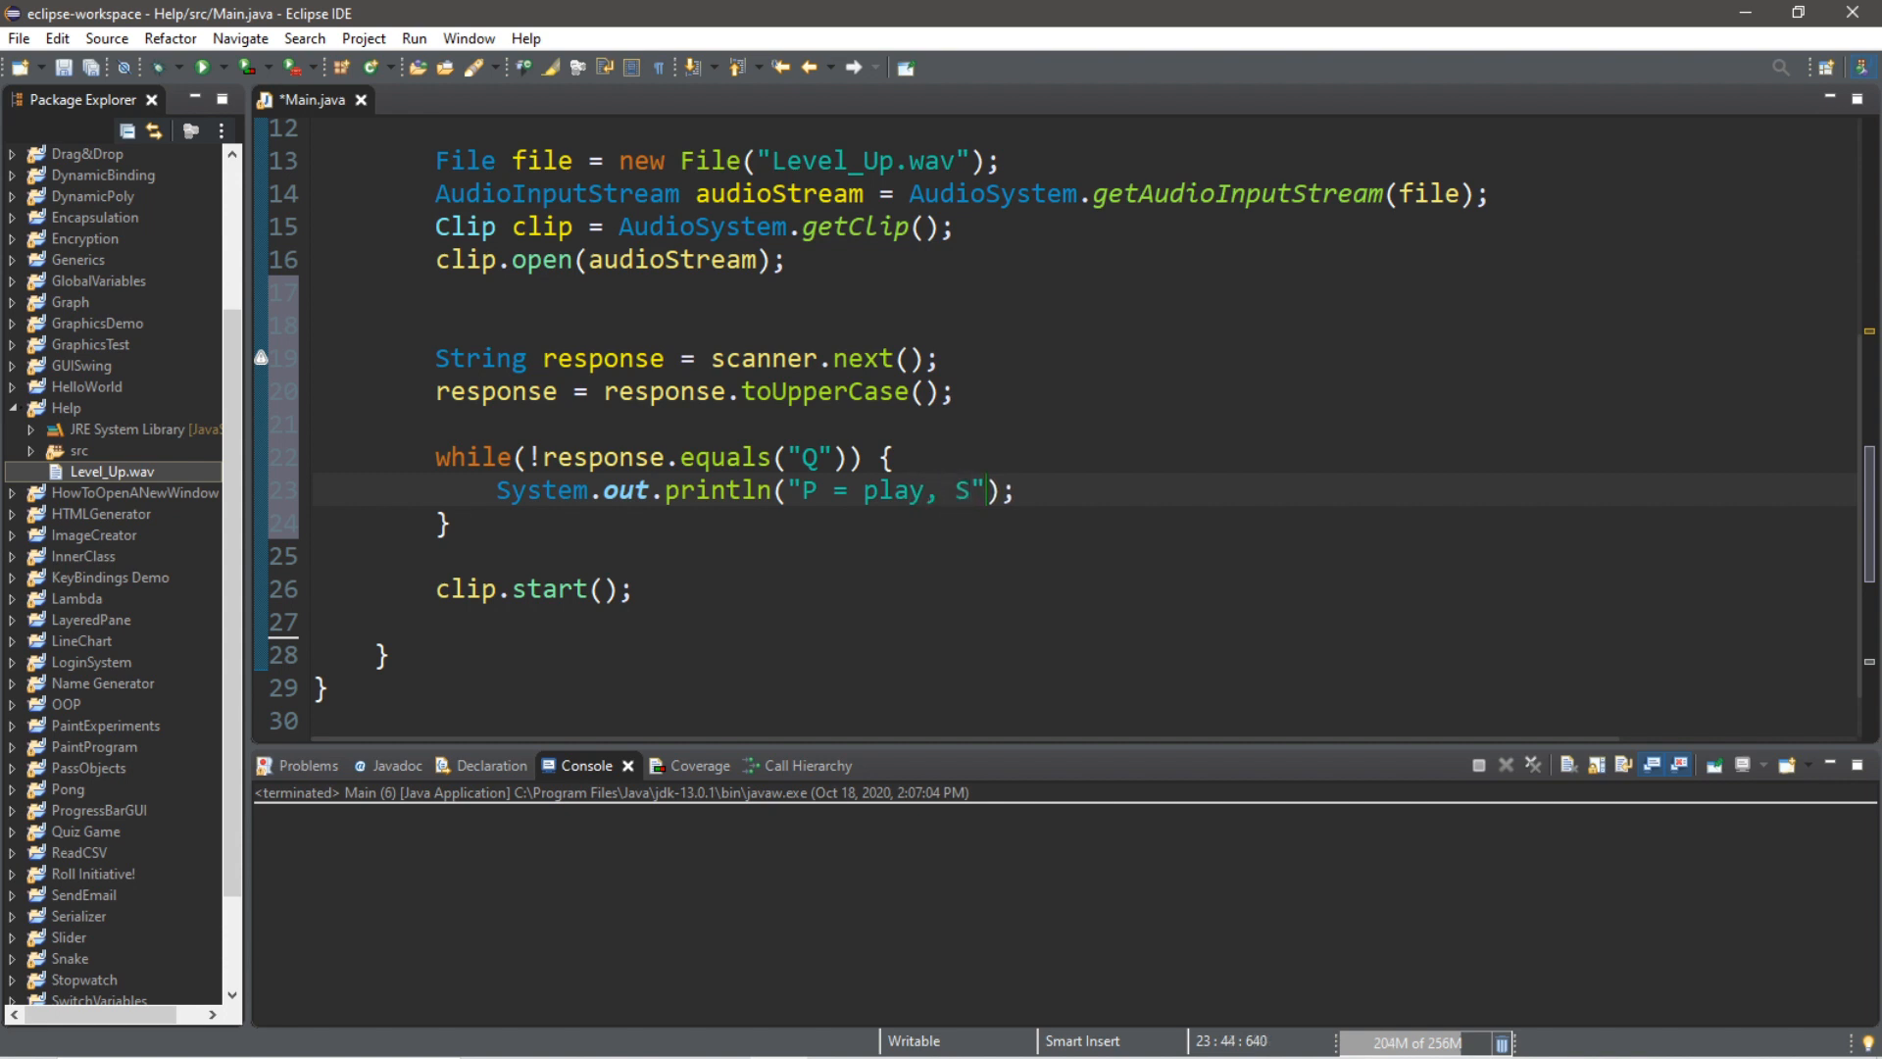
type("= Stop")
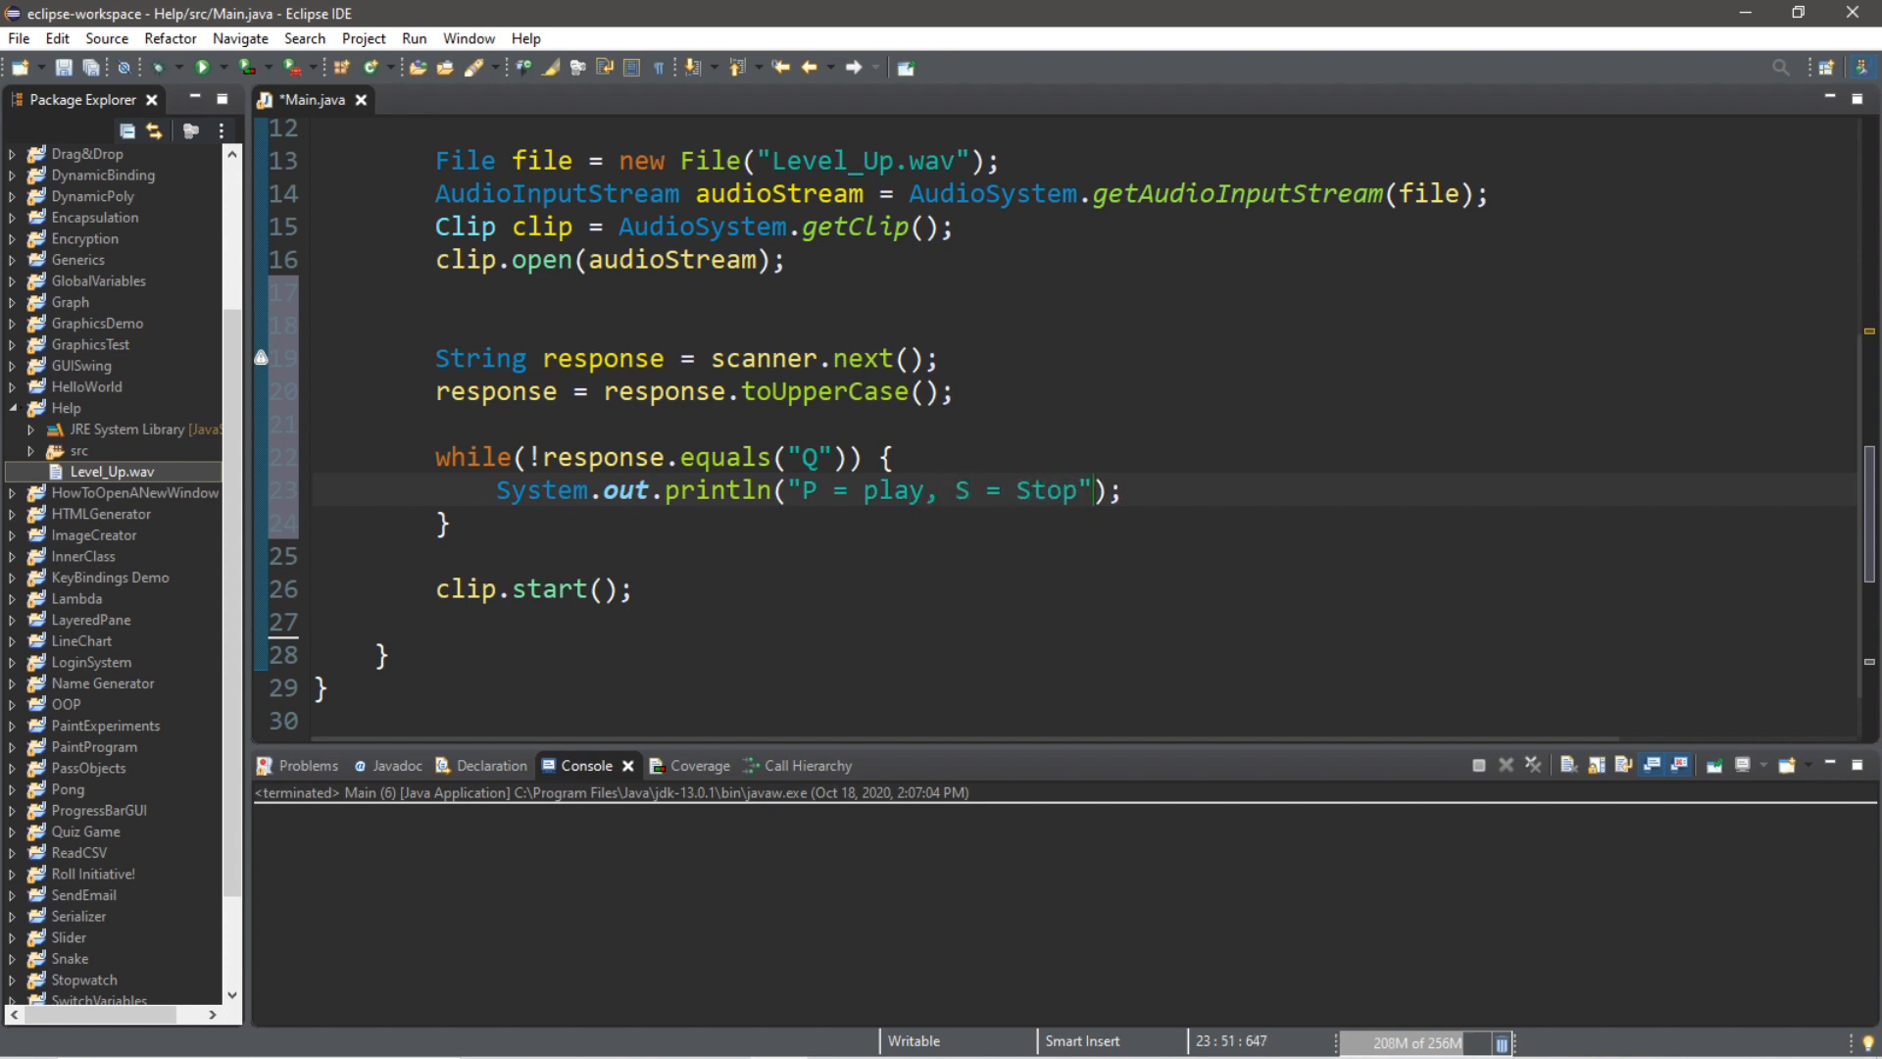
type(", R = R")
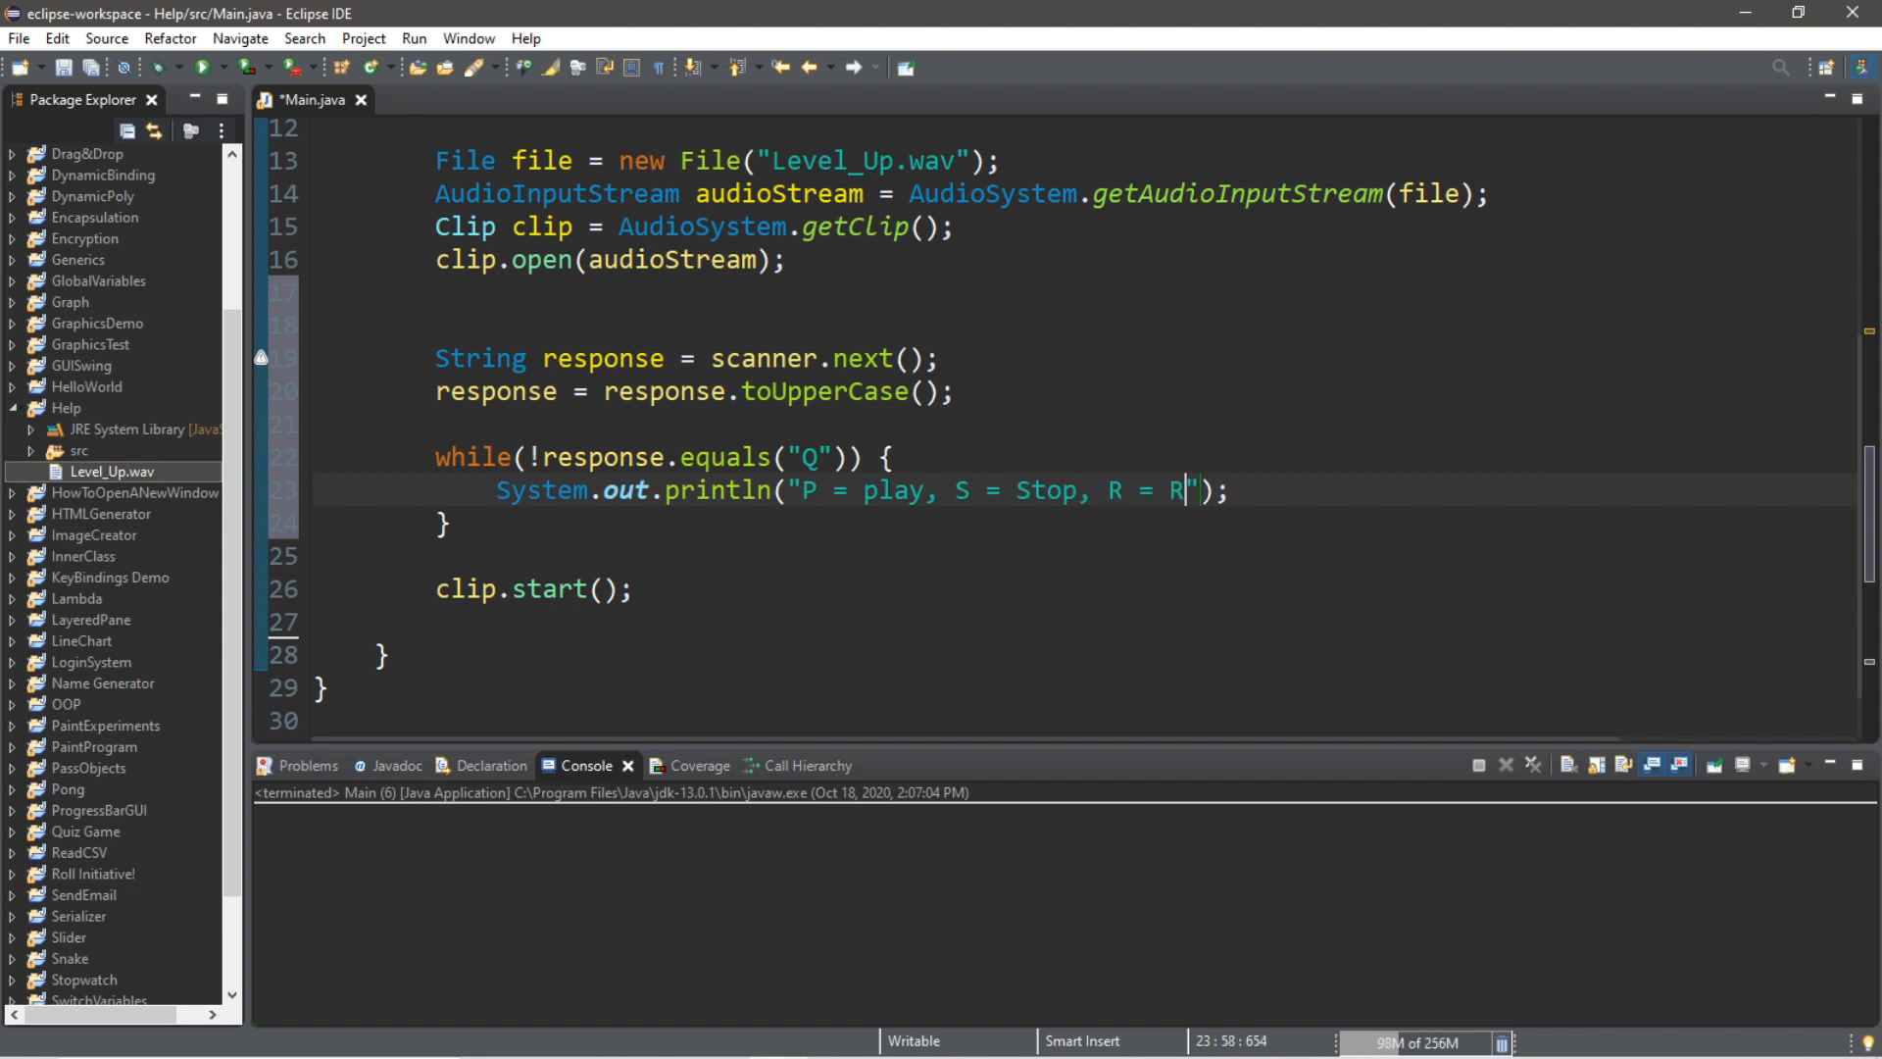
type("eset,")
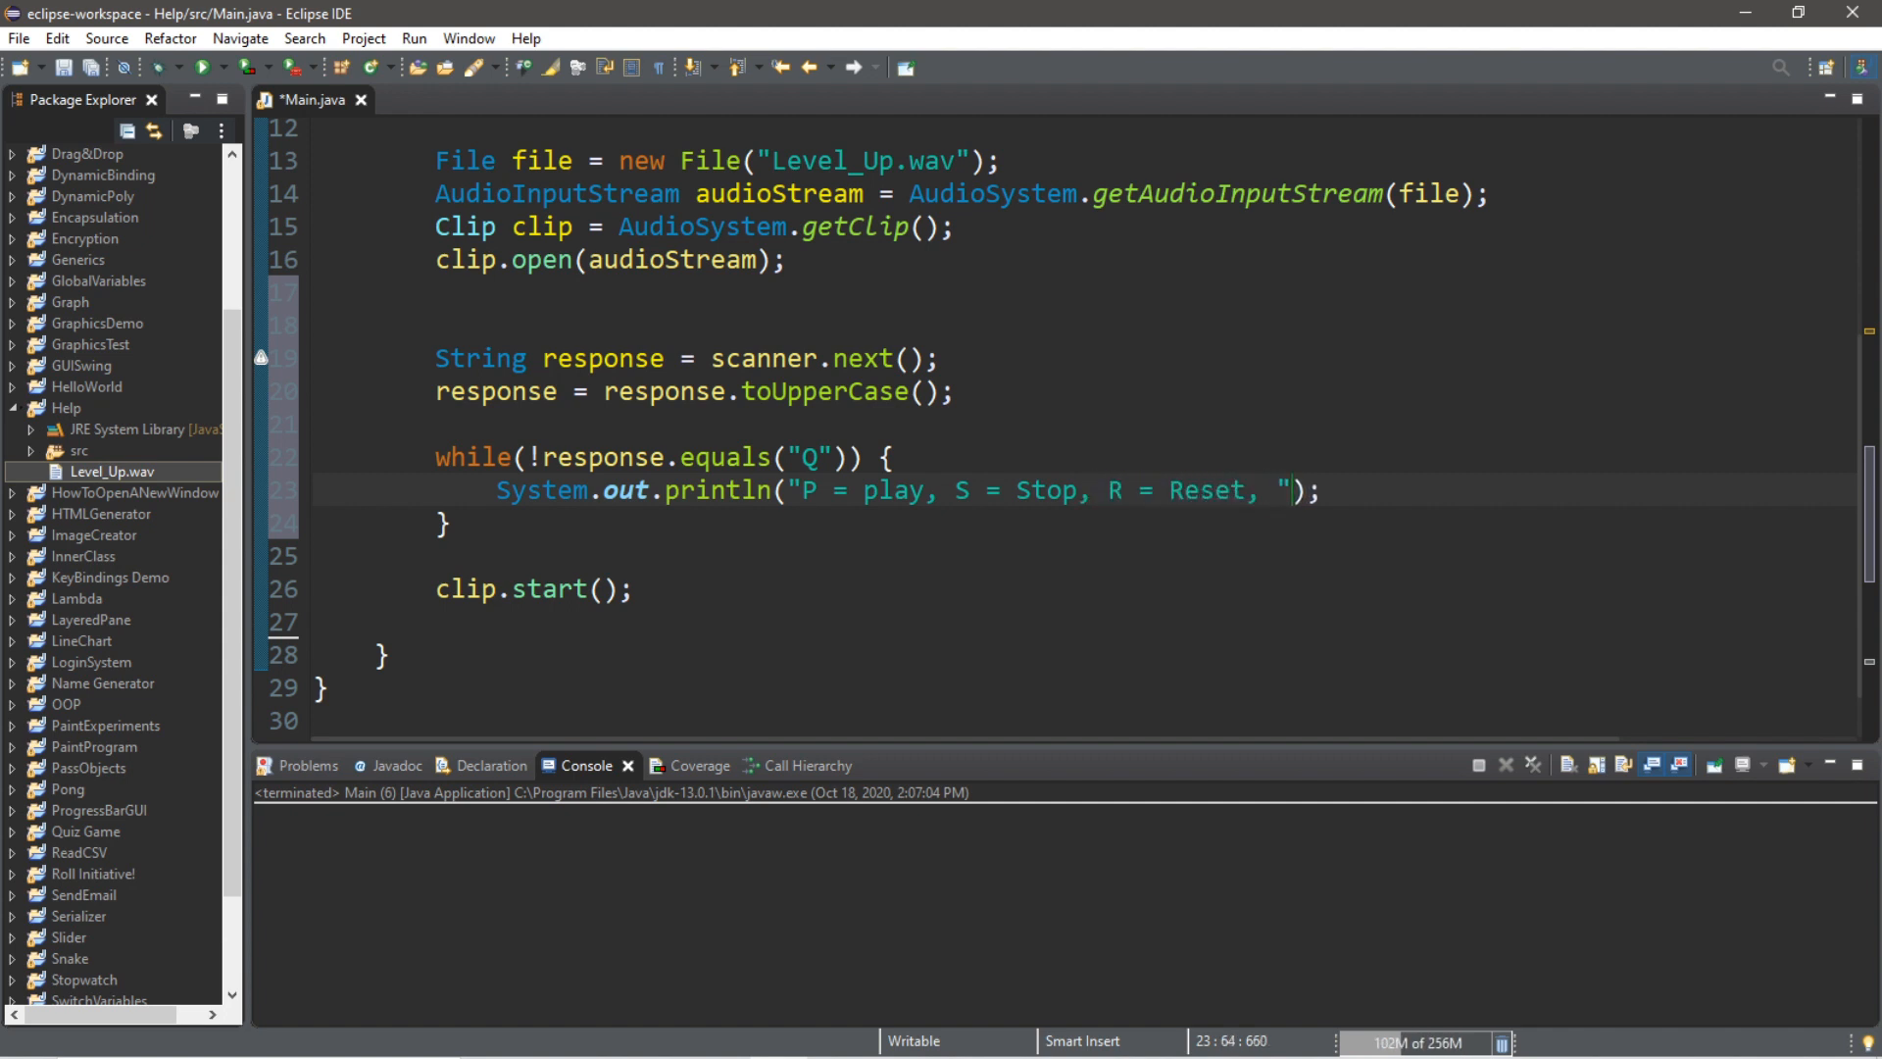
type("Q =")
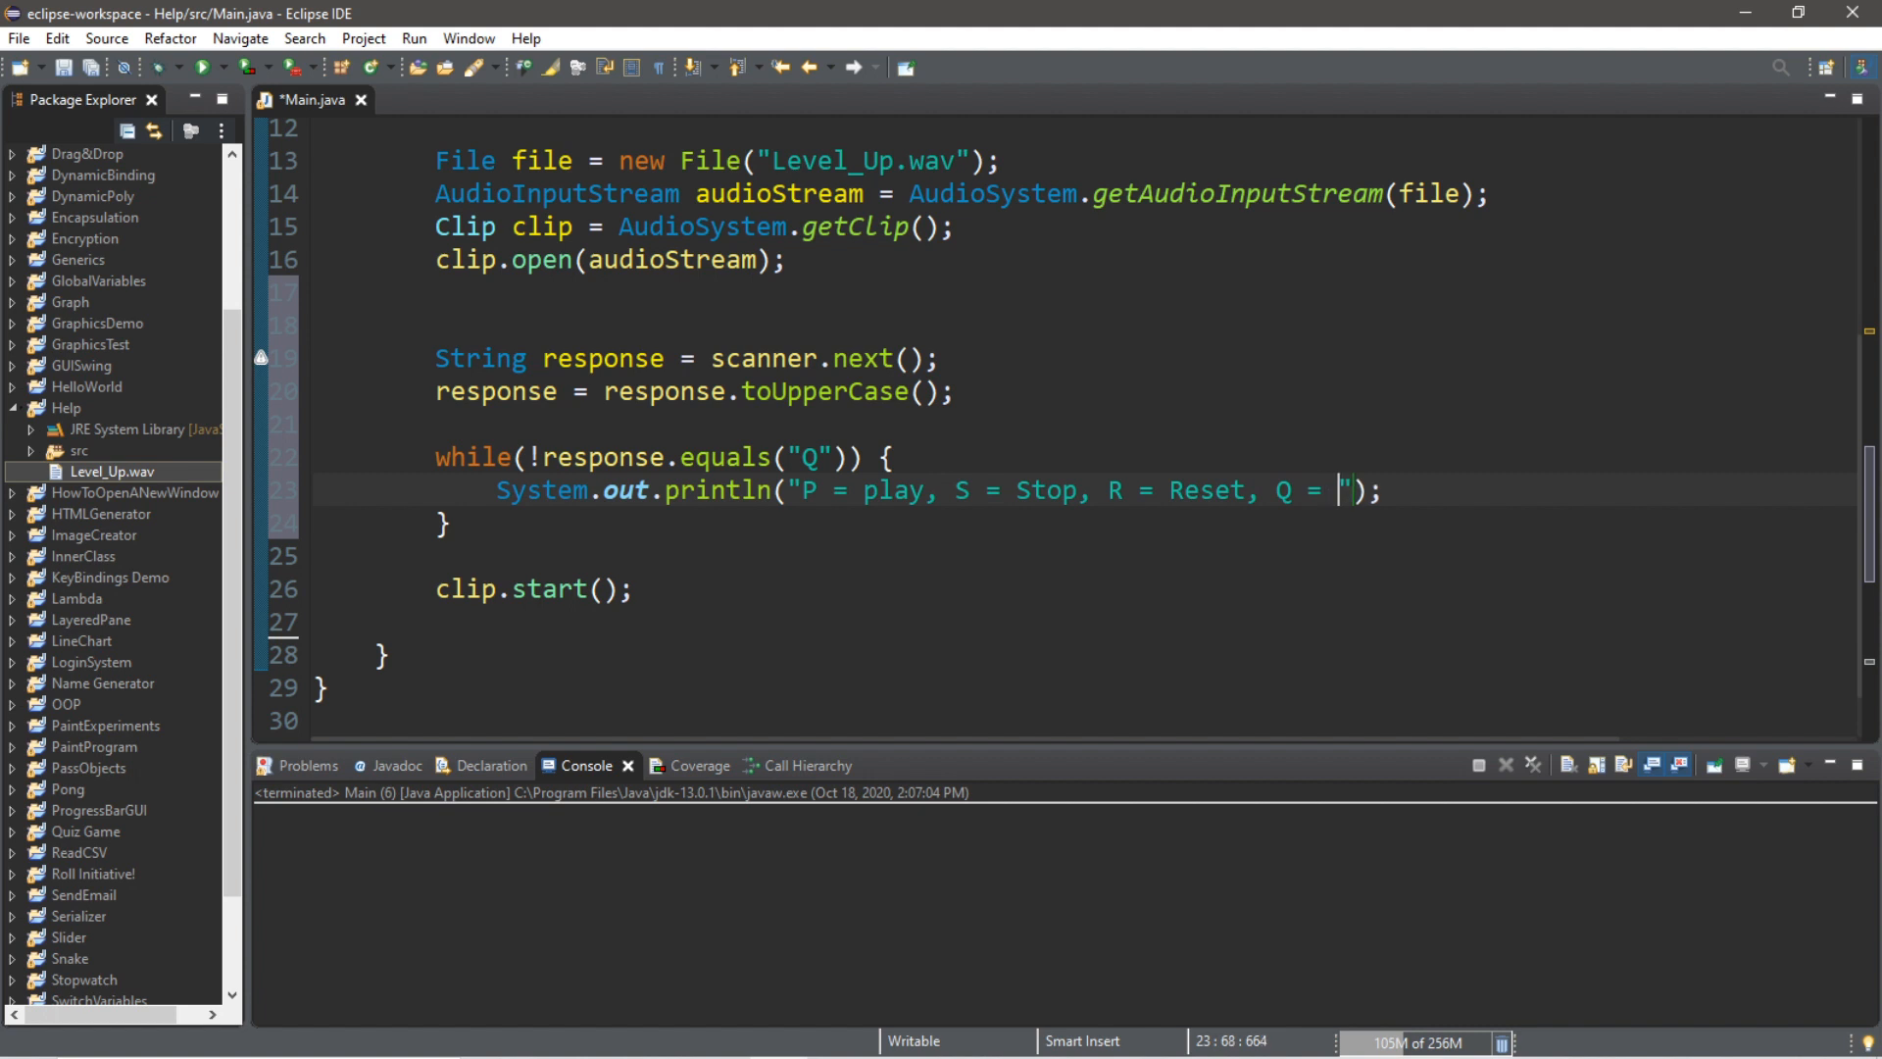
type("Quit")
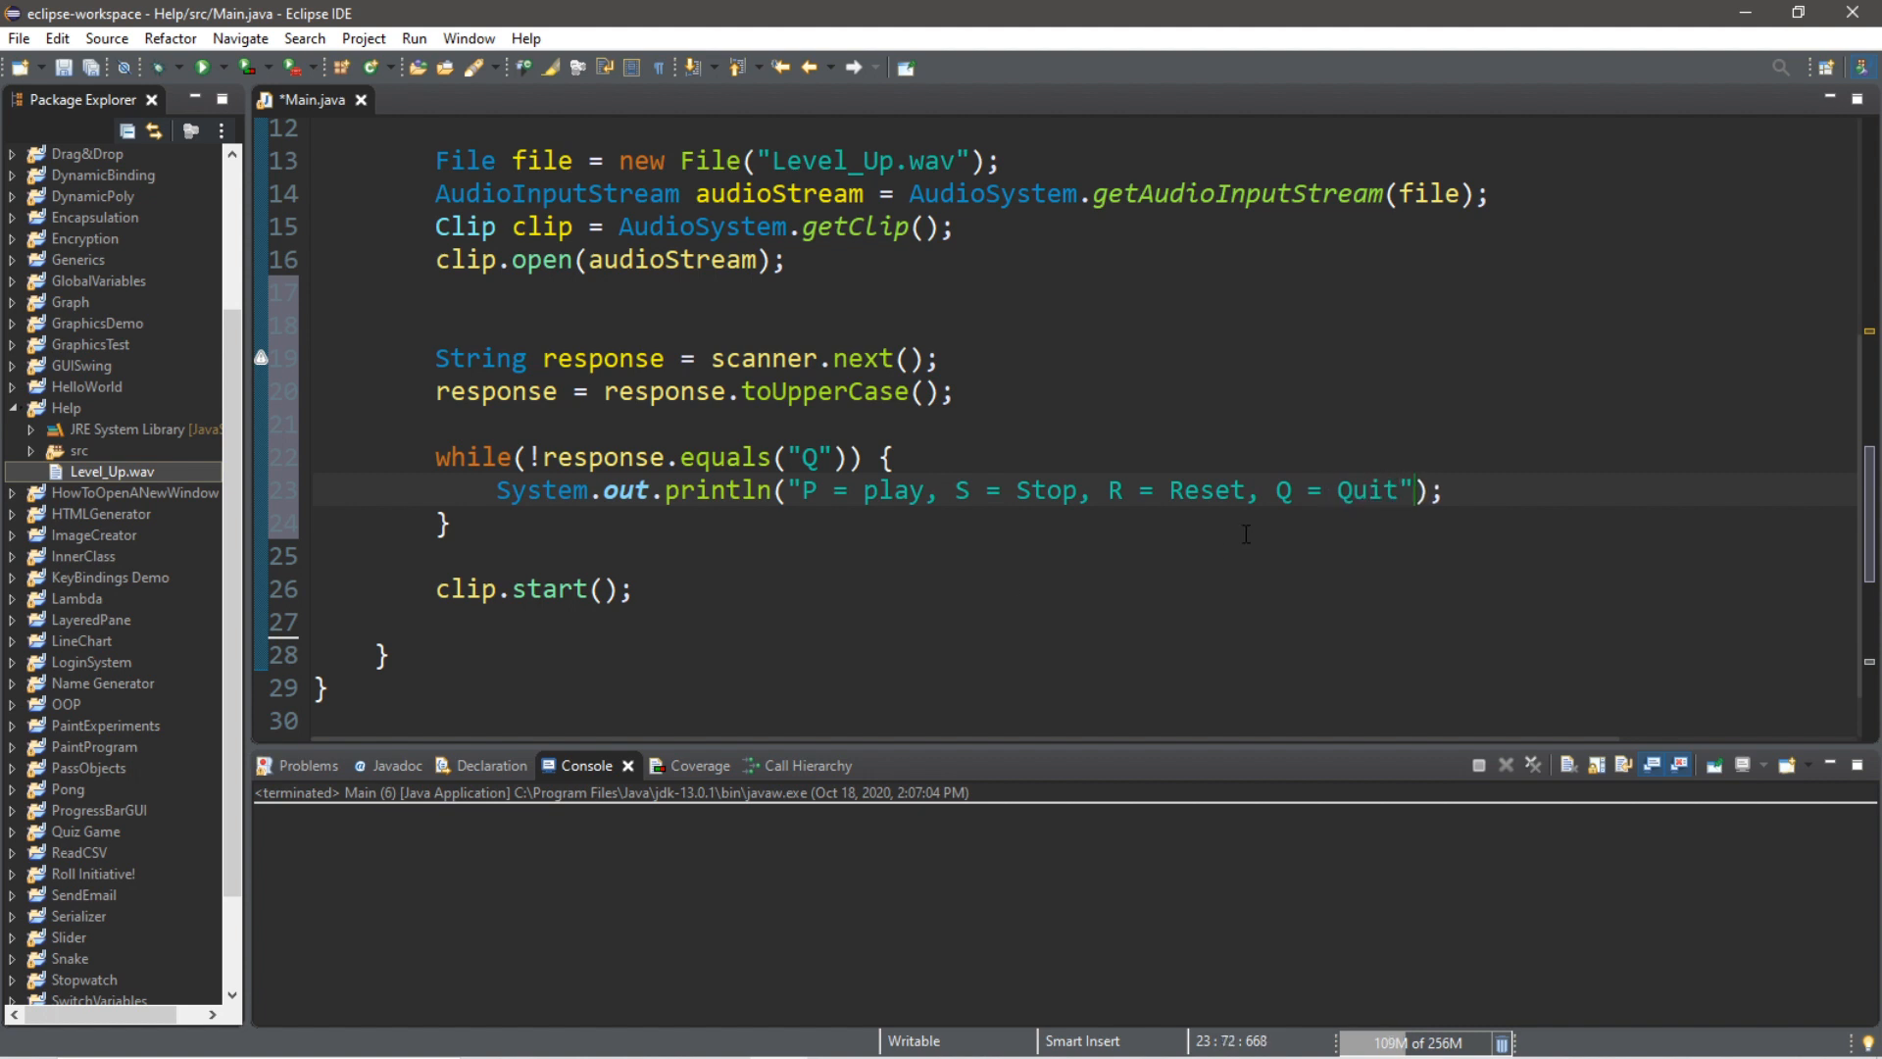
type("s")
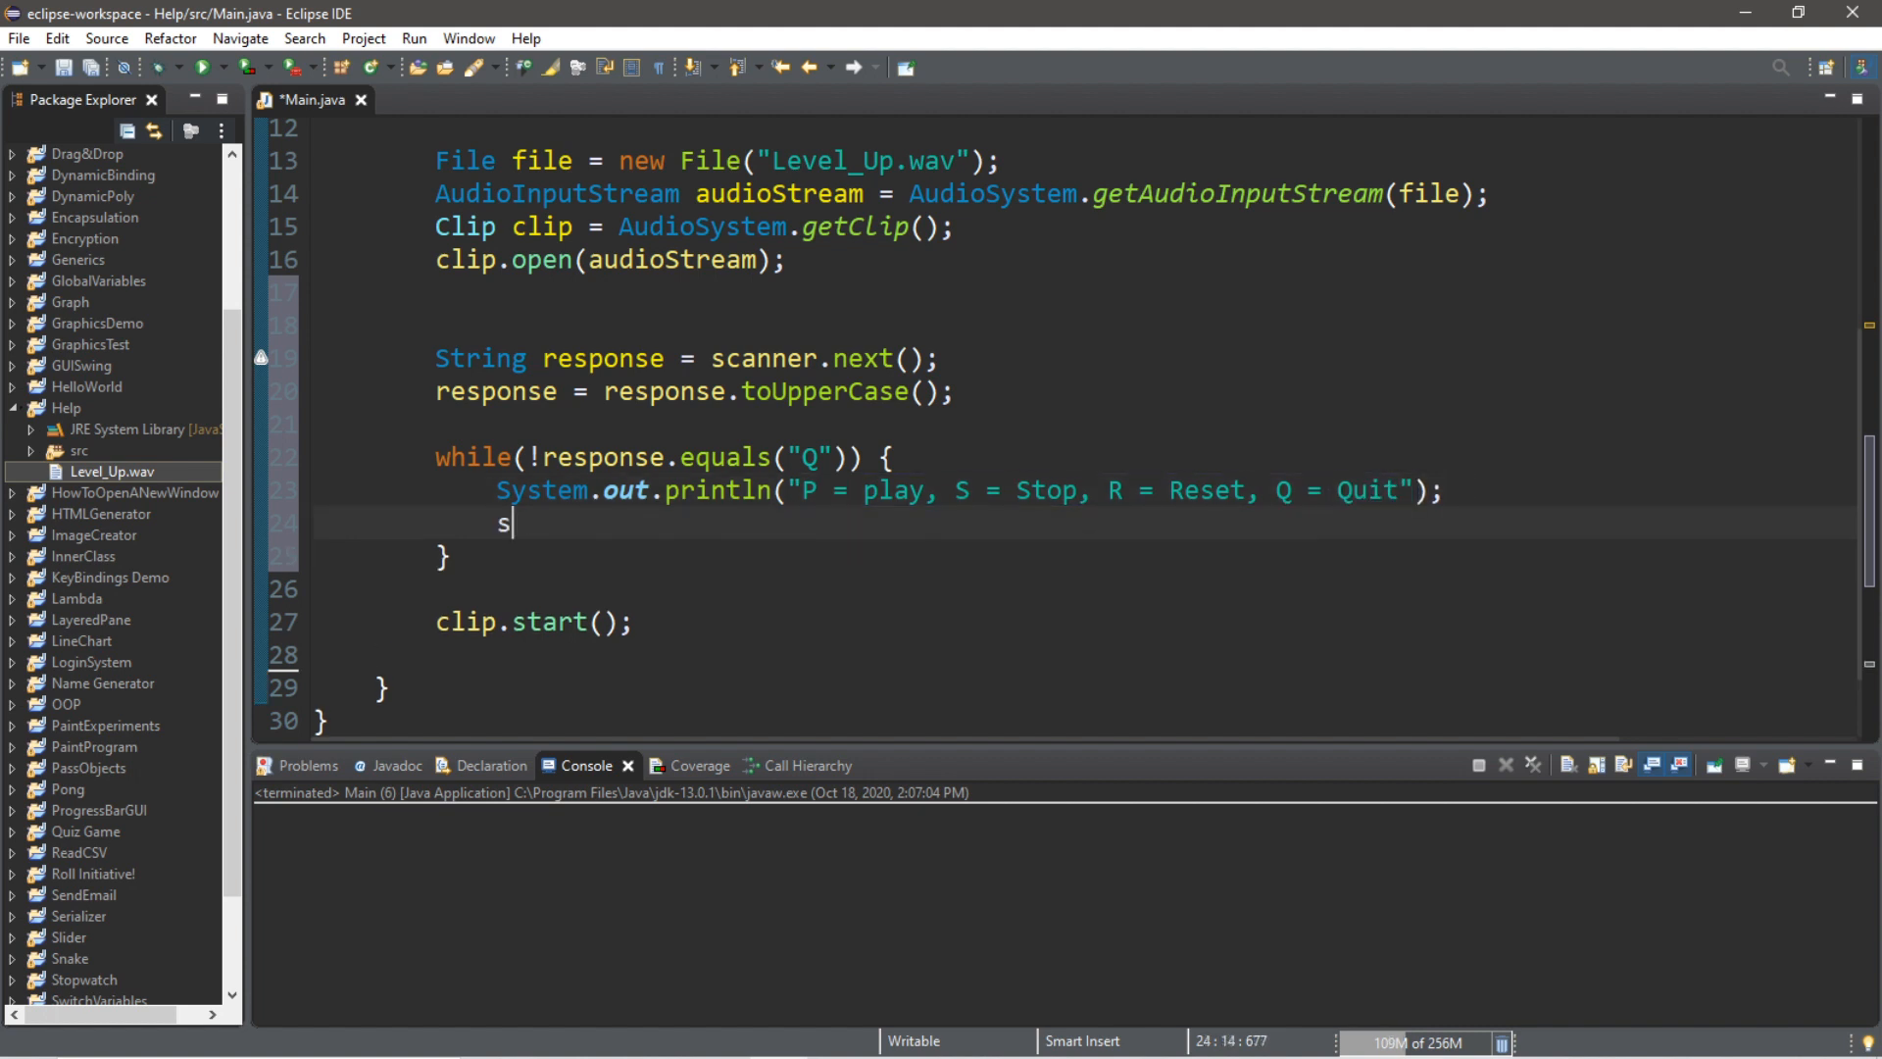
type("System.out.println(\"\");")
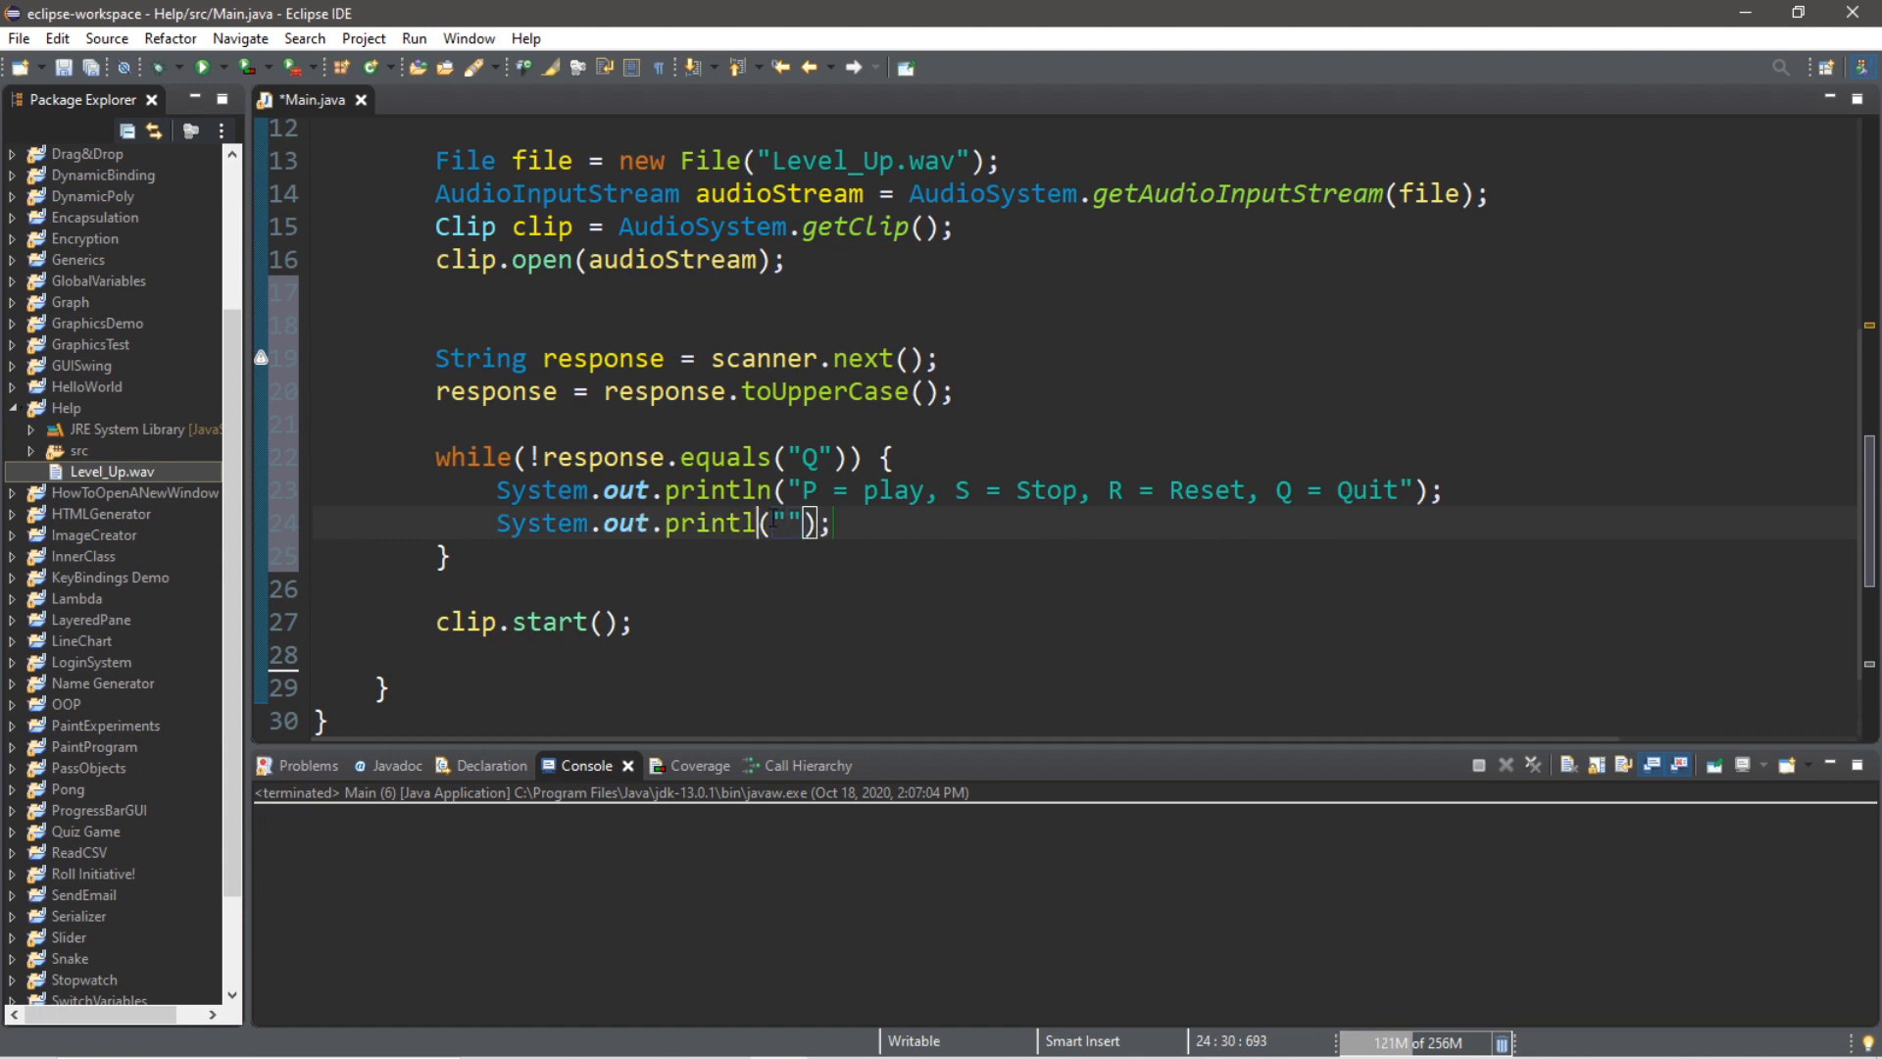
type("Enter your")
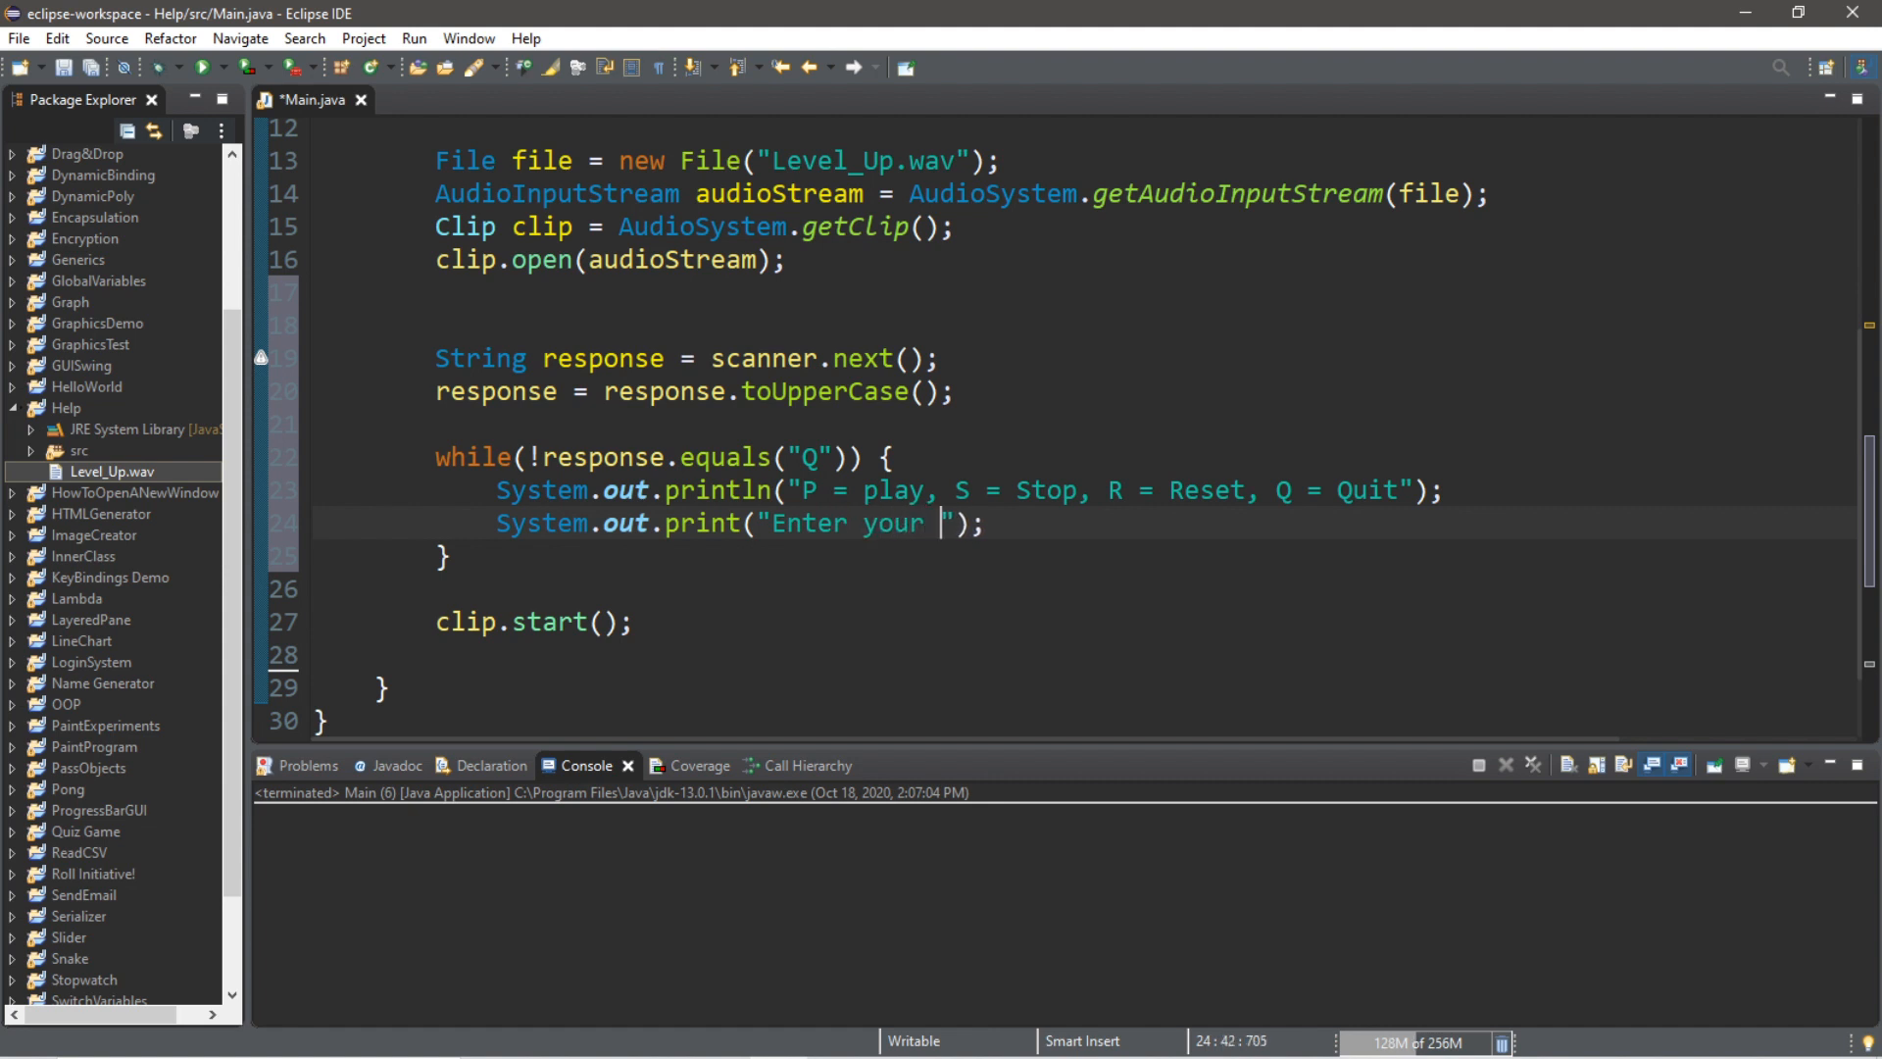
type("choice:")
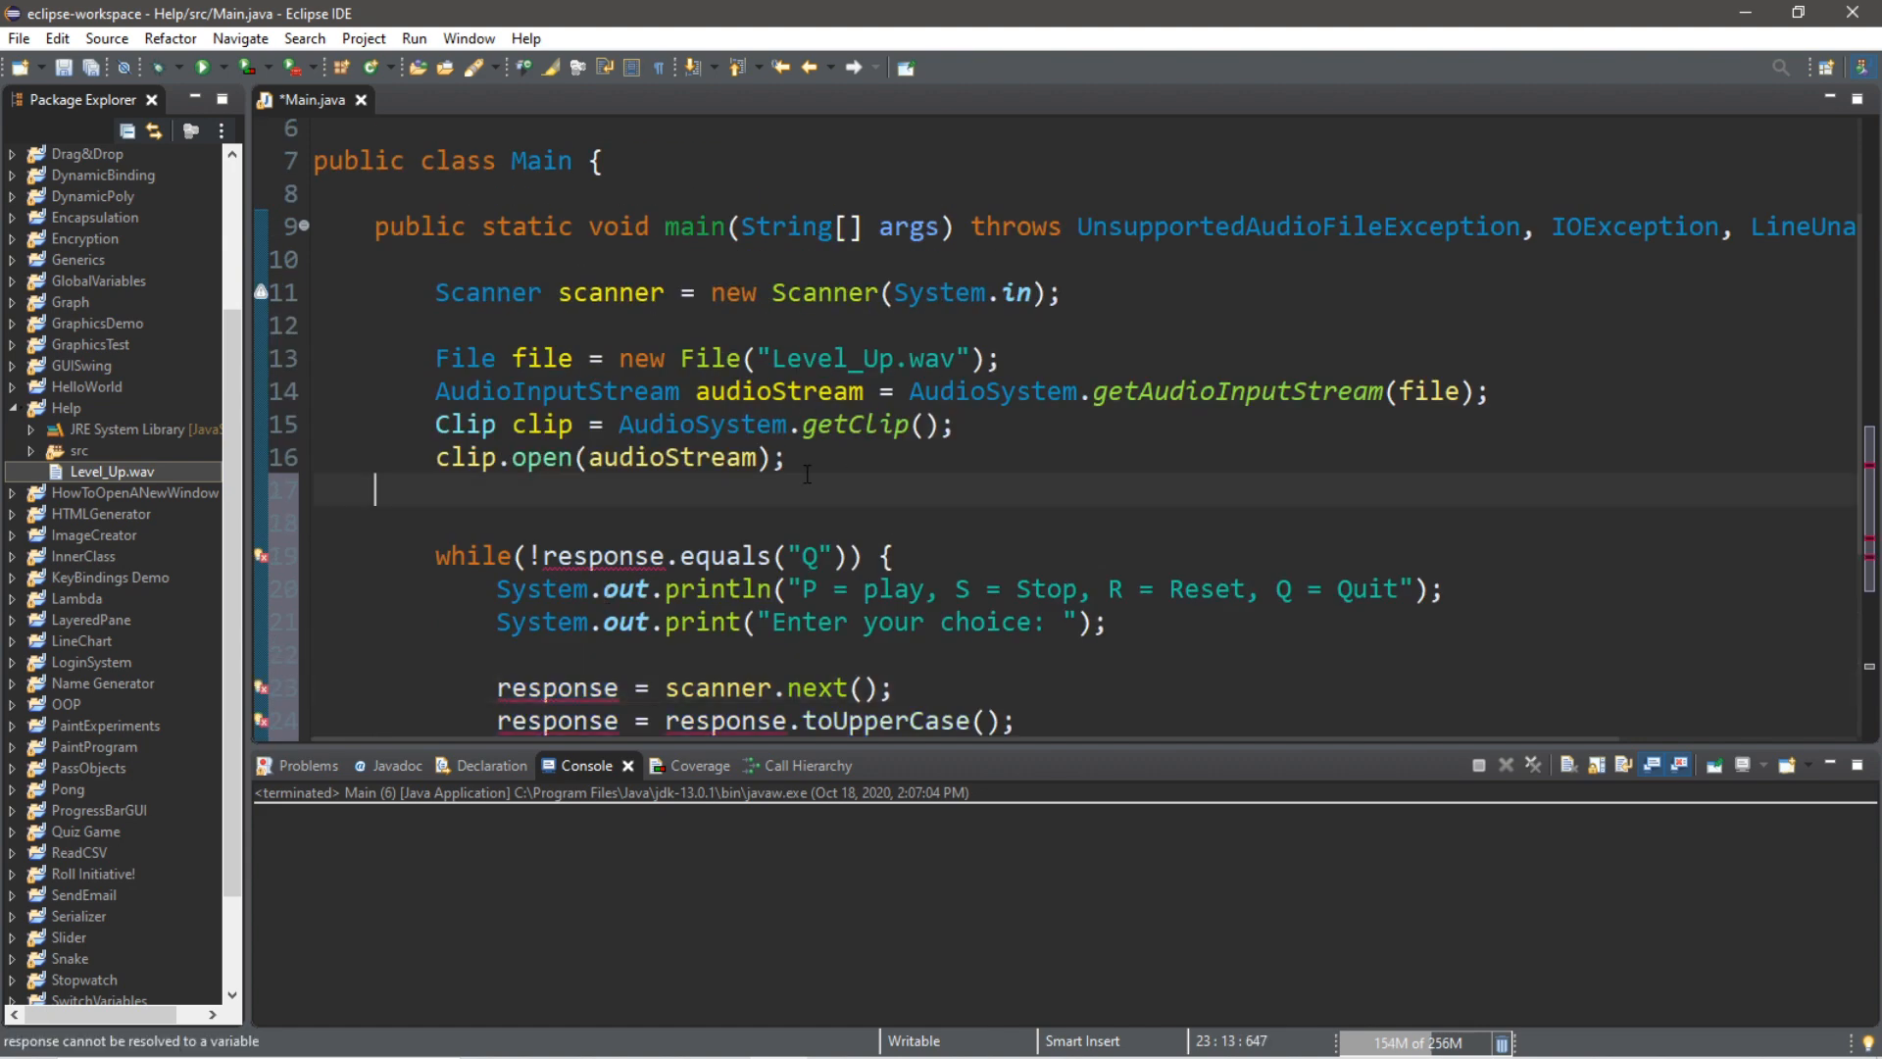
Declare String response = ""; above the while loop and return to after the toUpperCase line
type("Str")
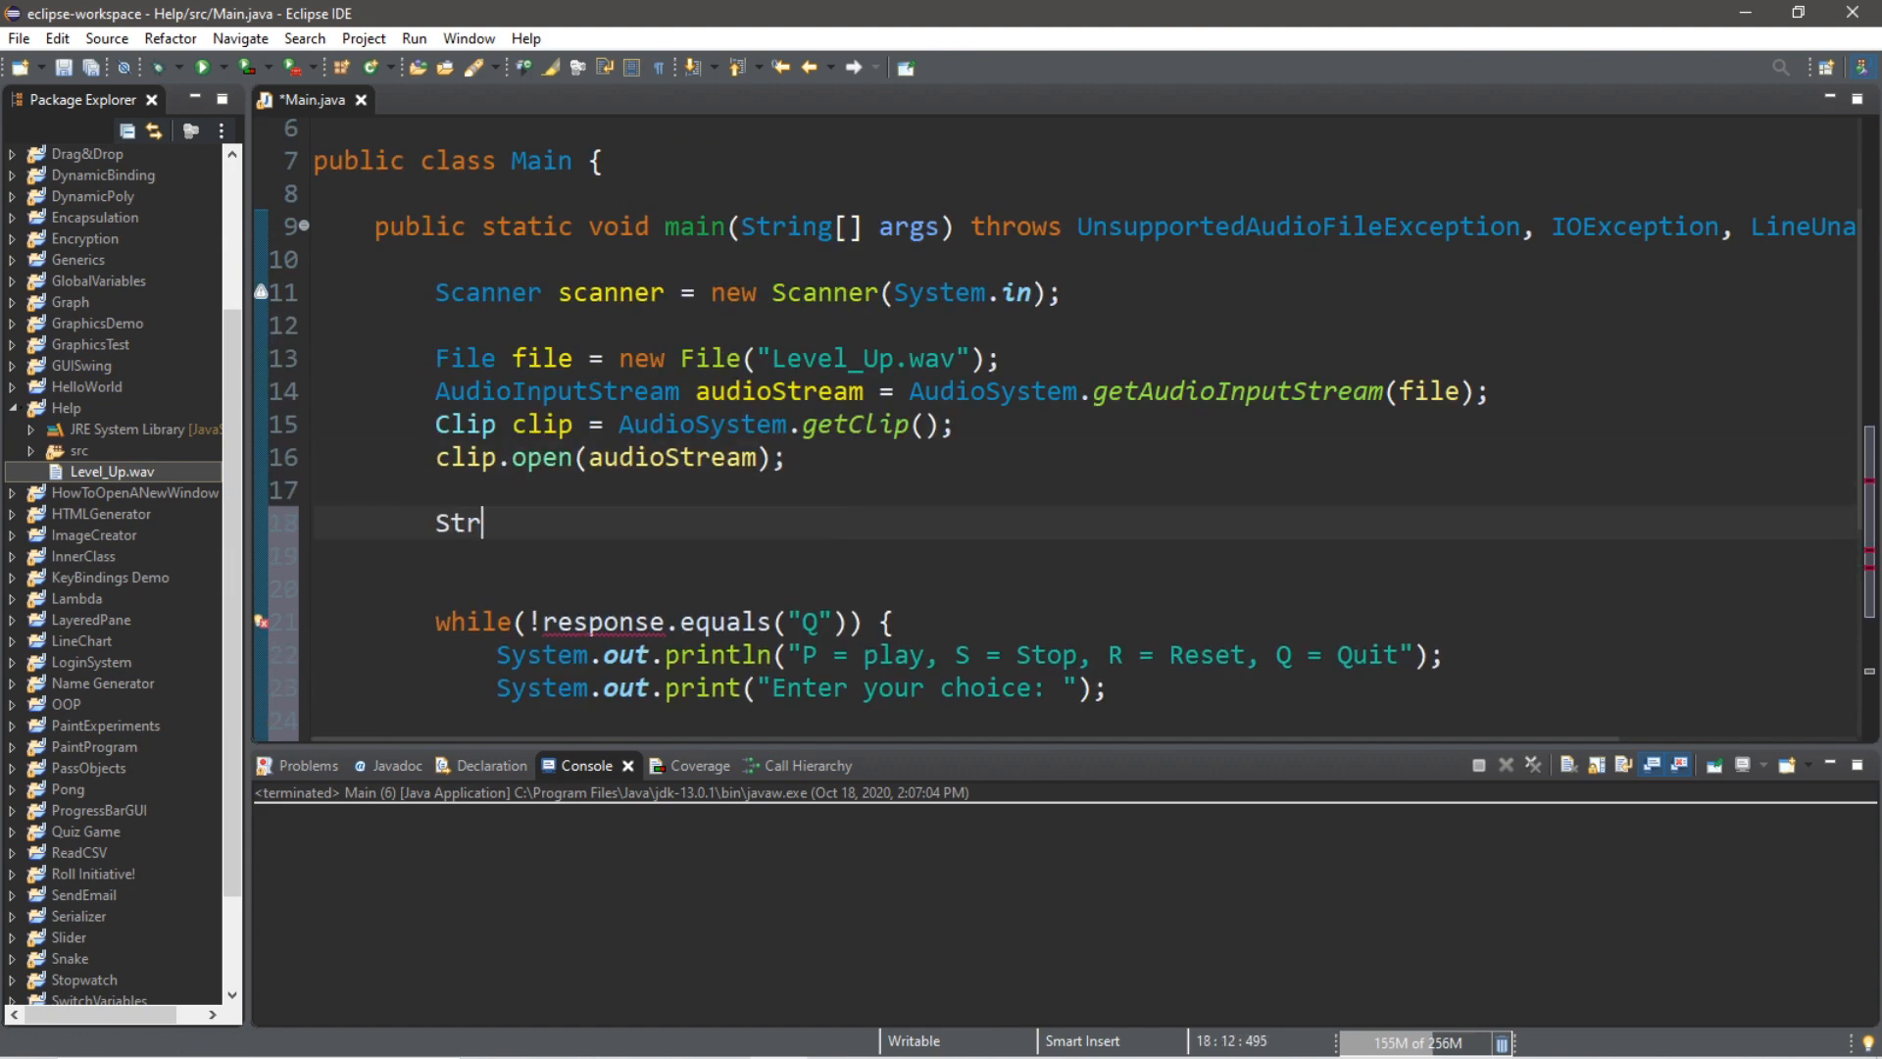
type("ing response =")
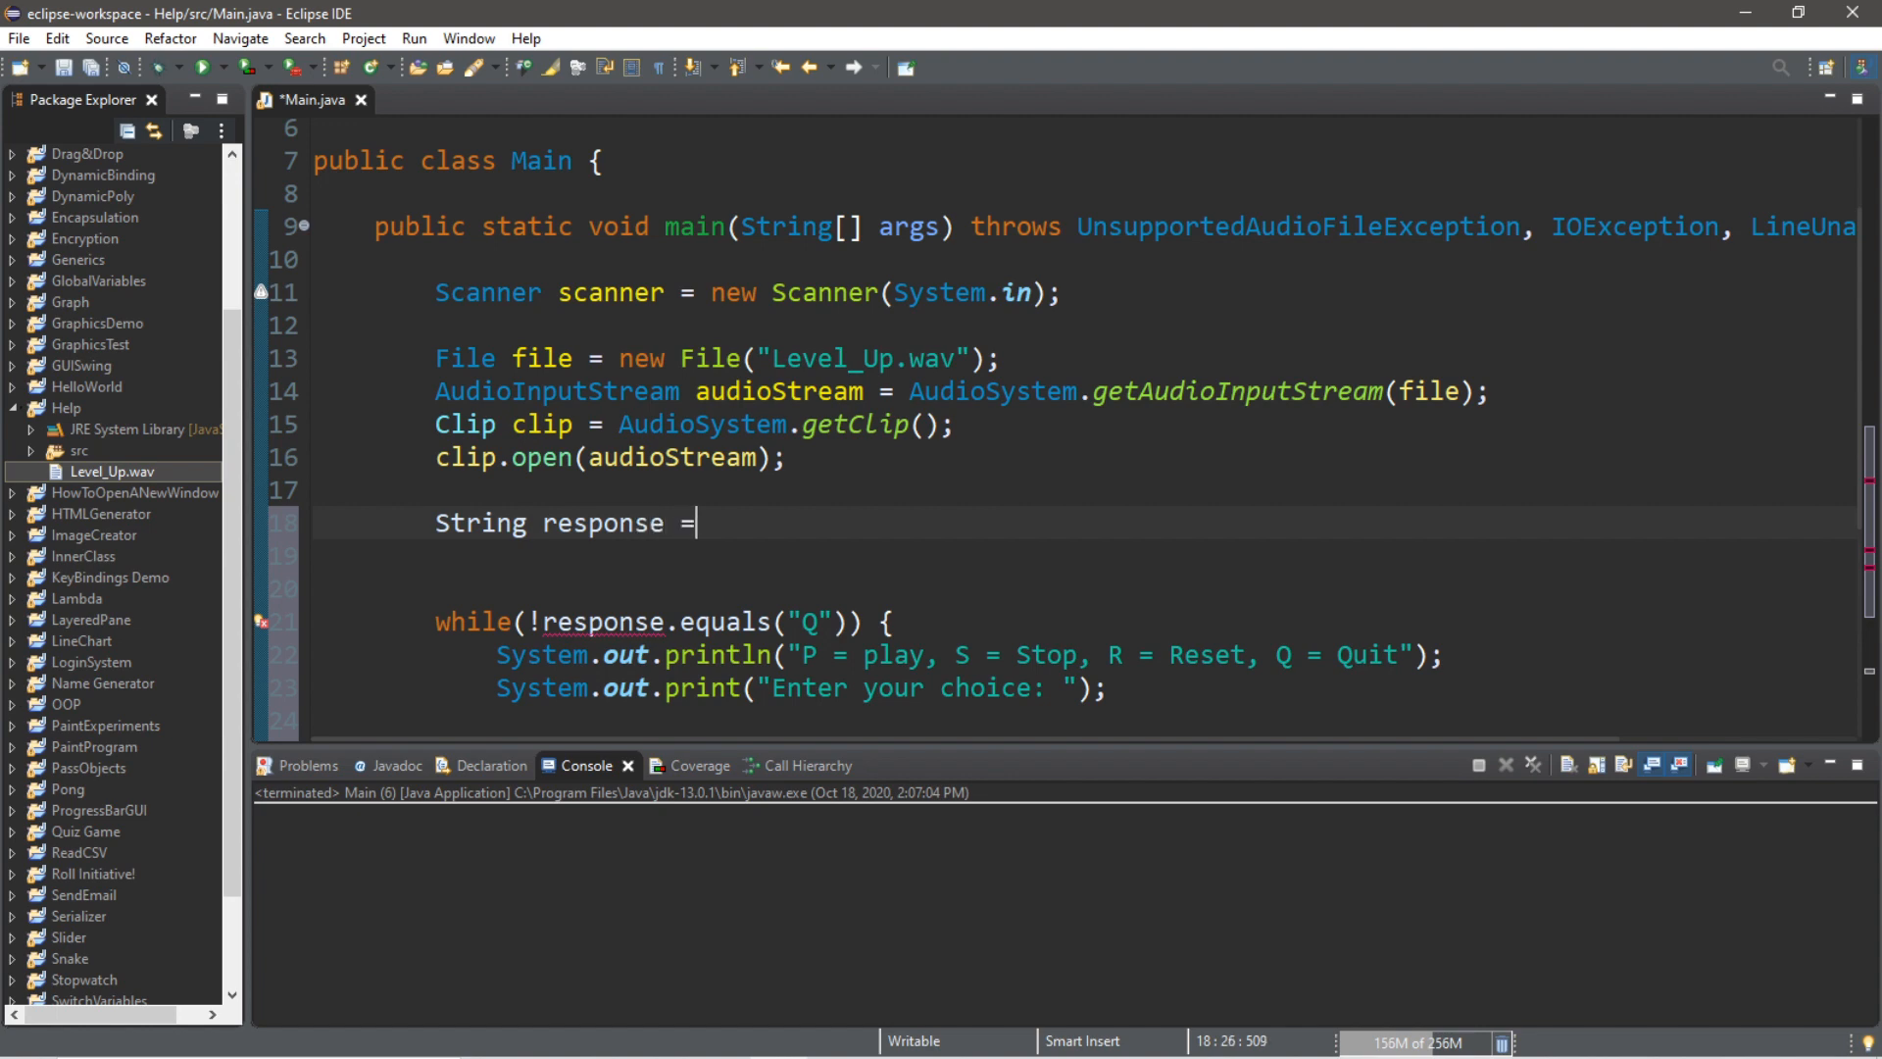
type("\"\"")
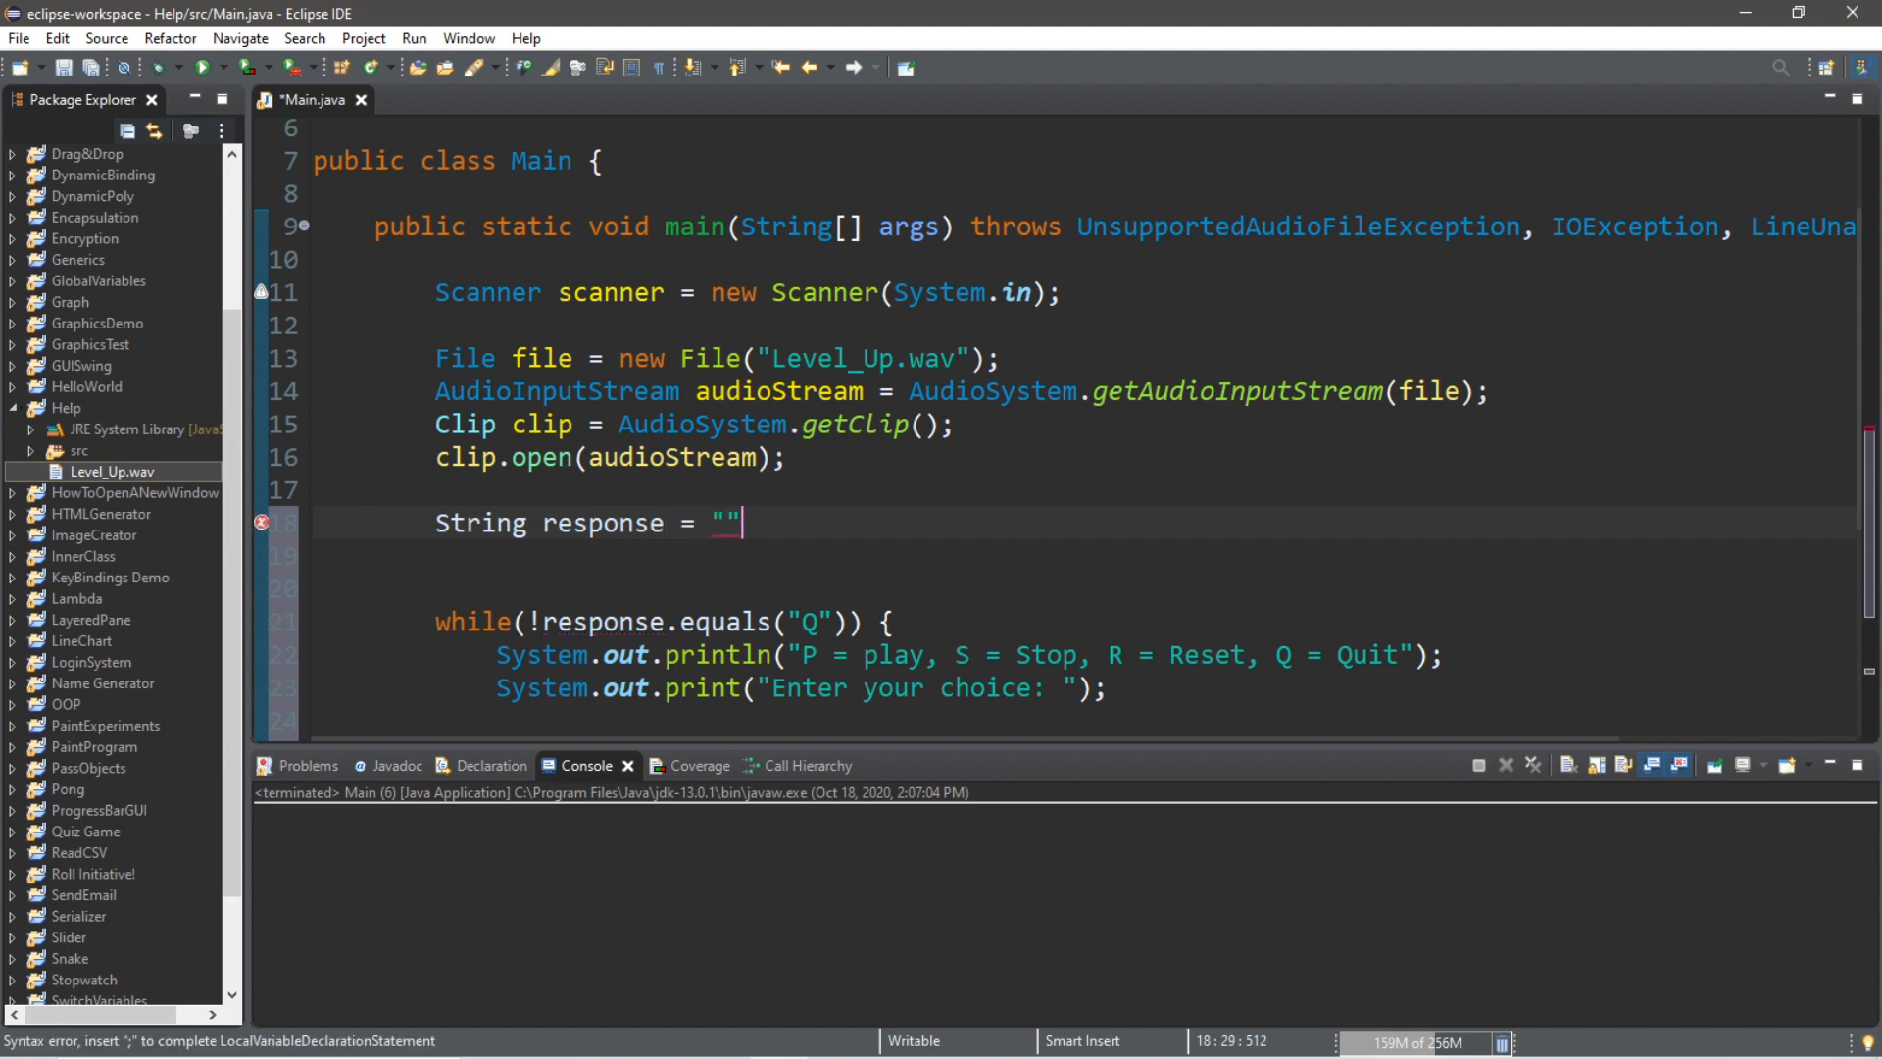
type(";")
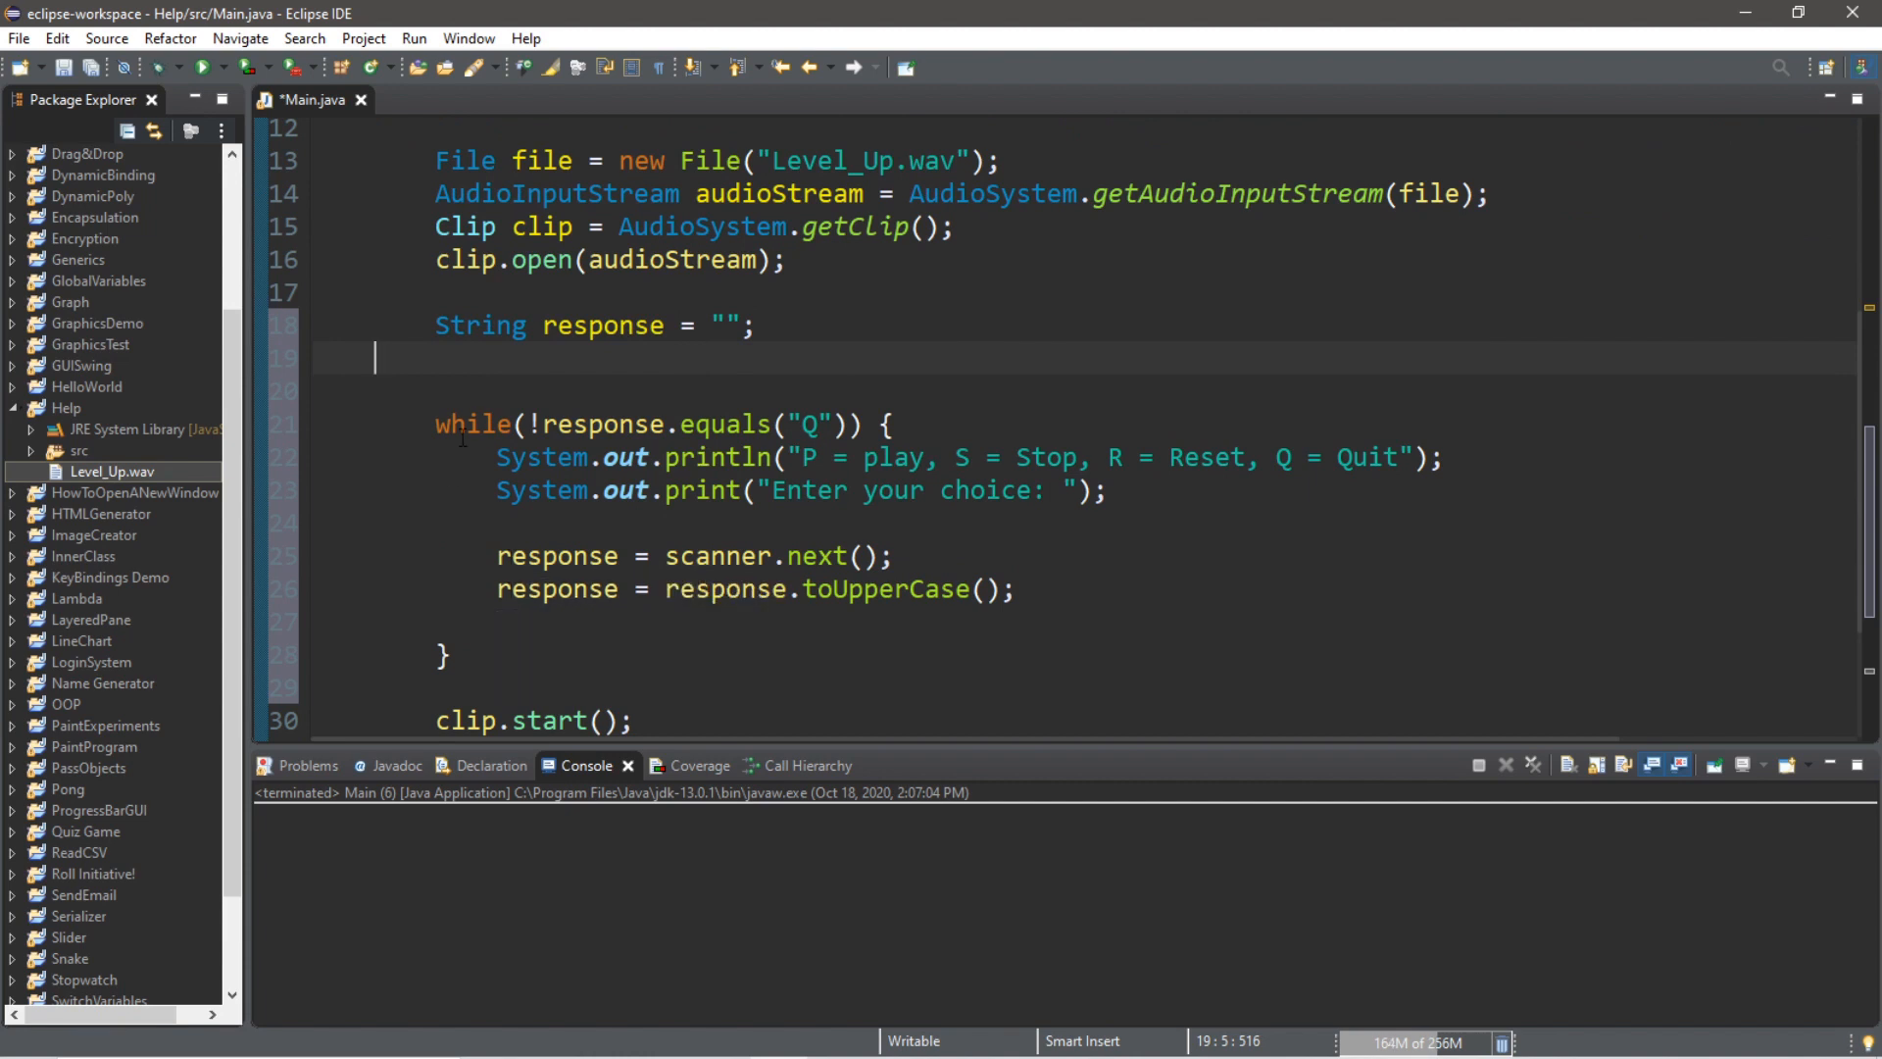
left_click(1020, 590)
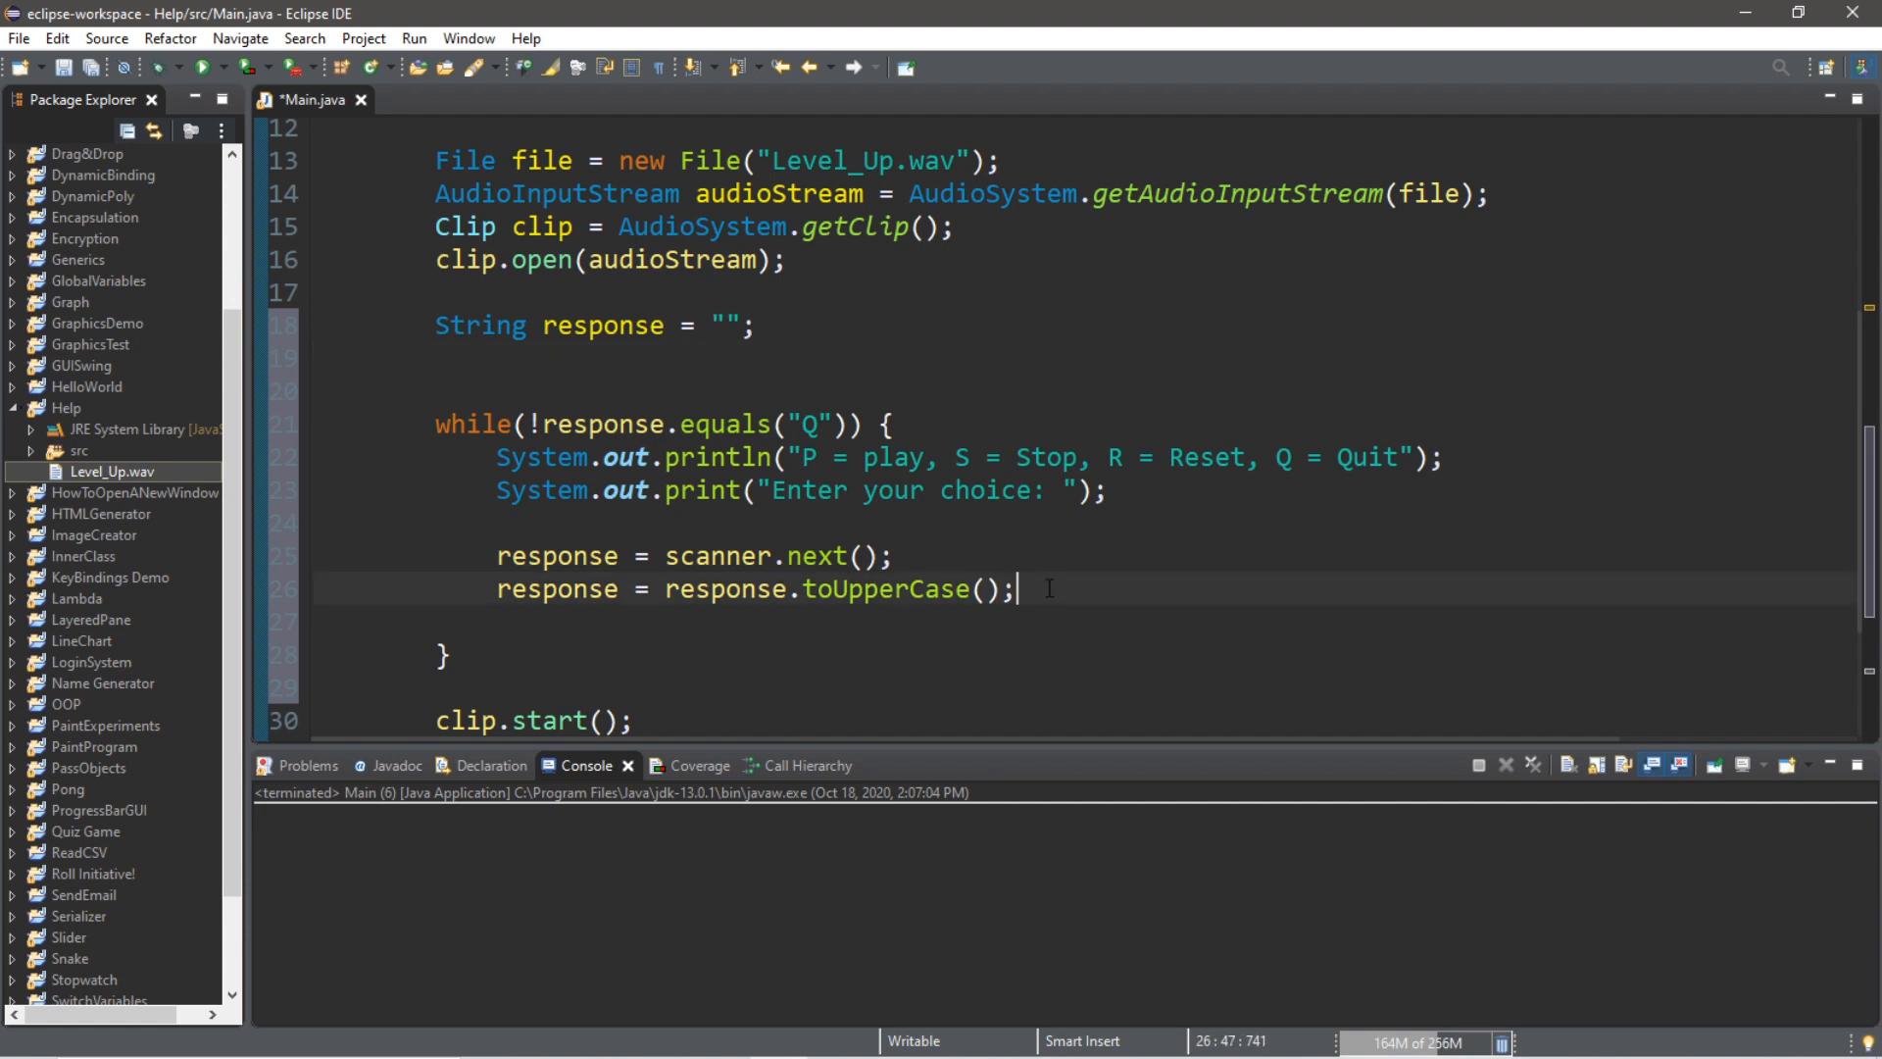
mouse_move(953, 622)
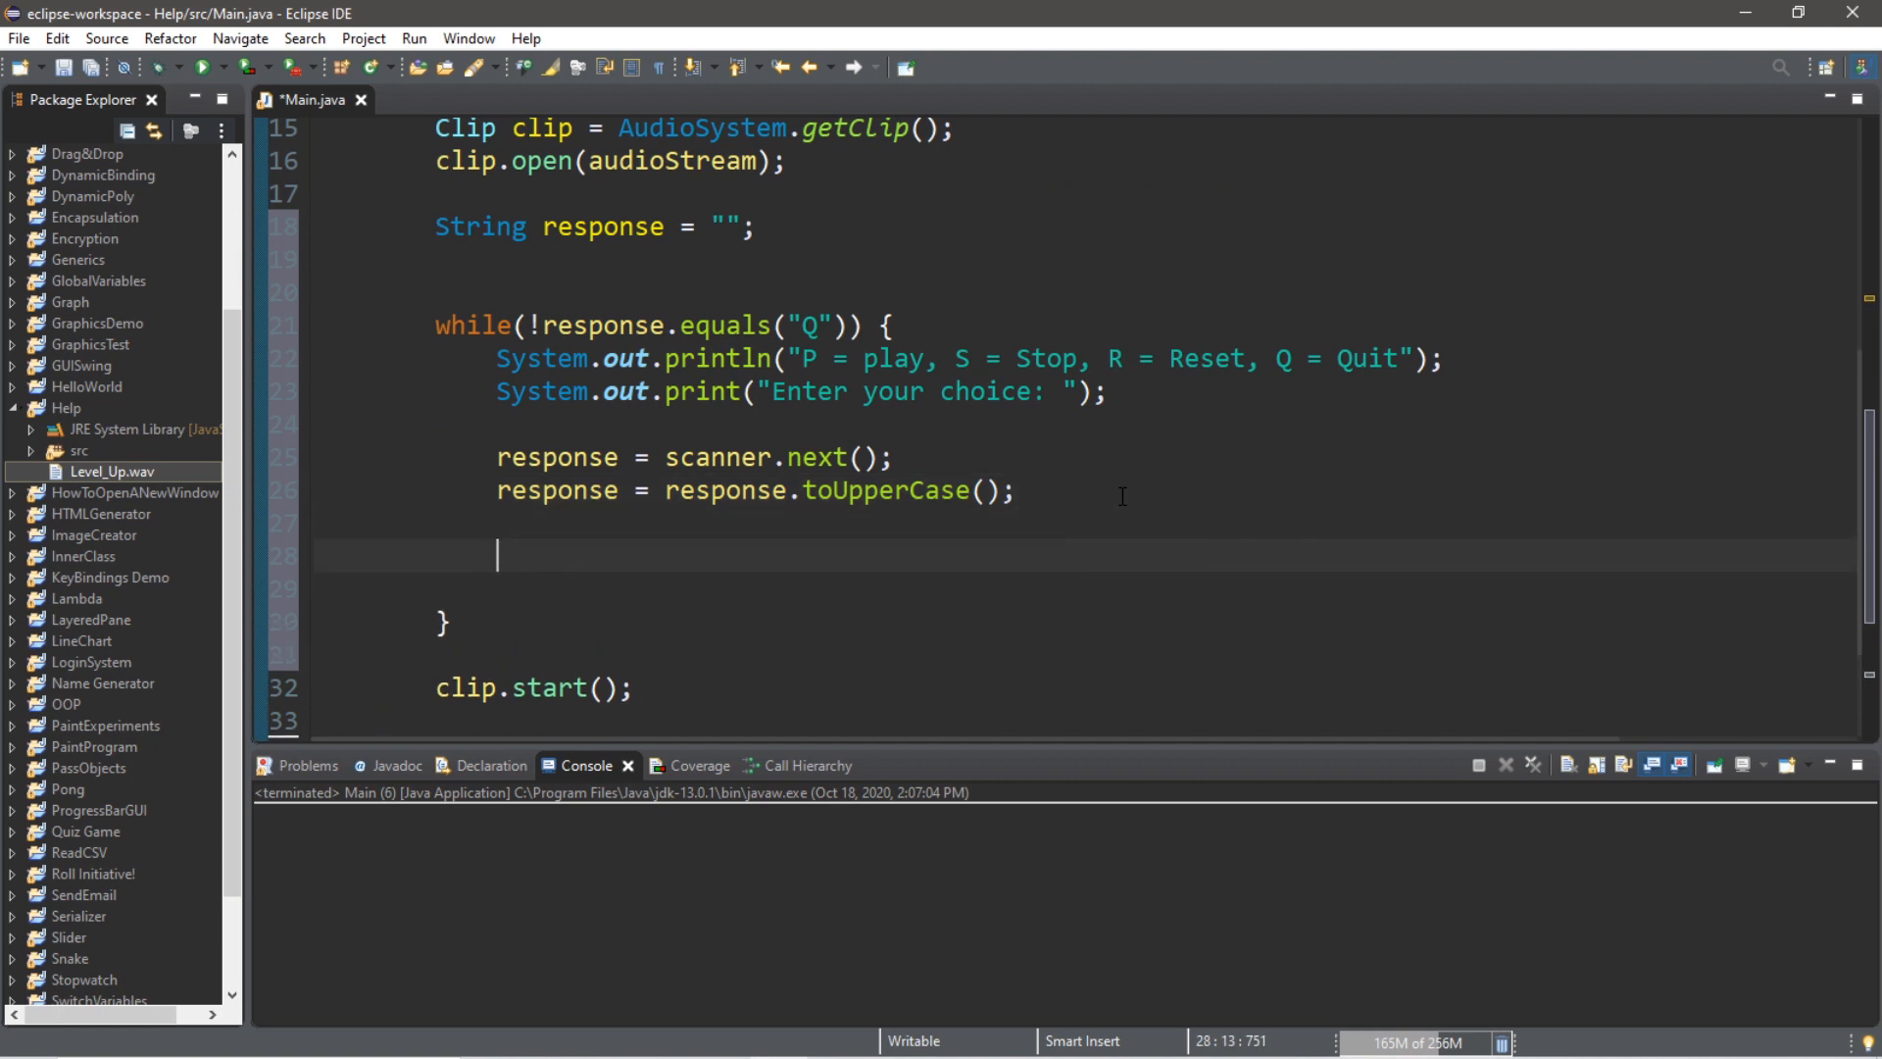
Add switch(response) with case ("P"): followed by break;
type("switch(")
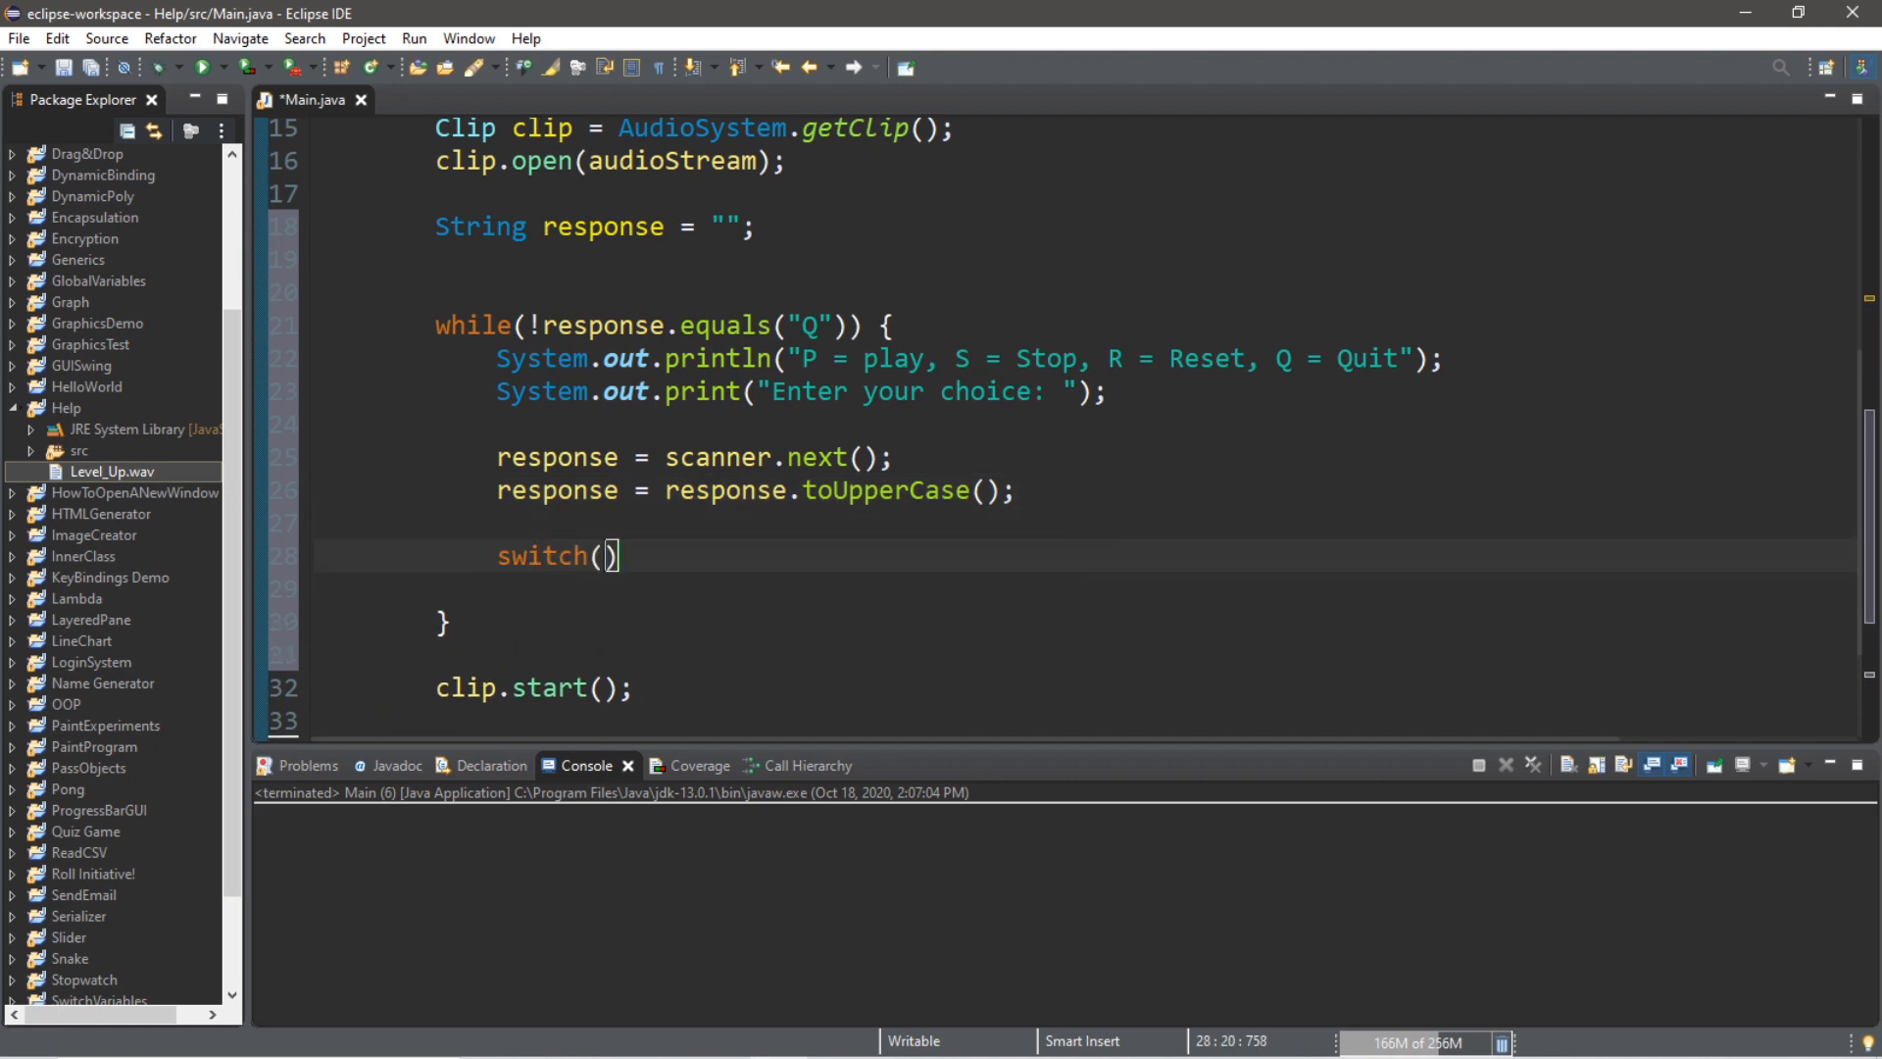
type("response")
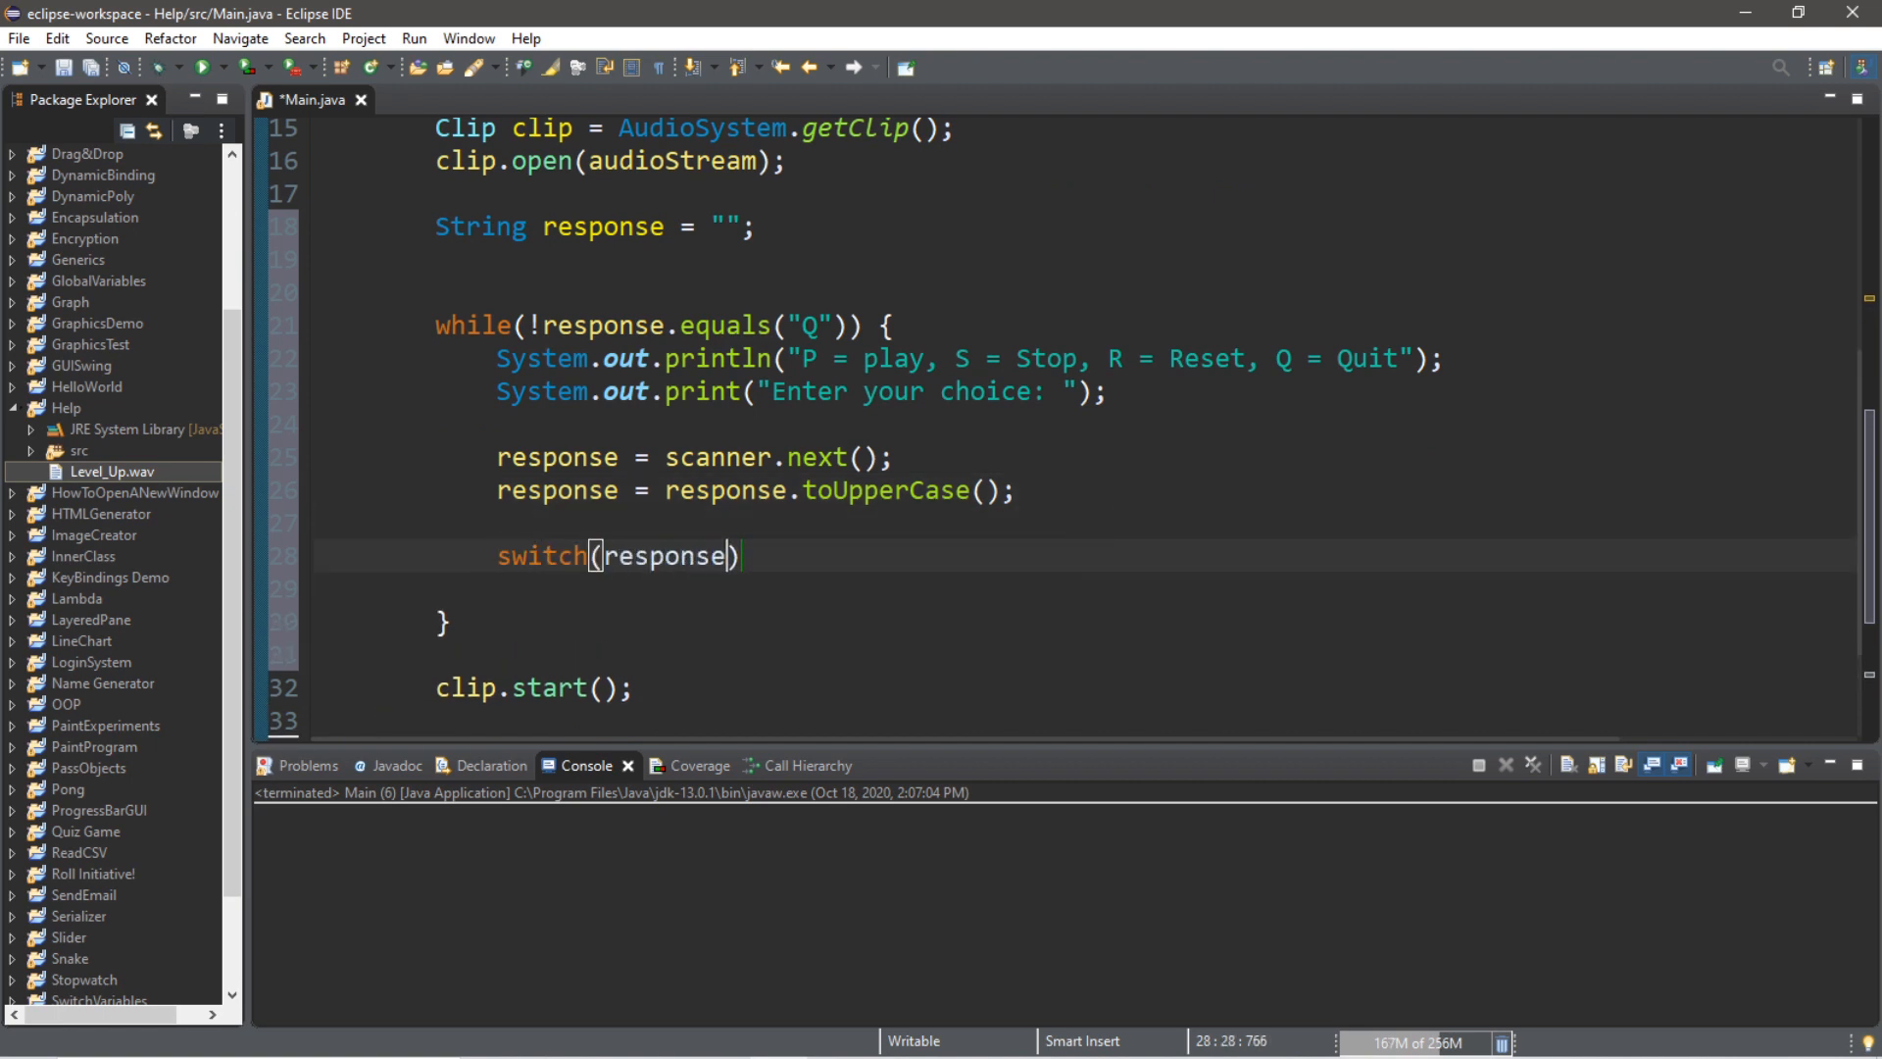
type("{")
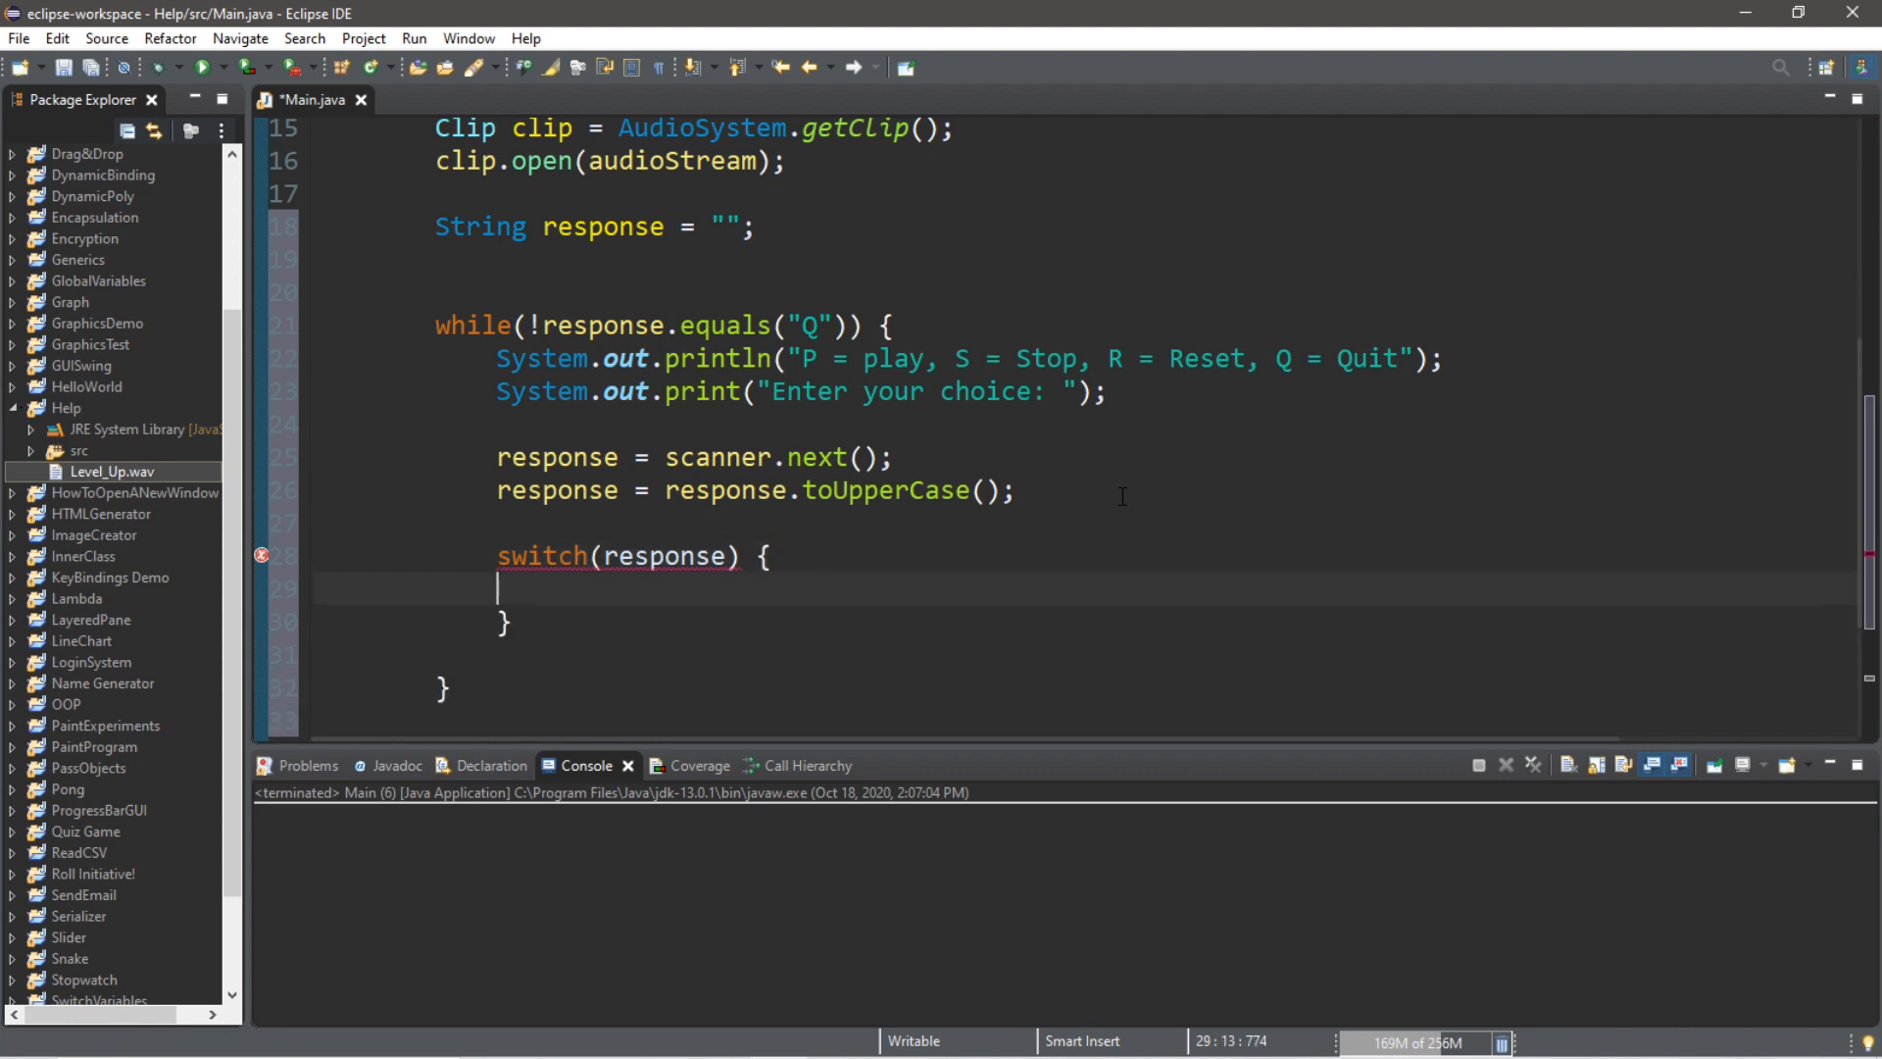
type("case")
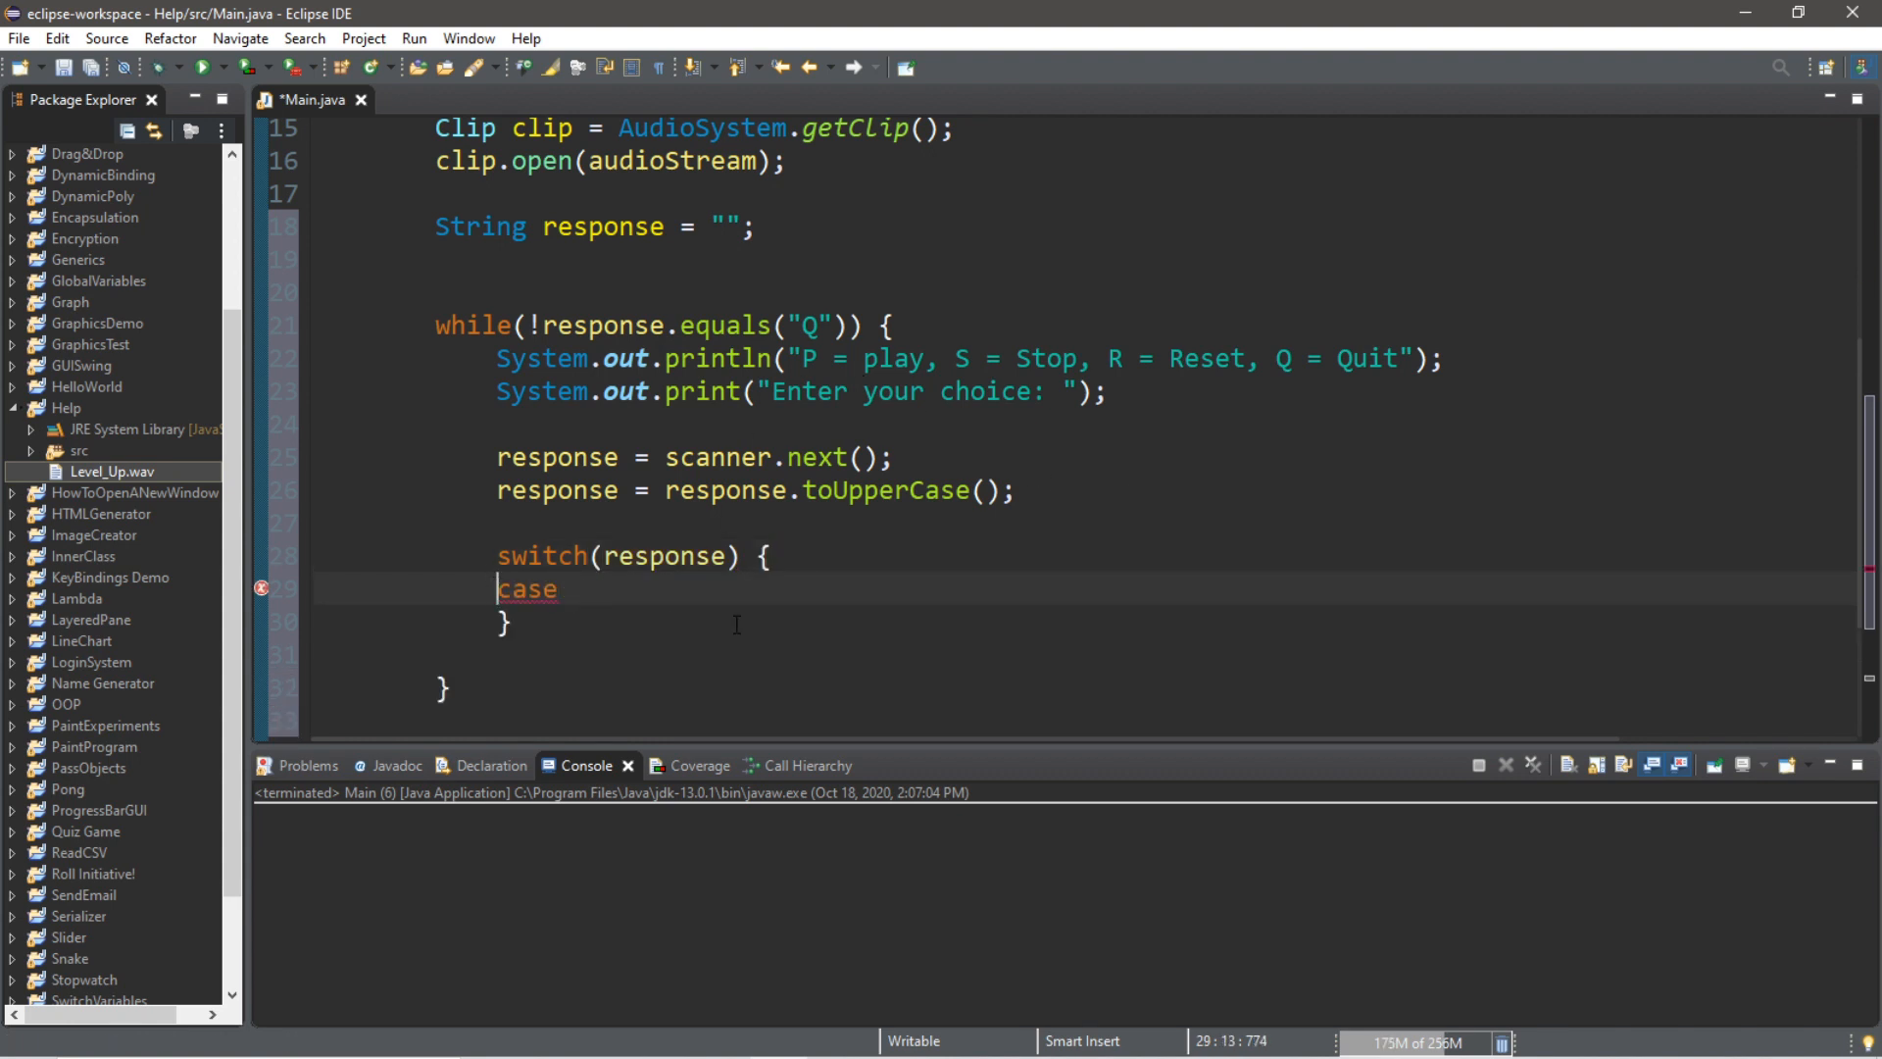
type("(\"\")")
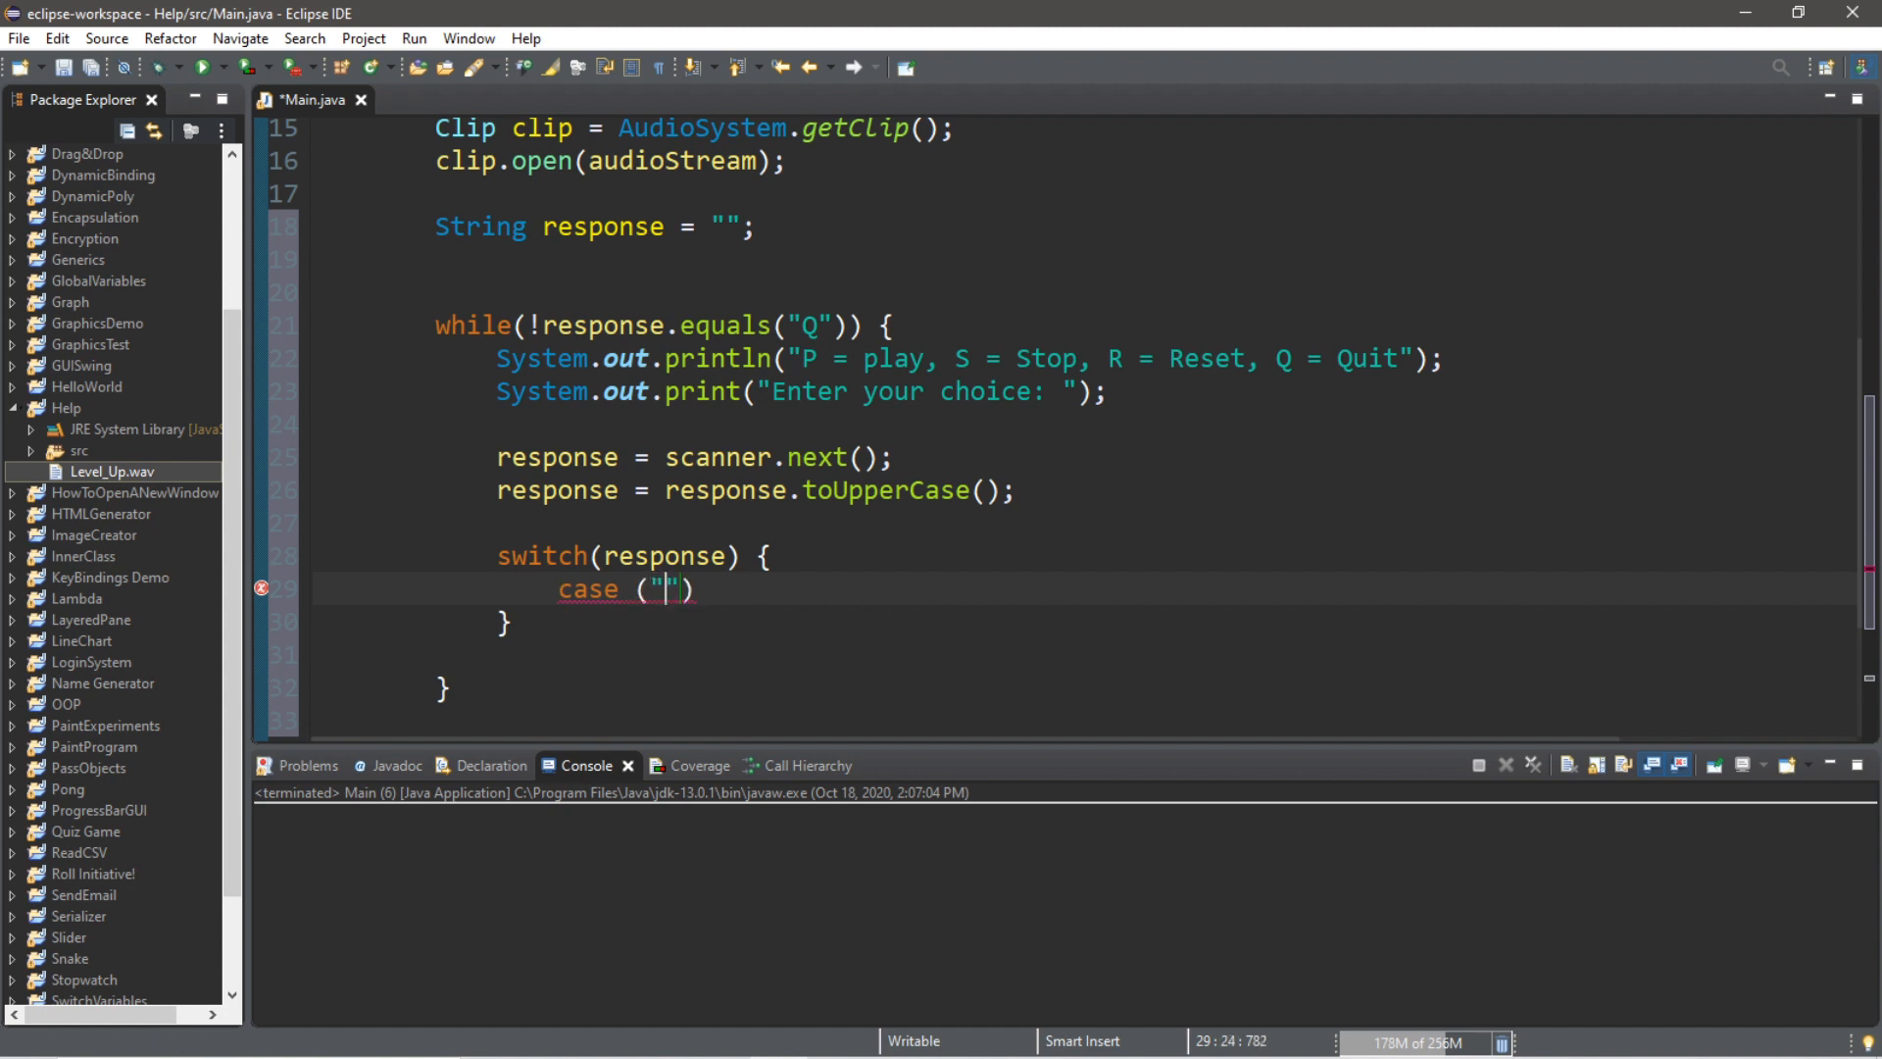
type("P")
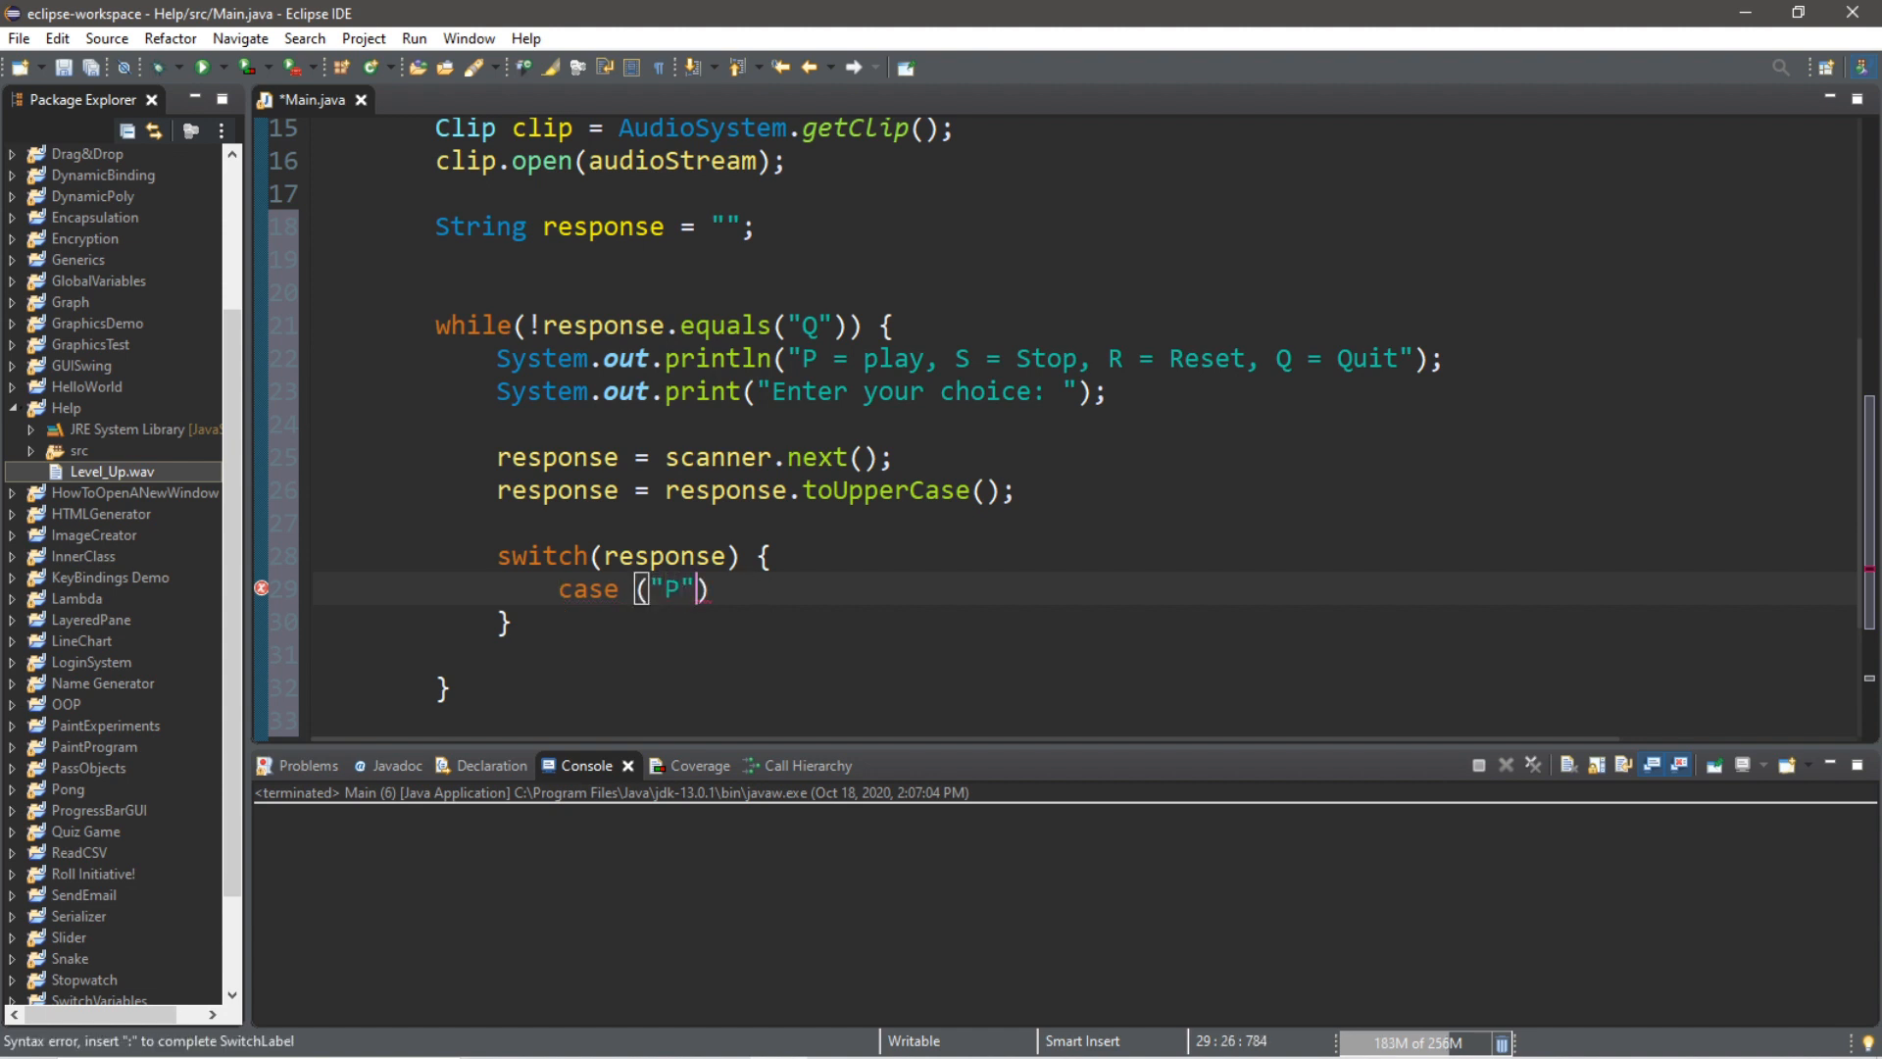
type(": clip.start();")
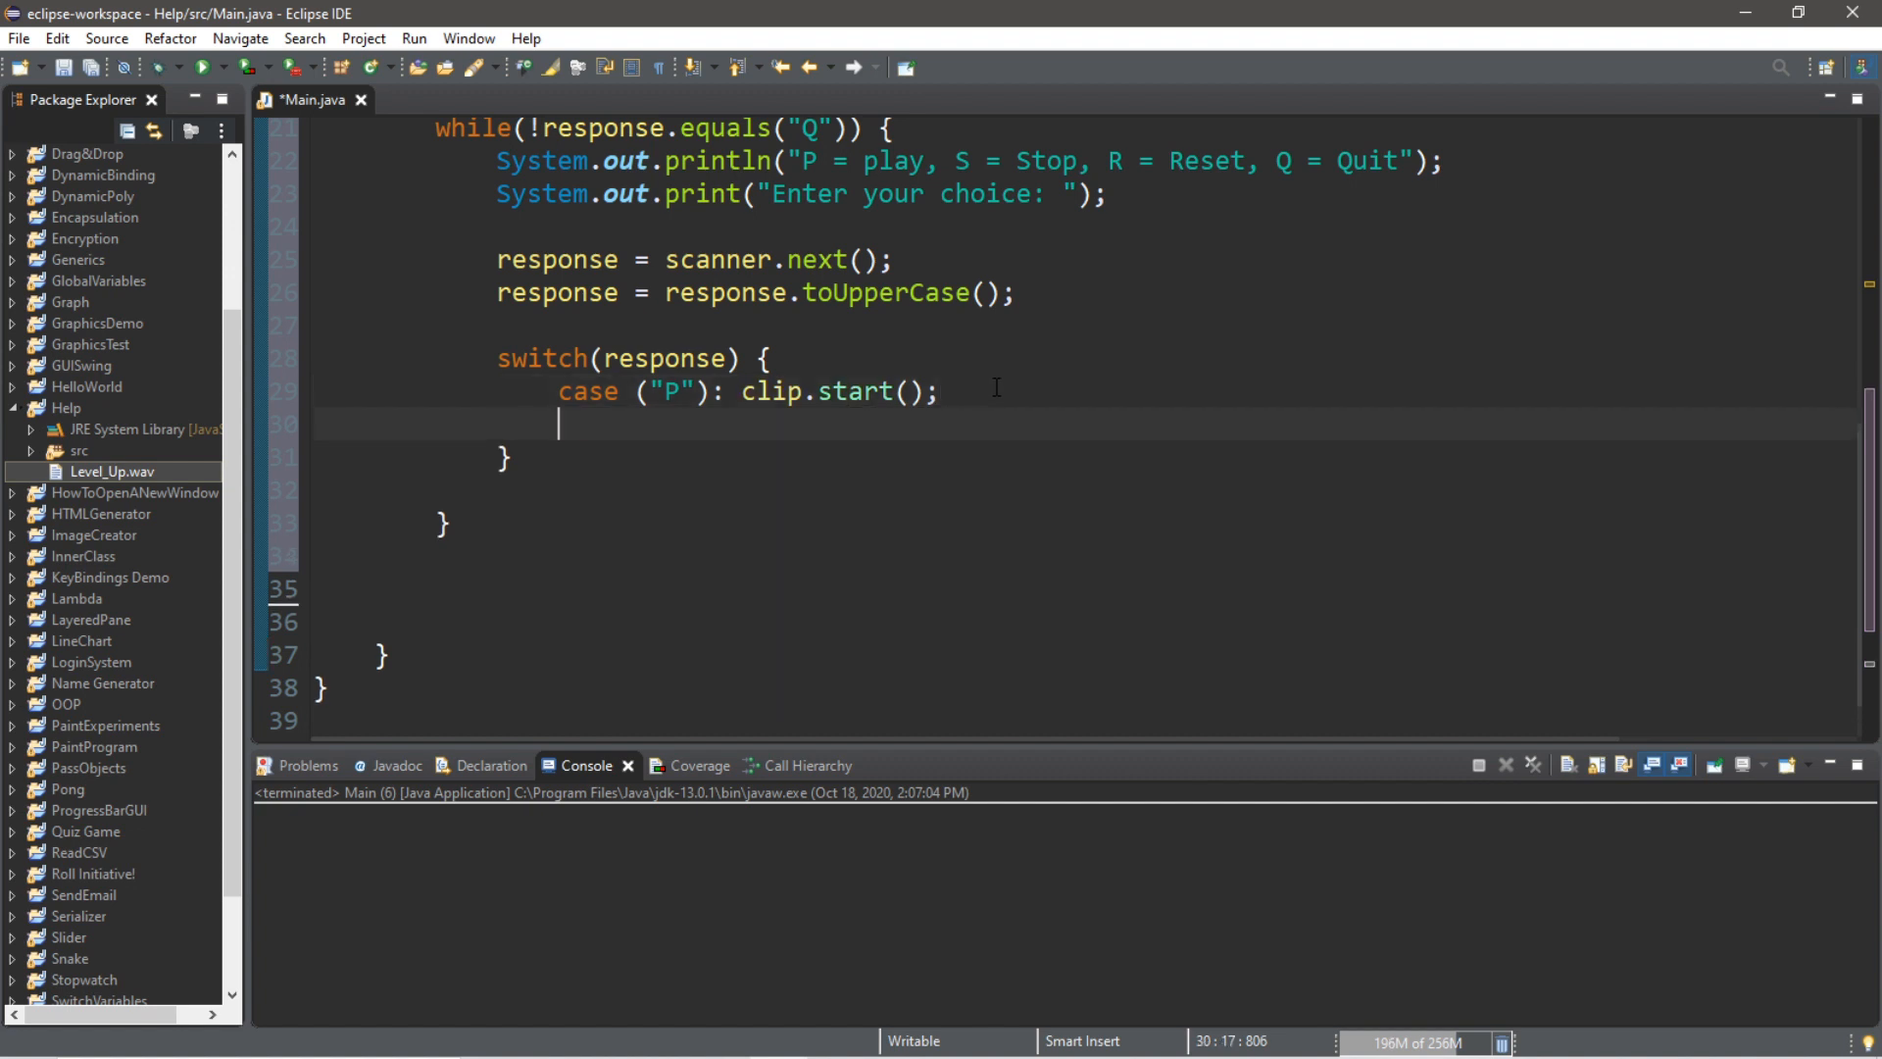
type("break;")
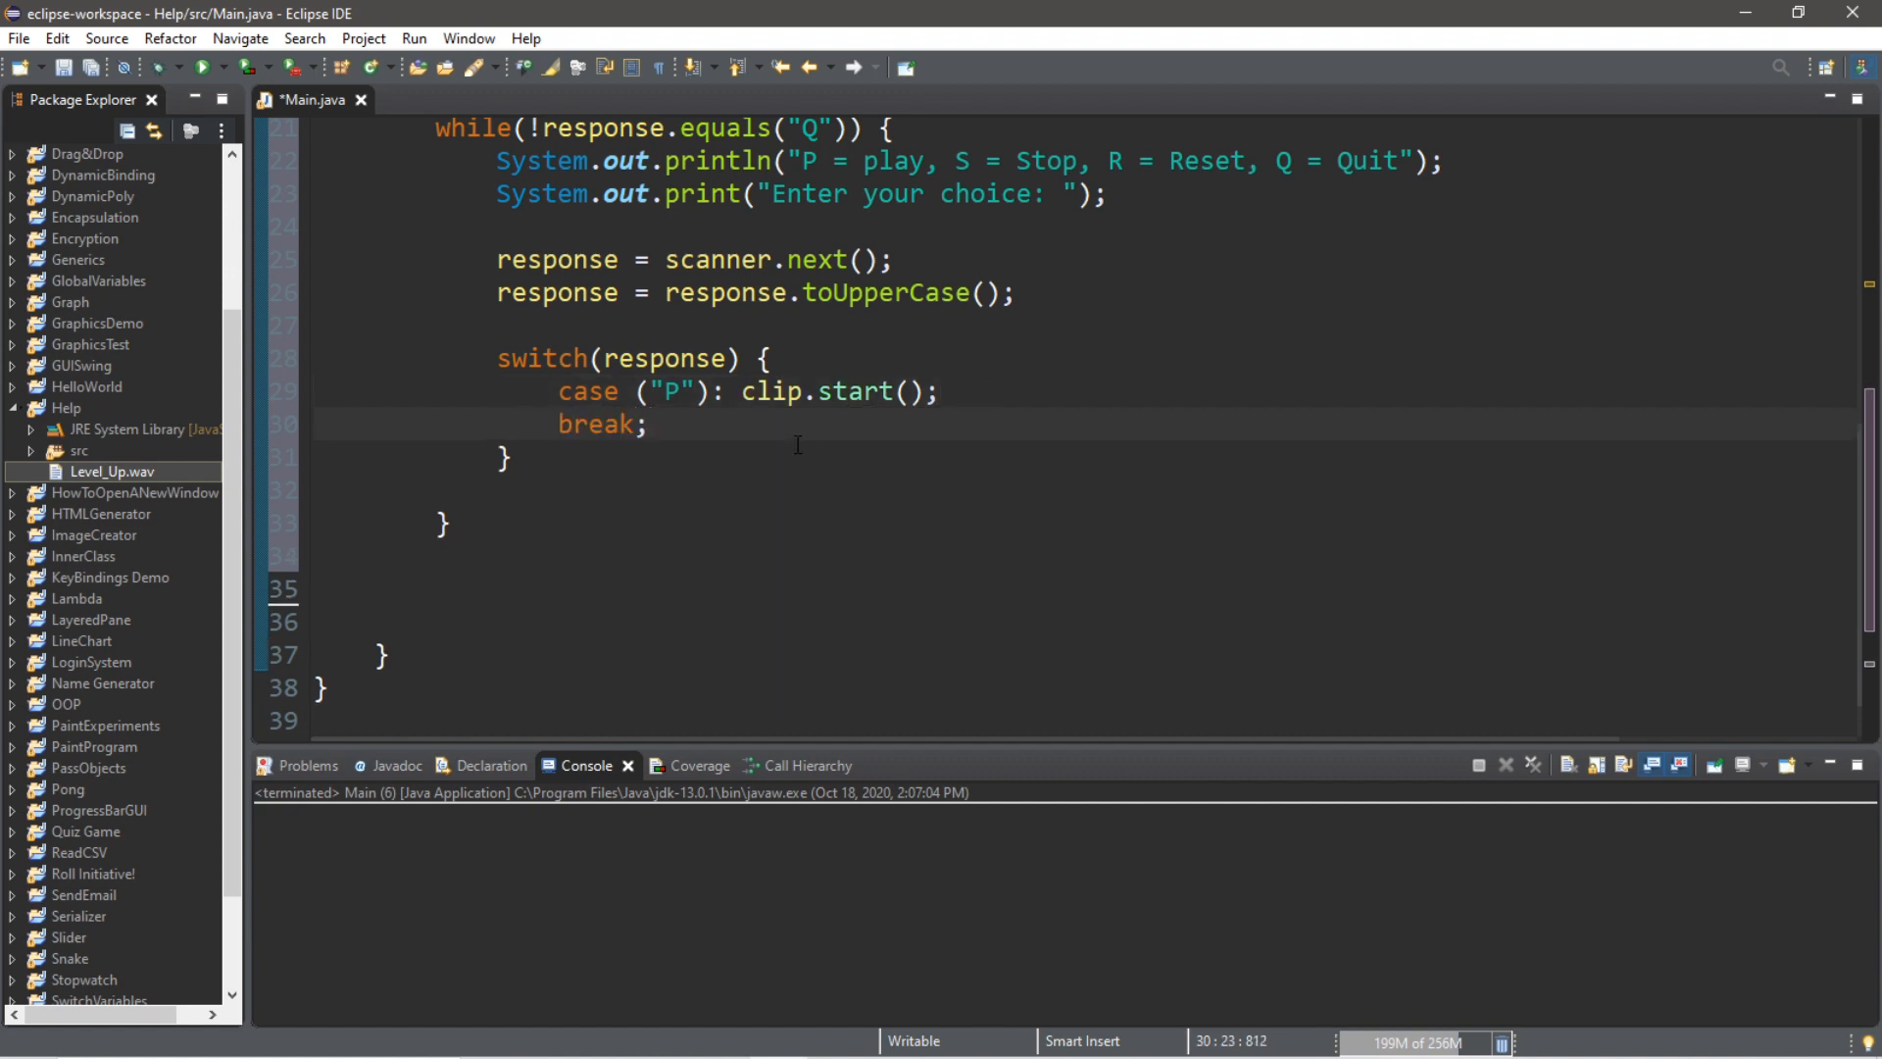
Add a default case printing "Not a valid response"
type("defaul")
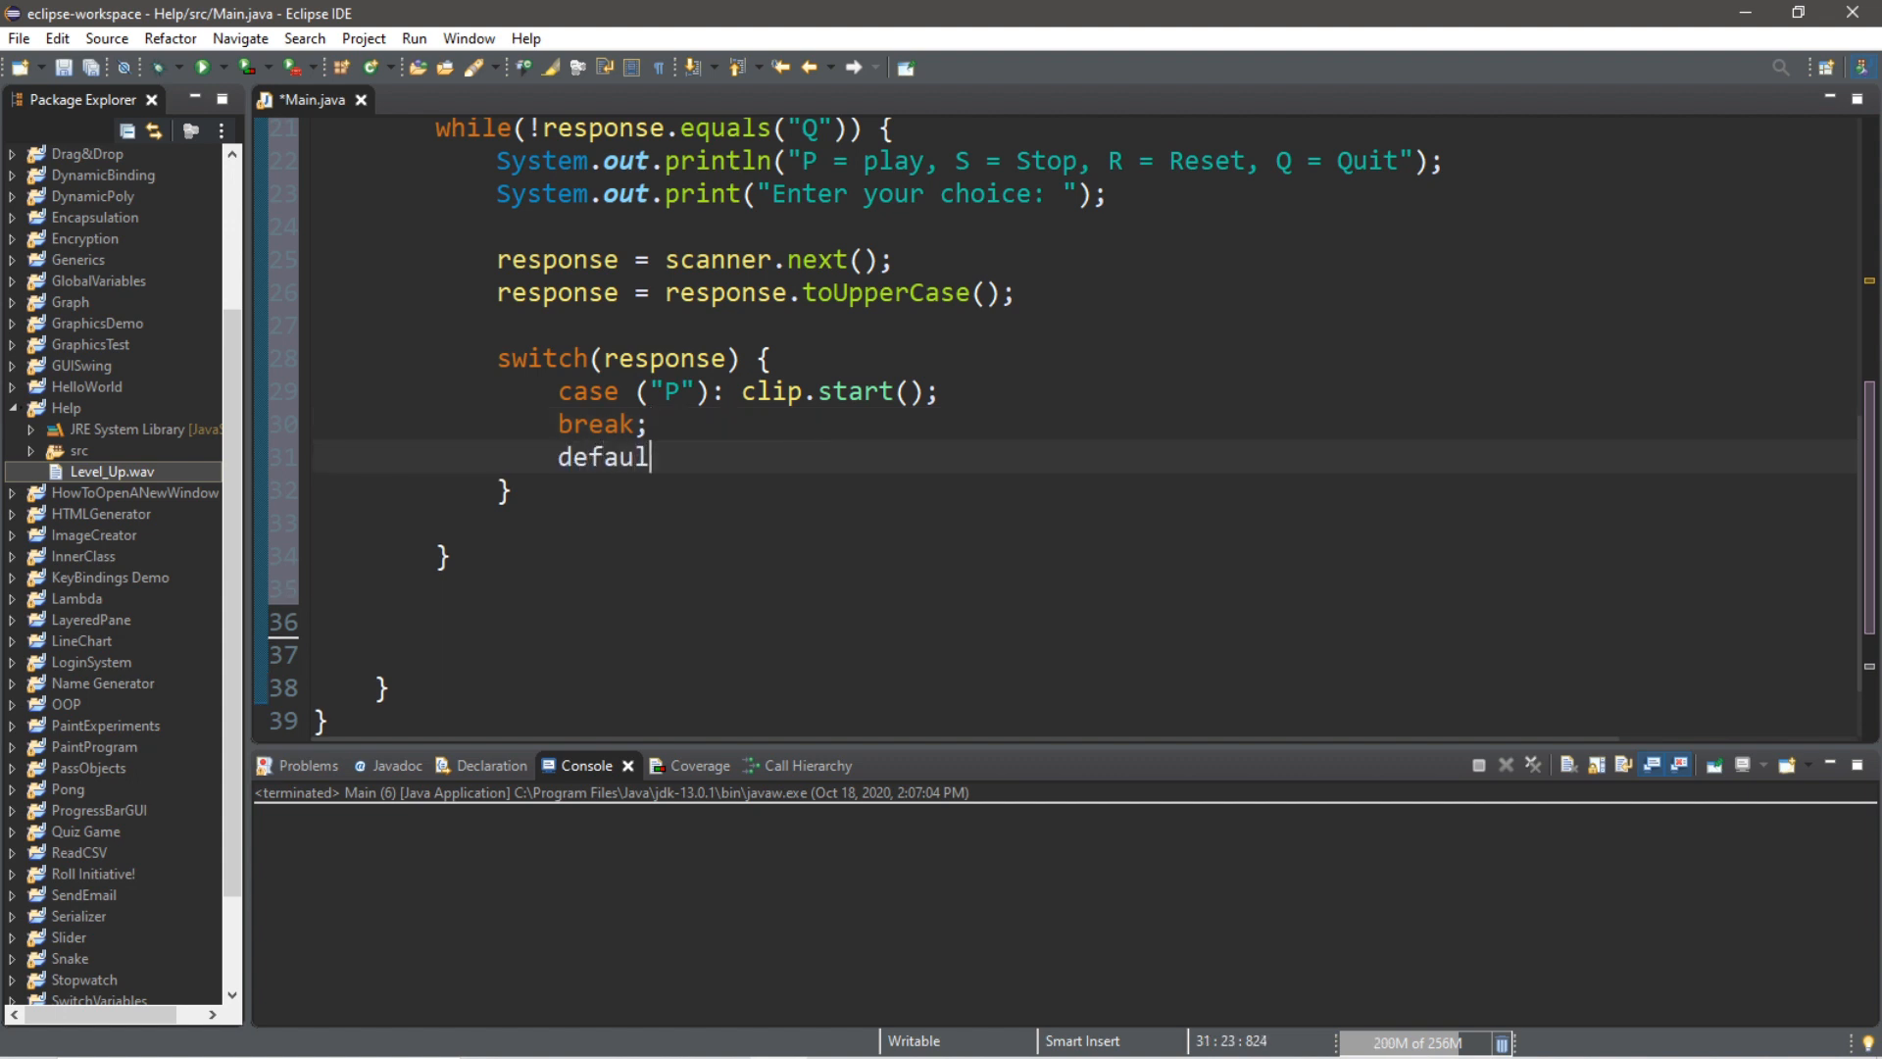
type("t: sysou")
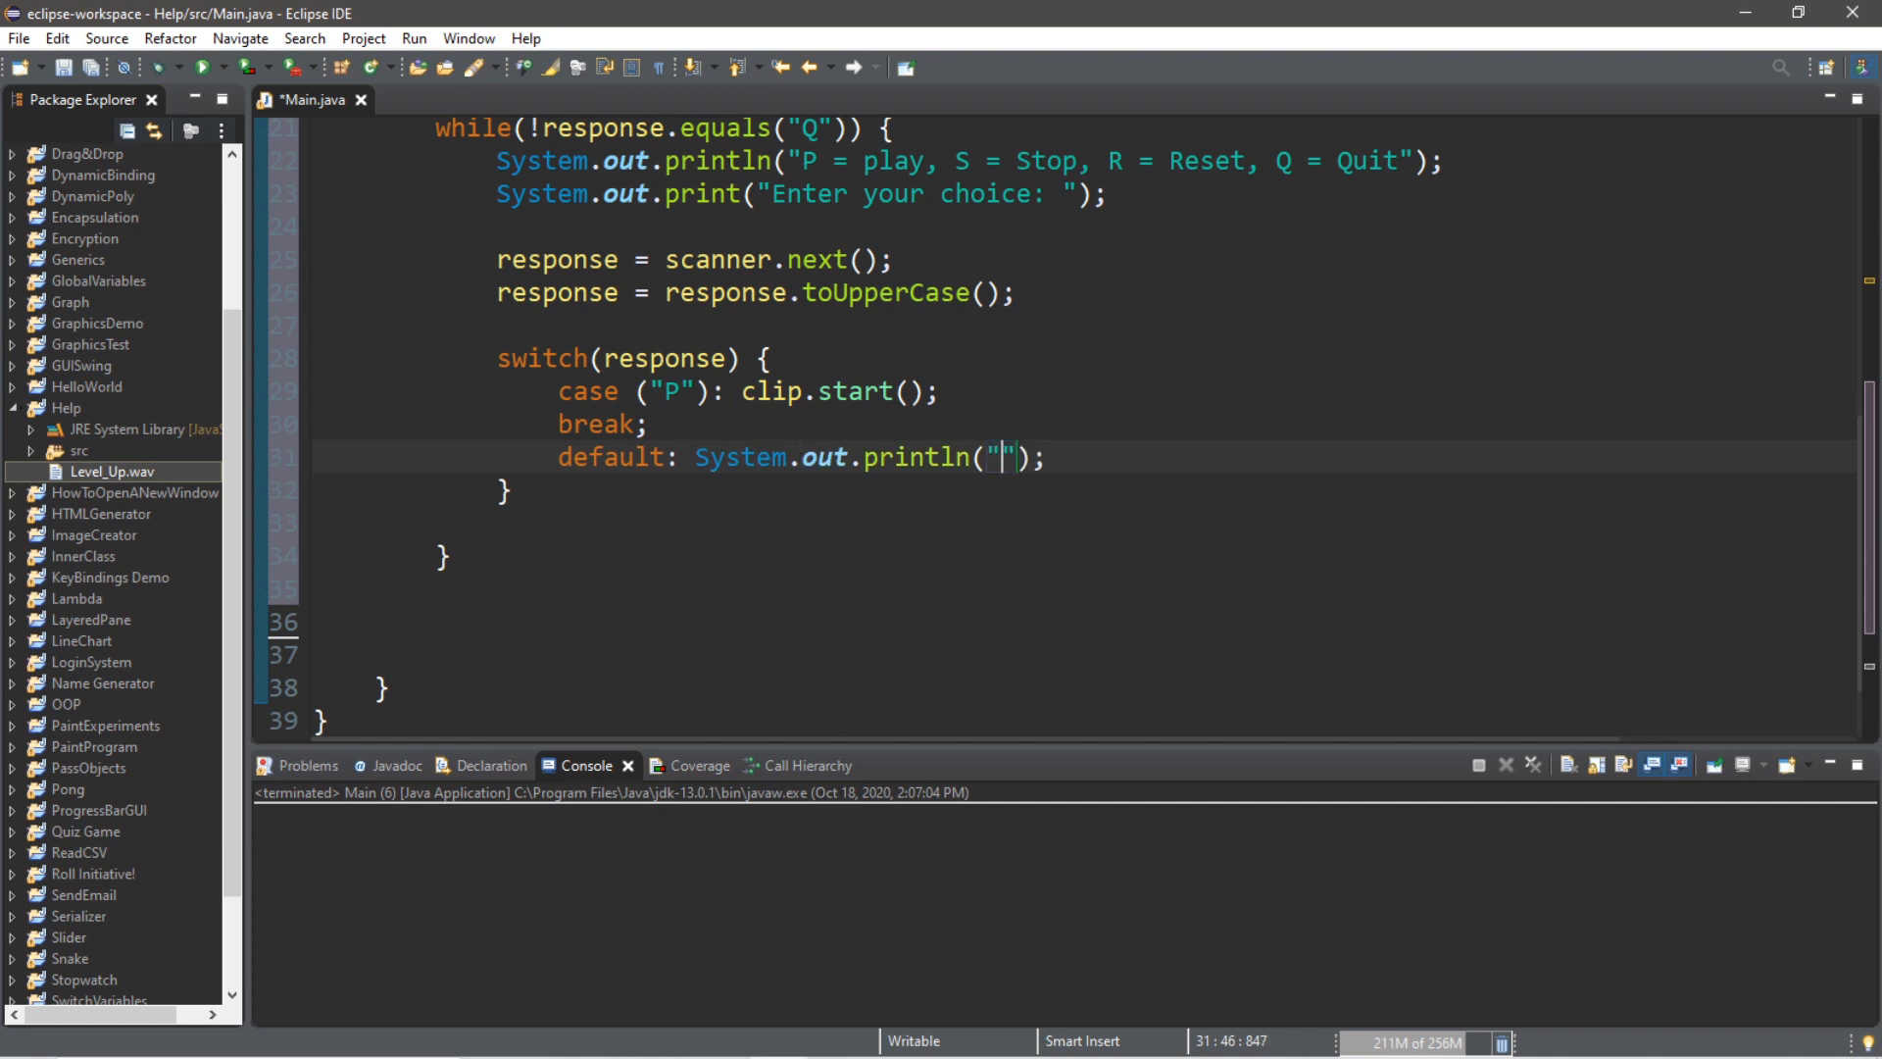
type("Not a")
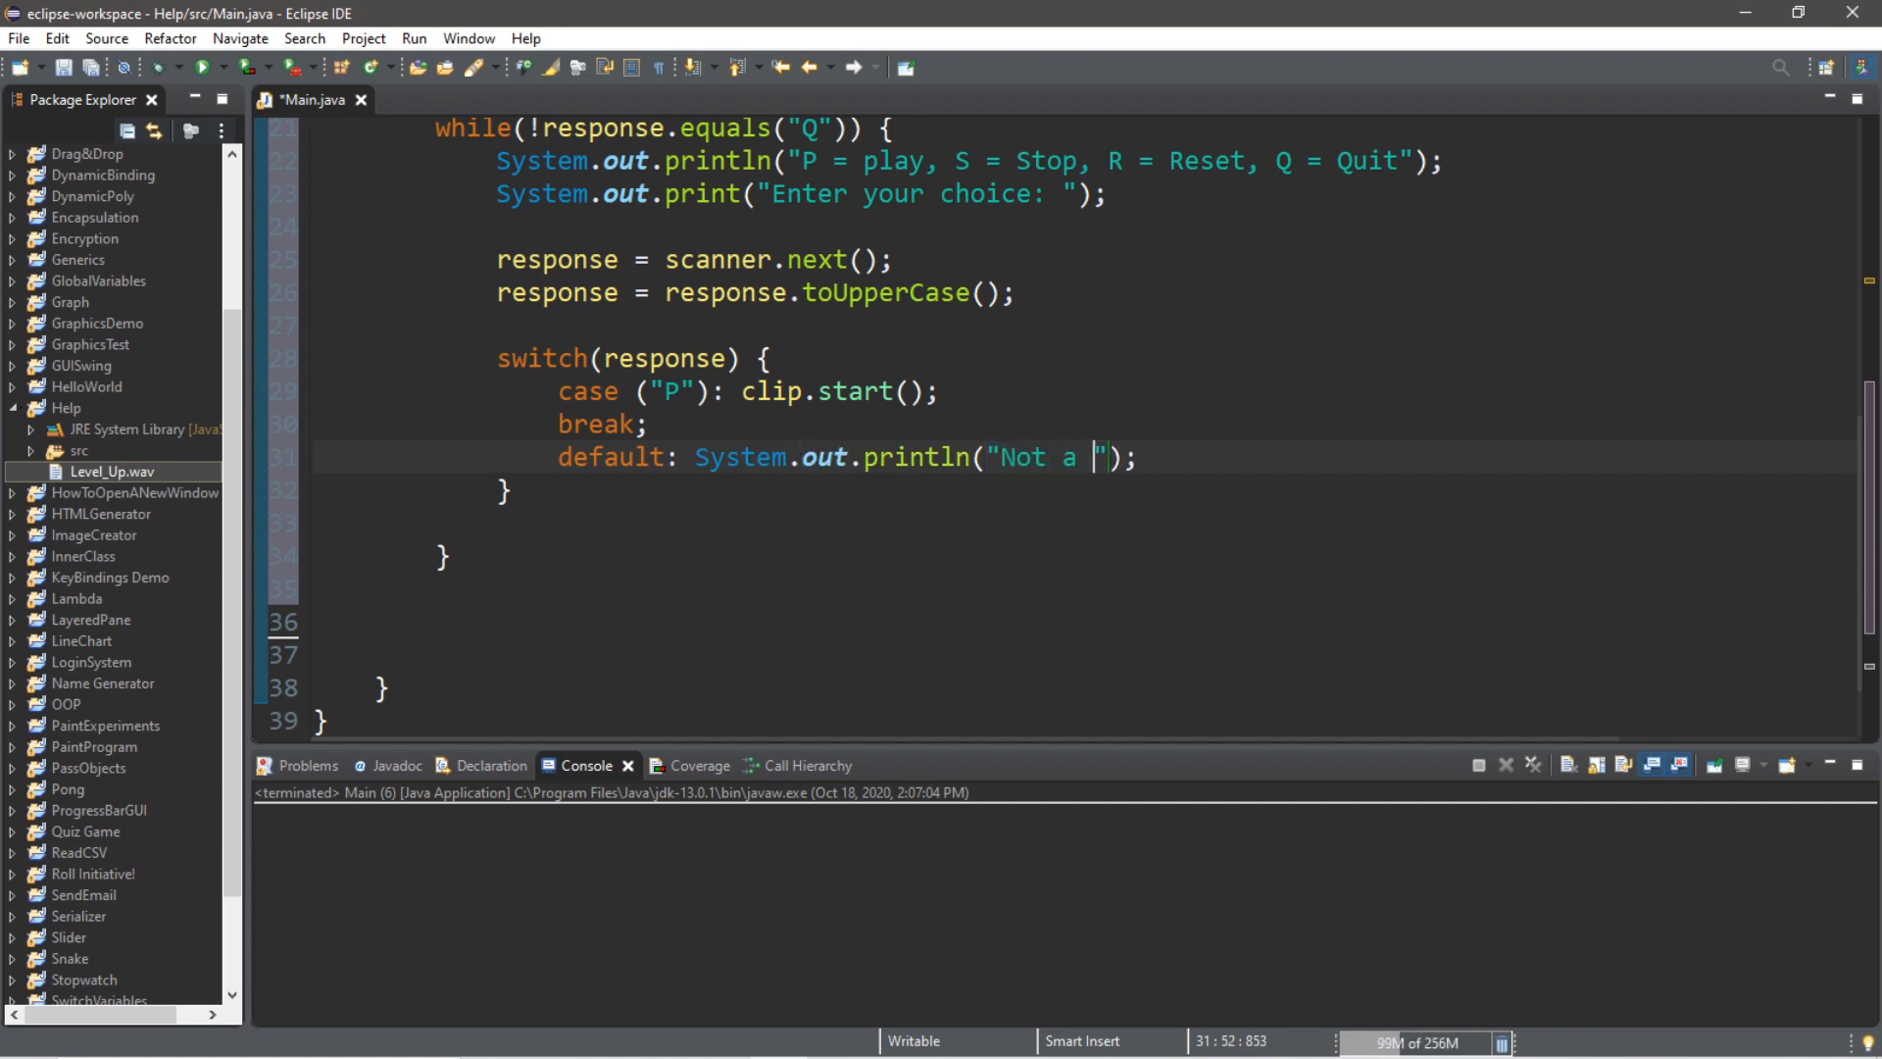
type("valid res")
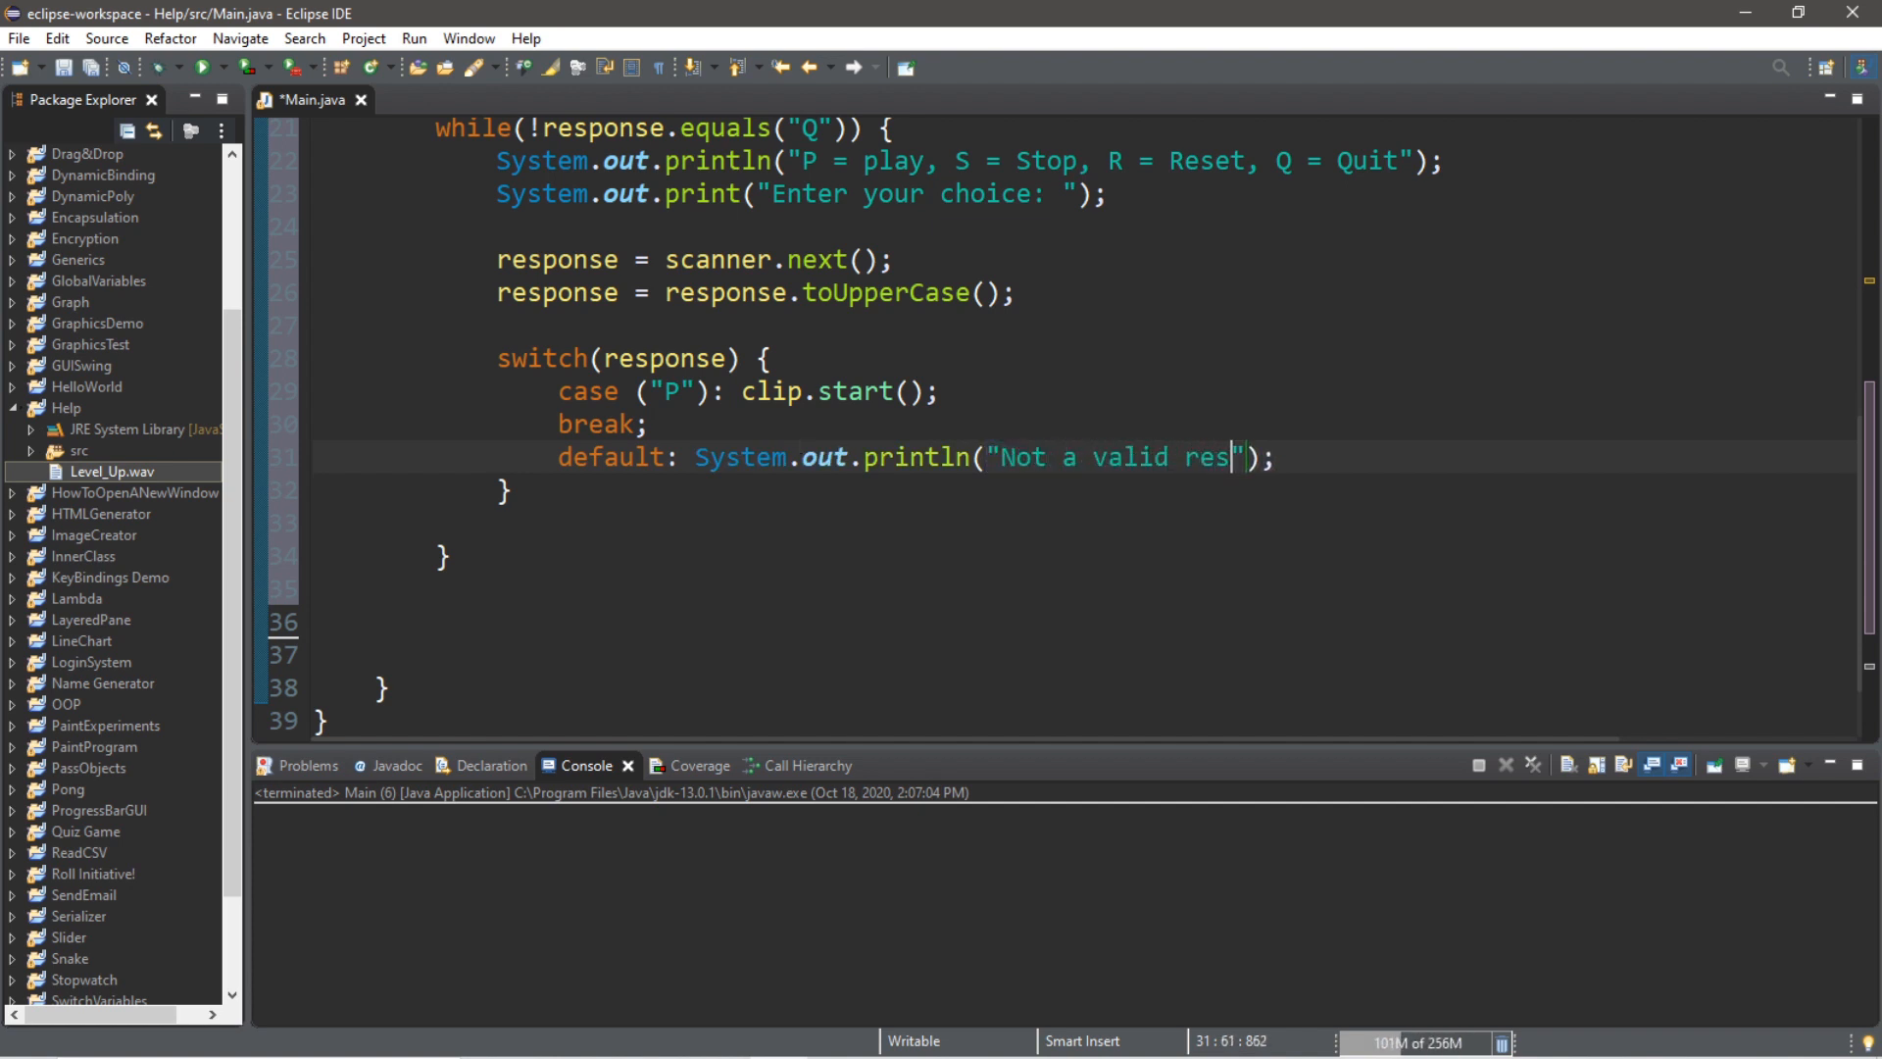
type("ponse")
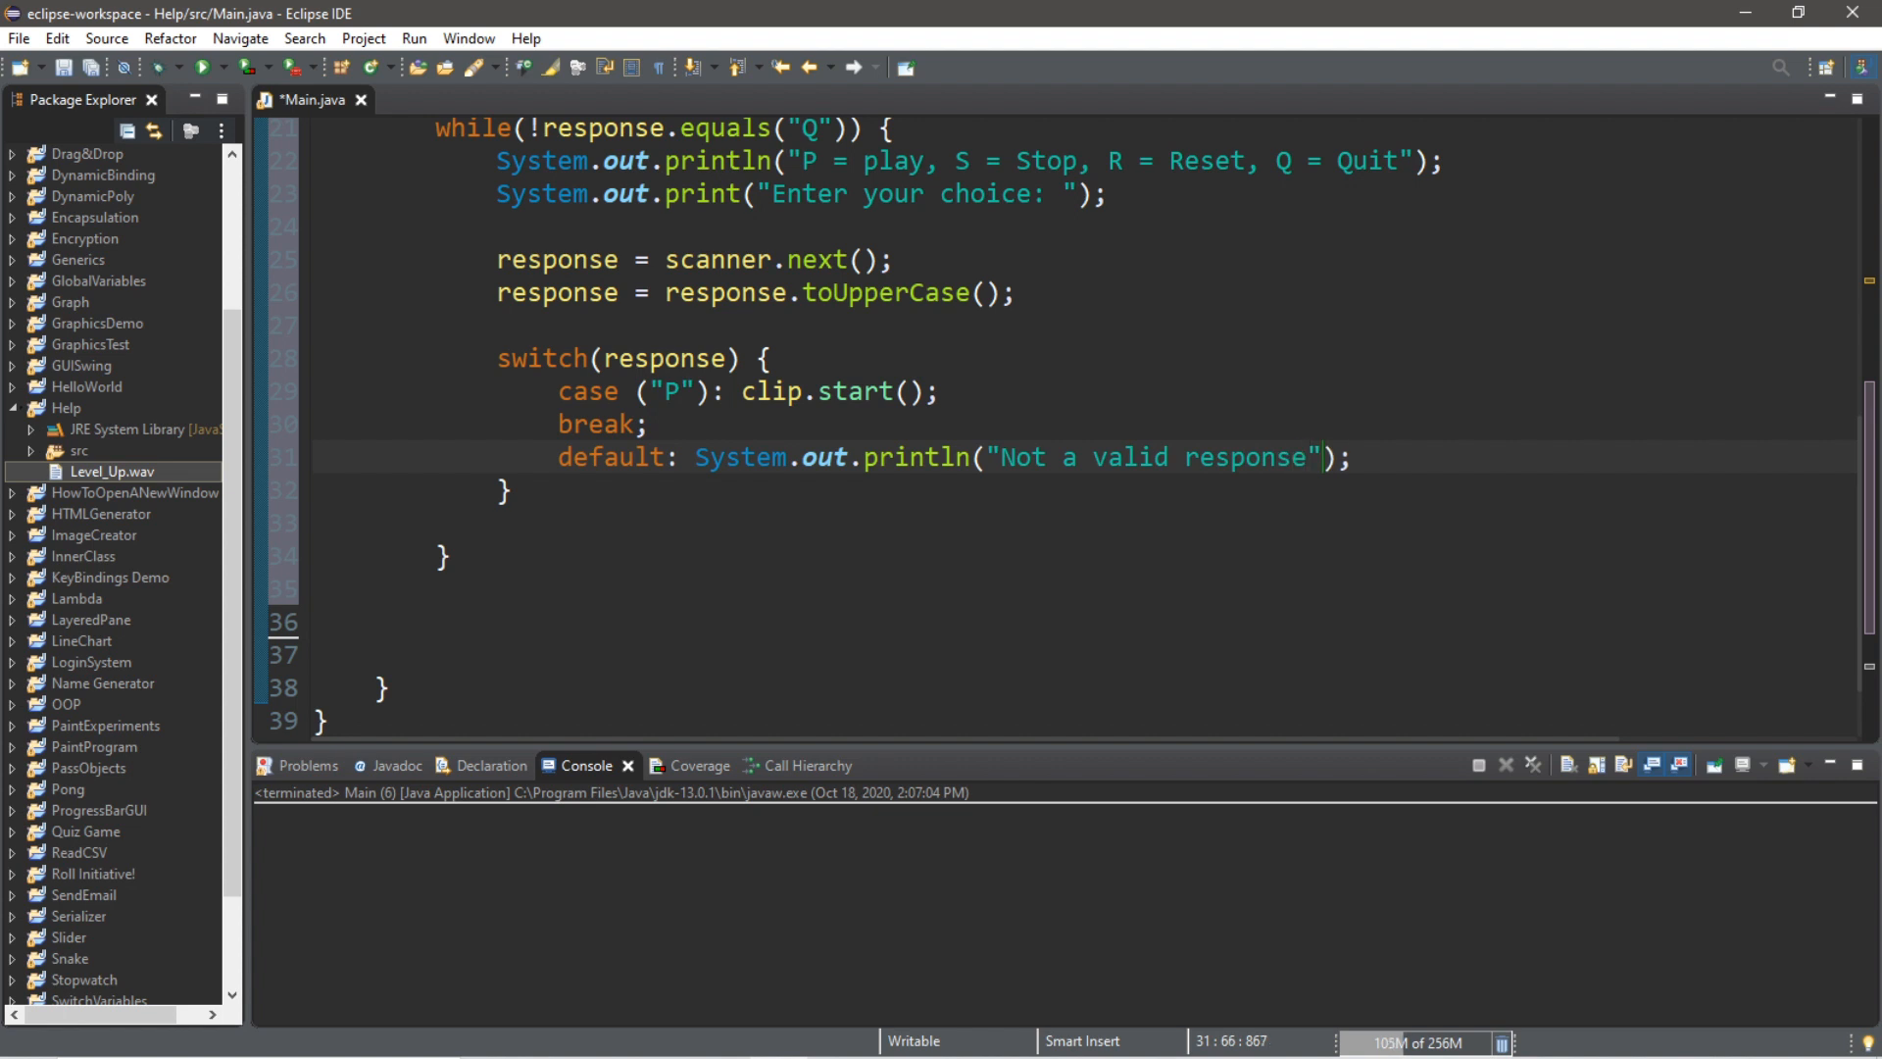
double_click(668, 392)
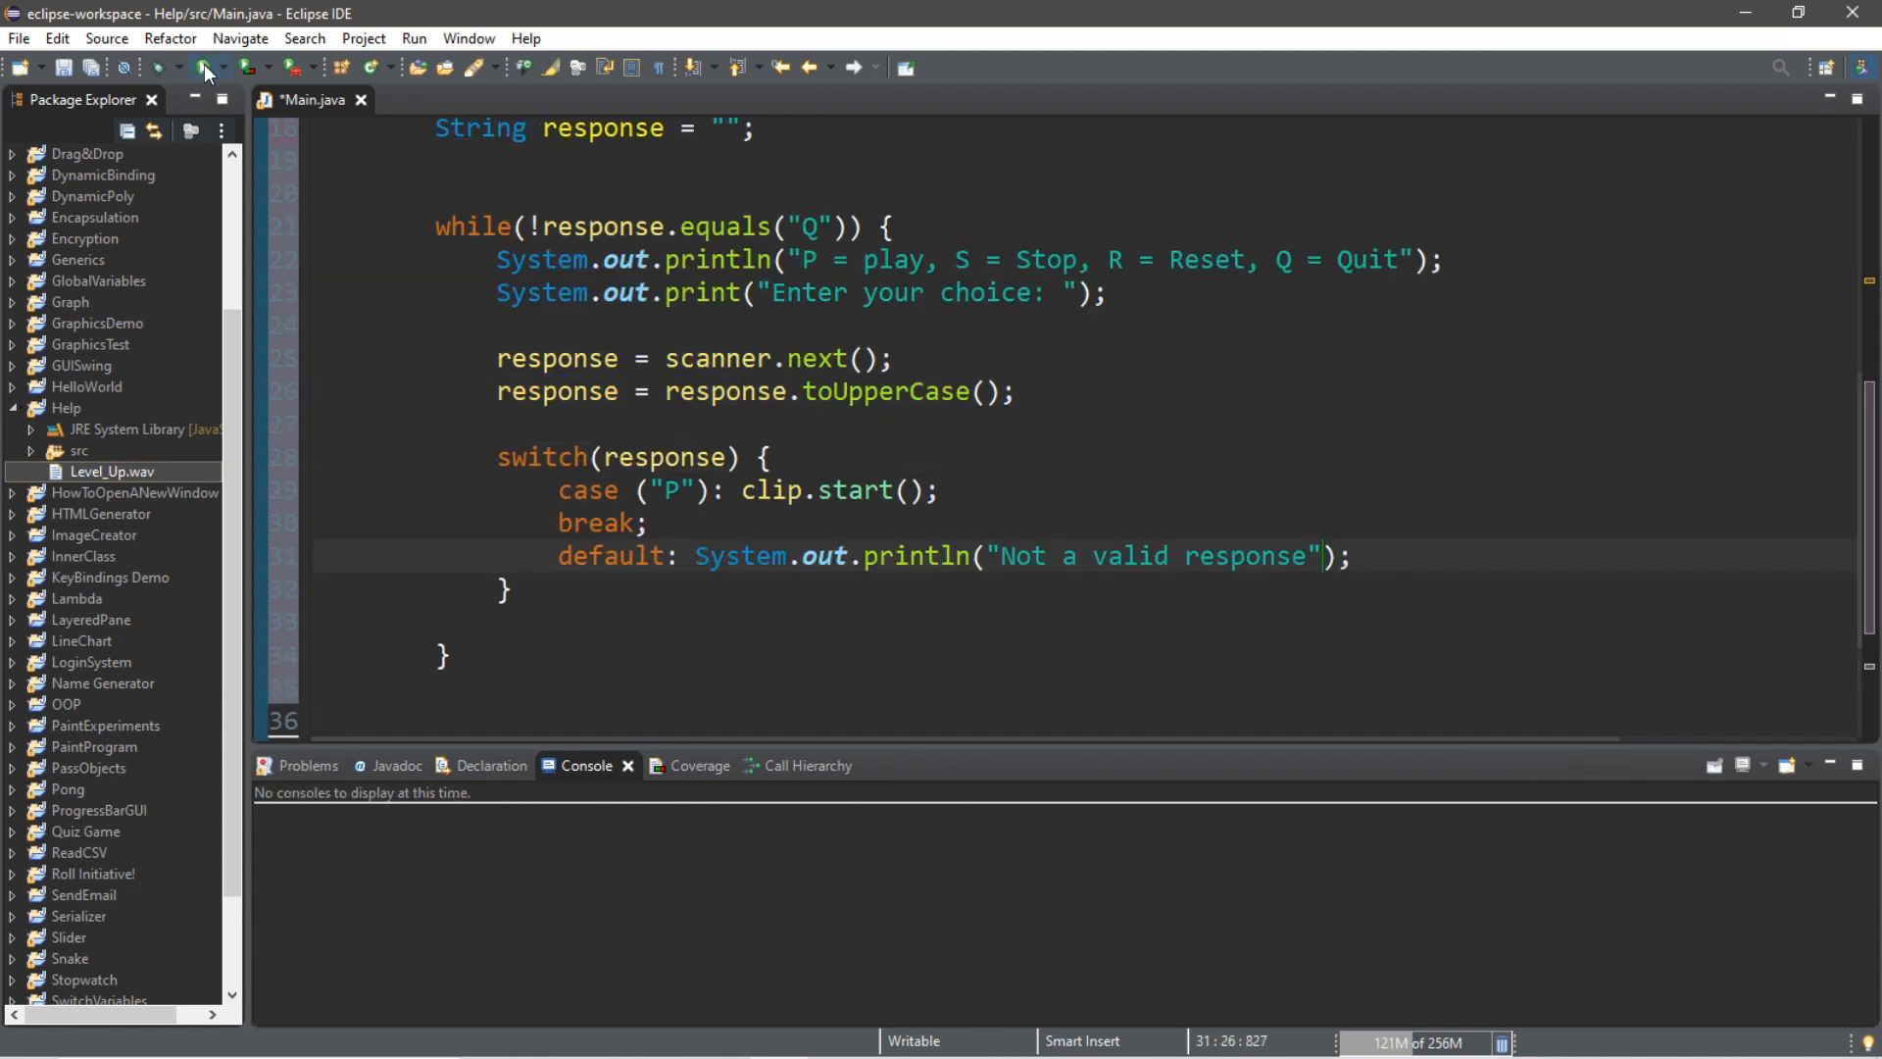
Run the player, enter p to play the clip, then terminate the run and return to the switch code
left_click(200, 66)
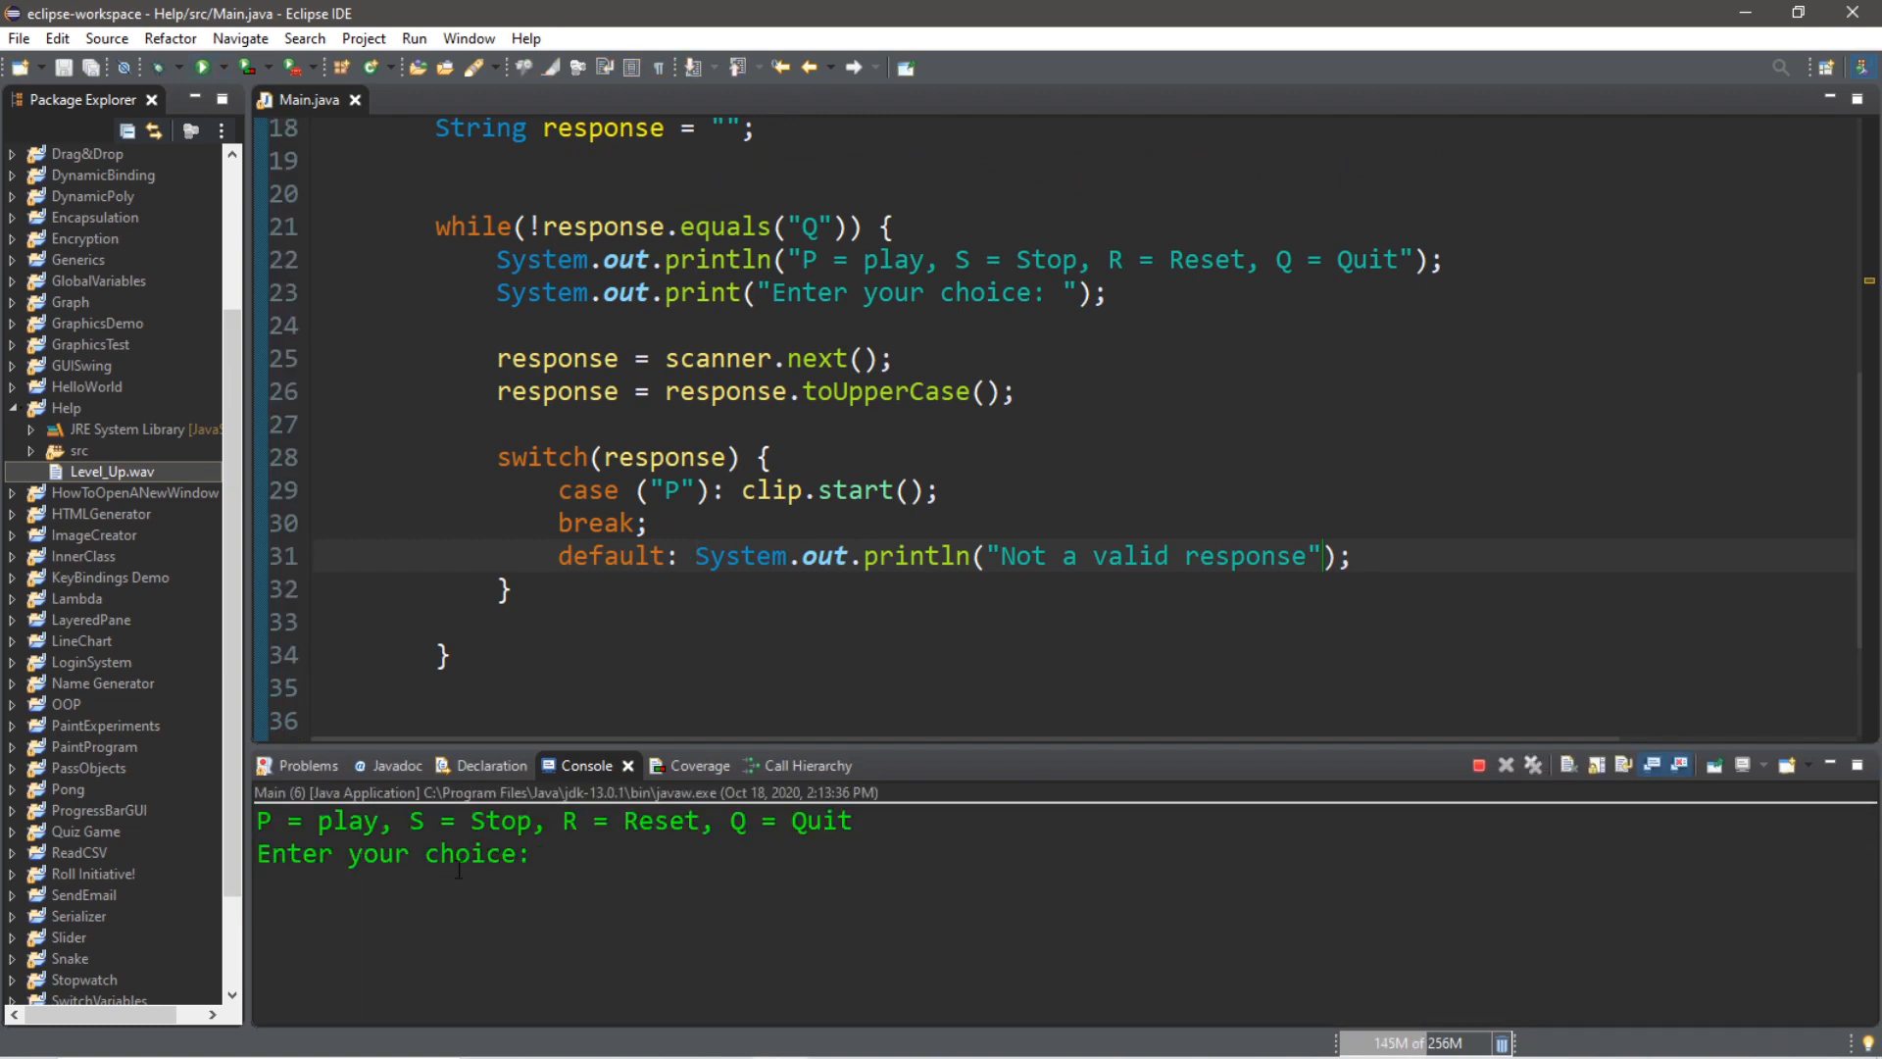
scroll("up", 3)
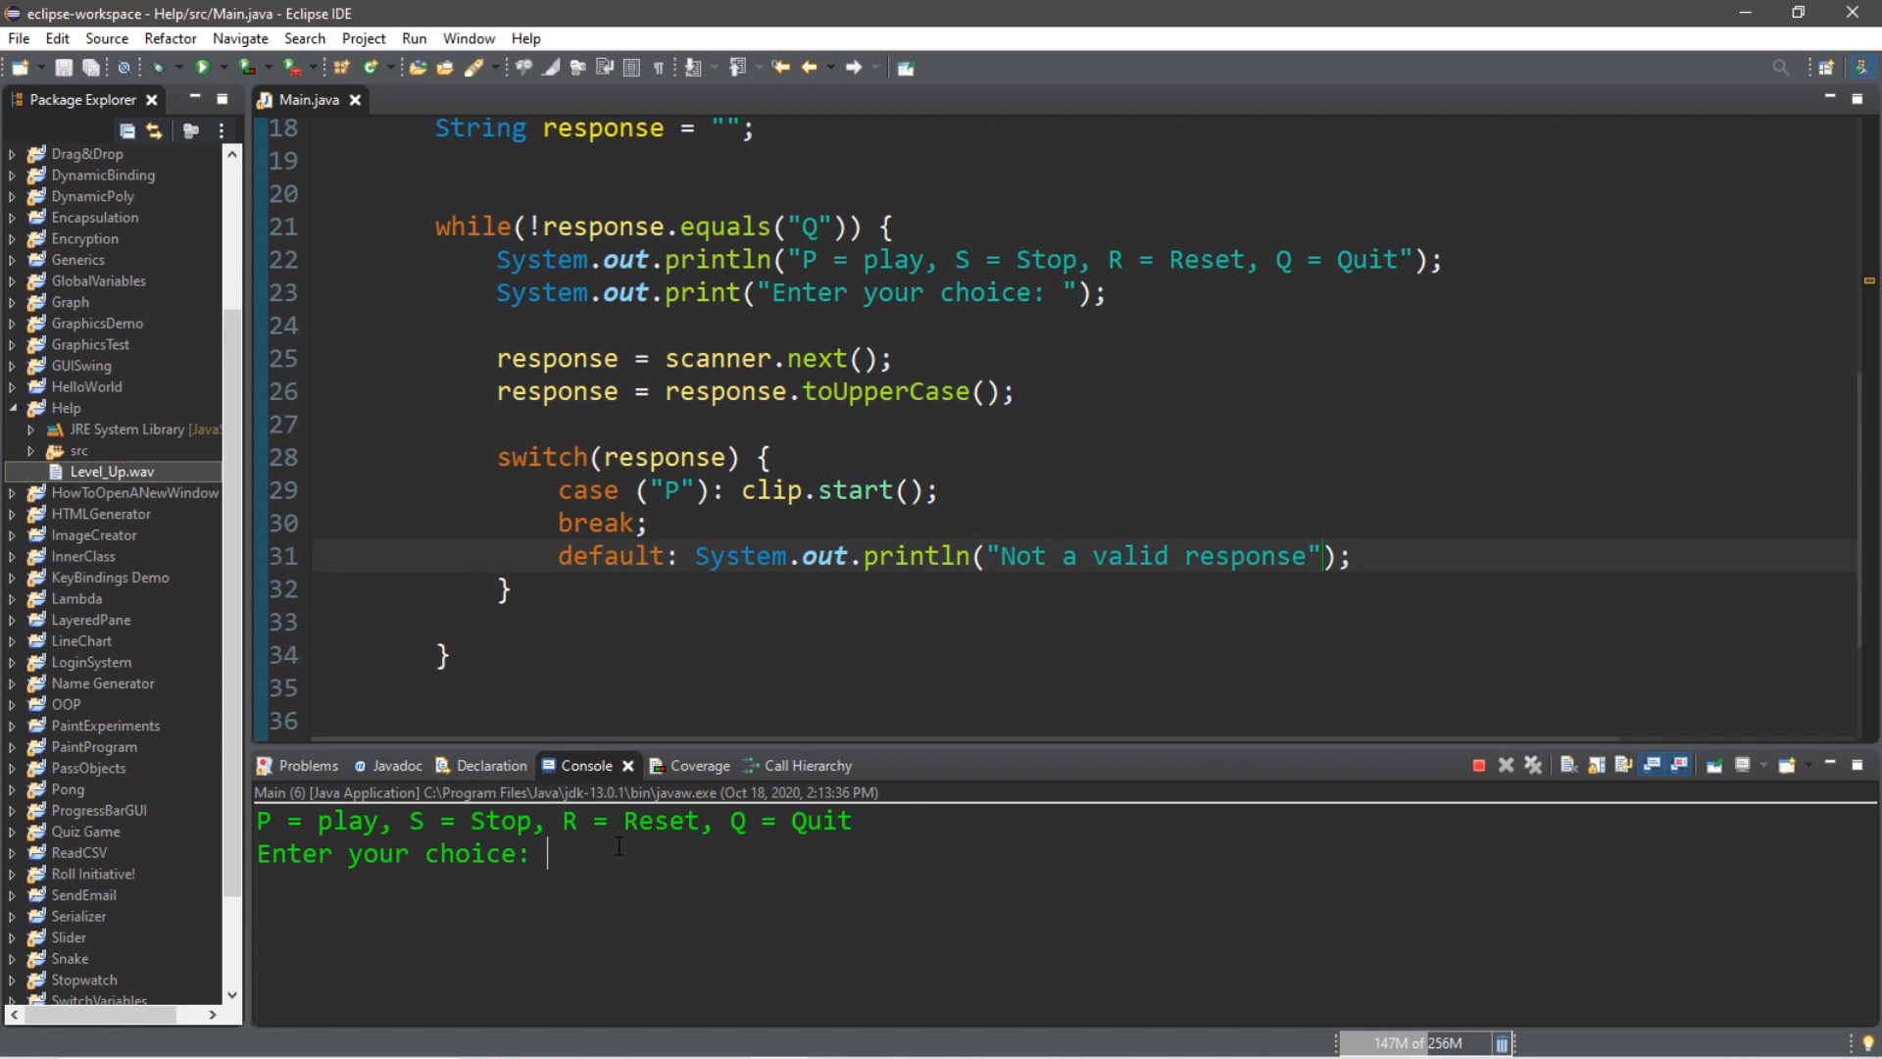
type("P")
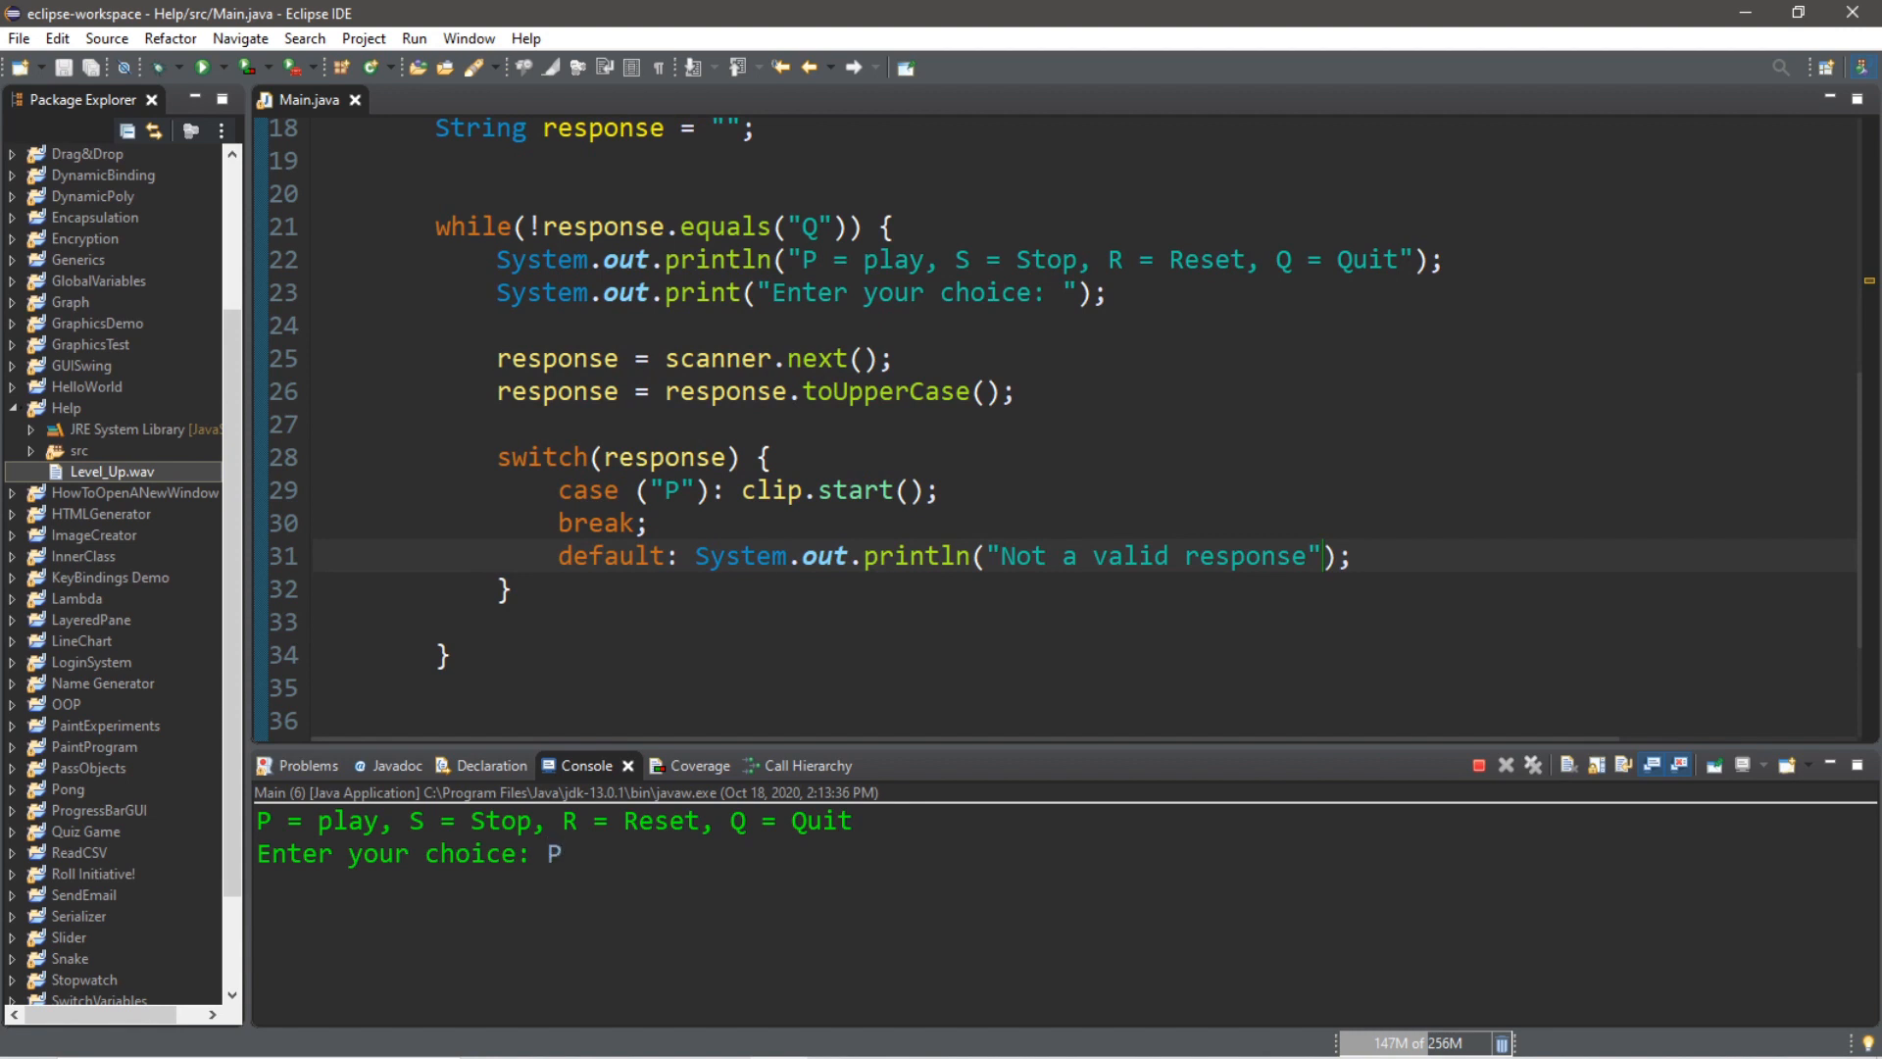
type("p")
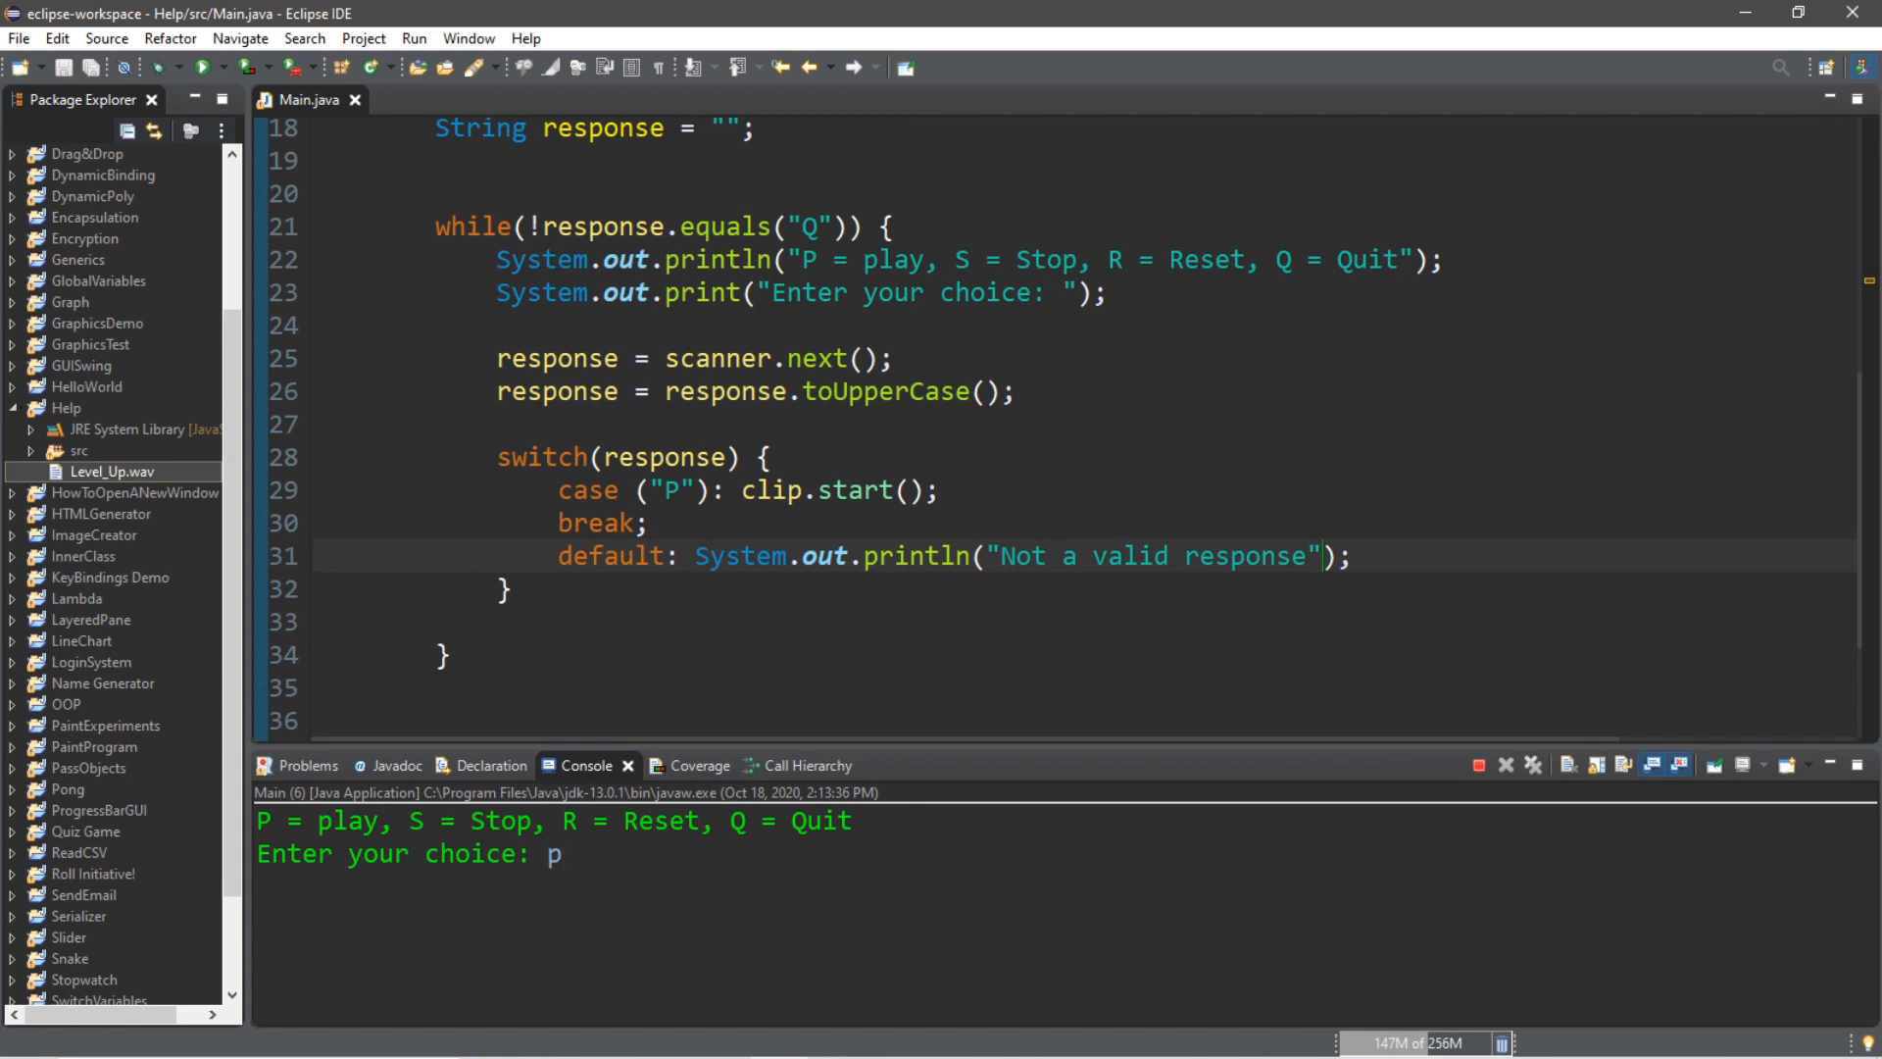
key("Return")
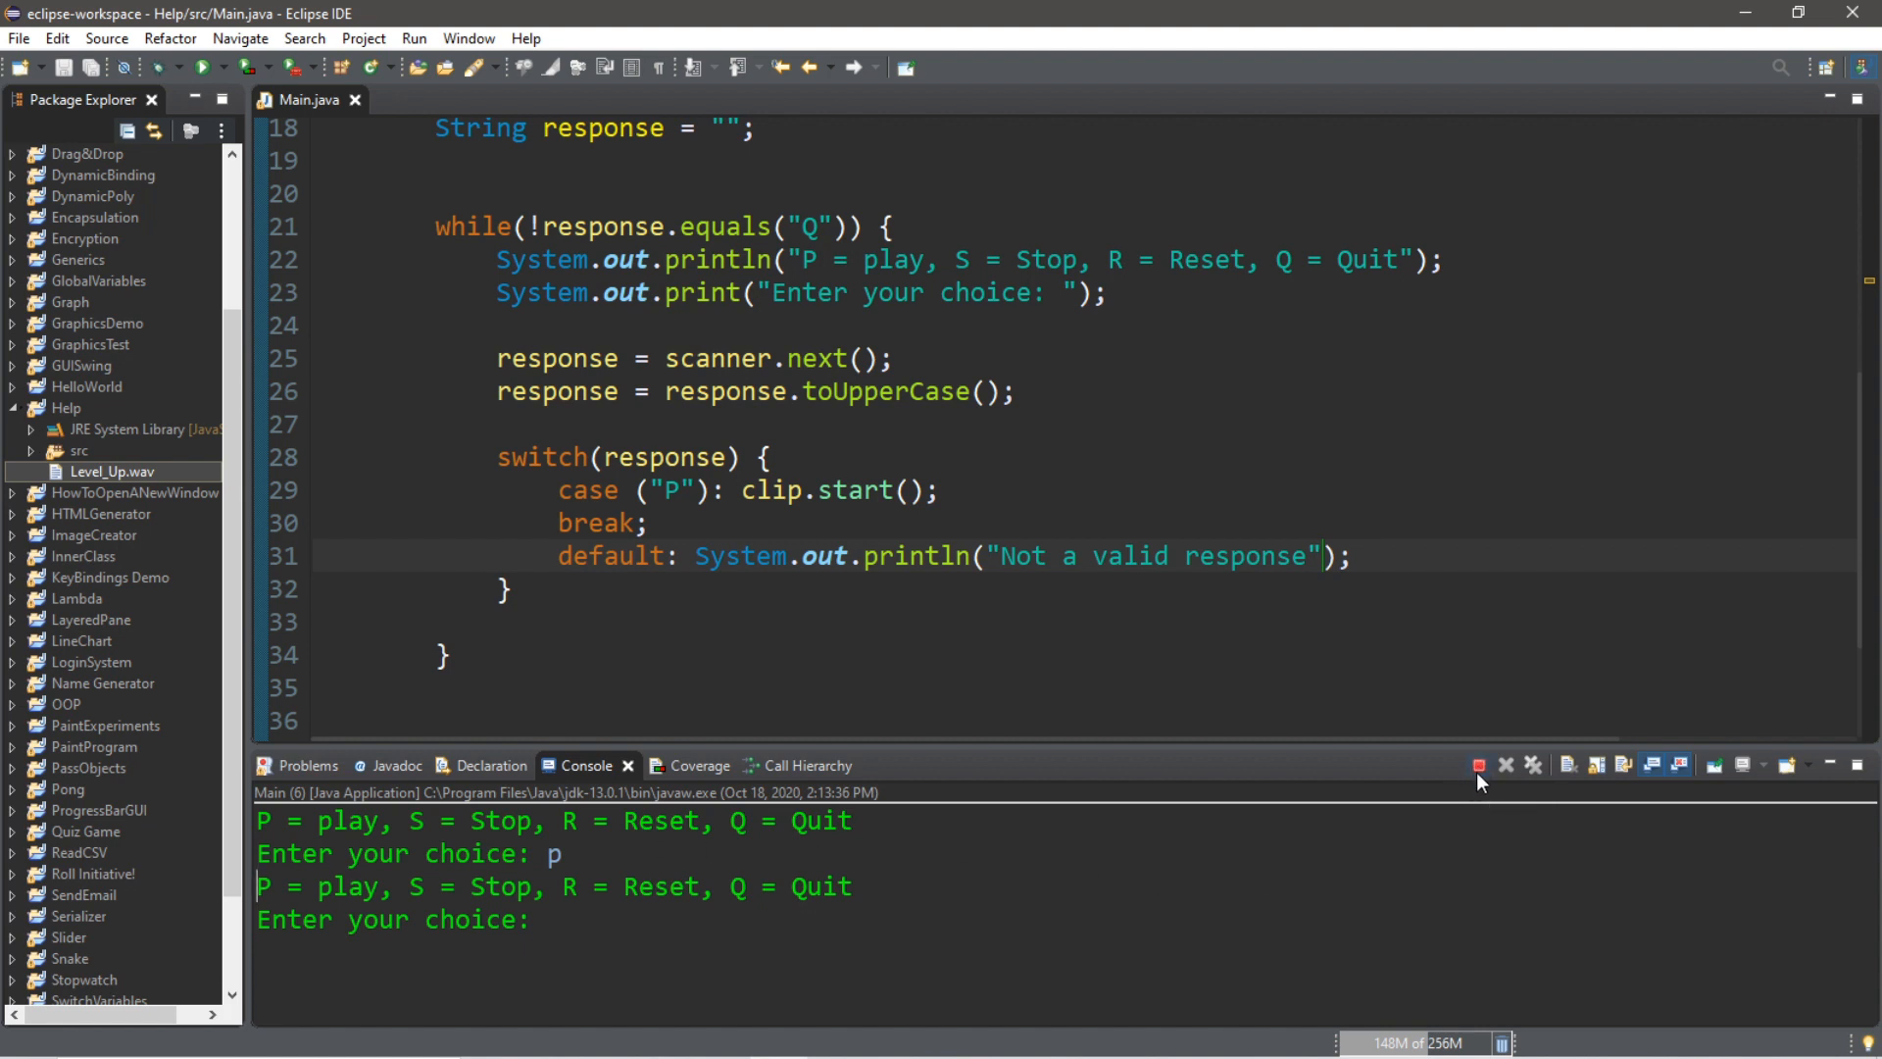
left_click(1478, 765)
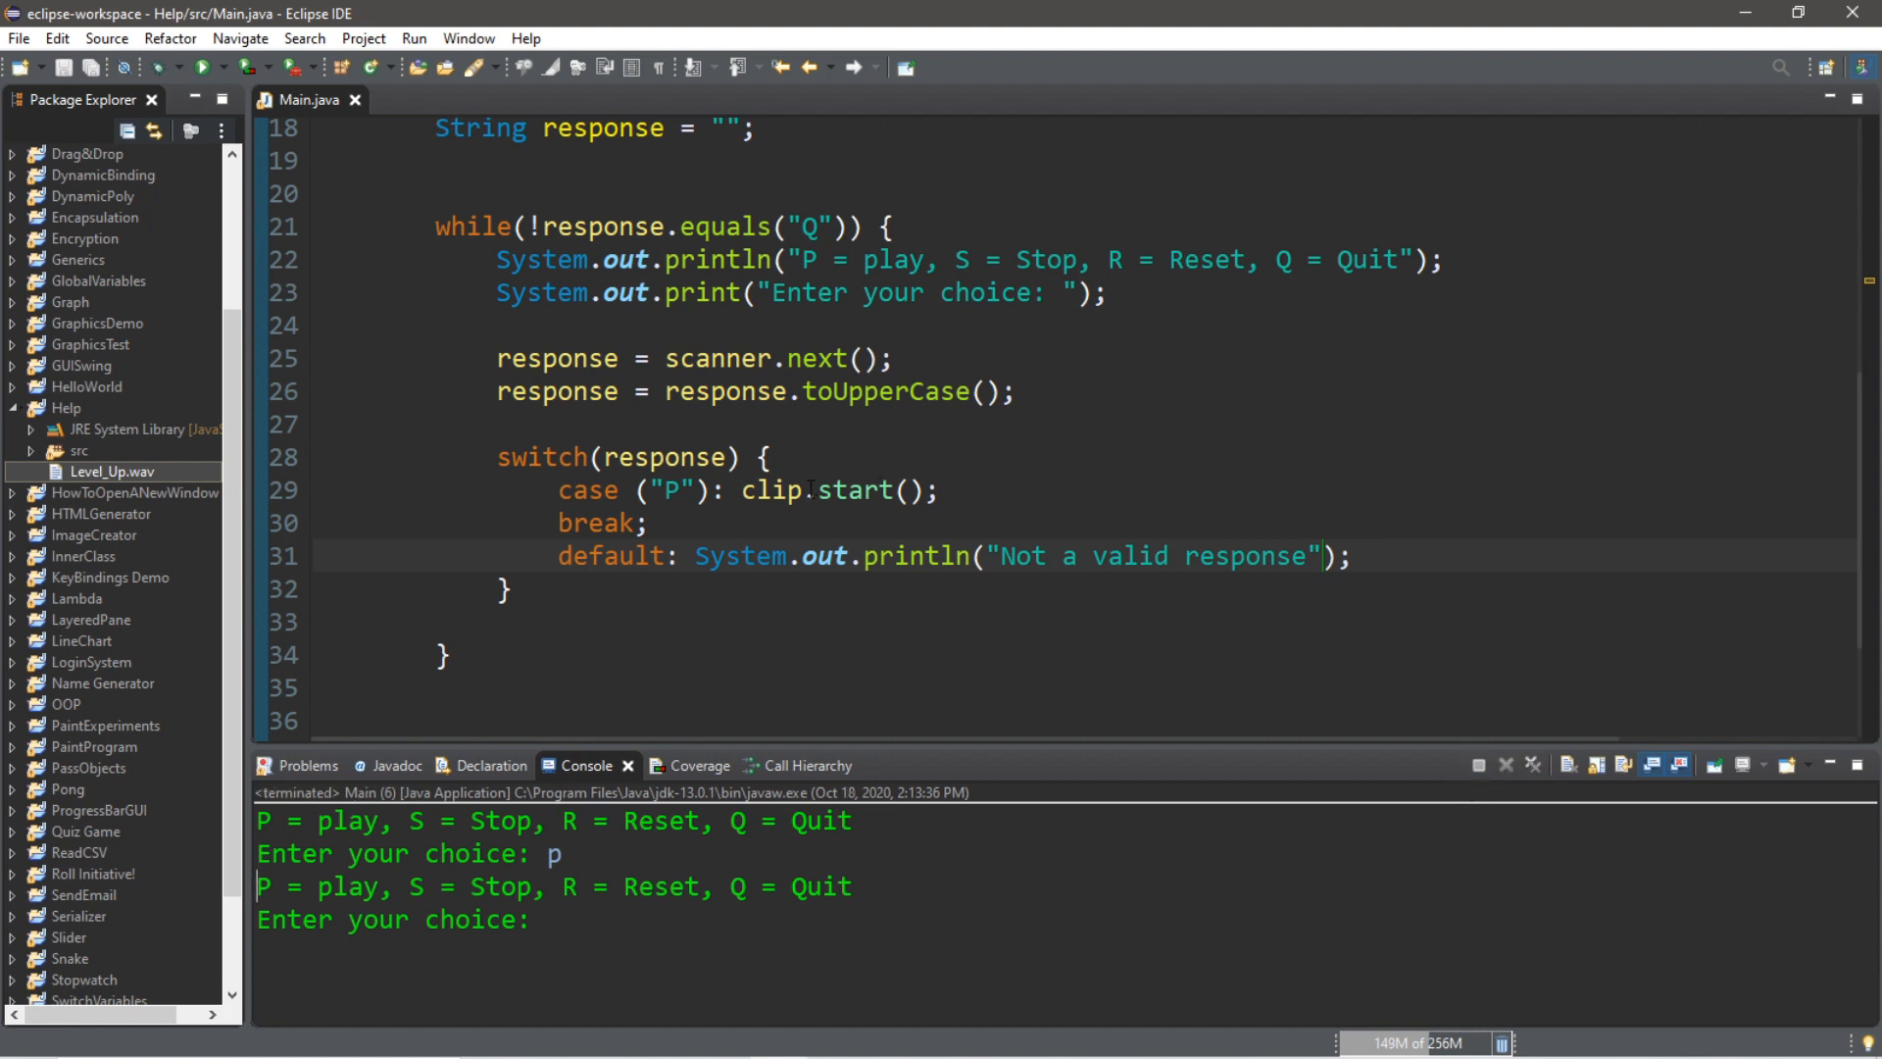
left_click(815, 490)
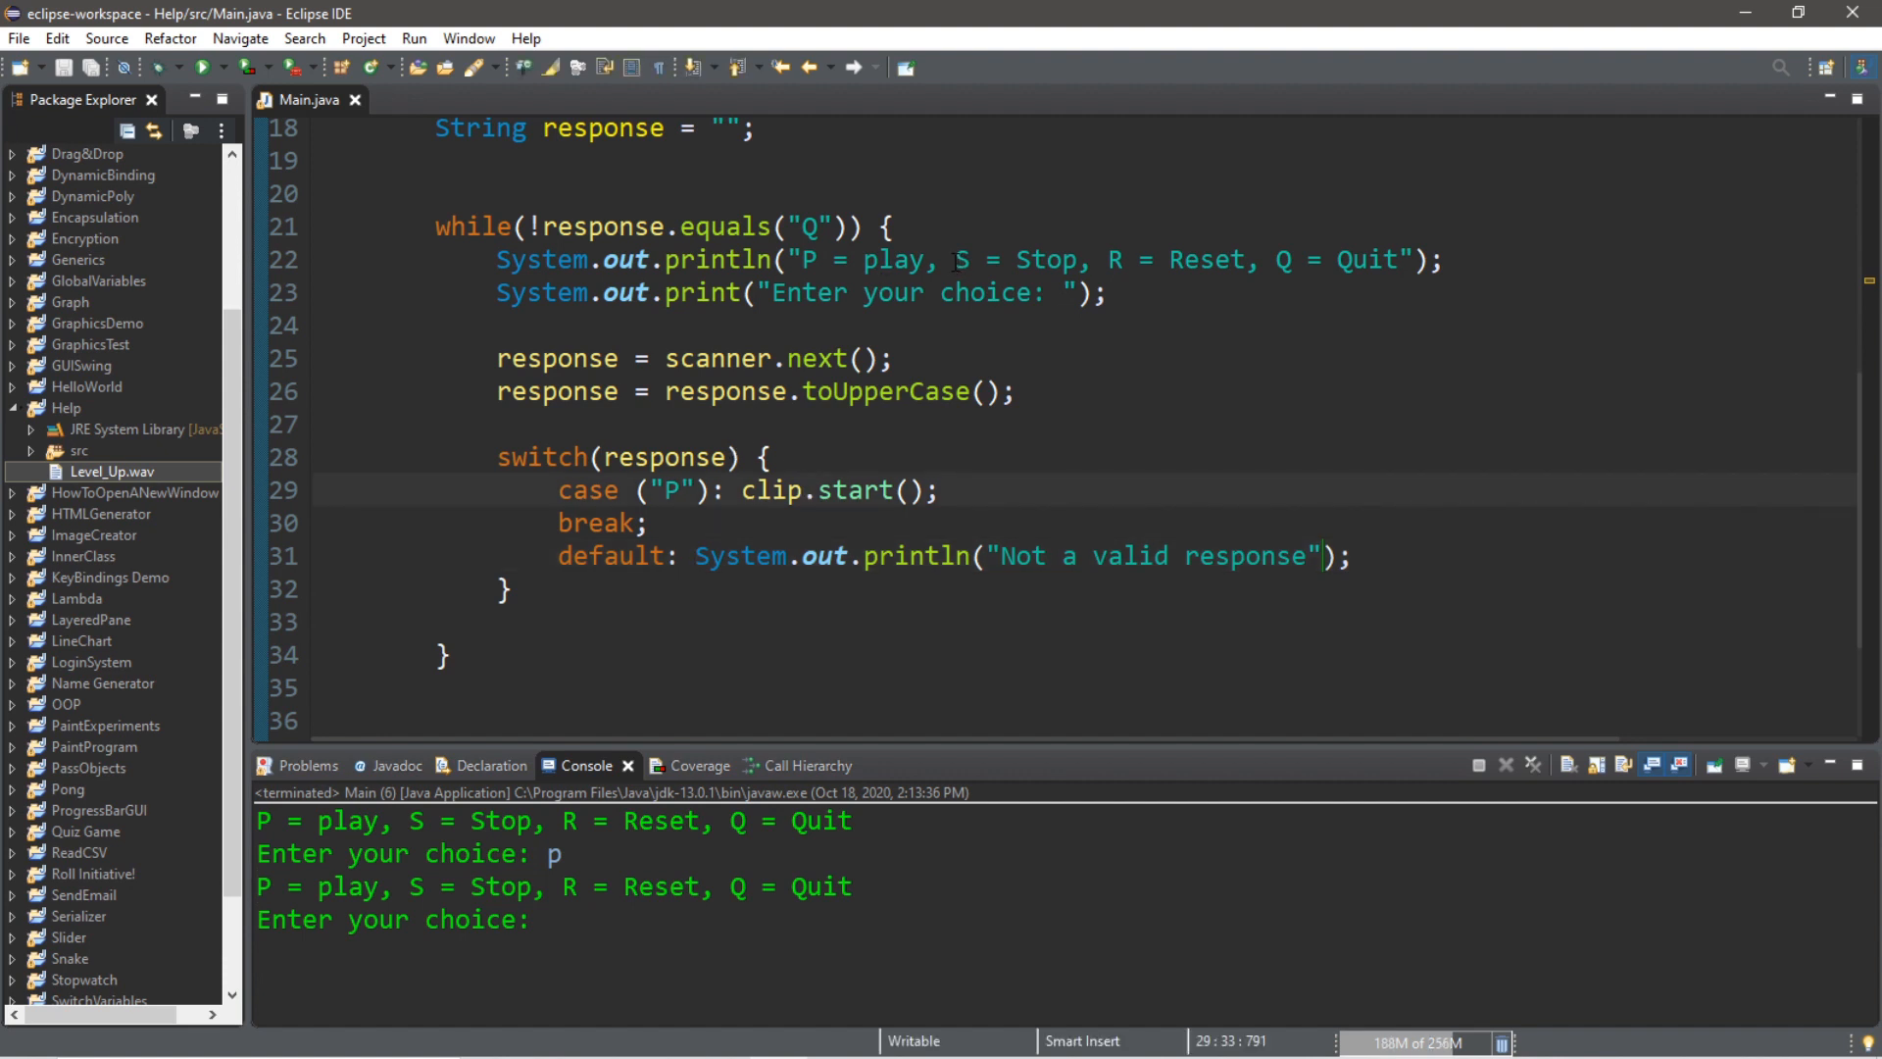
After the P case, add case ("S"): calling clip.stop()
left_click(753, 490)
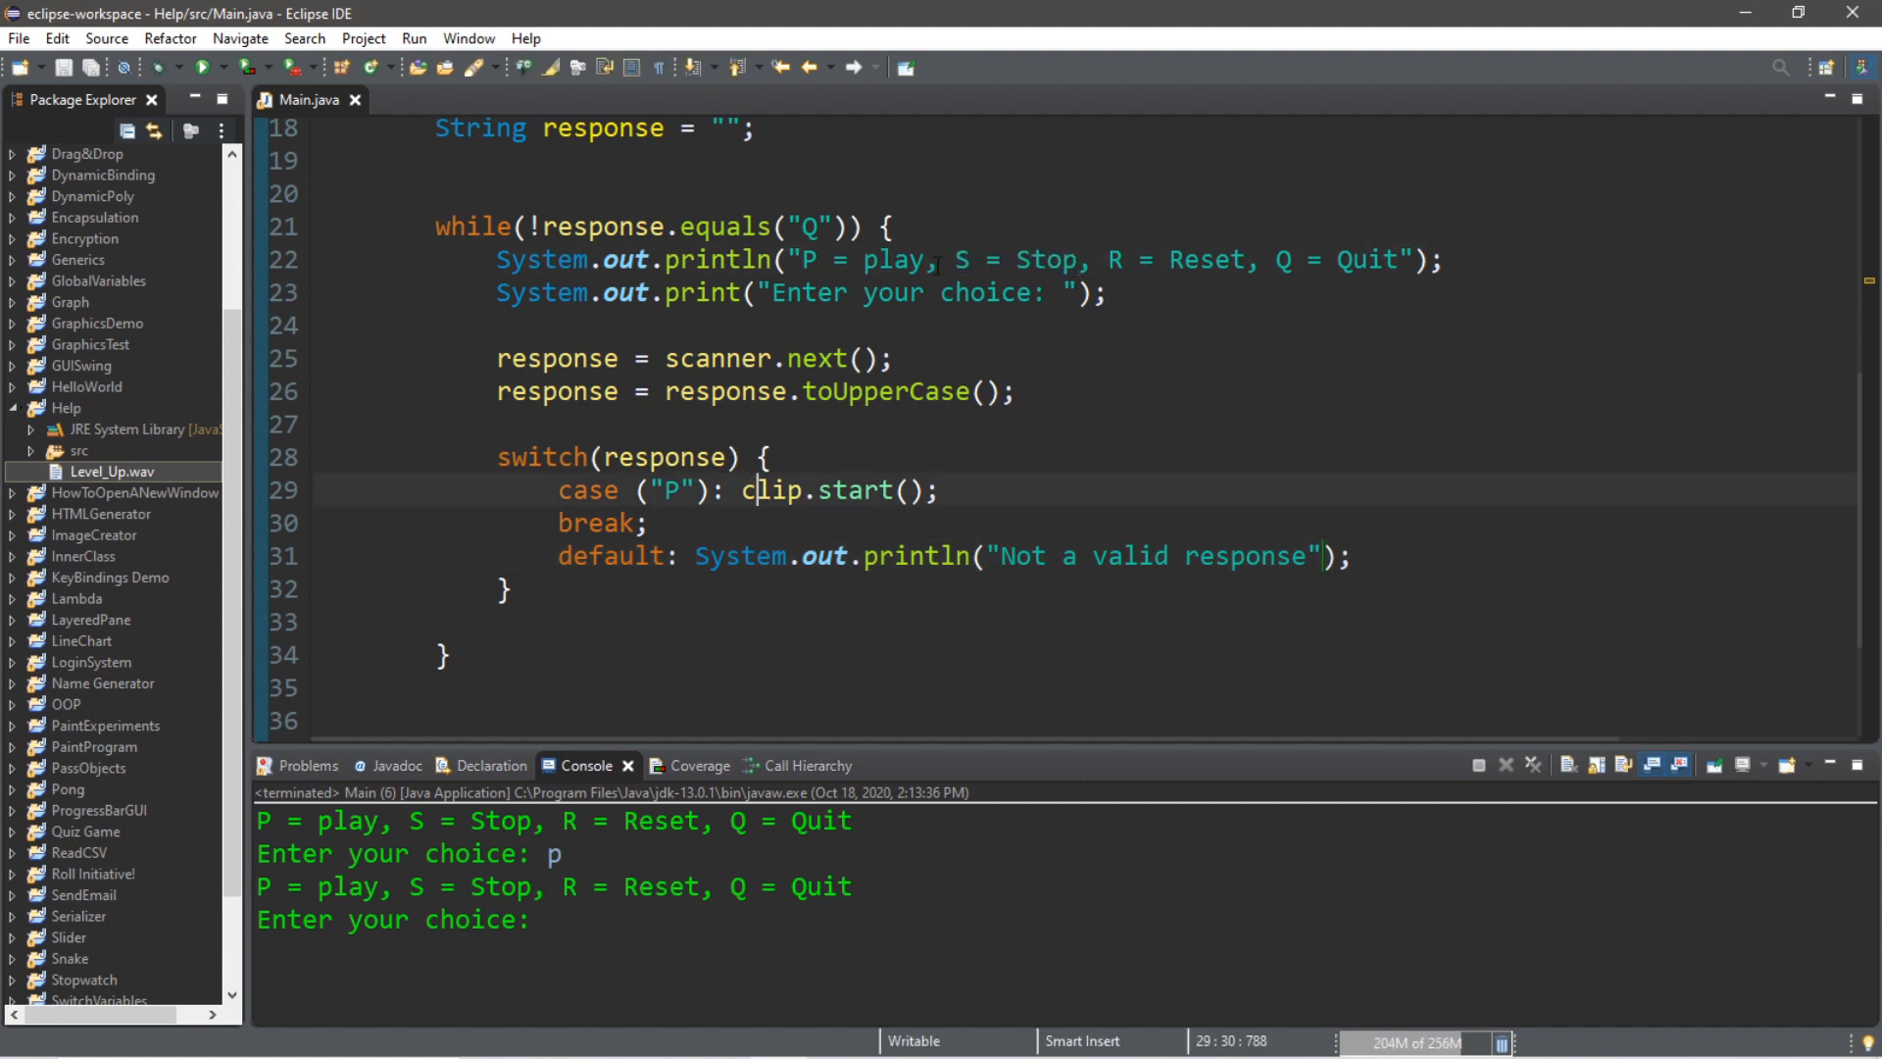
left_click(651, 522)
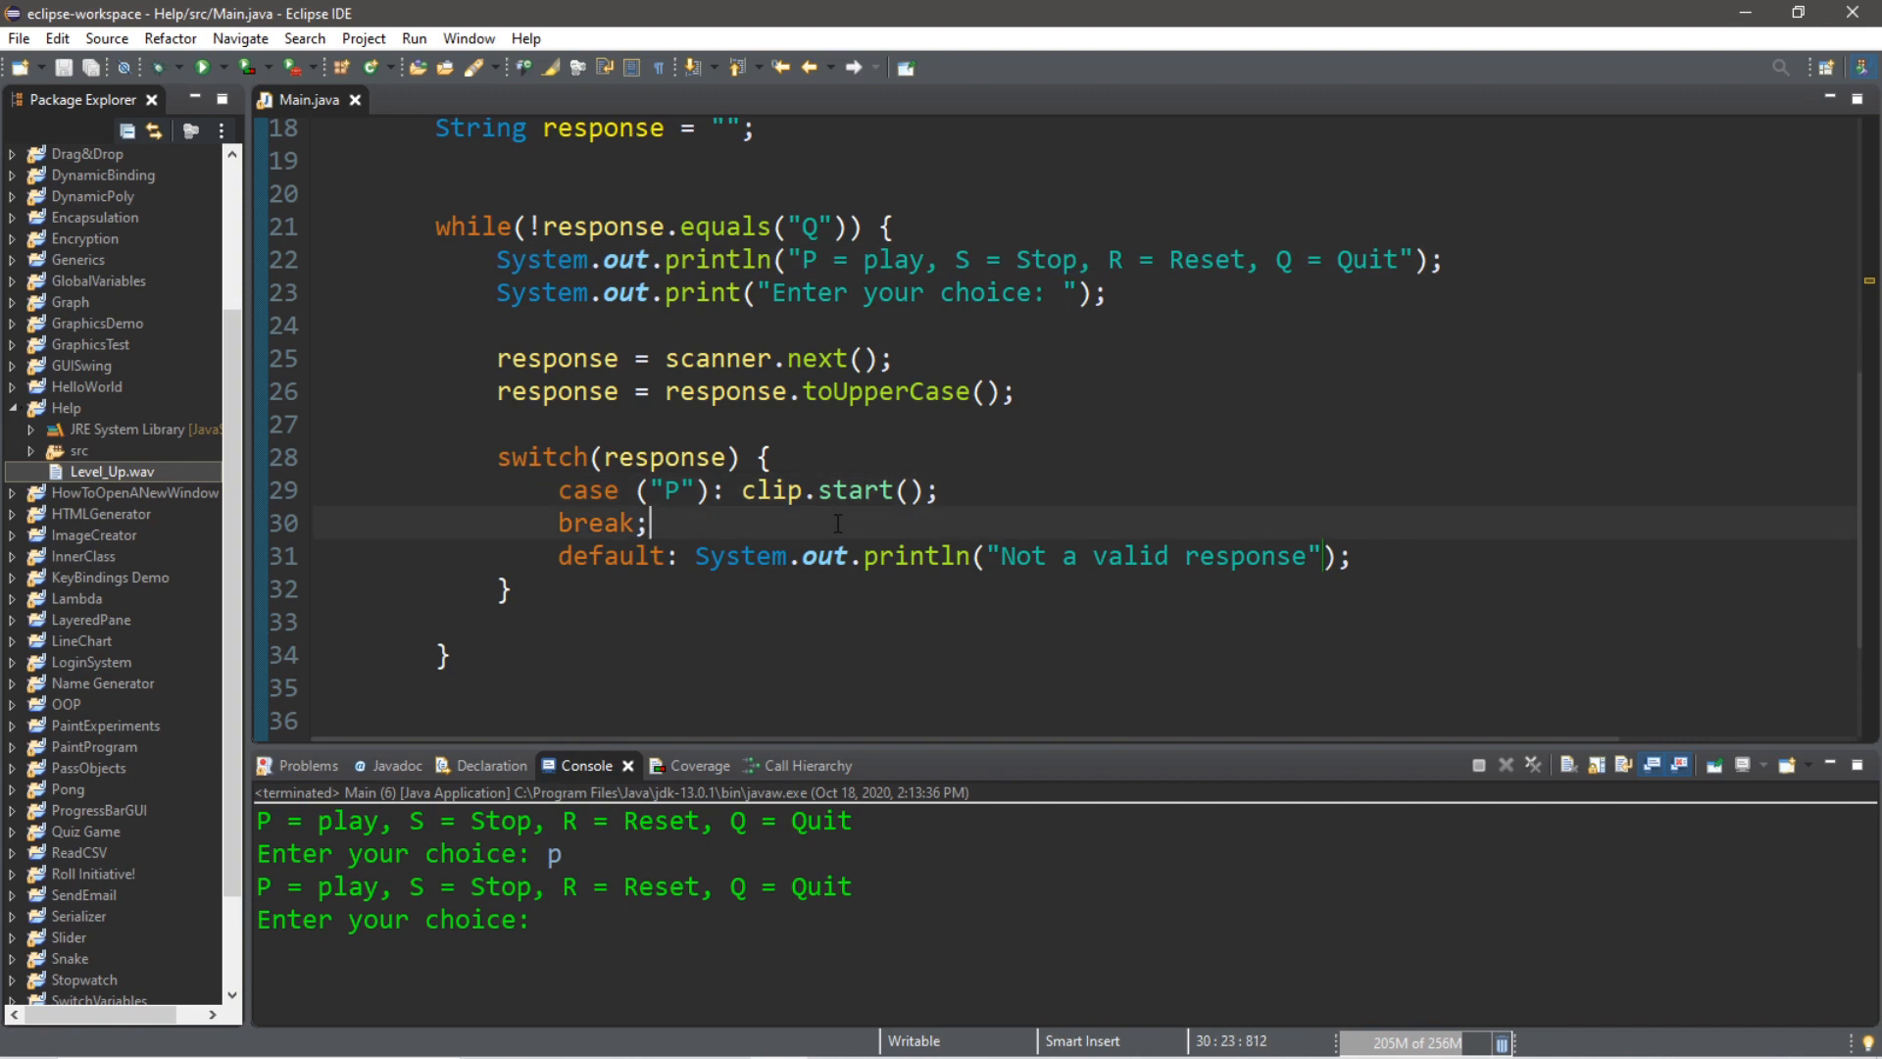
type("case (")
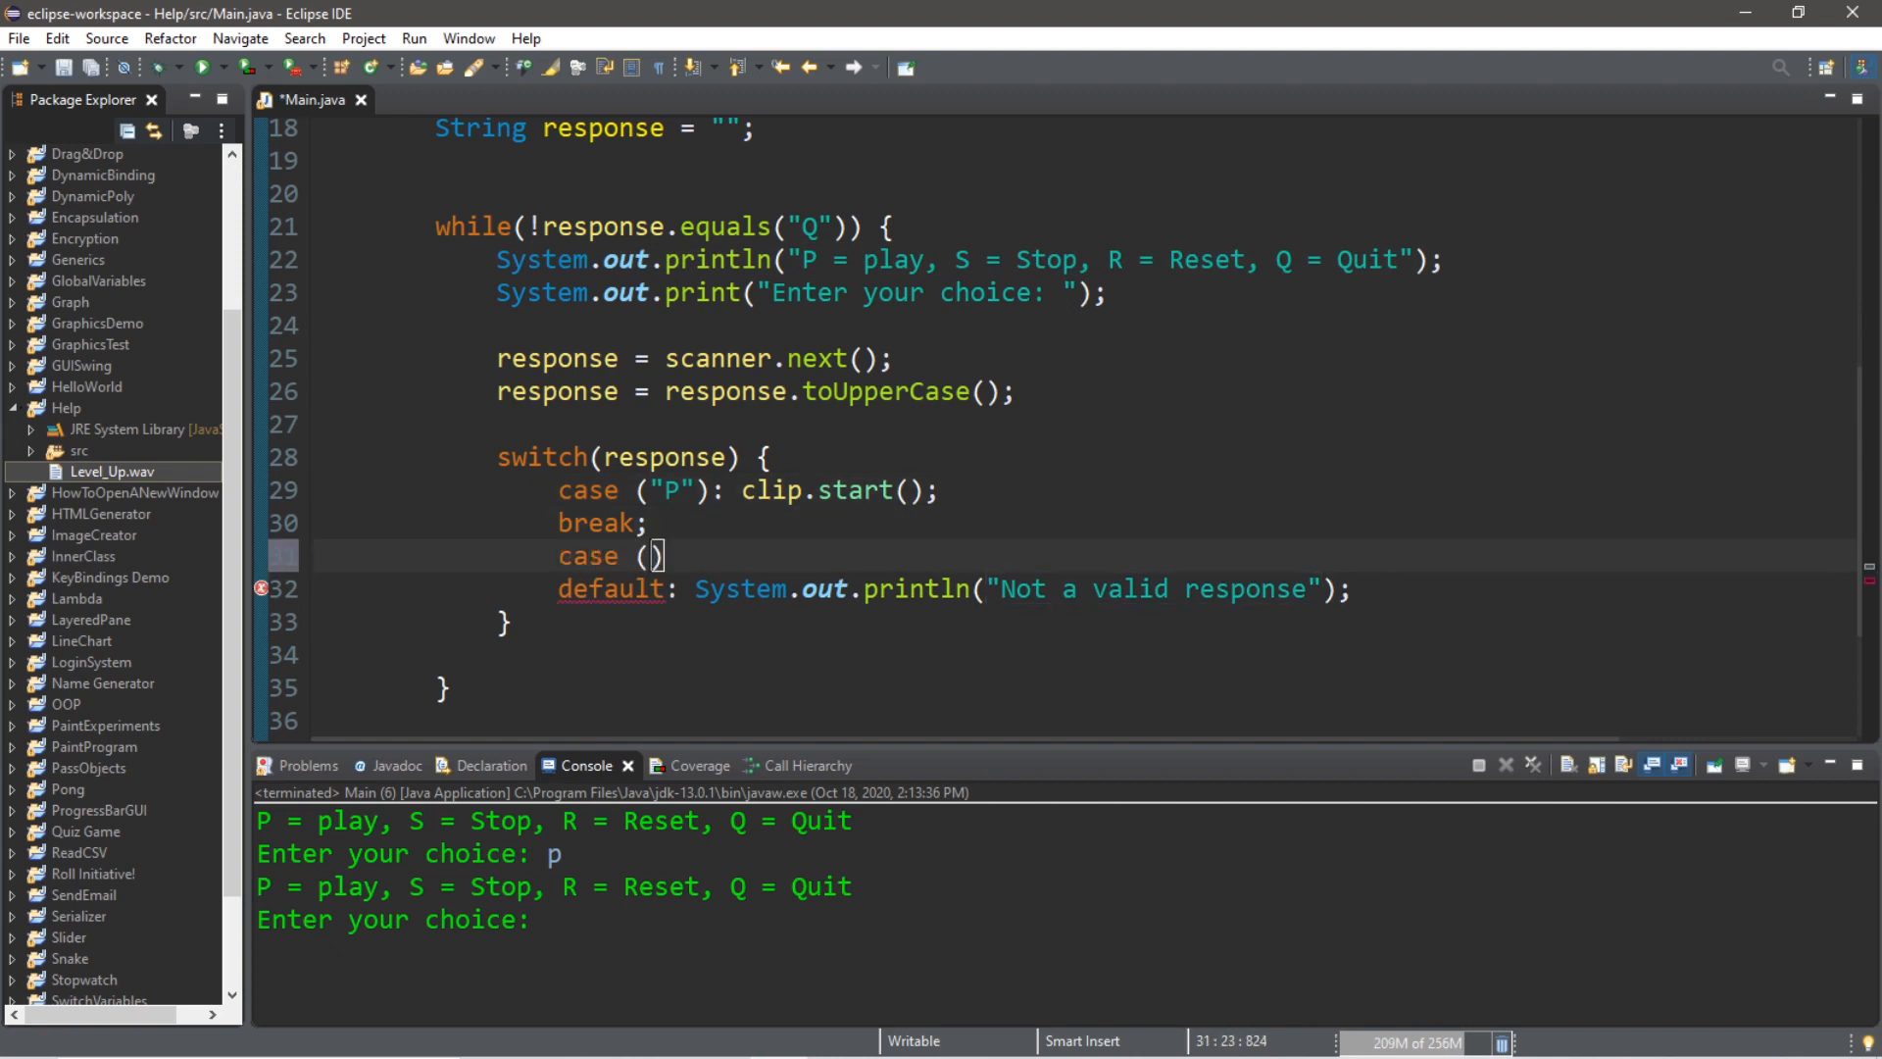
type("\"S\"")
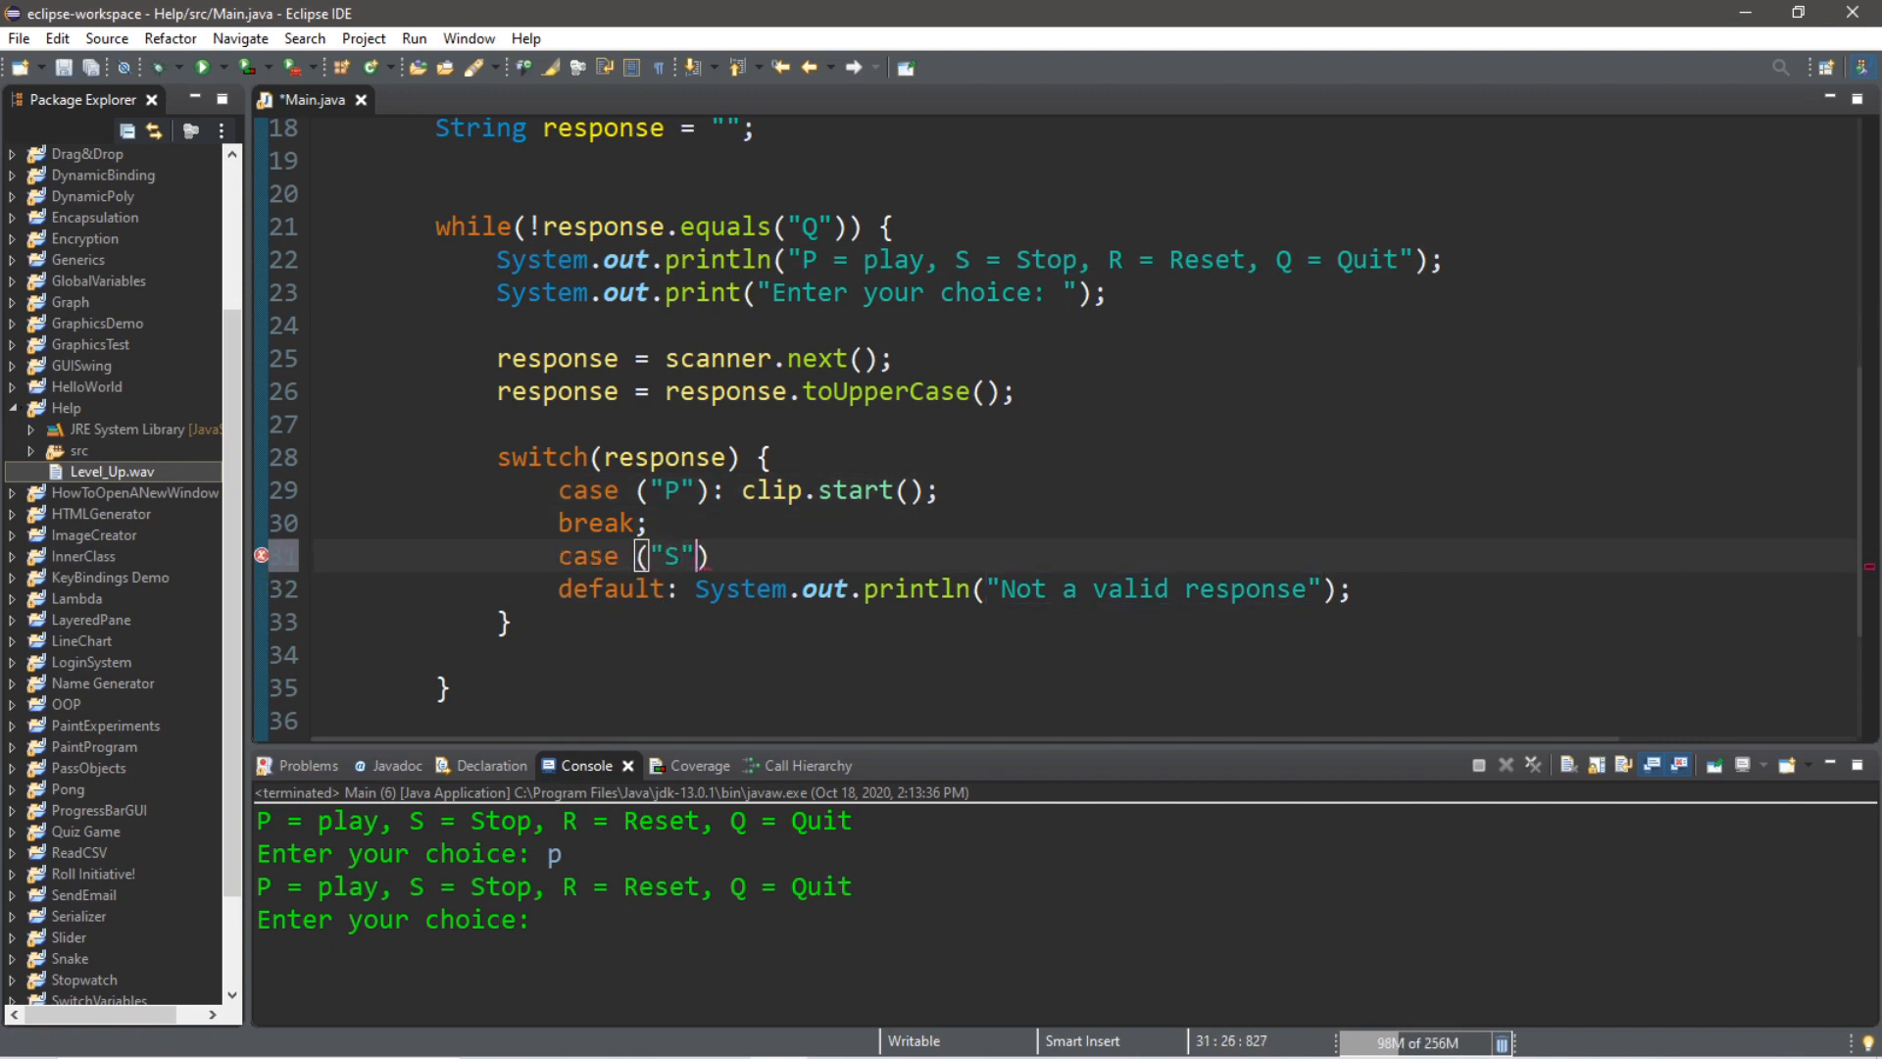
type(": clip.stop();")
type("break;")
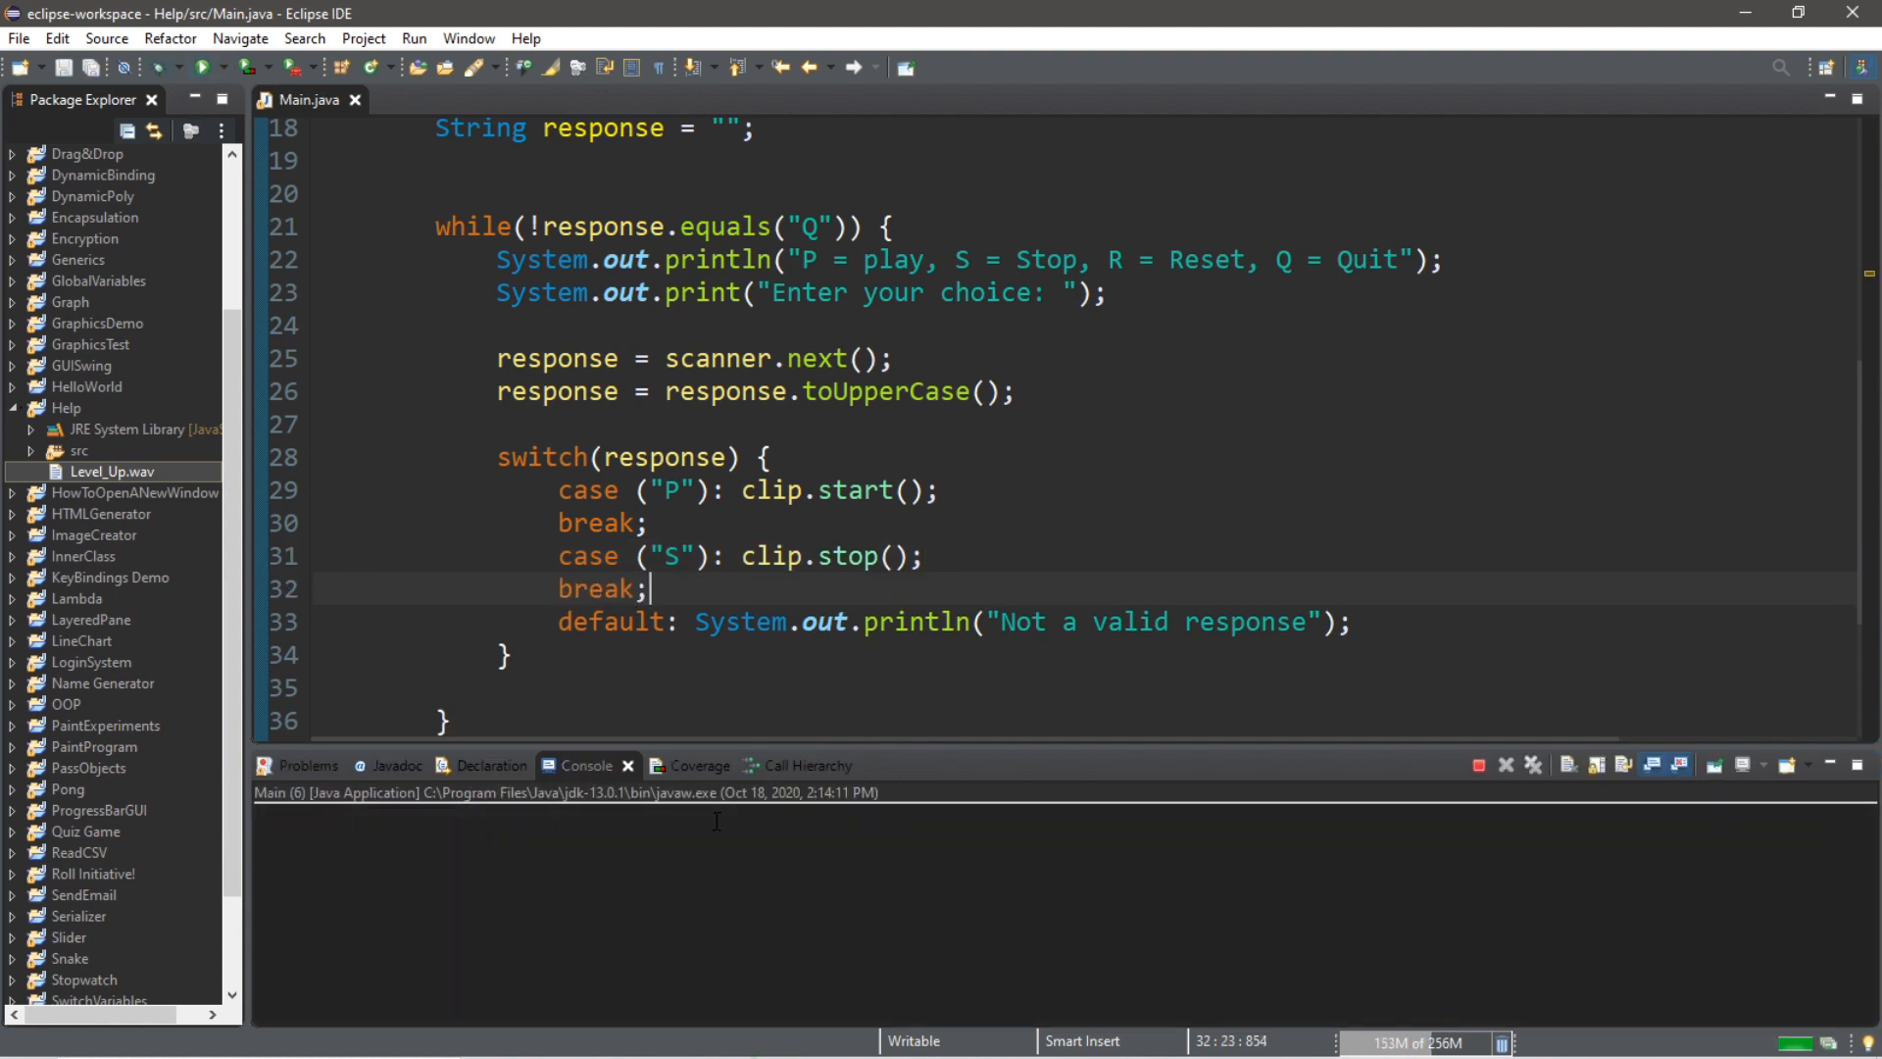
Run the player and enter the s choice in the Console to test stopping
left_click(198, 67)
type("p")
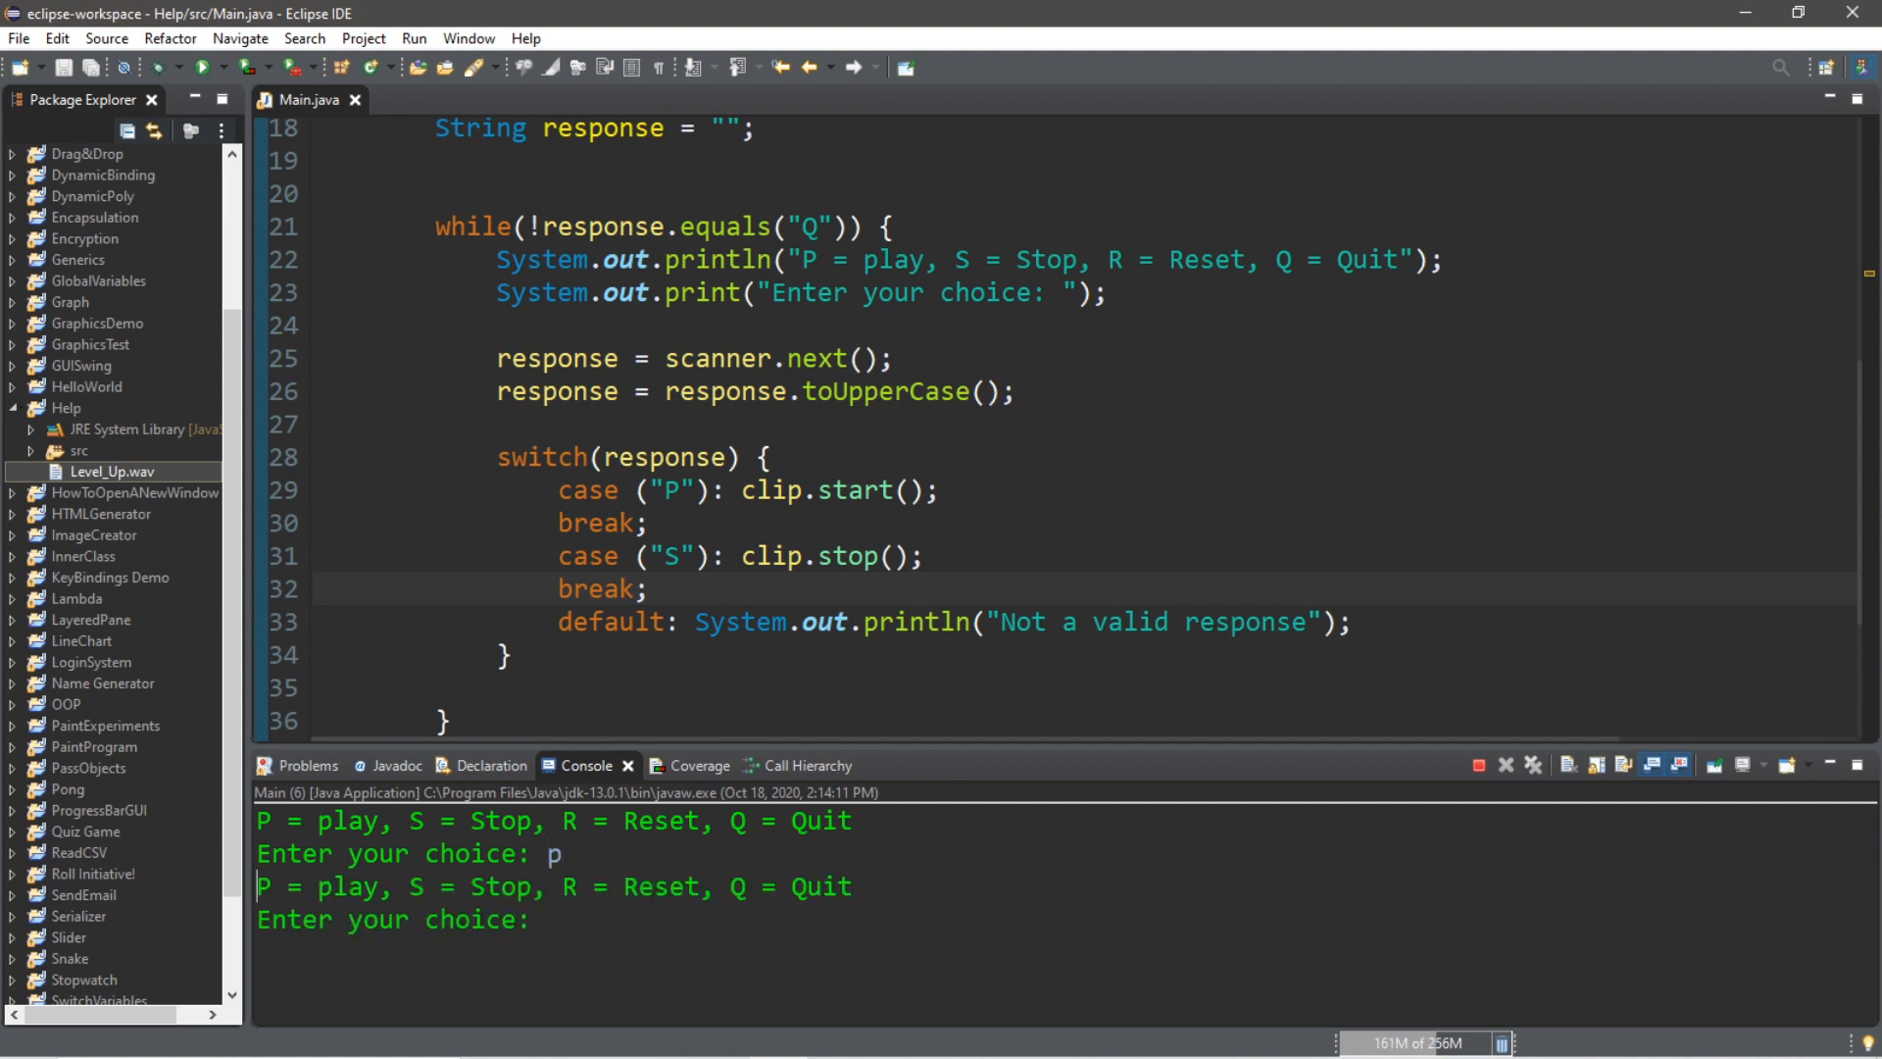
type("s")
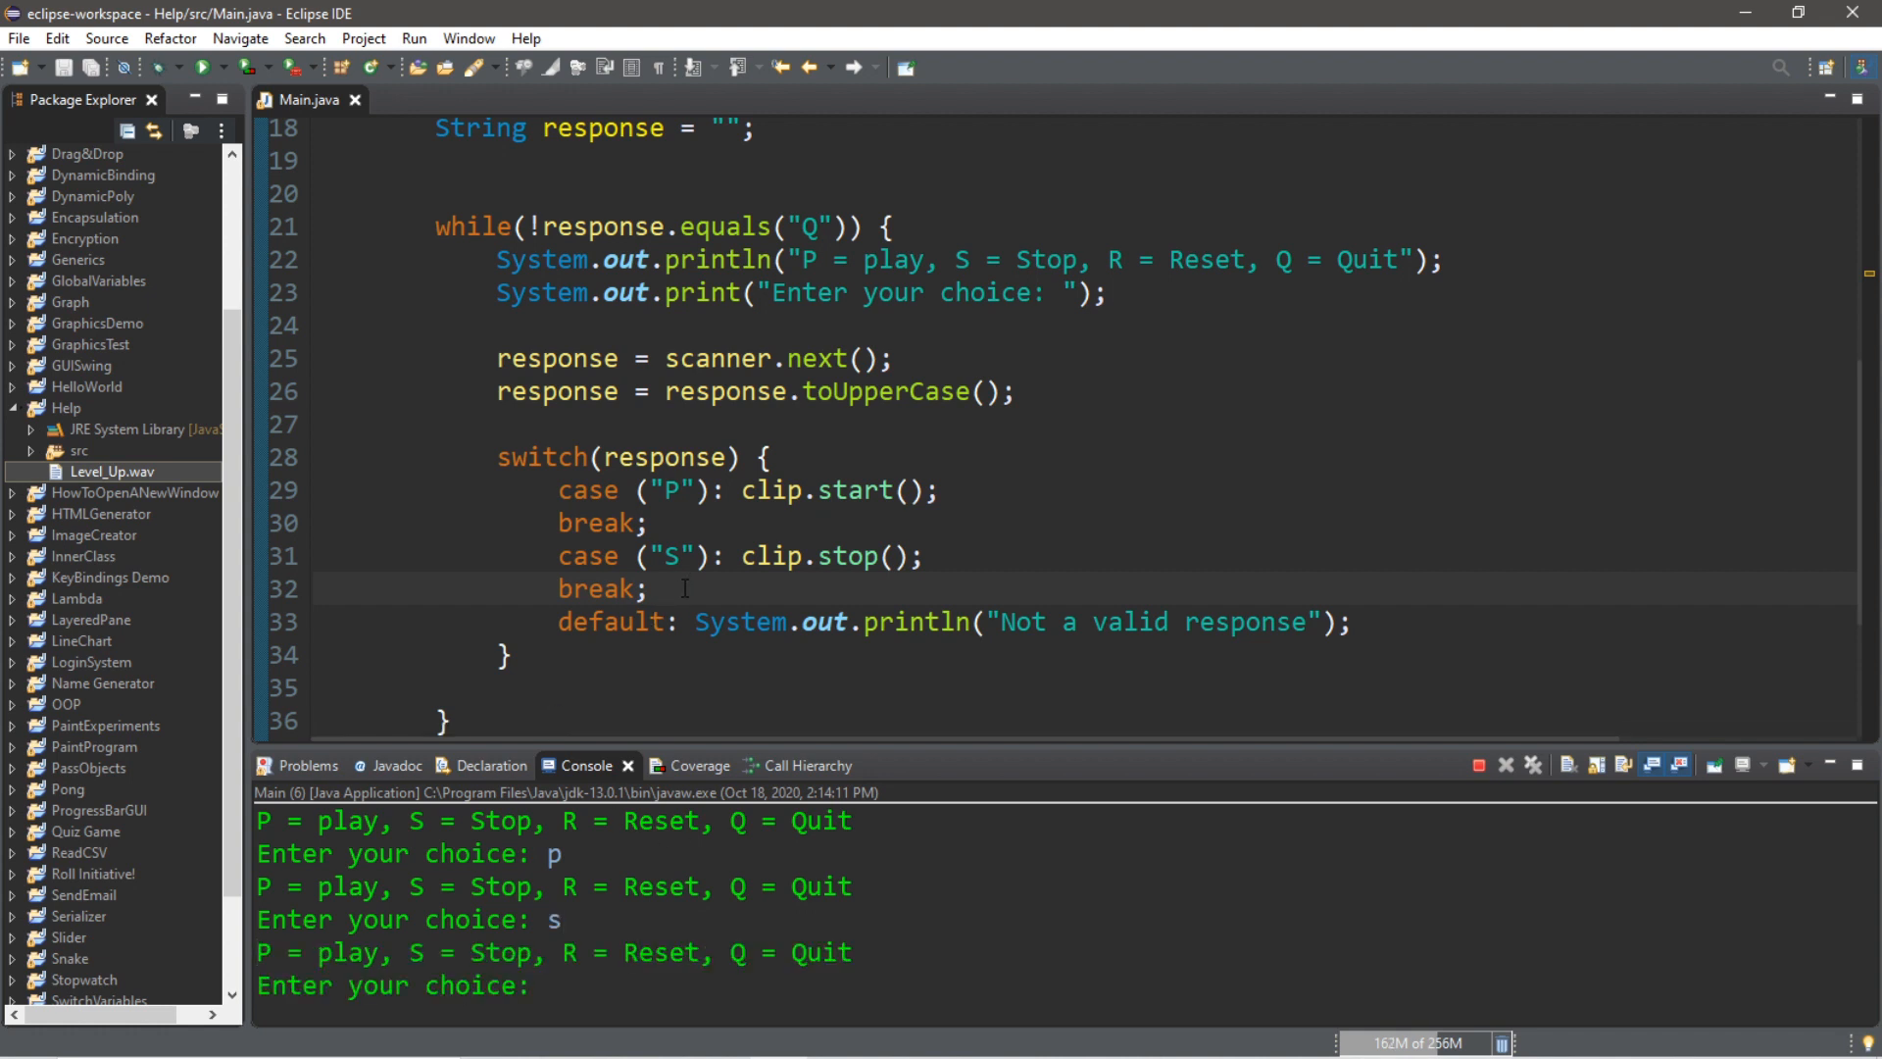
type("case (")
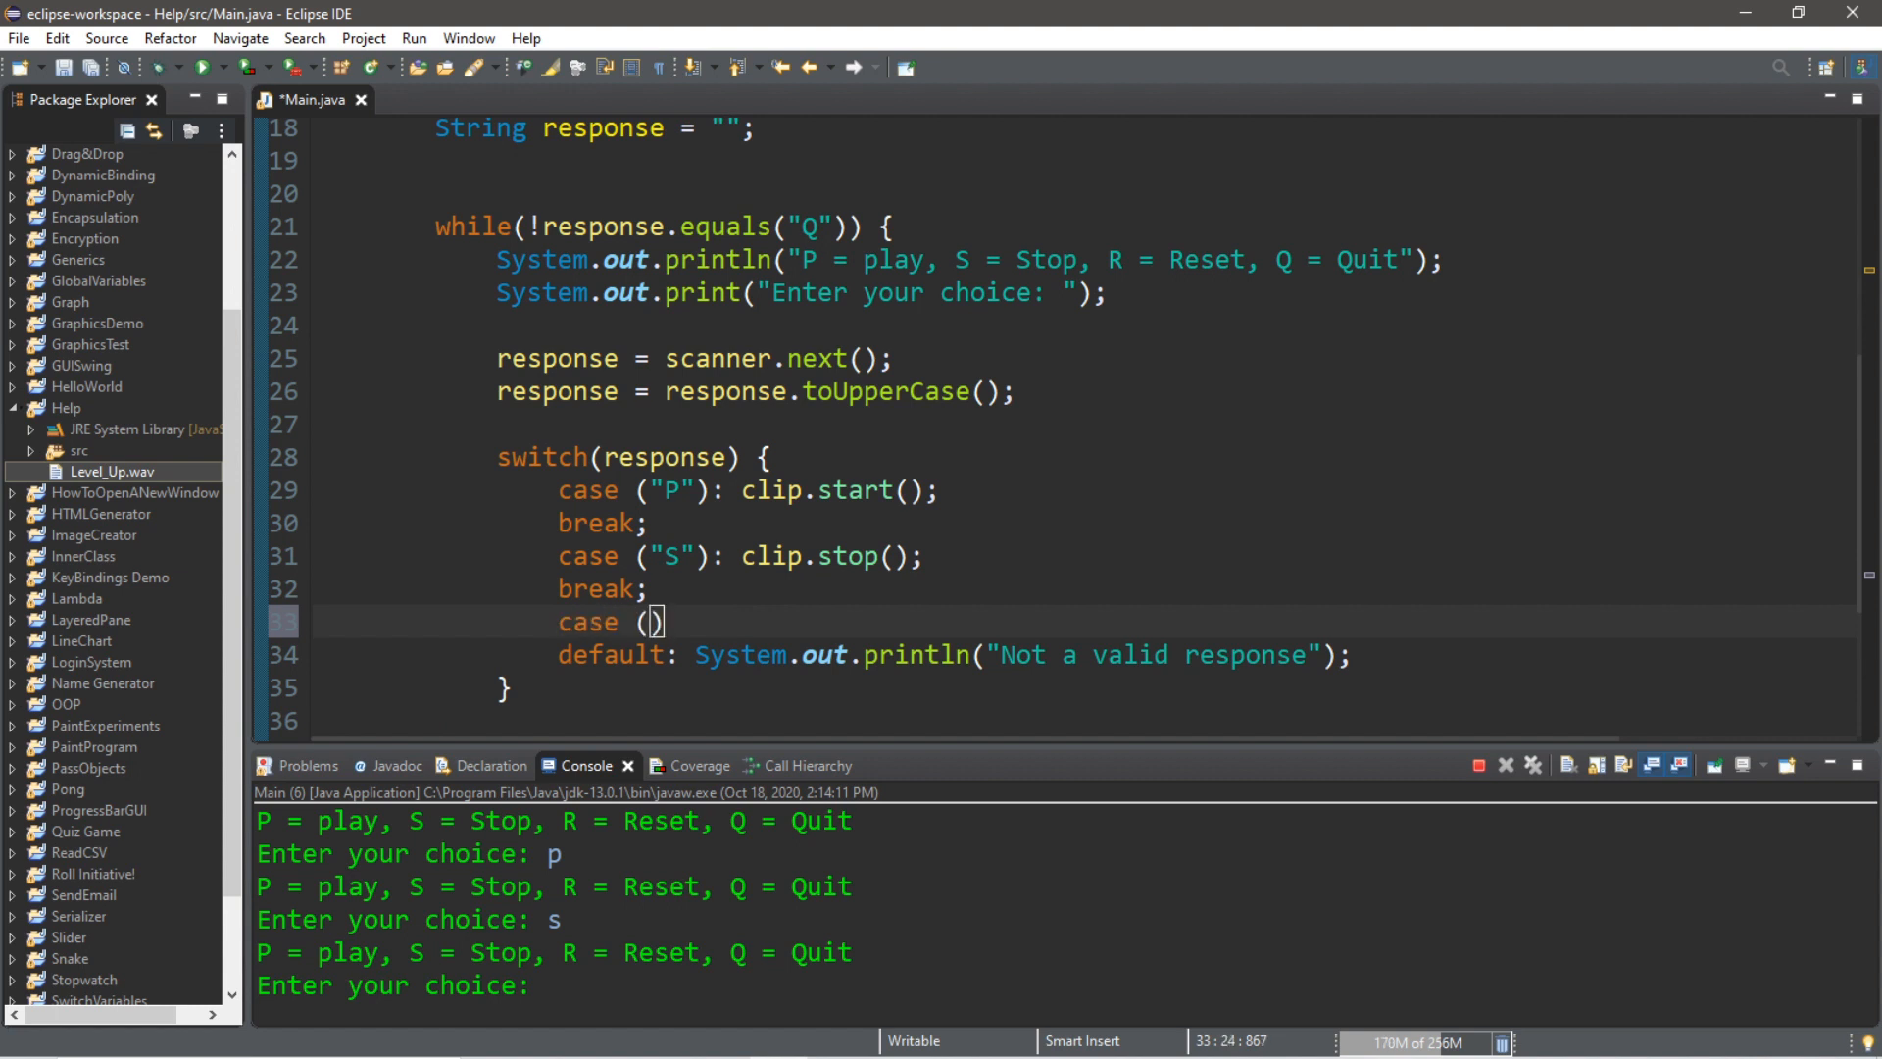
Write case ("R"): clip.setMicrosecondPosition(0); with break, using completion for the method
type("\"R\"")
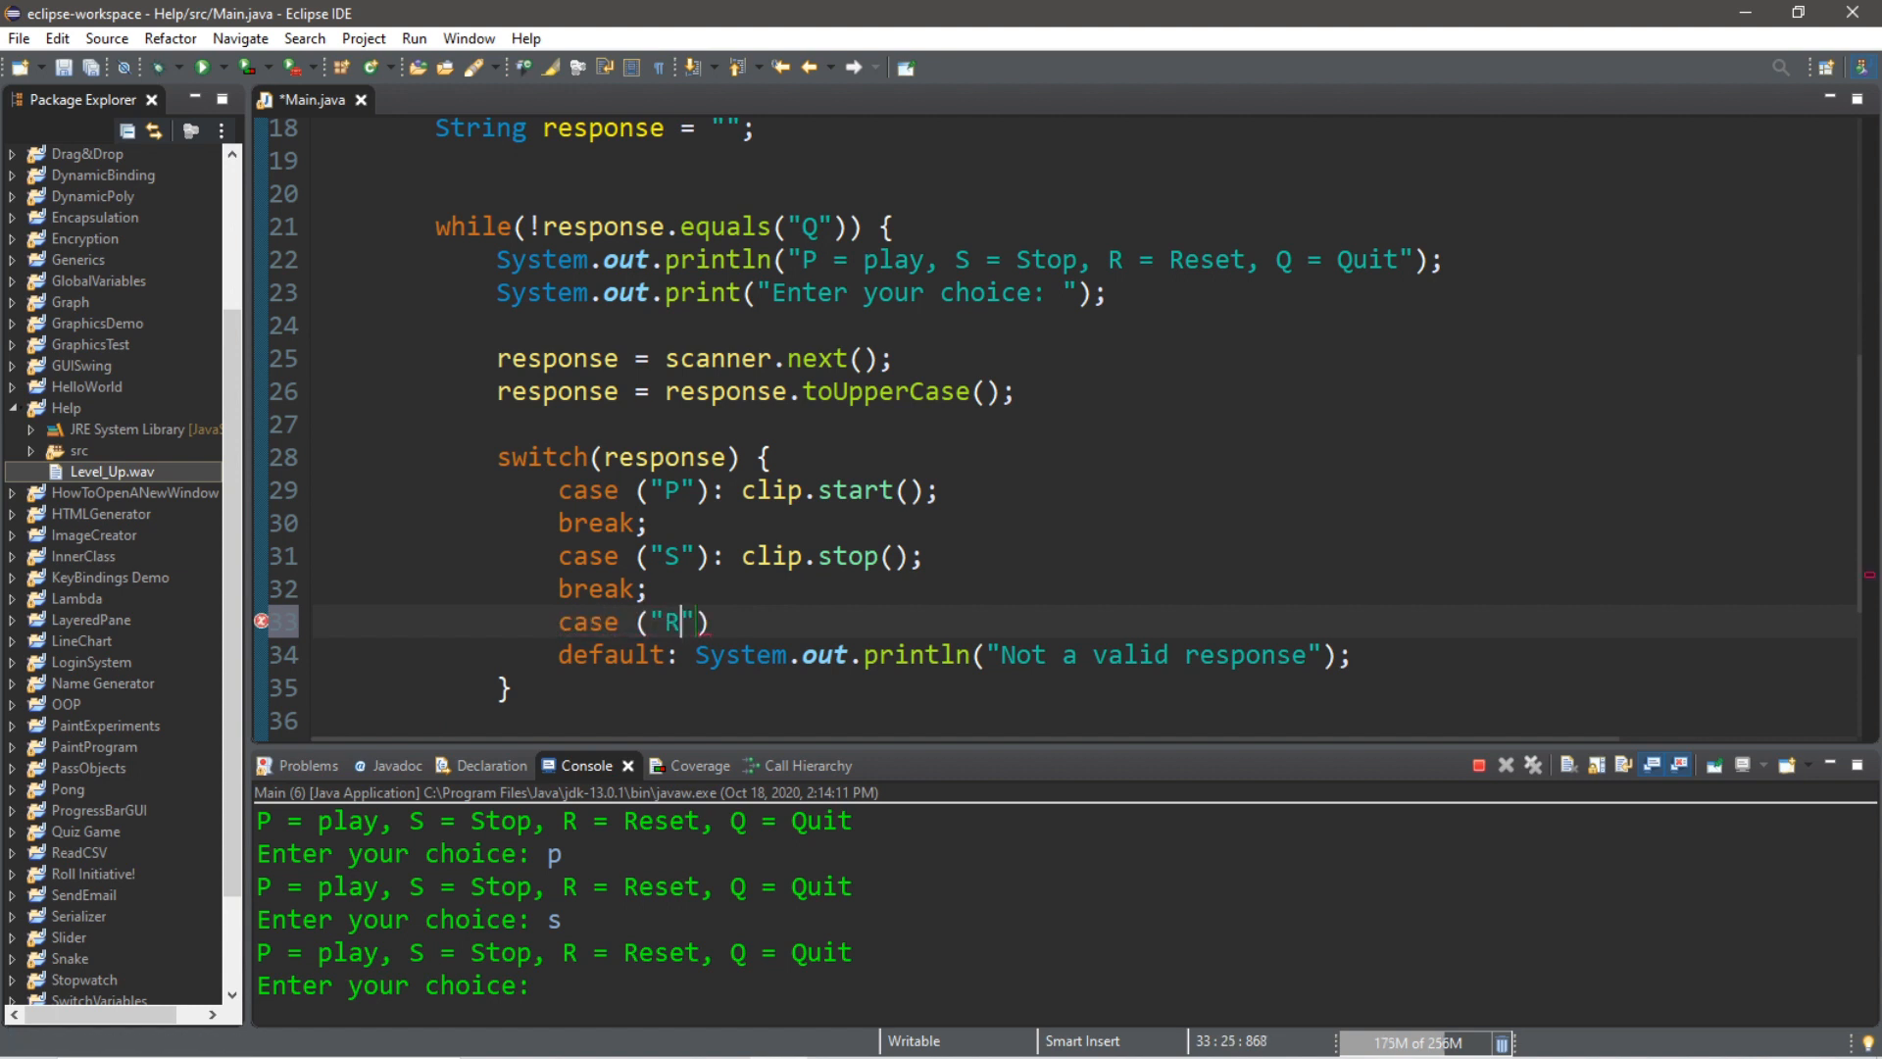
type(":")
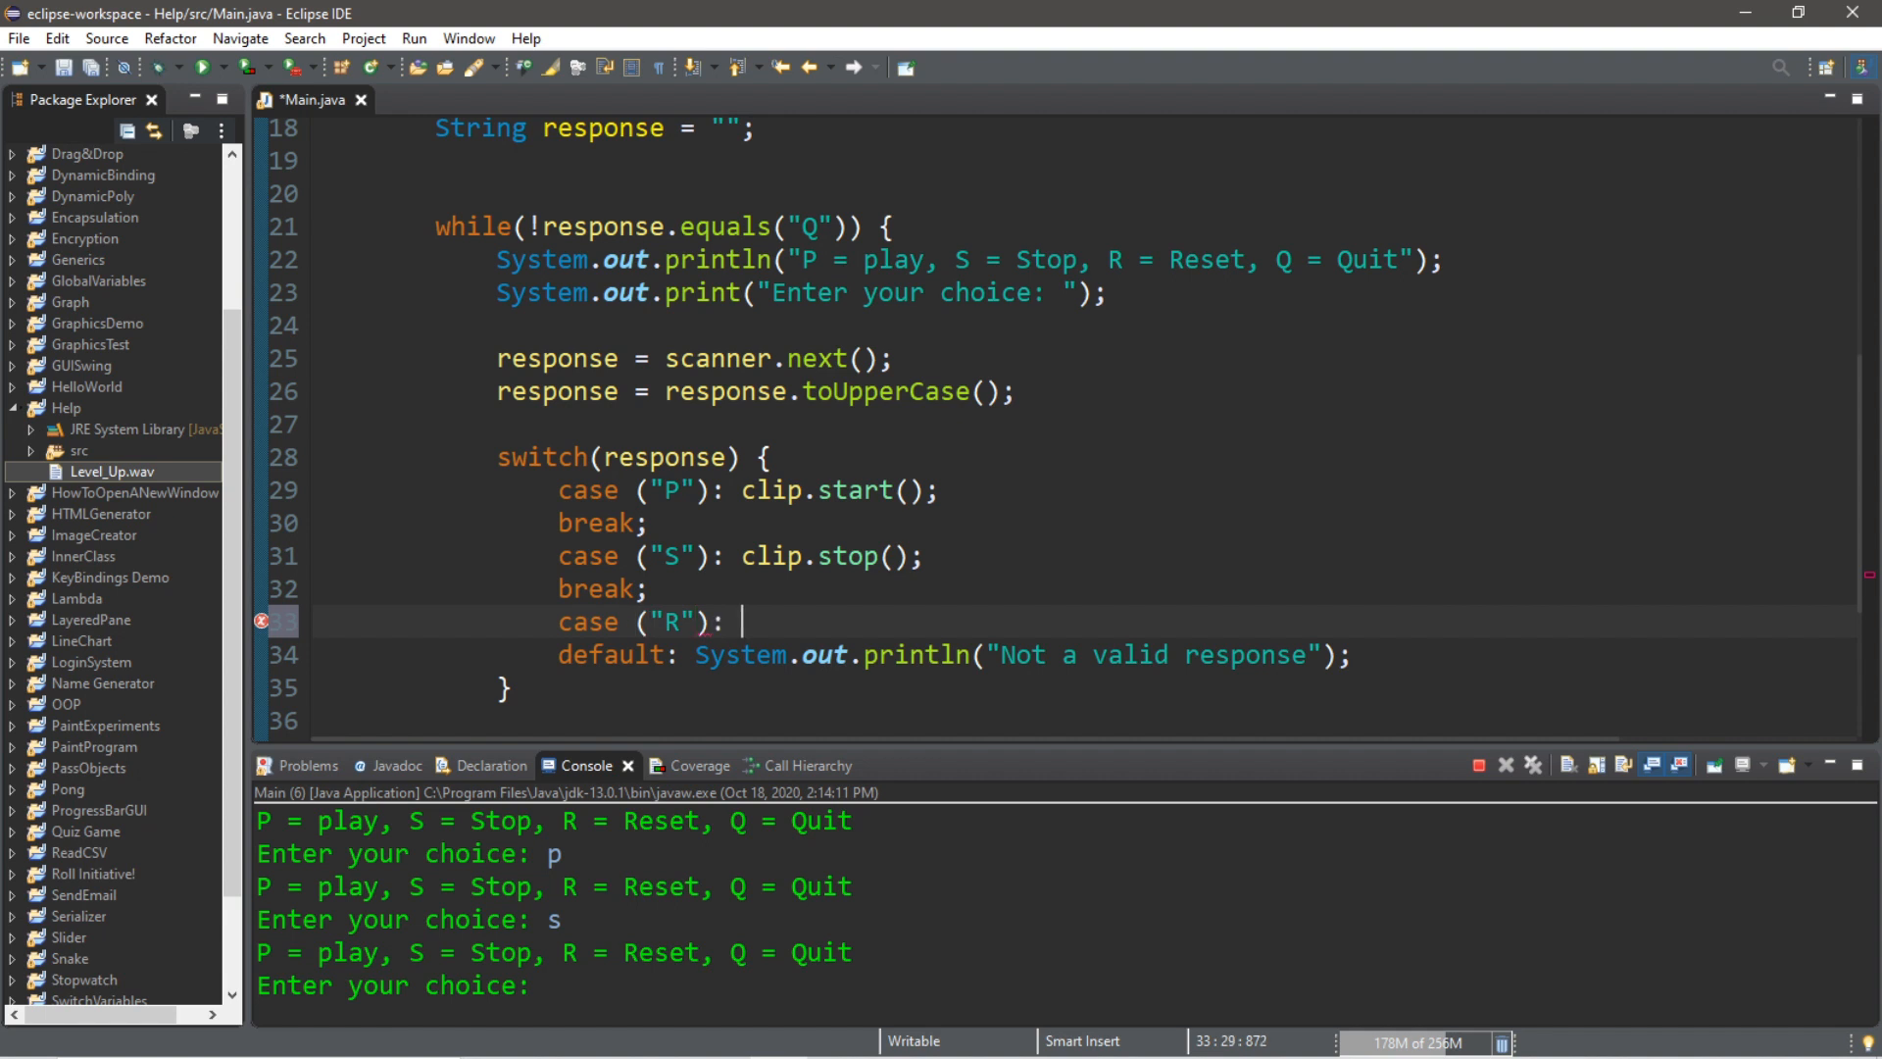
type("cl")
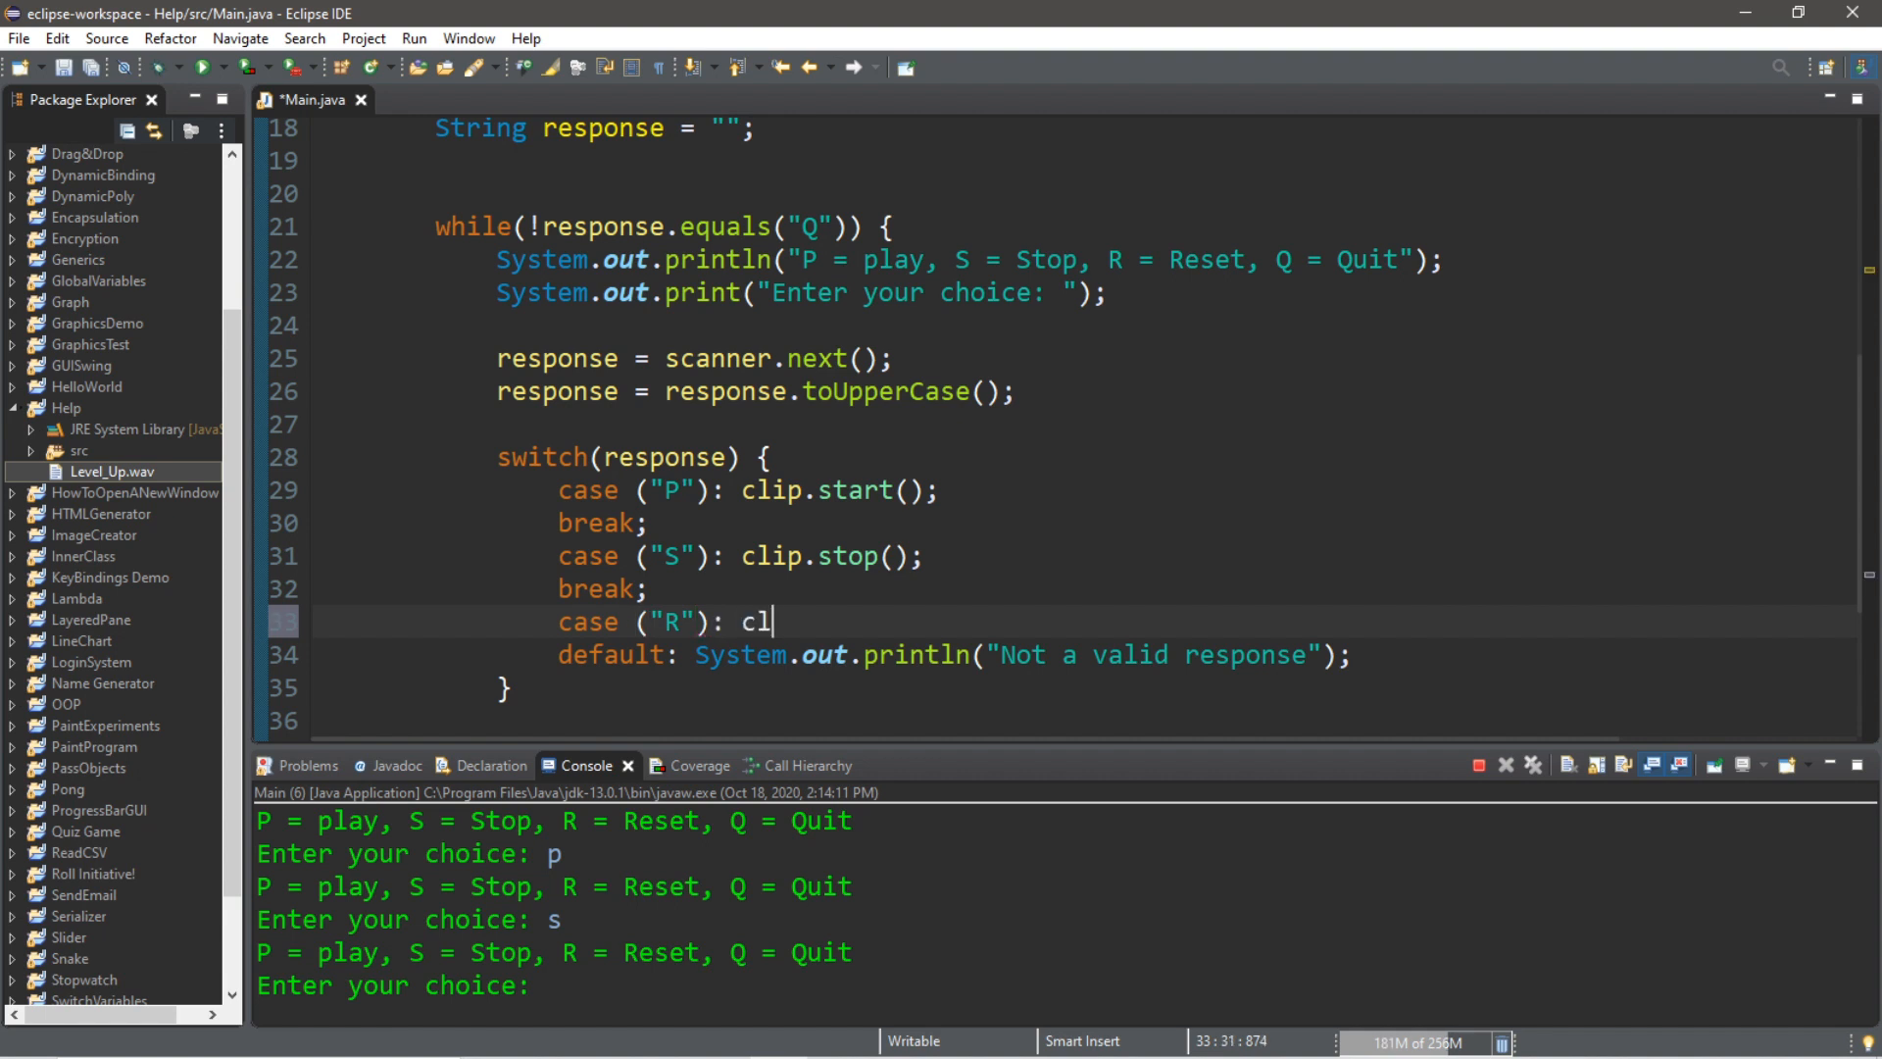
type("ip.setMicrosecondPosition(microseconds);")
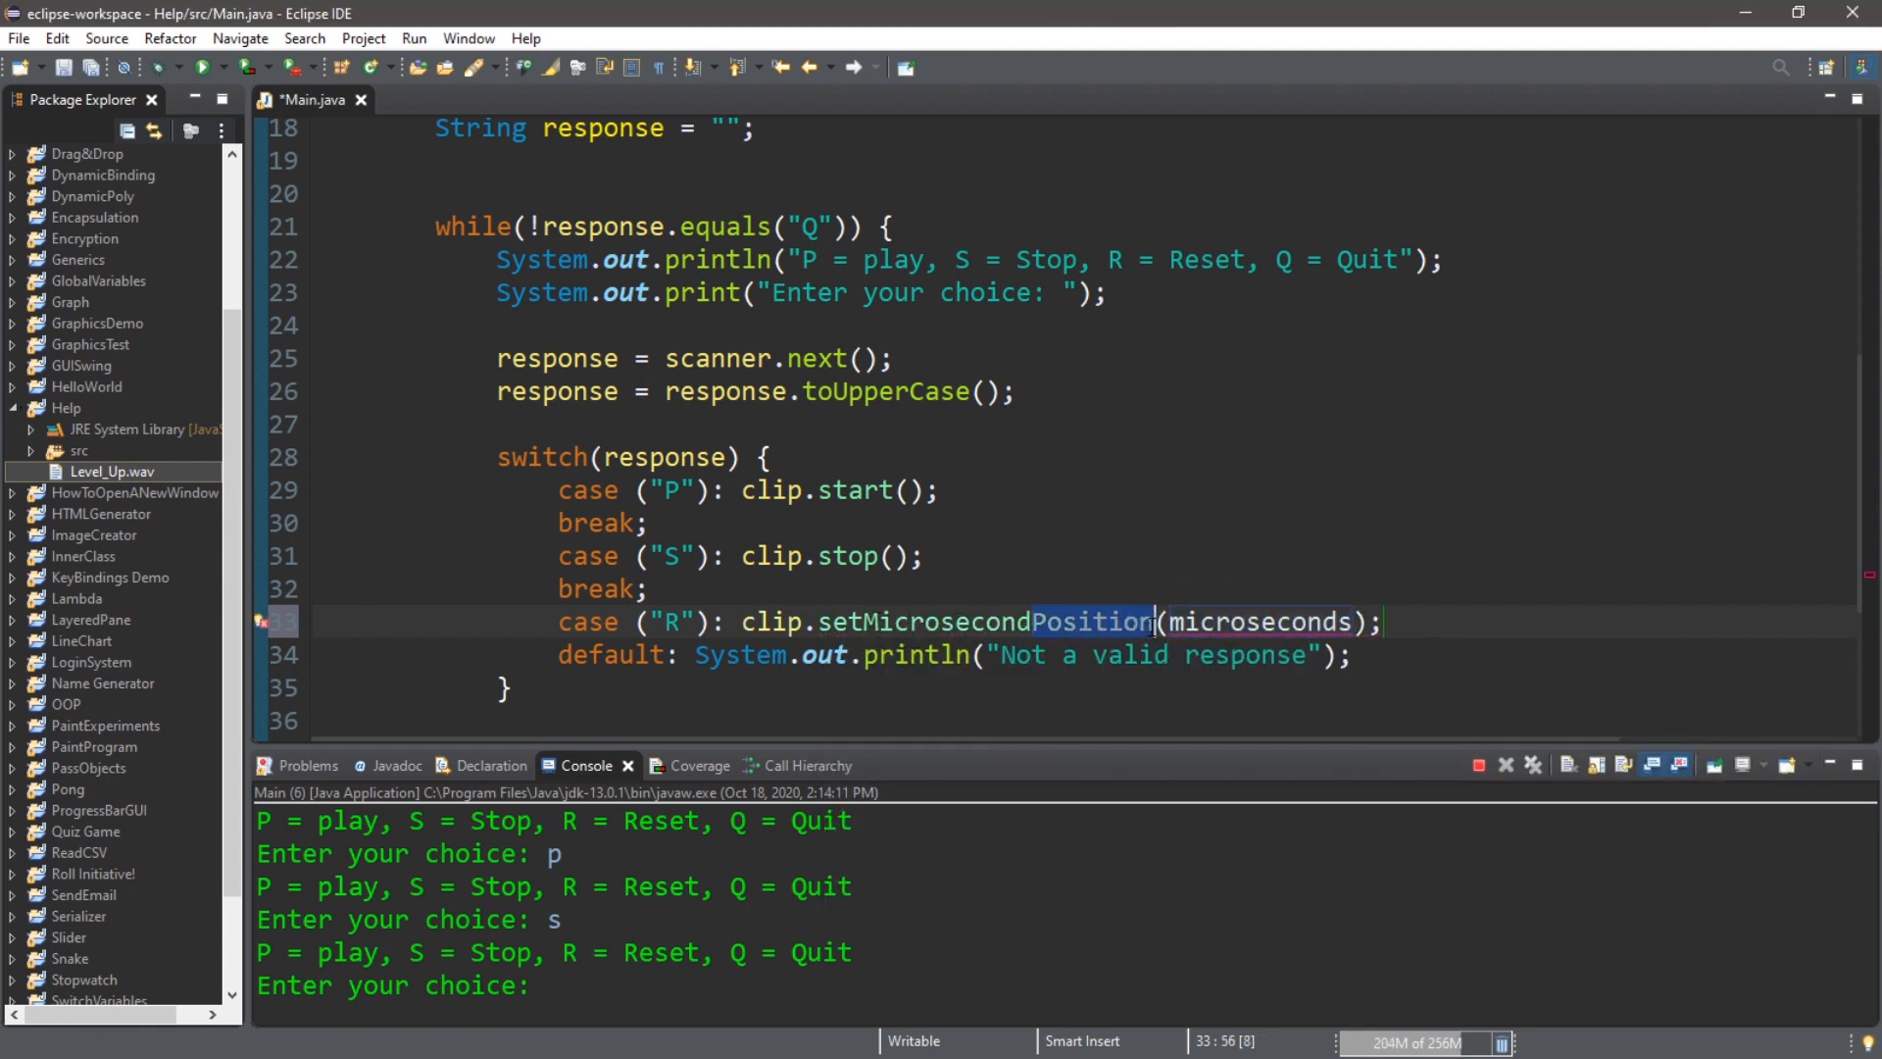
left_click(1259, 622)
type("0")
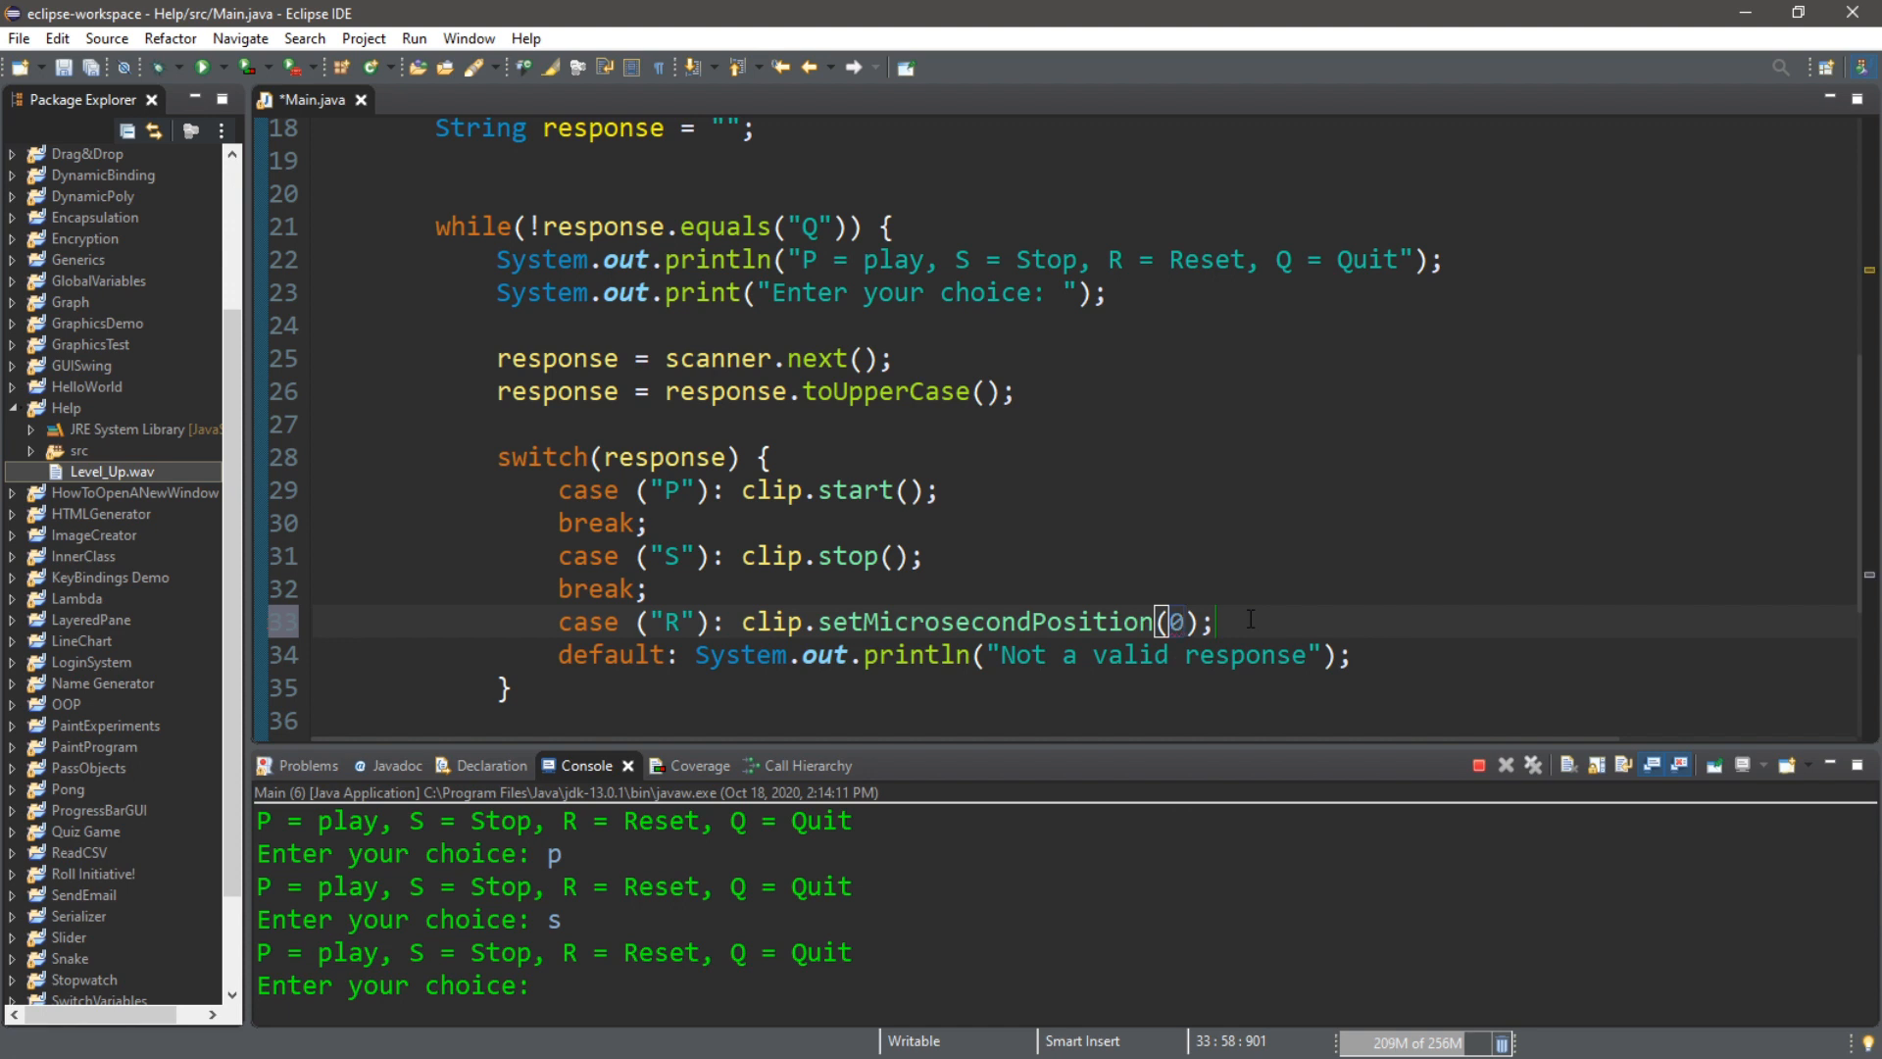
type("break;")
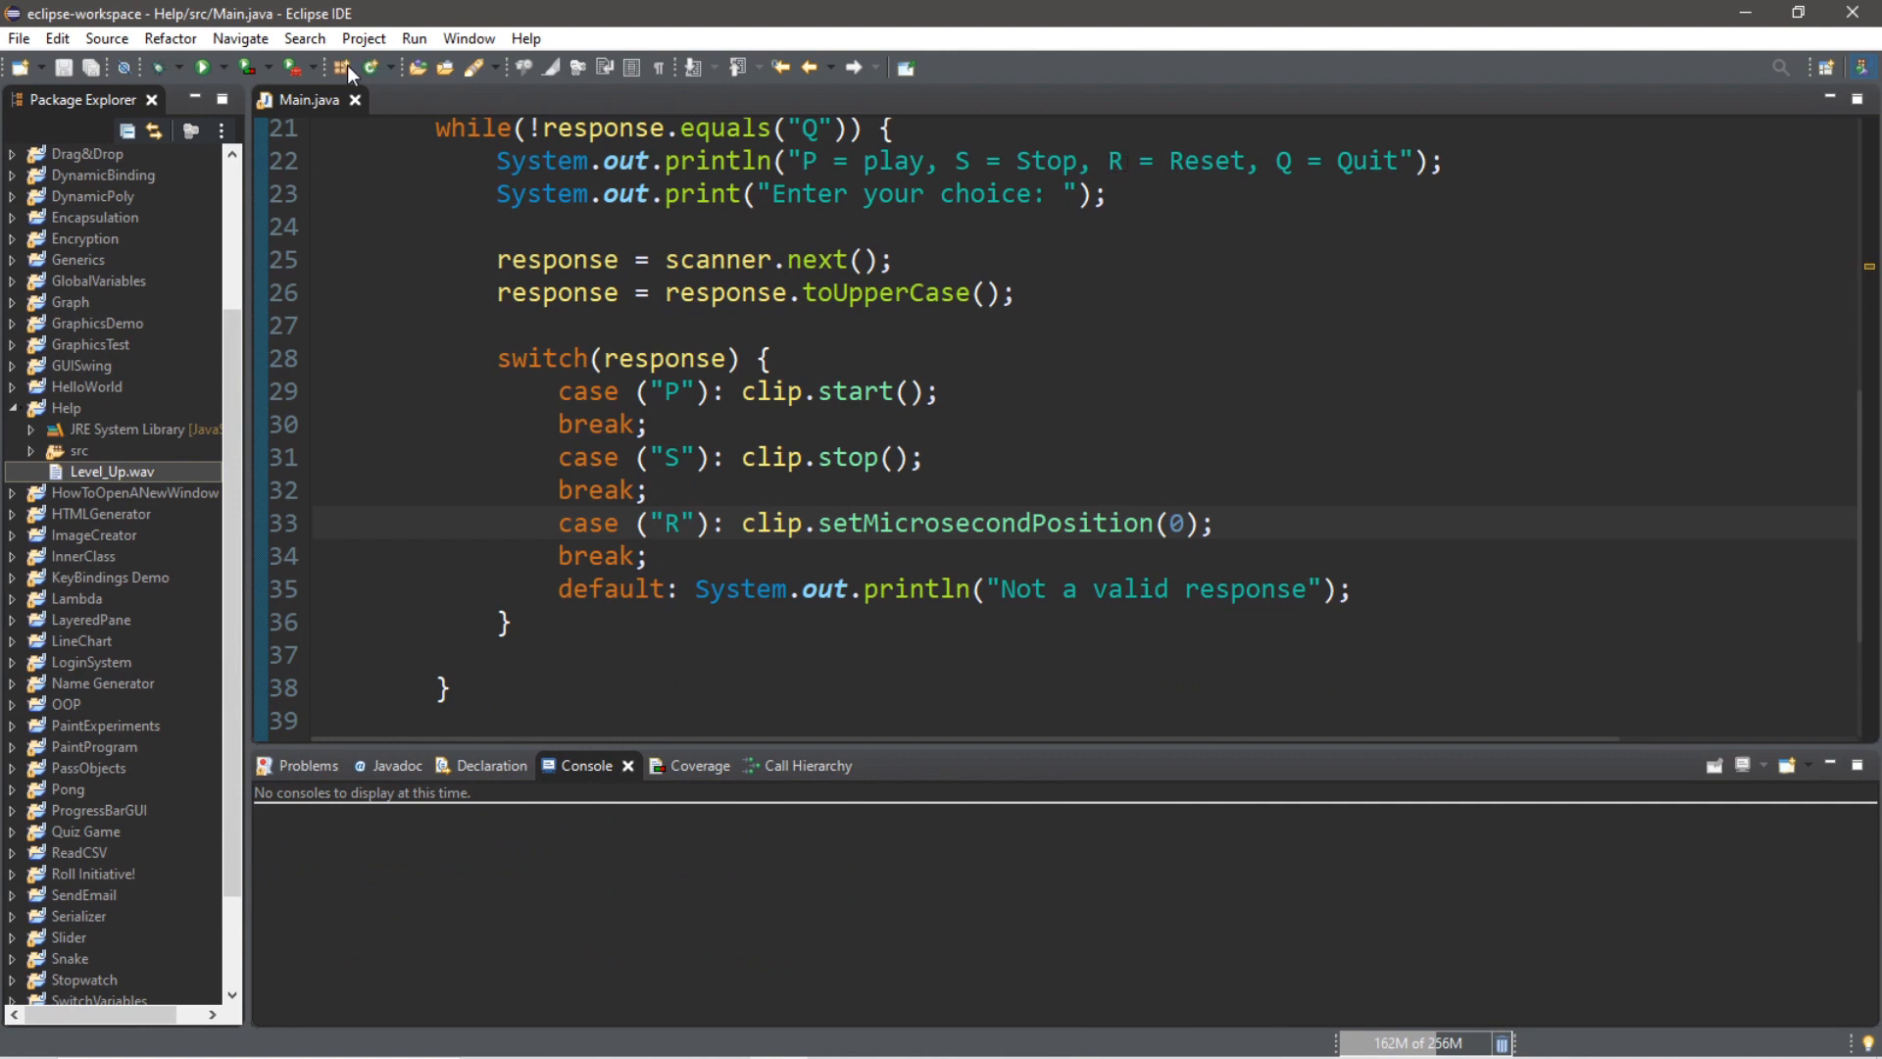
Rerun the player, enter p, r and s, terminate it and return to the editor
left_click(200, 66)
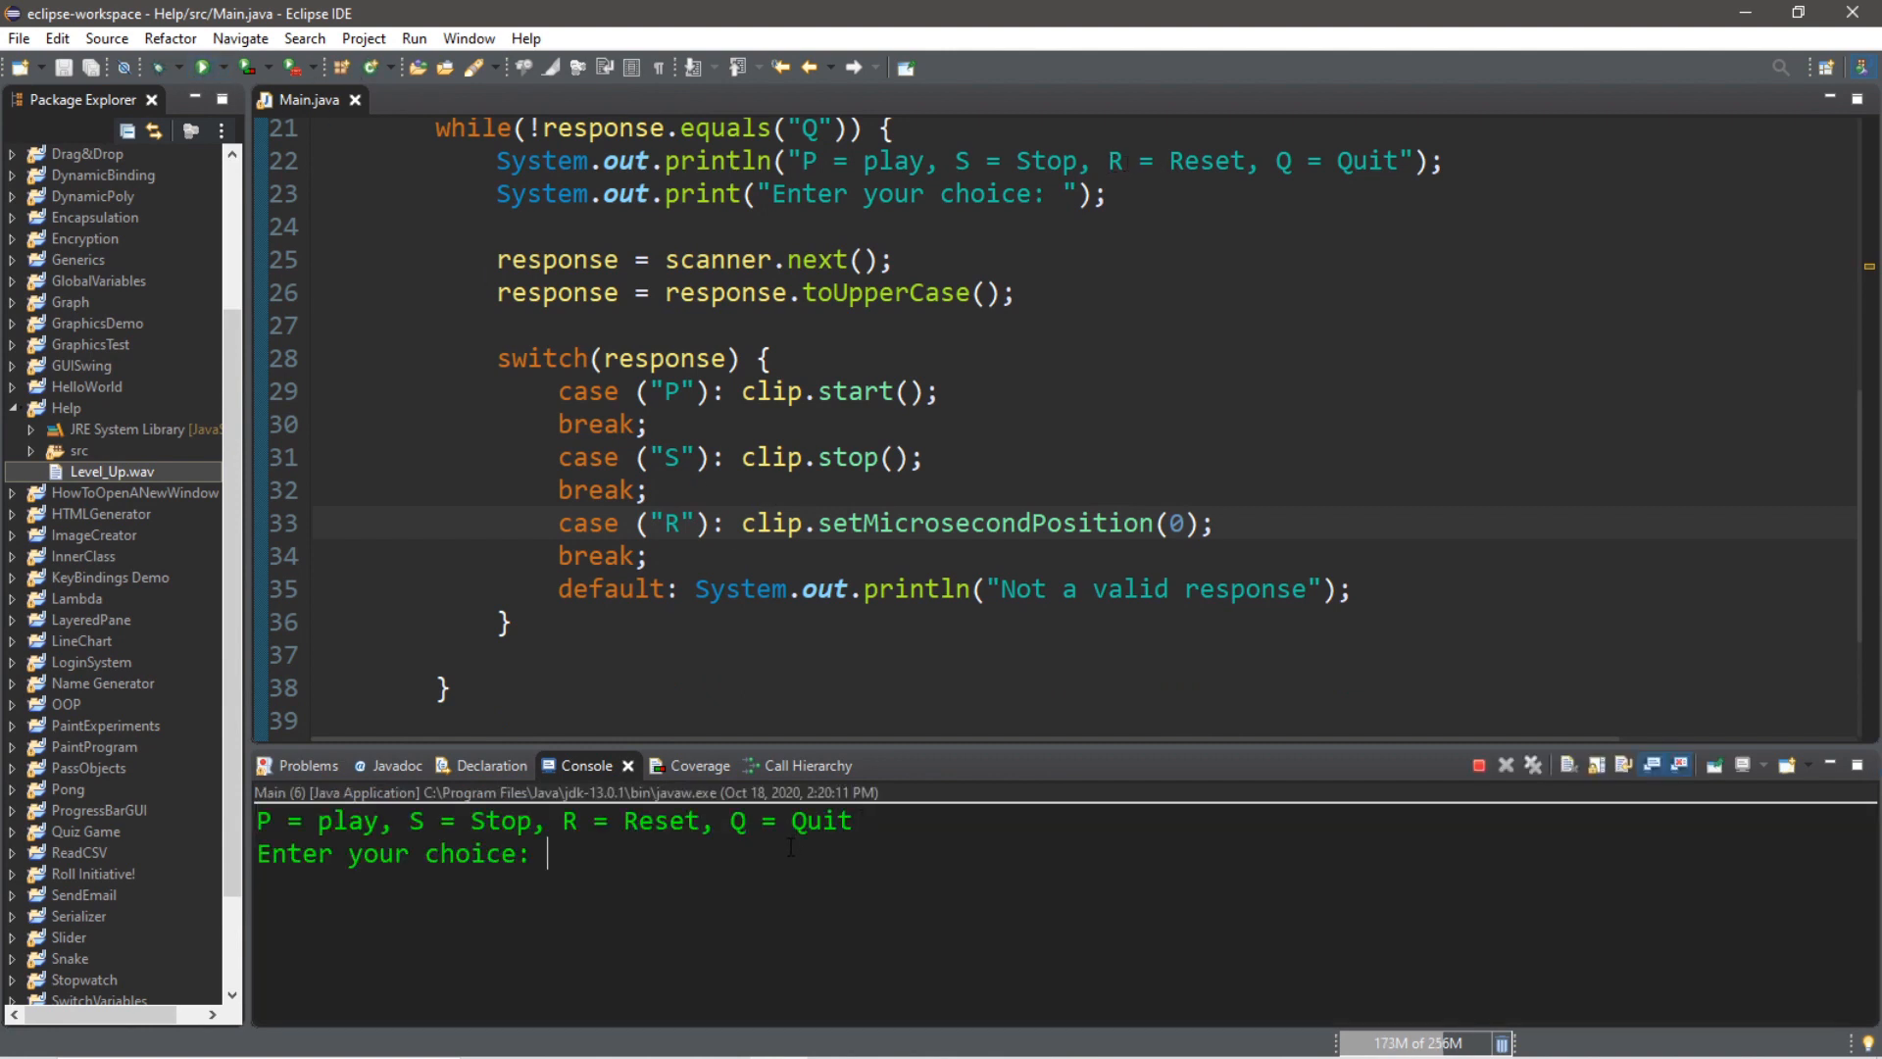
type("p")
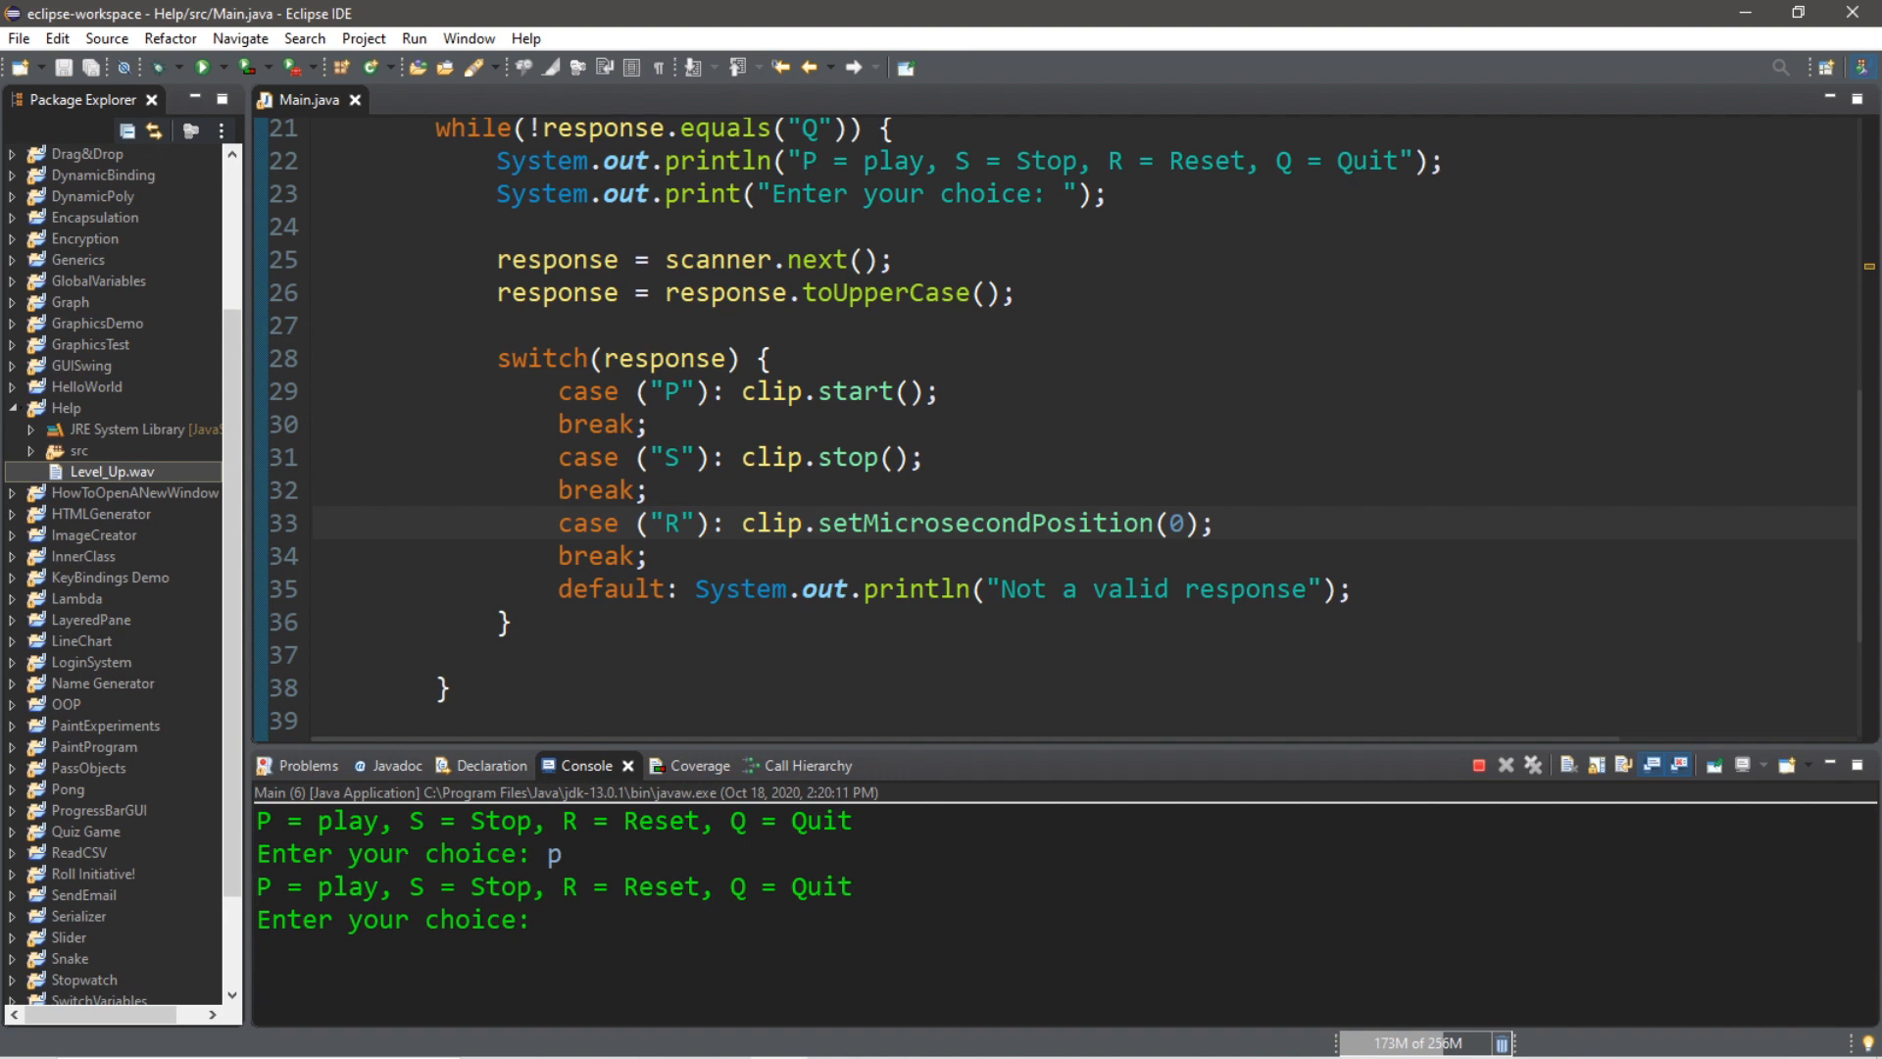
type("r")
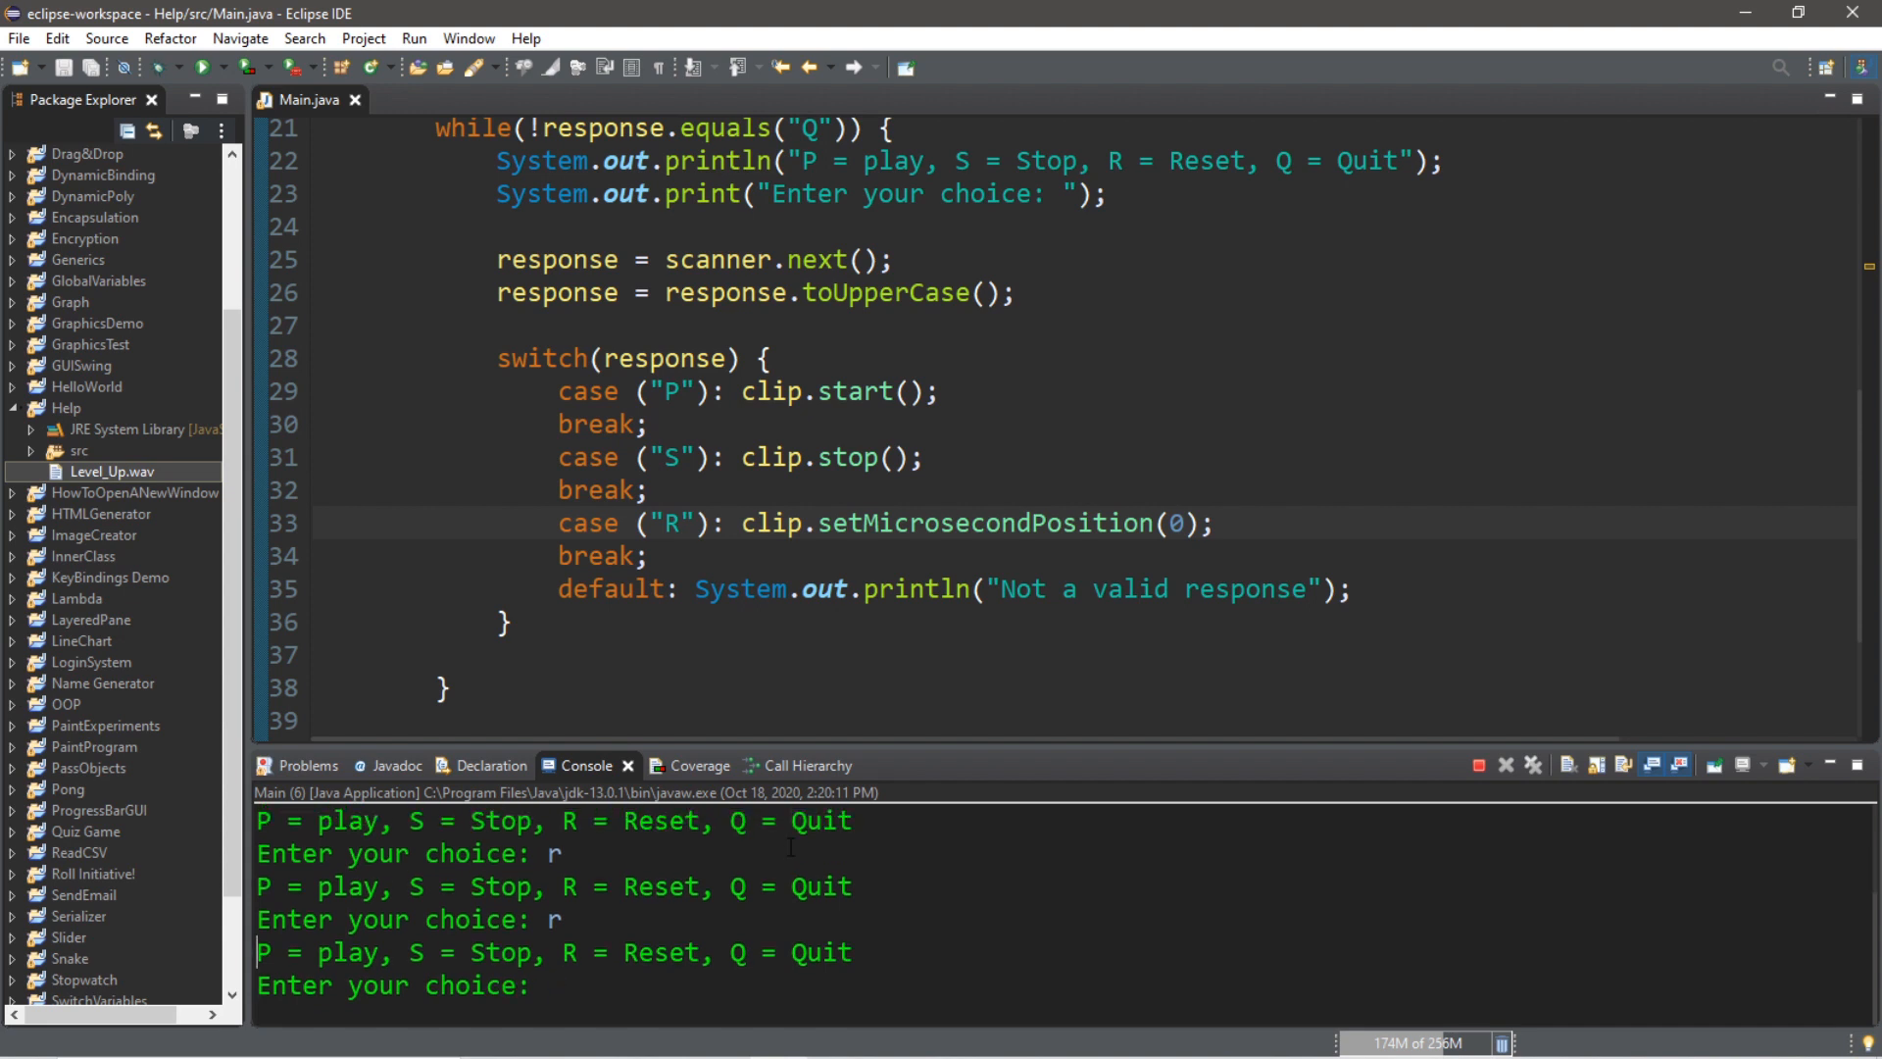
type("s")
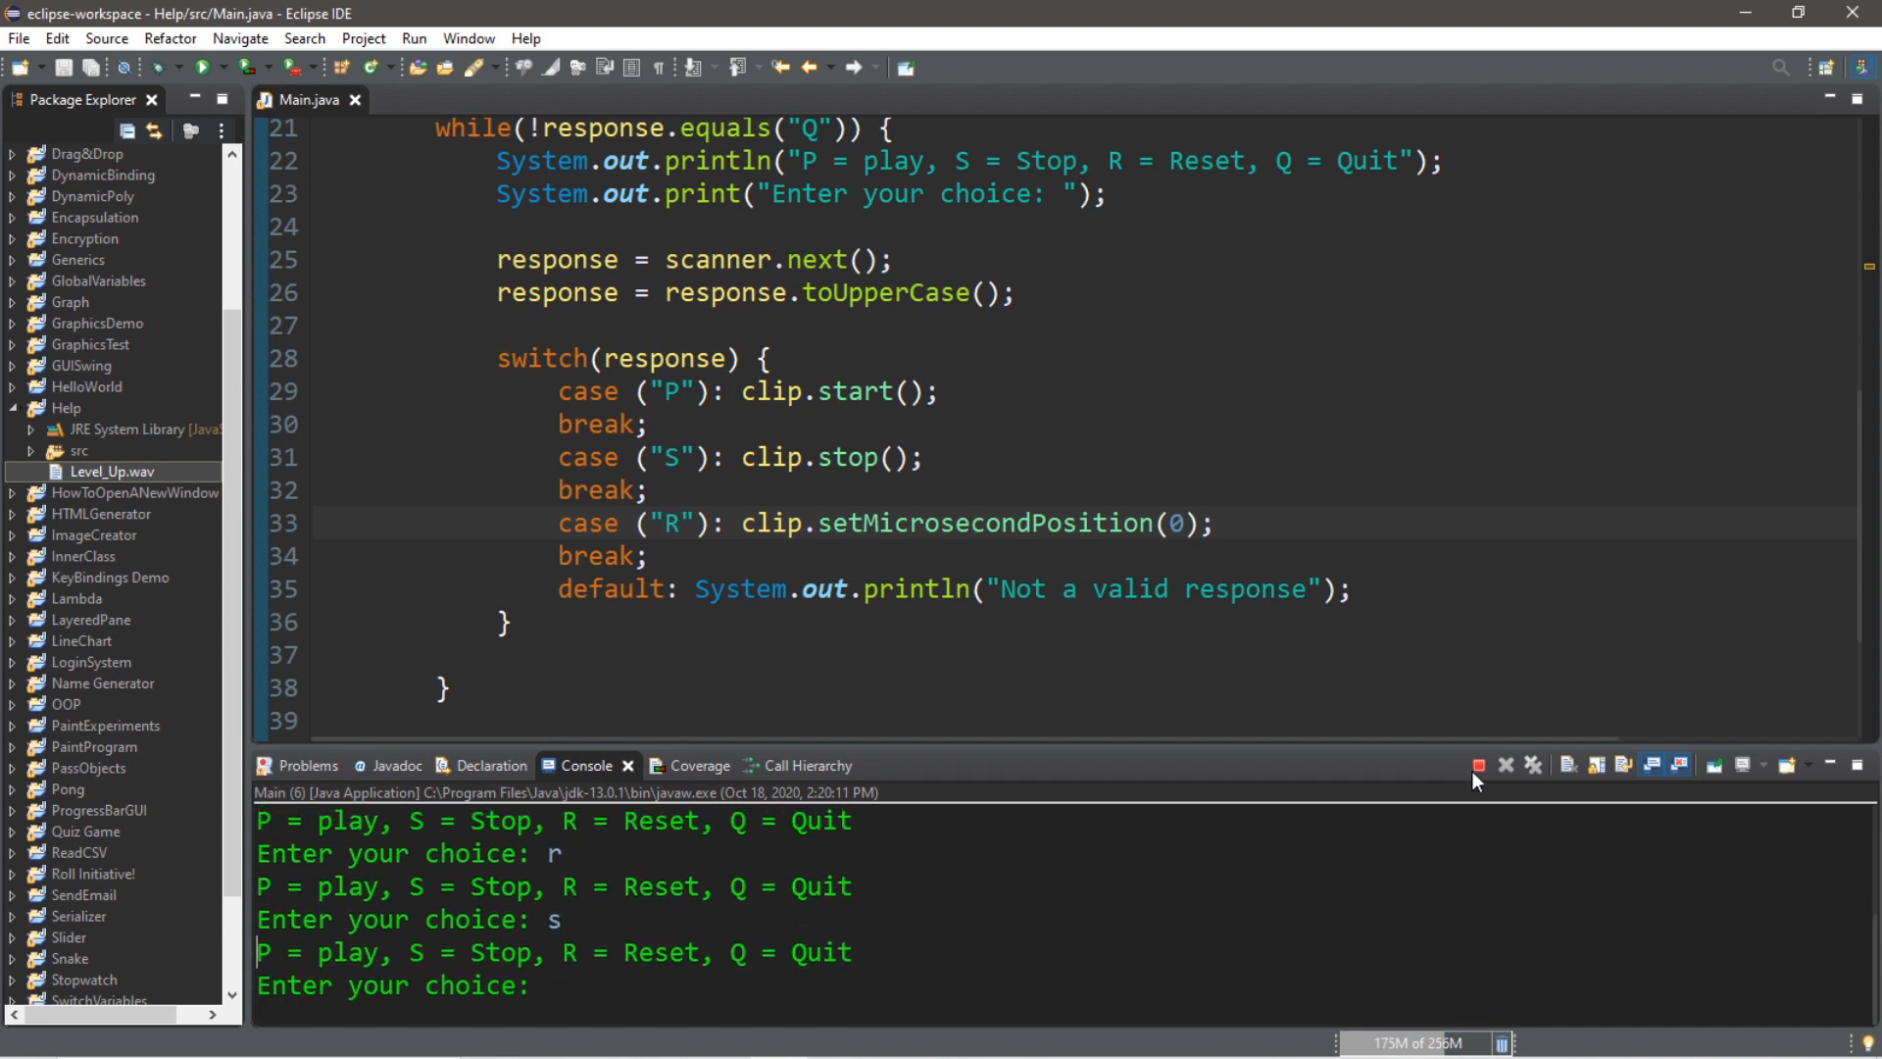
left_click(1478, 765)
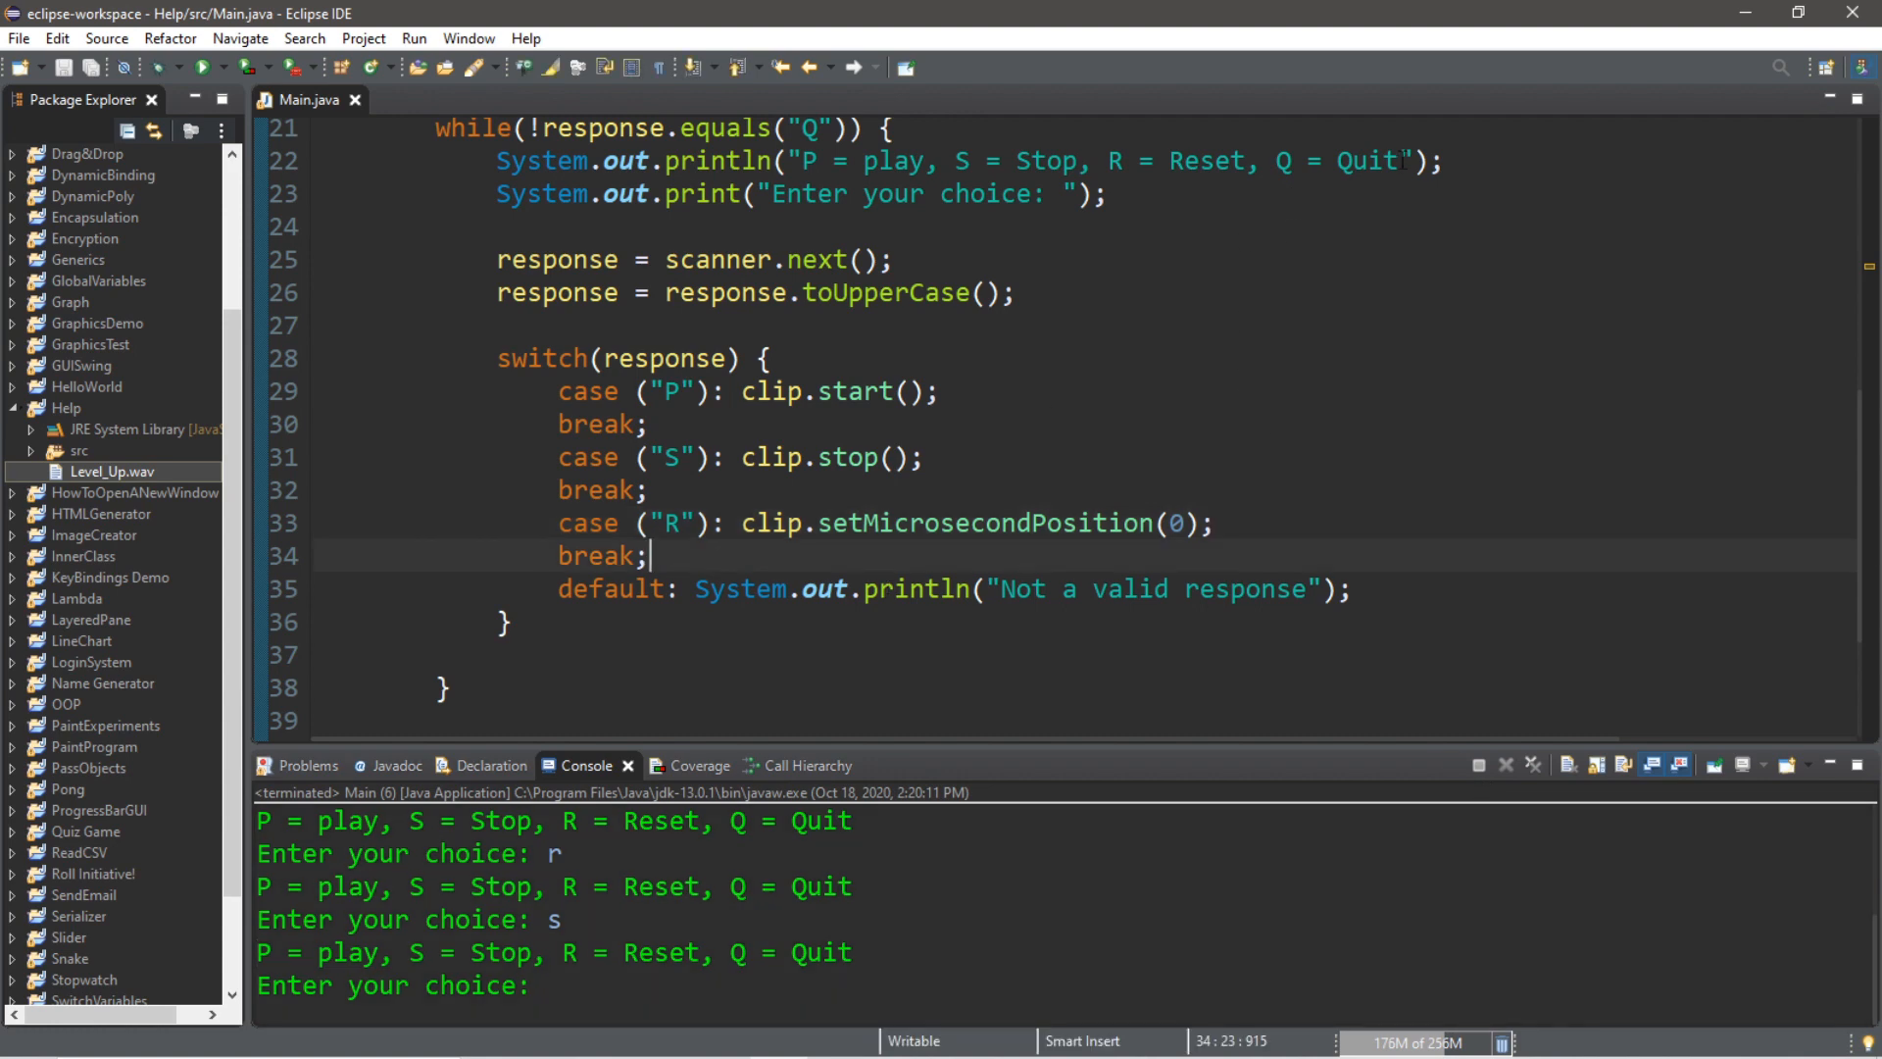
left_click(541, 357)
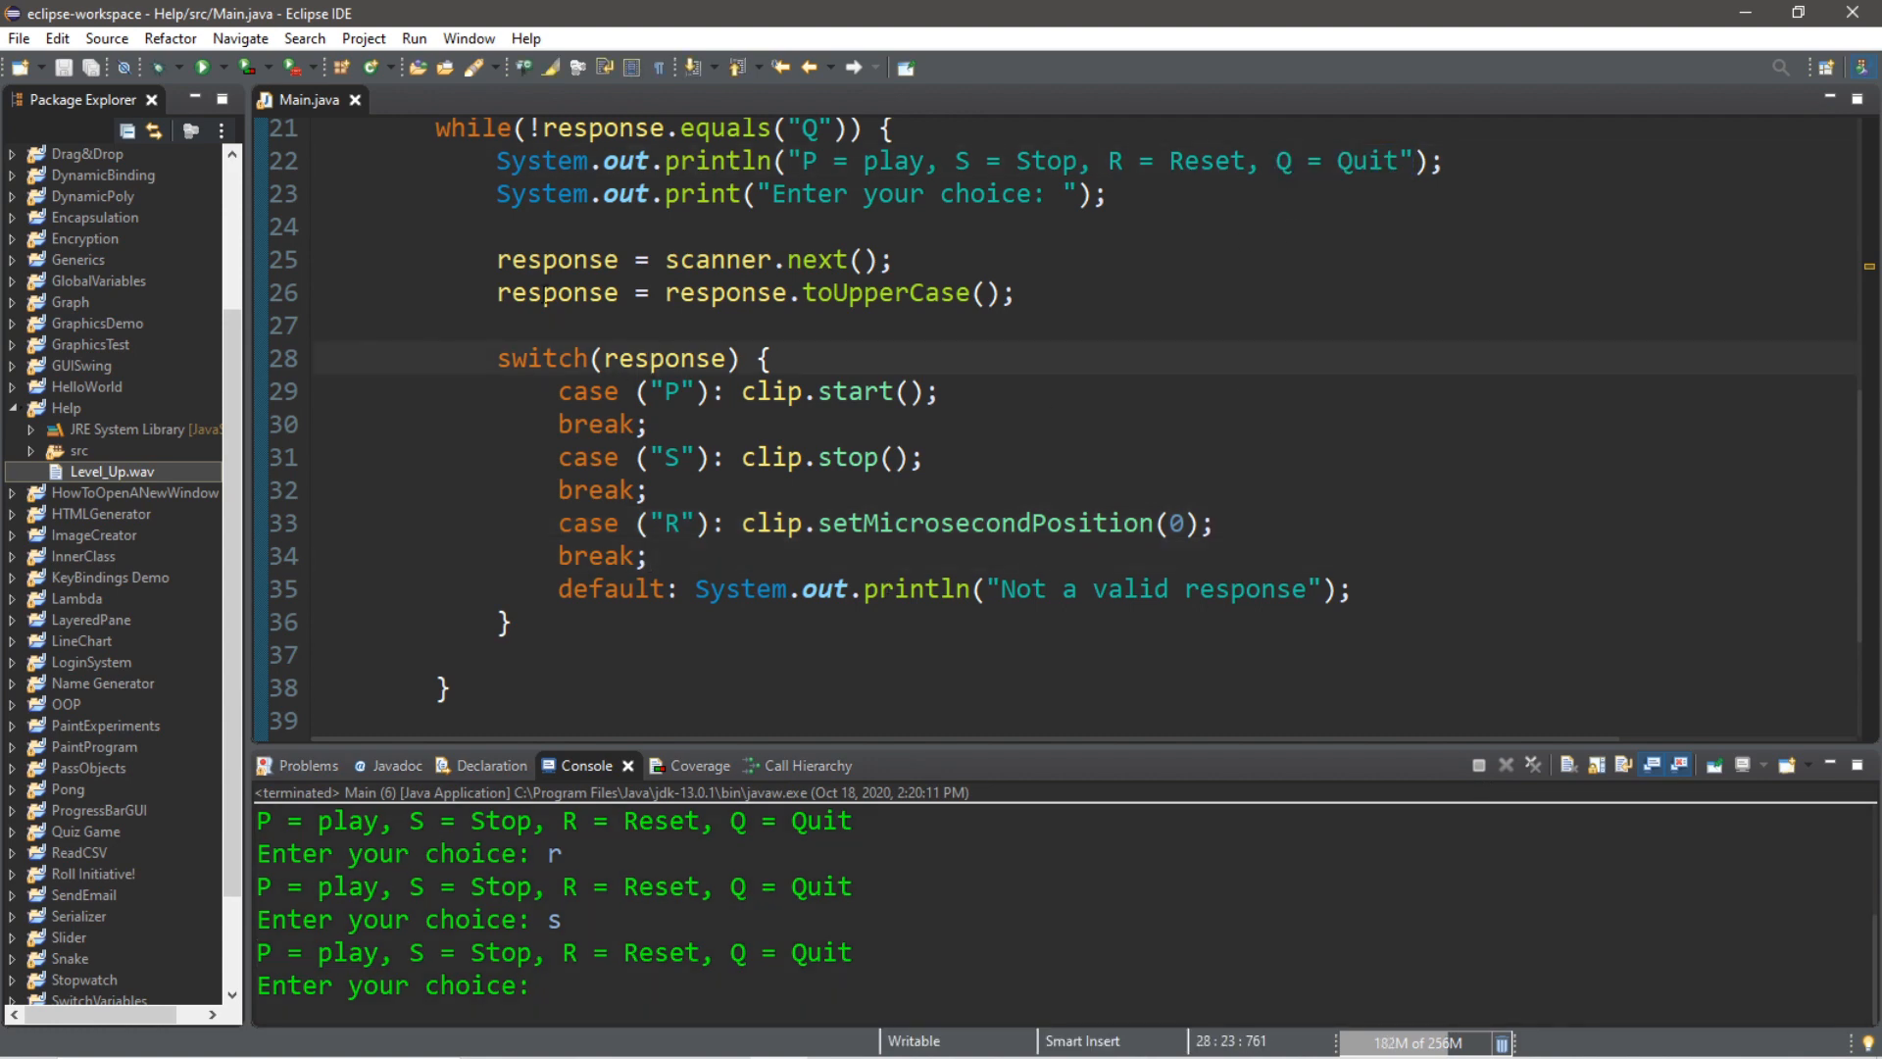
Write case ("Q"): clip.close(); followed by break; after the R case
scroll("down", 3)
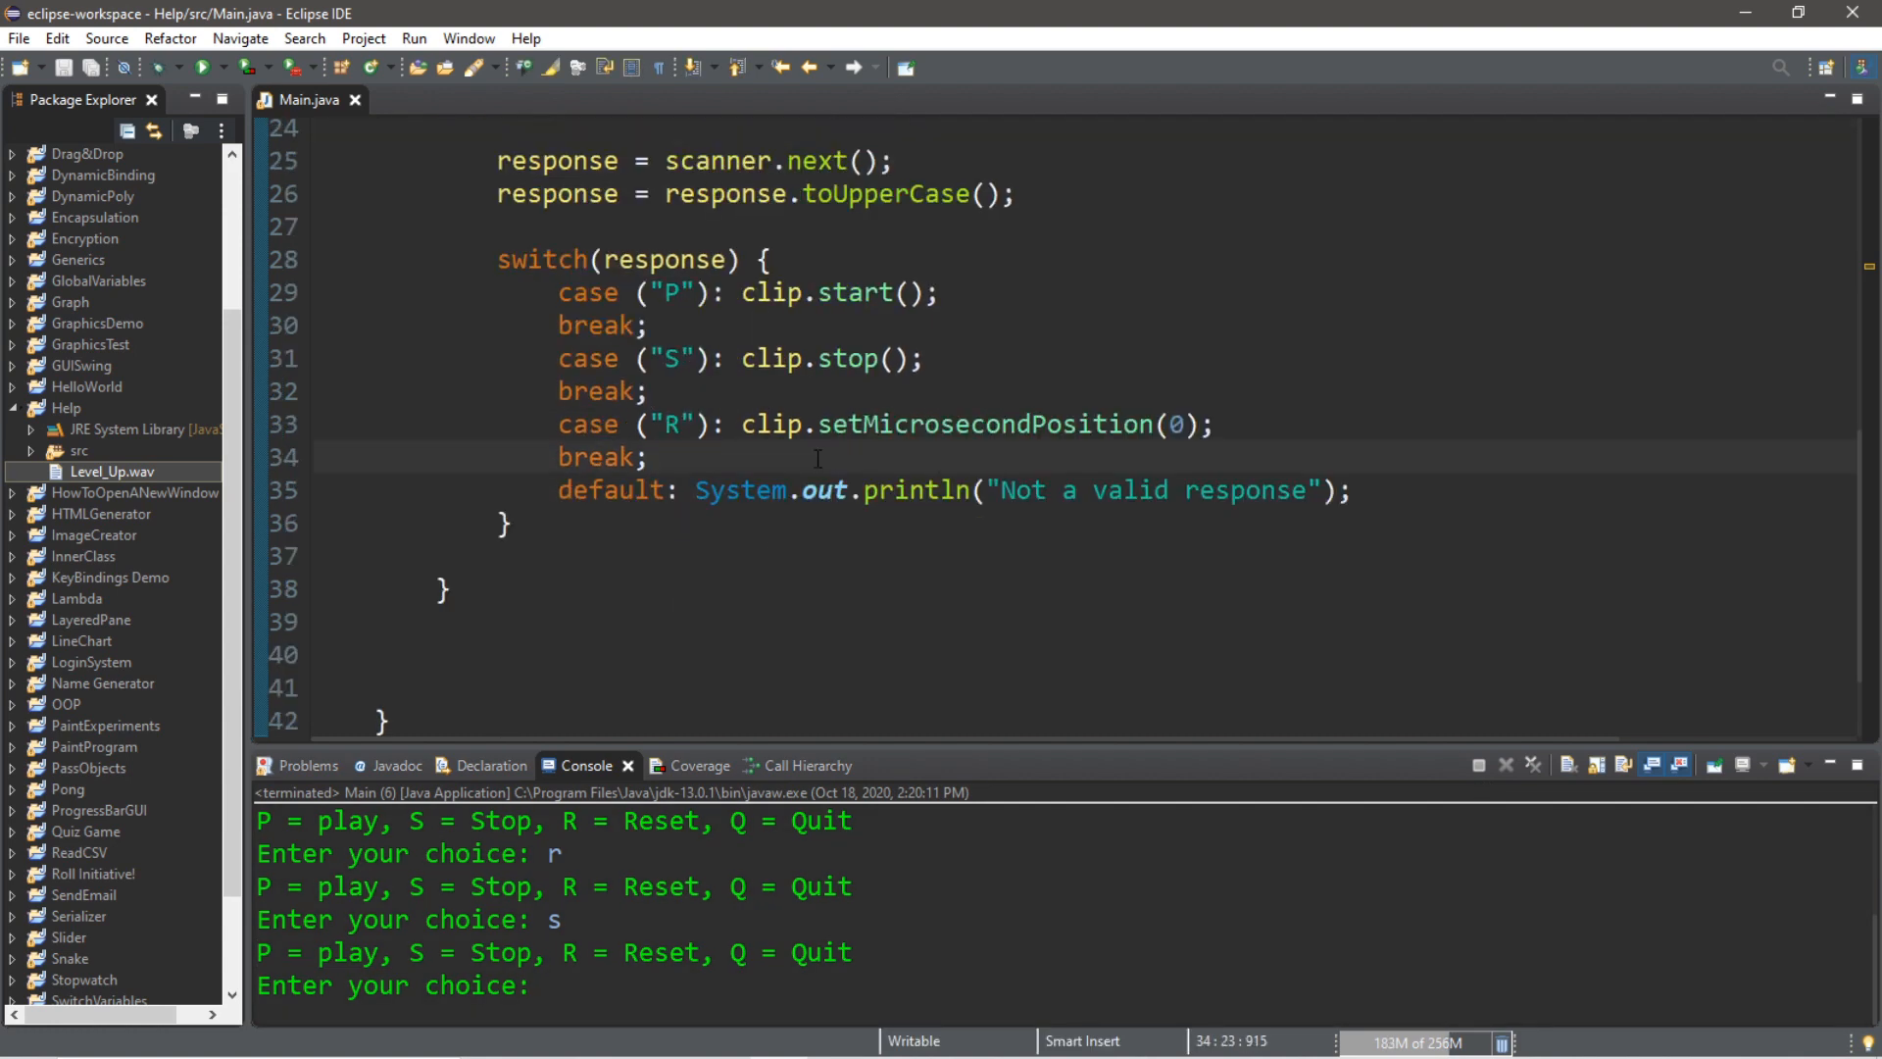
type("case")
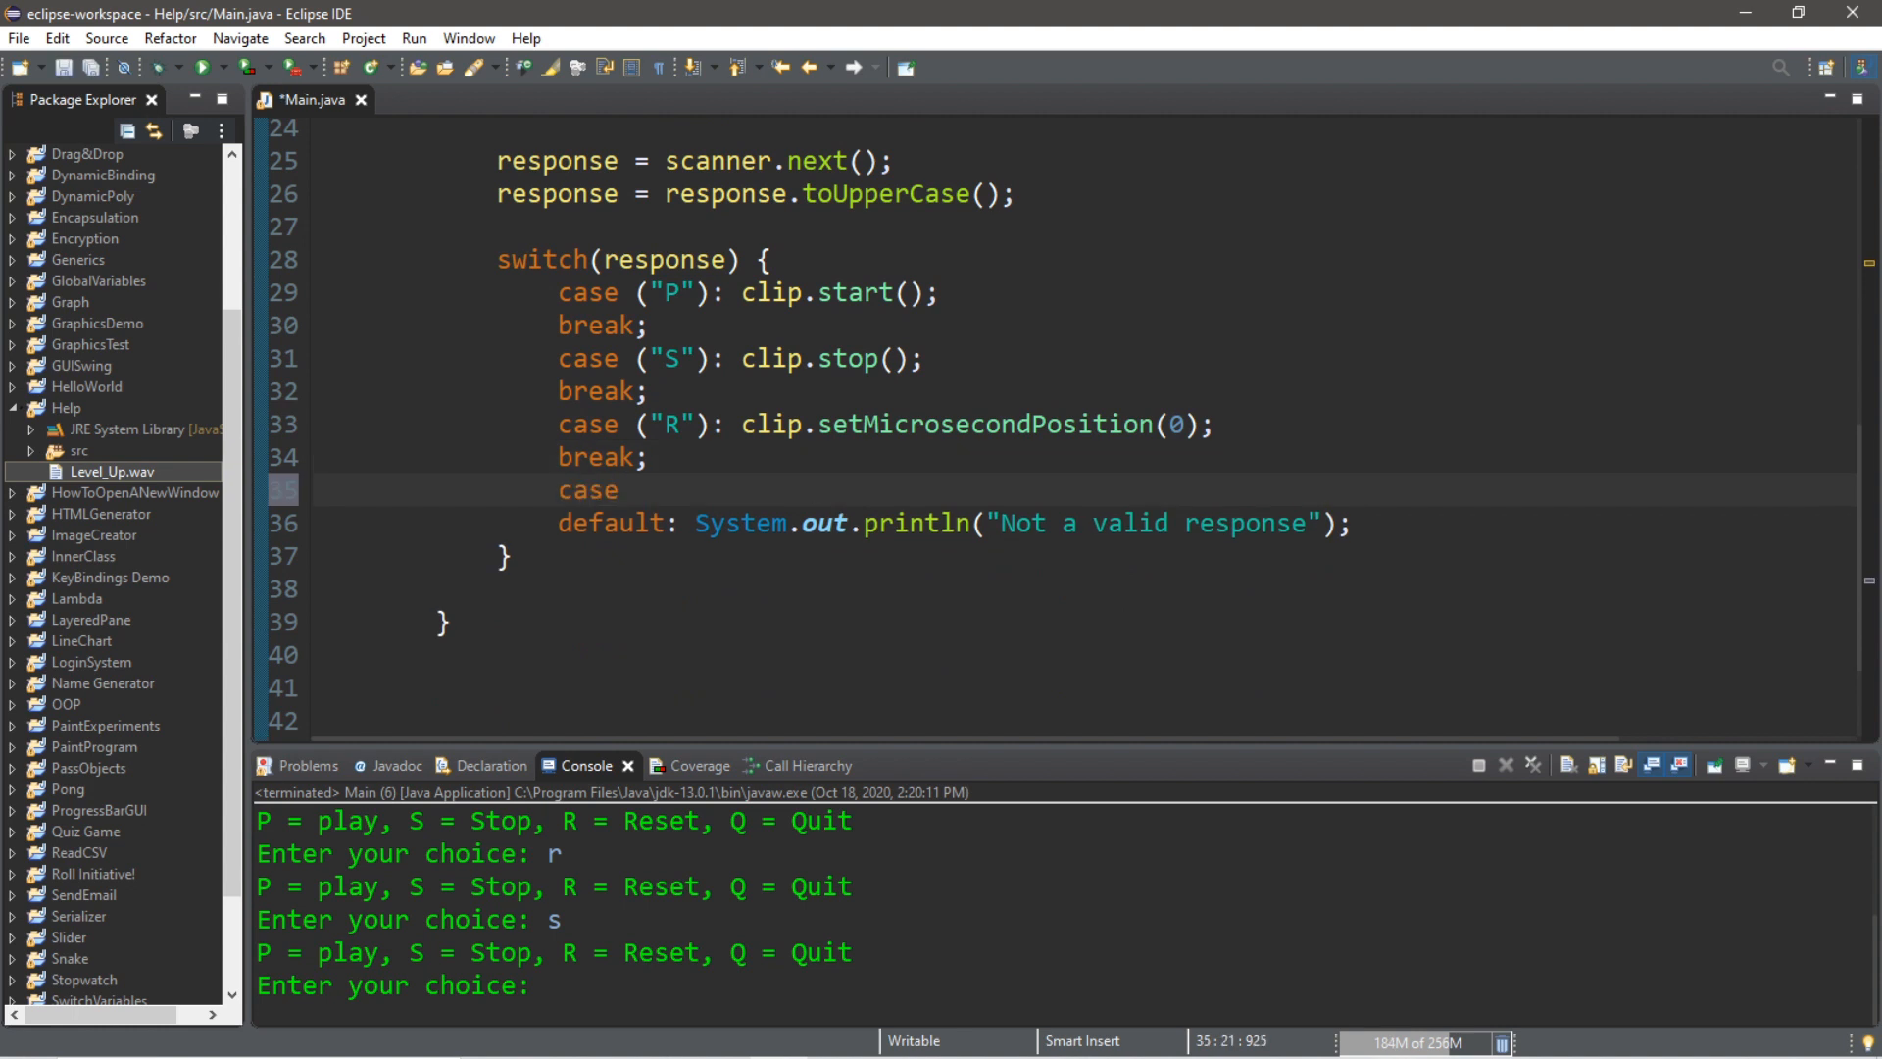
type("()")
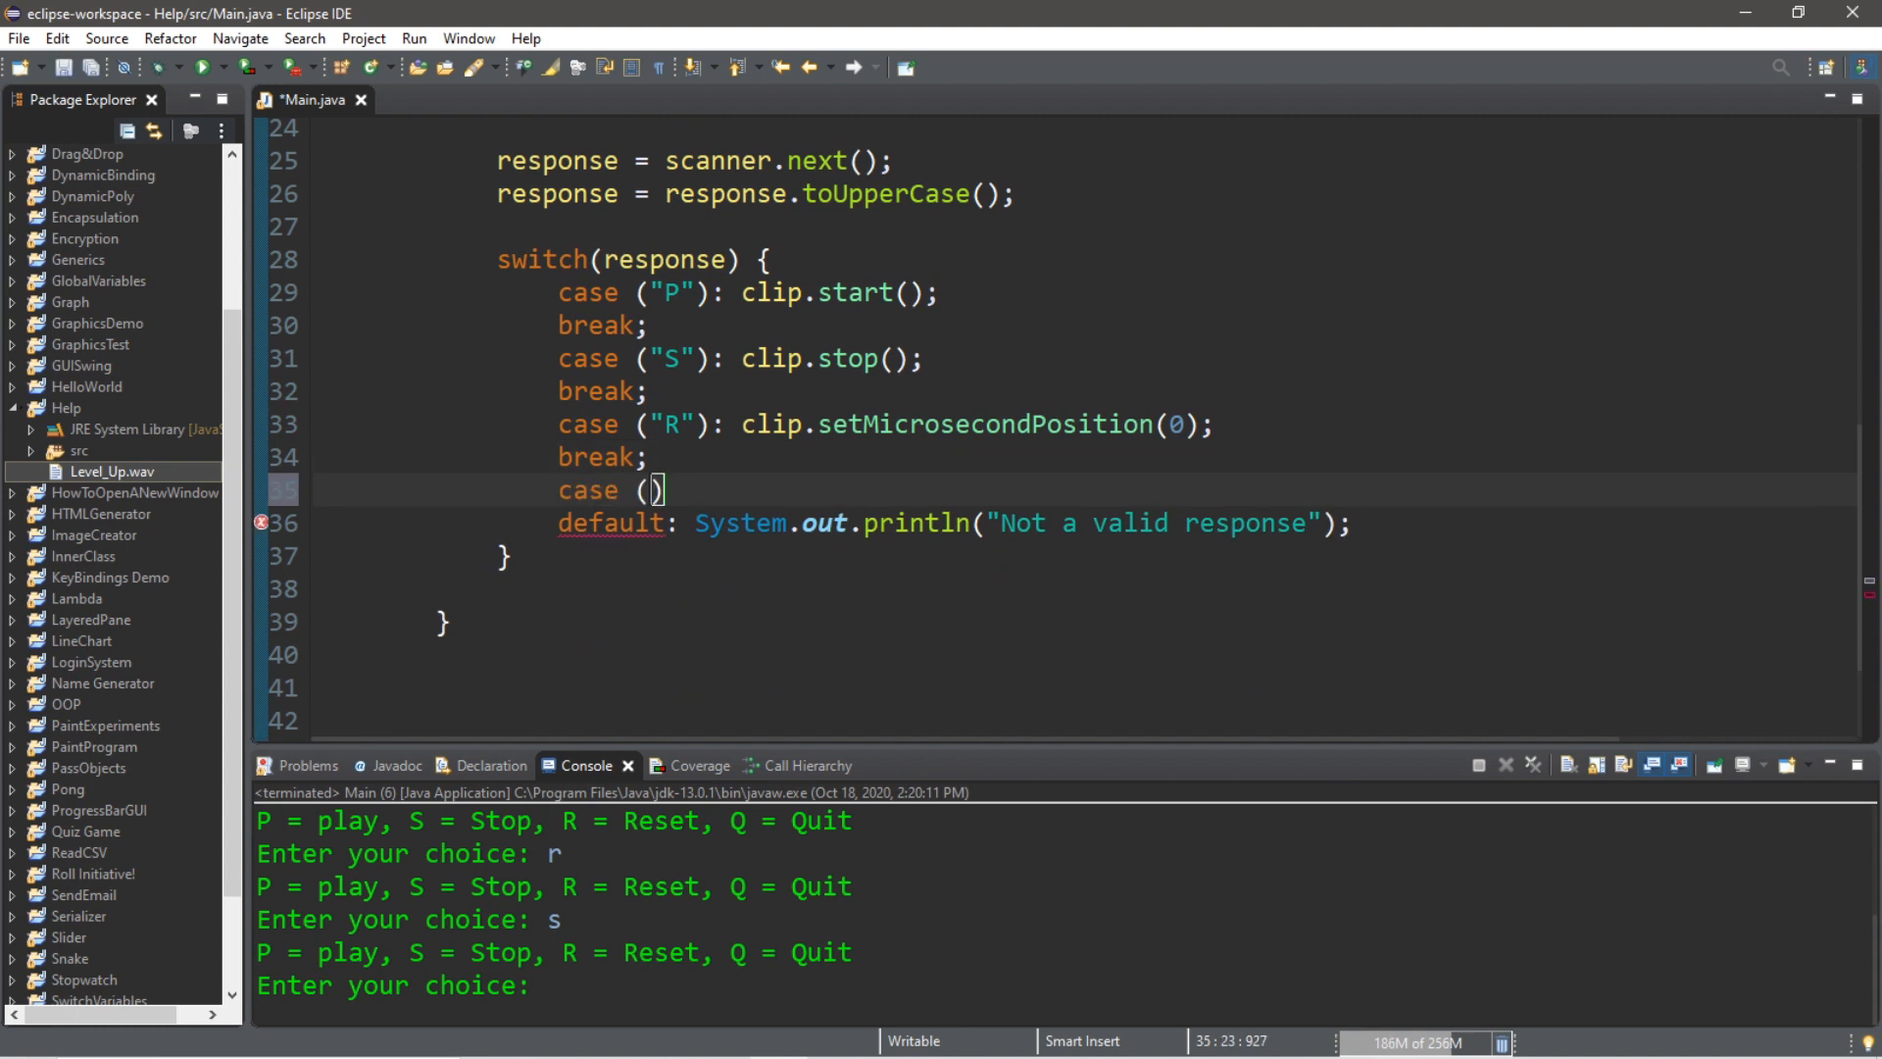
type("\"Q\"")
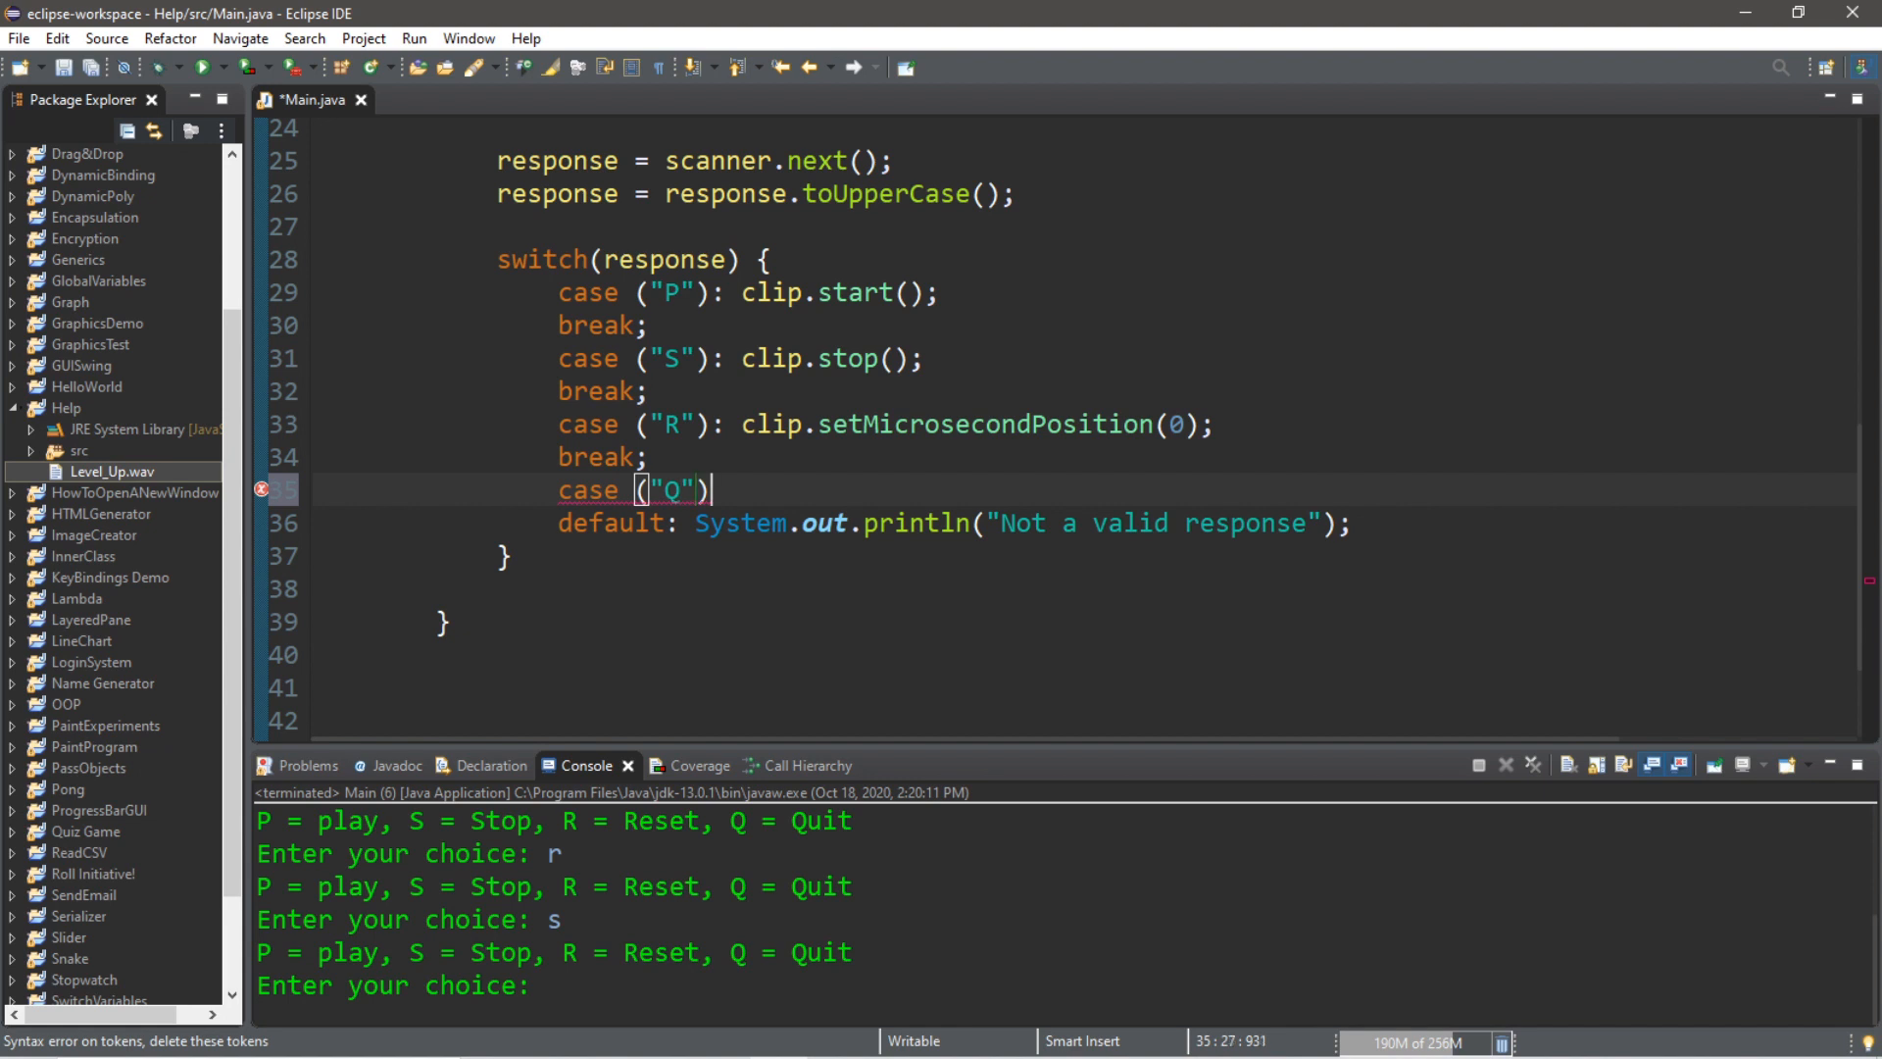
type(":")
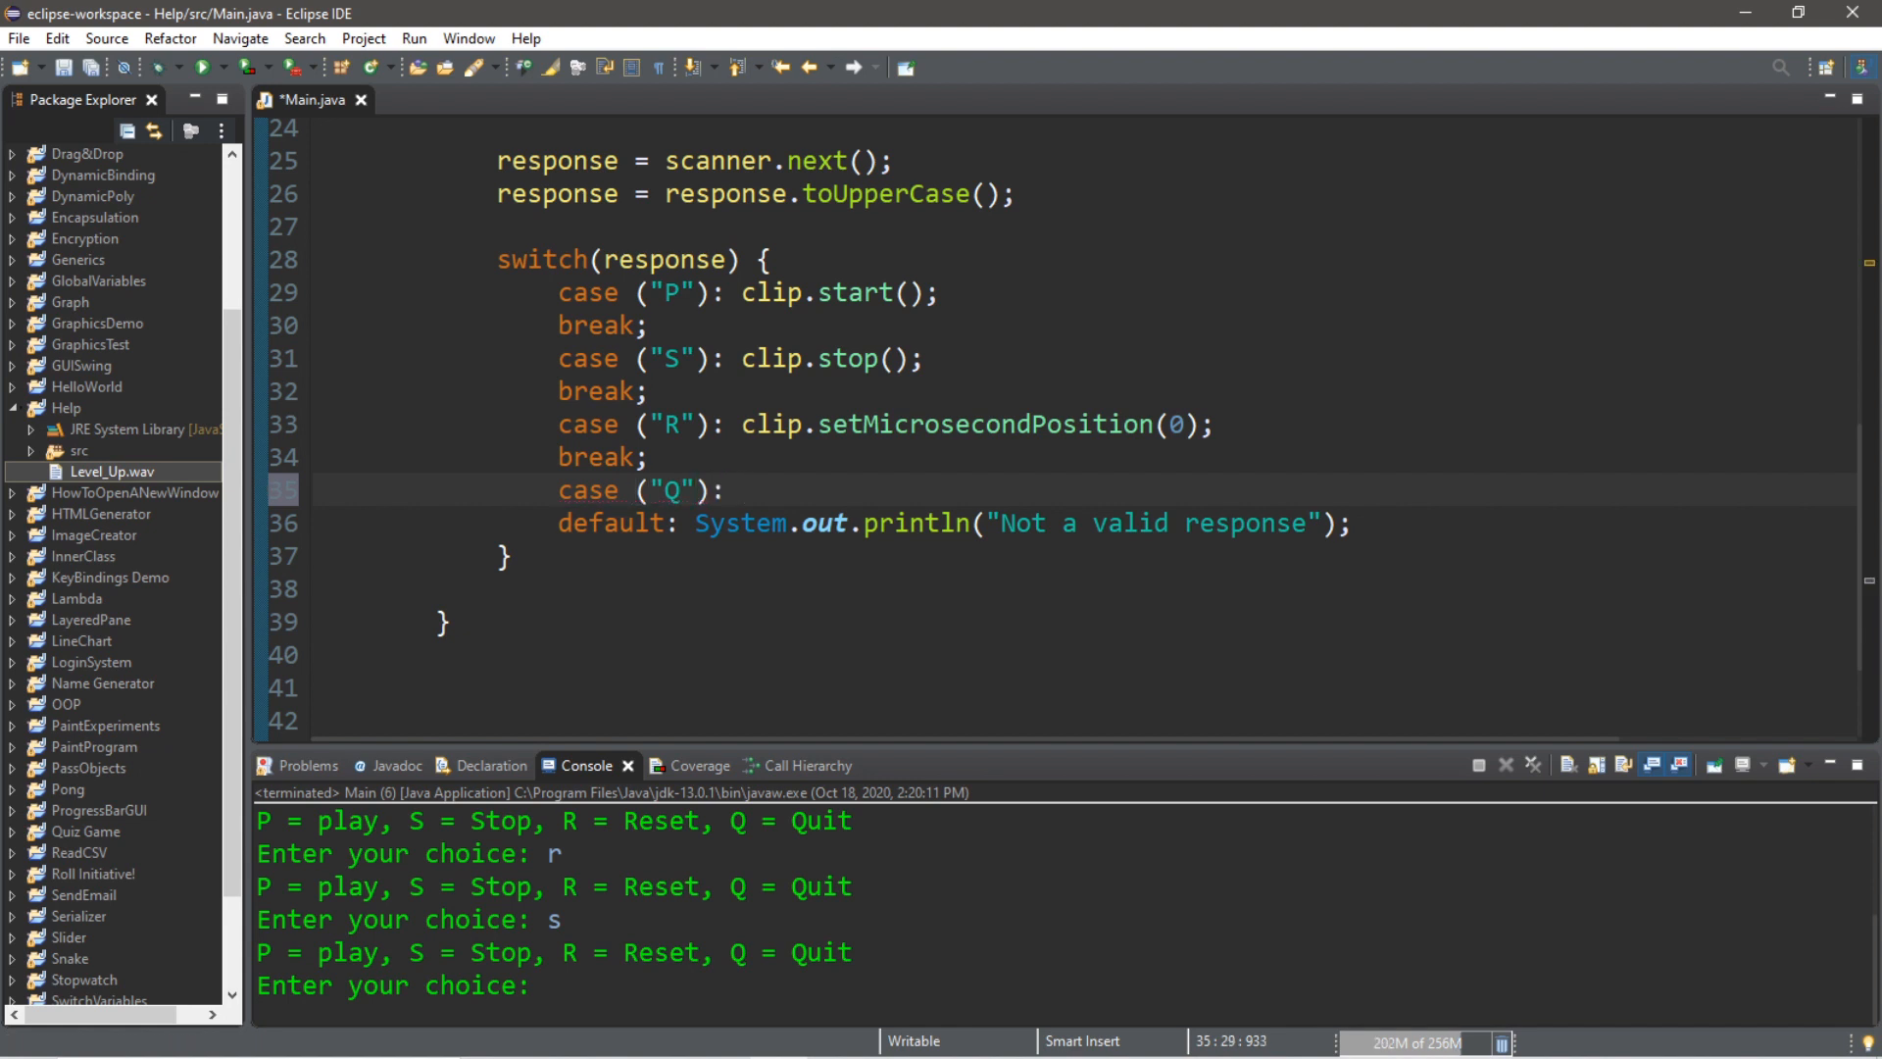
type("clip.close();")
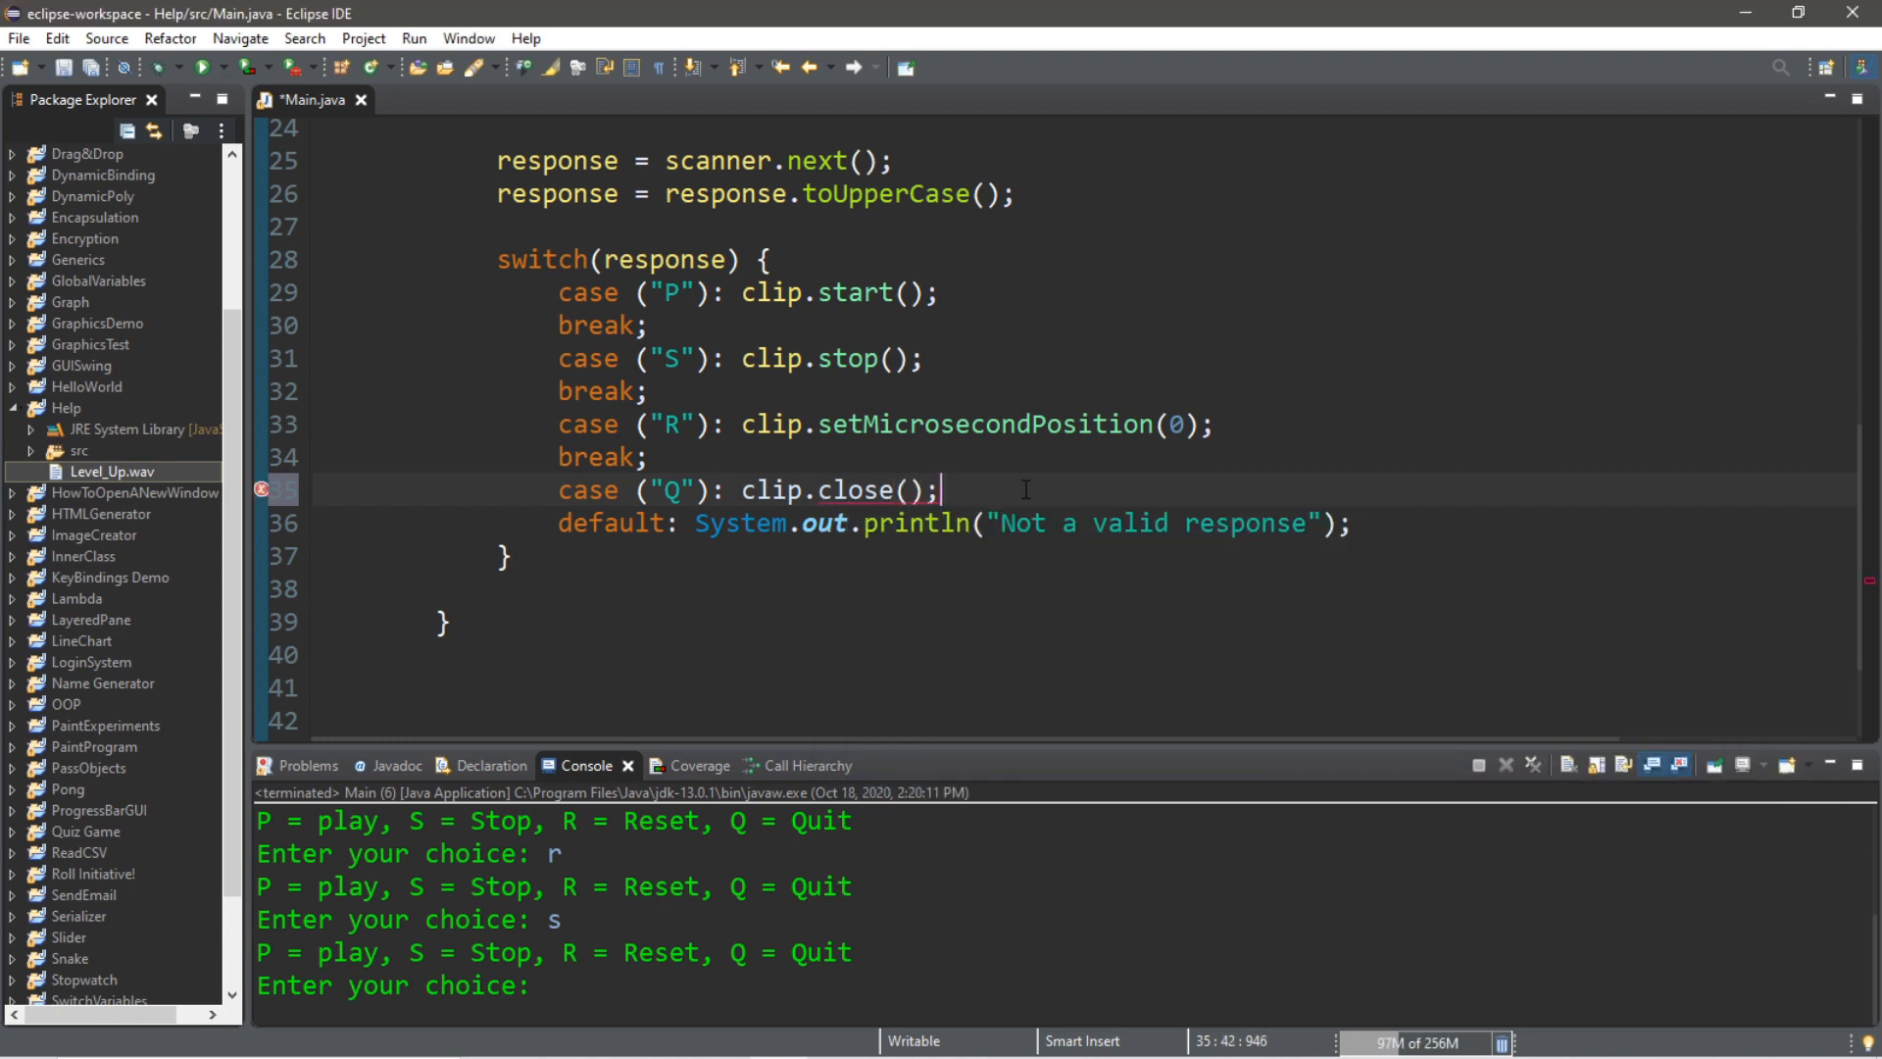
type("break")
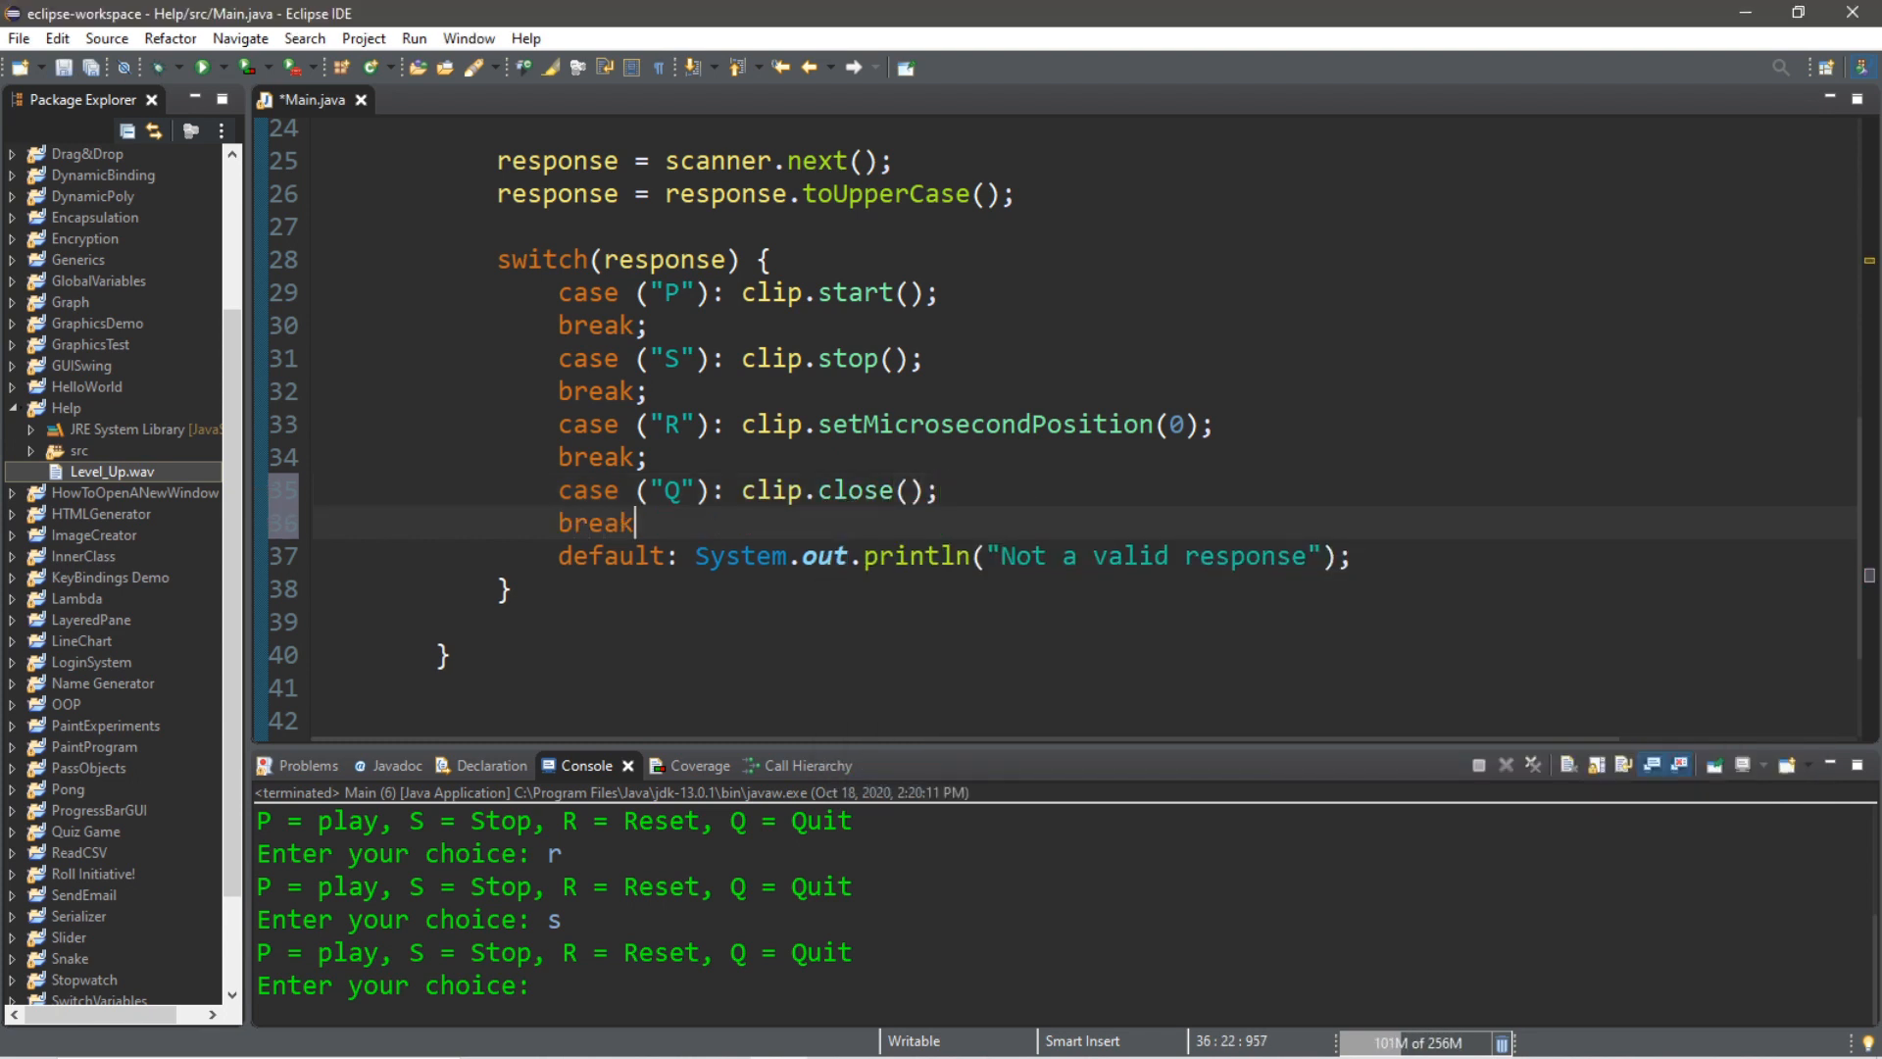
type(";")
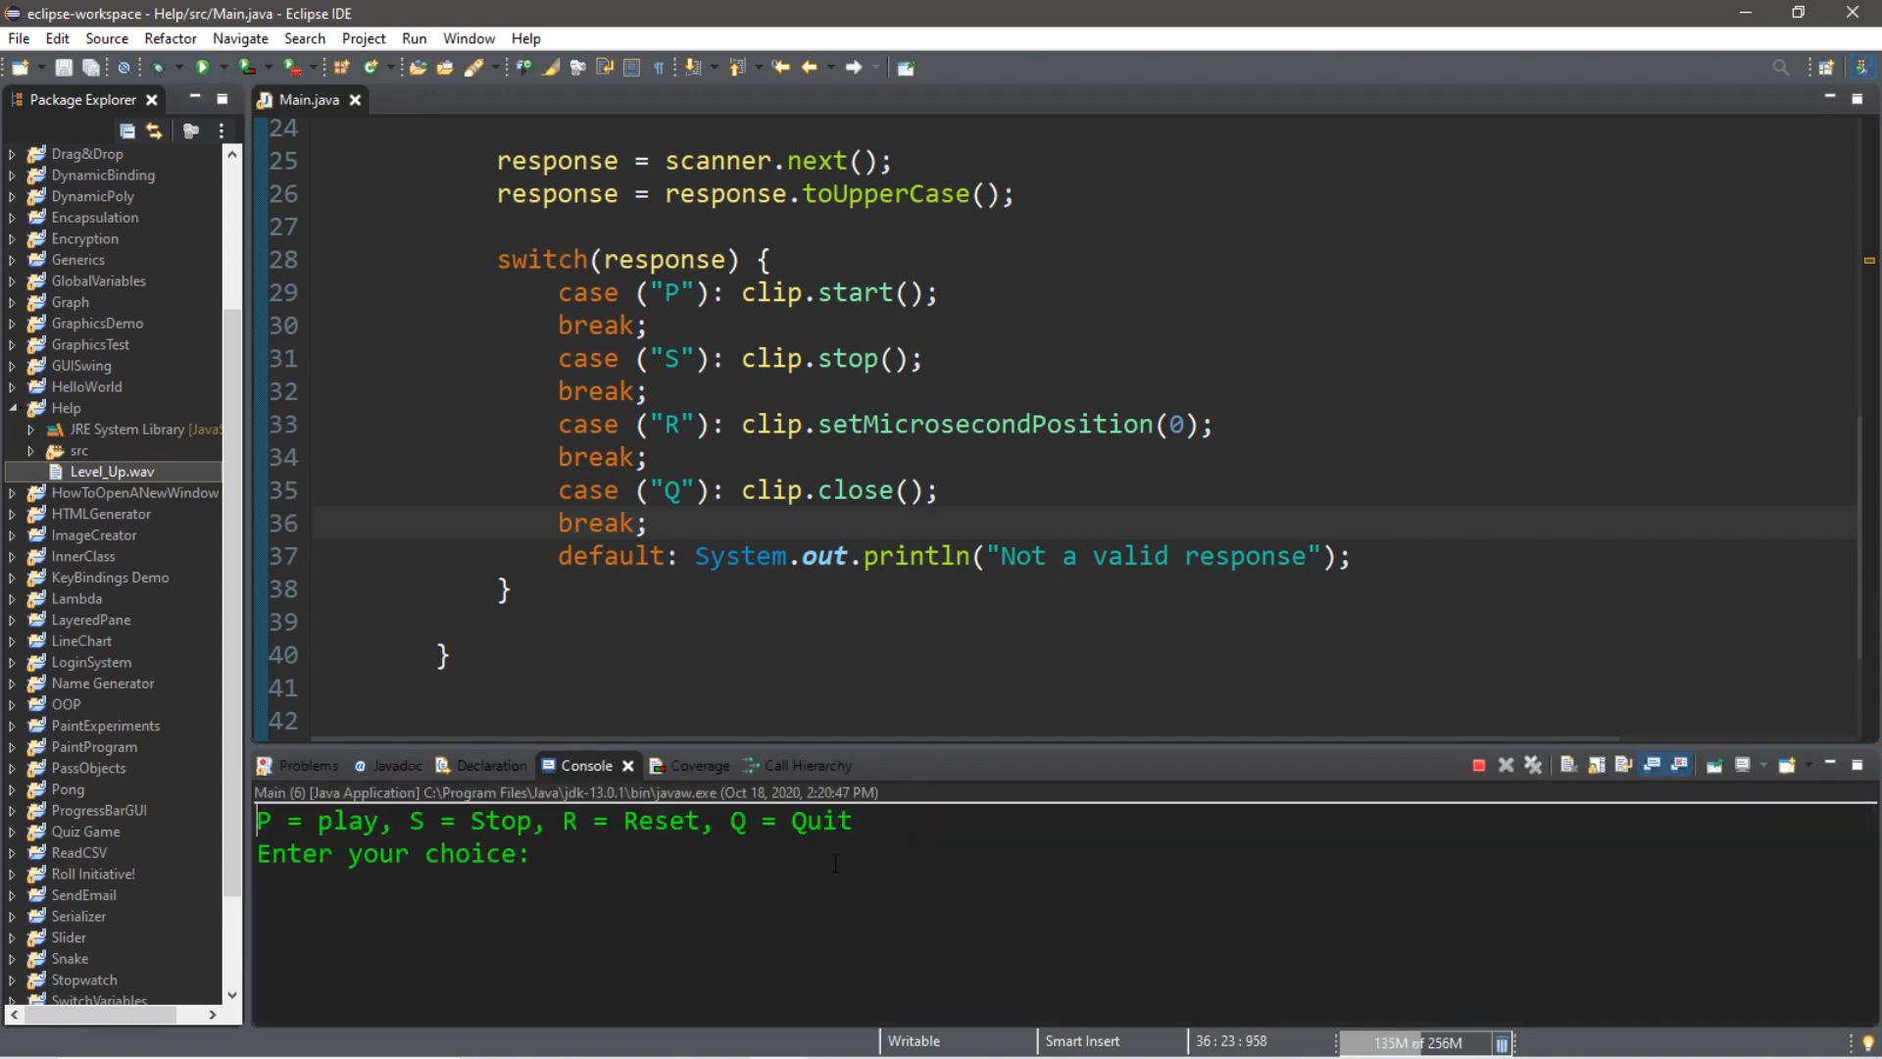
Enter p then q in the running player, and start a sysout line after the loop
type("p")
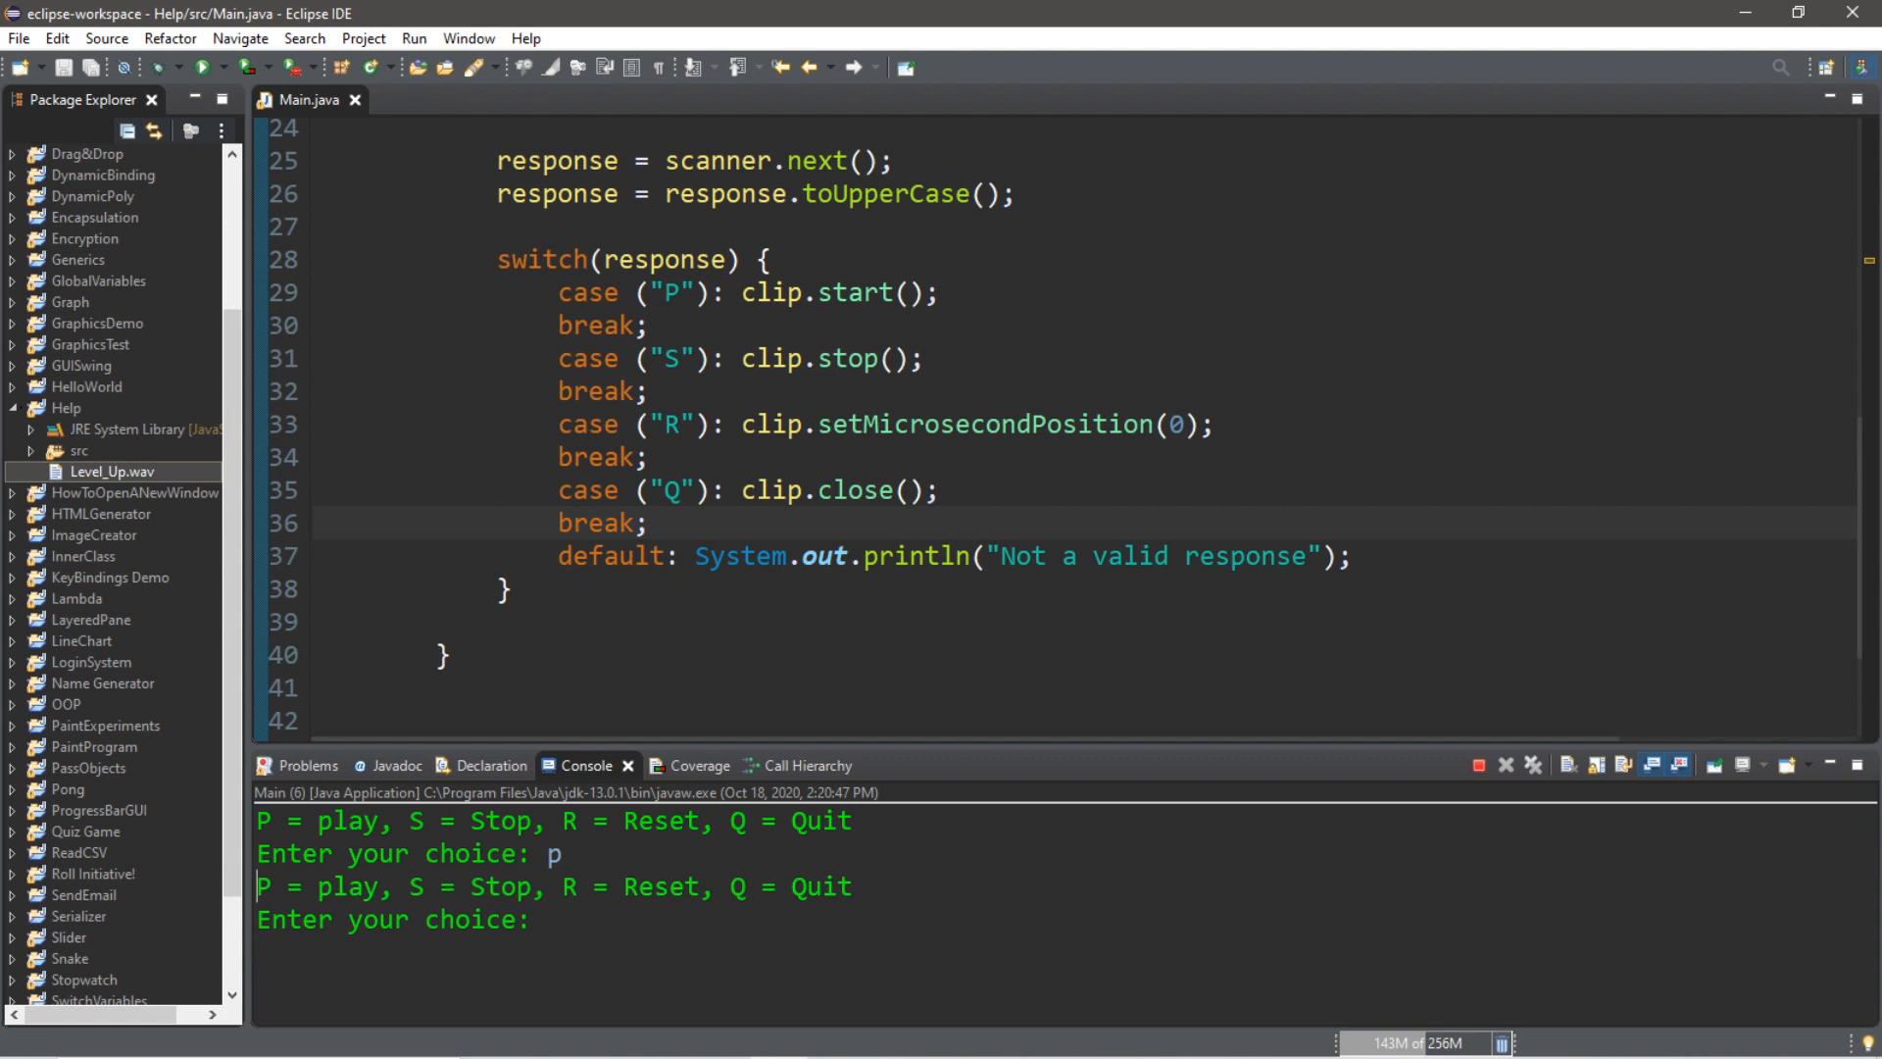
type("q")
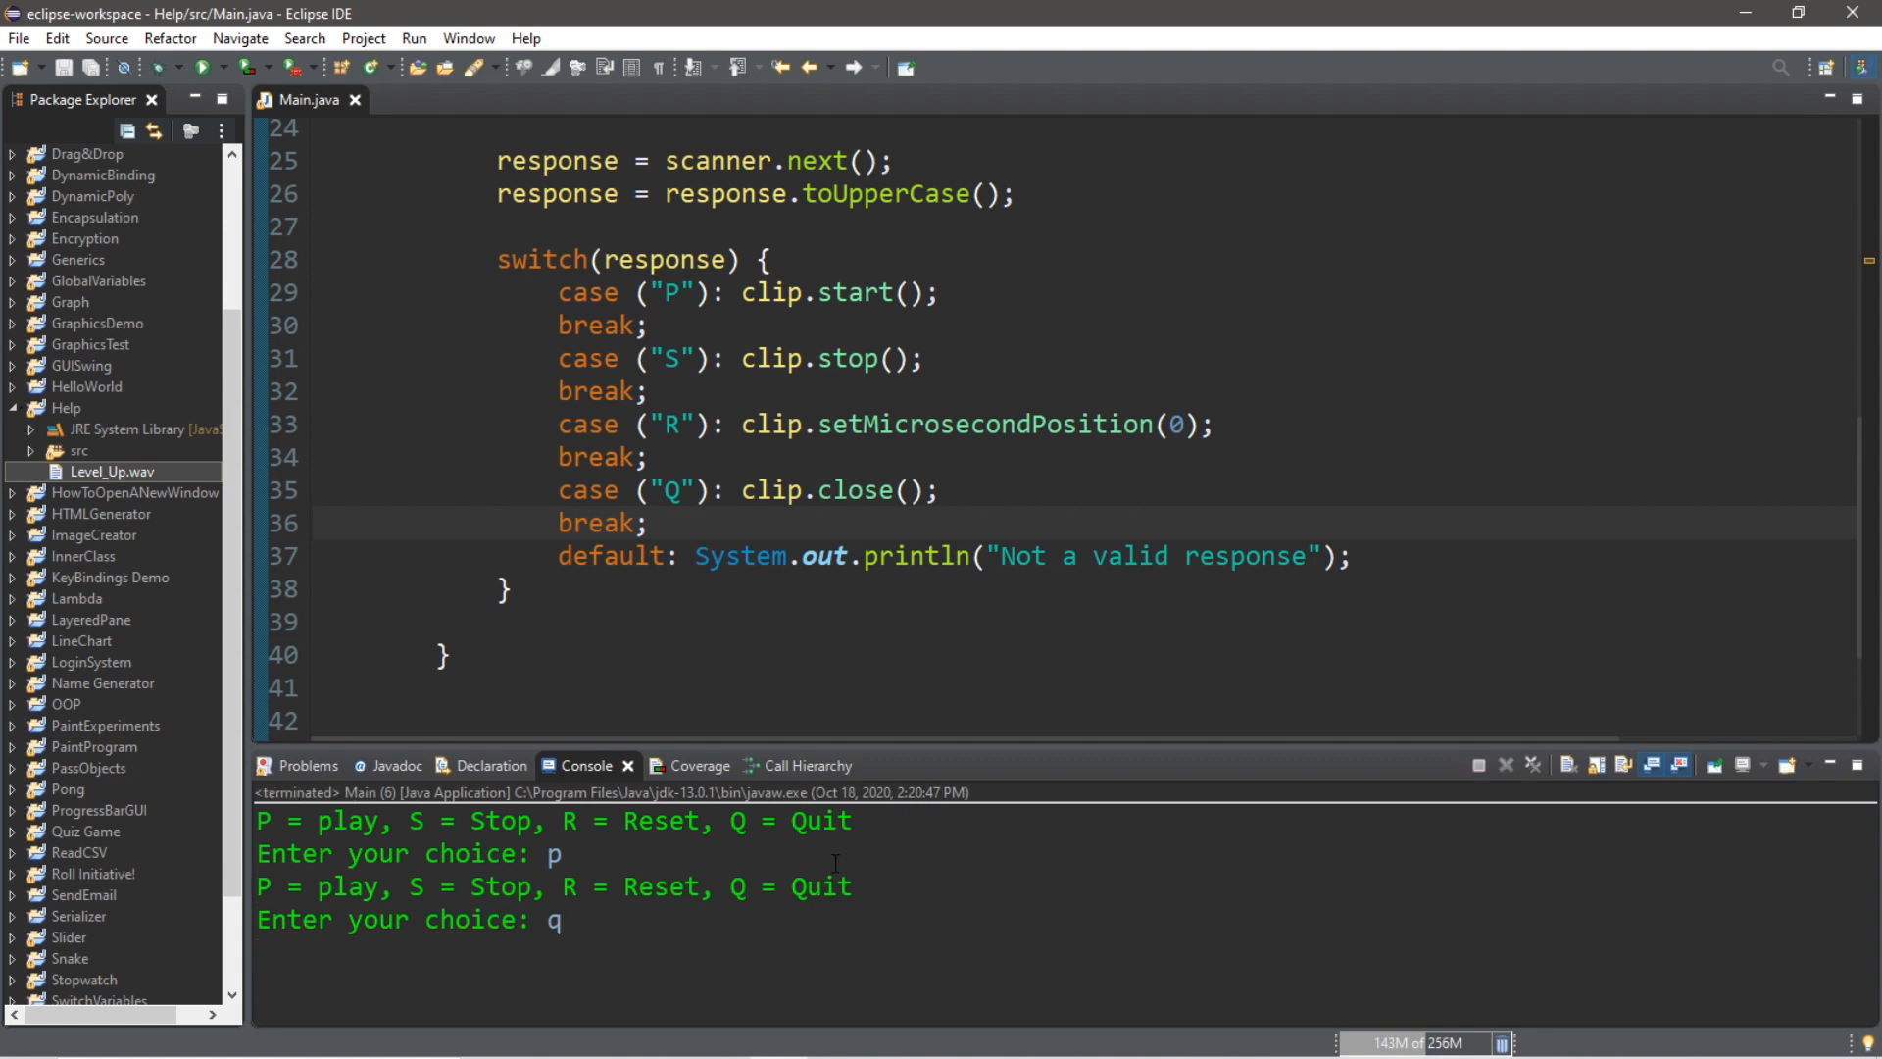
type("sys")
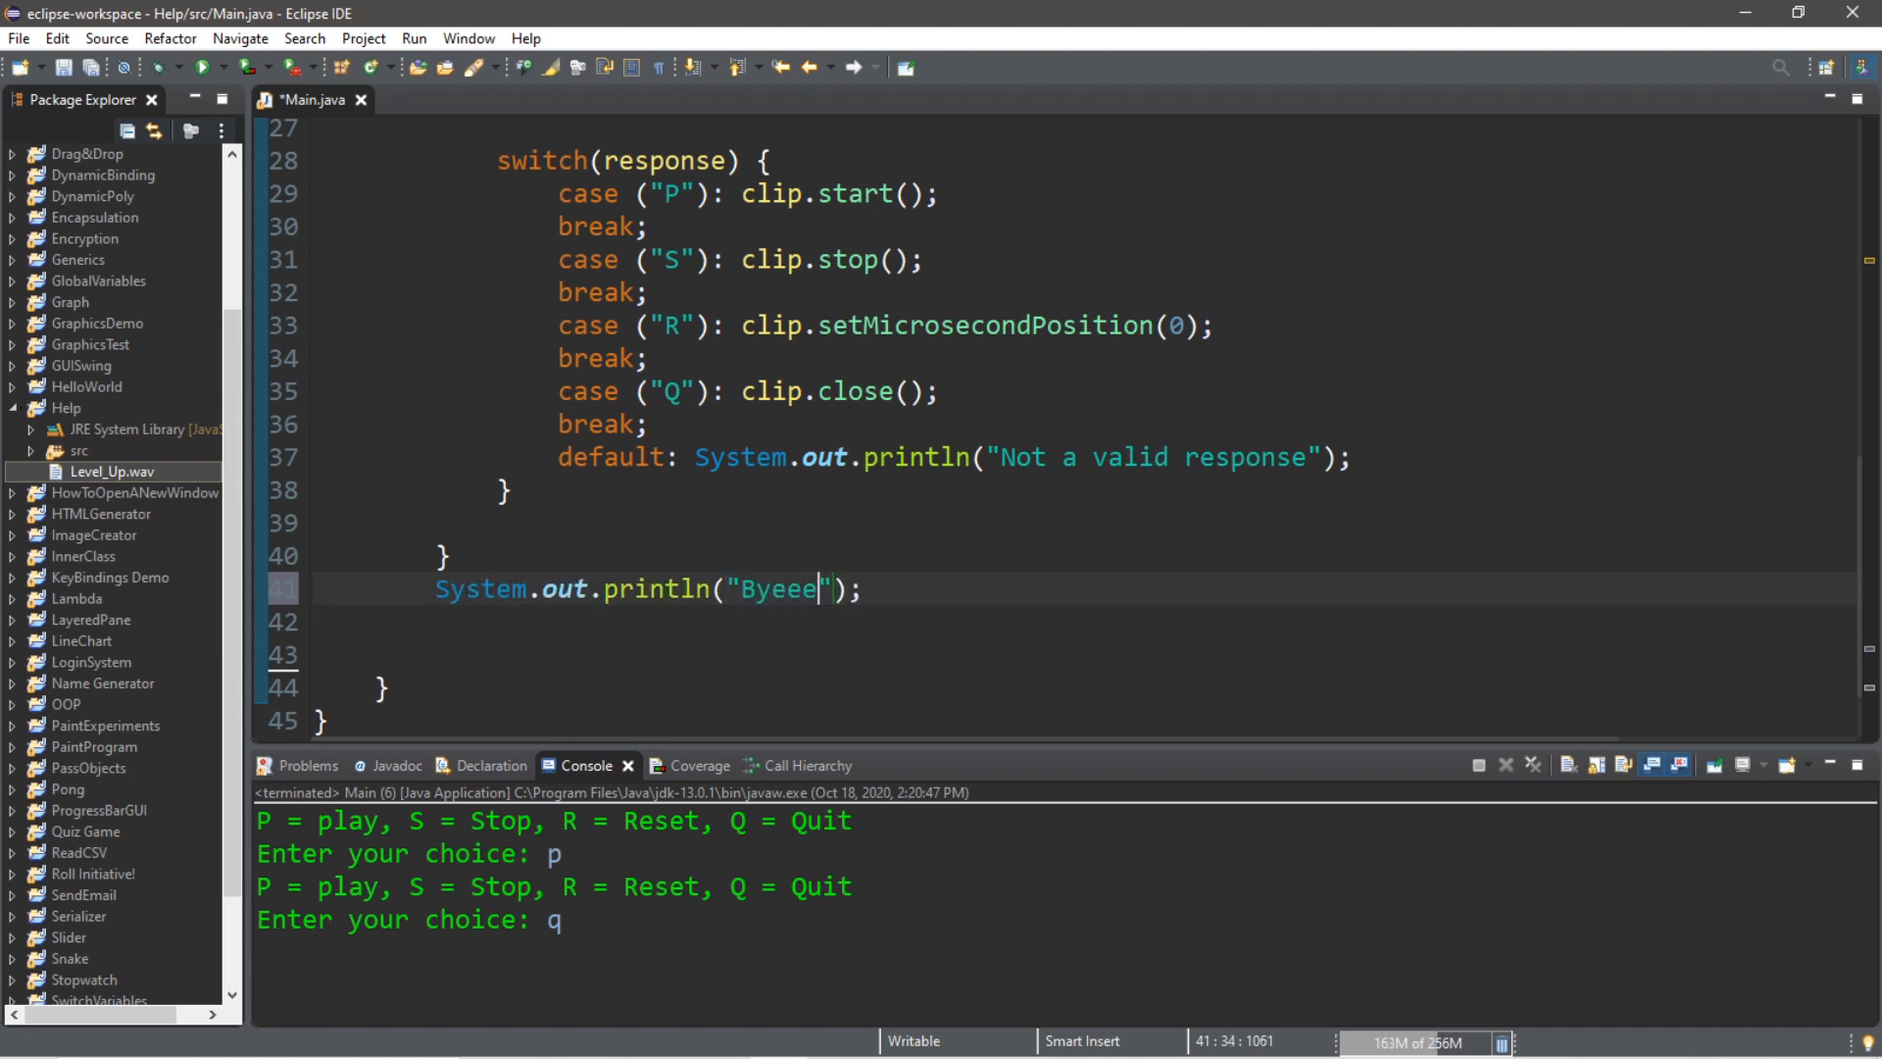
Complete System.out.println("Byeeee!") after the while loop
type("!")
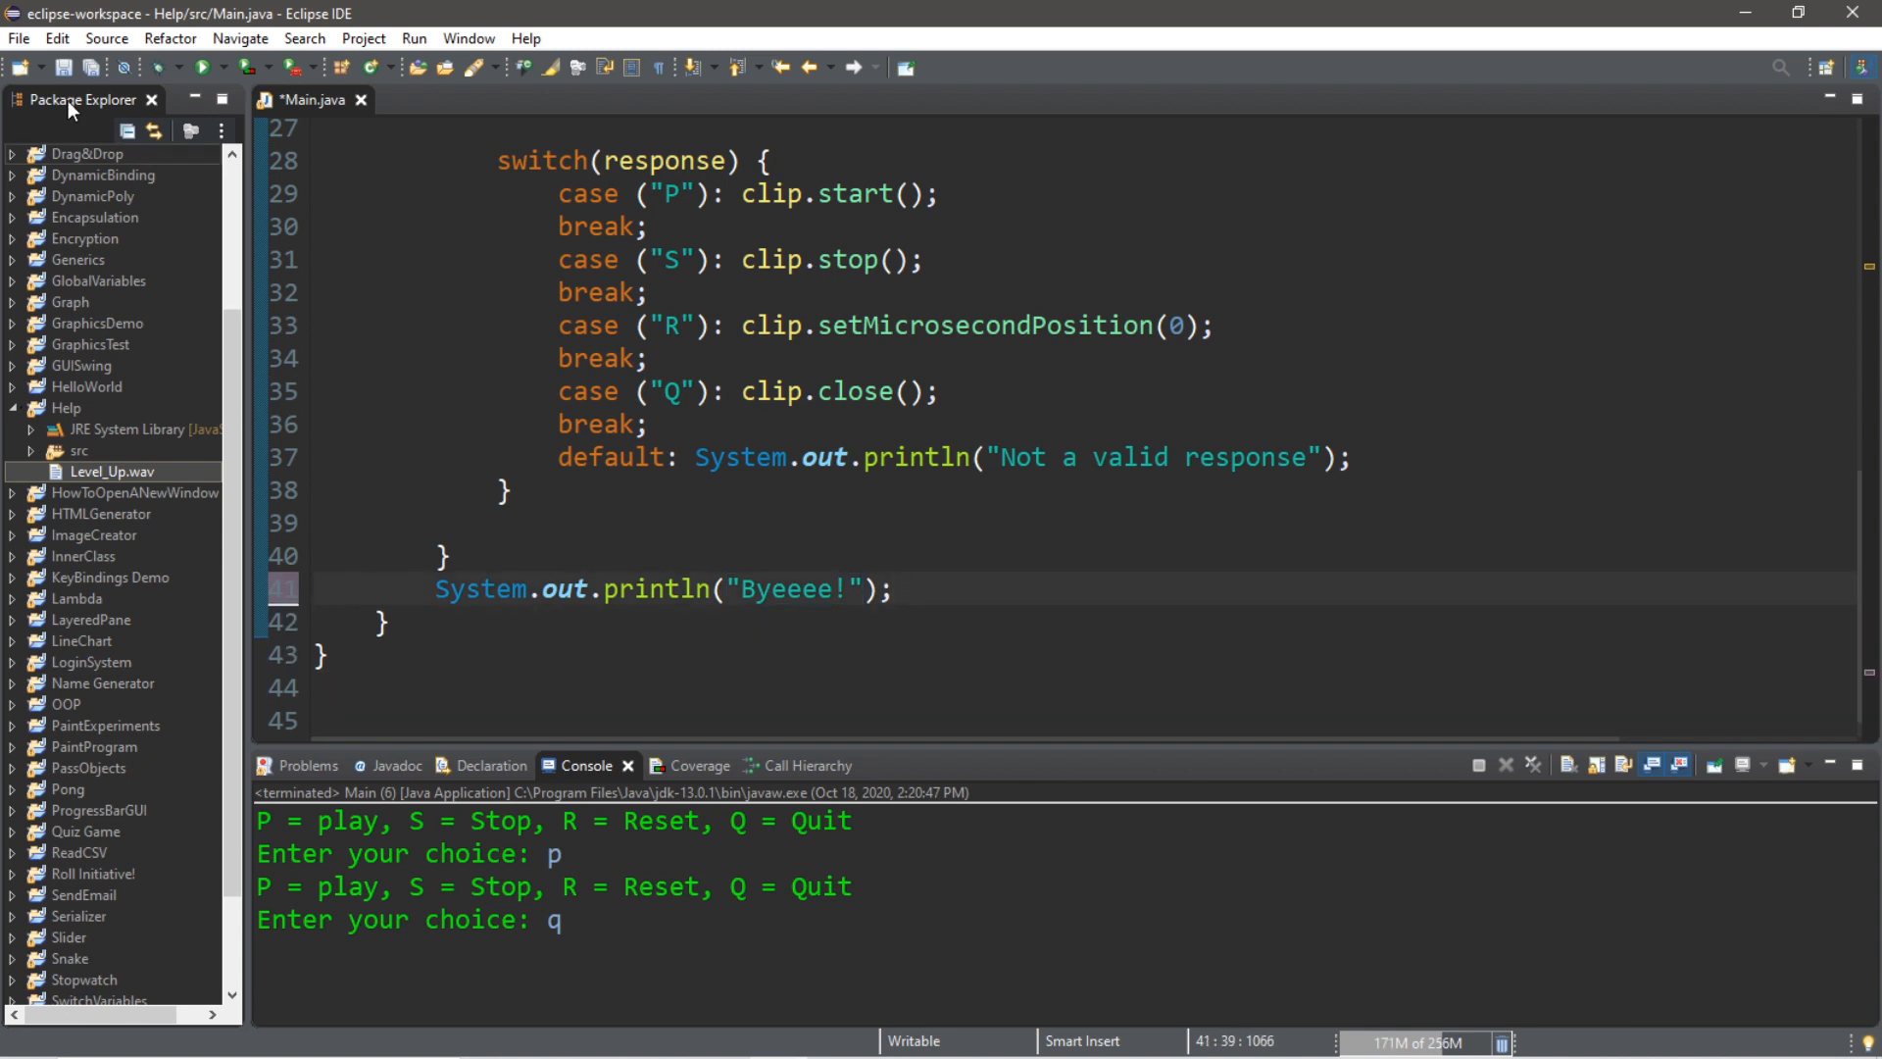
Rerun the player, enter p, s, r, p then q, ending with Byeeee! printed
left_click(196, 66)
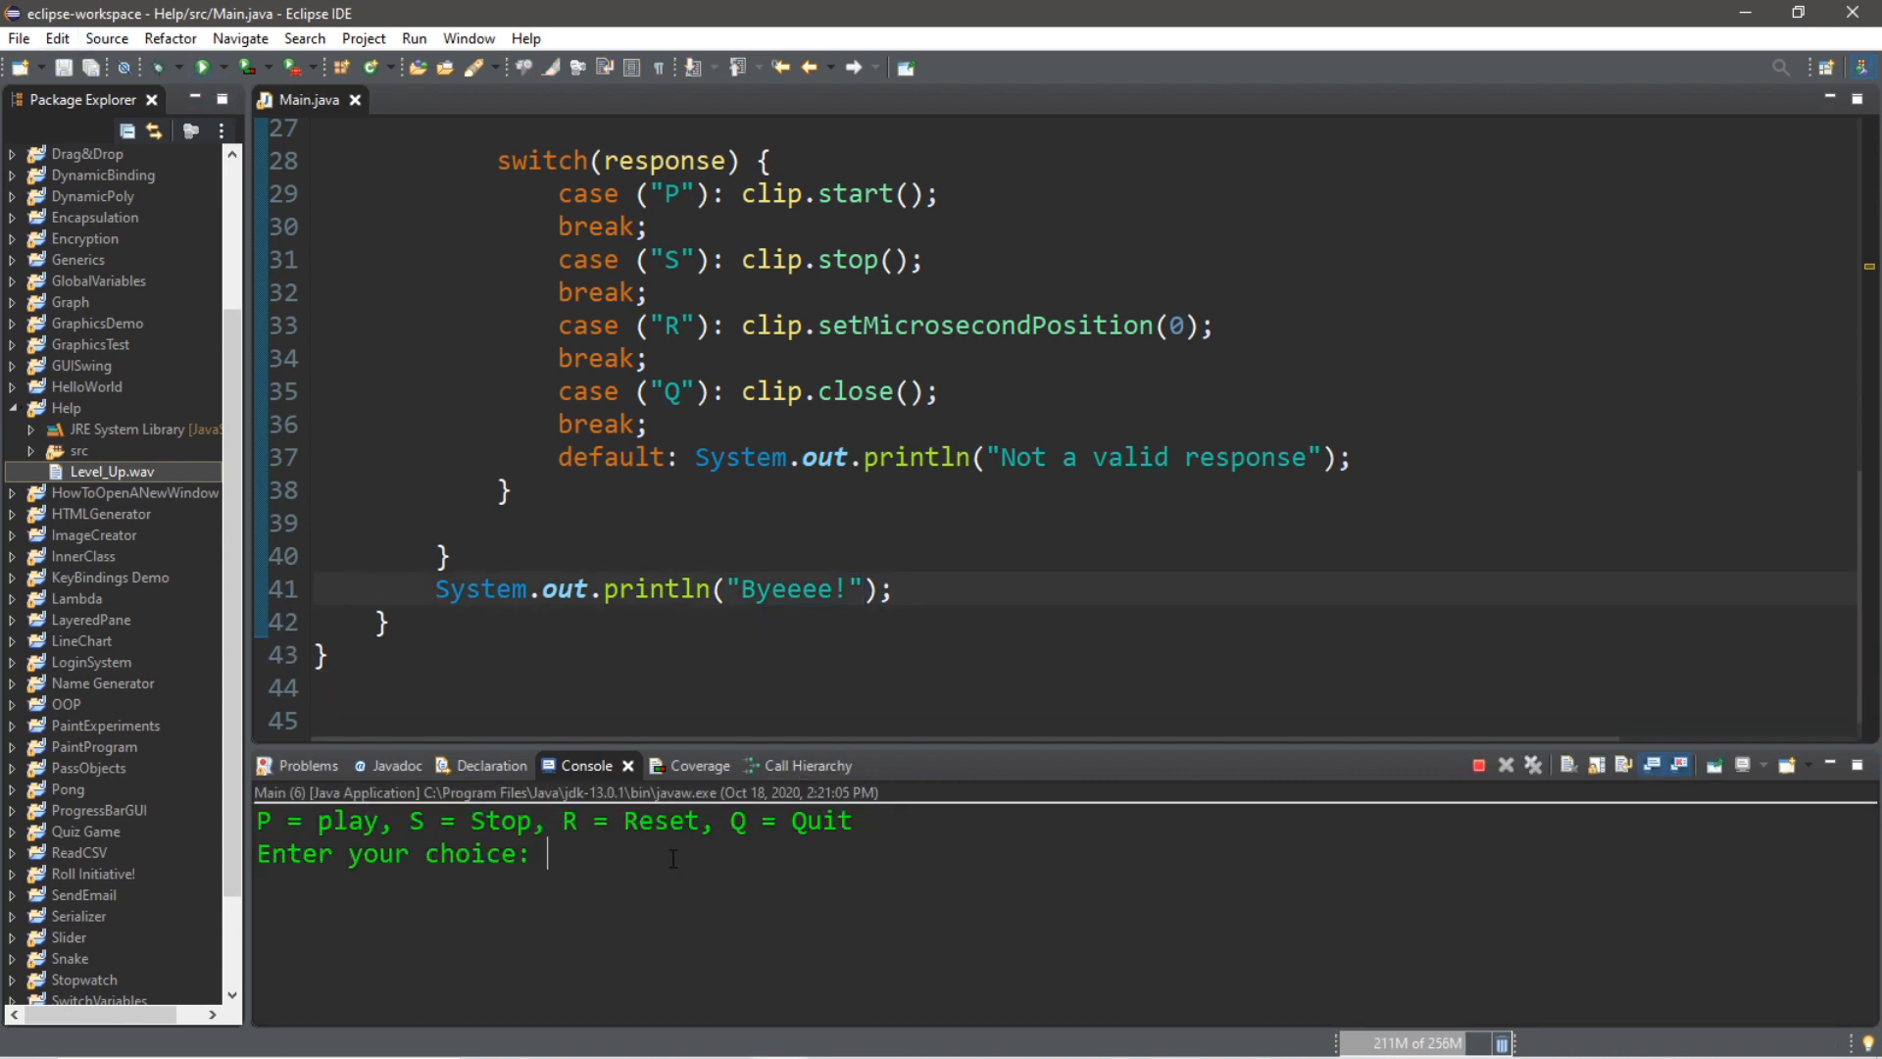
type("p")
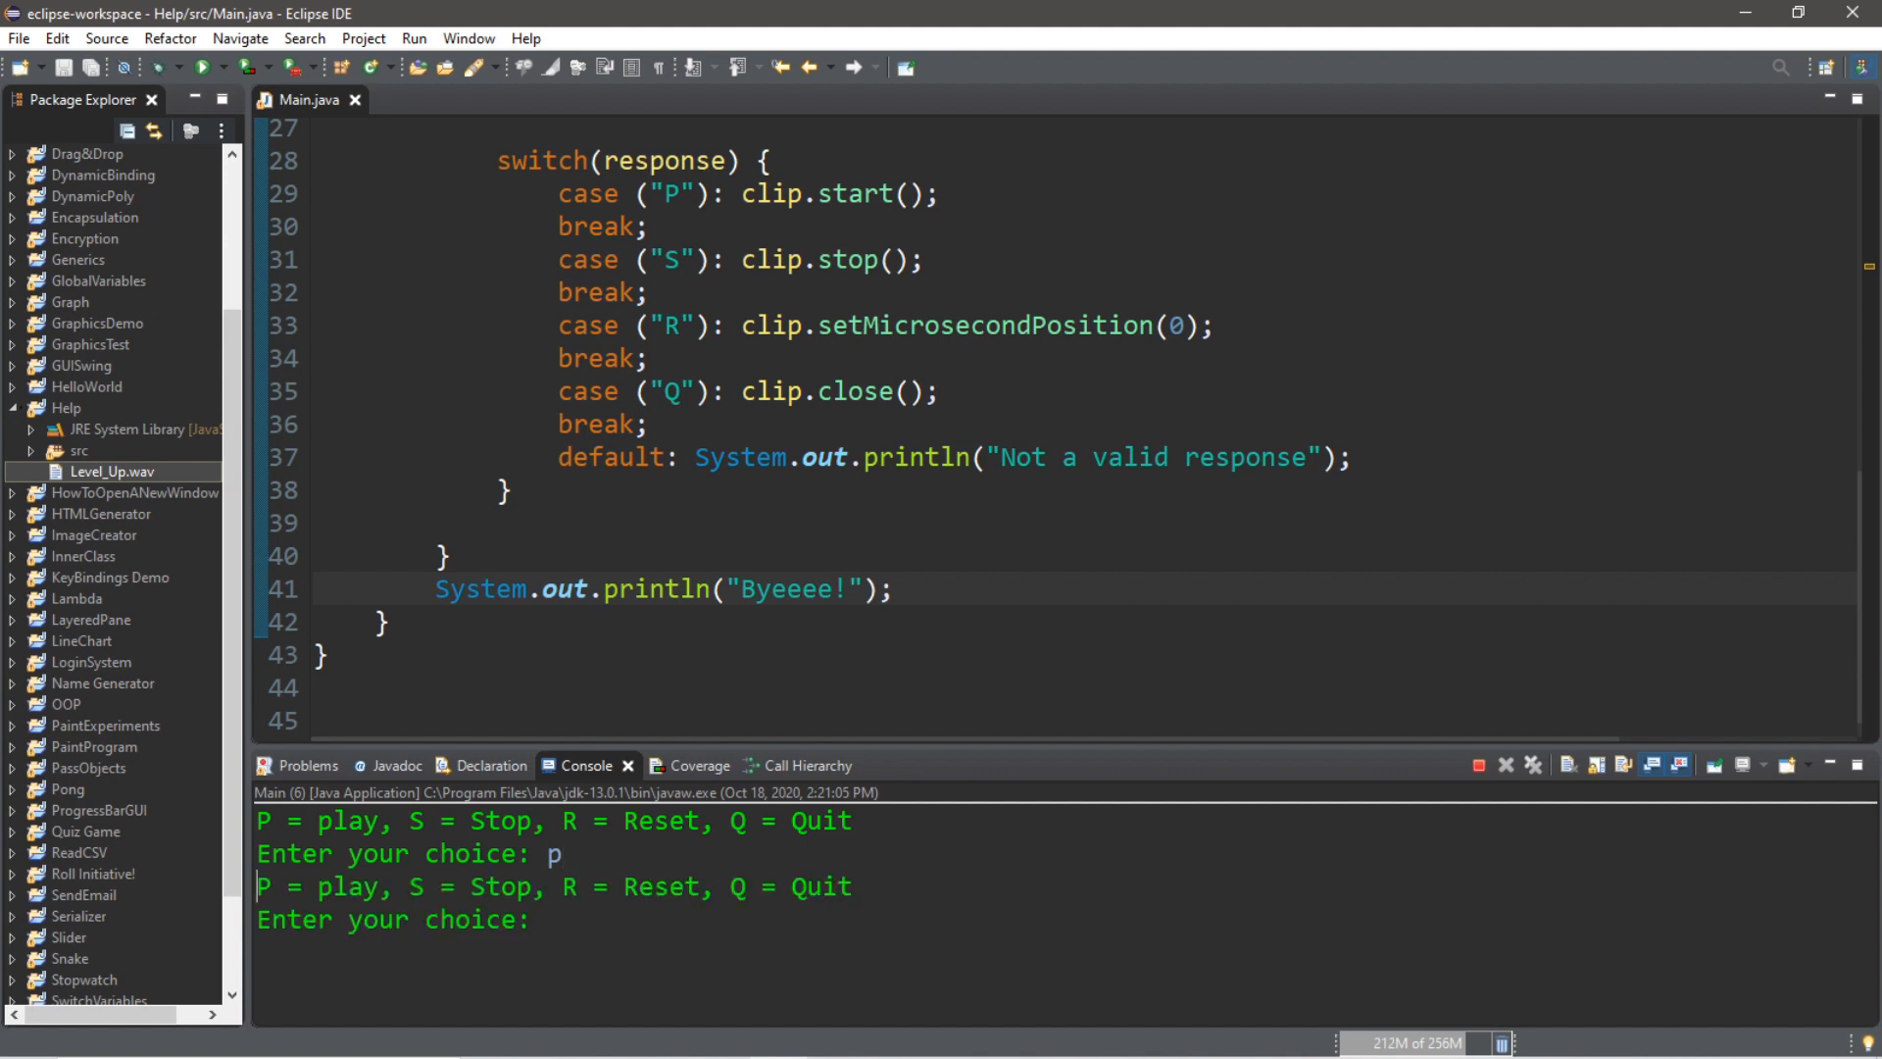
type("s")
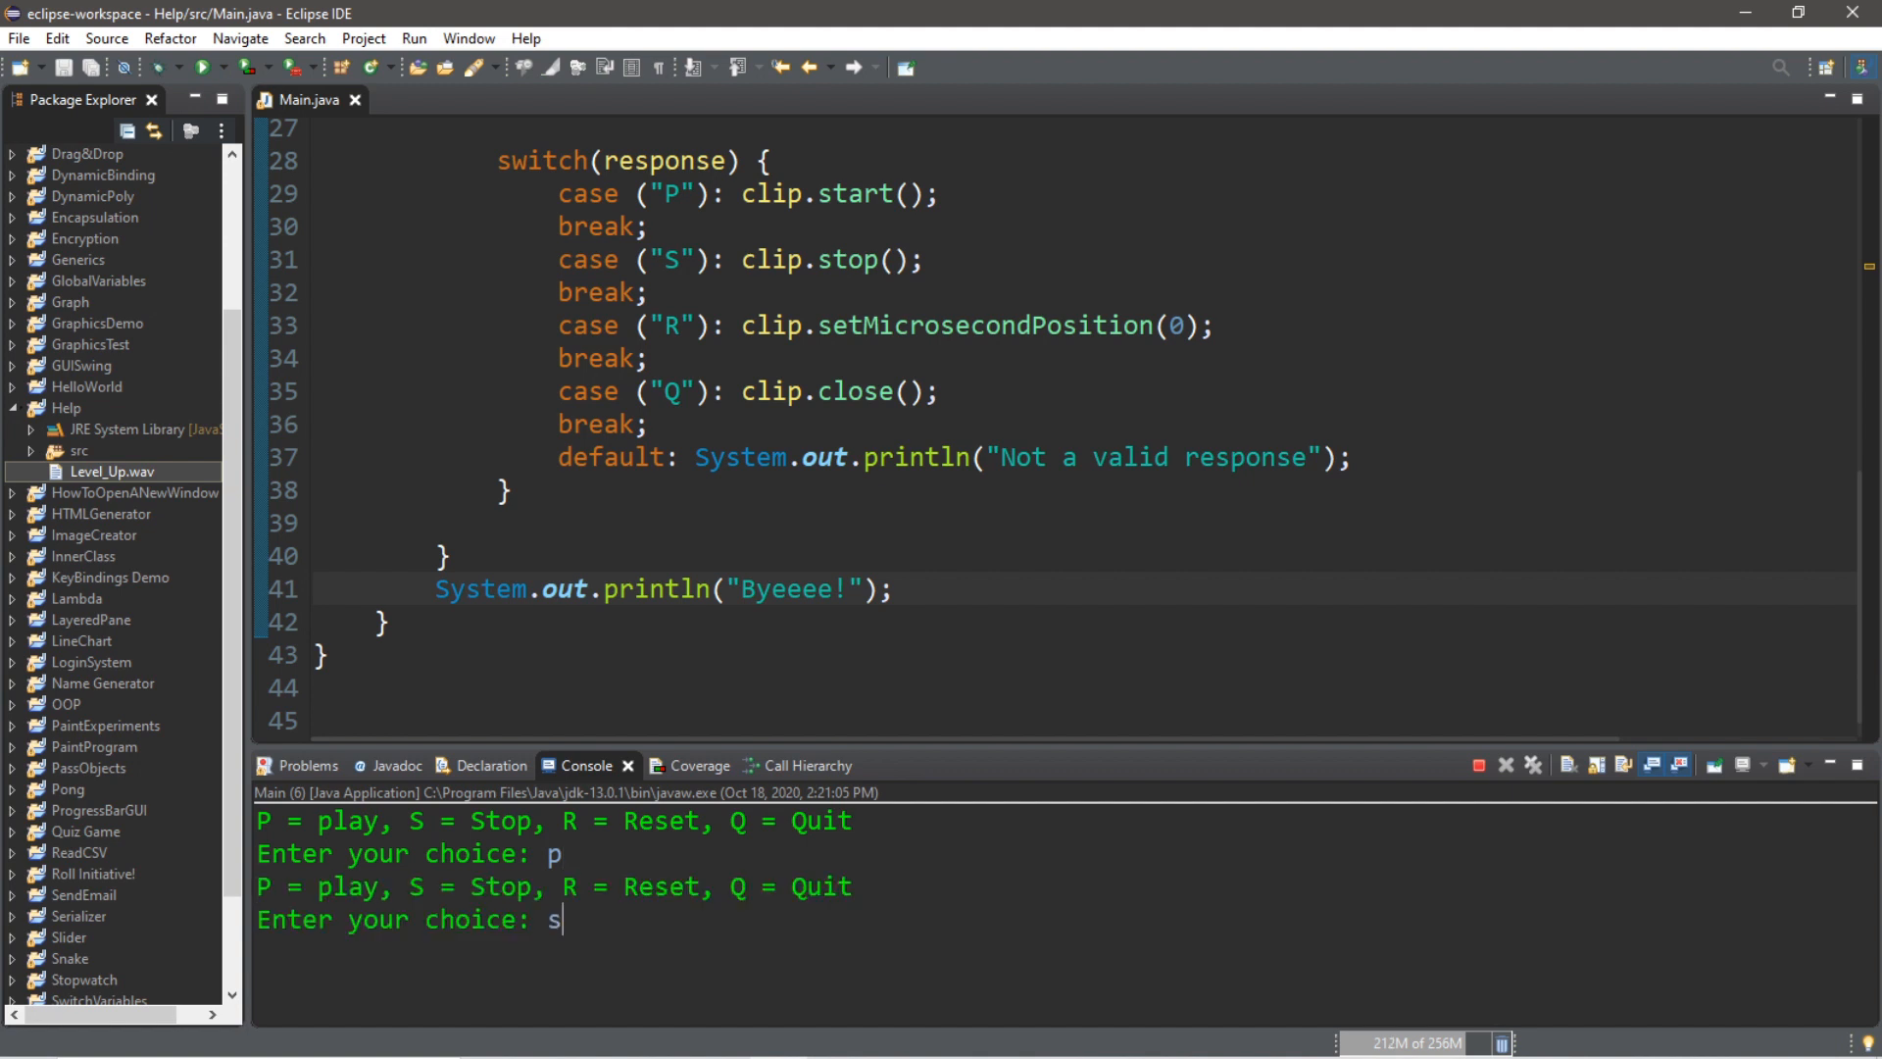
key("Return")
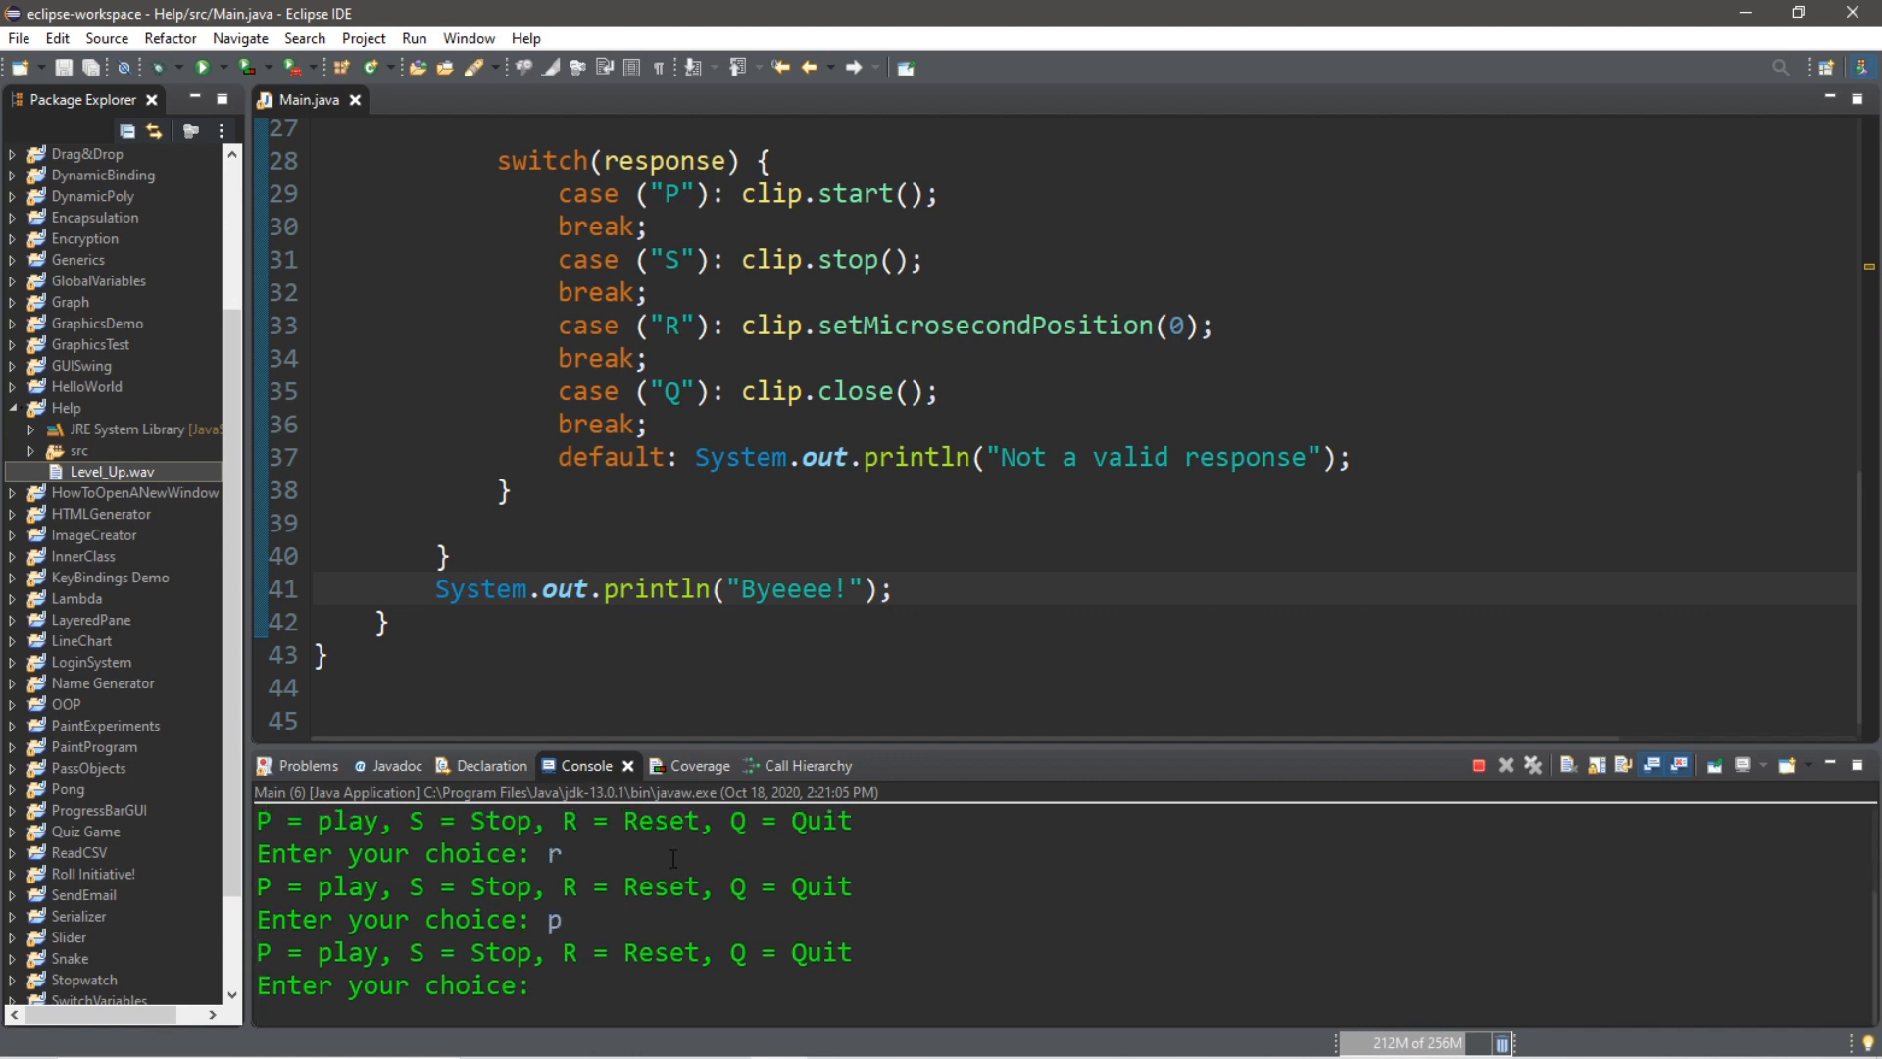
type("q")
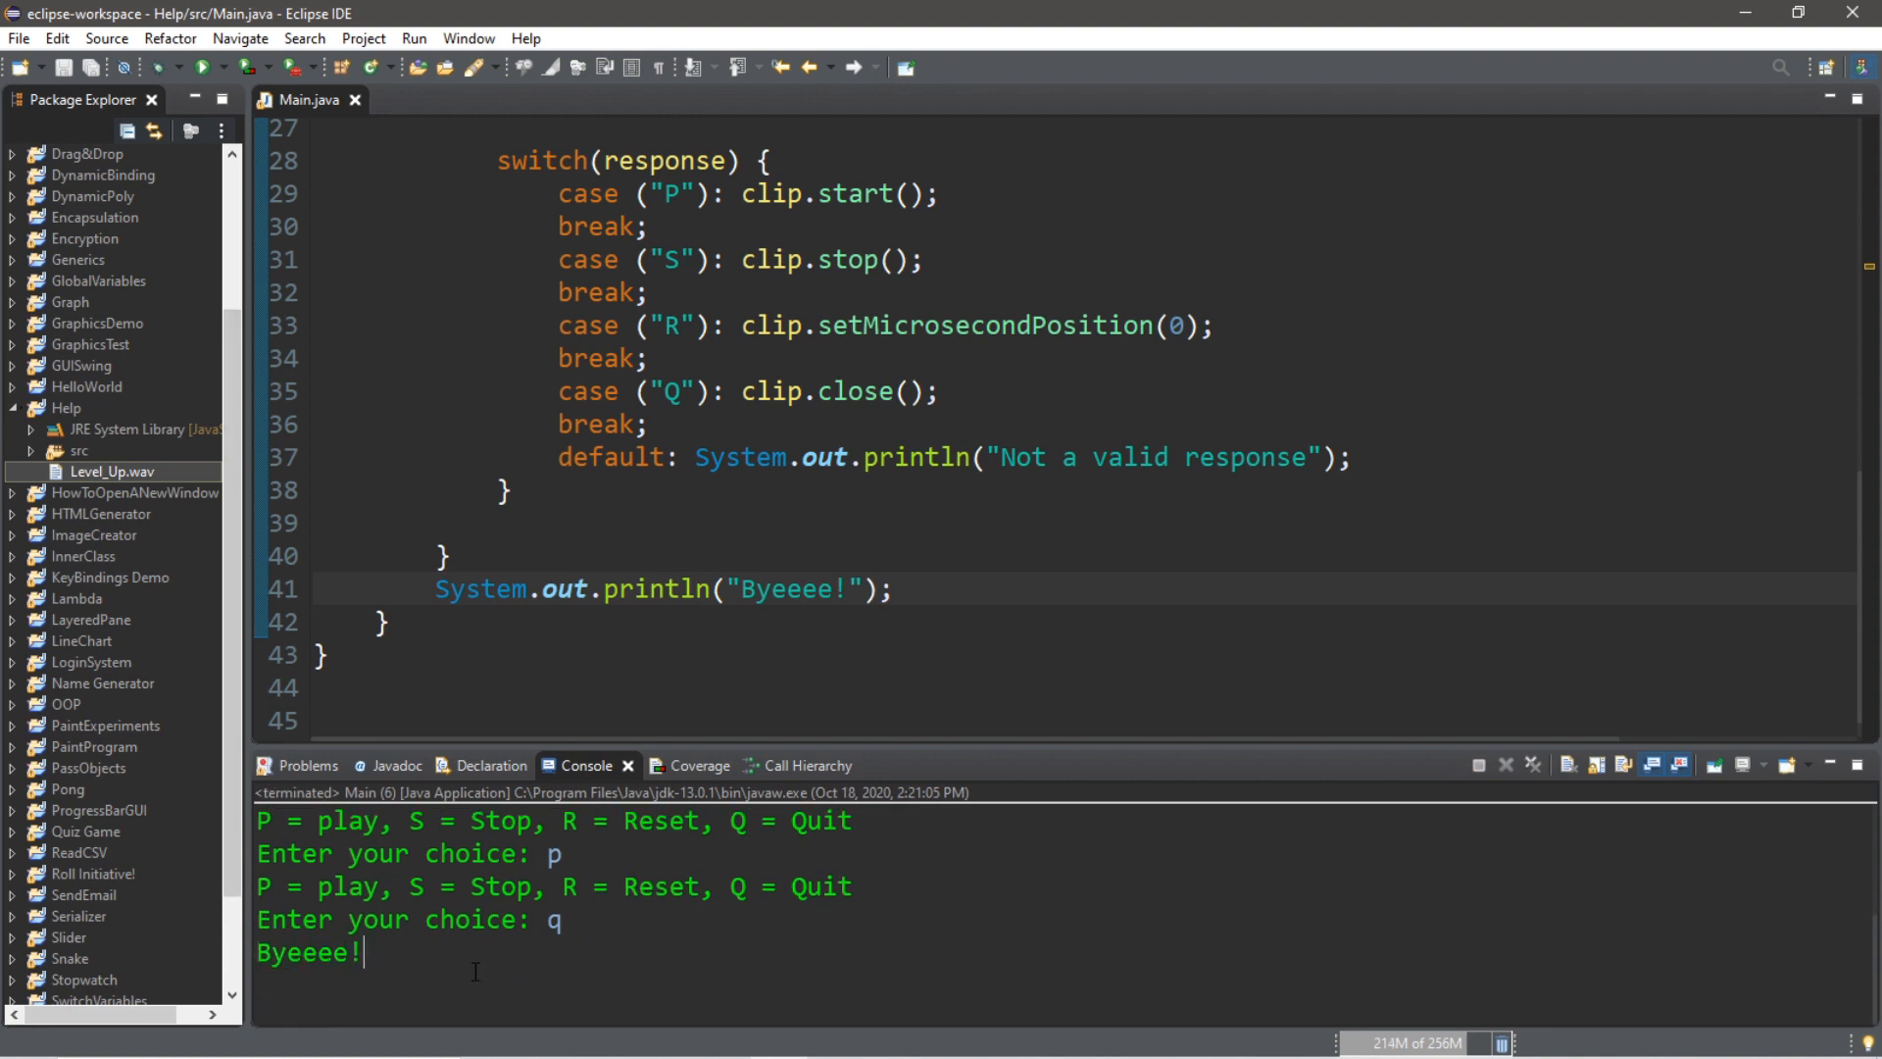
Delete the blank line after the Scanner import so the four imports sit together
scroll("up", 3)
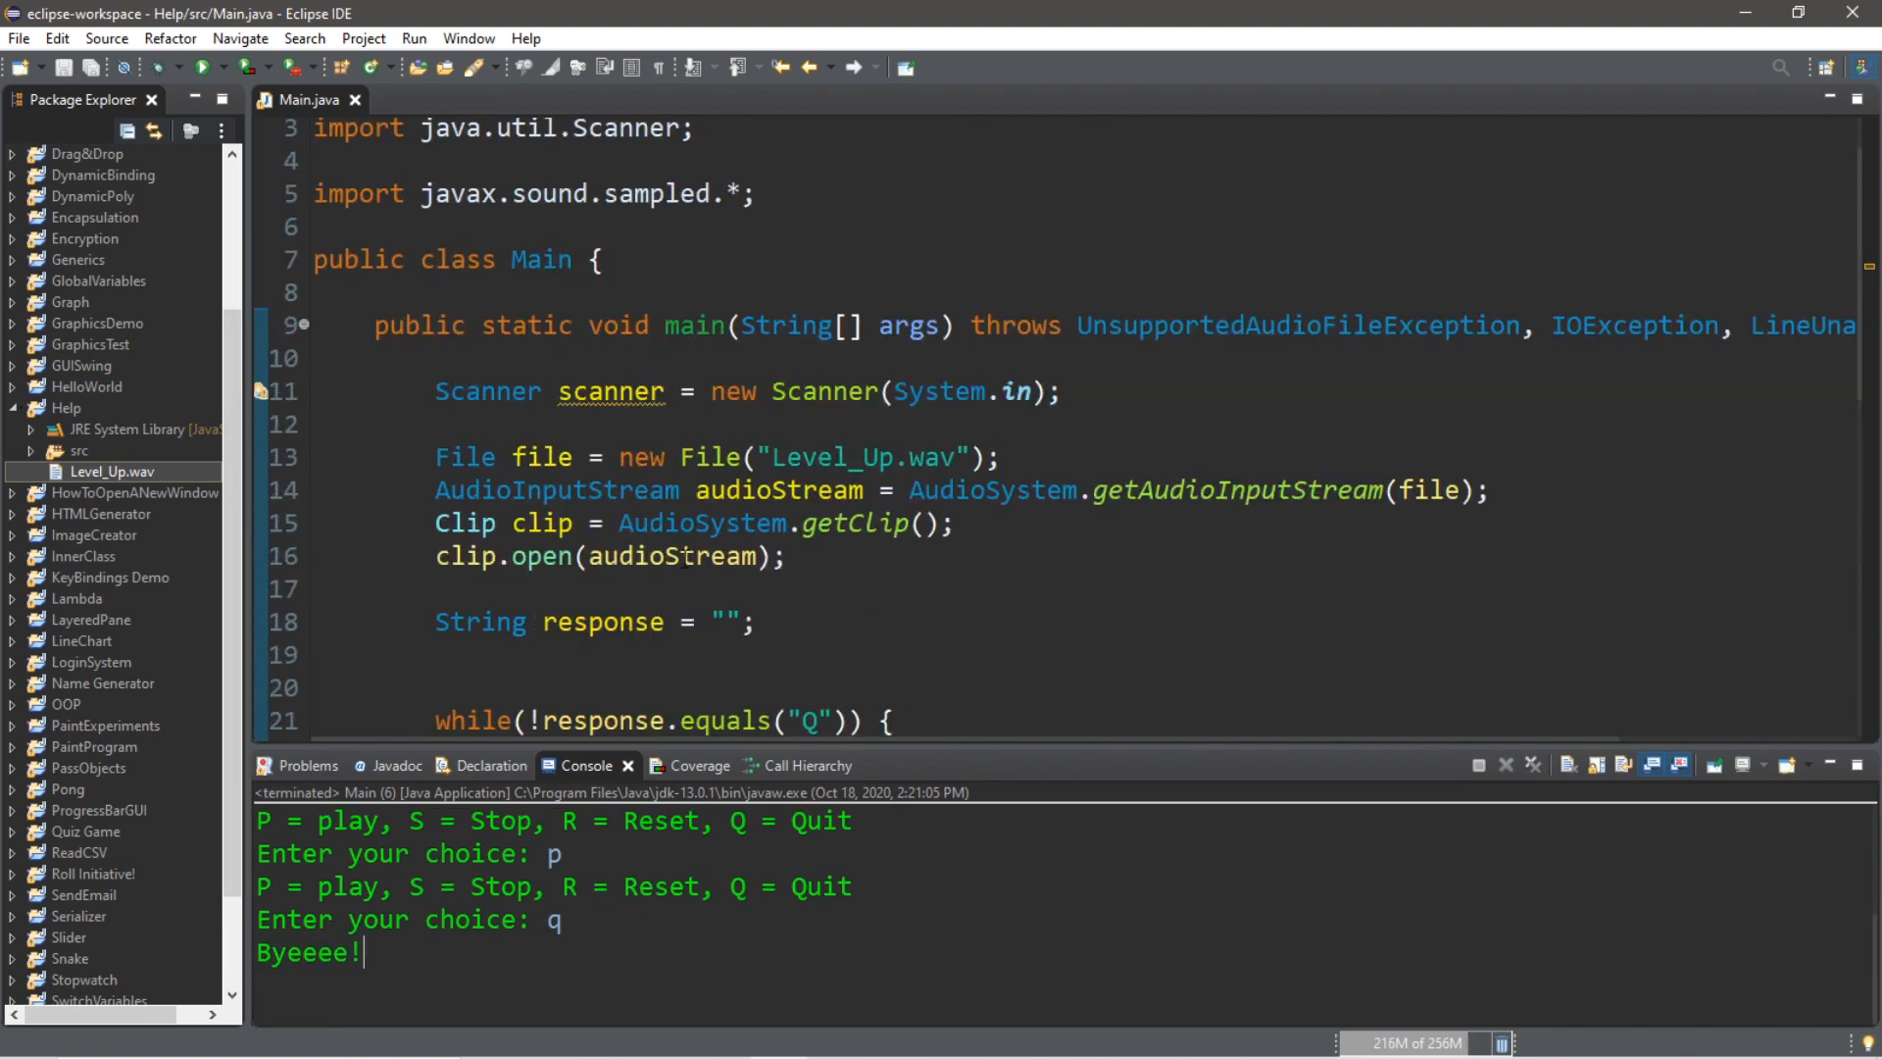
left_click(419, 159)
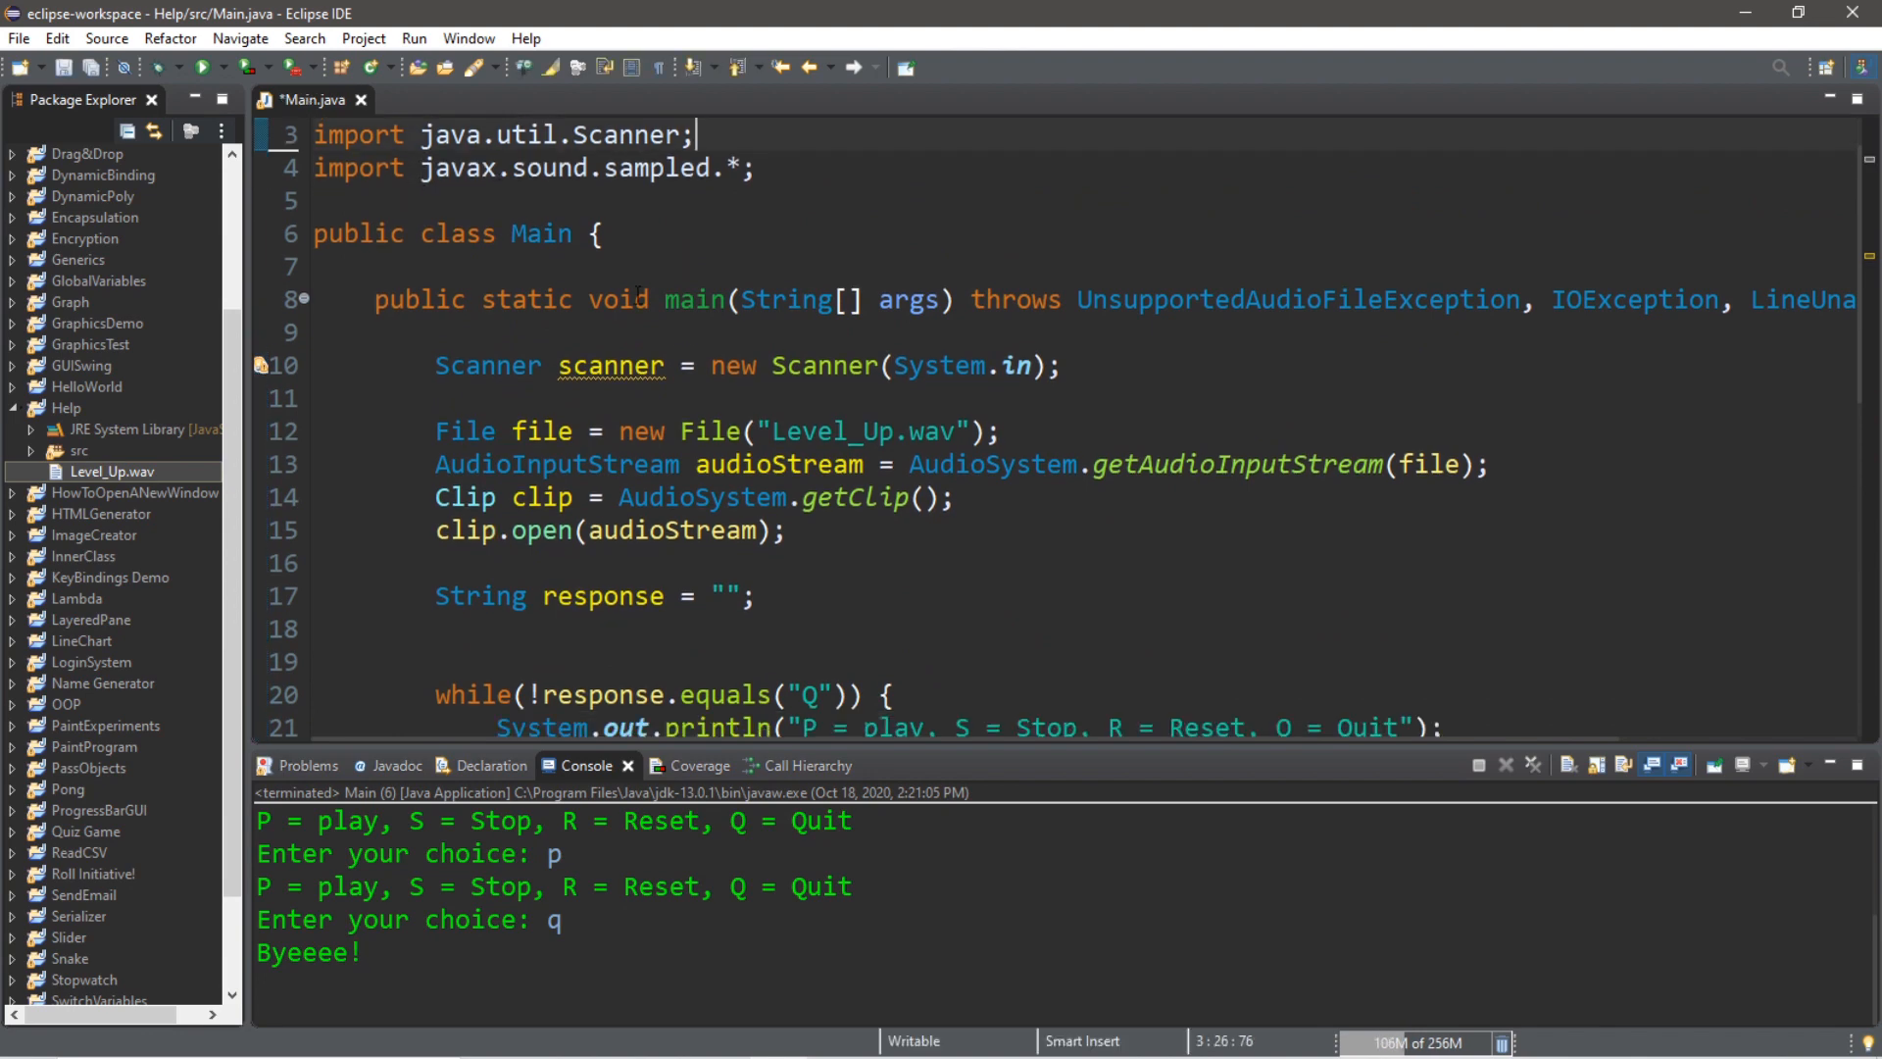
scroll("down", 3)
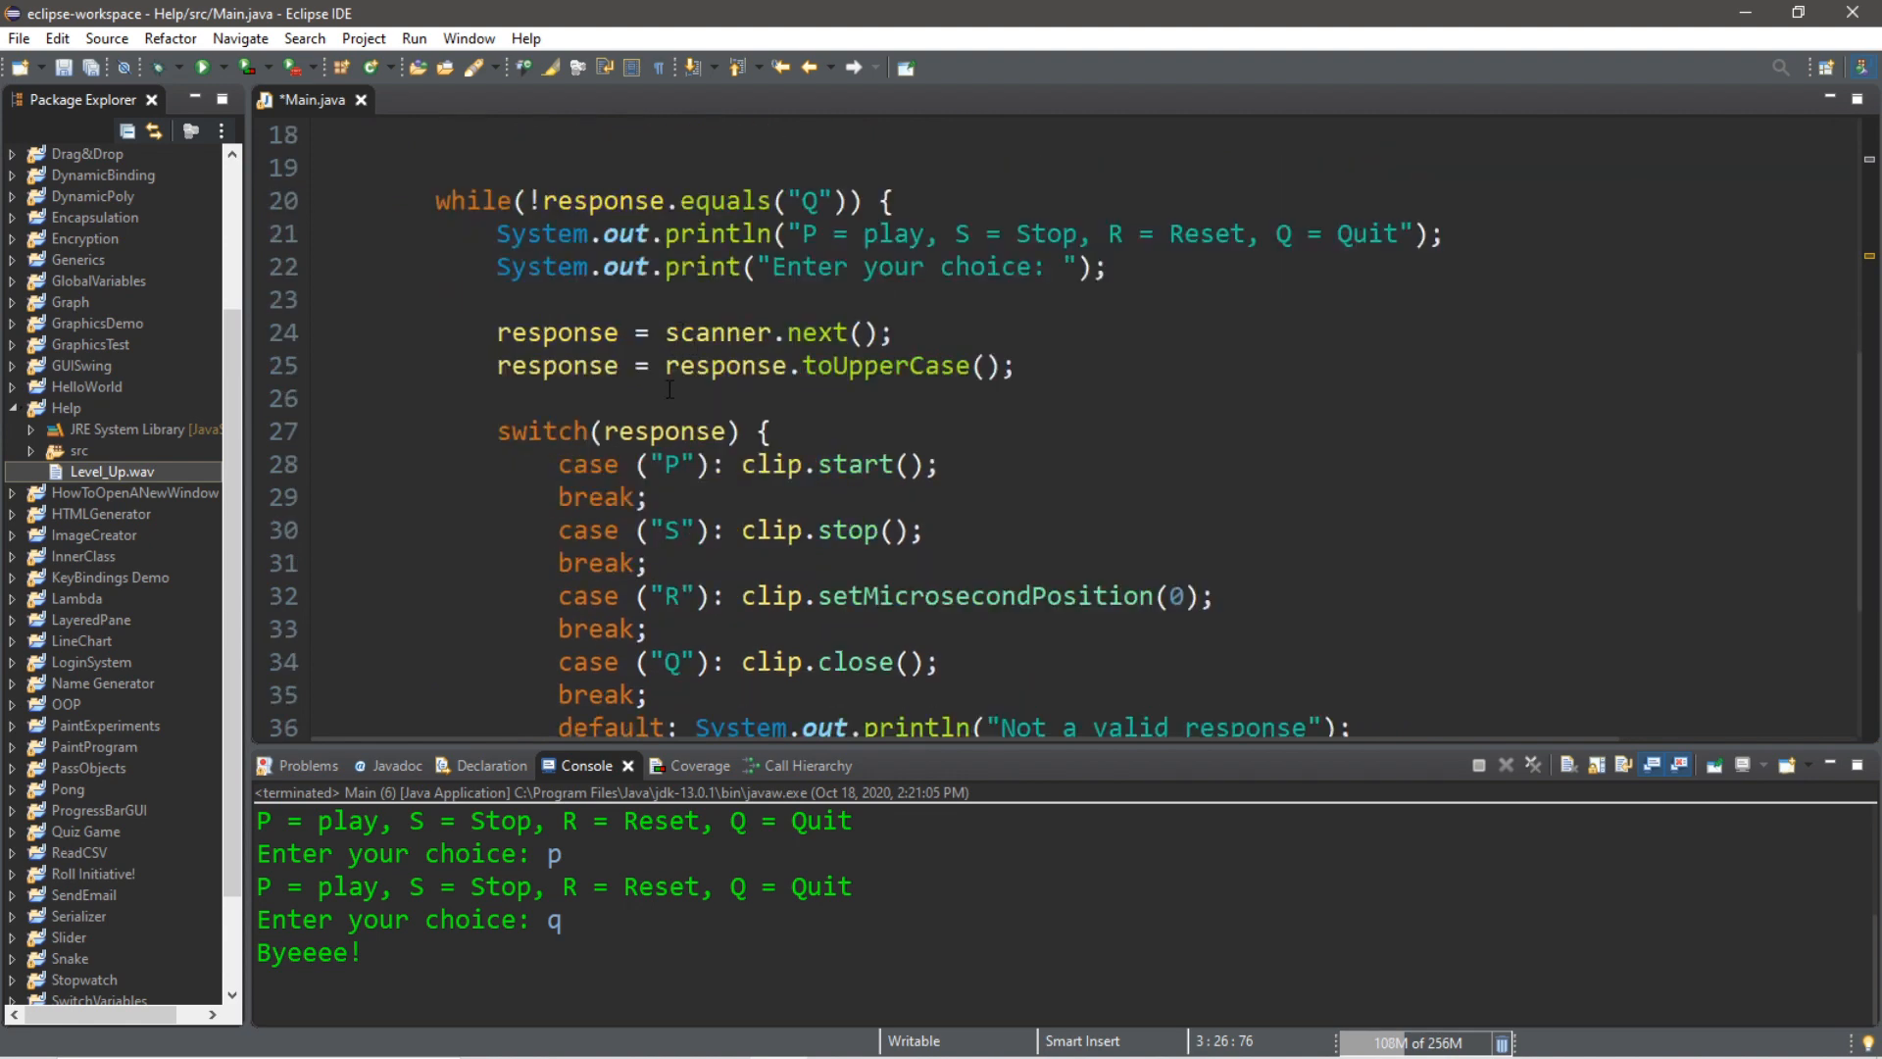
scroll("down", 3)
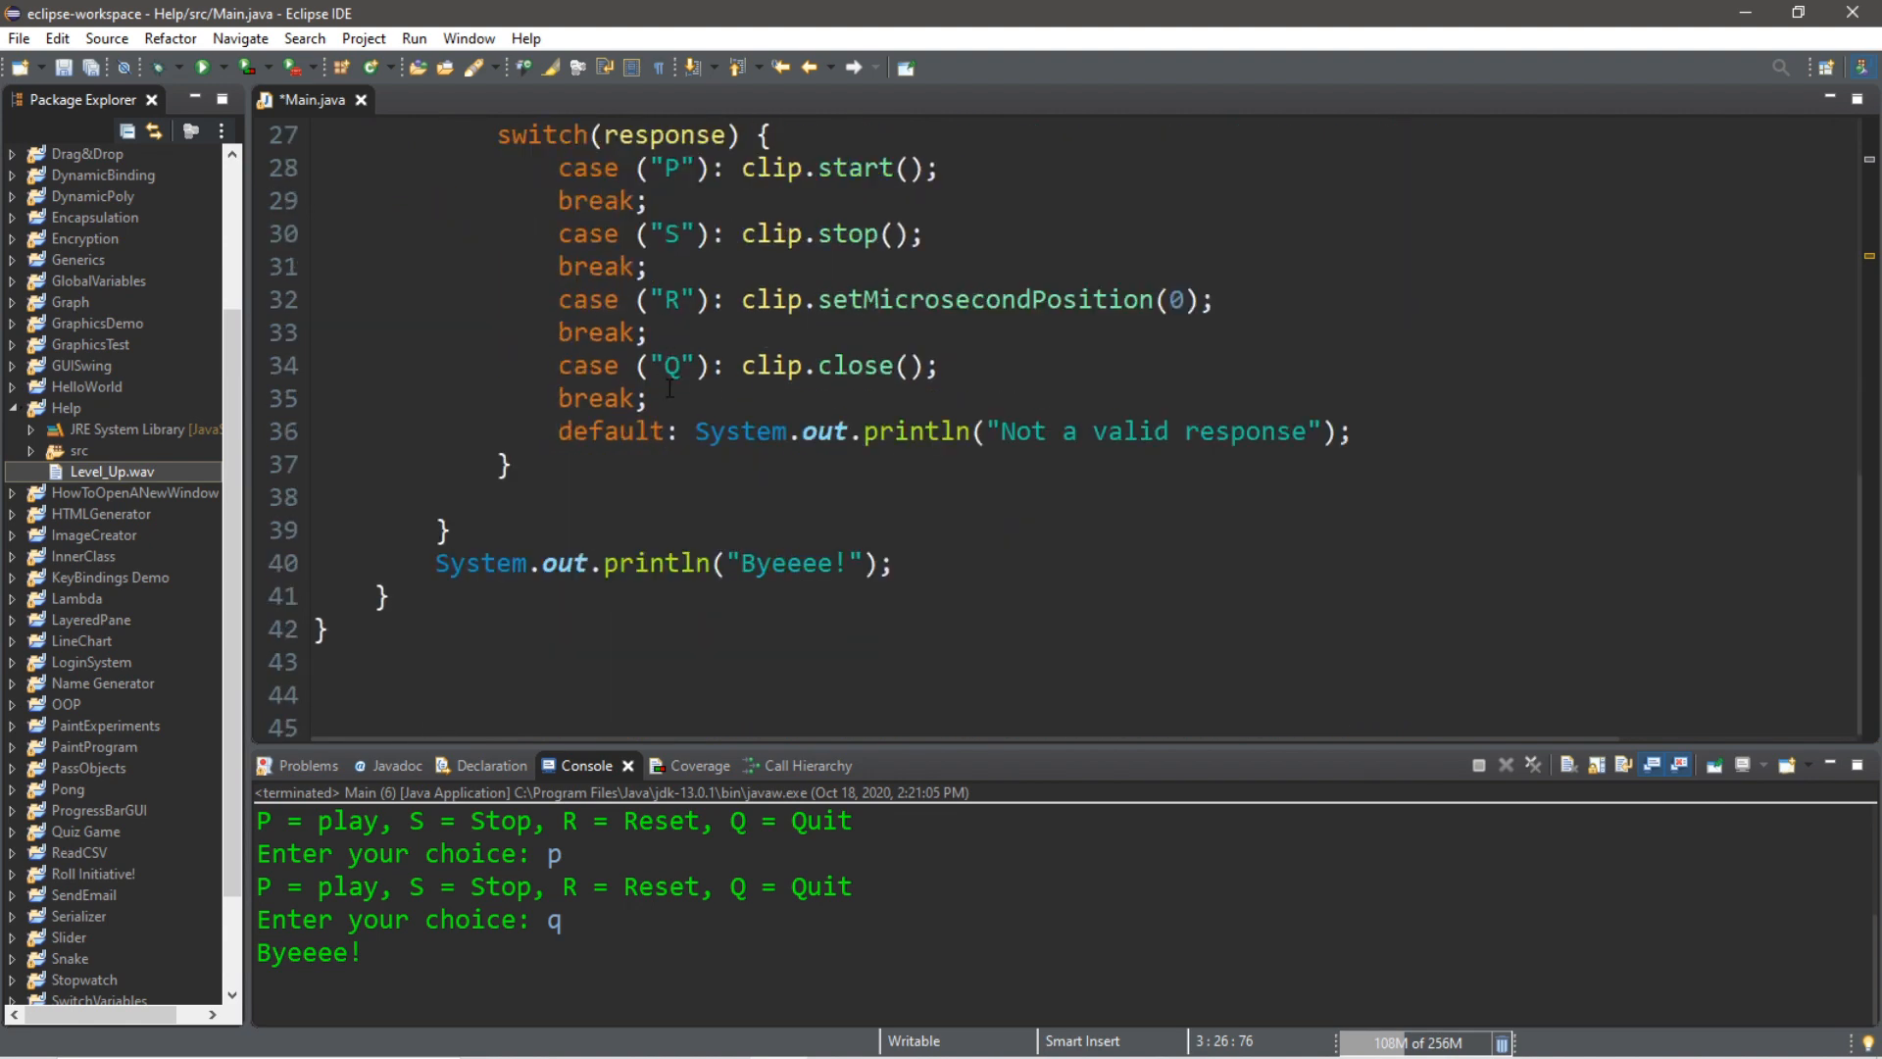
scroll("up", 3)
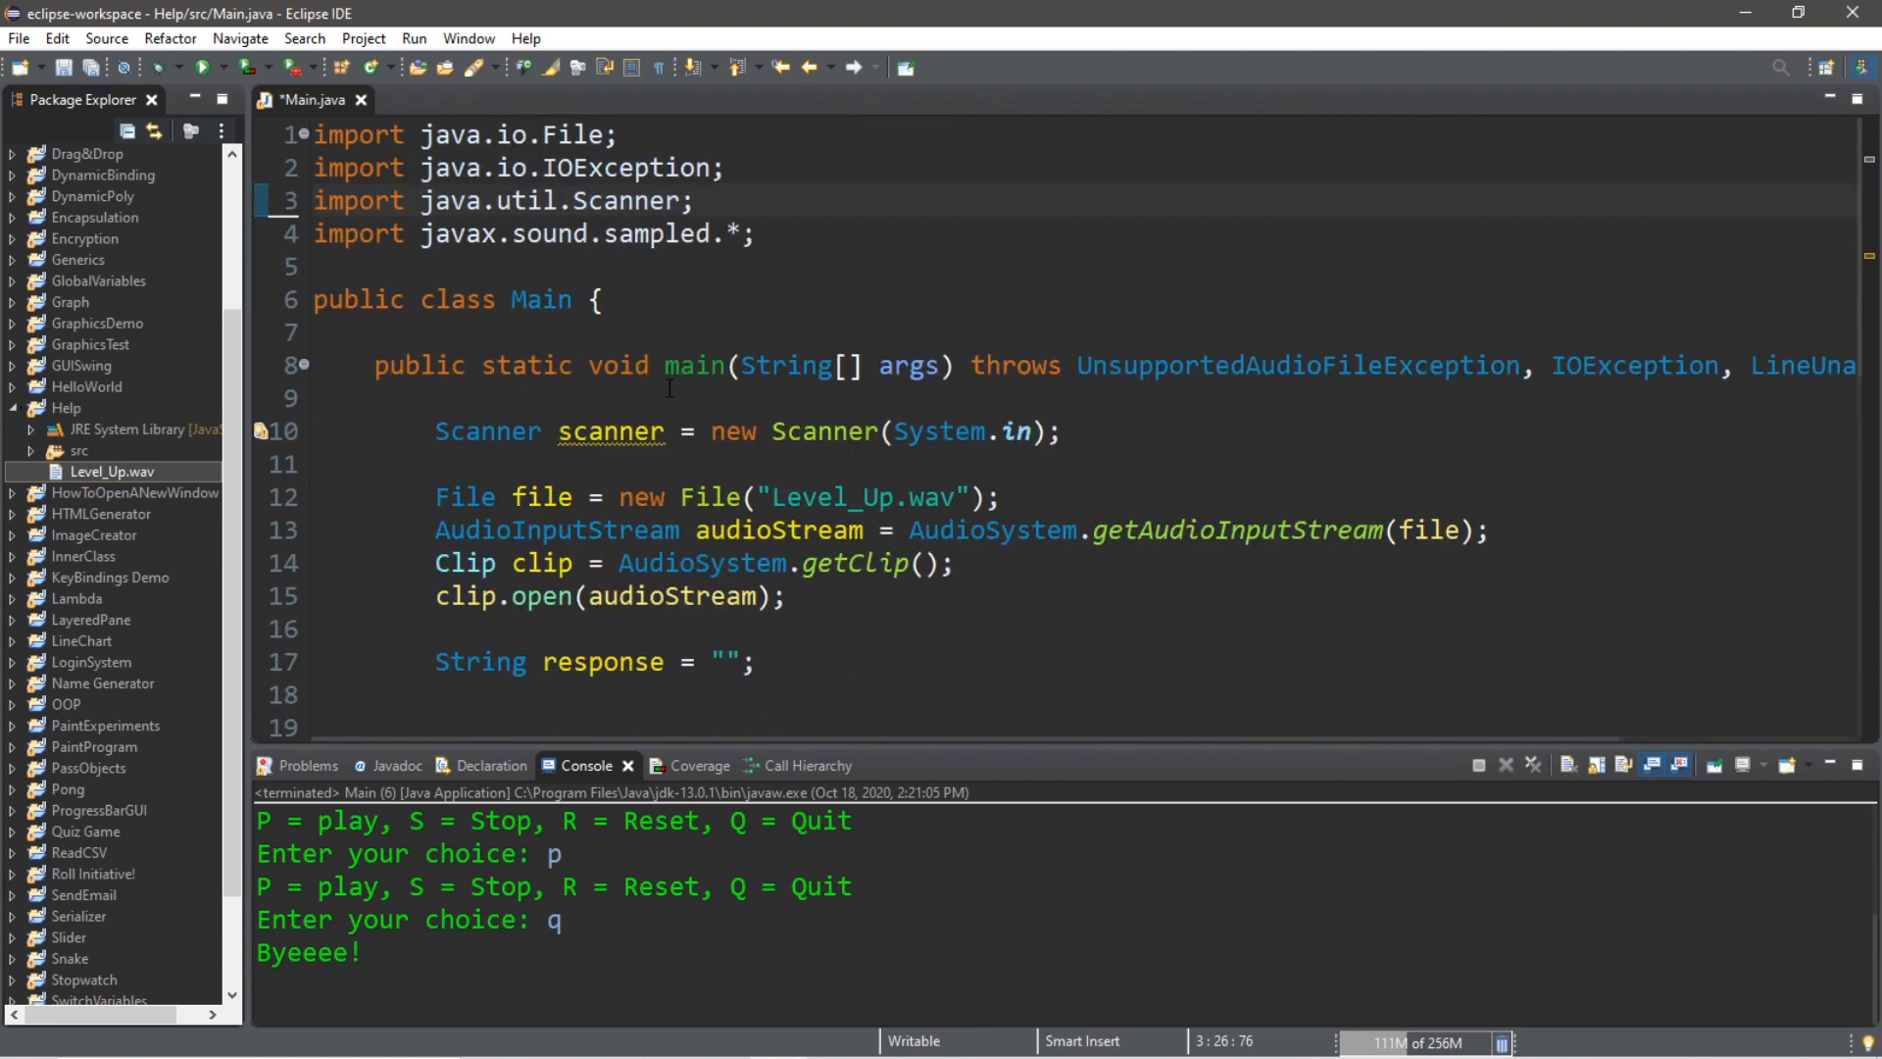